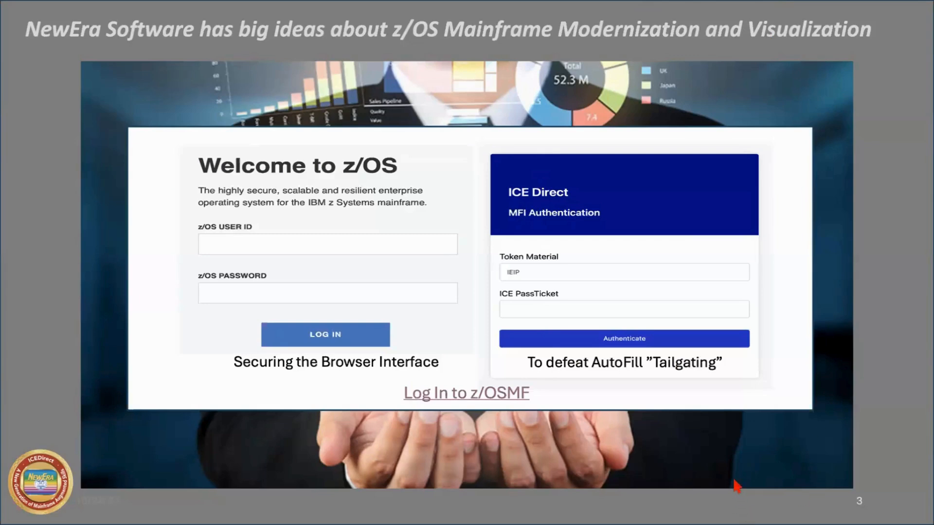
{"action": "mouse_move", "coordinate": [734, 509]}
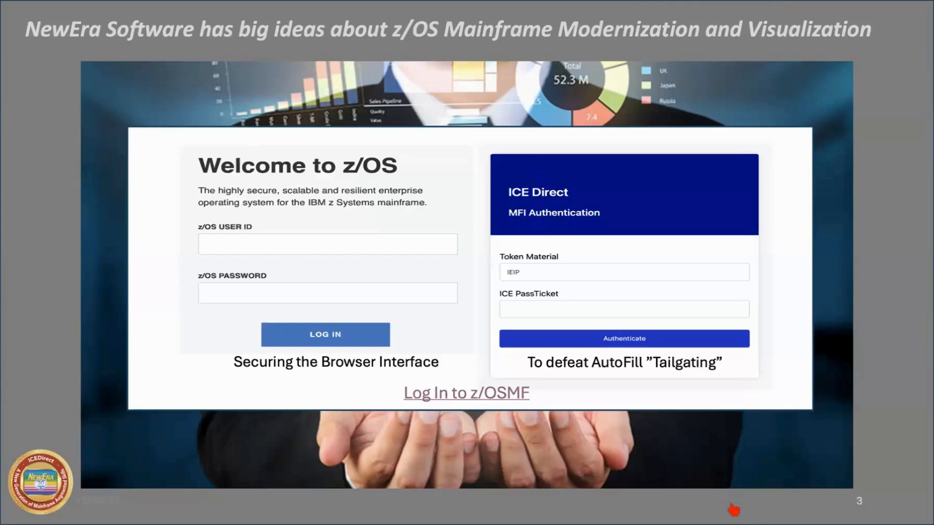
{"action": "mouse_move", "coordinate": [720, 453]}
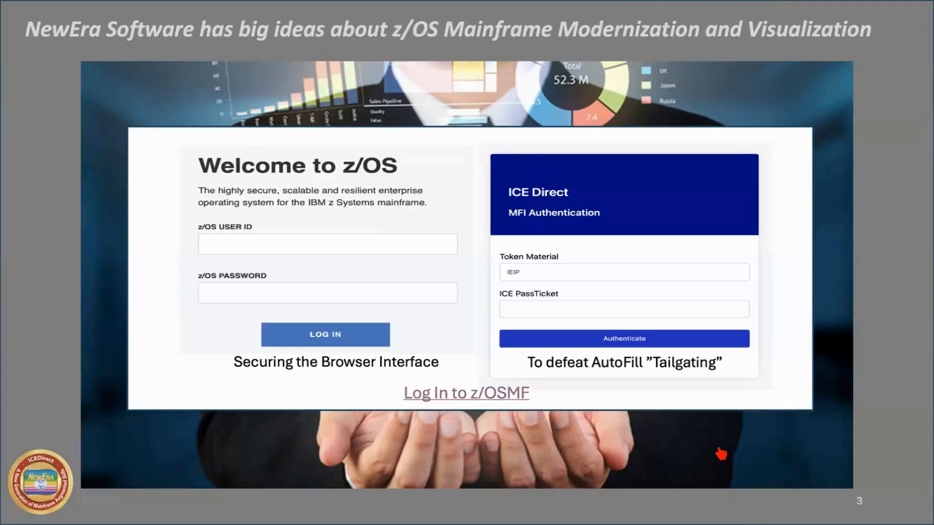
{"action": "mouse_move", "coordinate": [721, 454]}
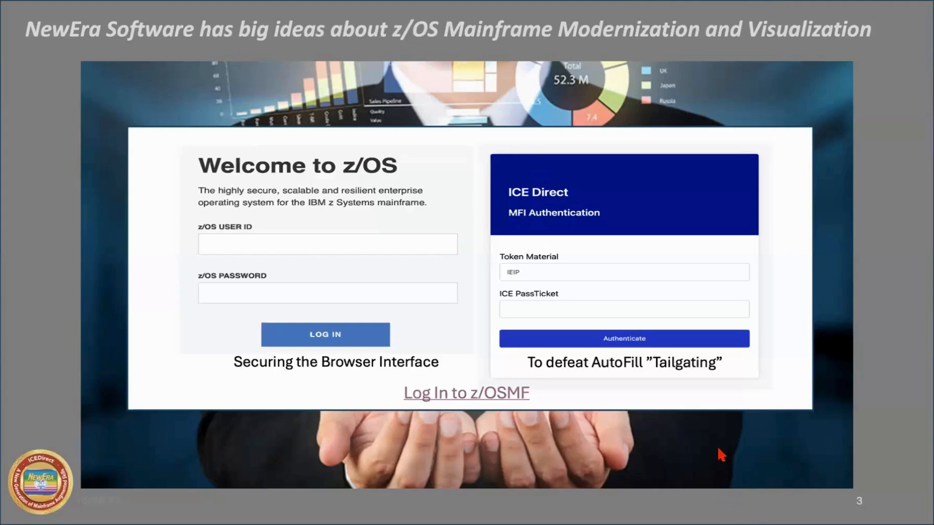
{"action": "mouse_move", "coordinate": [497, 404]}
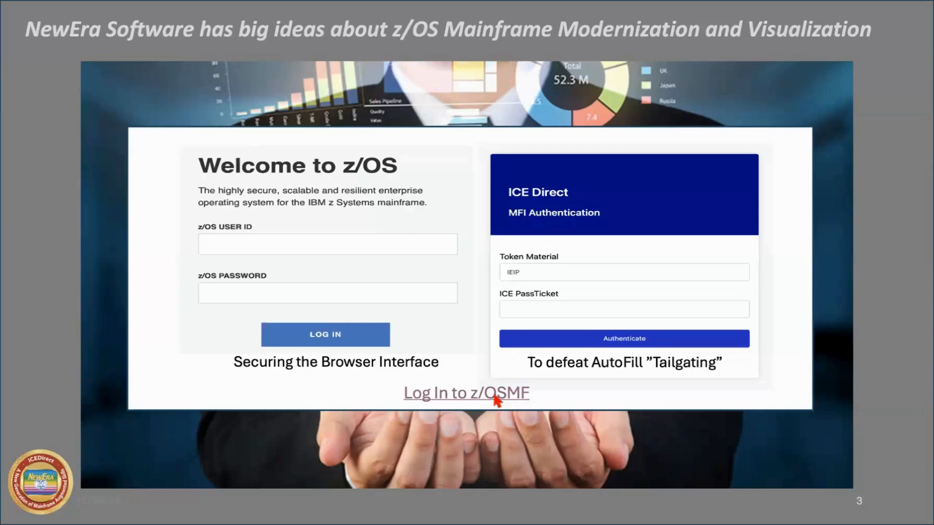
{"action": "mouse_move", "coordinate": [188, 173]}
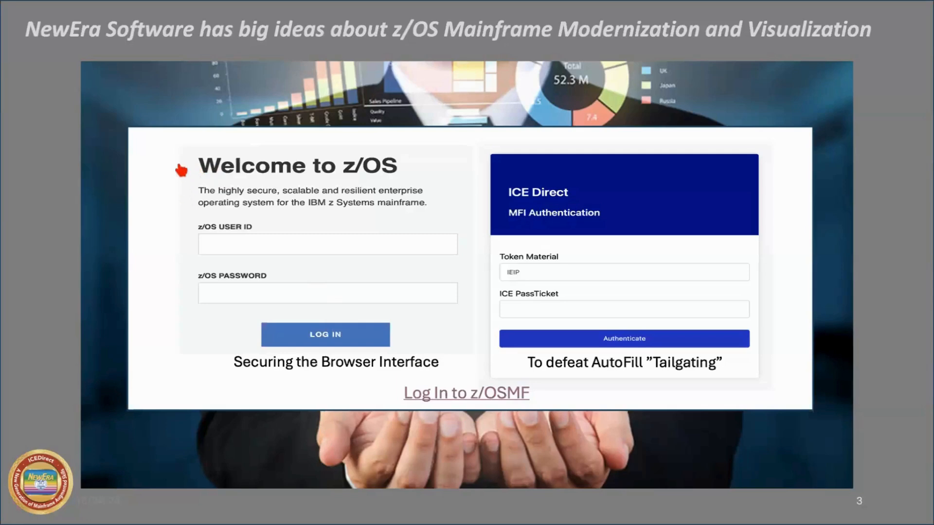
{"action": "mouse_move", "coordinate": [228, 208]}
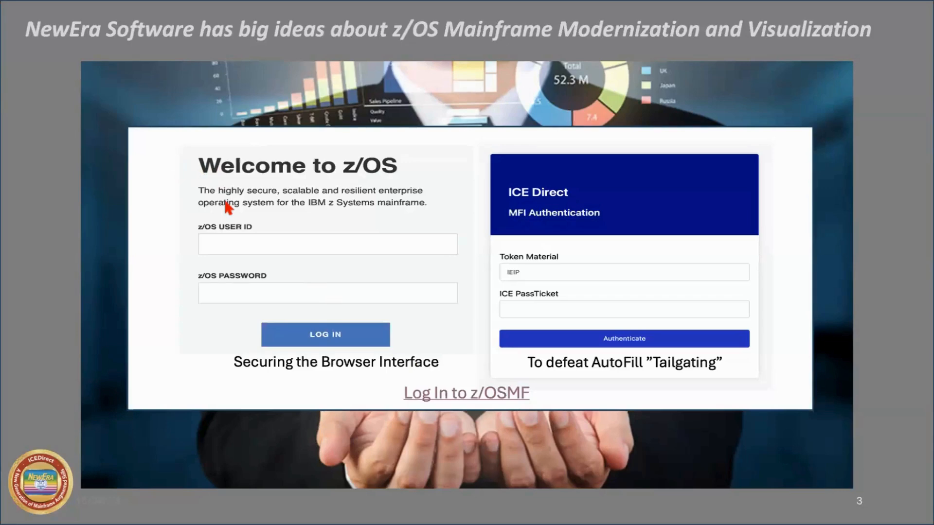
{"action": "mouse_move", "coordinate": [655, 5]}
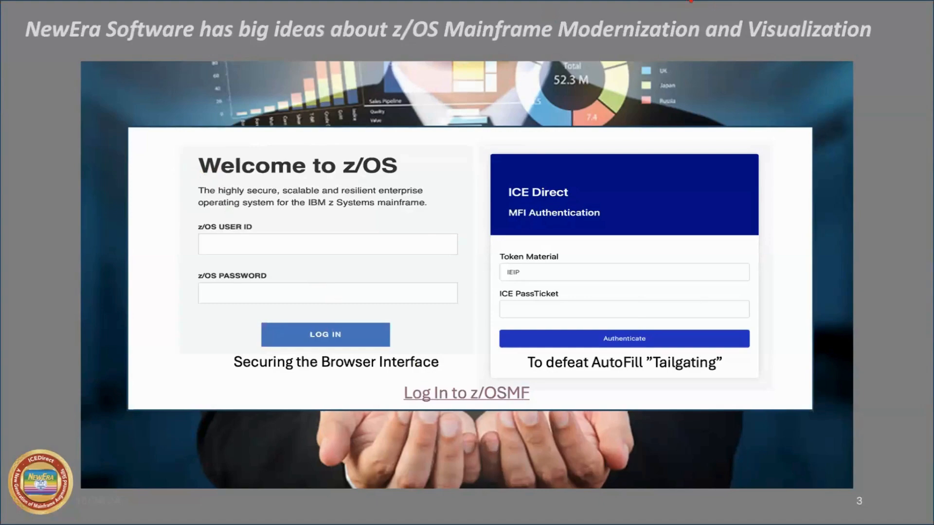
{"action": "mouse_move", "coordinate": [636, 262]}
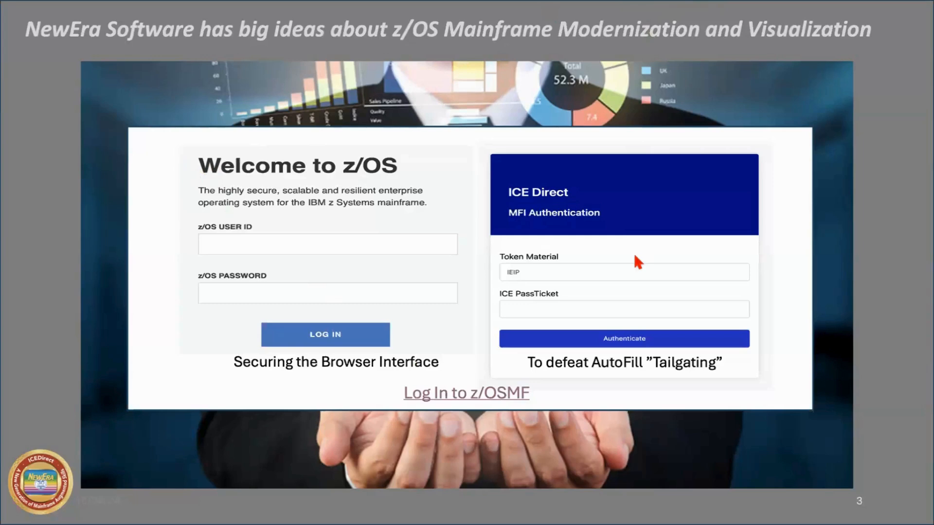
{"action": "mouse_move", "coordinate": [426, 233]}
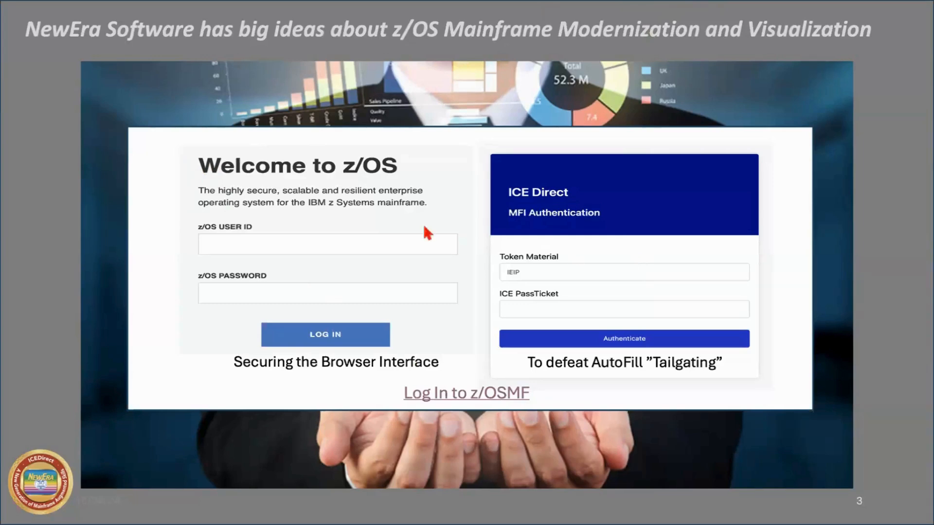
{"action": "mouse_move", "coordinate": [143, 167]}
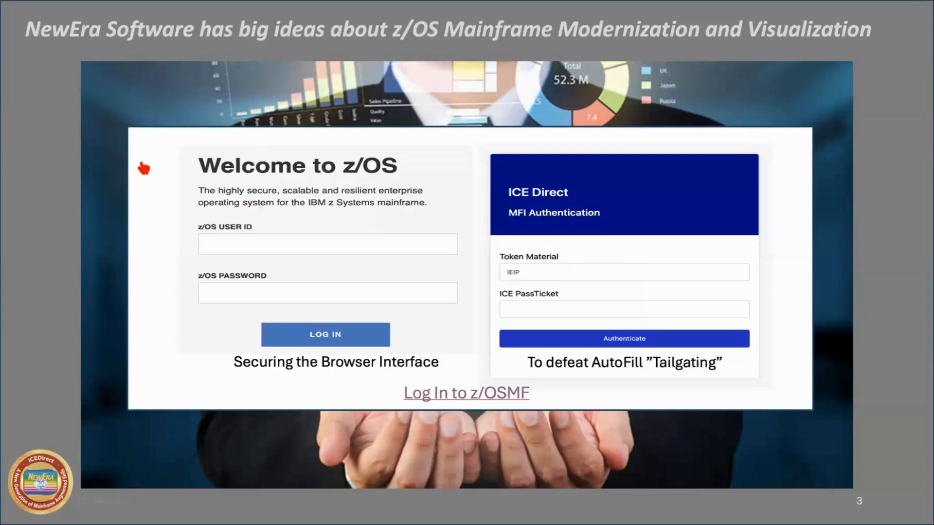
{"action": "mouse_move", "coordinate": [197, 165]}
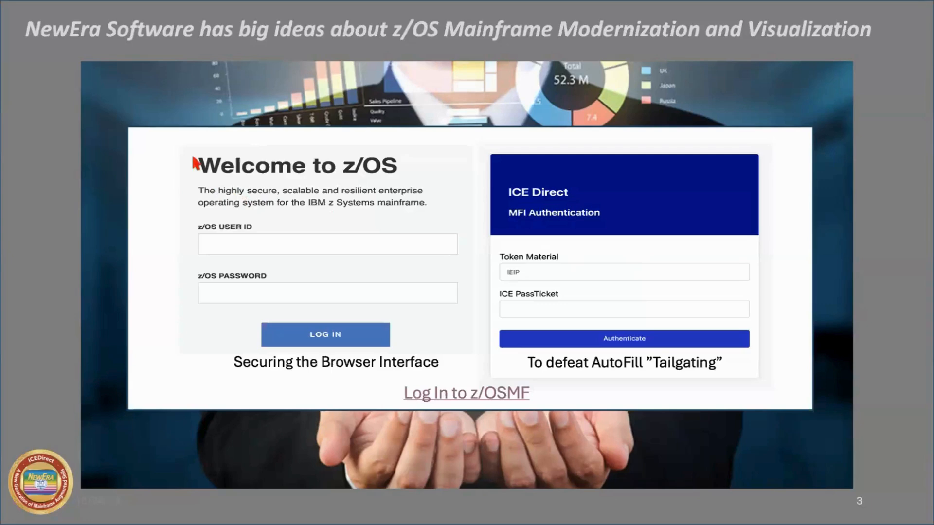
{"action": "mouse_move", "coordinate": [746, 11]}
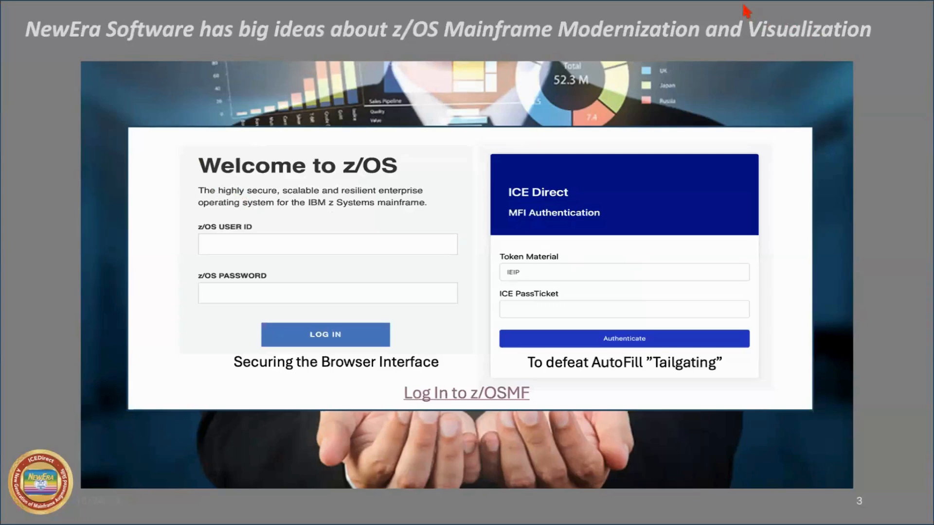
{"action": "mouse_move", "coordinate": [734, 168]}
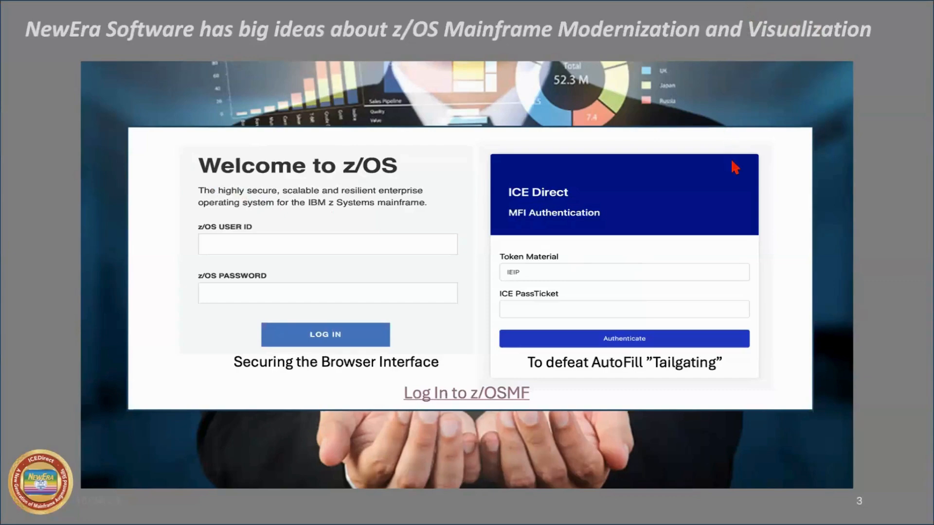
{"action": "mouse_move", "coordinate": [697, 271]}
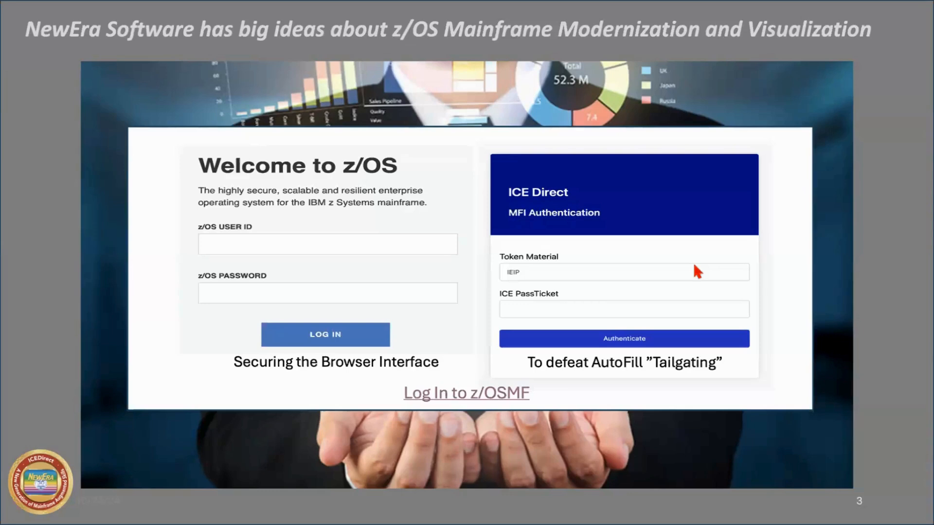
{"action": "mouse_move", "coordinate": [466, 264]}
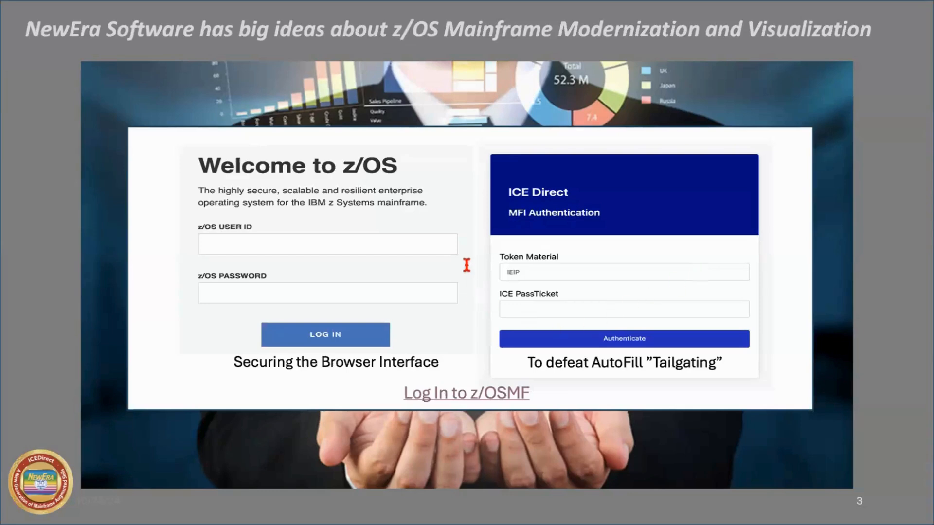
{"action": "mouse_move", "coordinate": [466, 264]}
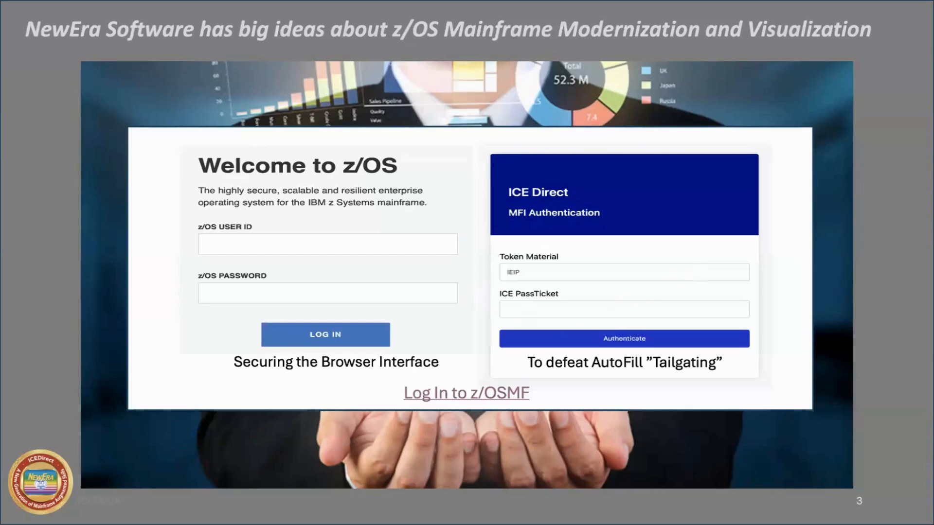
{"action": "mouse_move", "coordinate": [467, 308]}
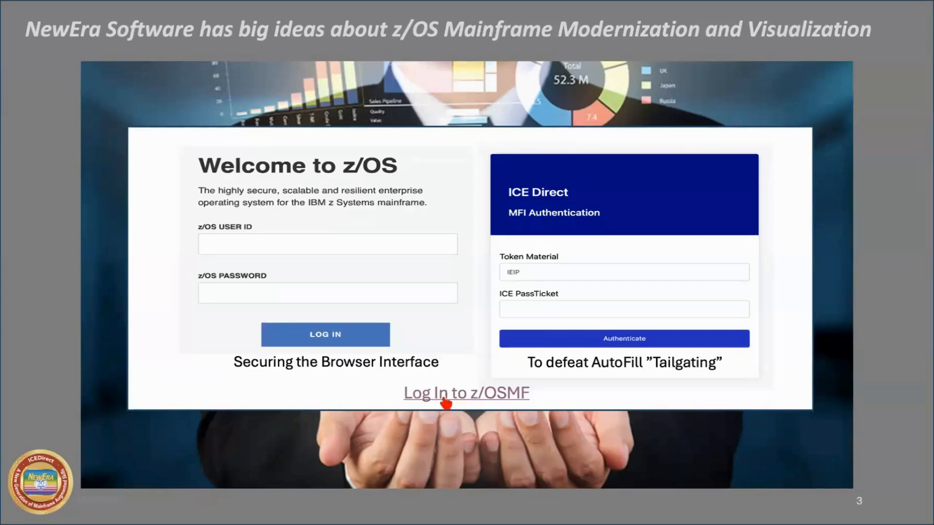
{"action": "mouse_move", "coordinate": [363, 286]}
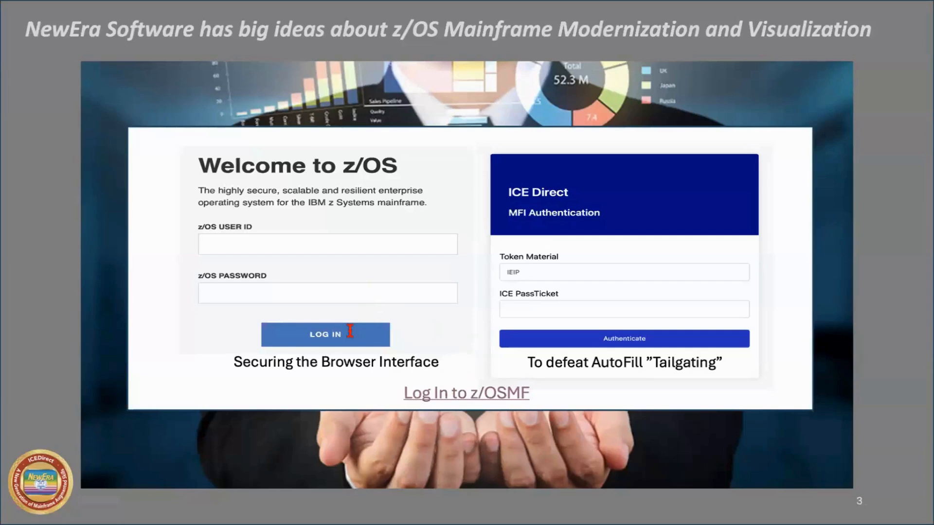
{"action": "mouse_move", "coordinate": [350, 330]}
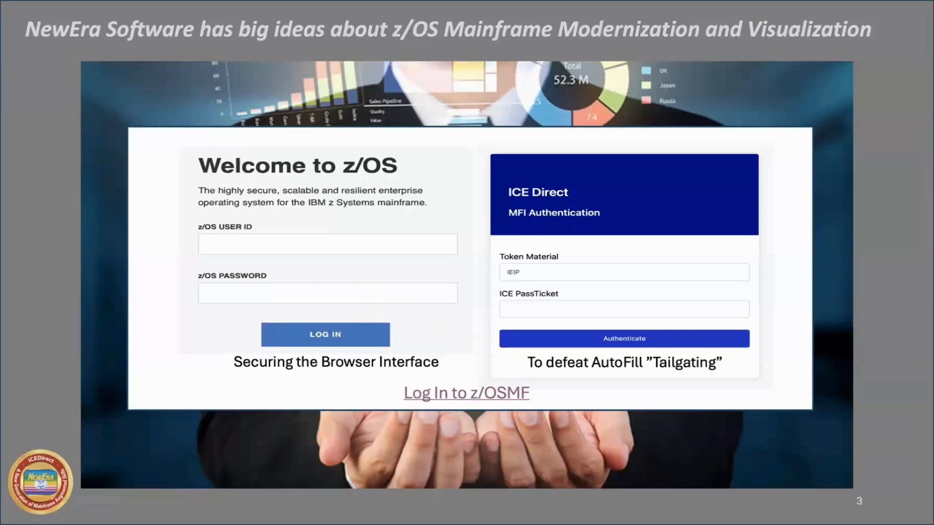
{"action": "mouse_move", "coordinate": [381, 425]}
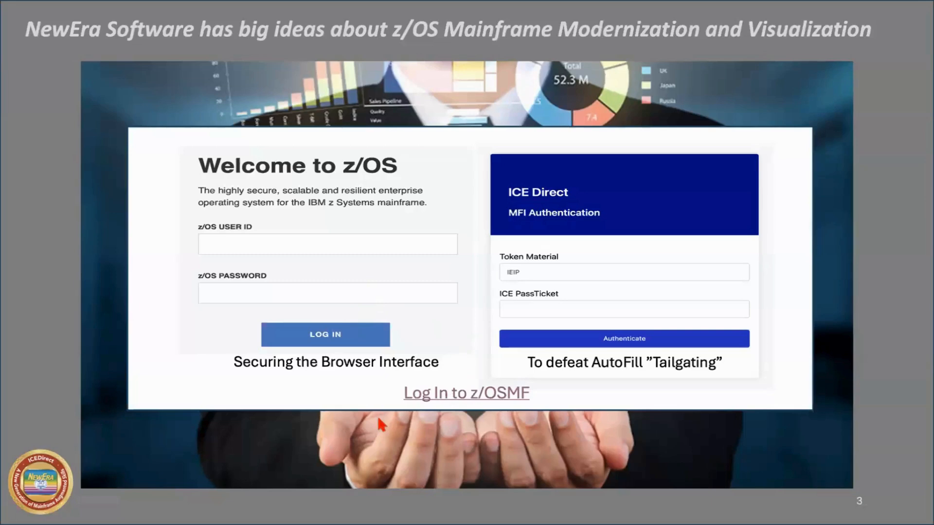
{"action": "mouse_move", "coordinate": [379, 414]}
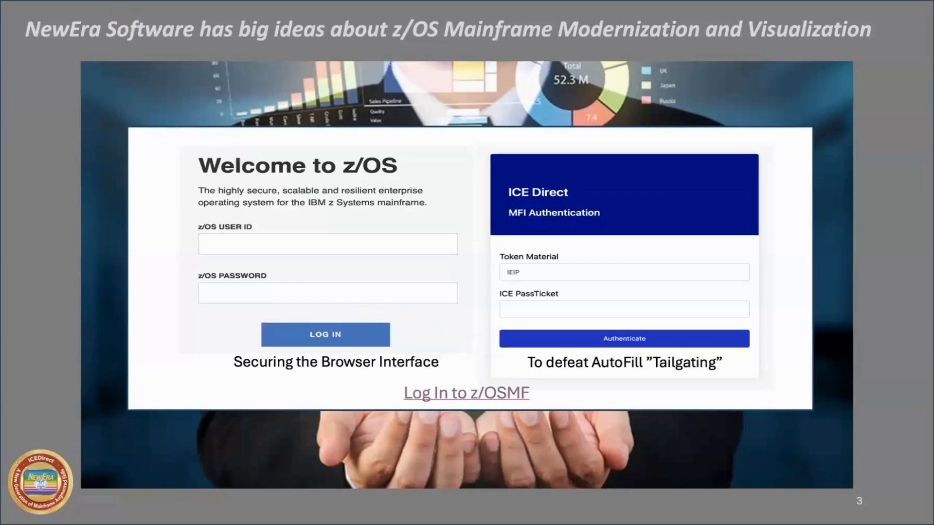
{"action": "mouse_move", "coordinate": [73, 162]}
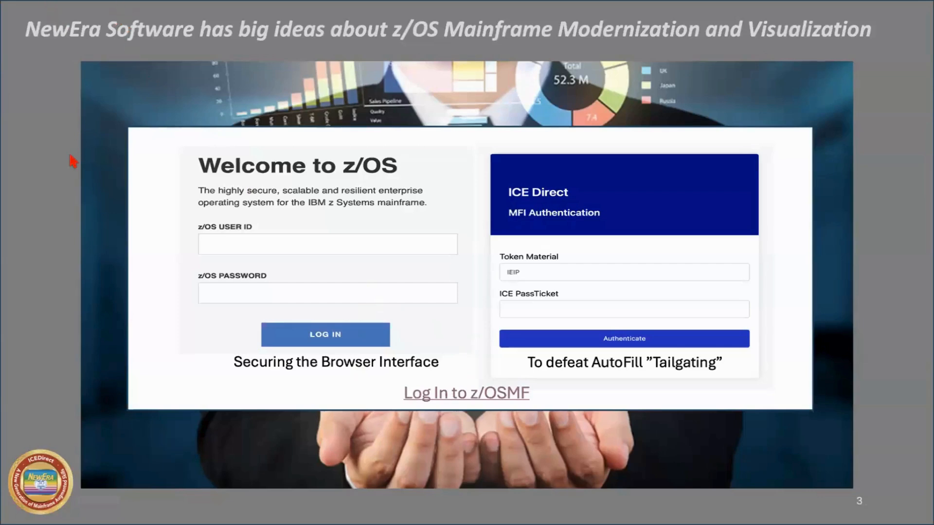
{"action": "mouse_move", "coordinate": [508, 363]}
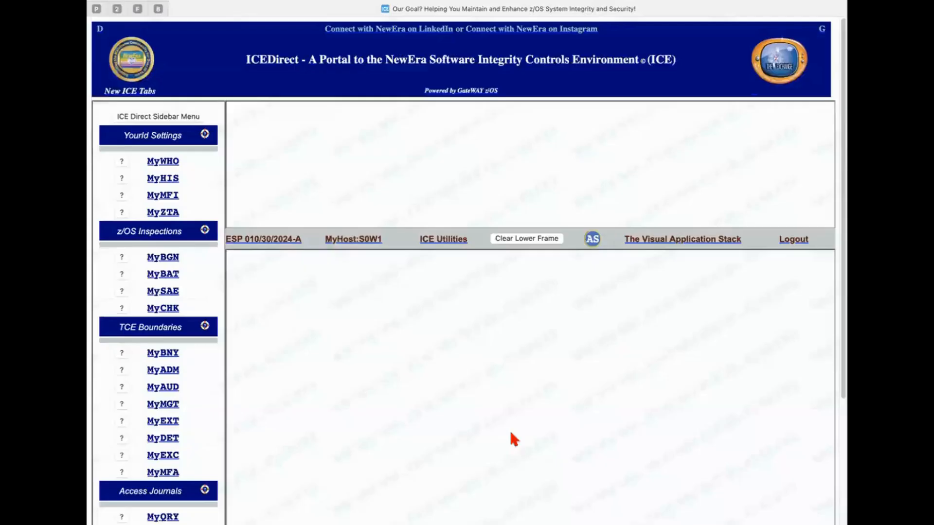
{"action": "mouse_move", "coordinate": [786, 3]}
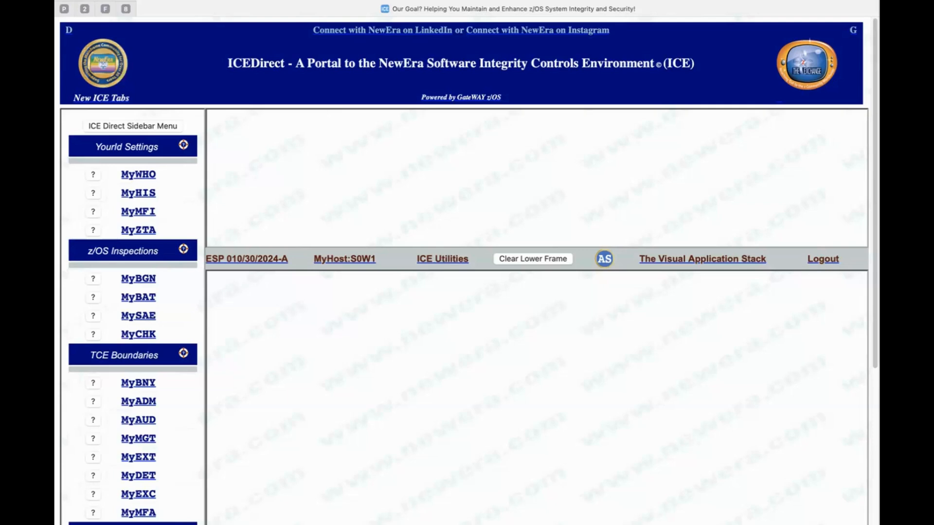
{"action": "mouse_move", "coordinate": [444, 187]}
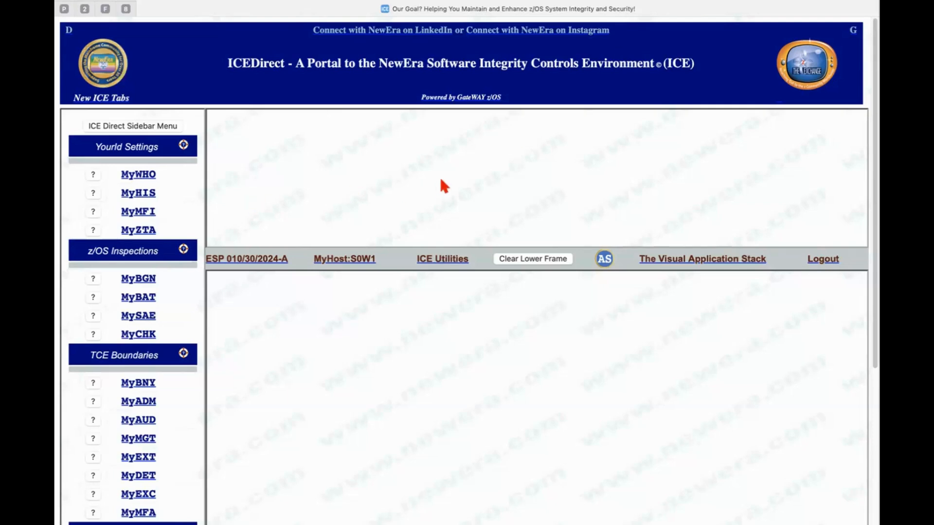
{"action": "mouse_move", "coordinate": [444, 338]}
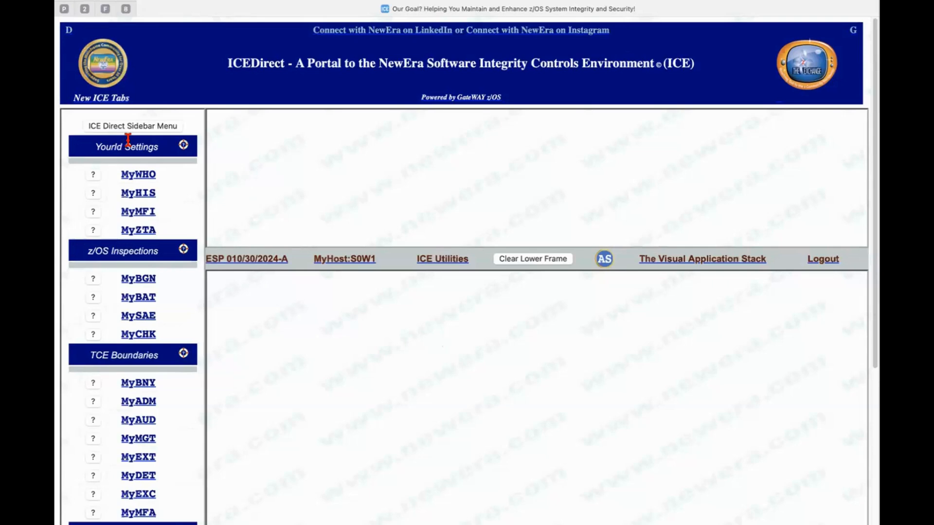
{"action": "mouse_move", "coordinate": [94, 427]}
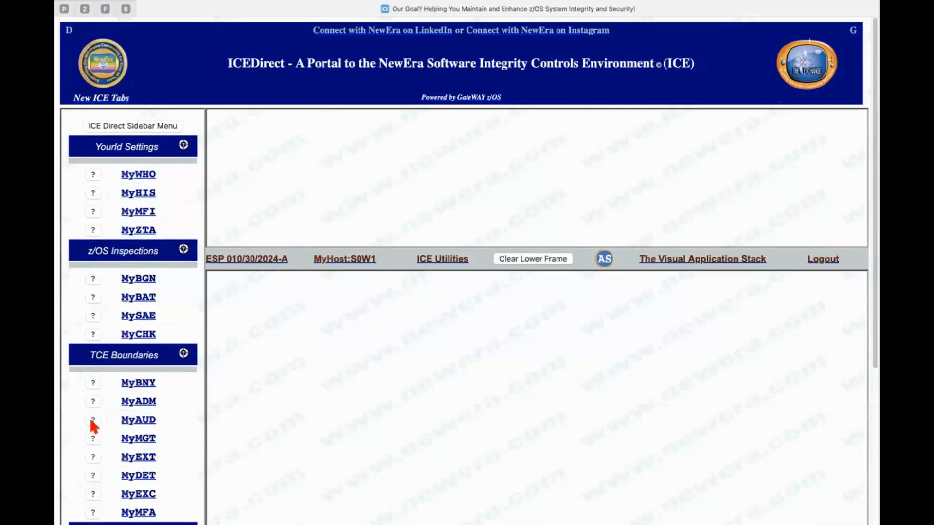
{"action": "mouse_move", "coordinate": [637, 285]}
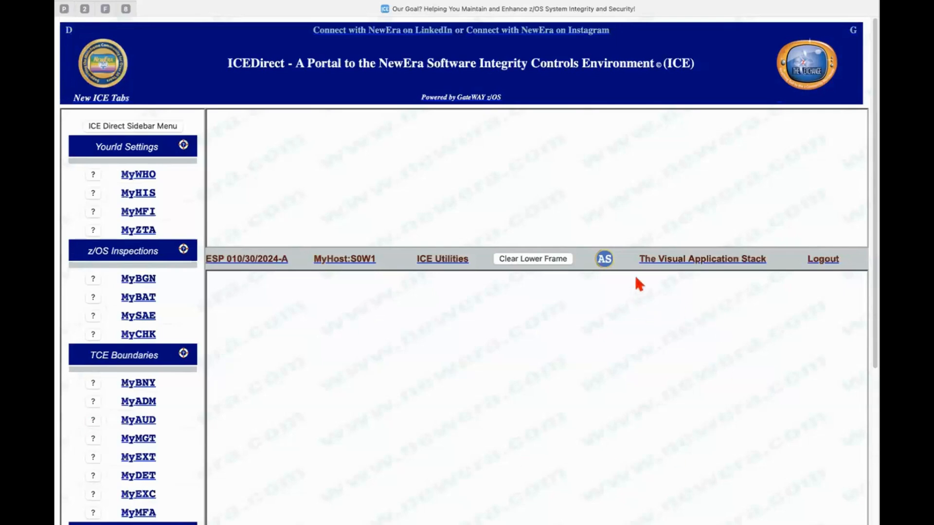
{"action": "mouse_move", "coordinate": [785, 267]}
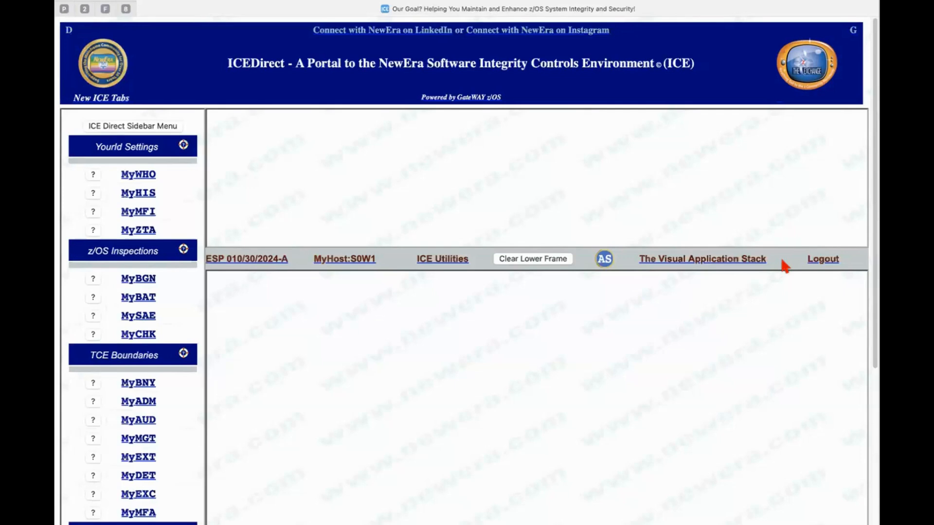
{"action": "mouse_move", "coordinate": [778, 268]}
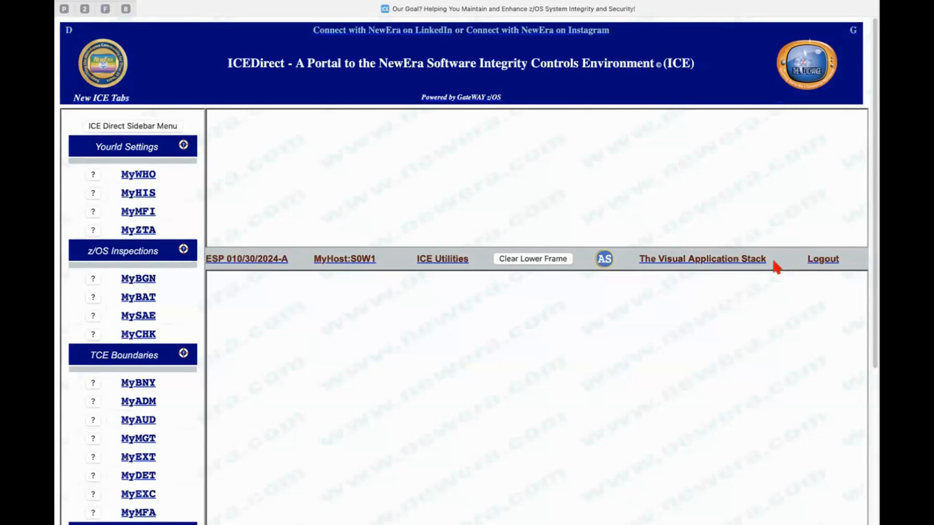
{"action": "mouse_move", "coordinate": [498, 327]}
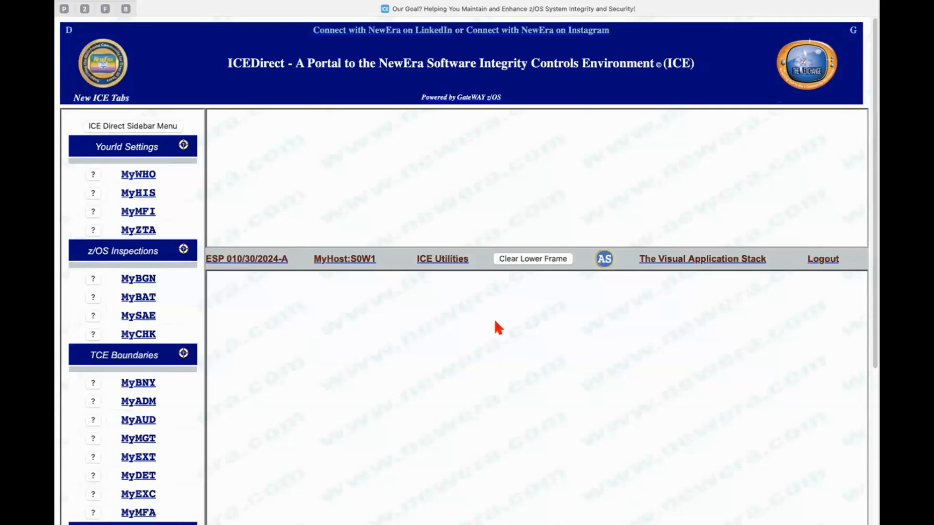
{"action": "mouse_move", "coordinate": [473, 334]}
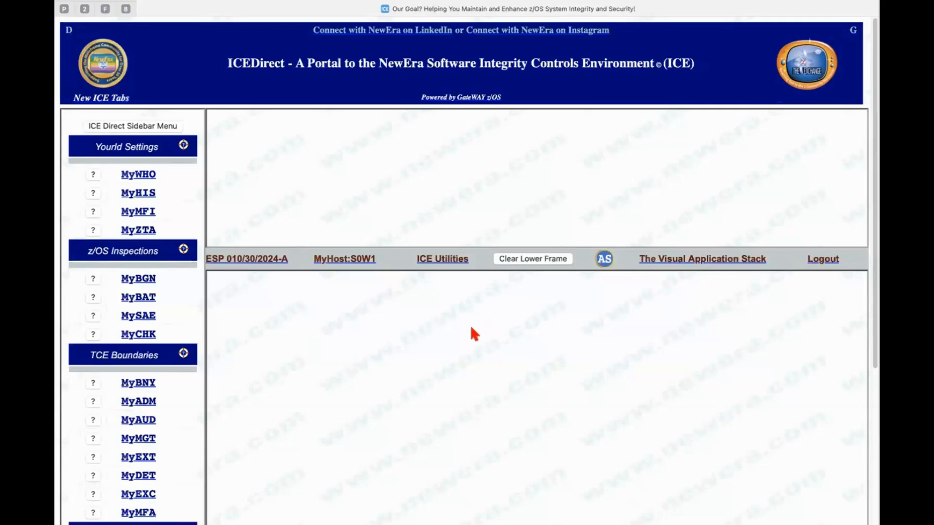
{"action": "mouse_move", "coordinate": [140, 185]}
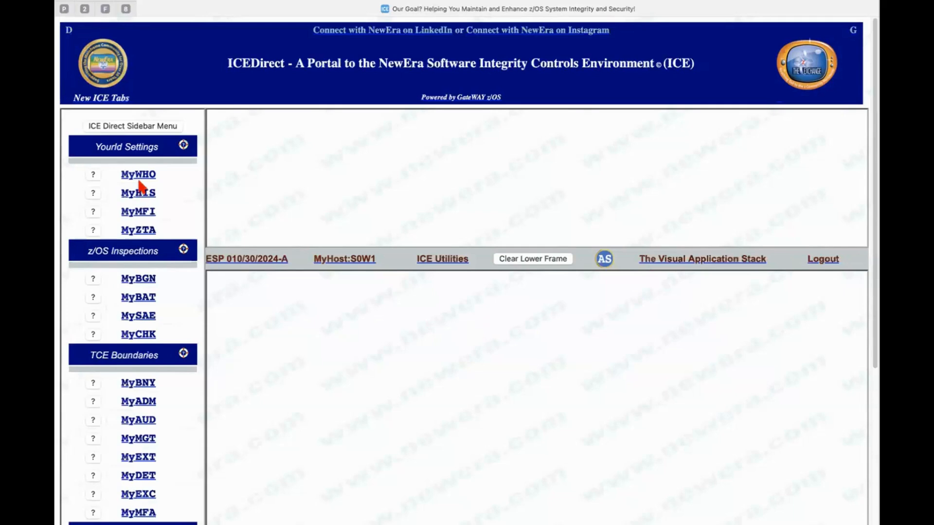
Open MyWHO to show access status with TCEPrimeAdmin and MFEAuditor roles granted
{"action": "left_click", "coordinate": [137, 174]}
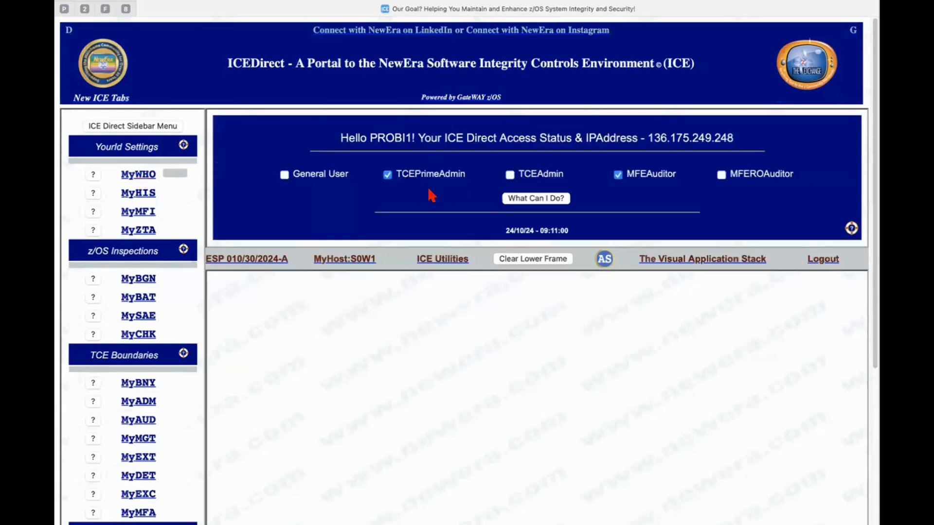
{"action": "mouse_move", "coordinate": [355, 184]}
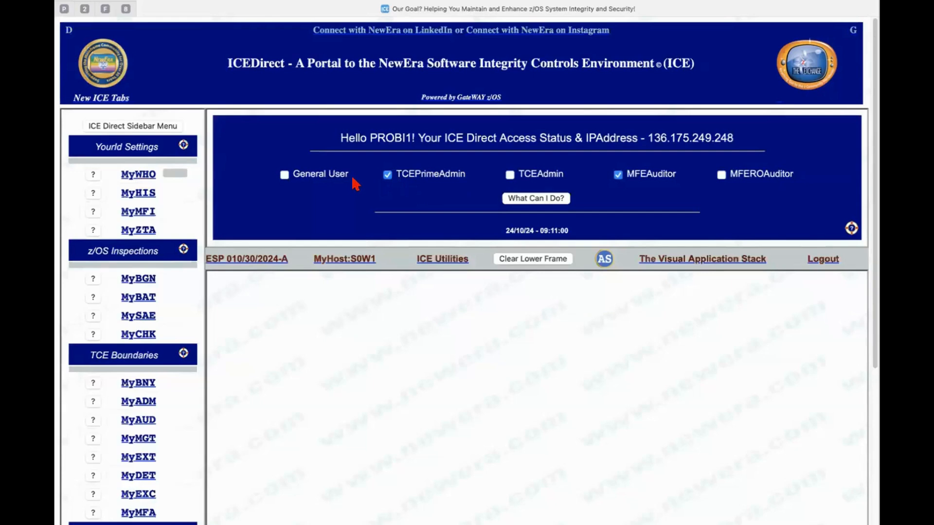
{"action": "mouse_move", "coordinate": [348, 186]}
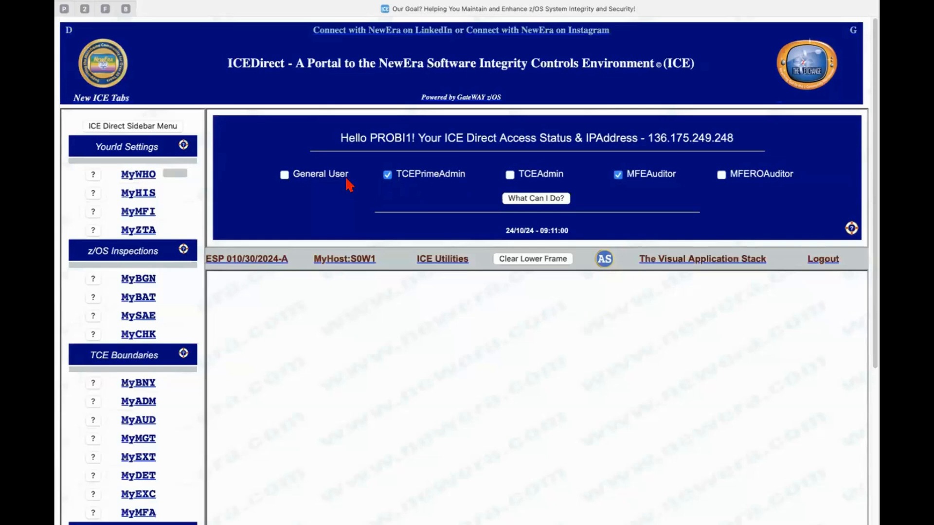
{"action": "mouse_move", "coordinate": [416, 185]}
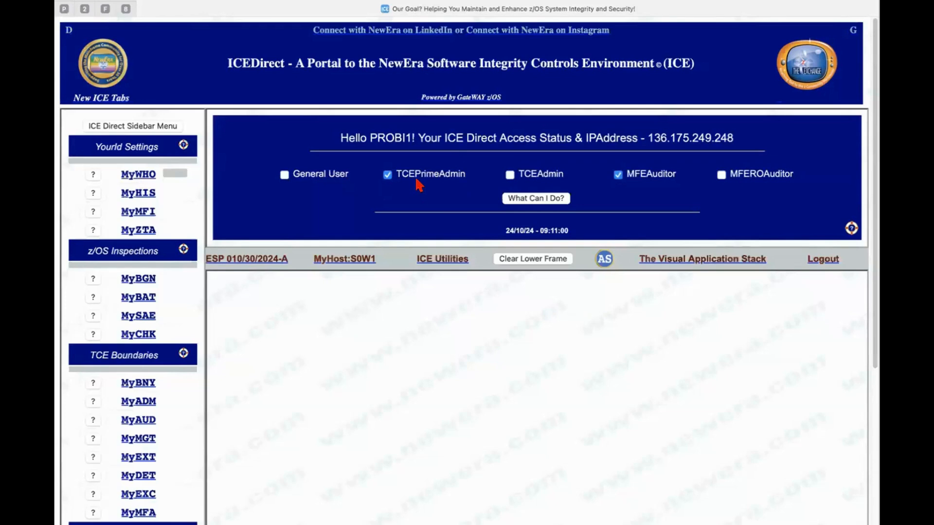
{"action": "mouse_move", "coordinate": [628, 185]}
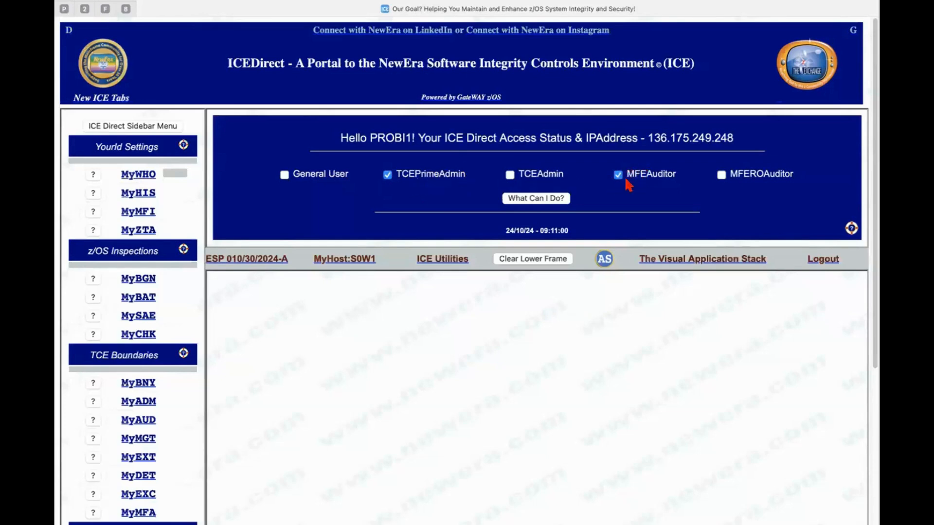
{"action": "mouse_move", "coordinate": [635, 187]}
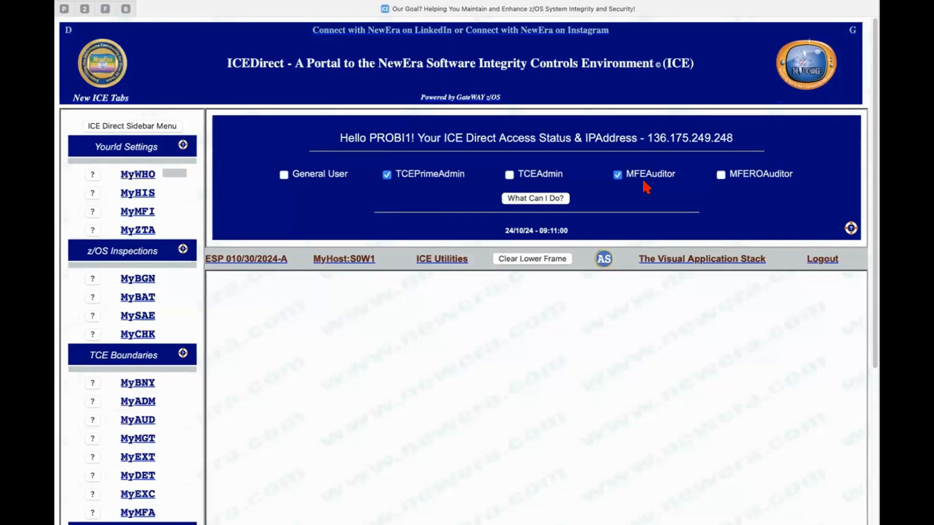
{"action": "mouse_move", "coordinate": [539, 215]}
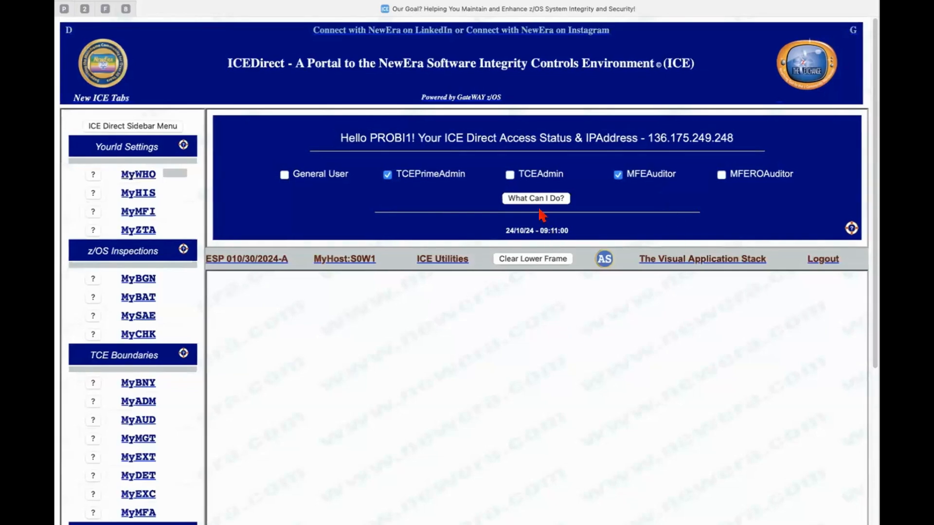
Use What Can I Do? to list Working, Analytic, Controls and Security activities
{"action": "left_click", "coordinate": [535, 198]}
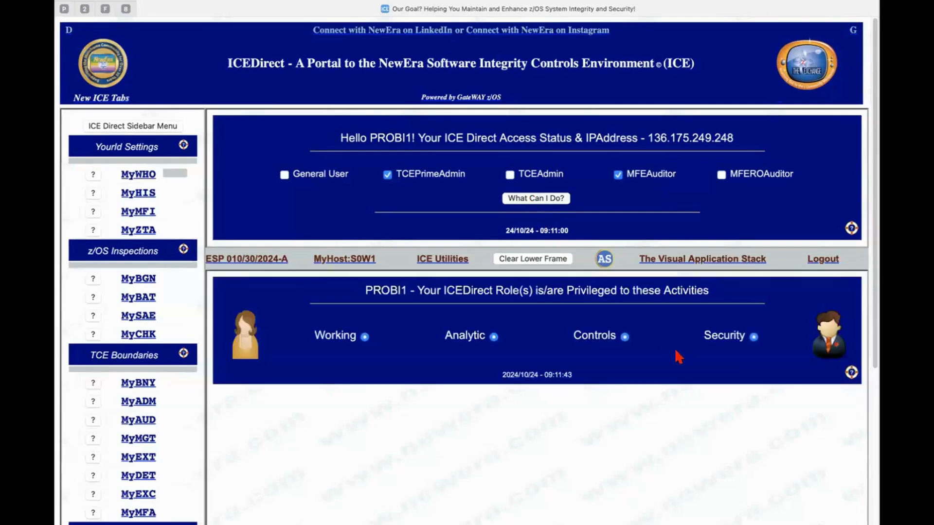
{"action": "mouse_move", "coordinate": [391, 330]}
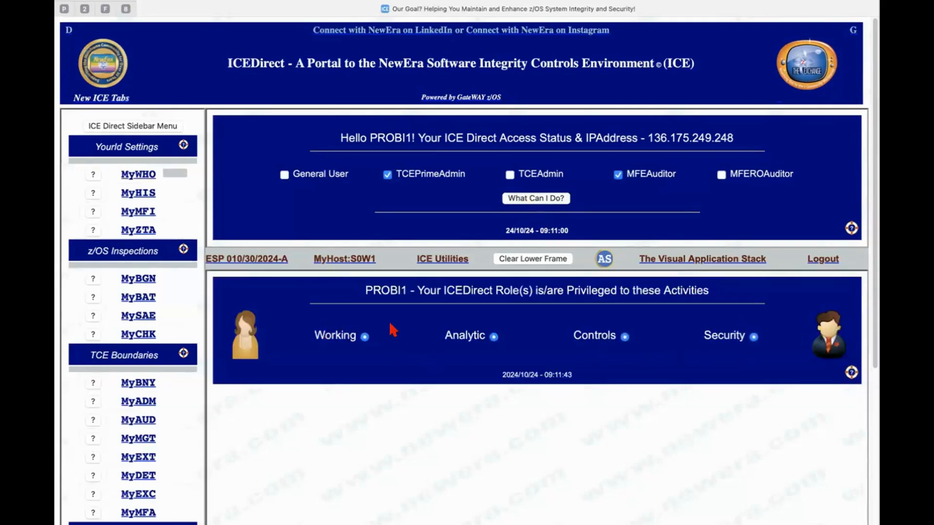
{"action": "mouse_move", "coordinate": [719, 381]}
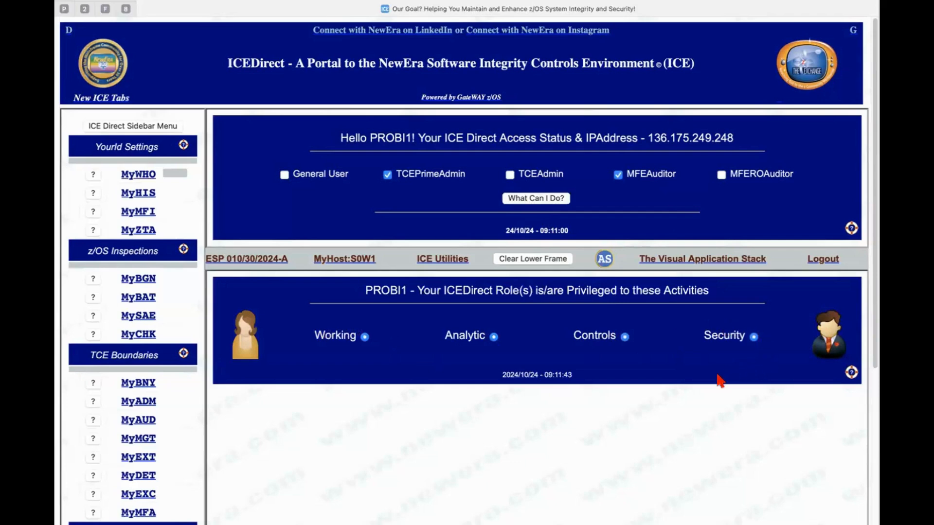
{"action": "mouse_move", "coordinate": [377, 351]}
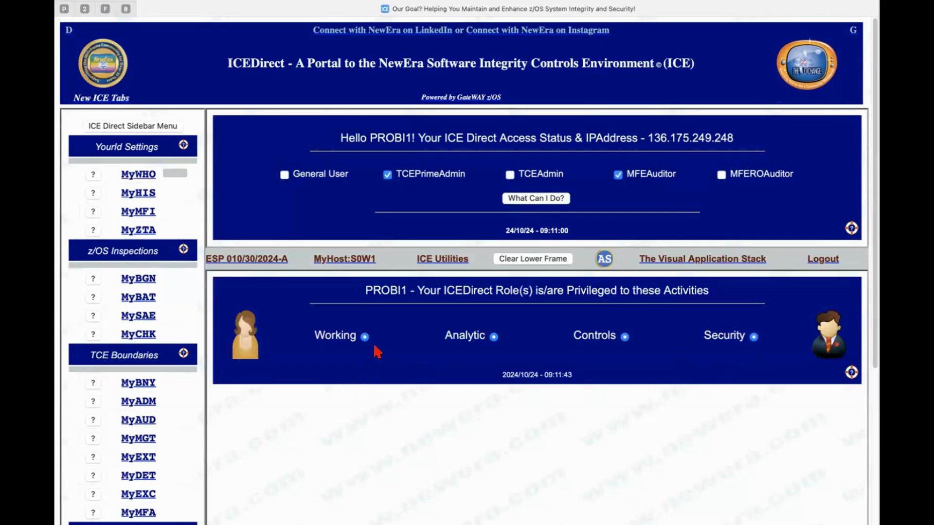
{"action": "mouse_move", "coordinate": [297, 346]}
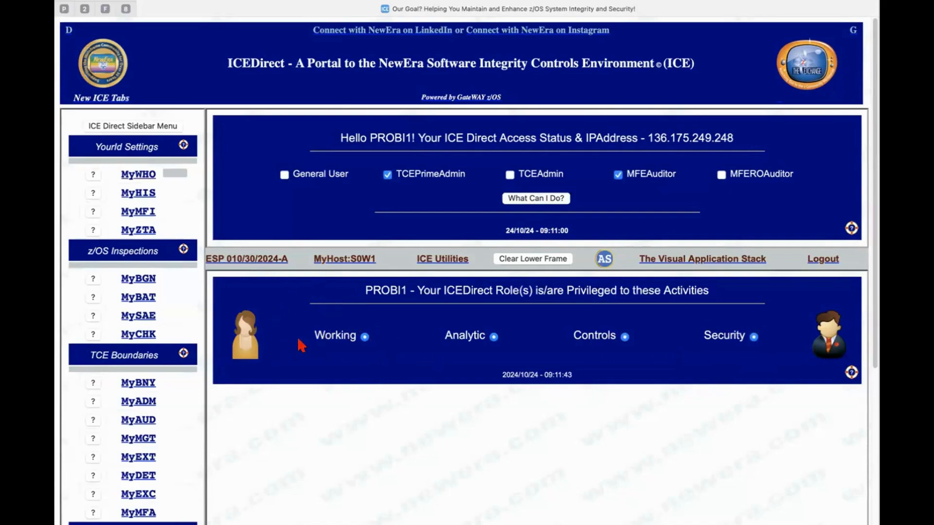
{"action": "mouse_move", "coordinate": [572, 367]}
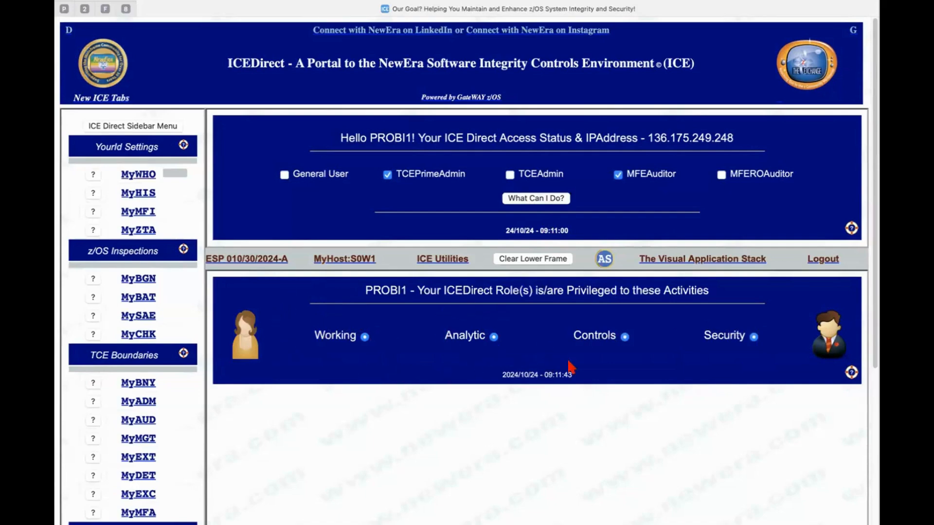
{"action": "mouse_move", "coordinate": [607, 348]}
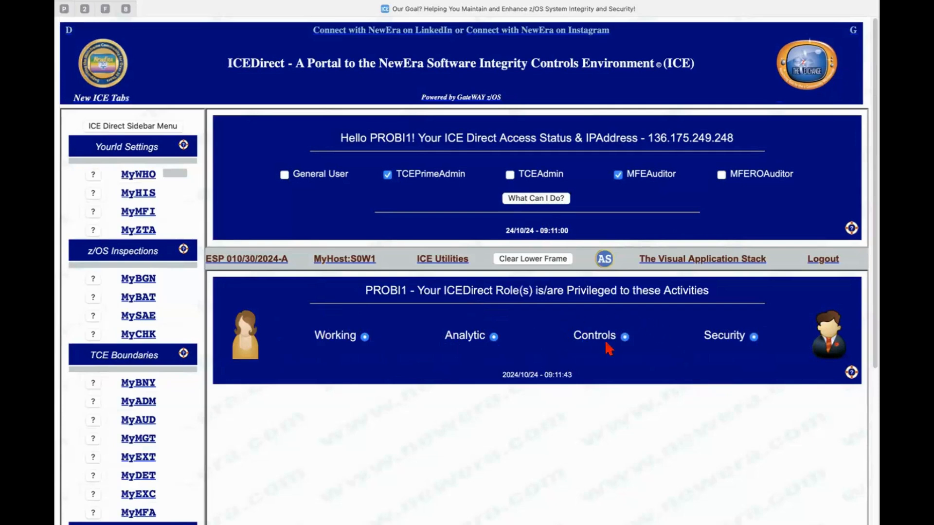
{"action": "mouse_move", "coordinate": [781, 342]}
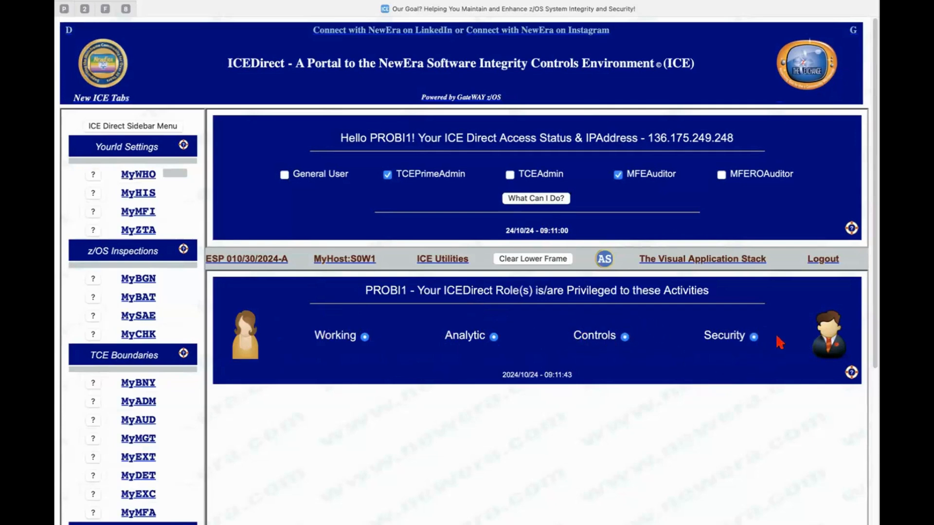
{"action": "mouse_move", "coordinate": [757, 347]}
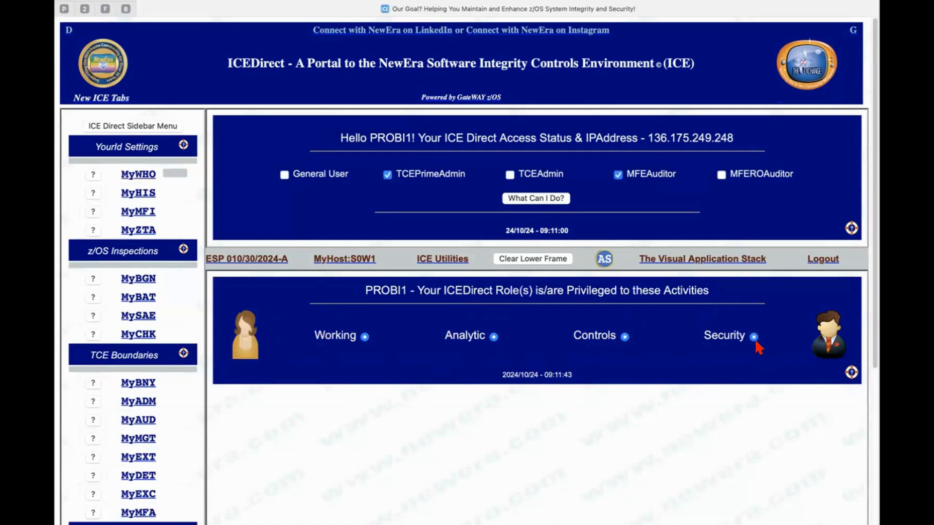
{"action": "mouse_move", "coordinate": [681, 196]}
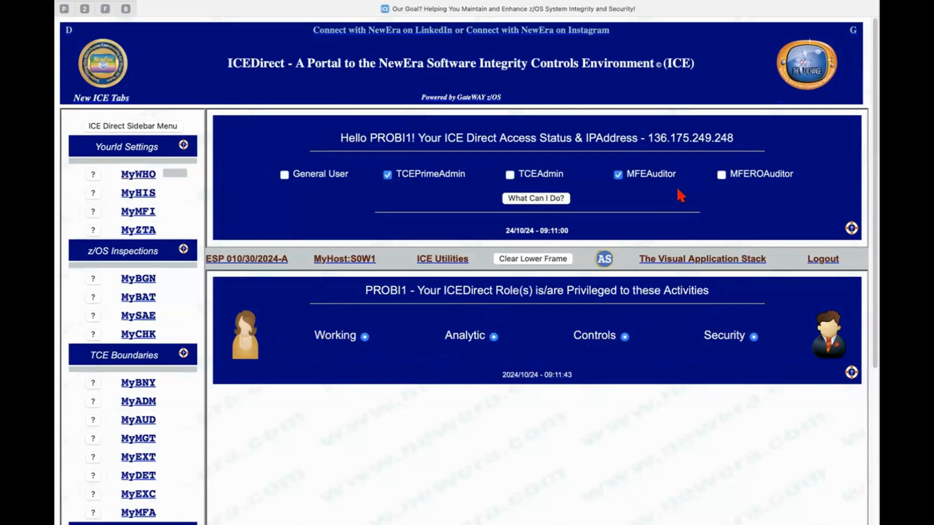
{"action": "mouse_move", "coordinate": [758, 341]}
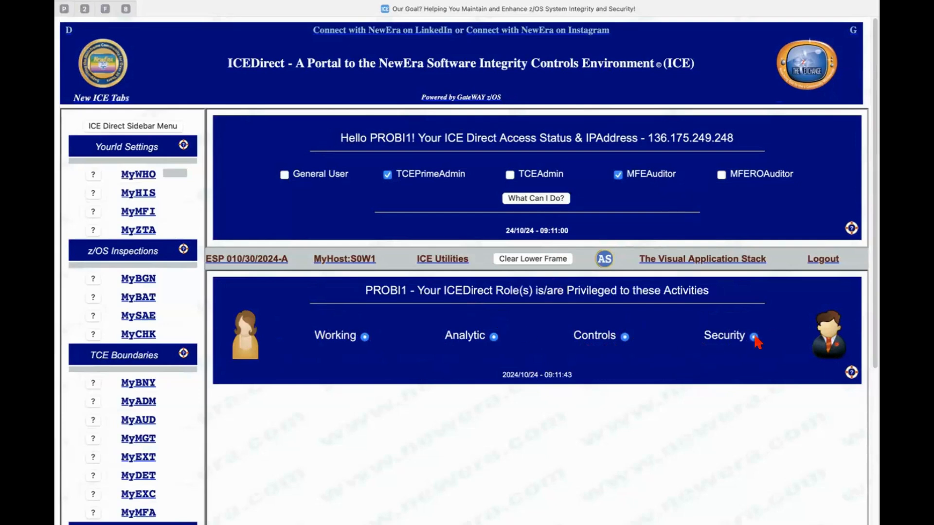
{"action": "mouse_move", "coordinate": [146, 196]}
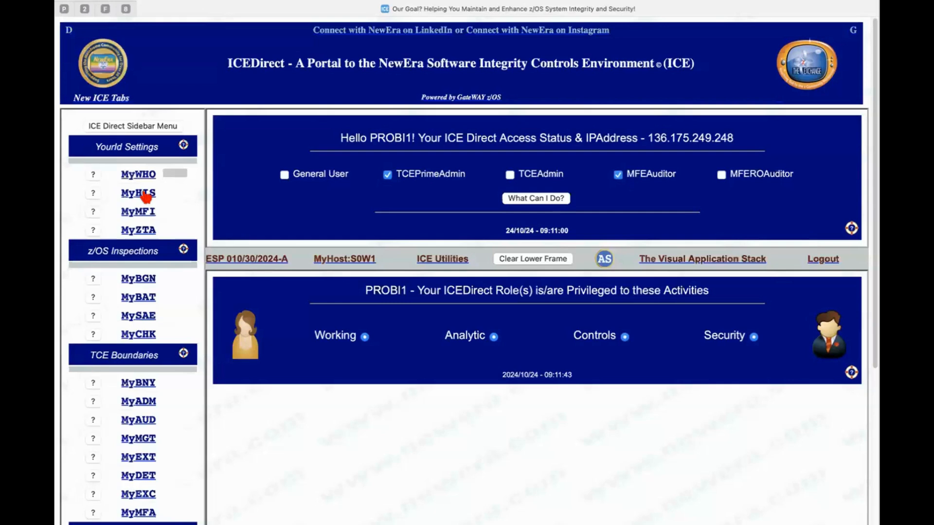
Open MyHIS and submit the ad hoc control-journal query starting 24/07/29
{"action": "left_click", "coordinate": [138, 193]}
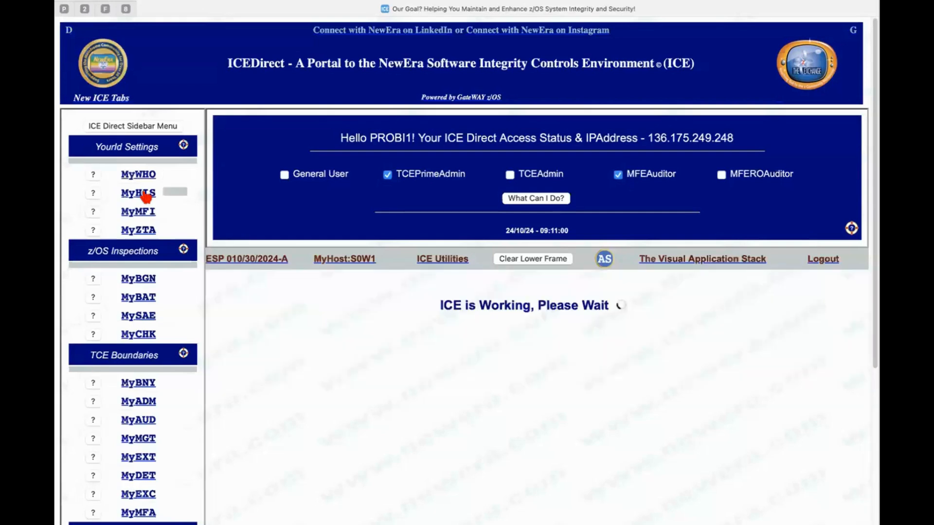
{"action": "left_click", "coordinate": [138, 193]}
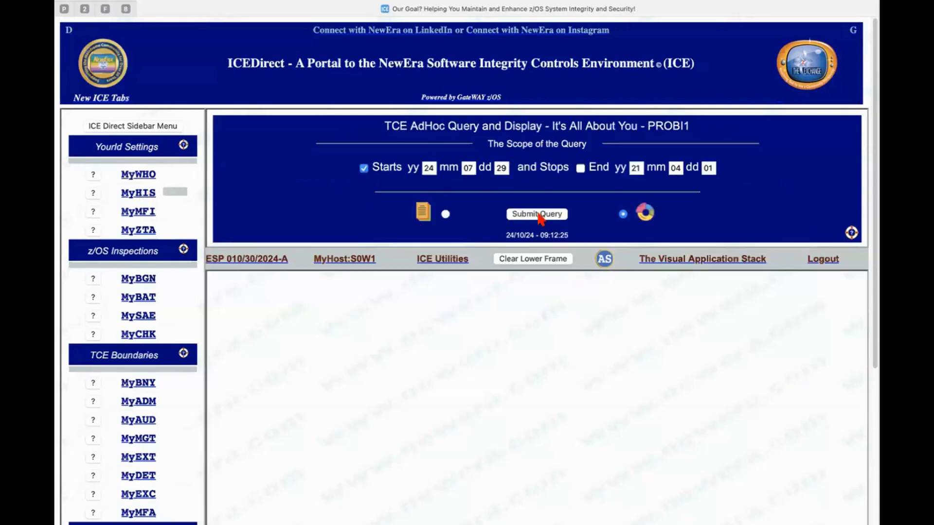
{"action": "mouse_move", "coordinate": [652, 332]}
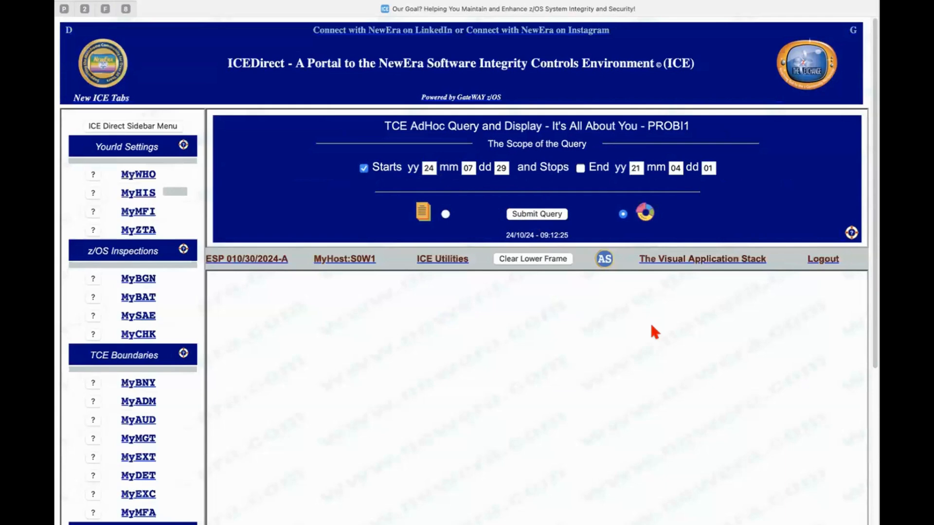
{"action": "mouse_move", "coordinate": [437, 315]}
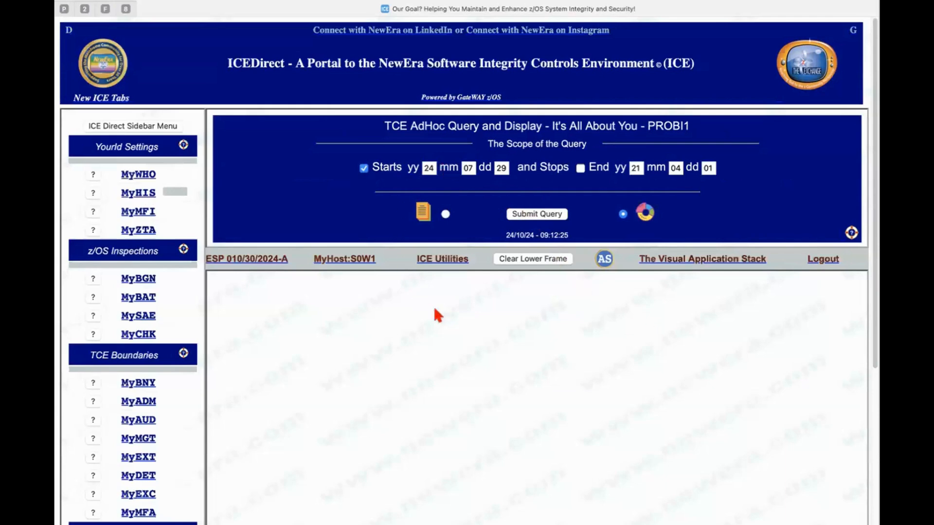
{"action": "mouse_move", "coordinate": [455, 331]}
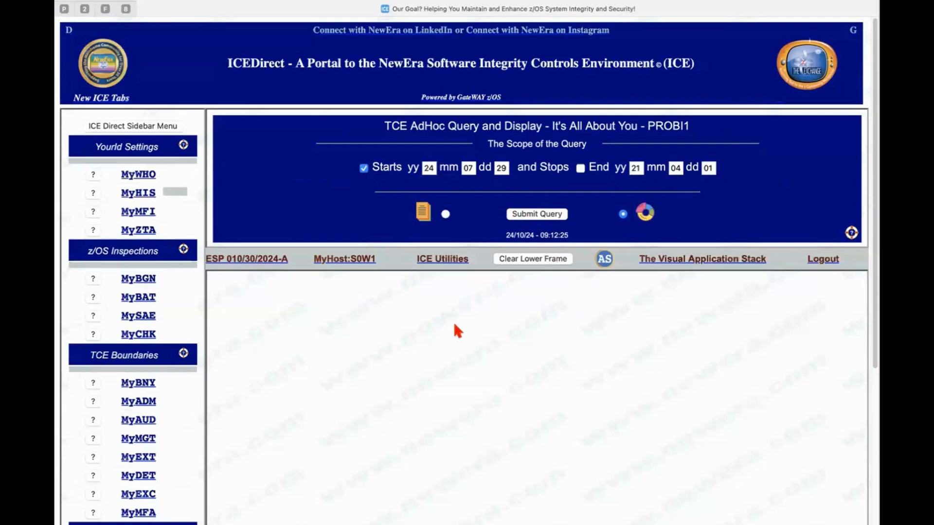
{"action": "left_click", "coordinate": [469, 167]}
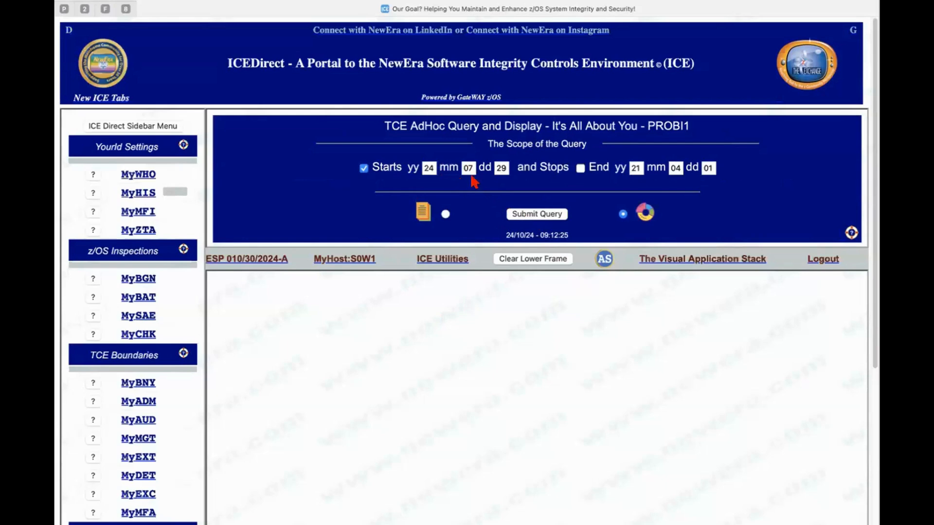
{"action": "left_click", "coordinate": [535, 214]}
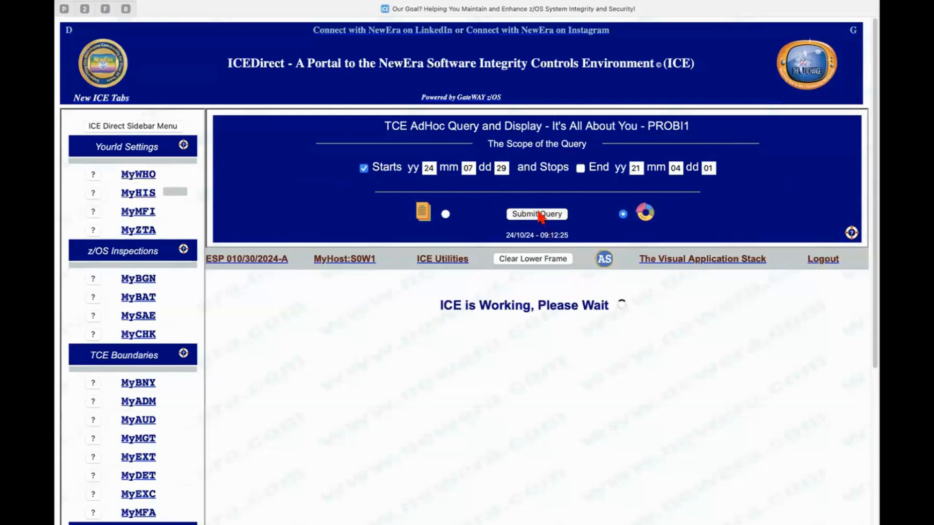
Scroll the journal results donut chart of 144 OTHER/AUDIT and 2 SAVED/CEDIT events
{"action": "scroll", "scroll_direction": "down", "scroll_amount": 3}
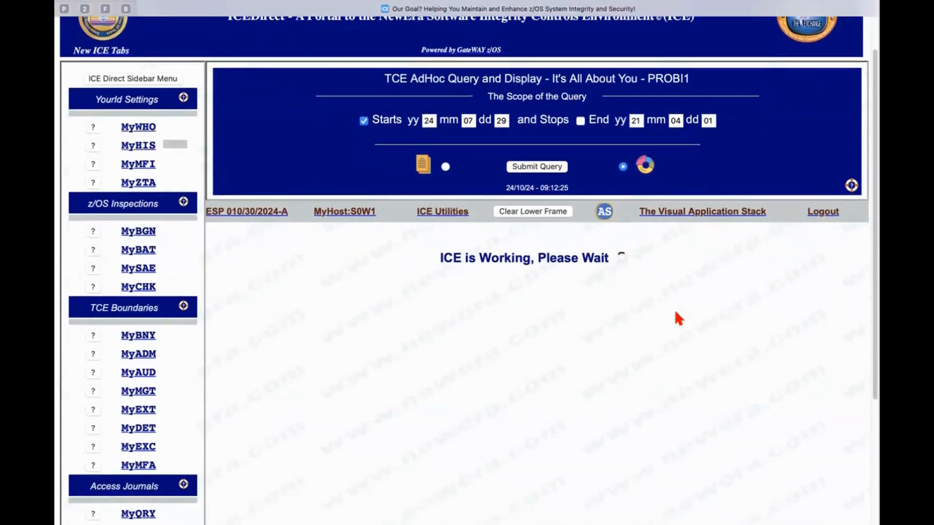
{"action": "mouse_move", "coordinate": [756, 187]}
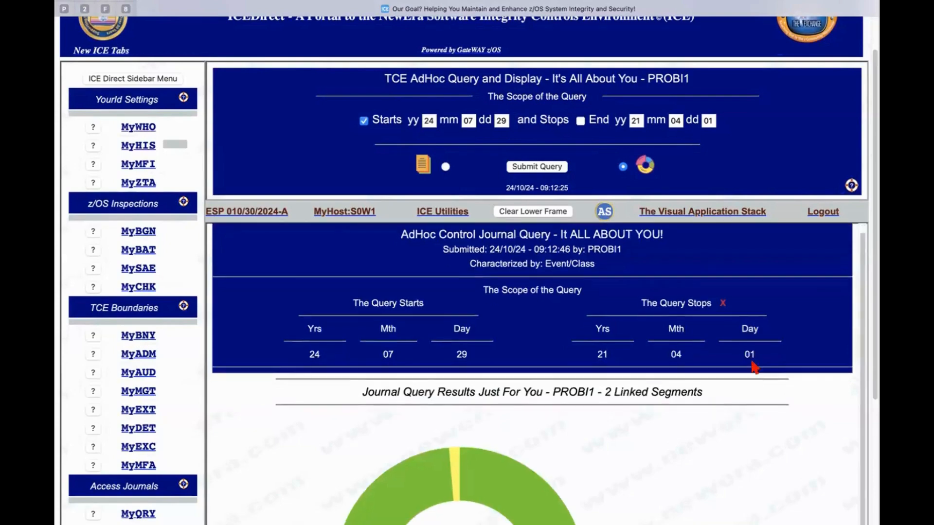
{"action": "scroll", "scroll_direction": "down", "scroll_amount": 3}
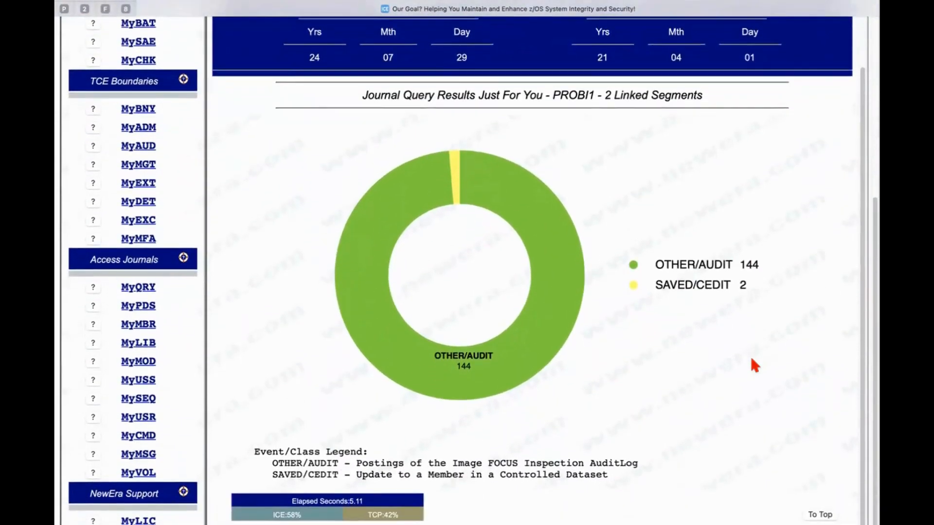
{"action": "mouse_move", "coordinate": [750, 324]}
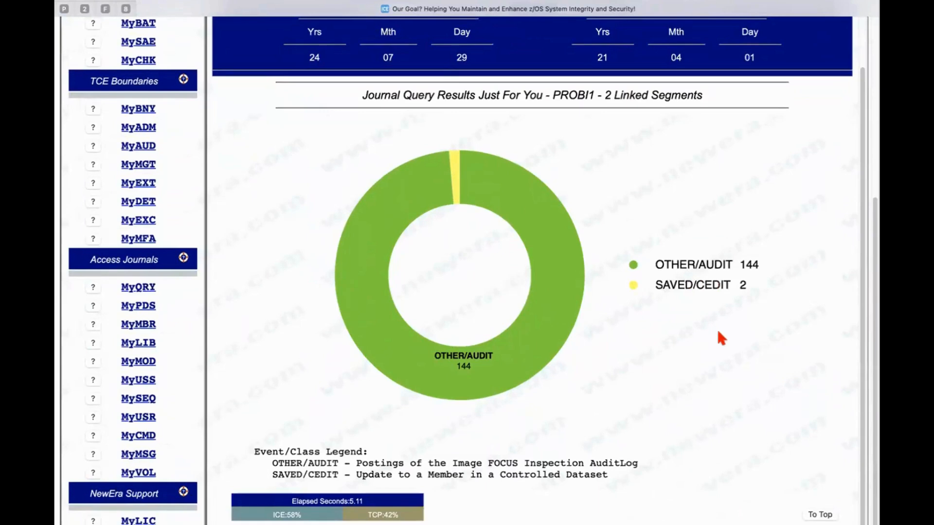
{"action": "scroll", "scroll_direction": "up", "scroll_amount": 3}
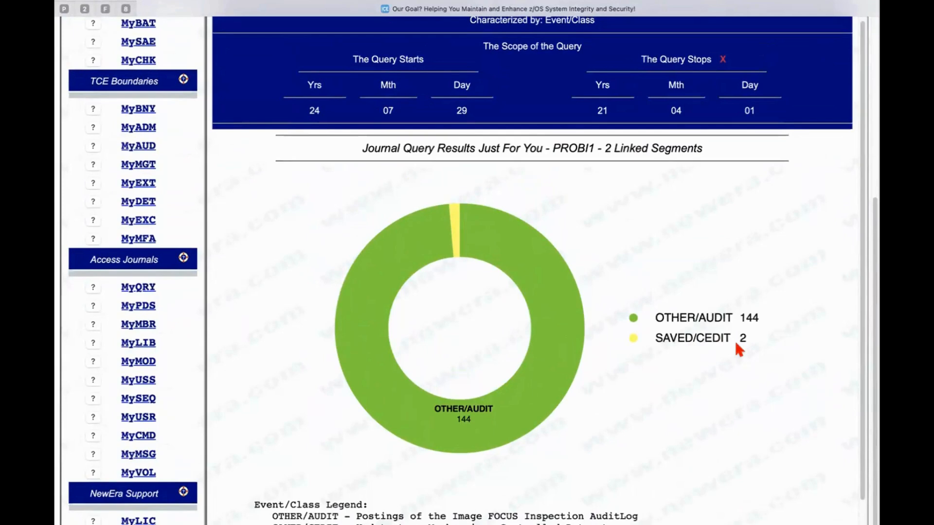
{"action": "mouse_move", "coordinate": [741, 320]}
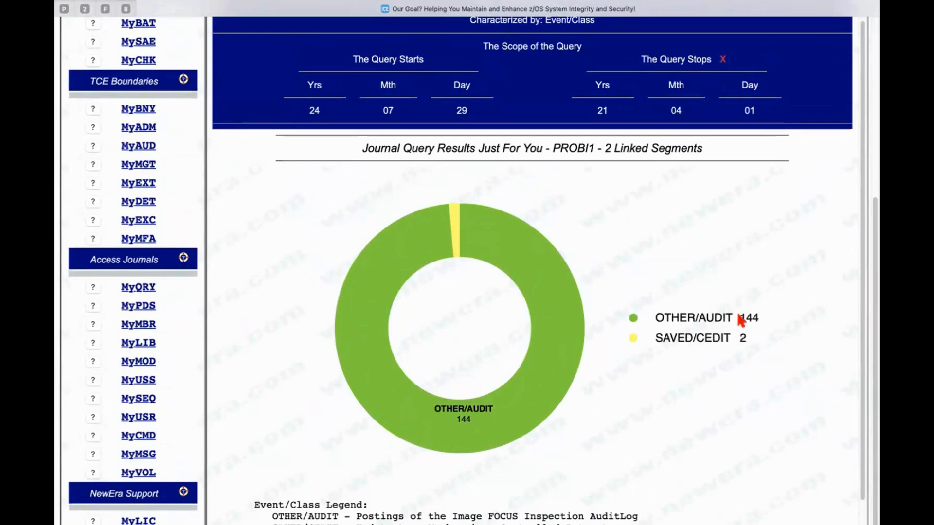
{"action": "mouse_move", "coordinate": [833, 285]}
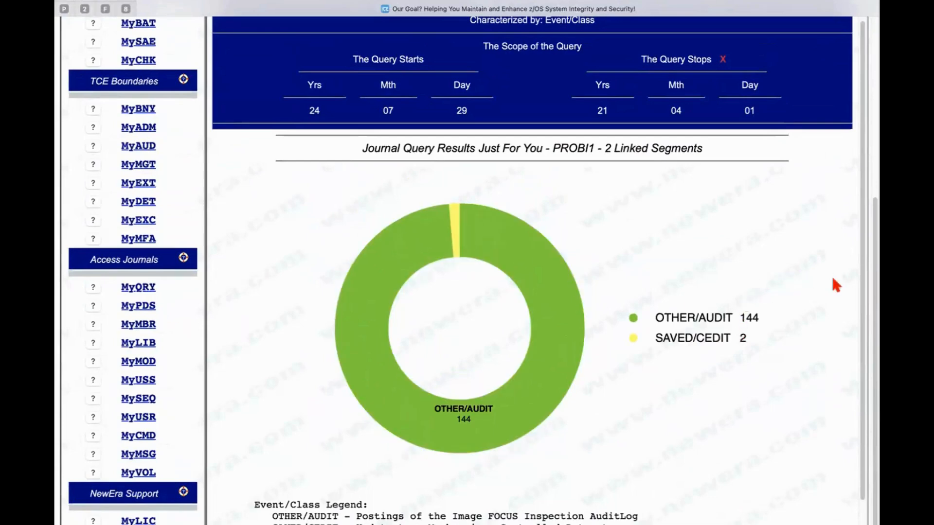
{"action": "mouse_move", "coordinate": [782, 339]}
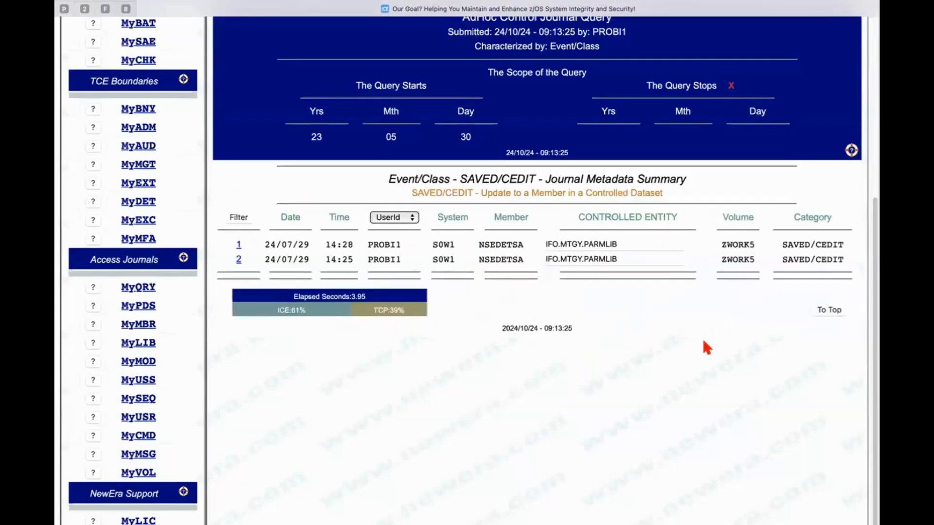
{"action": "mouse_move", "coordinate": [317, 258]}
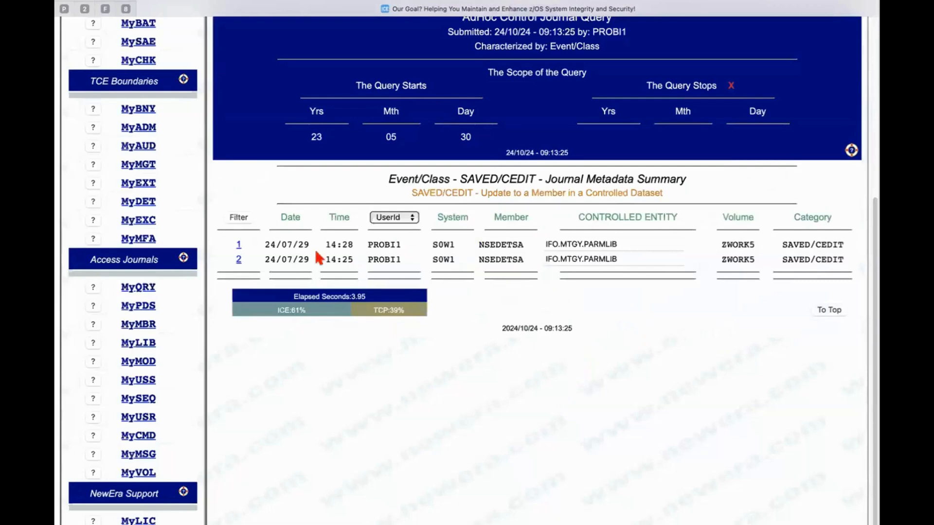
{"action": "mouse_move", "coordinate": [490, 258]}
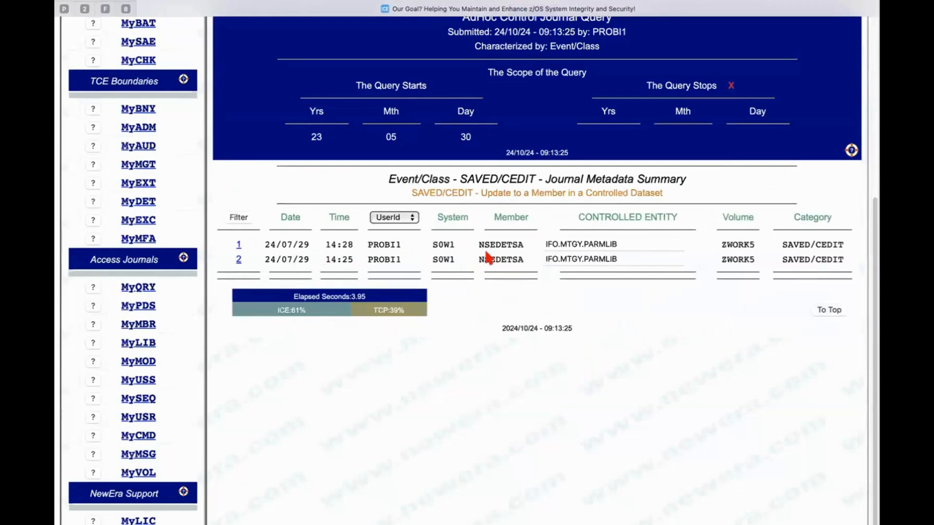
{"action": "mouse_move", "coordinate": [470, 332]}
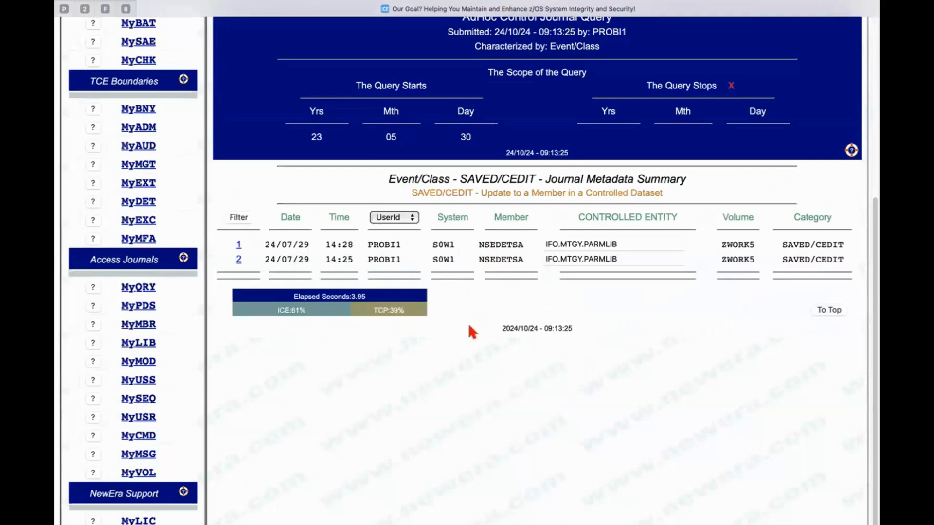
{"action": "mouse_move", "coordinate": [465, 332]}
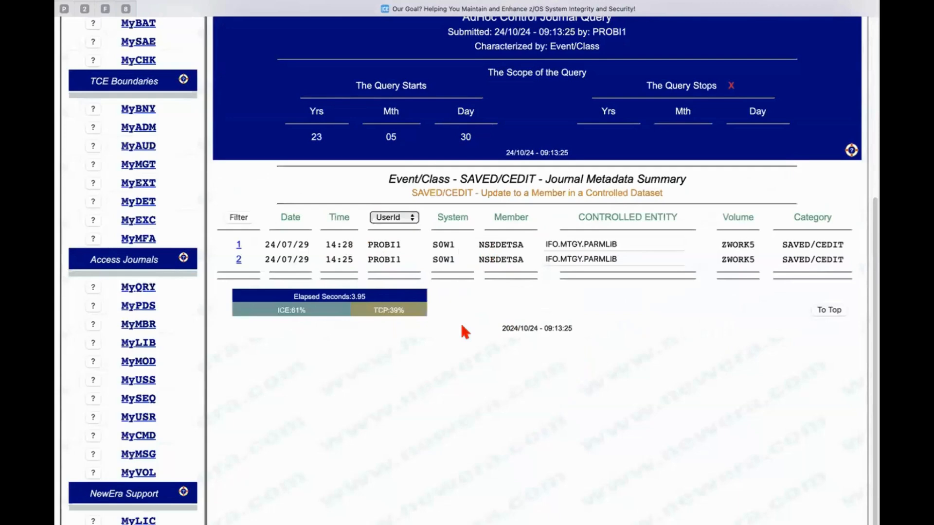
{"action": "mouse_move", "coordinate": [393, 322]}
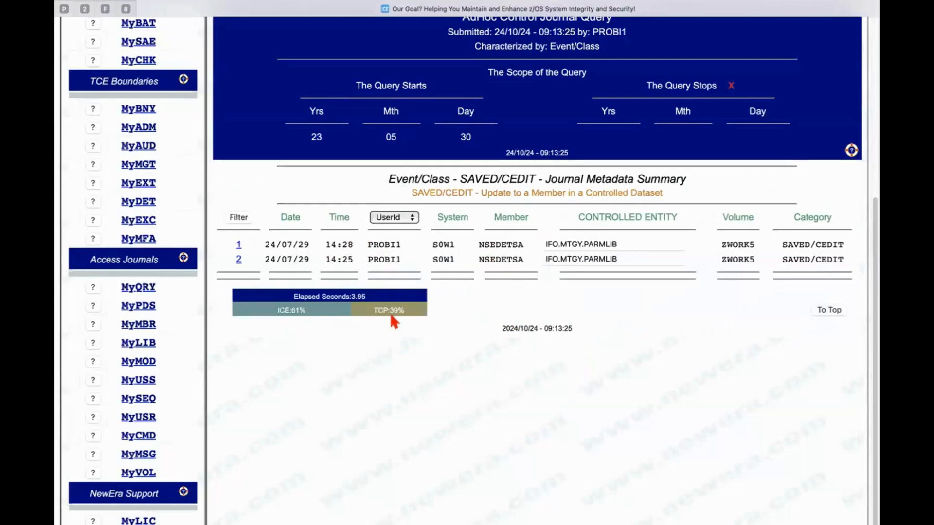
{"action": "mouse_move", "coordinate": [366, 346]}
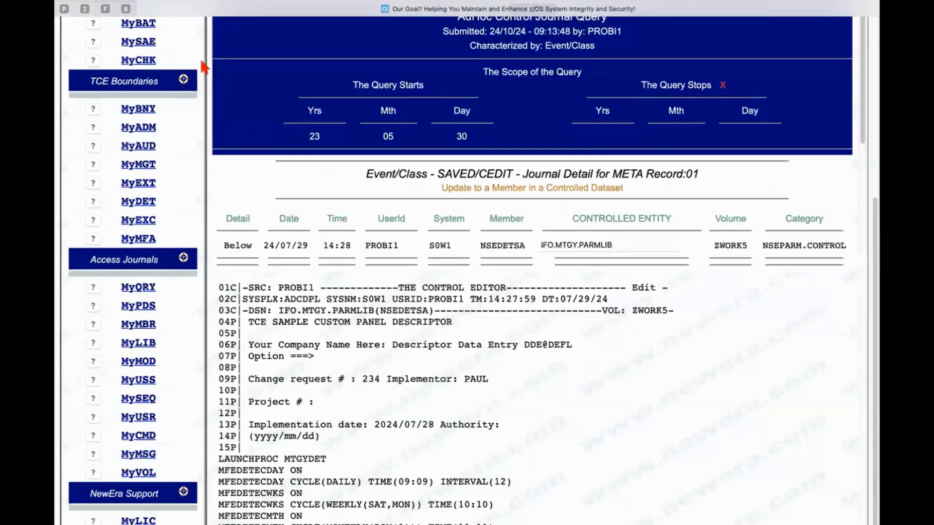
Return to the main portal and scroll up to the MFI processing options
{"action": "left_click", "coordinate": [237, 245]}
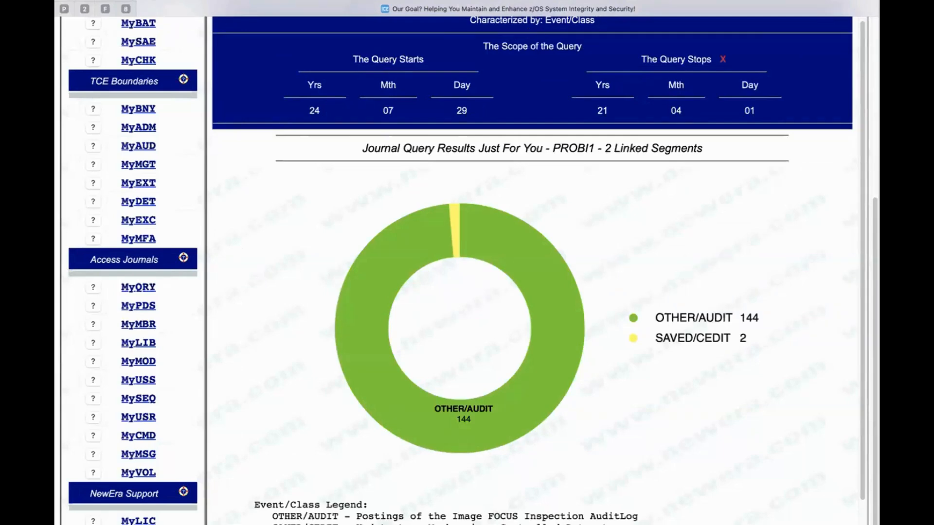
{"action": "mouse_move", "coordinate": [173, 24]}
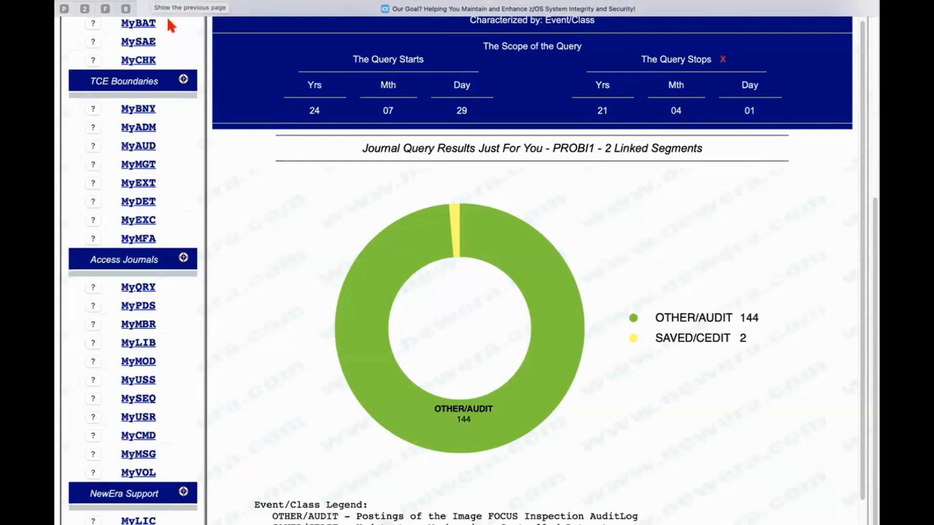
{"action": "scroll", "scroll_direction": "up", "scroll_amount": 3}
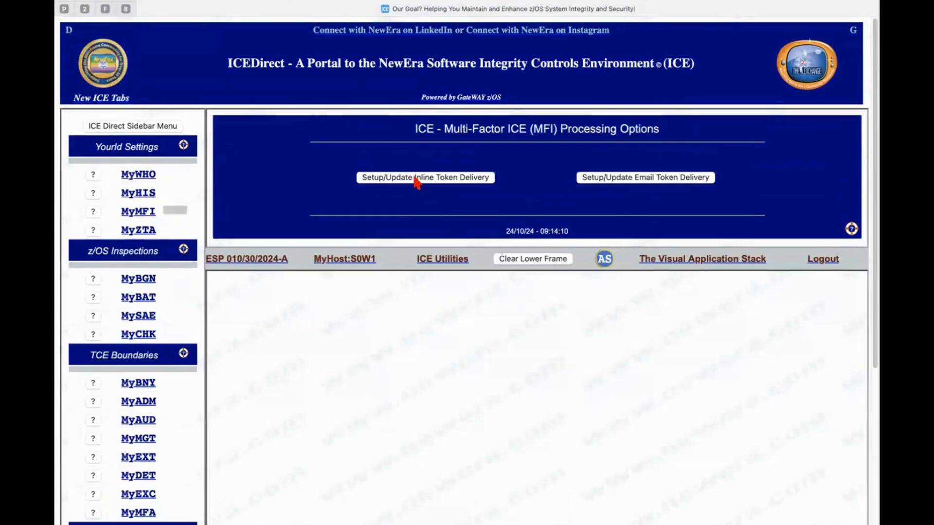
Open the MFI inline token delivery setup and begin the PIN form
{"action": "left_click", "coordinate": [424, 177]}
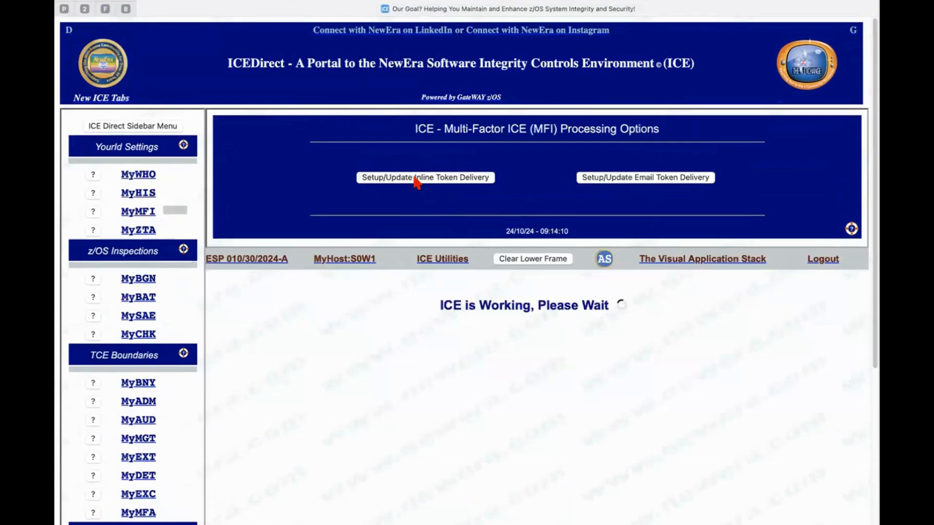
{"action": "left_click", "coordinate": [425, 177]}
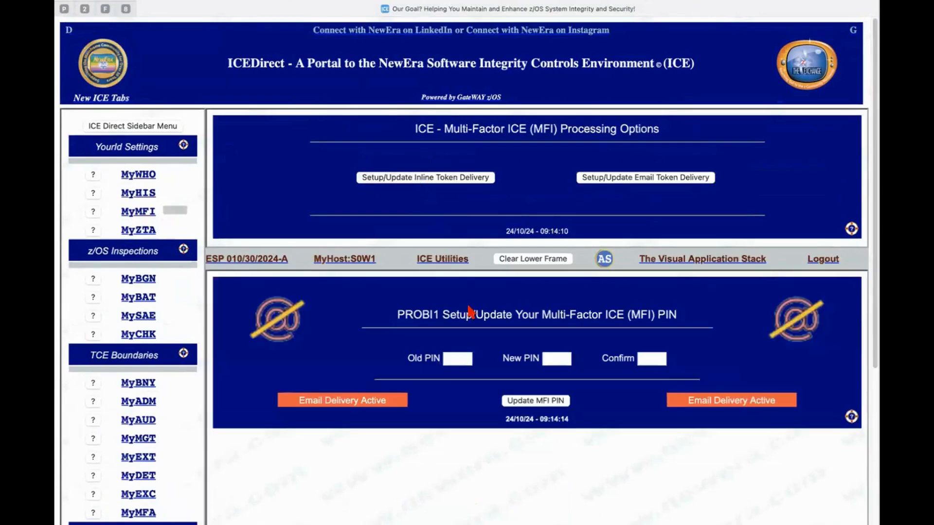
{"action": "mouse_move", "coordinate": [473, 366]}
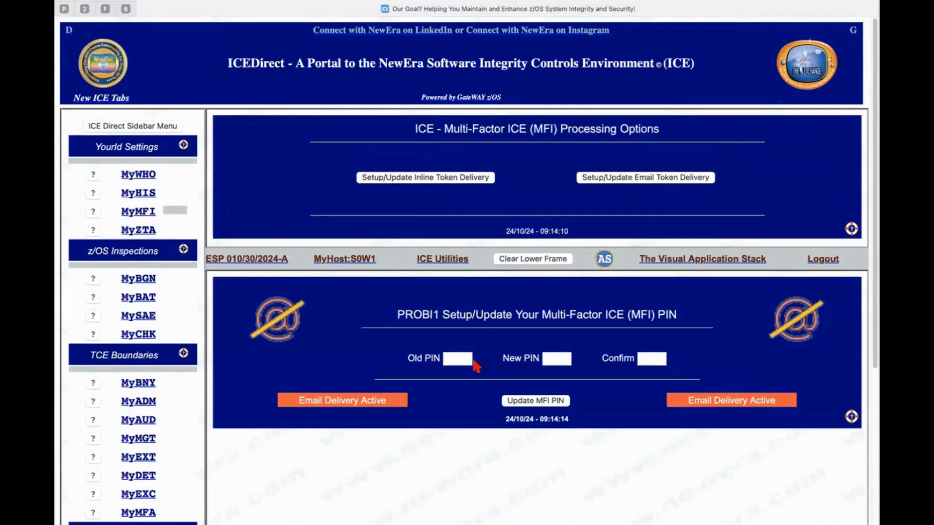
{"action": "left_click", "coordinate": [556, 358]}
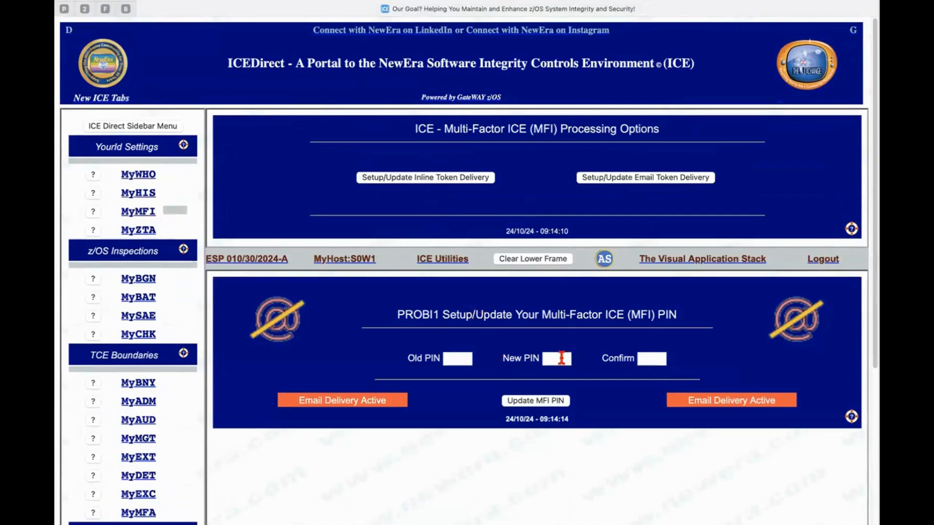
{"action": "mouse_move", "coordinate": [143, 230]}
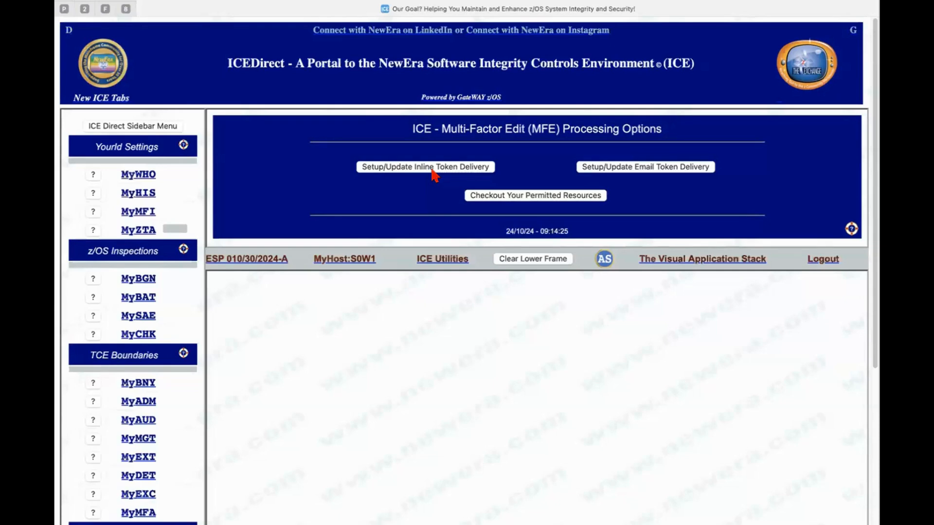
Open the MFE inline token delivery setup with empty old, new and confirm PIN fields
{"action": "left_click", "coordinate": [425, 167]}
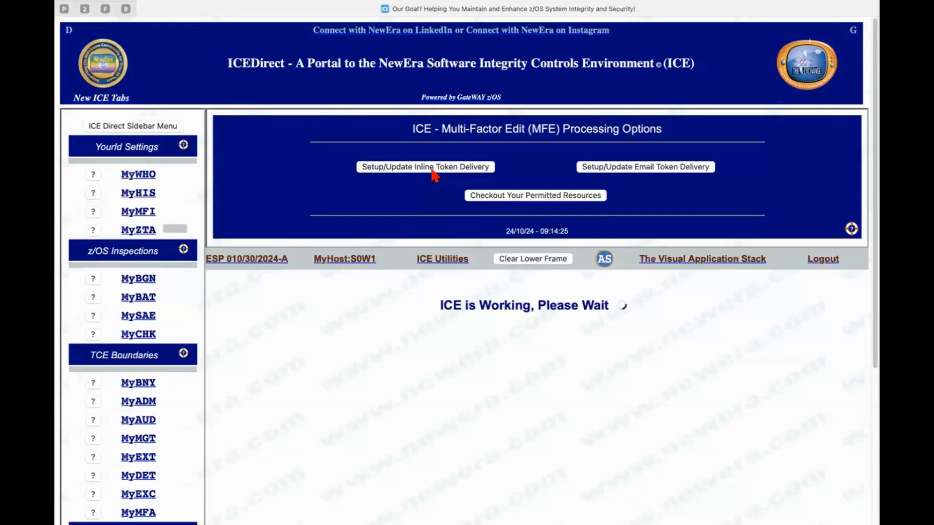
{"action": "left_click", "coordinate": [425, 166]}
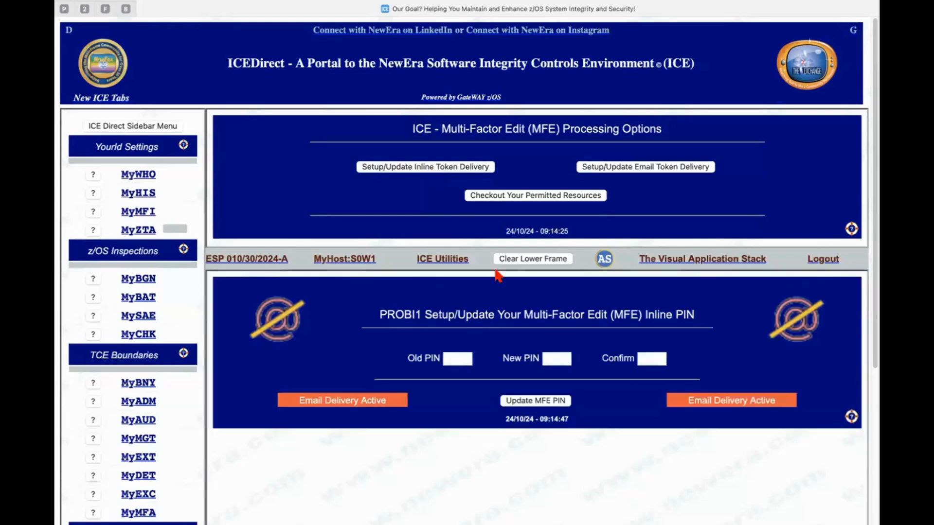
{"action": "left_click", "coordinate": [557, 358]}
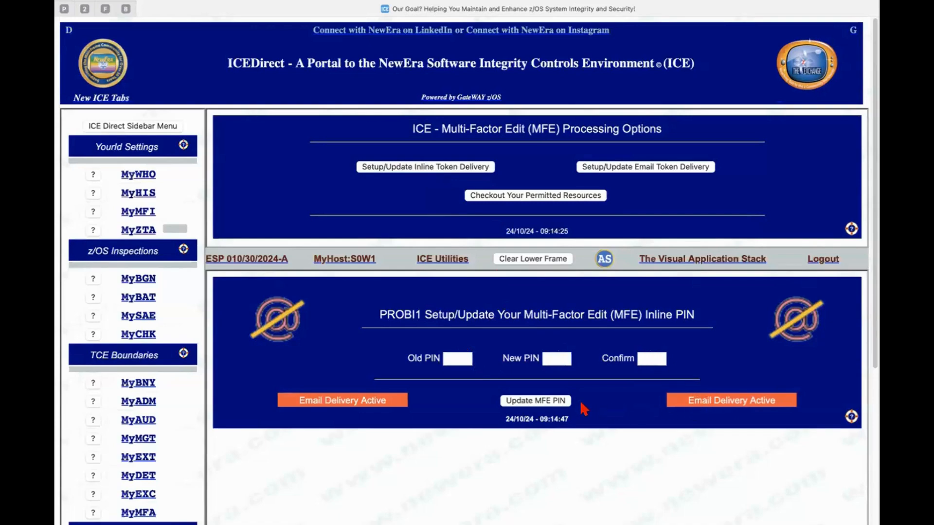
{"action": "mouse_move", "coordinate": [257, 277]}
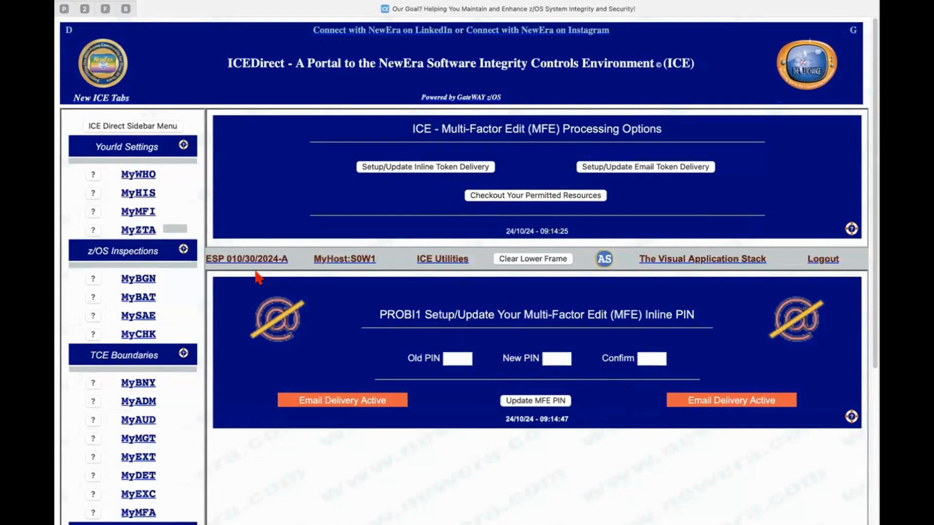
{"action": "mouse_move", "coordinate": [229, 372]}
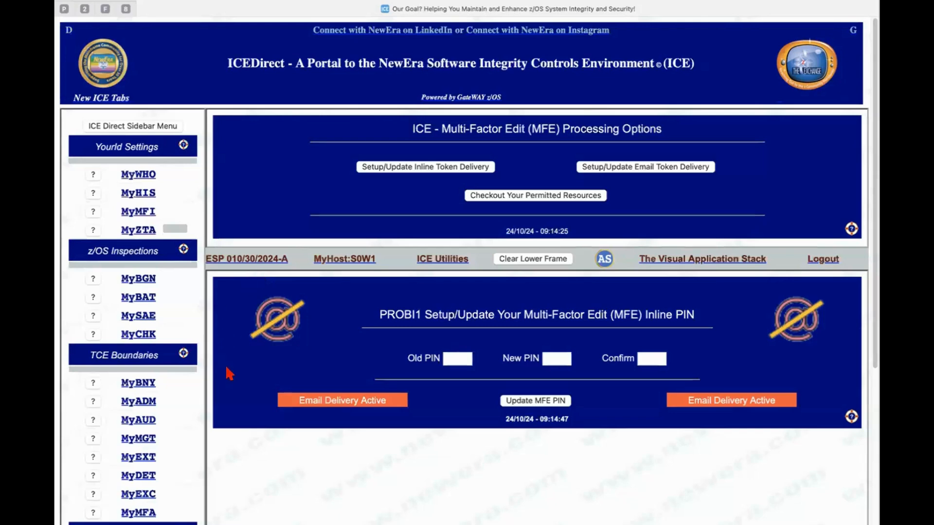
{"action": "mouse_move", "coordinate": [138, 340]}
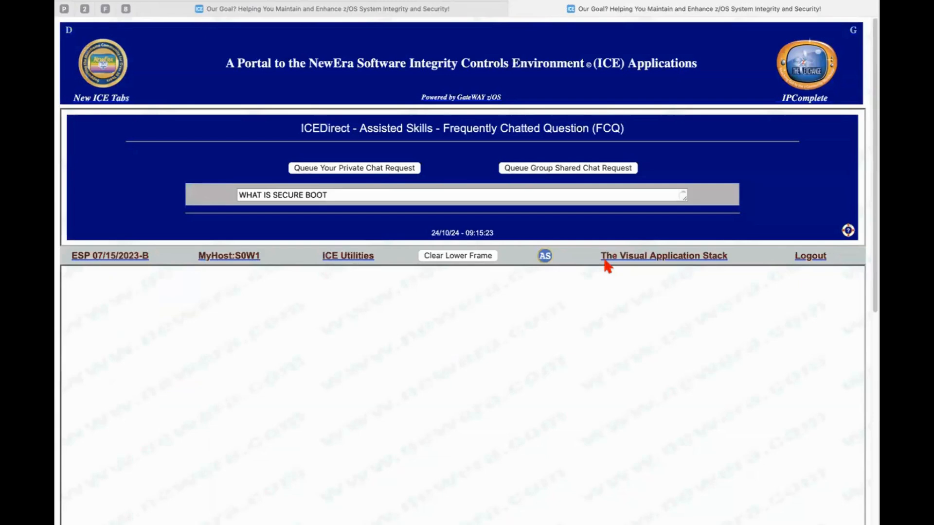
{"action": "mouse_move", "coordinate": [253, 195]}
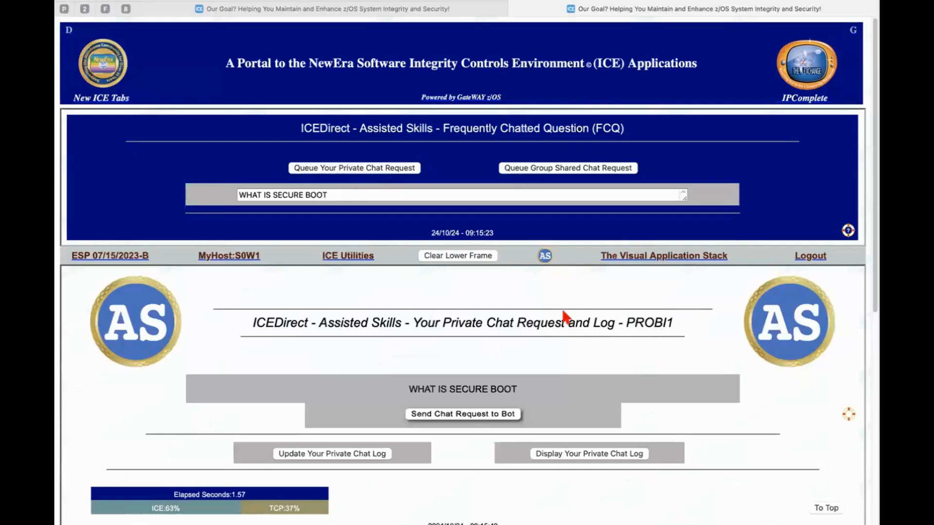
Scroll the Assisted Skills private chat page holding 'WHAT IS SECURE BOOT'
{"action": "scroll", "scroll_direction": "down", "scroll_amount": 3}
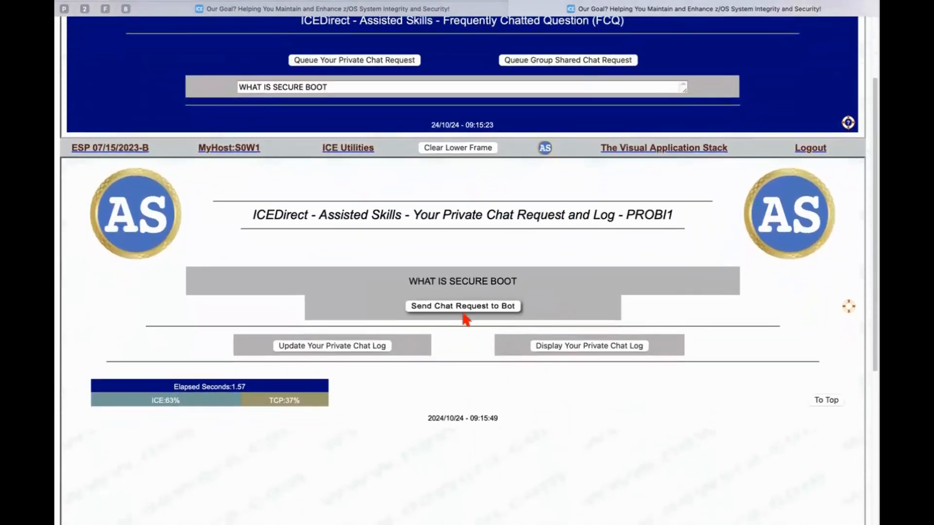
{"action": "mouse_move", "coordinate": [321, 353]}
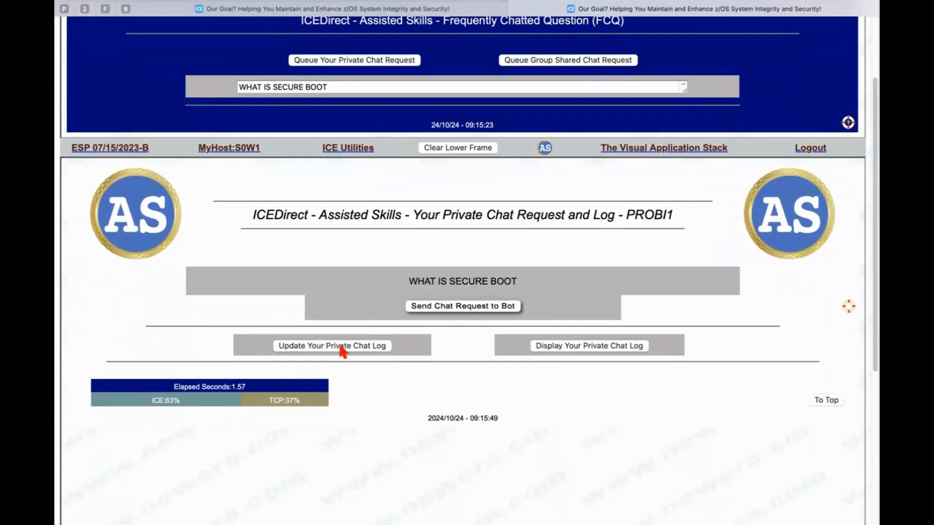
{"action": "mouse_move", "coordinate": [447, 323]}
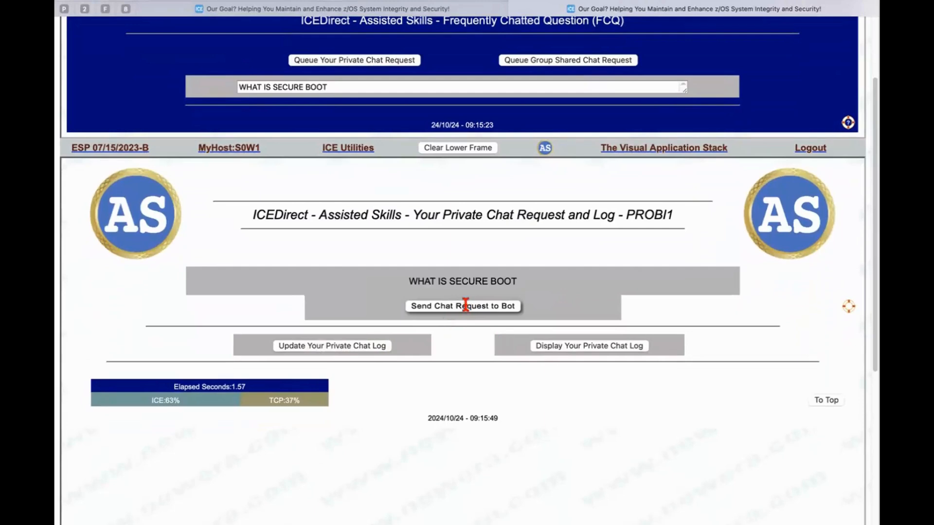
Send the 'WHAT IS SECURE BOOT' question to the chat bot
{"action": "left_click", "coordinate": [463, 306]}
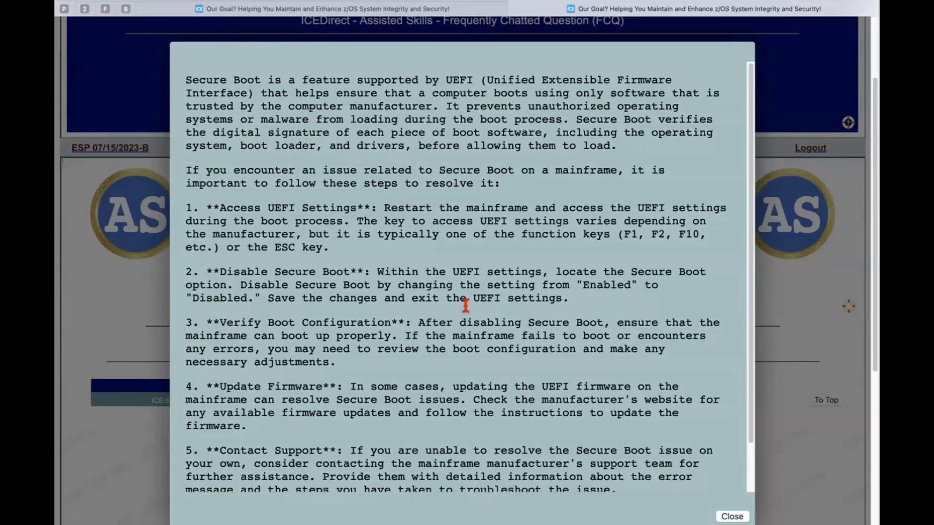
Read through the Secure Boot answer pop-up, then close it
{"action": "scroll", "scroll_direction": "down", "scroll_amount": 3}
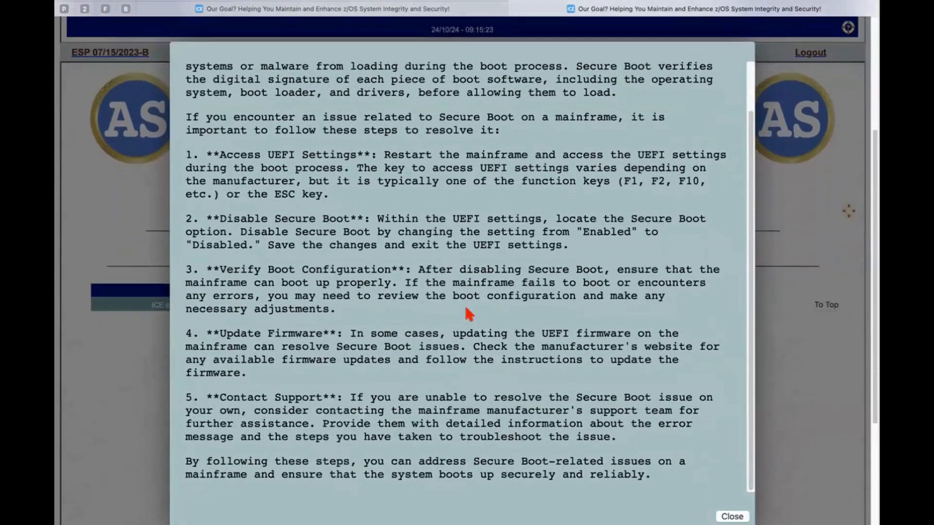
{"action": "scroll", "scroll_direction": "up", "scroll_amount": 3}
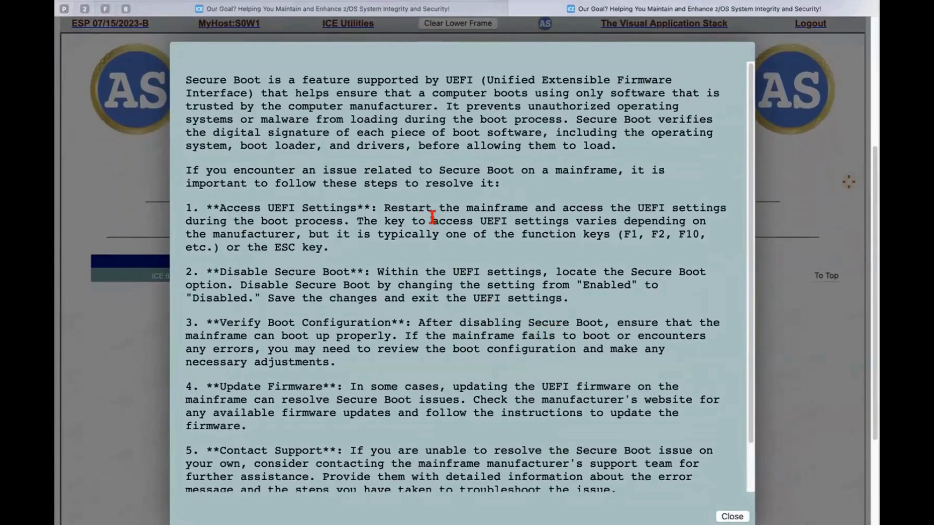
{"action": "mouse_move", "coordinate": [417, 217]}
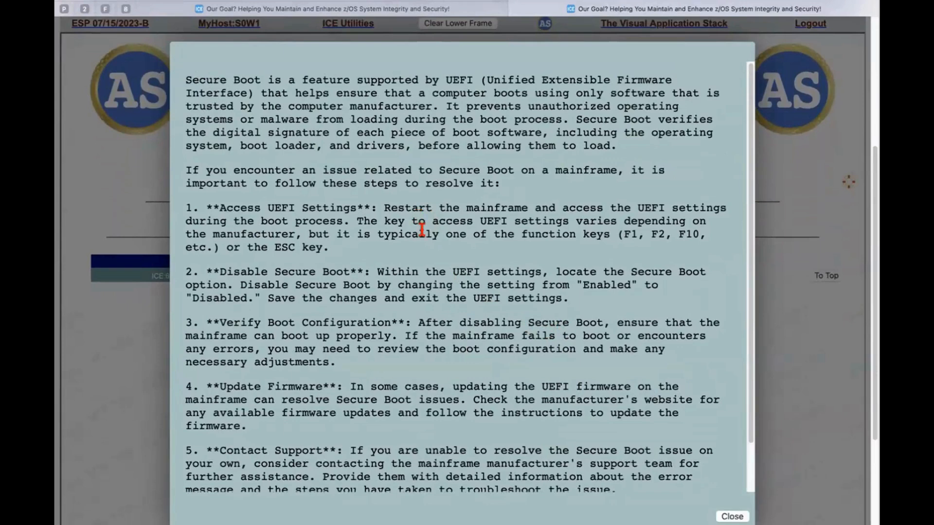
{"action": "mouse_move", "coordinate": [310, 87]}
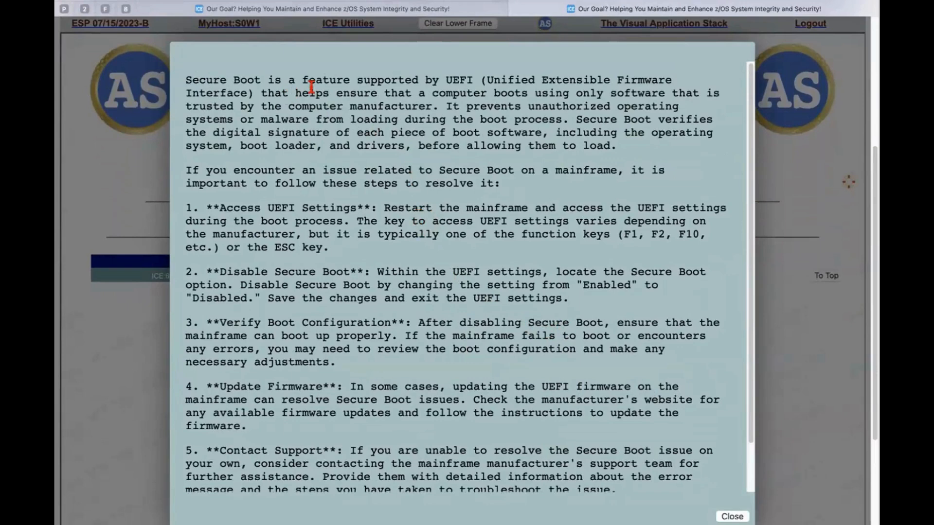
{"action": "mouse_move", "coordinate": [473, 209]}
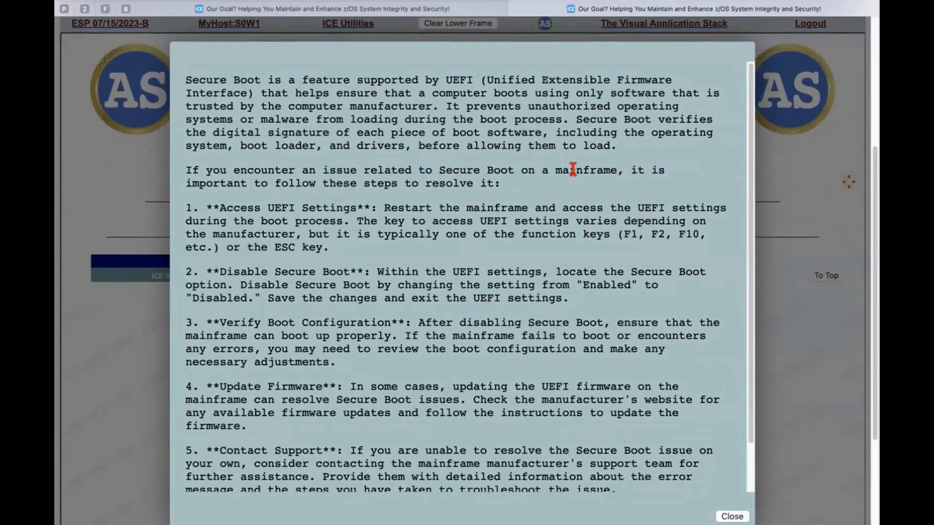
{"action": "mouse_move", "coordinate": [468, 183]}
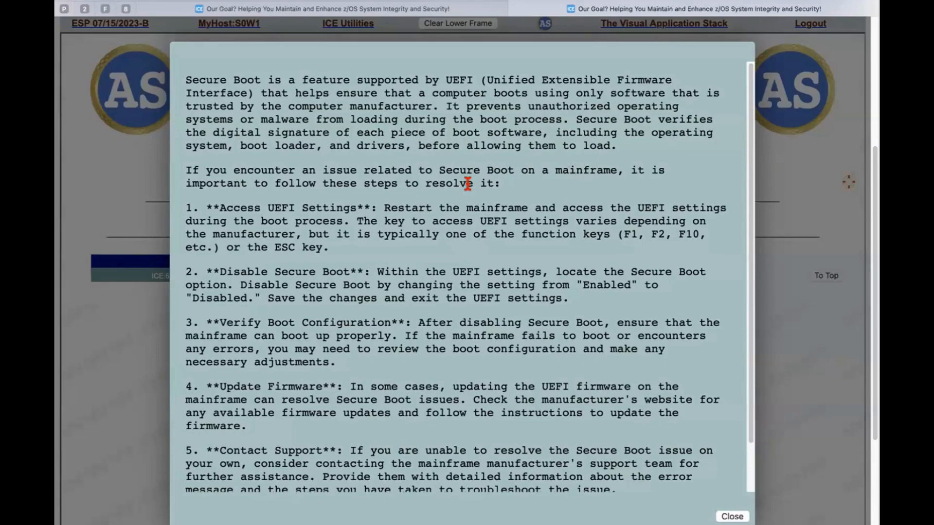
{"action": "mouse_move", "coordinate": [458, 252]}
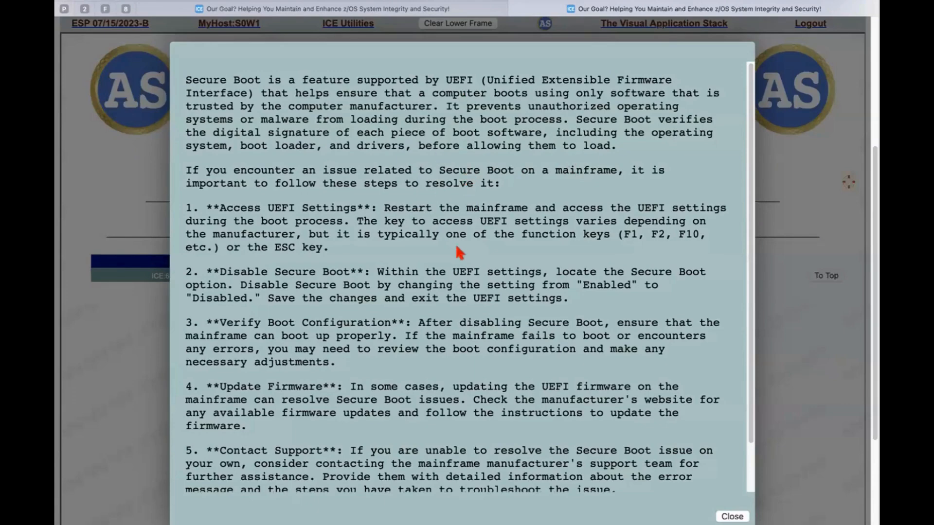
{"action": "scroll", "scroll_direction": "down", "scroll_amount": 3}
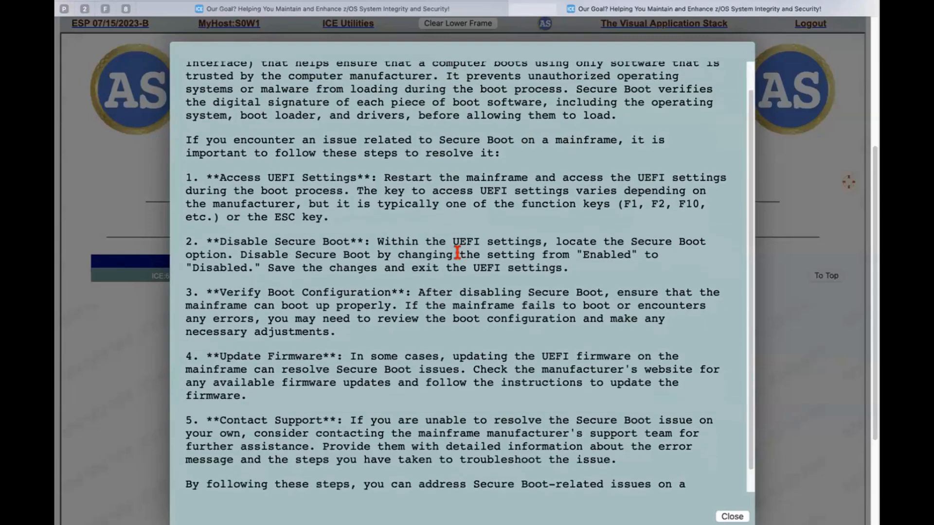
{"action": "scroll", "scroll_direction": "down", "scroll_amount": 3}
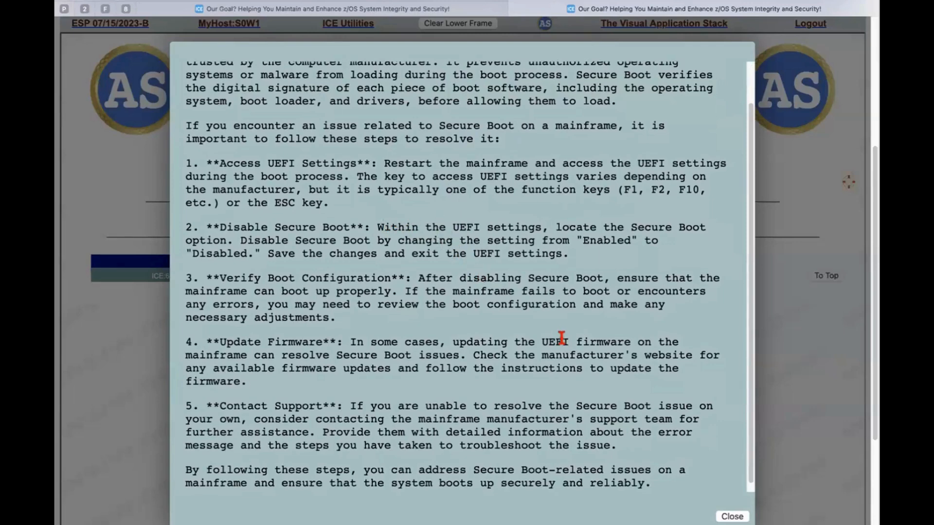
{"action": "mouse_move", "coordinate": [557, 342]}
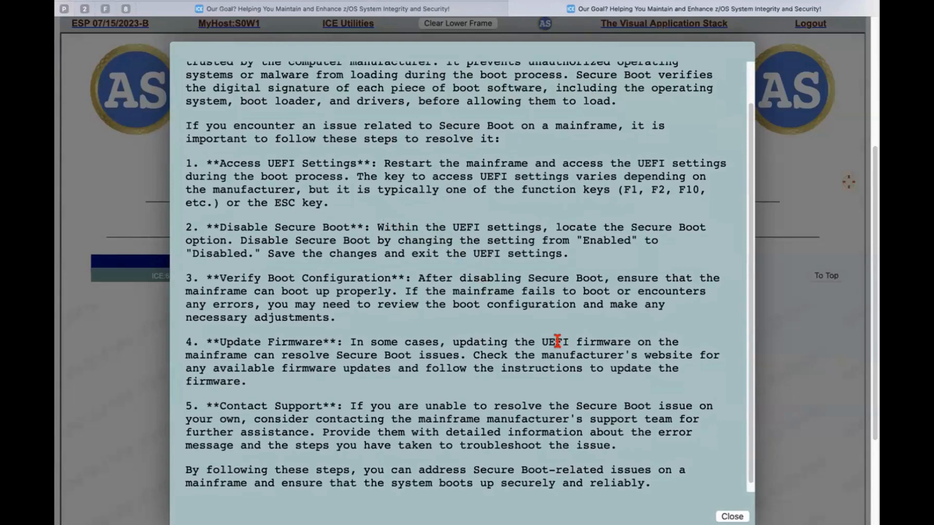
{"action": "mouse_move", "coordinate": [459, 319]}
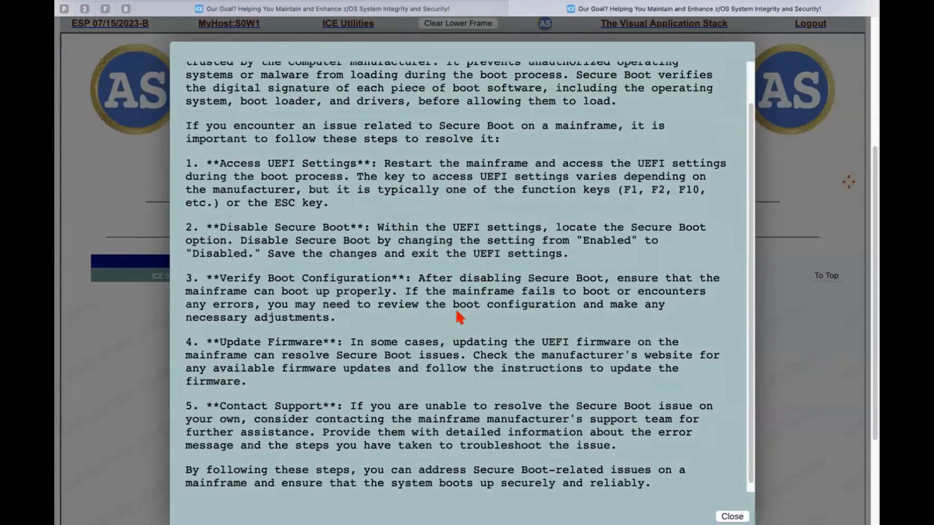
{"action": "mouse_move", "coordinate": [402, 286]}
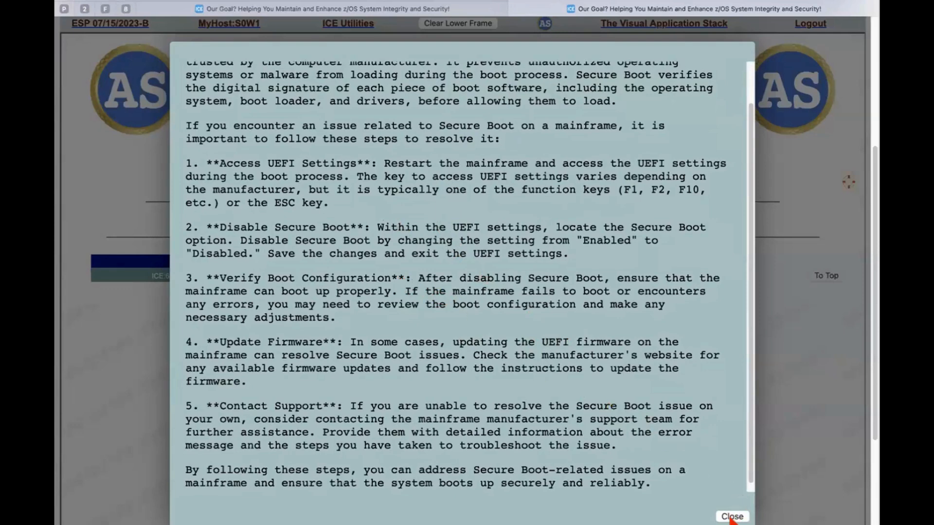
{"action": "left_click", "coordinate": [731, 516]}
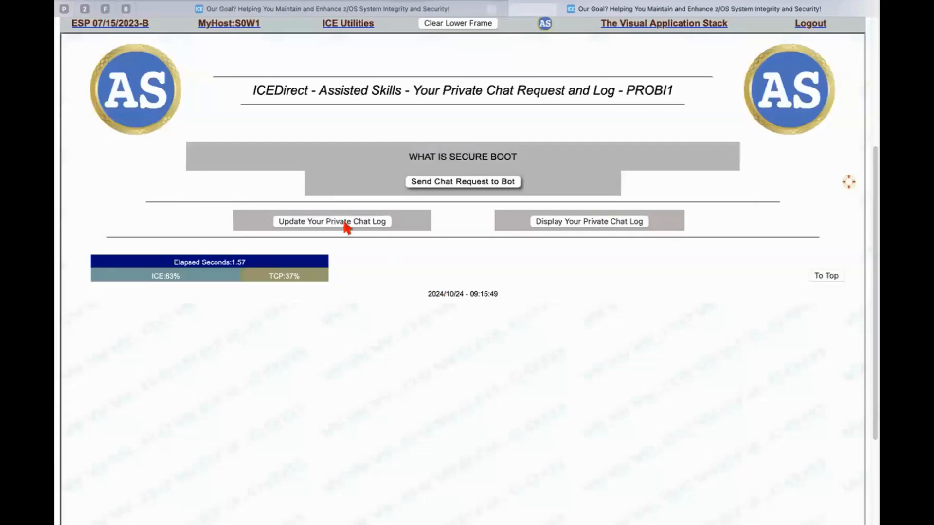
Add 'WHAT IS SECURE BOOT' to PROBI1's private chat log and display that log
{"action": "left_click", "coordinate": [331, 221]}
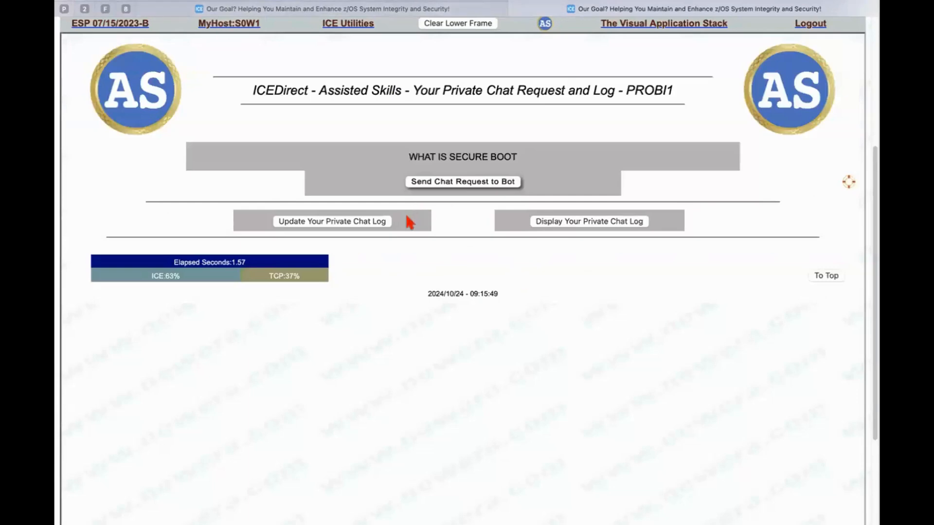
{"action": "mouse_move", "coordinate": [566, 225]}
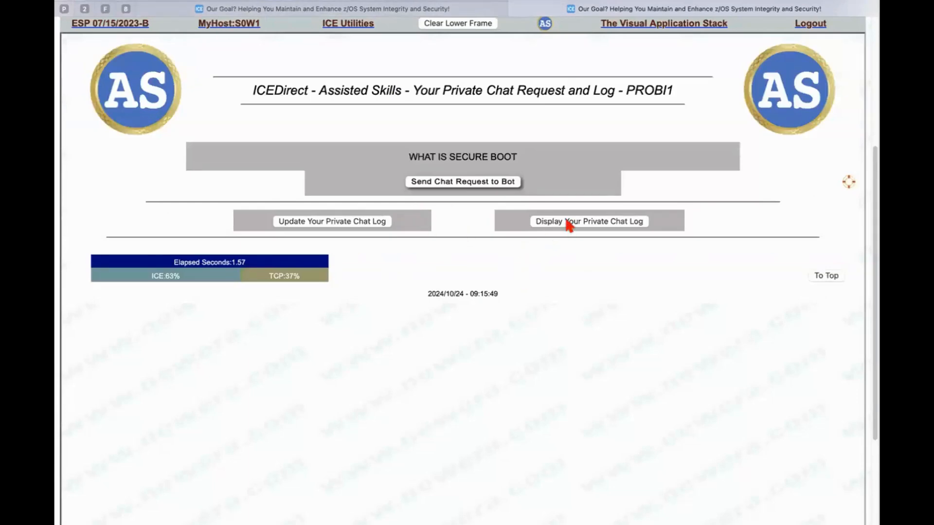
{"action": "left_click", "coordinate": [588, 220]}
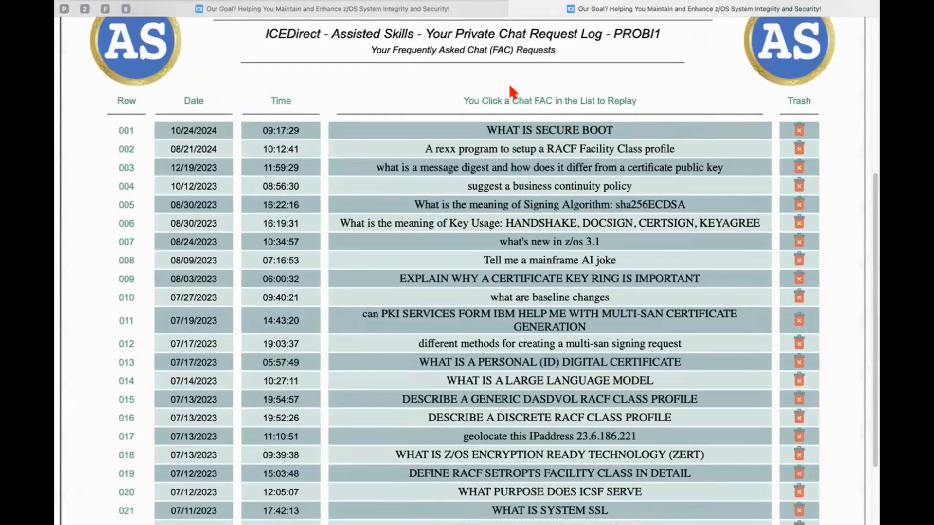
{"action": "mouse_move", "coordinate": [537, 234]}
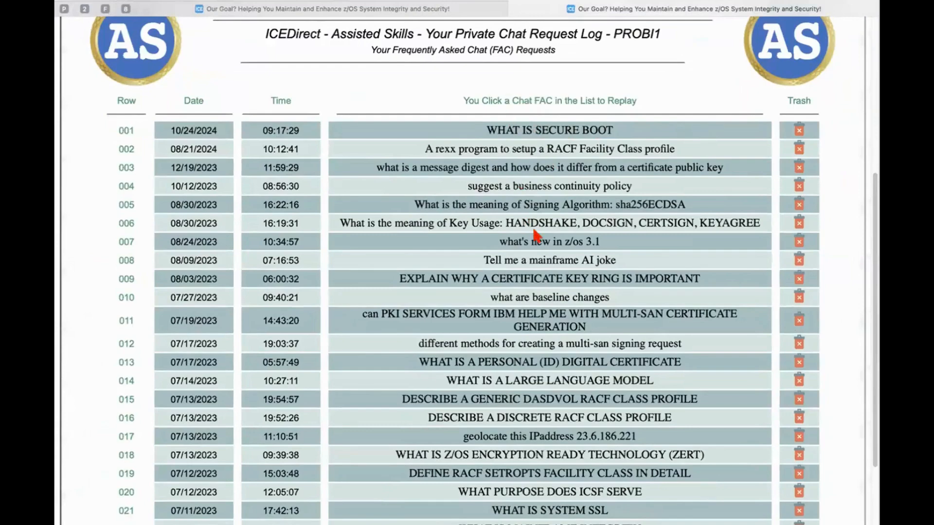
{"action": "mouse_move", "coordinate": [565, 156]}
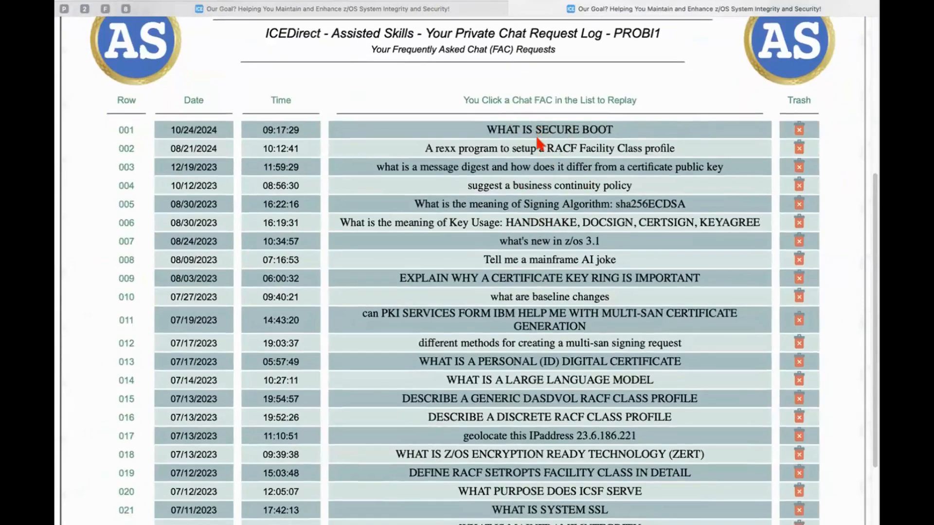
Scroll through the private chat request log from row 001 to 026
{"action": "scroll", "scroll_direction": "down", "scroll_amount": 3}
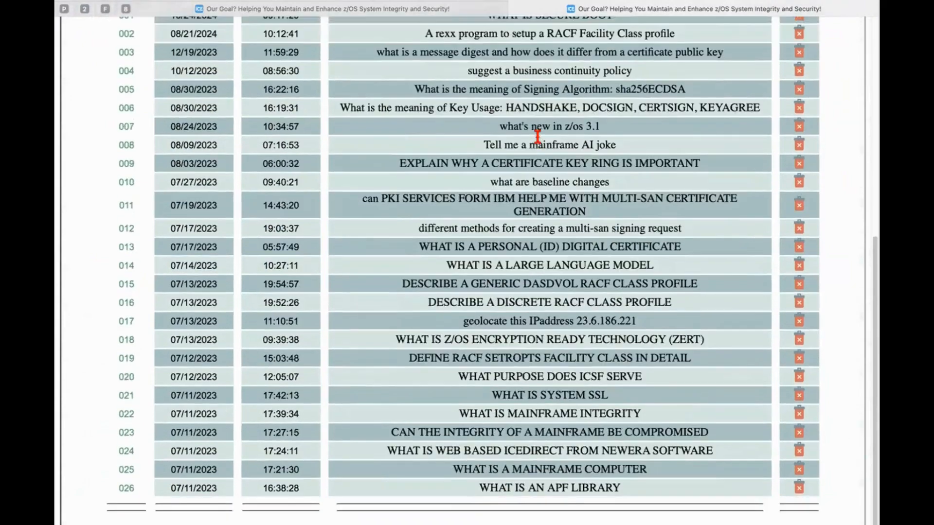
{"action": "scroll", "scroll_direction": "down", "scroll_amount": 3}
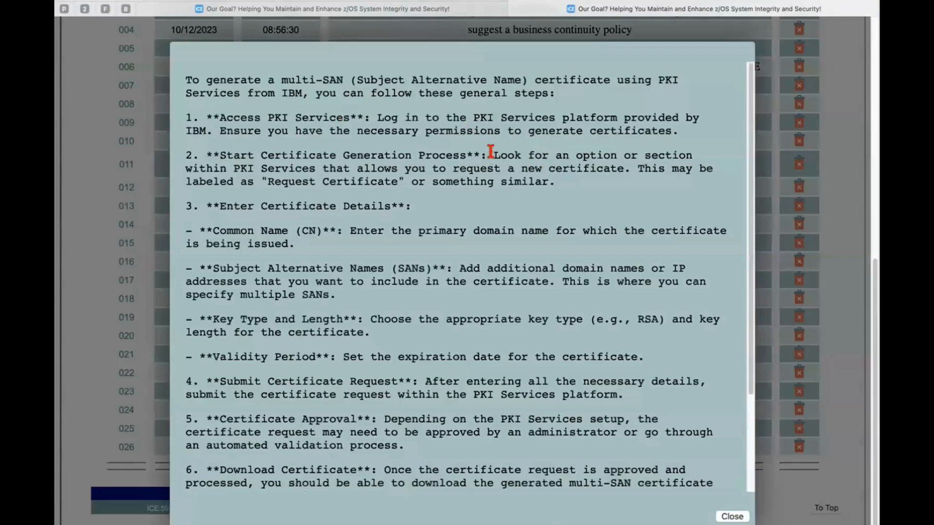
Read the replayed multi-SAN certificate answer and close it
{"action": "scroll", "scroll_direction": "down", "scroll_amount": 3}
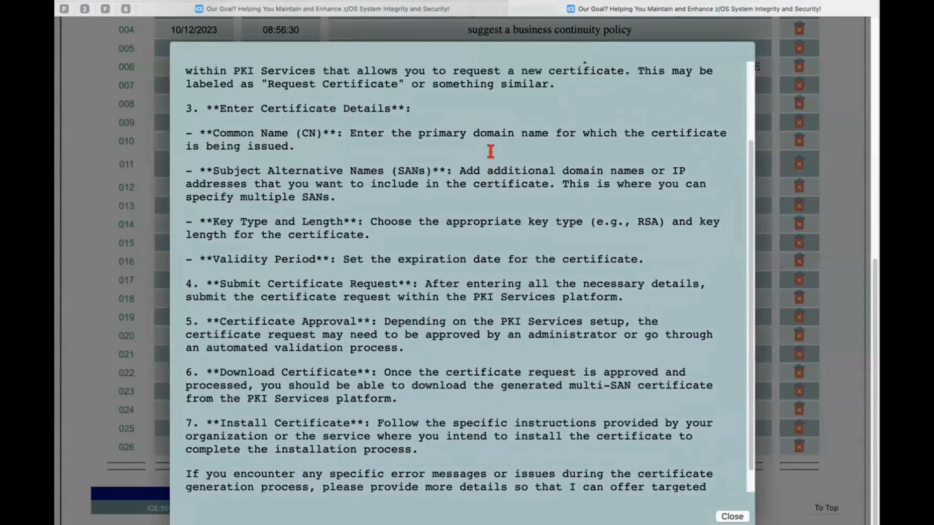
{"action": "scroll", "scroll_direction": "up", "scroll_amount": 3}
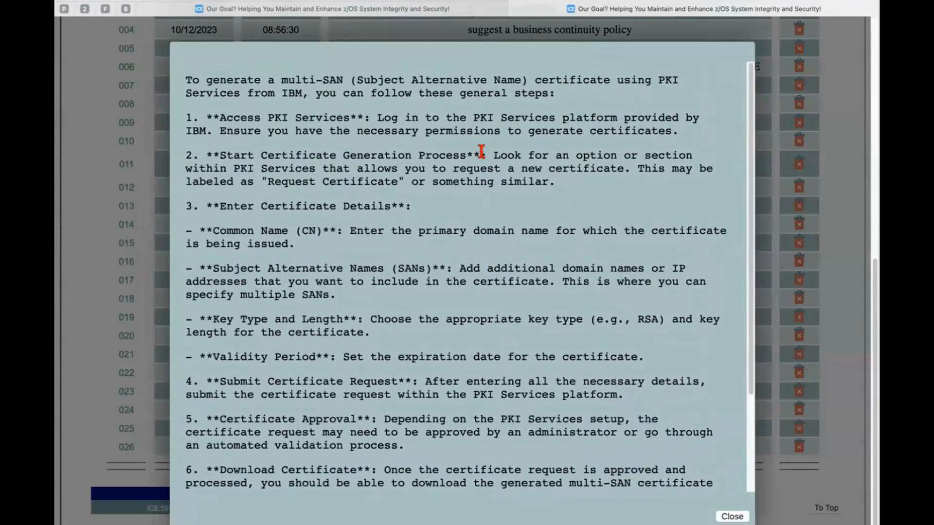
{"action": "left_click", "coordinate": [732, 517]}
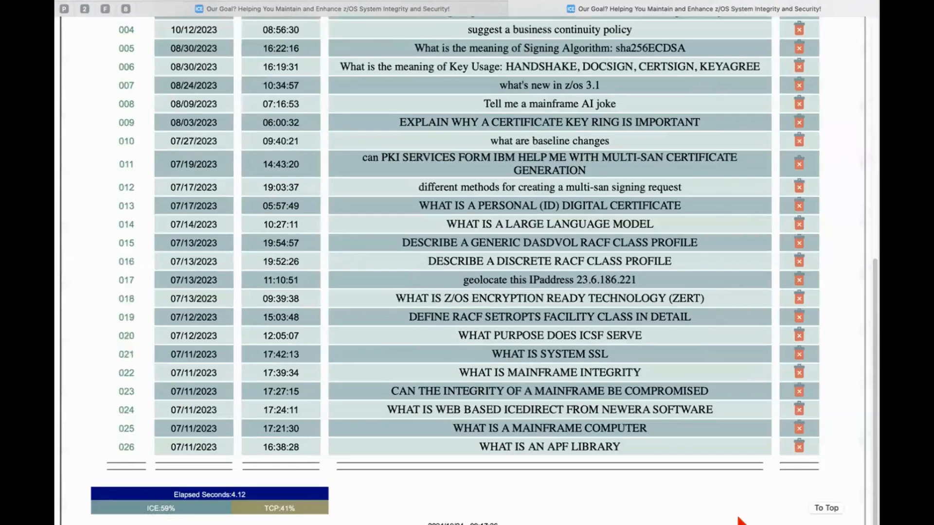
{"action": "mouse_move", "coordinate": [575, 350]}
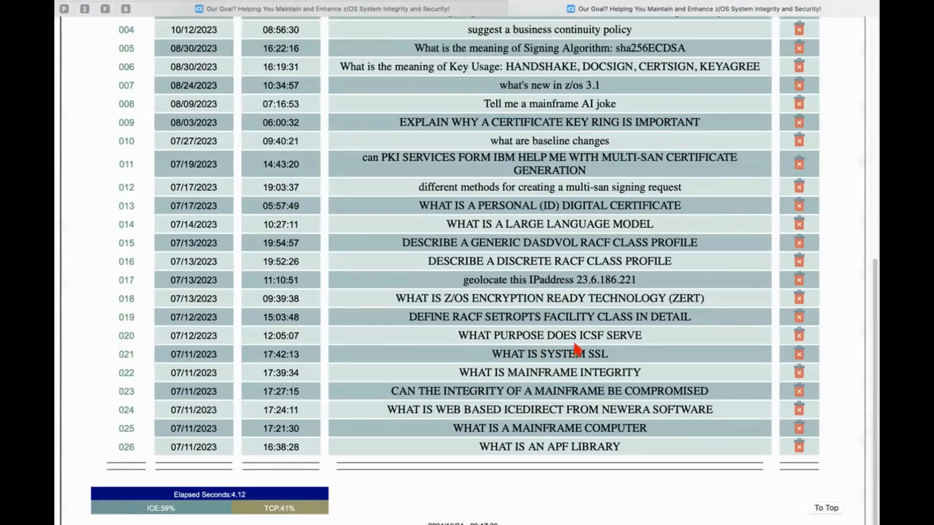
{"action": "mouse_move", "coordinate": [566, 334]}
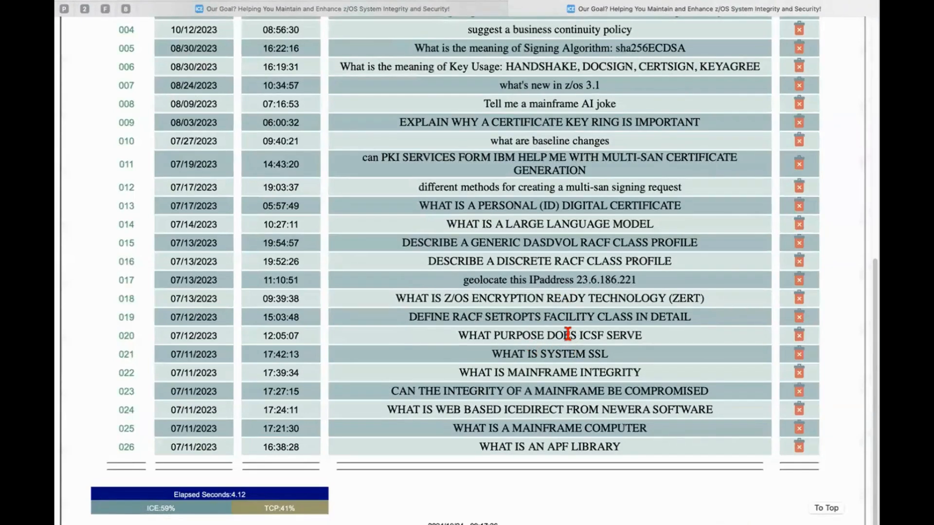
{"action": "scroll", "scroll_direction": "up", "scroll_amount": 3}
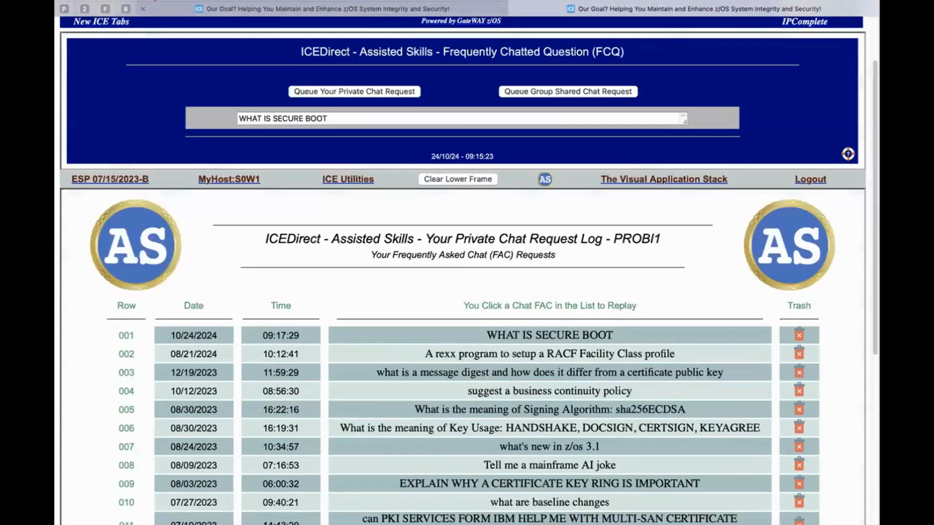
{"action": "scroll", "scroll_direction": "down", "scroll_amount": 3}
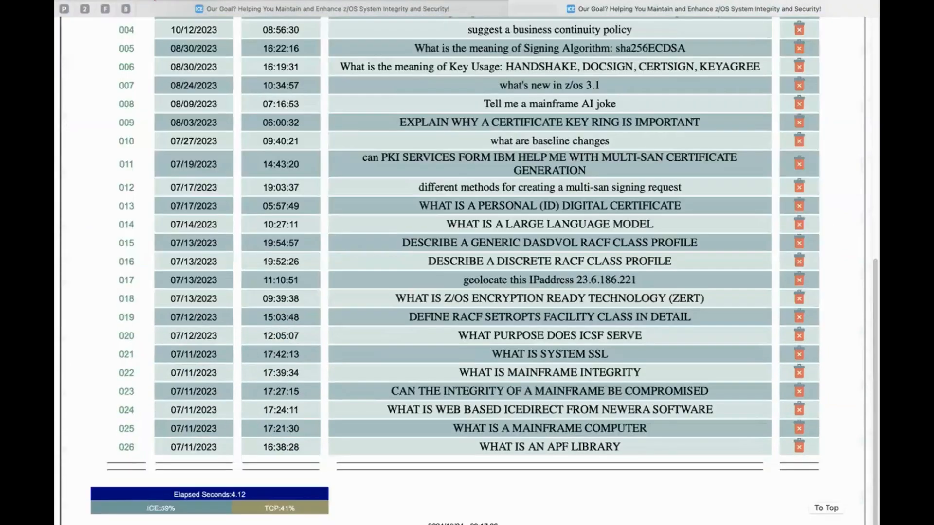
{"action": "scroll", "scroll_direction": "up", "scroll_amount": 3}
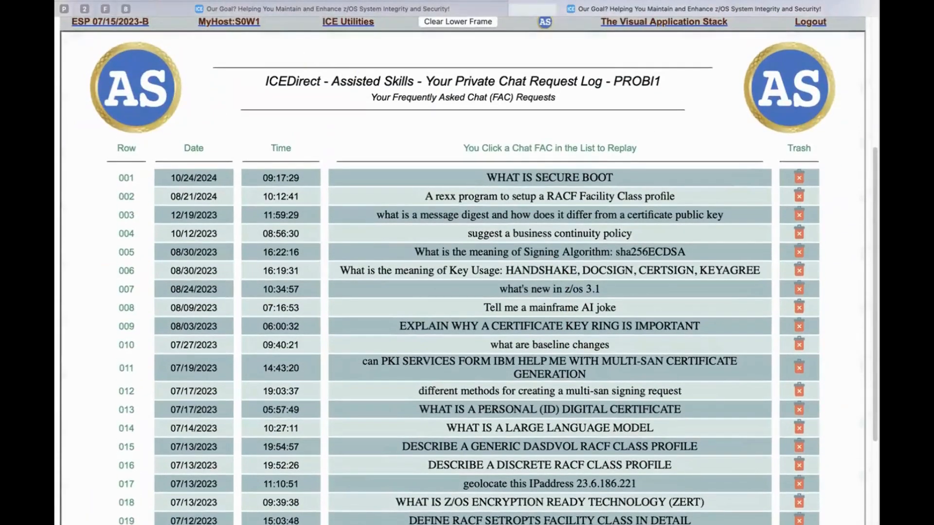
{"action": "left_click", "coordinate": [548, 177]}
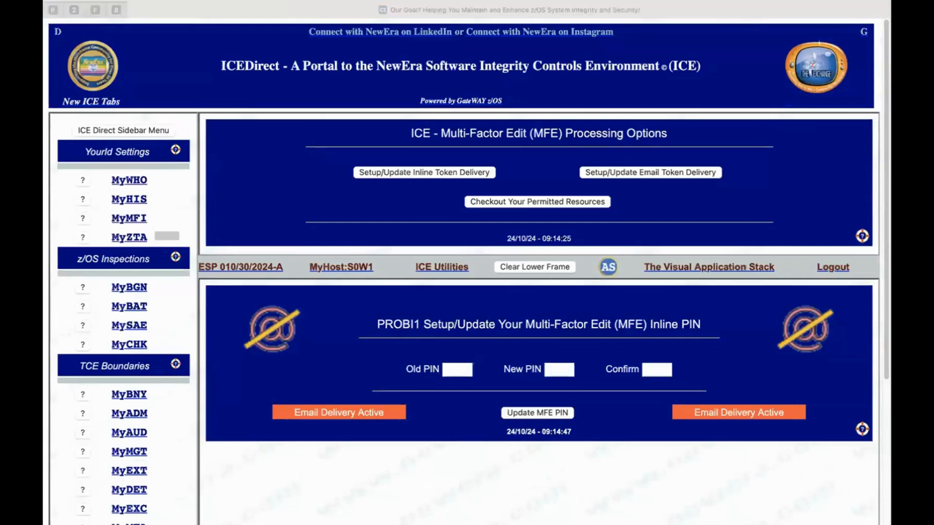
{"action": "mouse_move", "coordinate": [53, 515]}
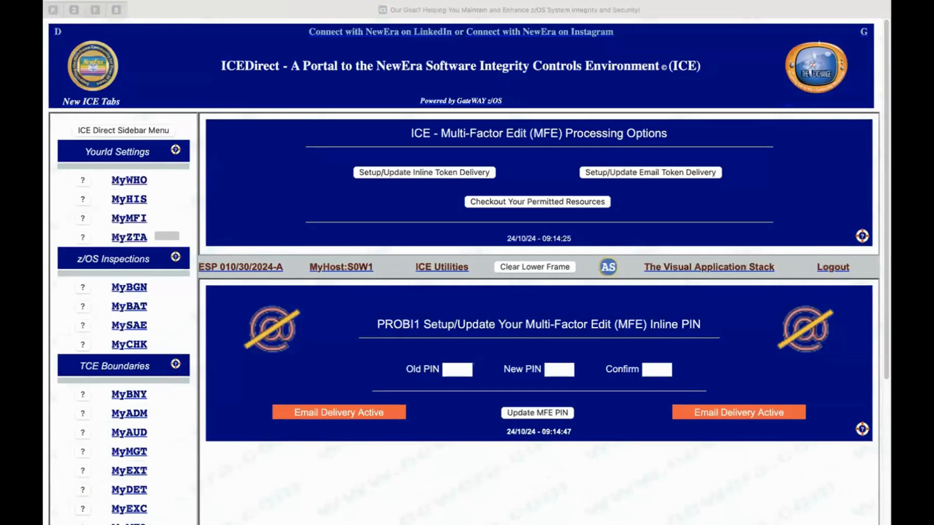
{"action": "mouse_move", "coordinate": [360, 521]}
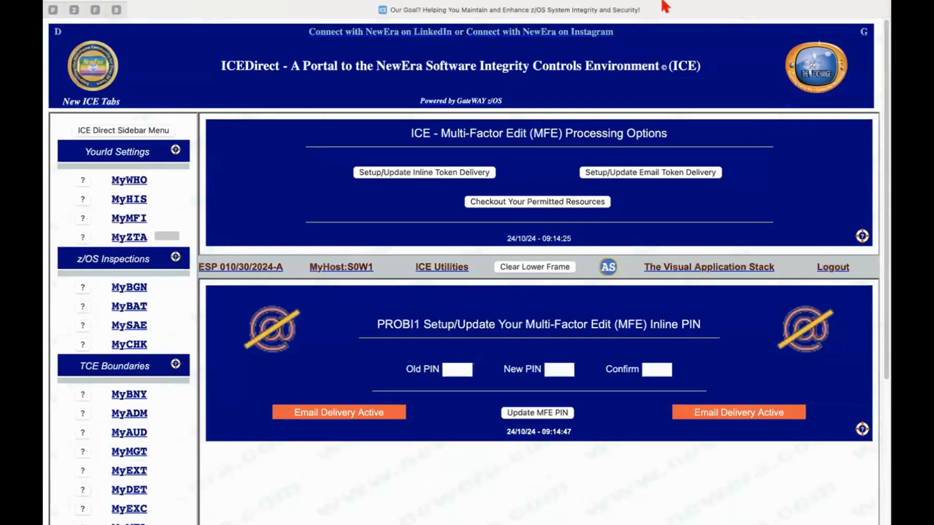
{"action": "mouse_move", "coordinate": [773, 5]}
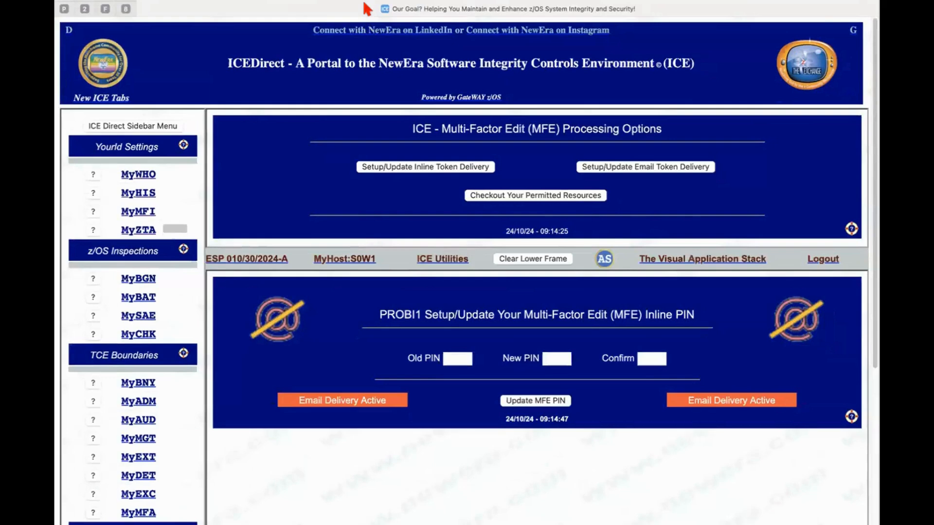
{"action": "mouse_move", "coordinate": [318, 3]}
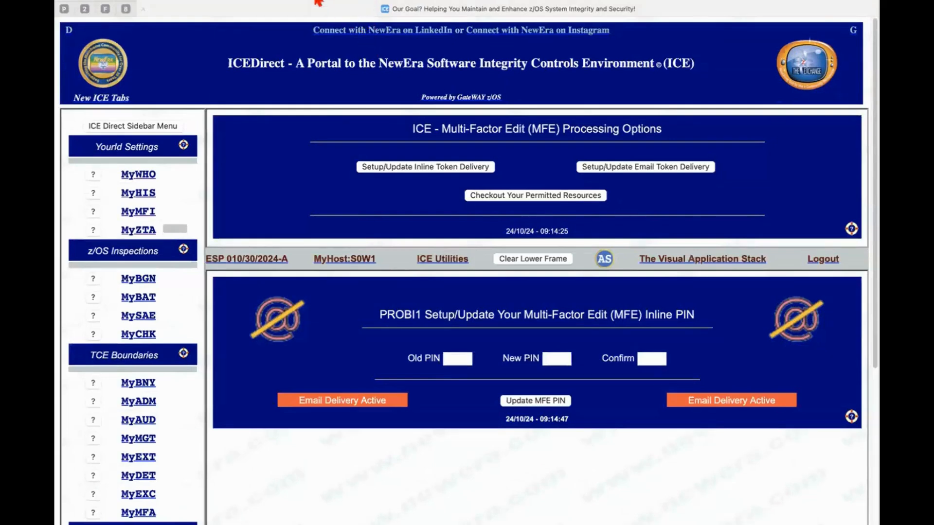
{"action": "mouse_move", "coordinate": [432, 311]}
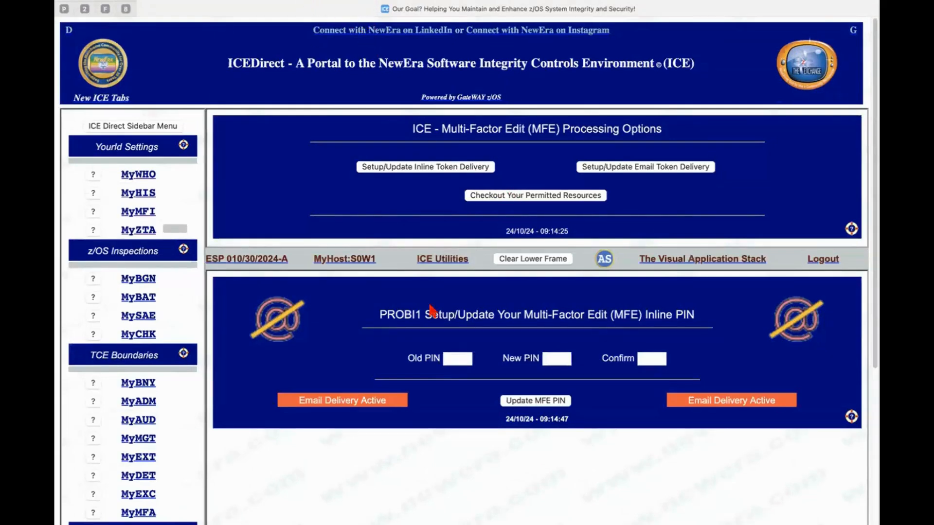
{"action": "mouse_move", "coordinate": [185, 243]}
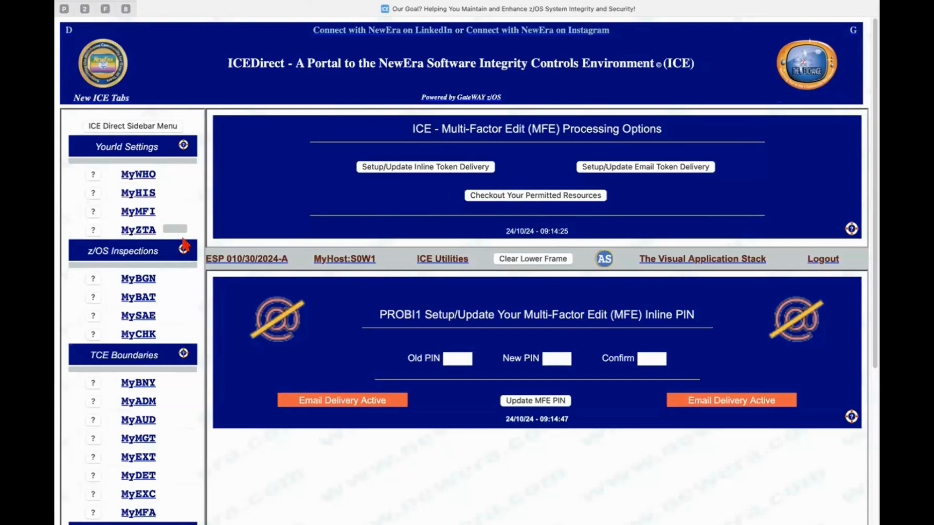
{"action": "mouse_move", "coordinate": [144, 303]}
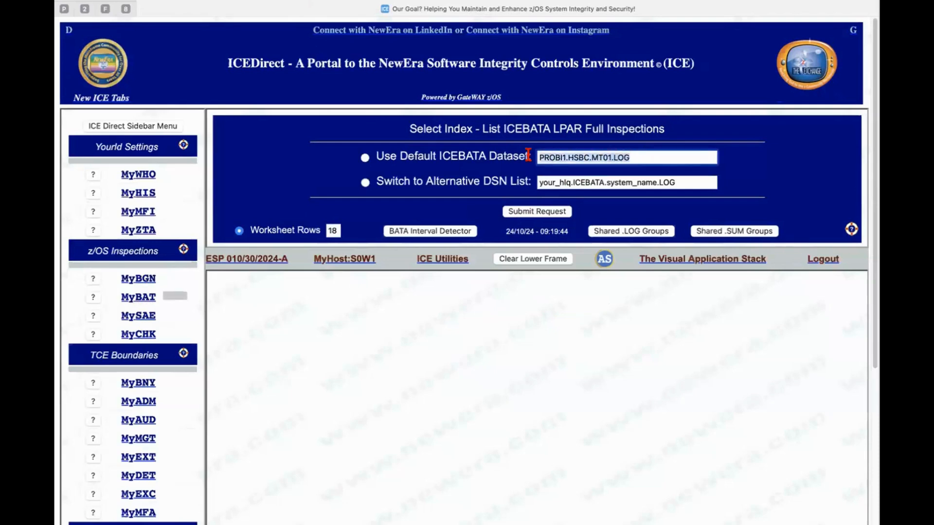
{"action": "mouse_move", "coordinate": [674, 151]}
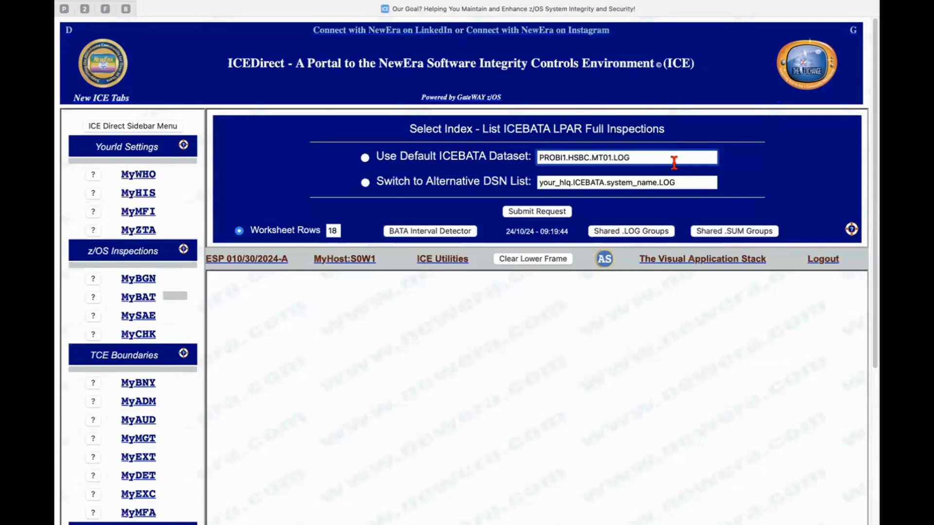
{"action": "mouse_move", "coordinate": [676, 182]}
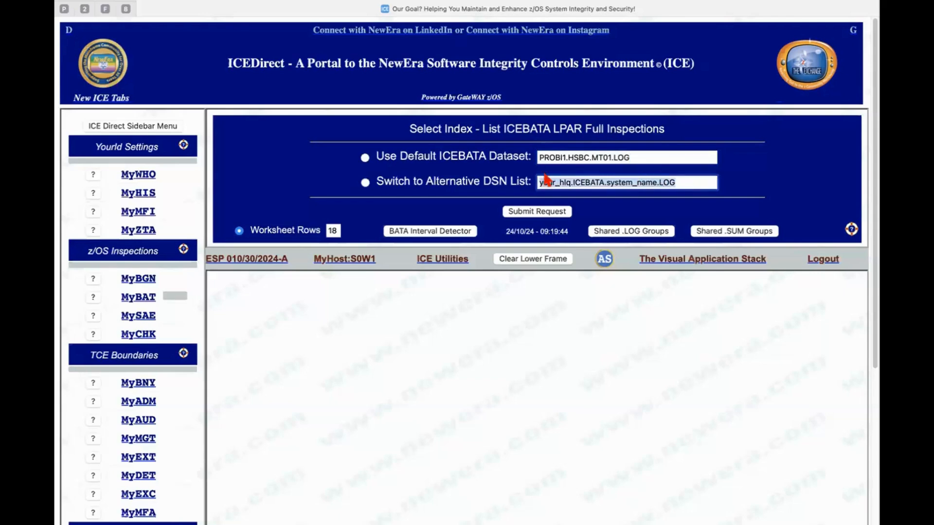
{"action": "mouse_move", "coordinate": [782, 192]}
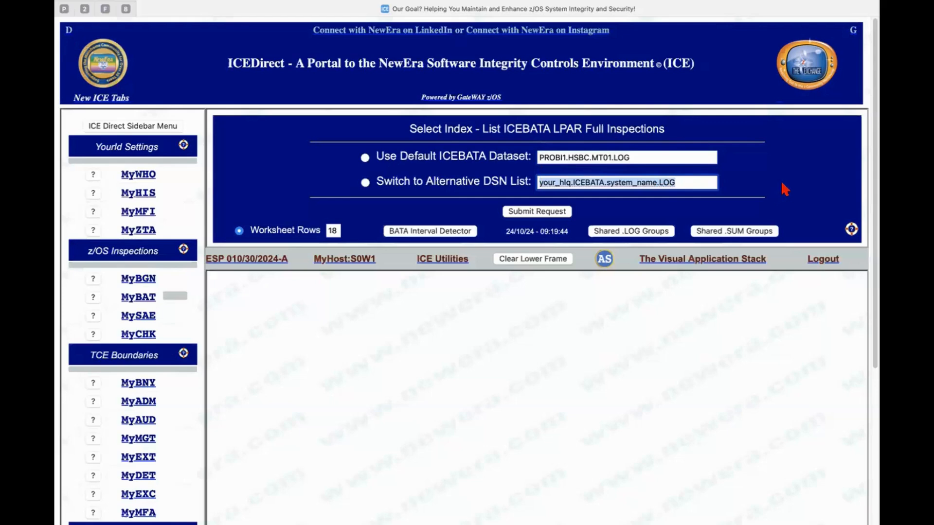
{"action": "mouse_move", "coordinate": [329, 195]}
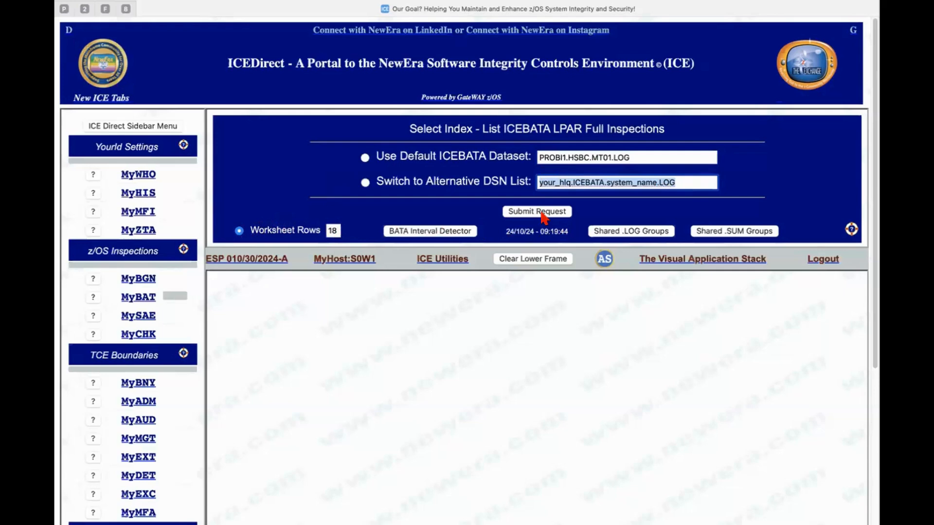
Submit the request and review the 18-row ICEBATA Full Source Inspection Log Worksheet
{"action": "left_click", "coordinate": [536, 211]}
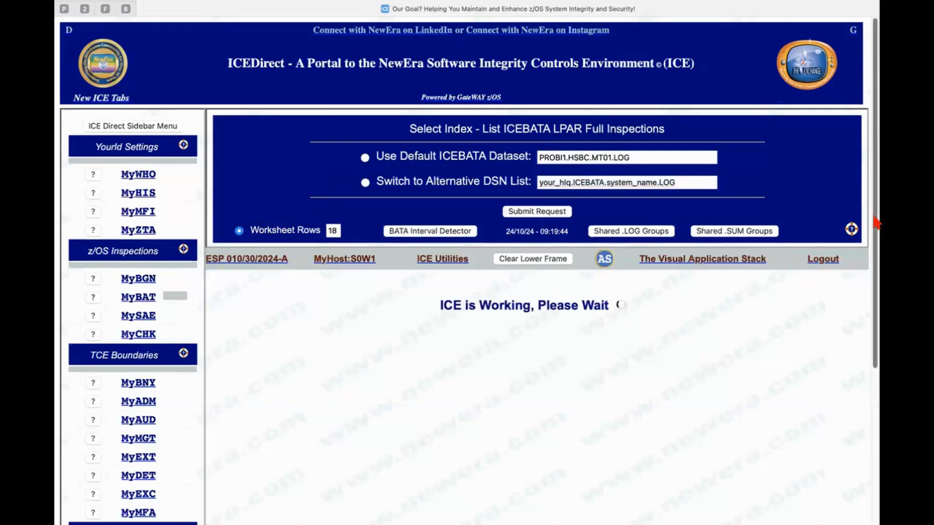
{"action": "scroll", "scroll_direction": "down", "scroll_amount": 3}
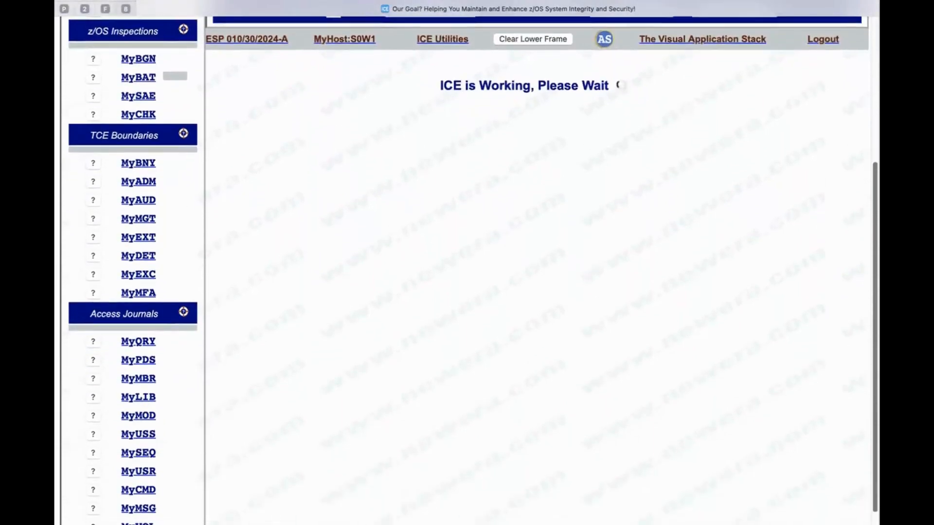
{"action": "scroll", "scroll_direction": "down", "scroll_amount": 3}
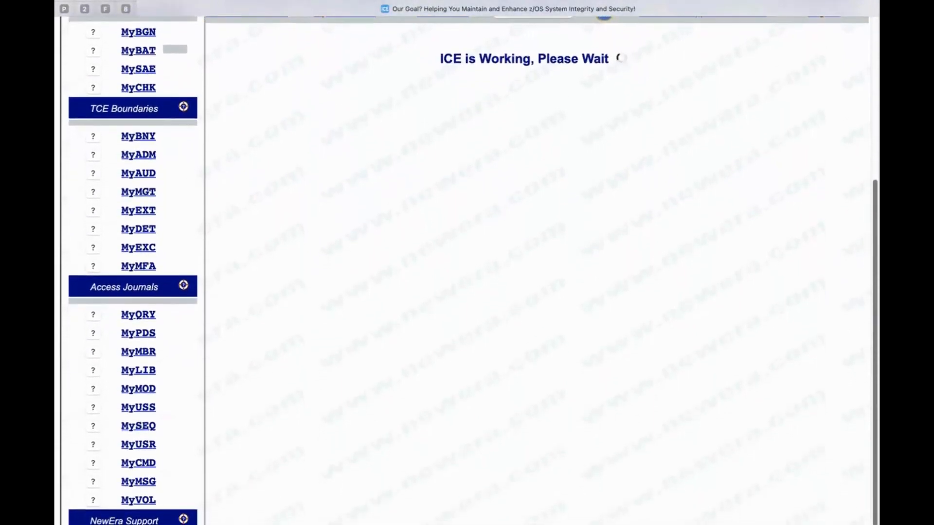
{"action": "scroll", "scroll_direction": "up", "scroll_amount": 3}
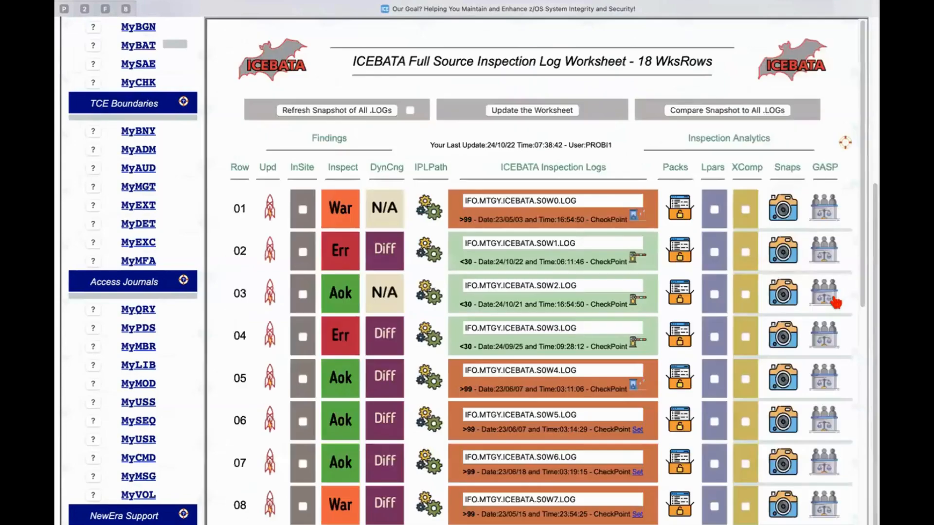
{"action": "mouse_move", "coordinate": [780, 283]}
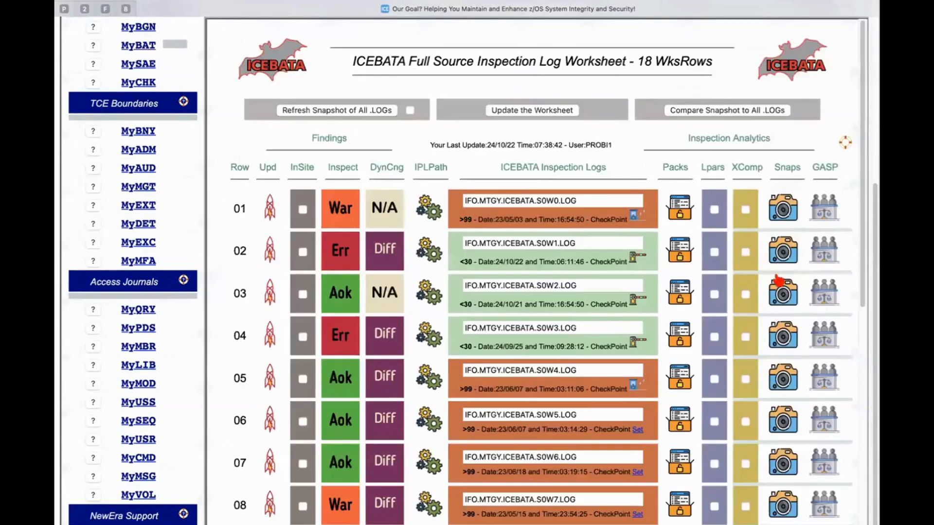
{"action": "mouse_move", "coordinate": [491, 170]}
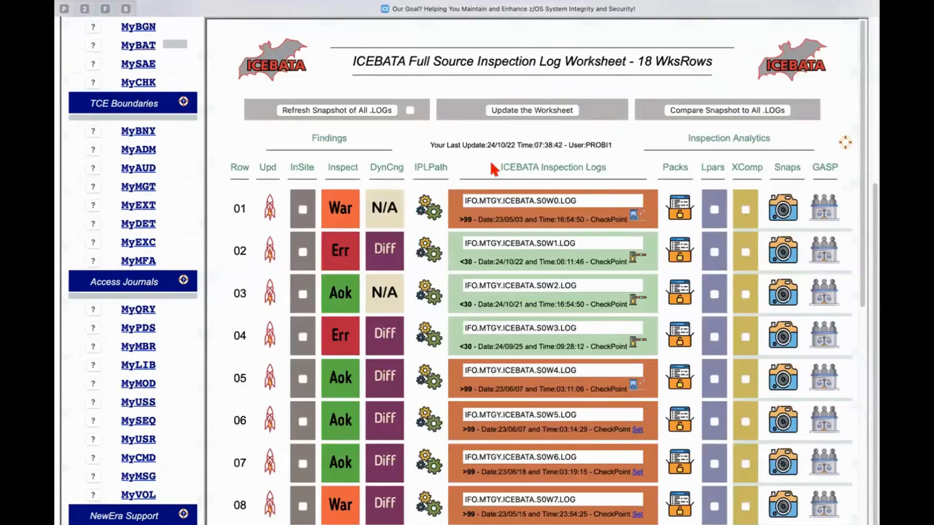
{"action": "scroll", "scroll_direction": "down", "scroll_amount": 3}
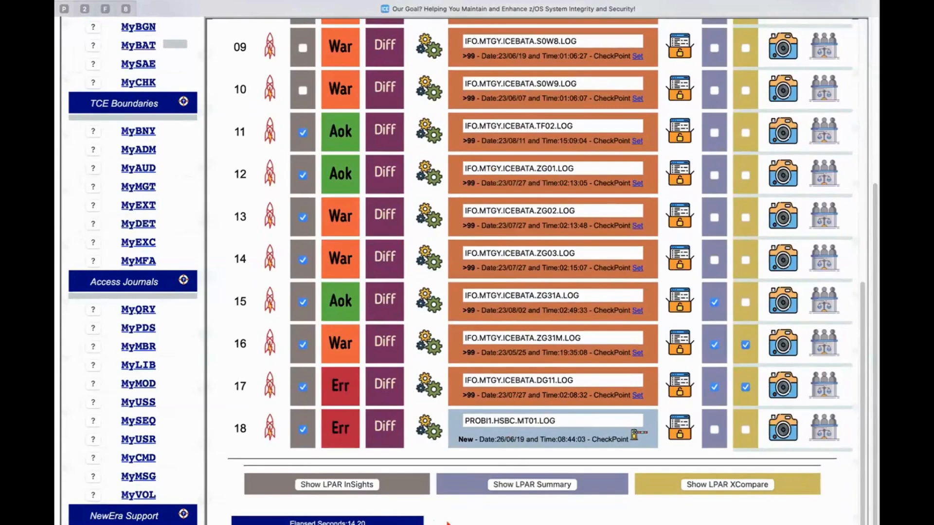
{"action": "scroll", "scroll_direction": "down", "scroll_amount": 3}
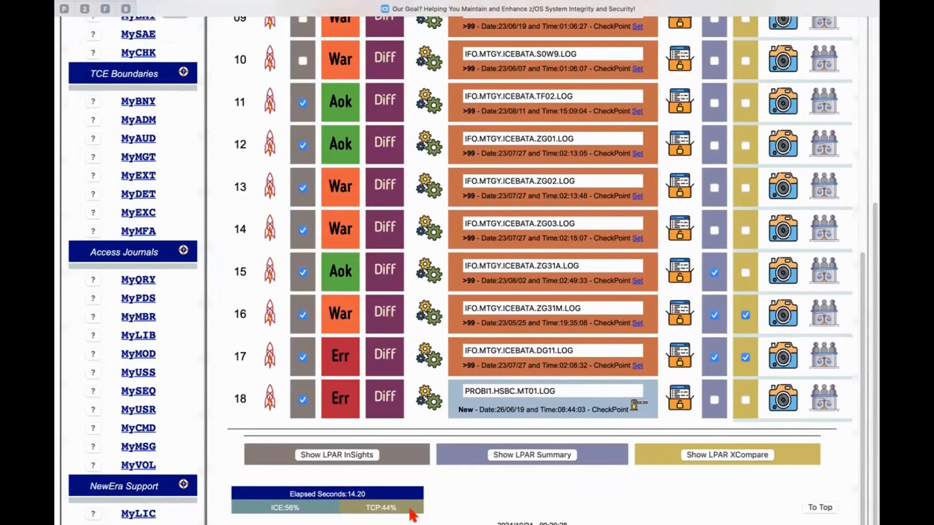
{"action": "scroll", "scroll_direction": "up", "scroll_amount": 3}
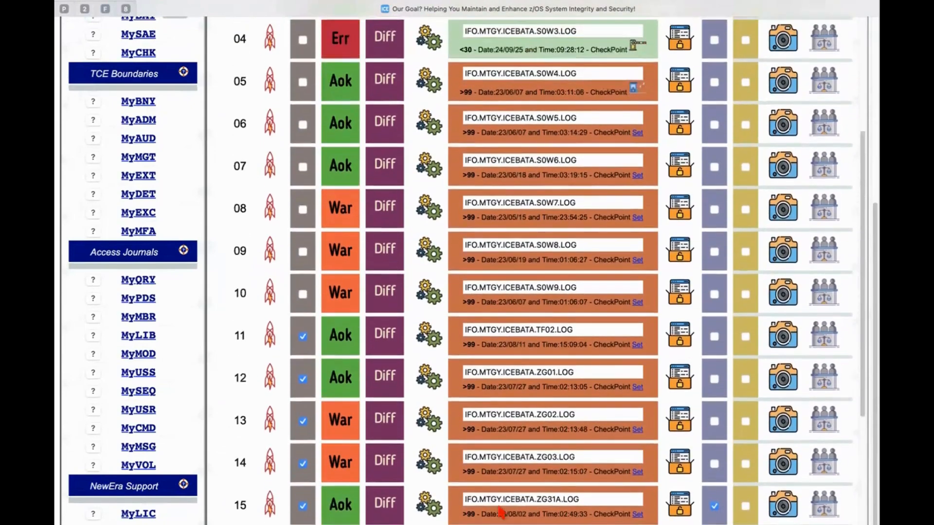
{"action": "scroll", "scroll_direction": "up", "scroll_amount": 3}
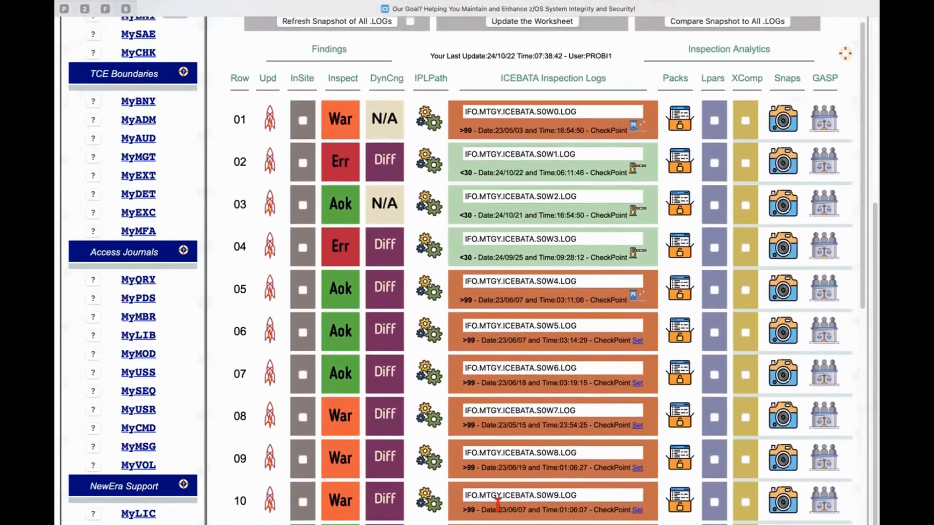
{"action": "scroll", "scroll_direction": "down", "scroll_amount": 3}
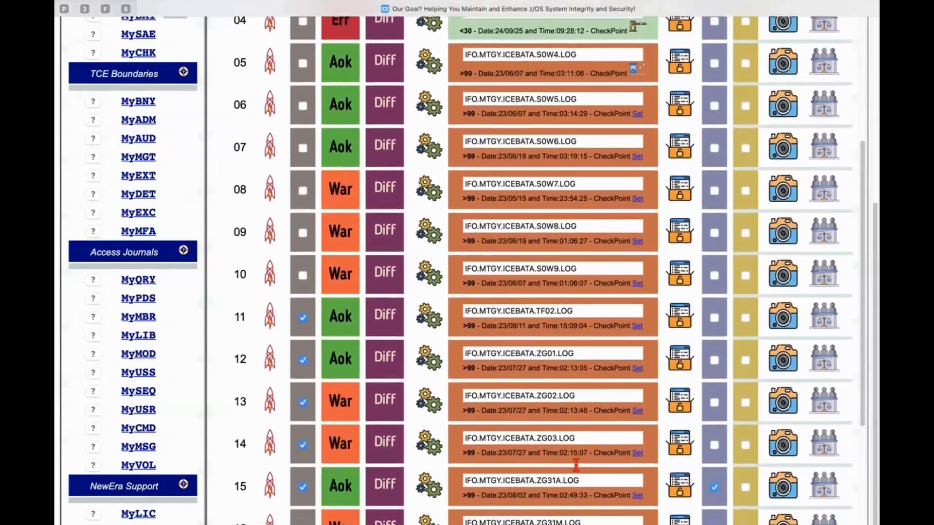
{"action": "scroll", "scroll_direction": "down", "scroll_amount": 3}
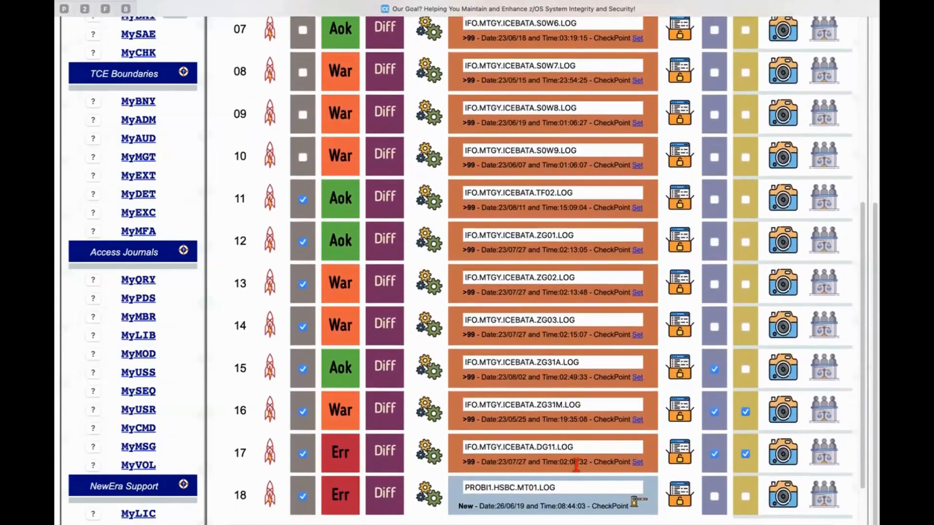
{"action": "scroll", "scroll_direction": "up", "scroll_amount": 3}
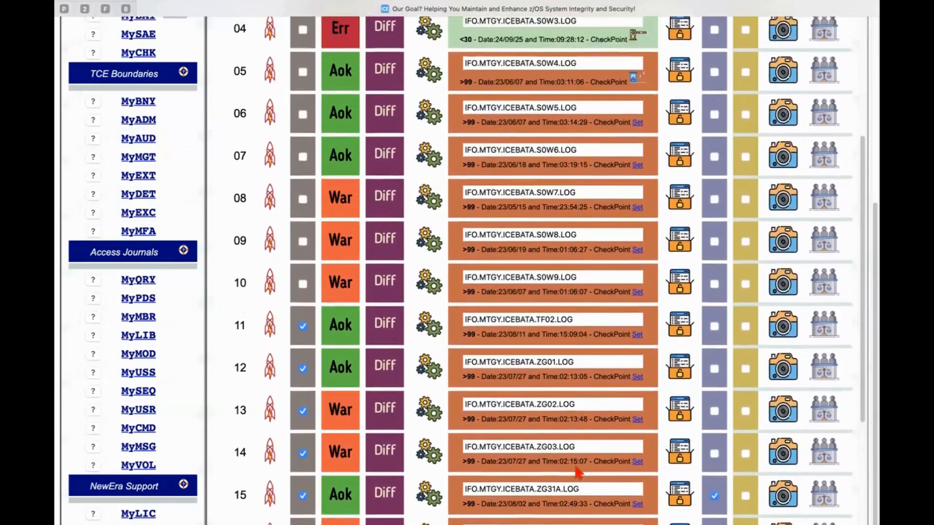
{"action": "scroll", "scroll_direction": "up", "scroll_amount": 3}
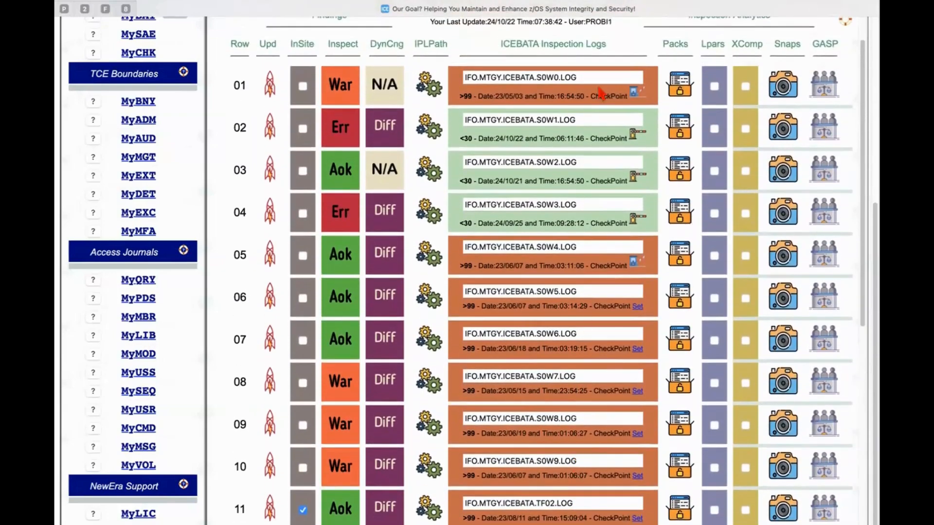
{"action": "mouse_move", "coordinate": [503, 89]}
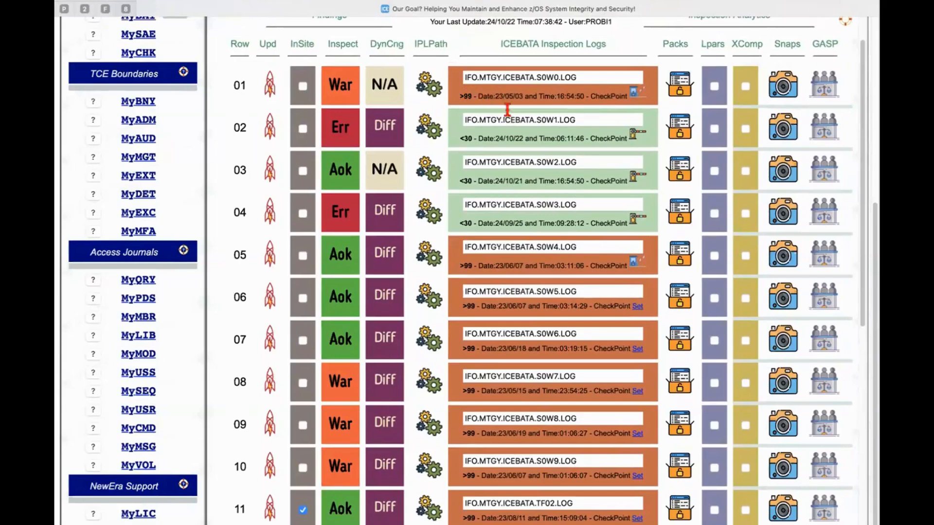
{"action": "mouse_move", "coordinate": [564, 220]}
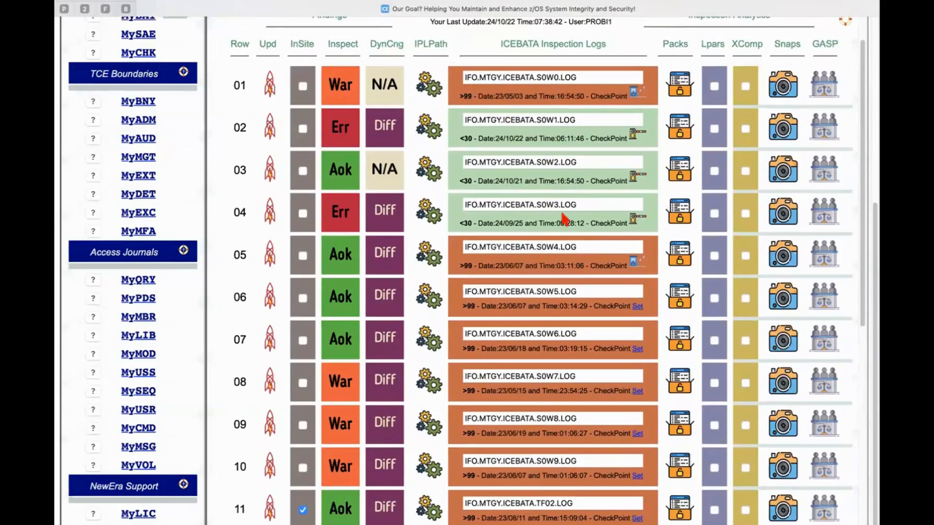
{"action": "scroll", "scroll_direction": "down", "scroll_amount": 3}
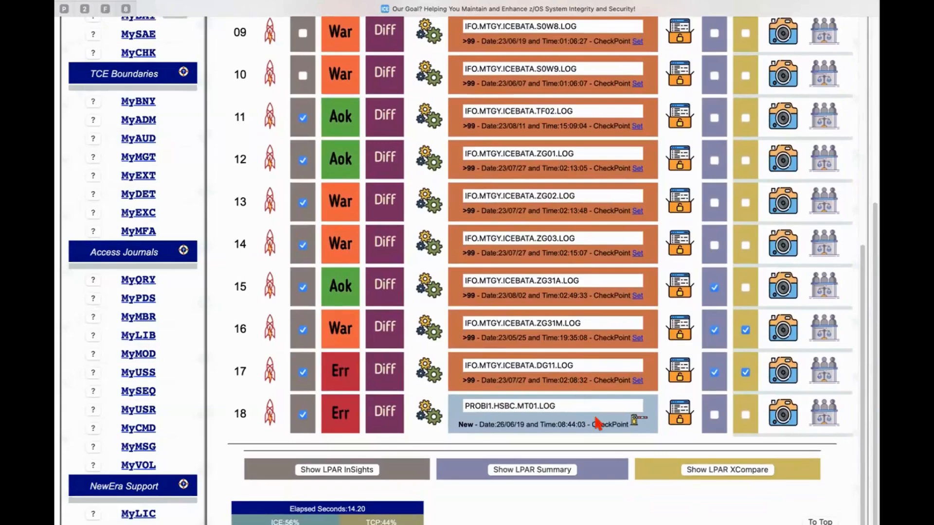
{"action": "scroll", "scroll_direction": "down", "scroll_amount": 3}
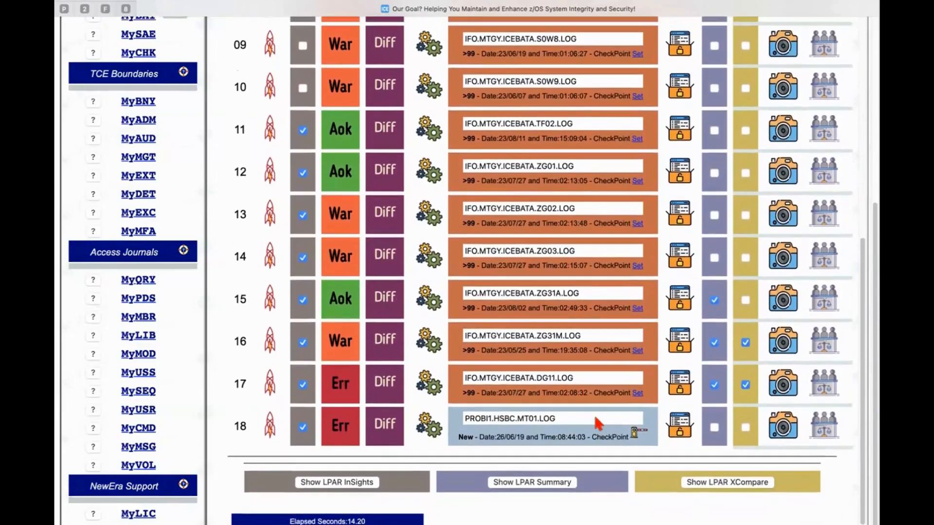
{"action": "scroll", "scroll_direction": "up", "scroll_amount": 3}
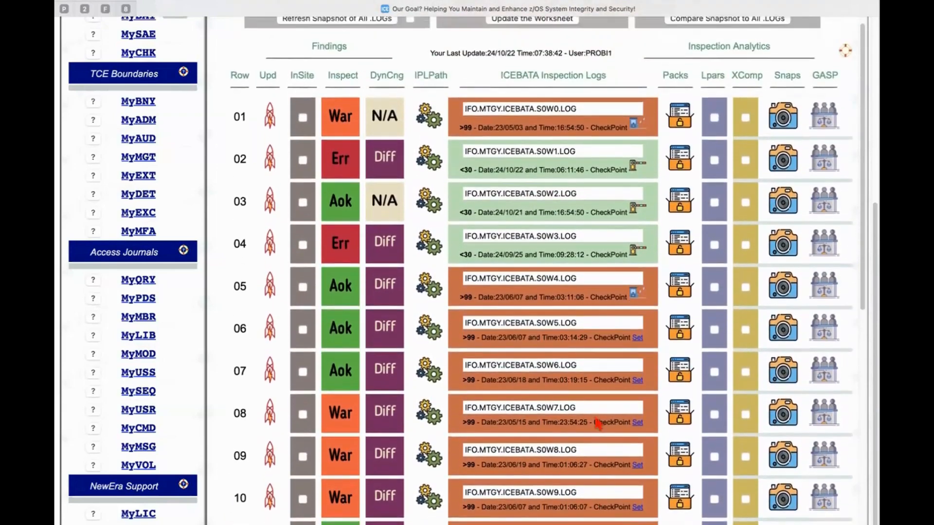
{"action": "scroll", "scroll_direction": "up", "scroll_amount": 3}
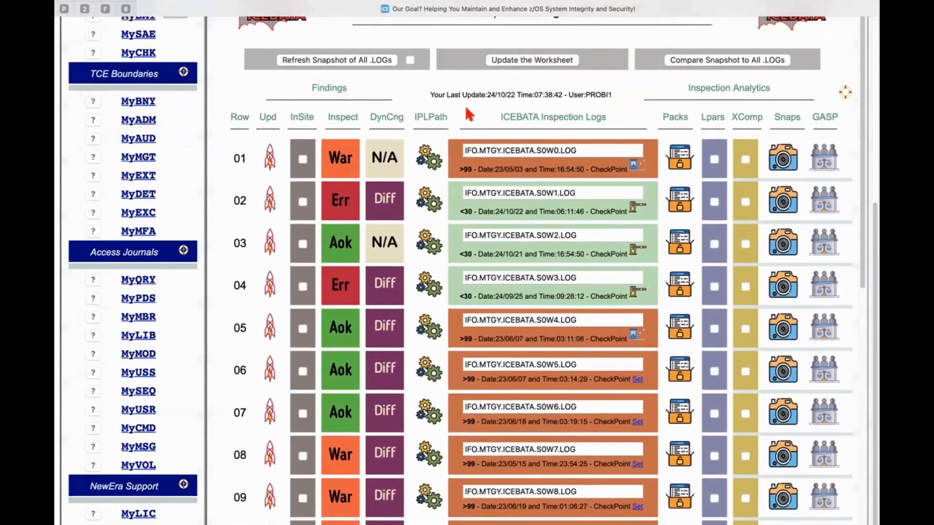
{"action": "mouse_move", "coordinate": [384, 92]}
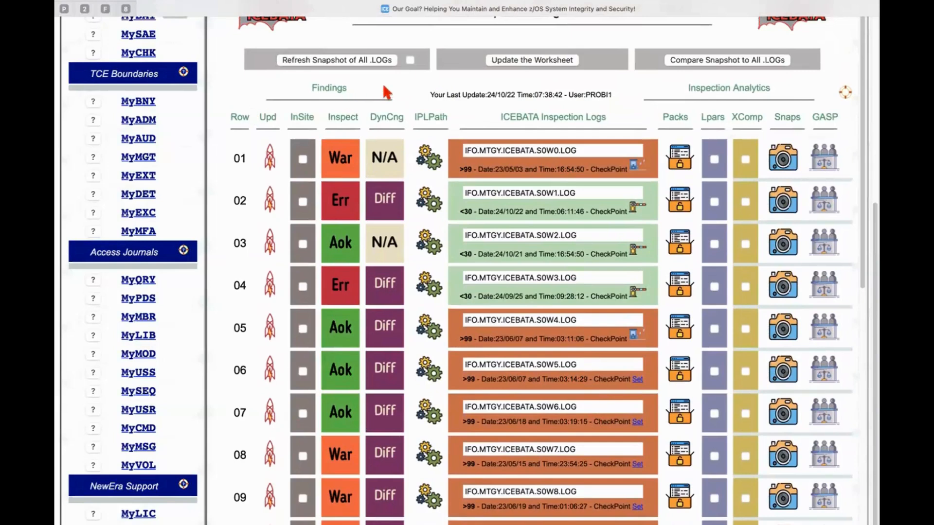
{"action": "mouse_move", "coordinate": [487, 107]}
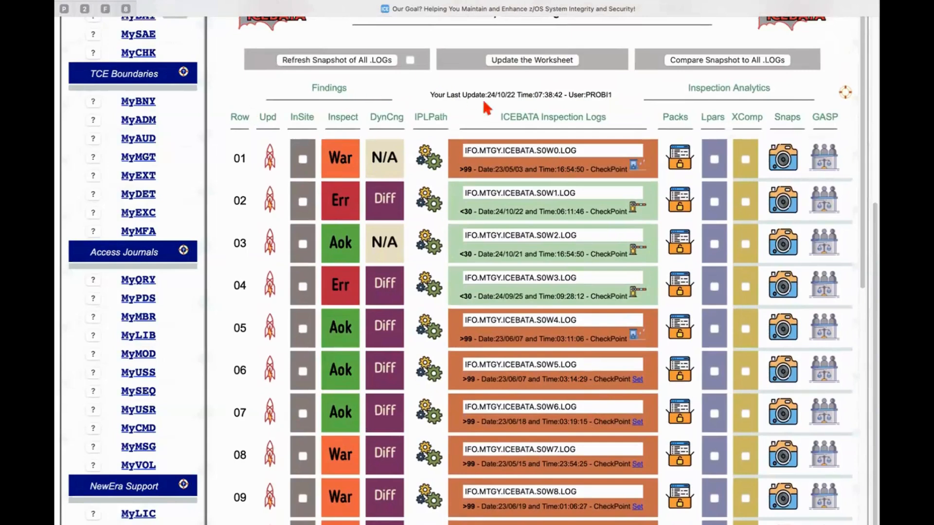
{"action": "mouse_move", "coordinate": [606, 190]}
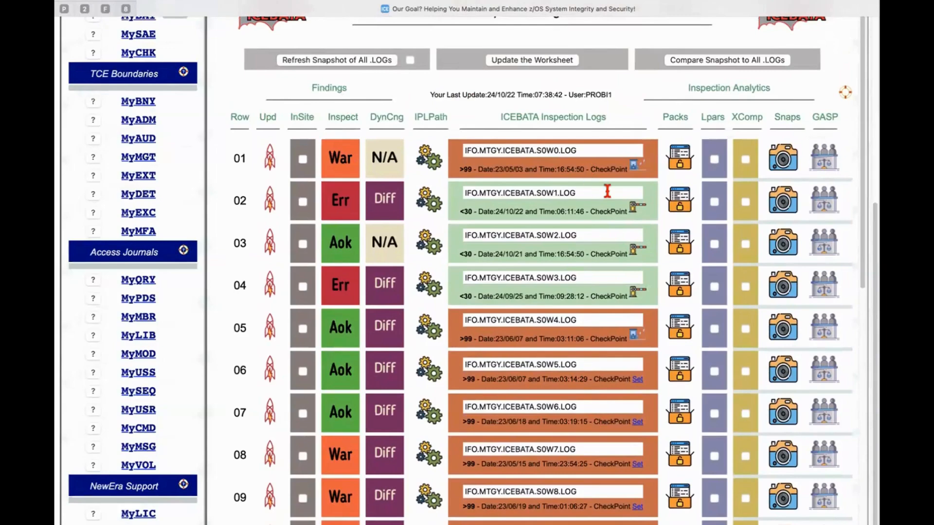
{"action": "mouse_move", "coordinate": [607, 250]}
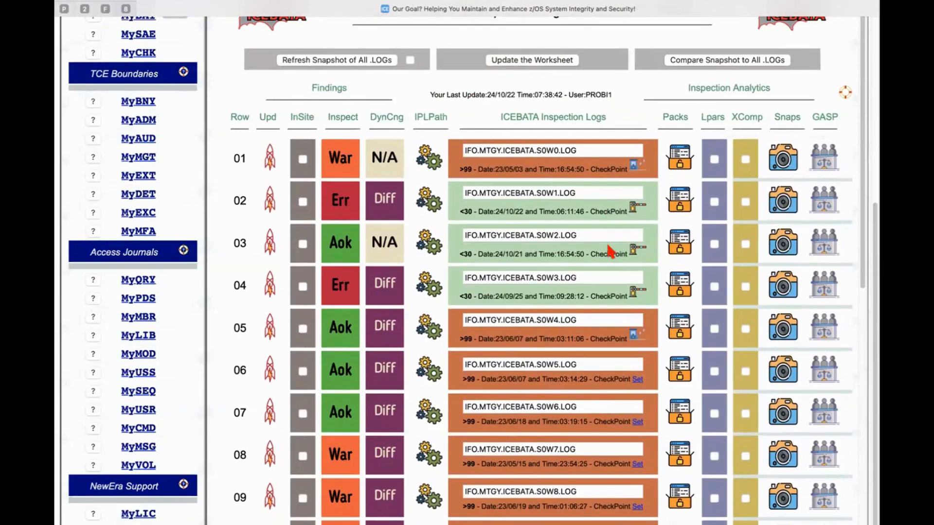
{"action": "mouse_move", "coordinate": [600, 244]}
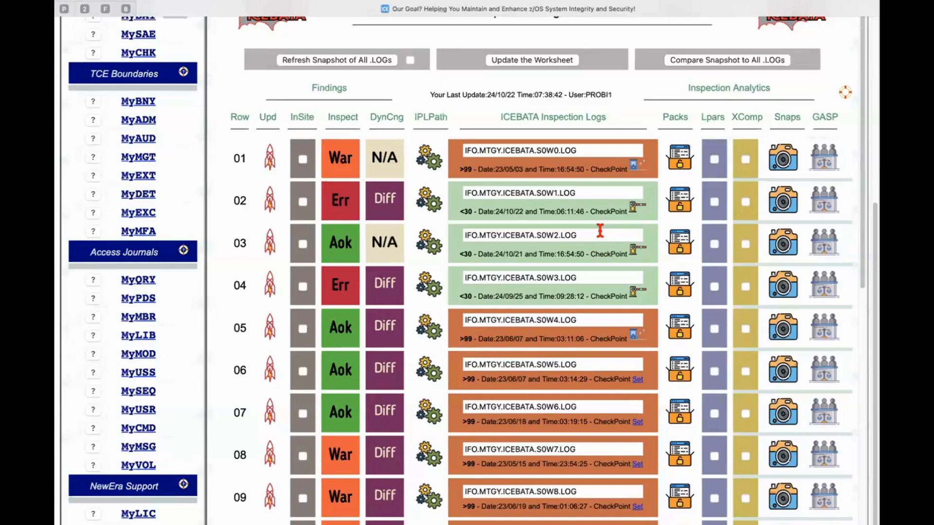
{"action": "mouse_move", "coordinate": [608, 209]}
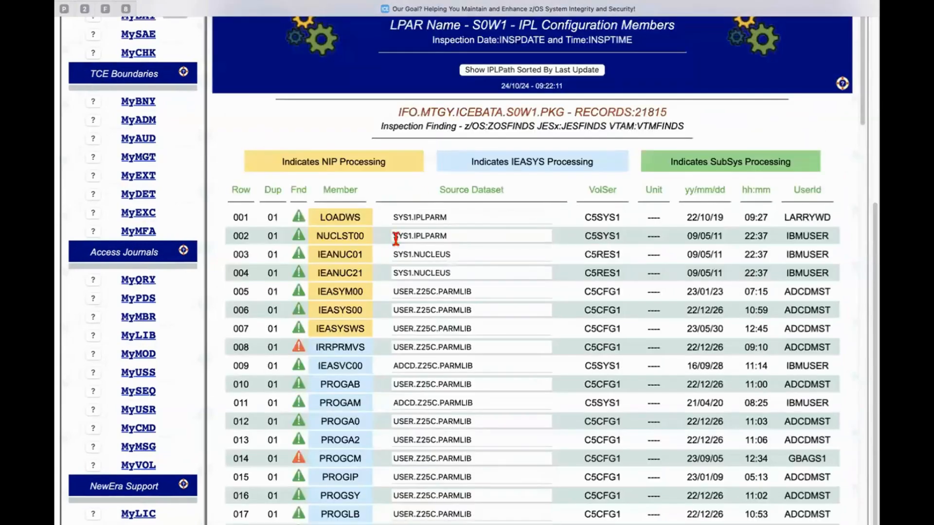
{"action": "mouse_move", "coordinate": [544, 205]}
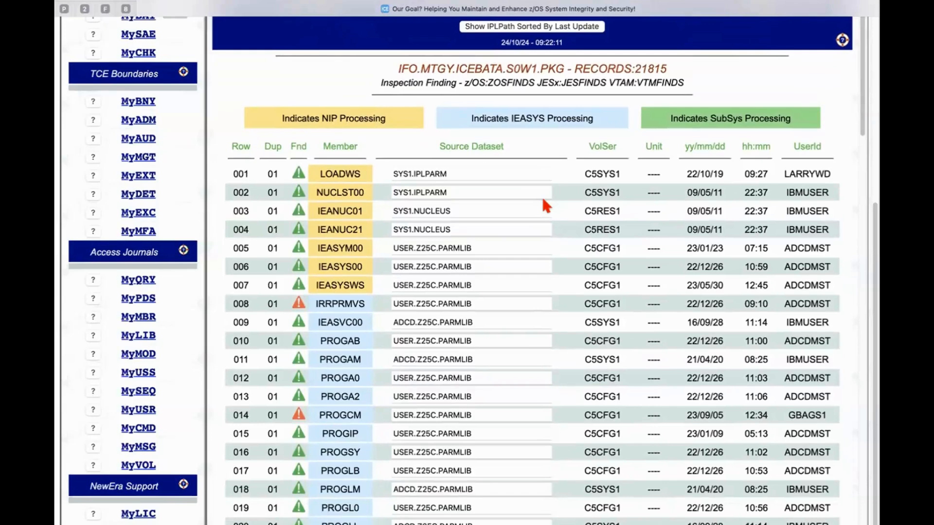
{"action": "mouse_move", "coordinate": [376, 178]}
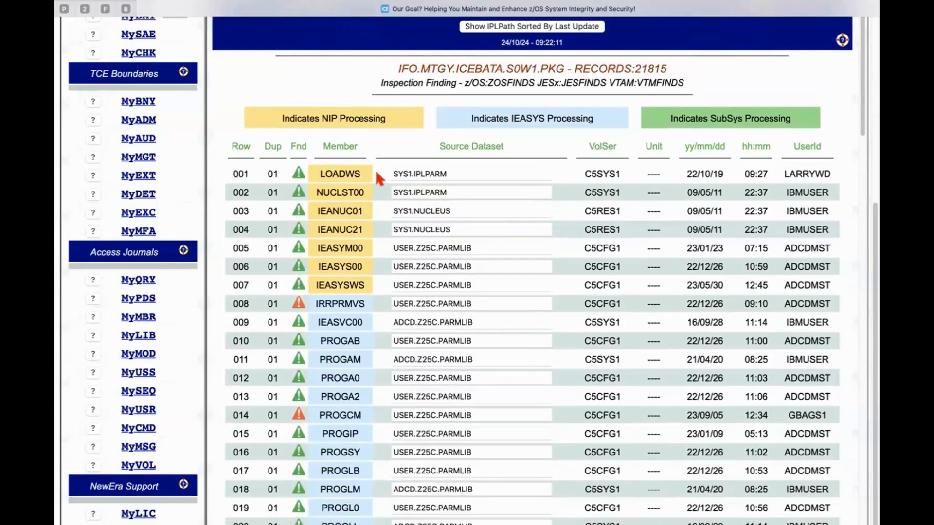
{"action": "scroll", "scroll_direction": "down", "scroll_amount": 3}
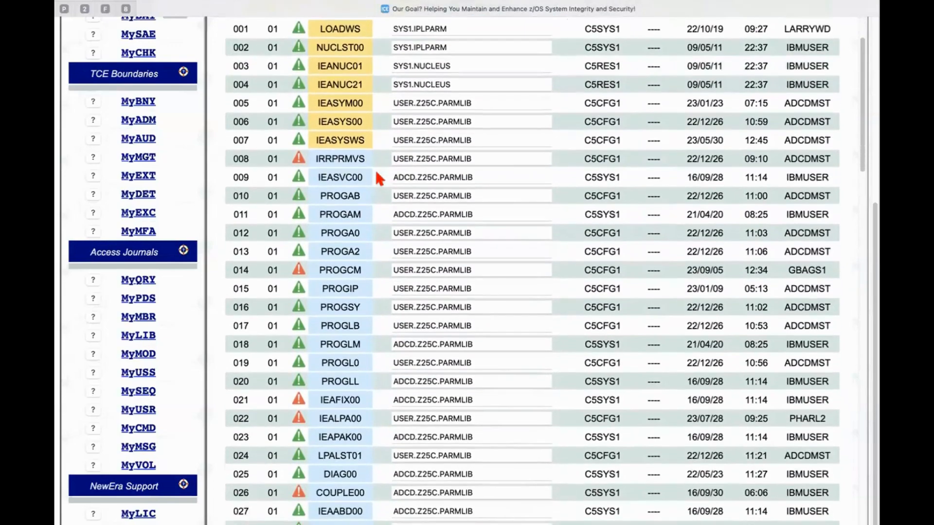
{"action": "scroll", "scroll_direction": "down", "scroll_amount": 3}
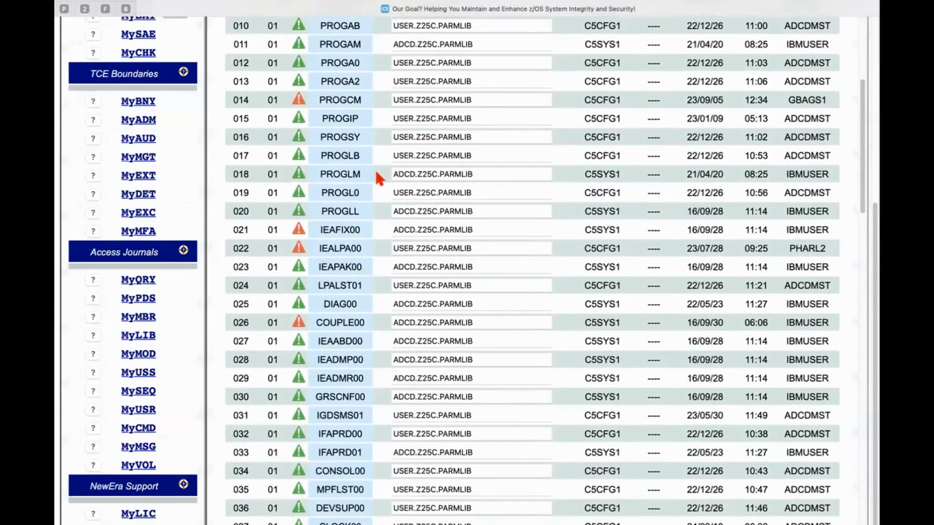
{"action": "scroll", "scroll_direction": "down", "scroll_amount": 3}
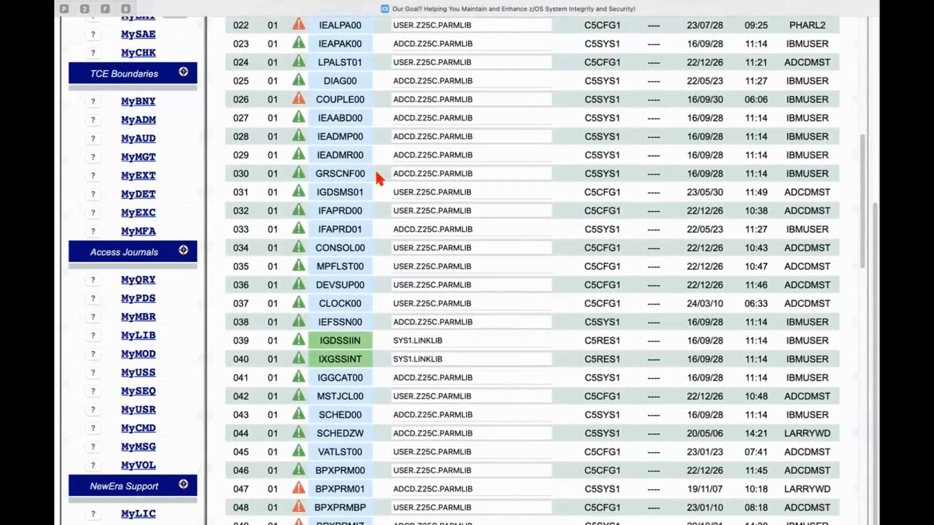
{"action": "scroll", "scroll_direction": "down", "scroll_amount": 3}
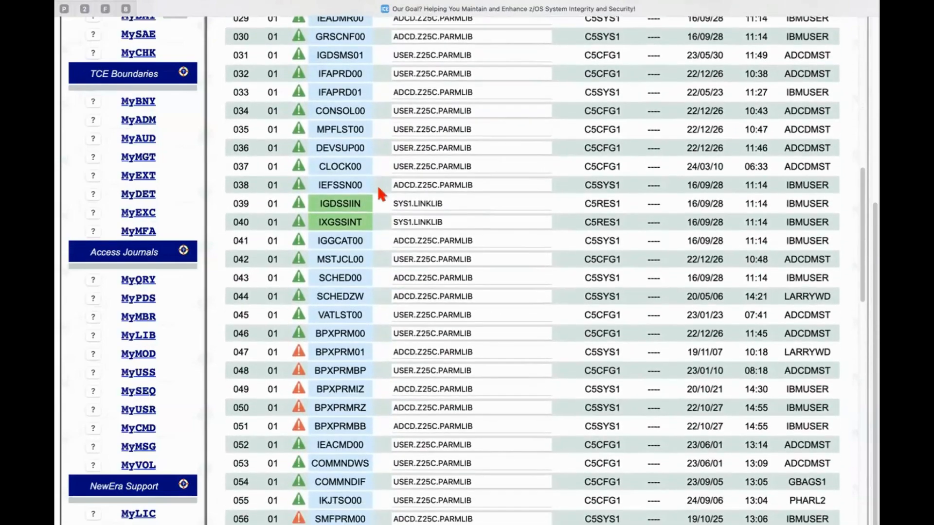
{"action": "scroll", "scroll_direction": "down", "scroll_amount": 3}
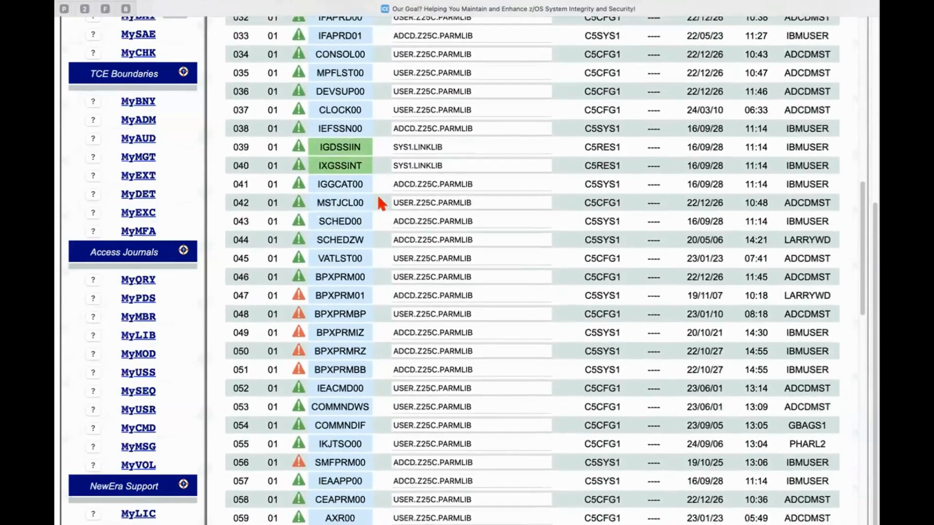
{"action": "scroll", "scroll_direction": "down", "scroll_amount": 3}
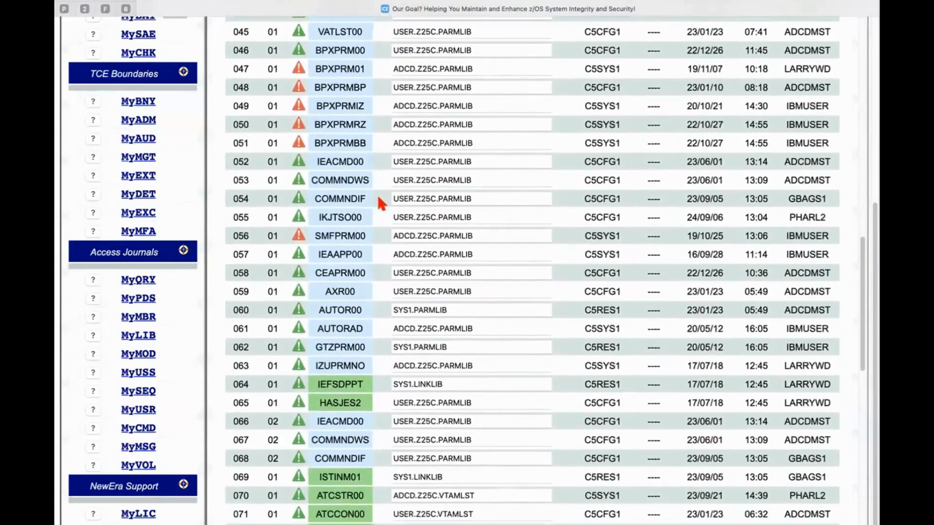
{"action": "scroll", "scroll_direction": "down", "scroll_amount": 3}
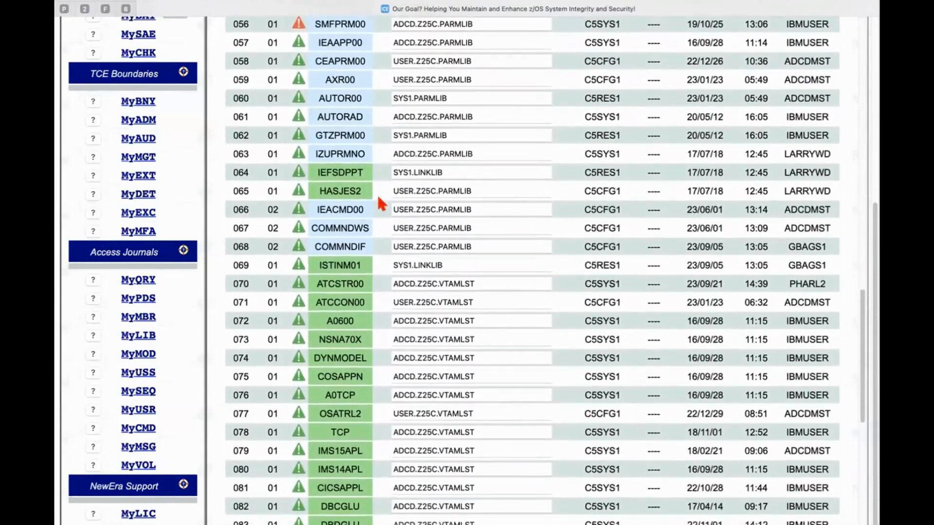
{"action": "scroll", "scroll_direction": "down", "scroll_amount": 3}
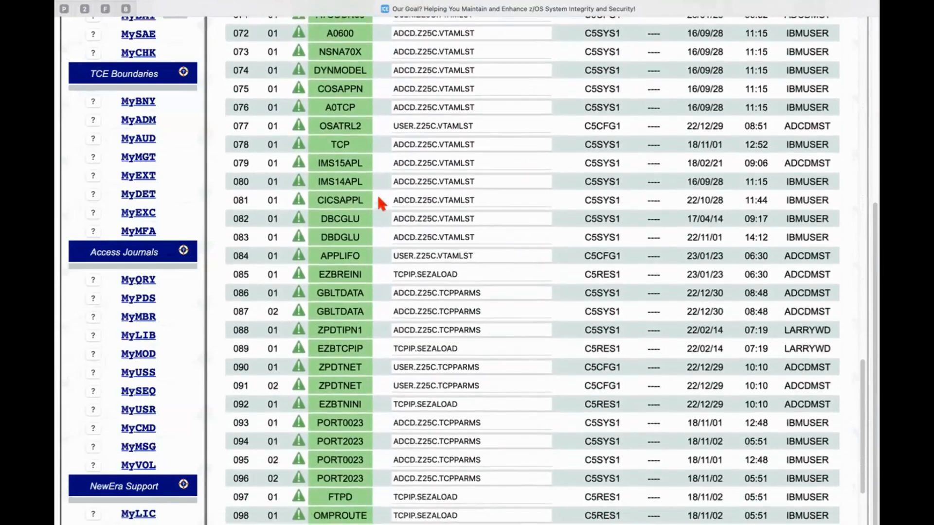
{"action": "scroll", "scroll_direction": "down", "scroll_amount": 3}
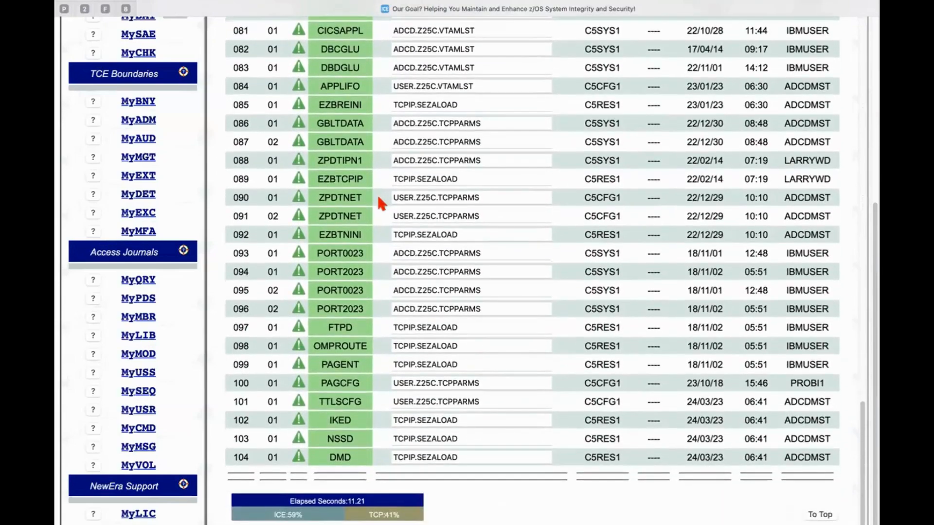
{"action": "scroll", "scroll_direction": "up", "scroll_amount": 3}
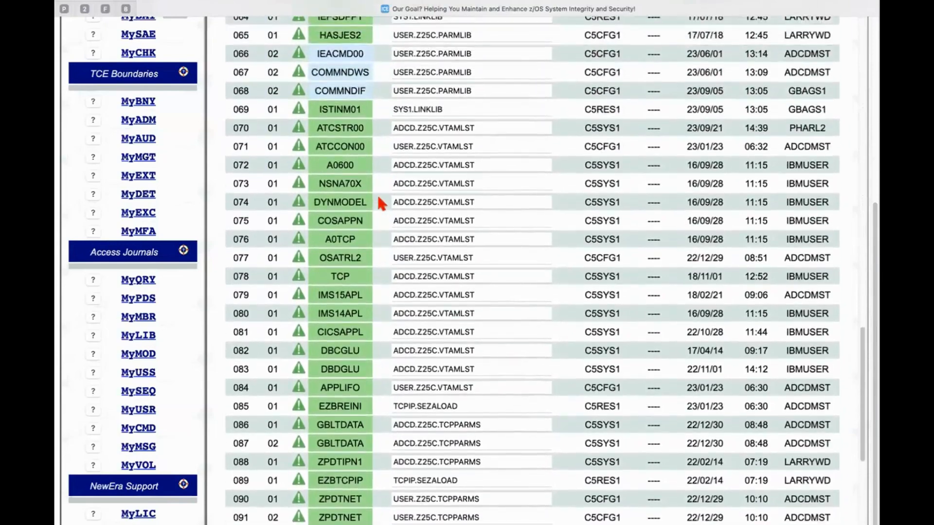
{"action": "scroll", "scroll_direction": "up", "scroll_amount": 3}
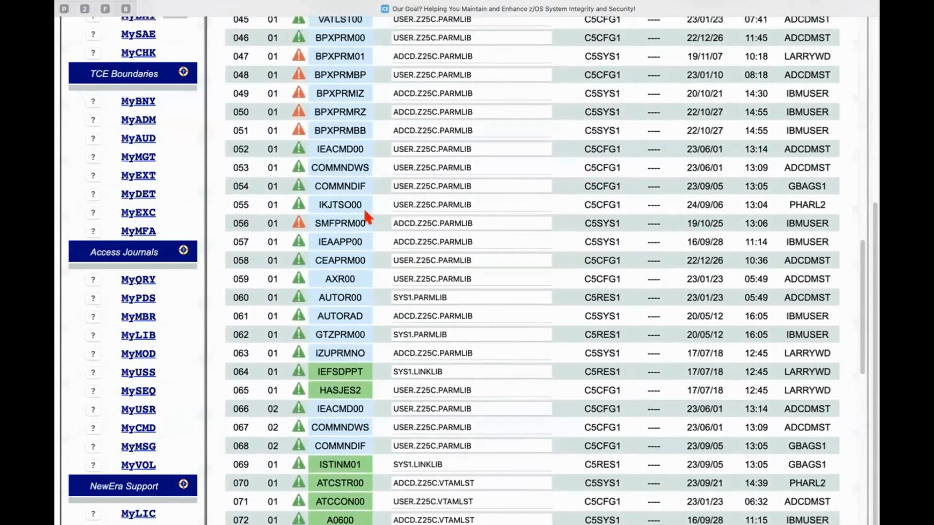
{"action": "scroll", "scroll_direction": "up", "scroll_amount": 3}
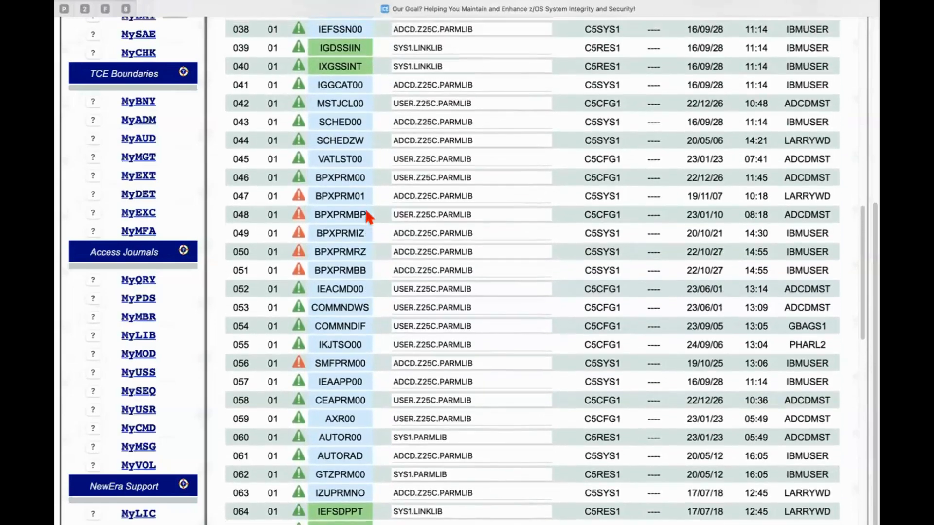
{"action": "scroll", "scroll_direction": "up", "scroll_amount": 3}
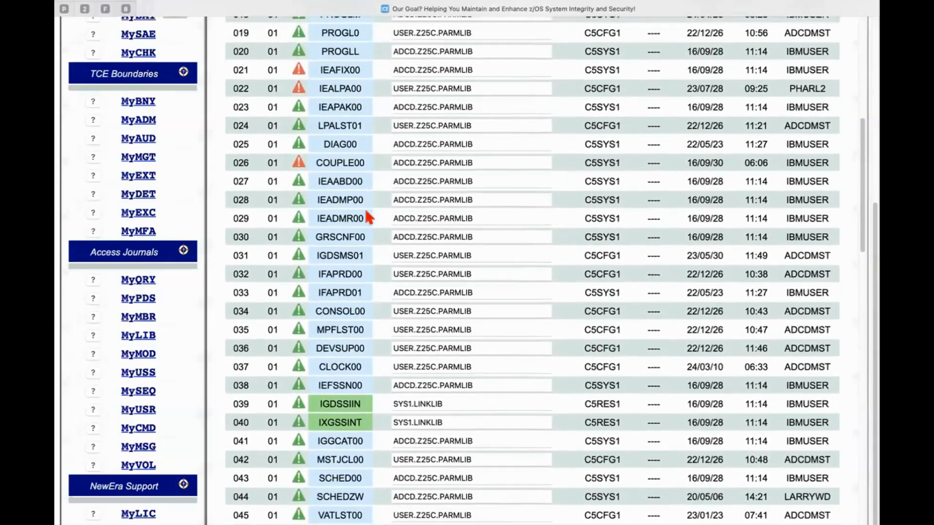
{"action": "scroll", "scroll_direction": "up", "scroll_amount": 3}
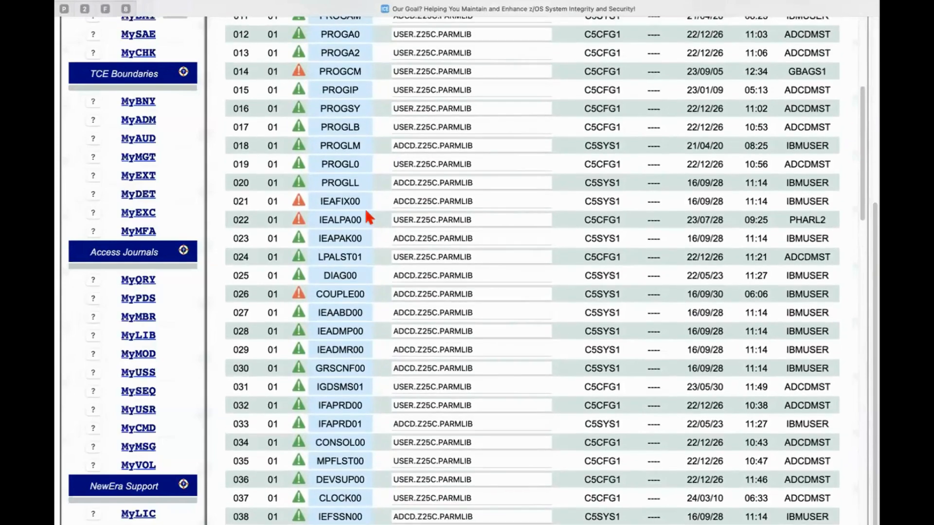
{"action": "scroll", "scroll_direction": "up", "scroll_amount": 3}
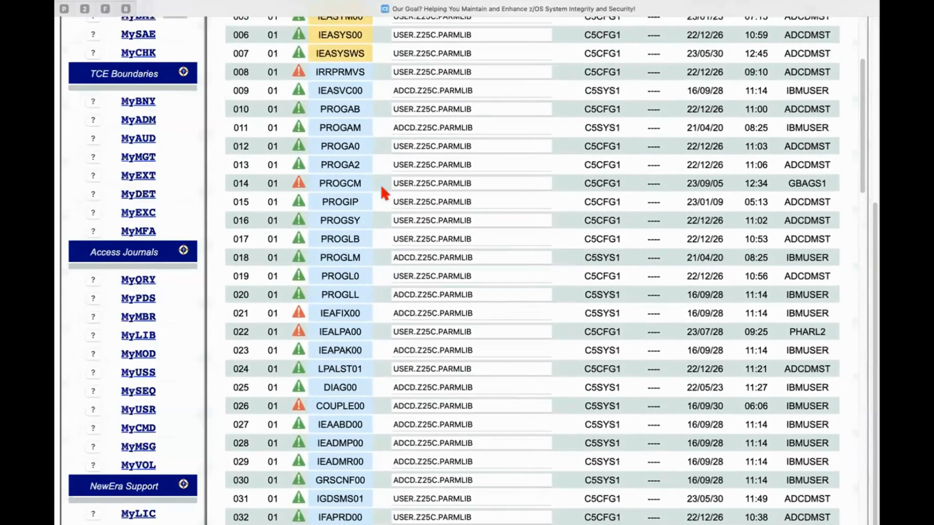
{"action": "scroll", "scroll_direction": "up", "scroll_amount": 3}
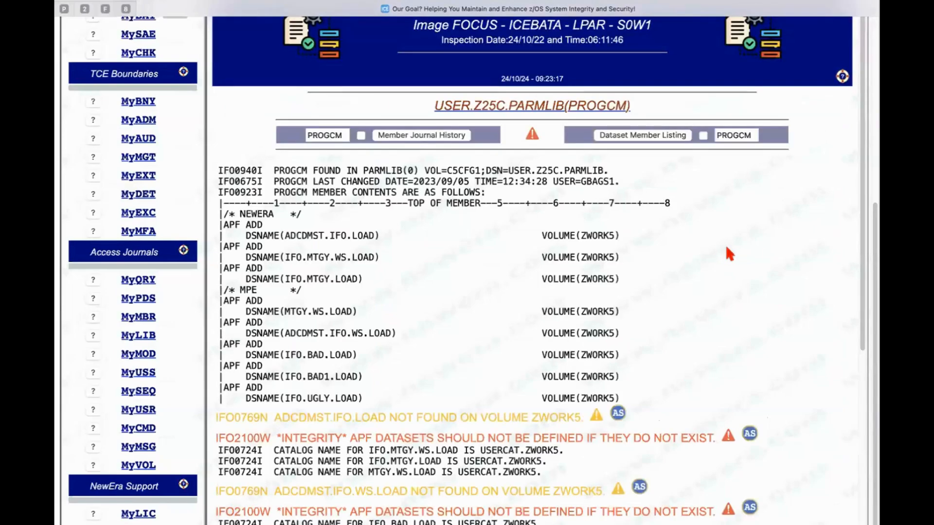
{"action": "mouse_move", "coordinate": [499, 228]}
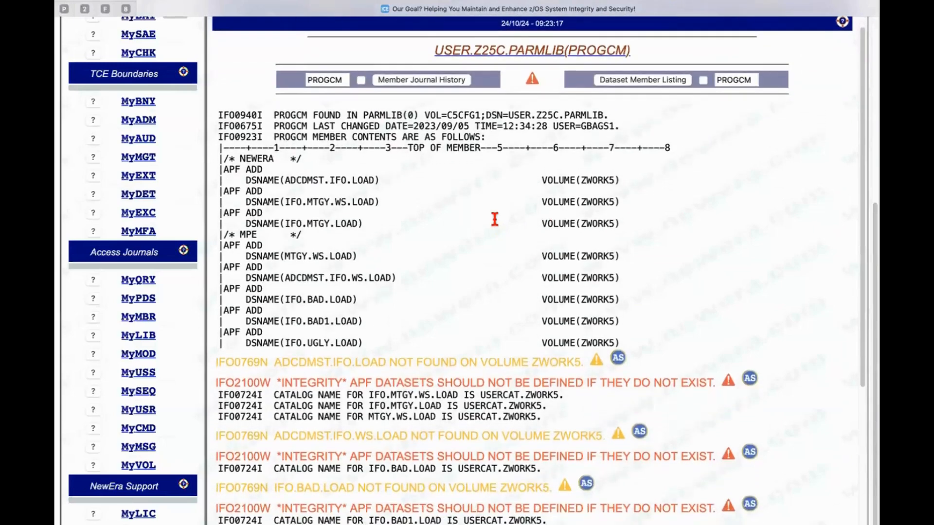
Scroll the PROGCM report down to the IFO0769N and IFO2100W APF warnings
{"action": "scroll", "scroll_direction": "down", "scroll_amount": 3}
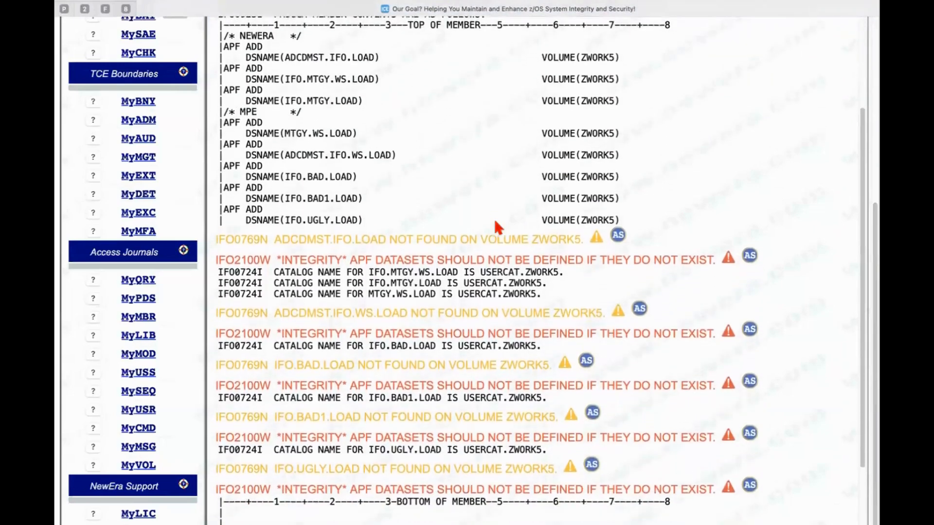
{"action": "scroll", "scroll_direction": "down", "scroll_amount": 3}
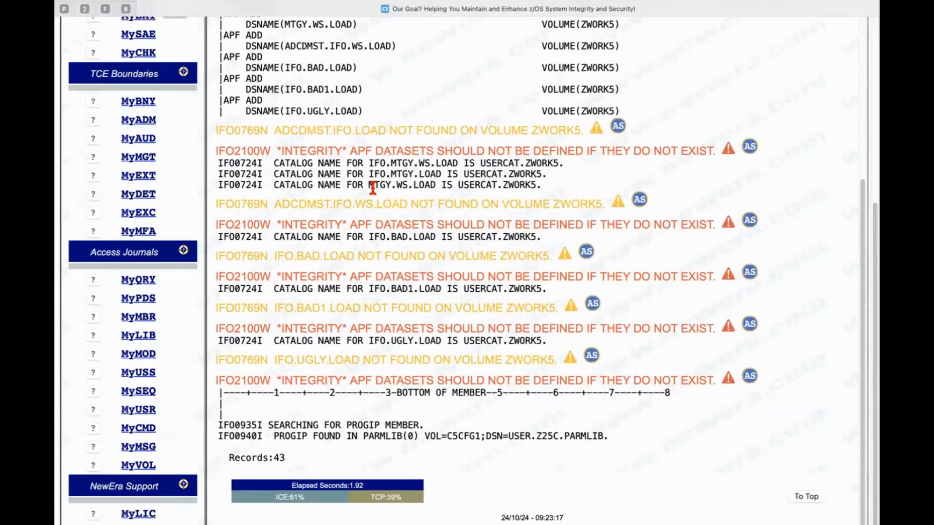
{"action": "mouse_move", "coordinate": [650, 146]}
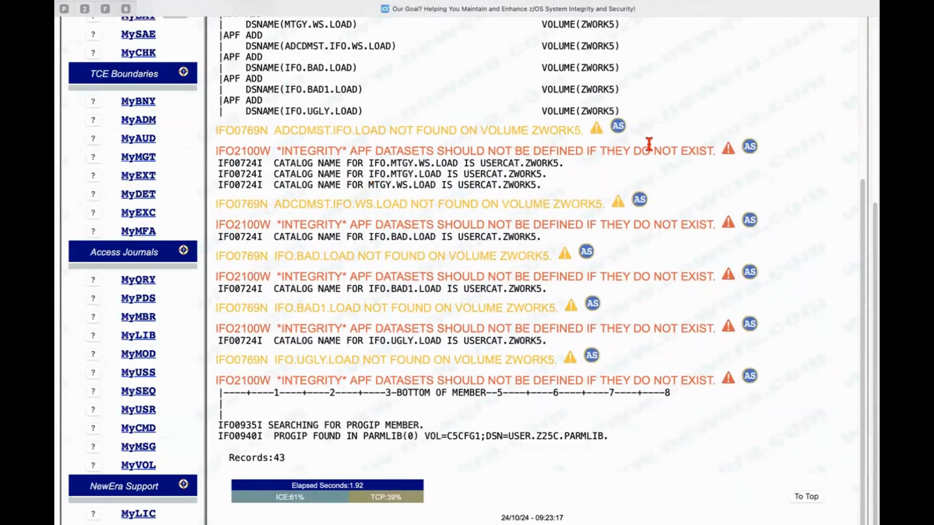
{"action": "mouse_move", "coordinate": [648, 123]}
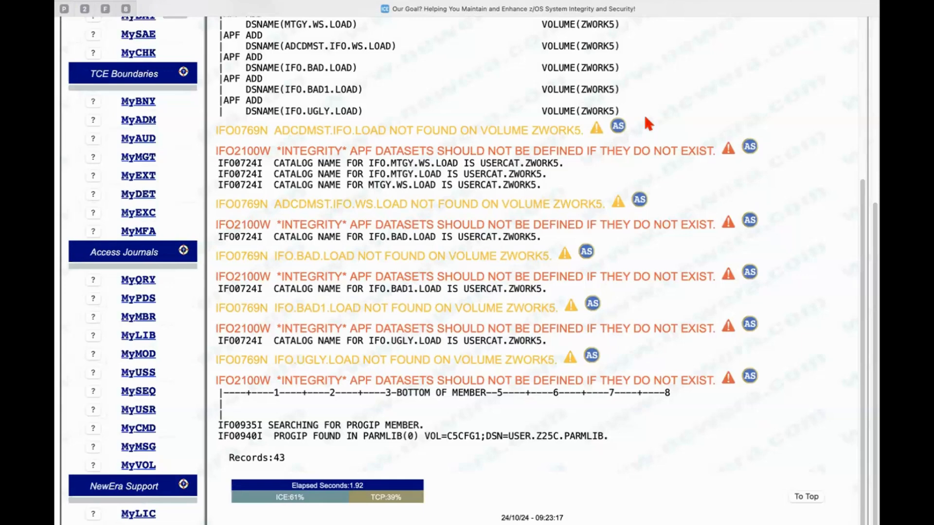
{"action": "mouse_move", "coordinate": [672, 207]}
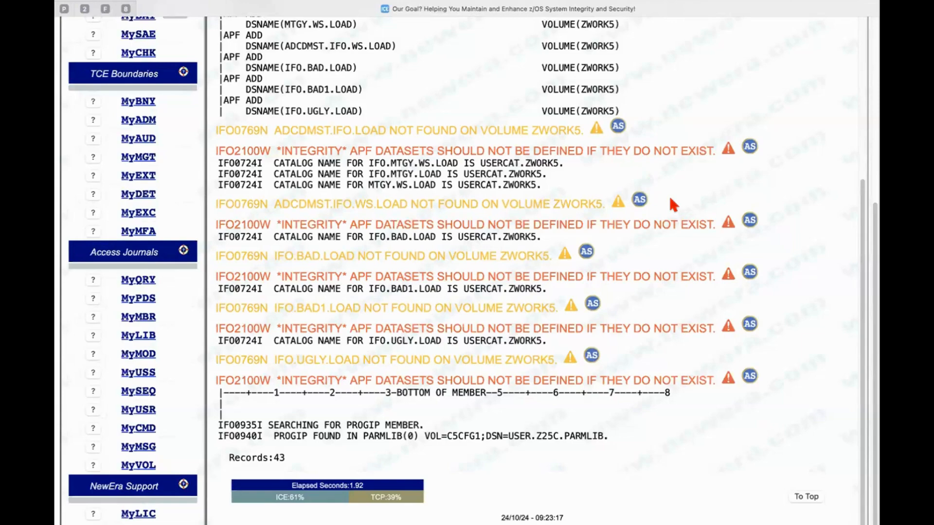
{"action": "mouse_move", "coordinate": [667, 192]}
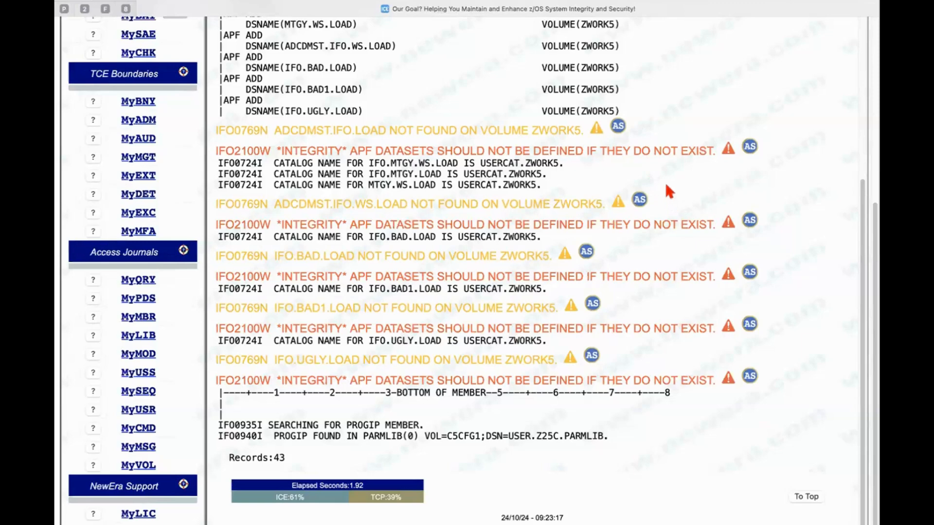
{"action": "mouse_move", "coordinate": [743, 142]}
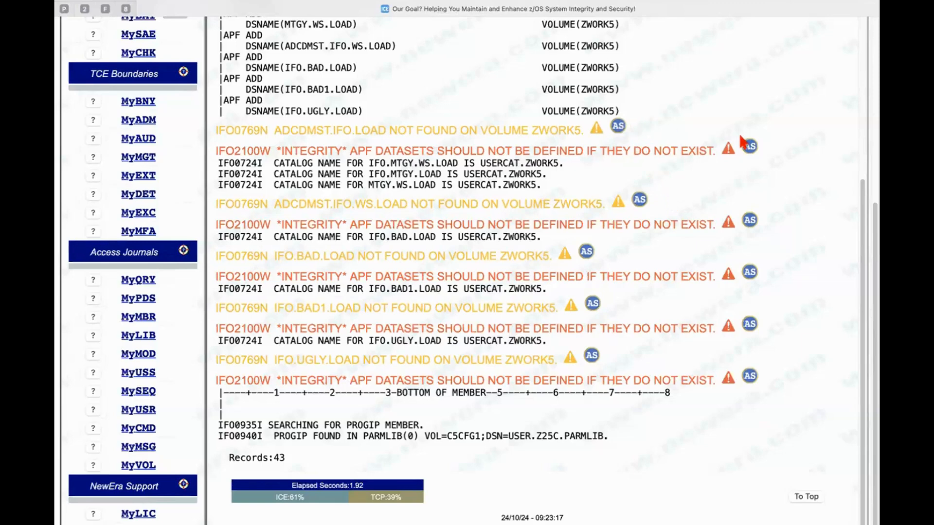
{"action": "mouse_move", "coordinate": [779, 246]}
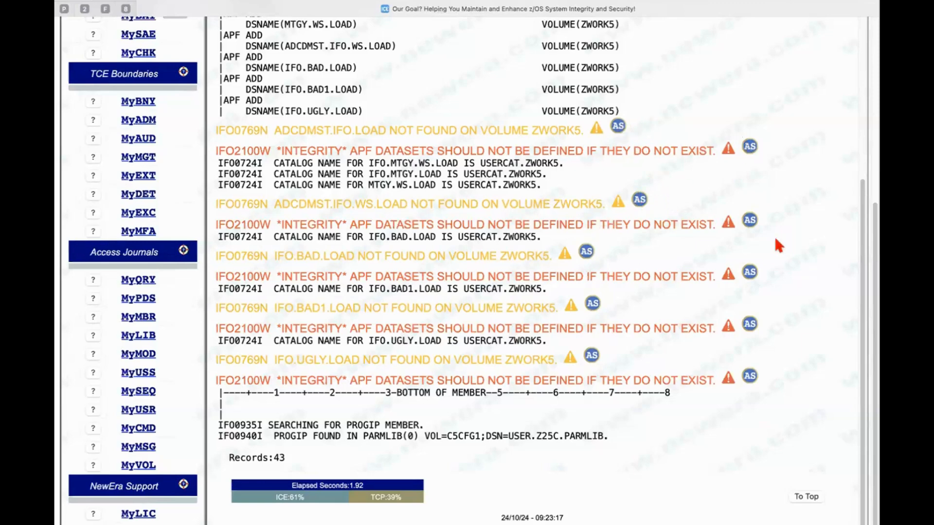
{"action": "mouse_move", "coordinate": [623, 143]}
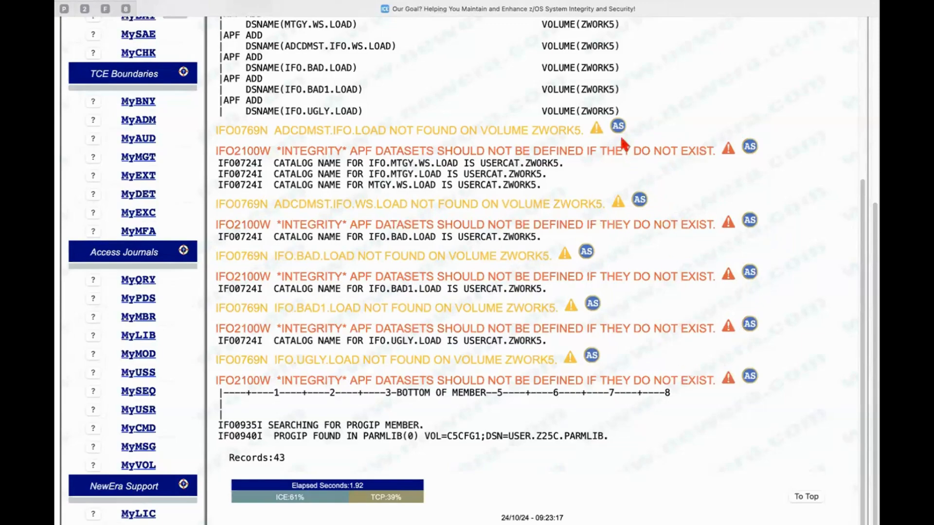
View and close the IFO0769N and IFO2100W message explanations
{"action": "left_click", "coordinate": [618, 125]}
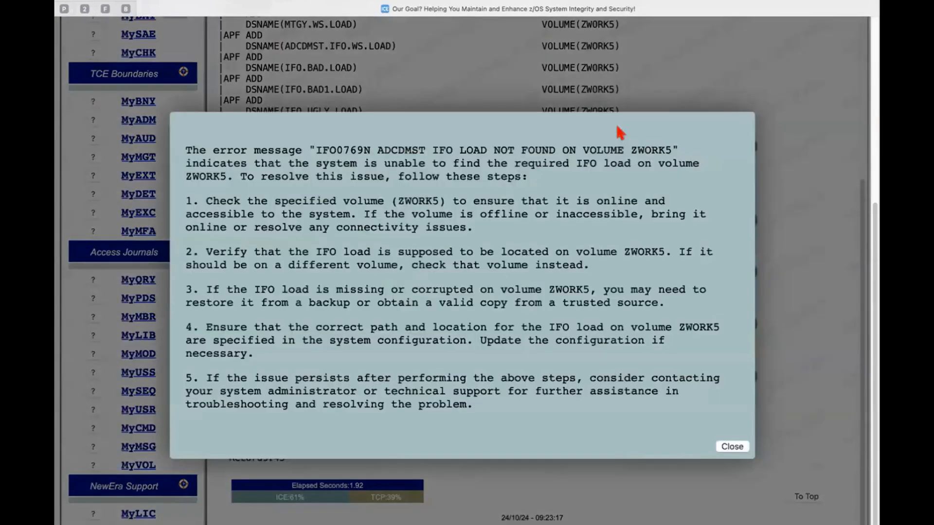
{"action": "mouse_move", "coordinate": [672, 284]}
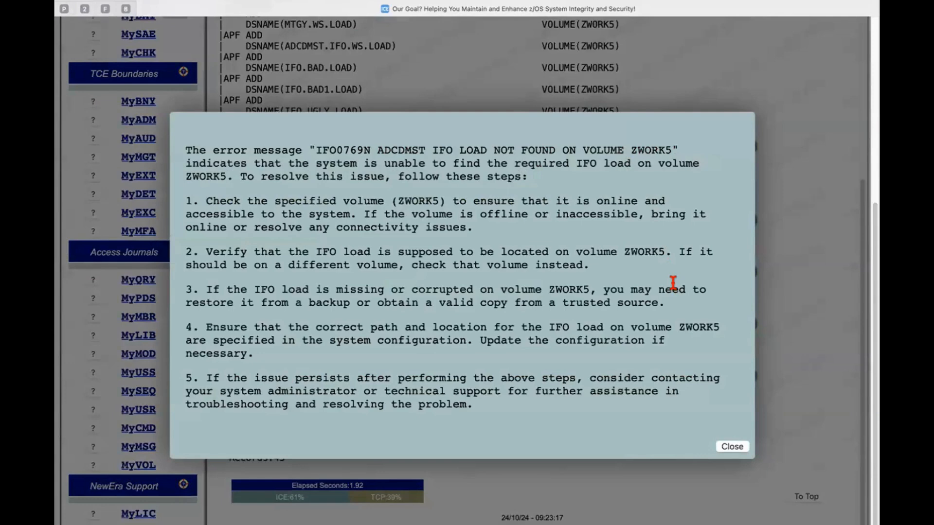
{"action": "mouse_move", "coordinate": [613, 244]}
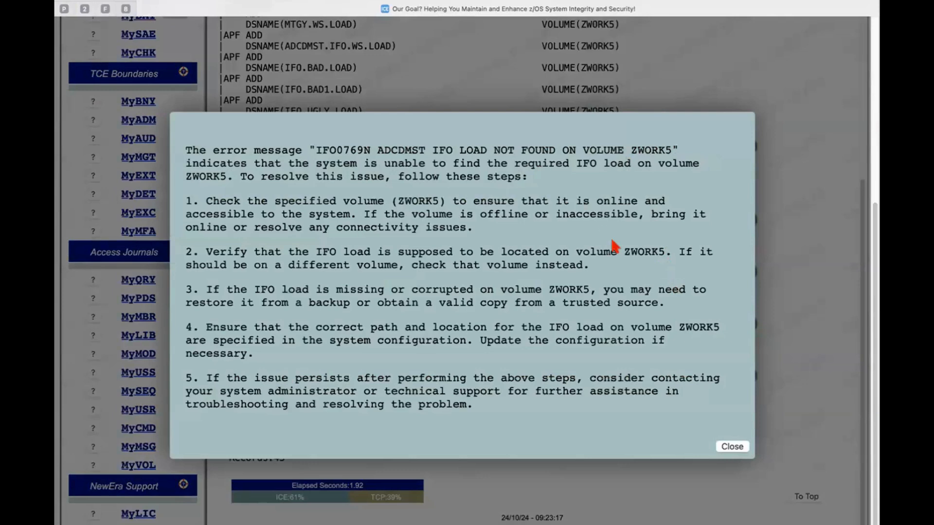
{"action": "mouse_move", "coordinate": [673, 323]}
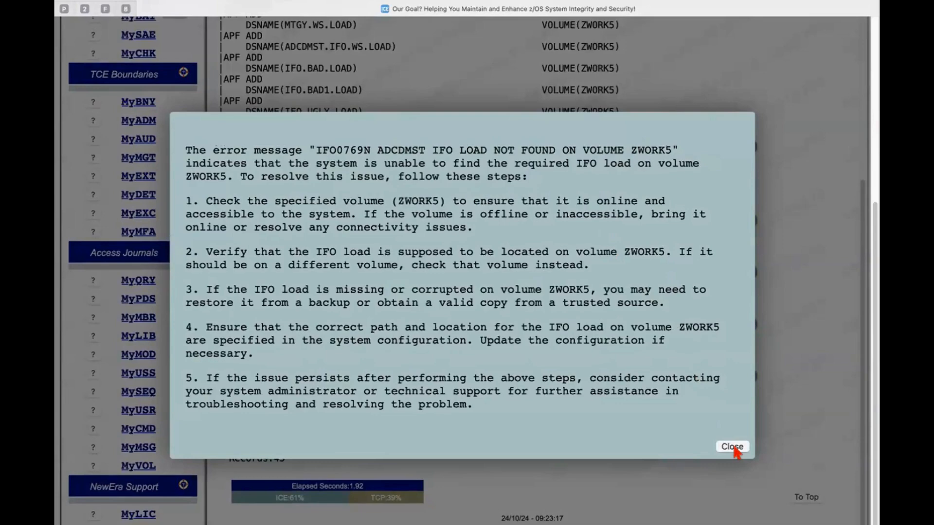
{"action": "left_click", "coordinate": [732, 446]}
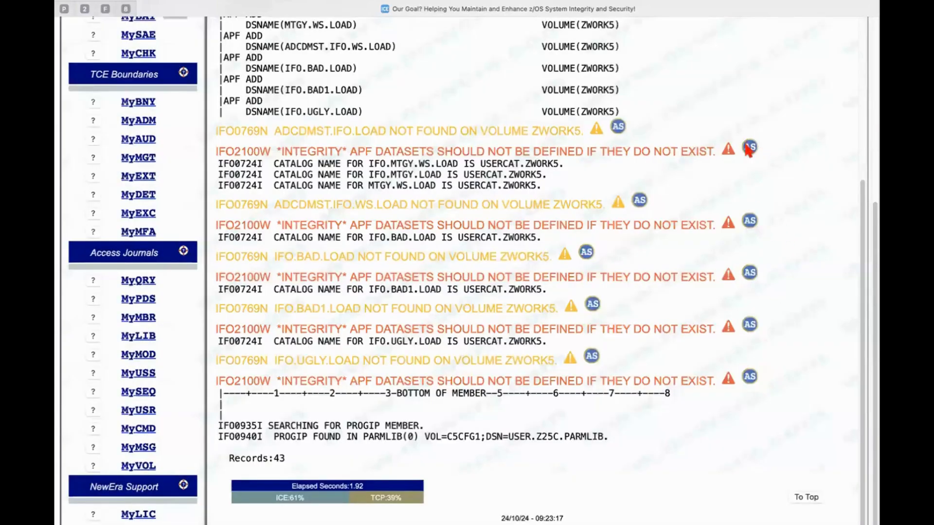
{"action": "left_click", "coordinate": [748, 147]}
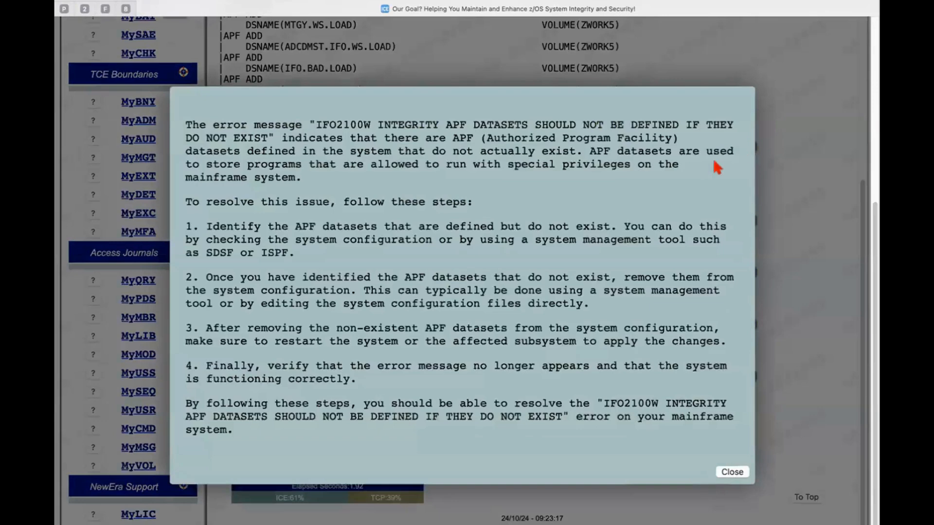
{"action": "mouse_move", "coordinate": [732, 471]}
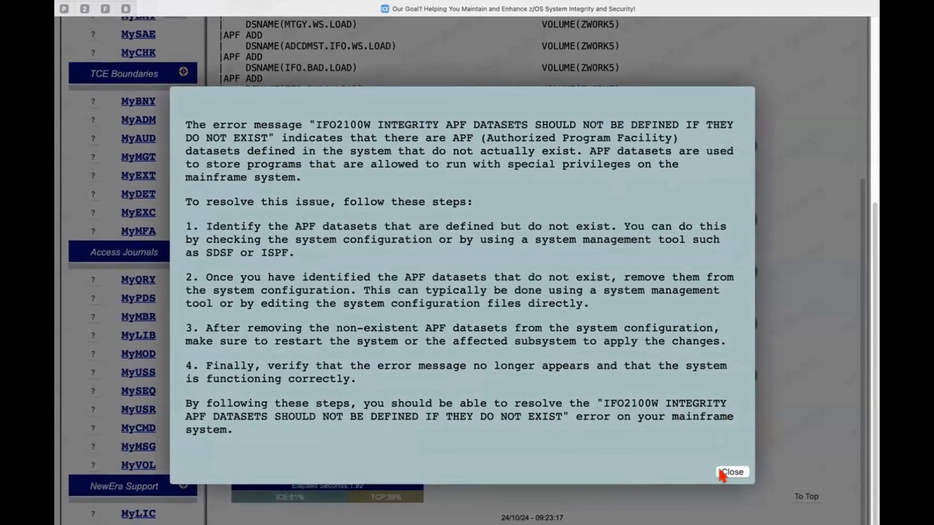
{"action": "left_click", "coordinate": [732, 471]}
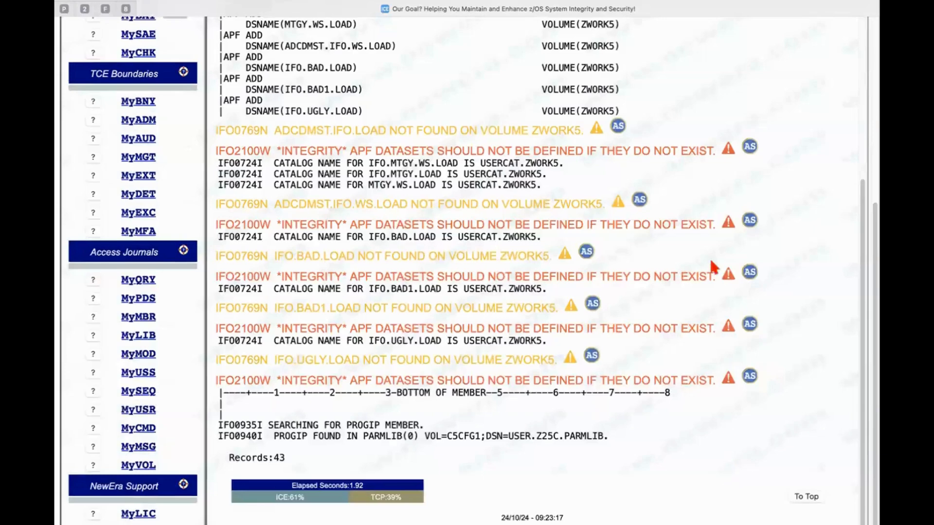
{"action": "mouse_move", "coordinate": [475, 160]}
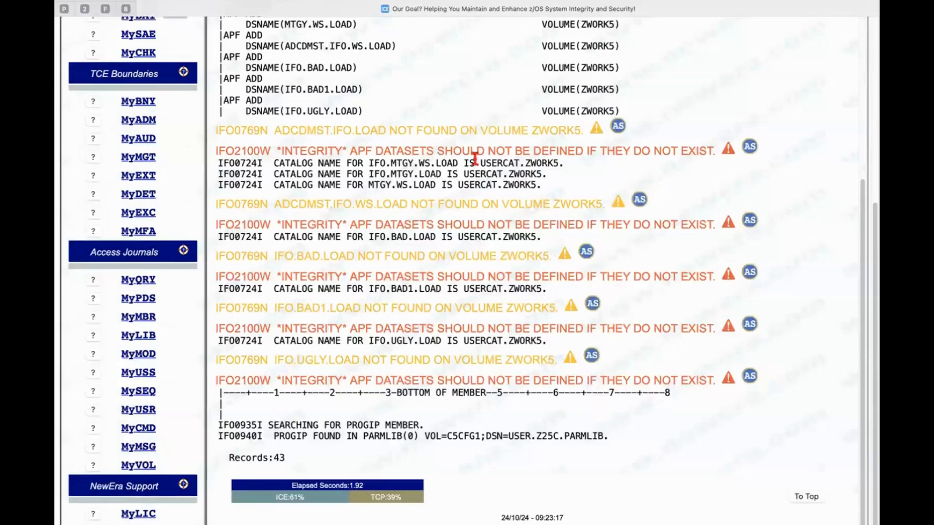
{"action": "mouse_move", "coordinate": [434, 149]}
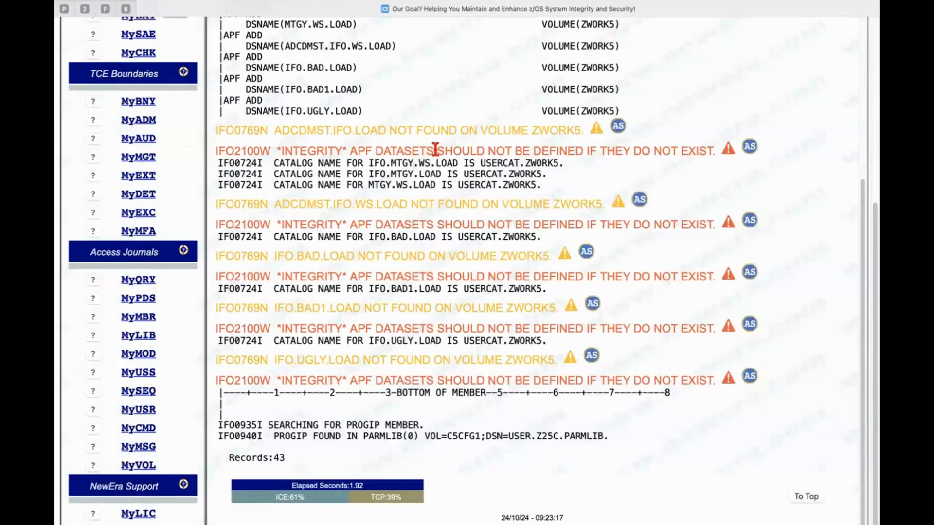
{"action": "mouse_move", "coordinate": [712, 148]}
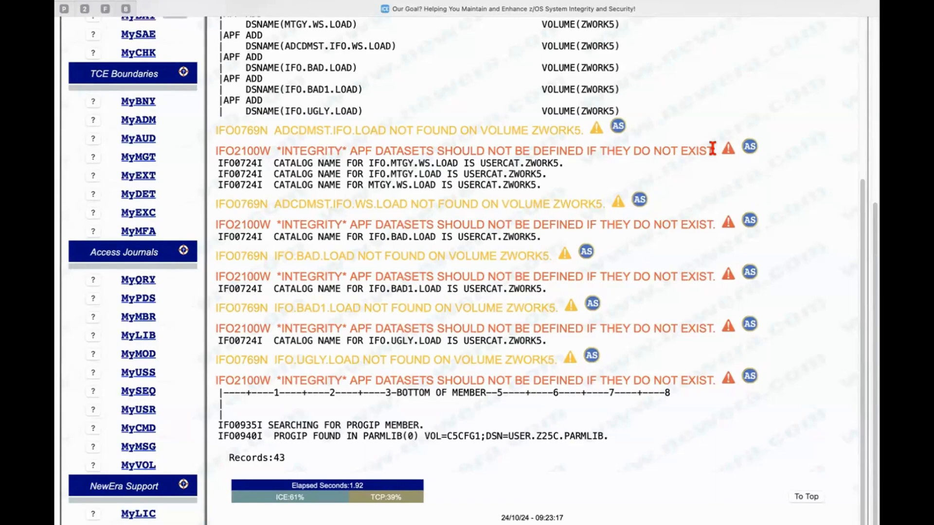
{"action": "scroll", "scroll_direction": "up", "scroll_amount": 3}
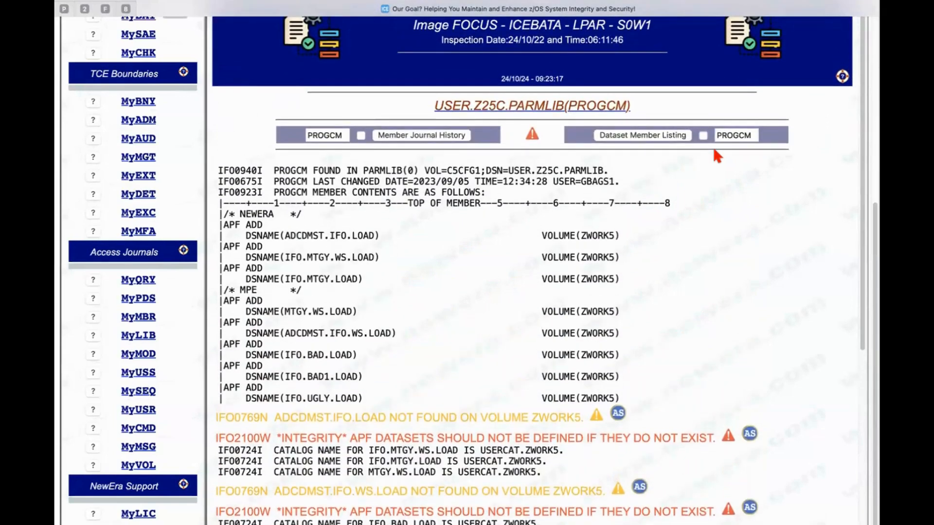
{"action": "mouse_move", "coordinate": [449, 236]}
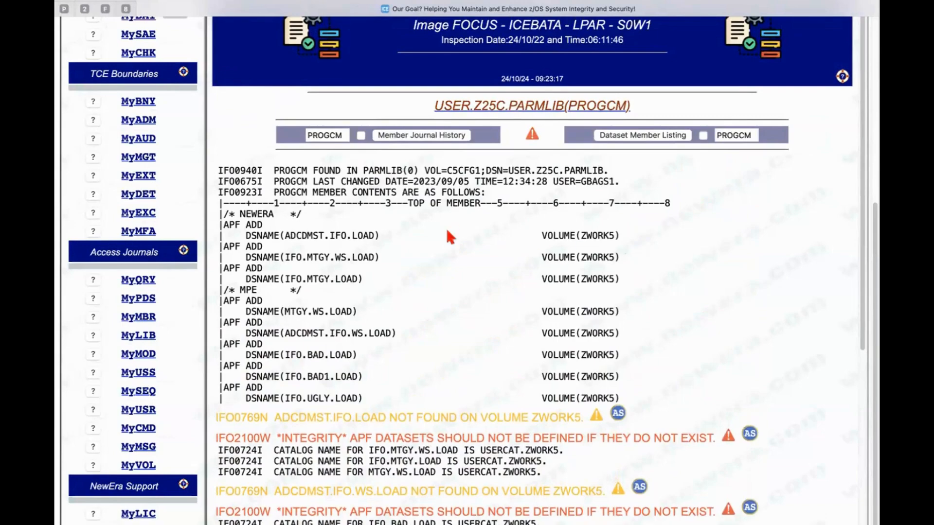
{"action": "scroll", "scroll_direction": "up", "scroll_amount": 3}
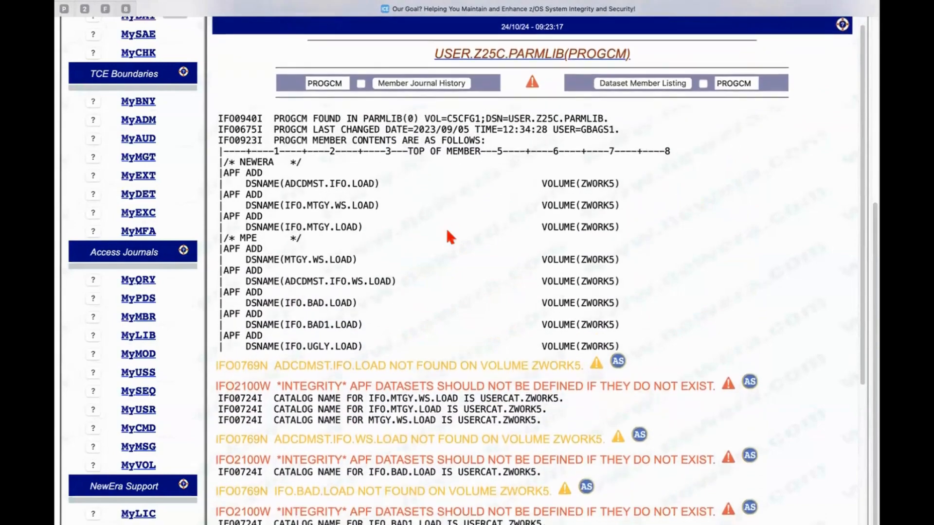
{"action": "scroll", "scroll_direction": "up", "scroll_amount": 3}
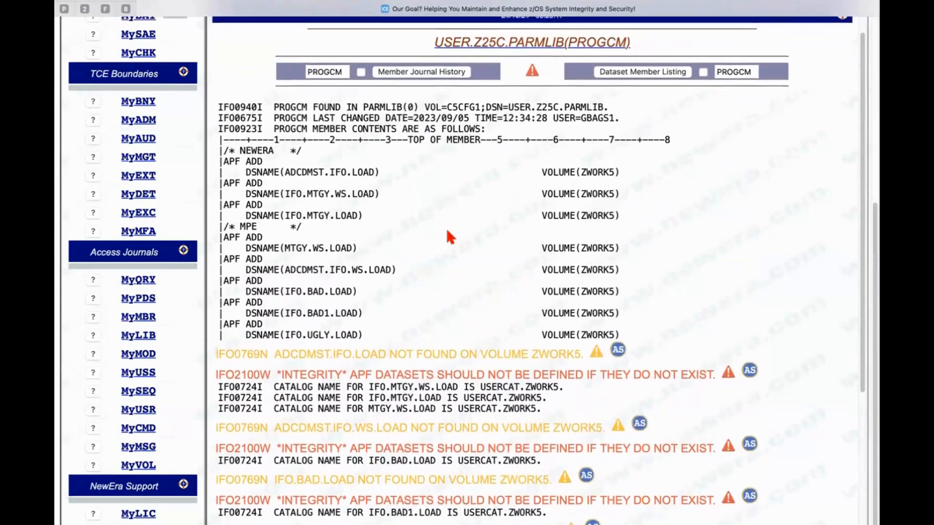
{"action": "scroll", "scroll_direction": "up", "scroll_amount": 3}
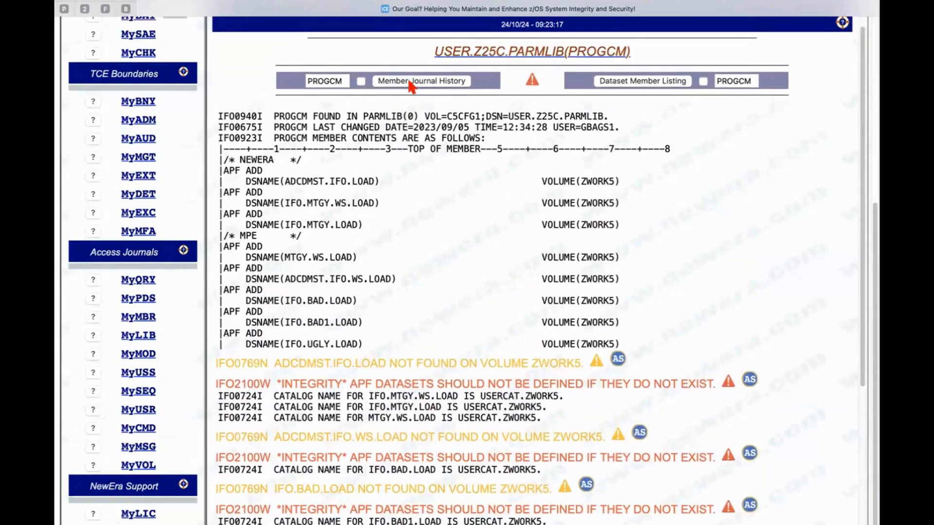
Show PROGCM's member journal history with its eight-segment donut chart and legend
{"action": "left_click", "coordinate": [420, 82]}
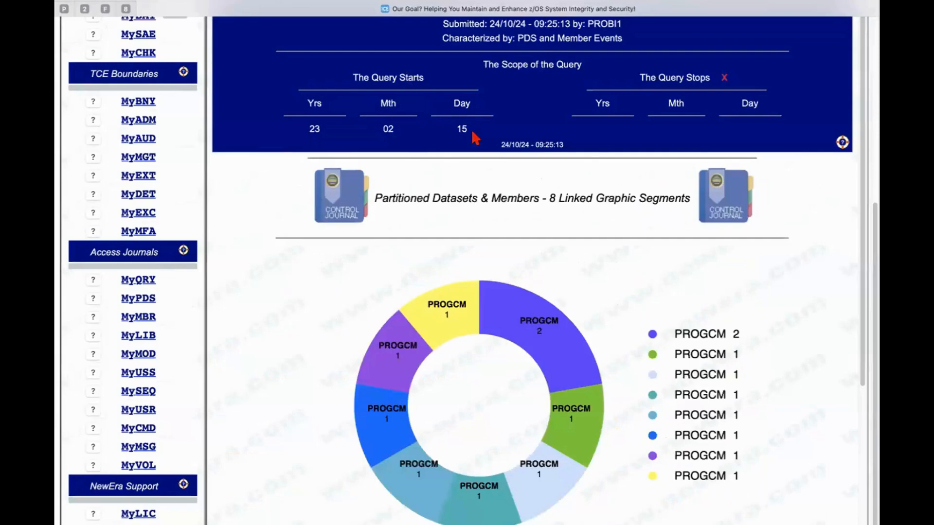
{"action": "scroll", "scroll_direction": "down", "scroll_amount": 3}
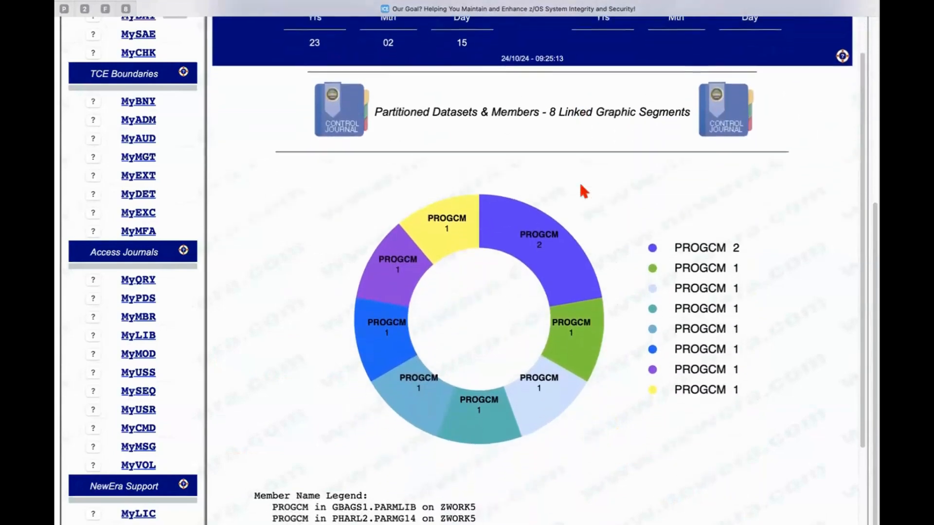
{"action": "scroll", "scroll_direction": "down", "scroll_amount": 3}
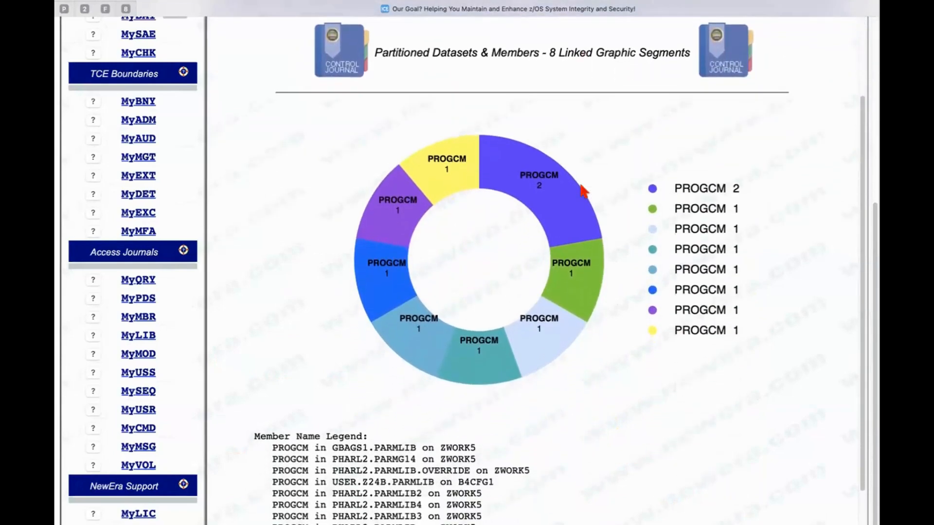
{"action": "mouse_move", "coordinate": [506, 152]}
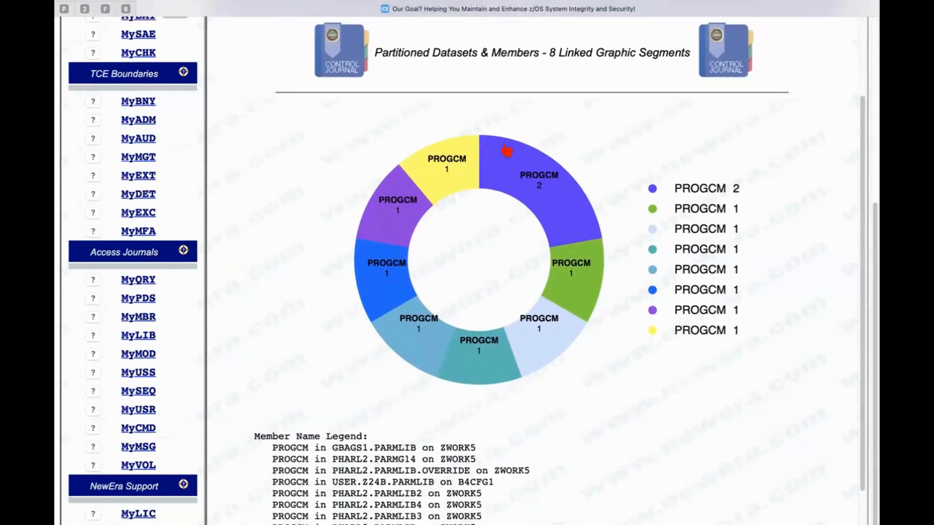
{"action": "mouse_move", "coordinate": [807, 173]}
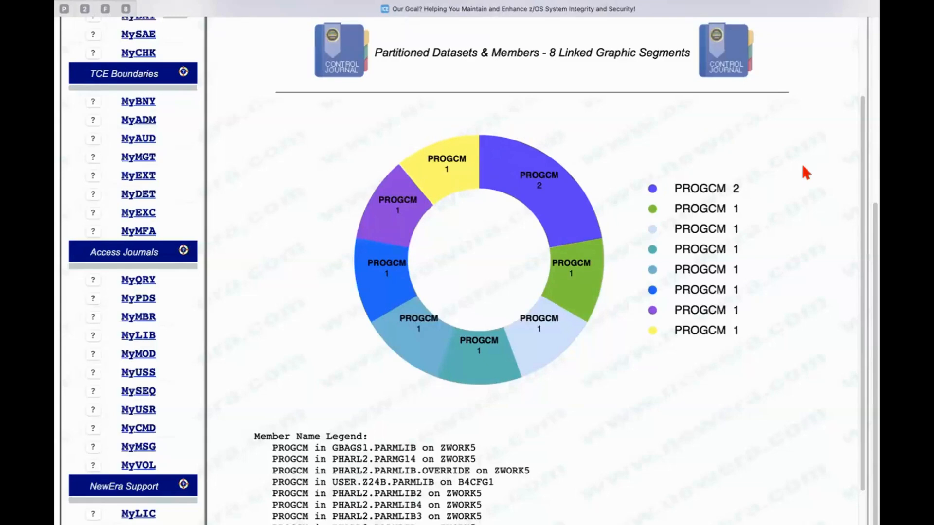
{"action": "mouse_move", "coordinate": [807, 179]}
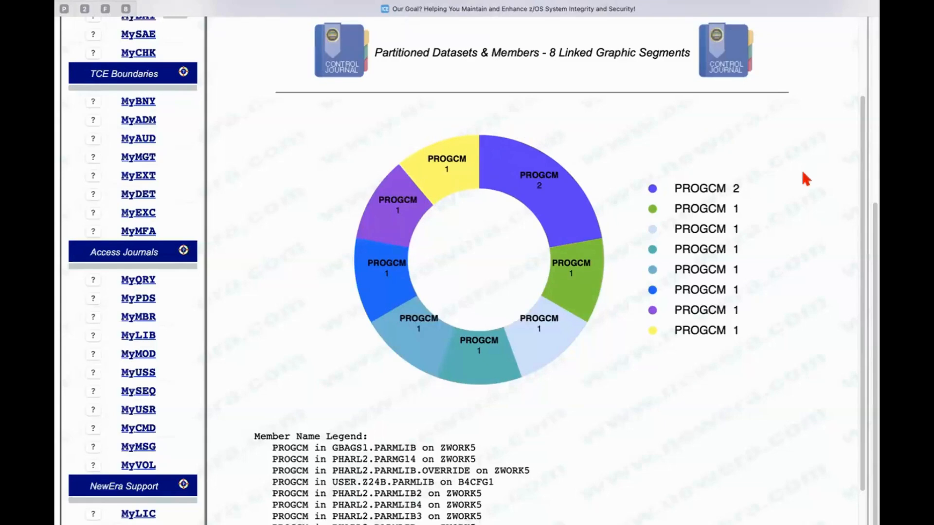
{"action": "mouse_move", "coordinate": [784, 183]}
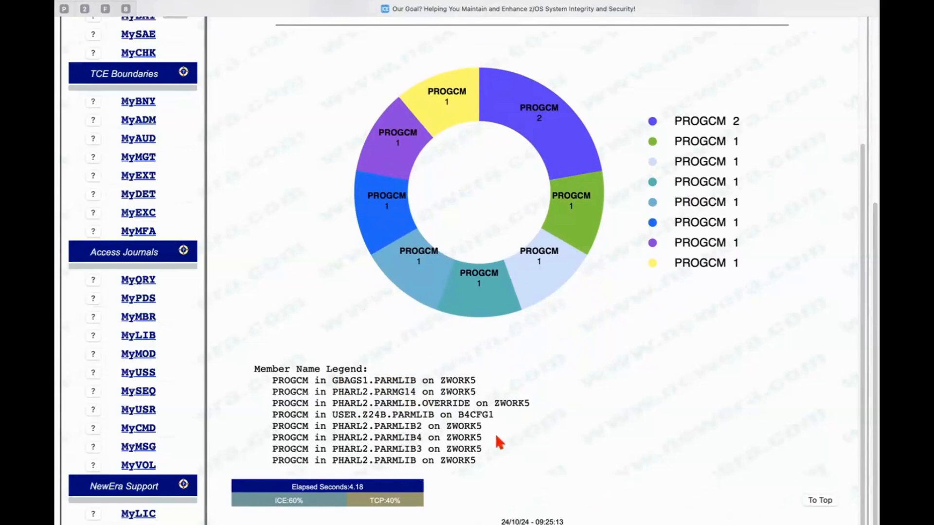
{"action": "mouse_move", "coordinate": [465, 461]}
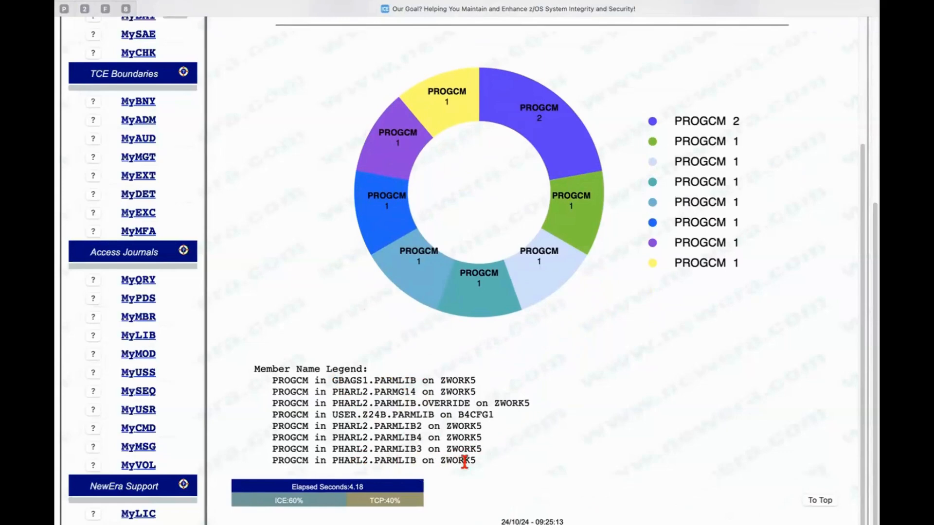
{"action": "mouse_move", "coordinate": [449, 414]}
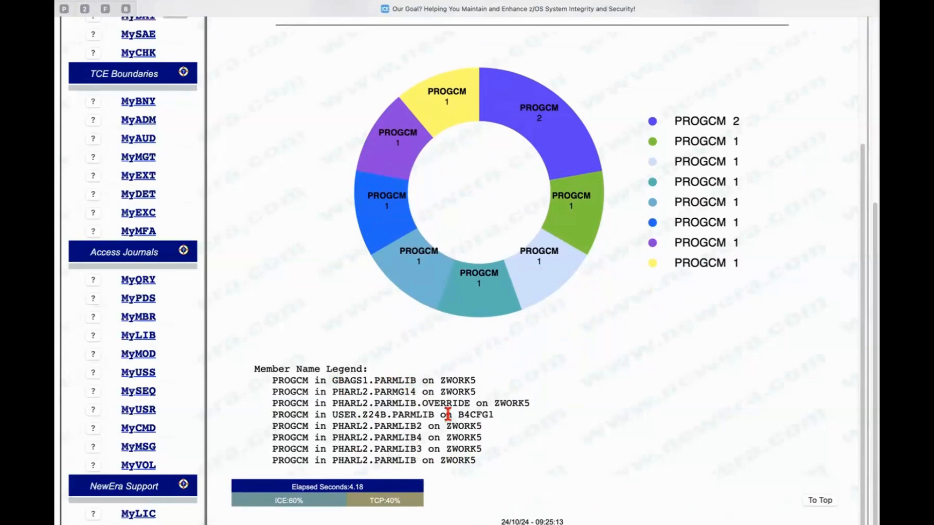
{"action": "mouse_move", "coordinate": [363, 323]}
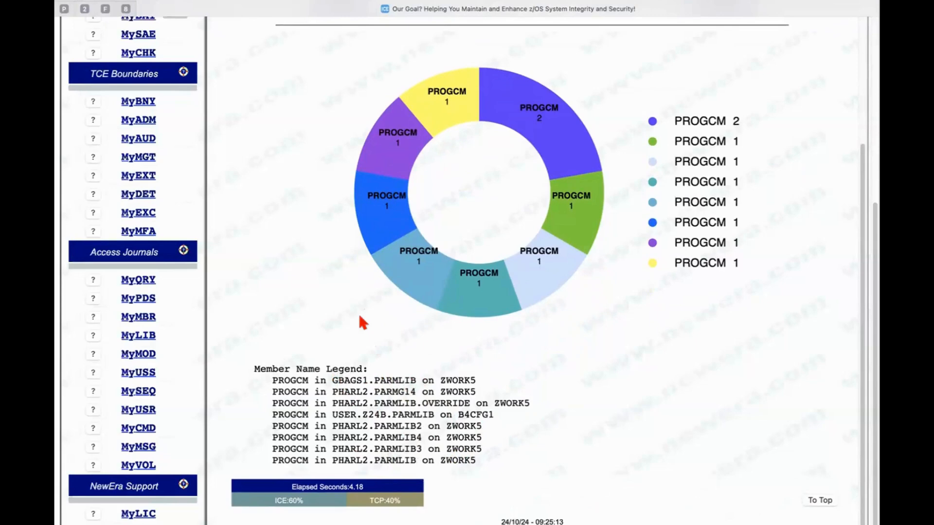
{"action": "mouse_move", "coordinate": [539, 113]}
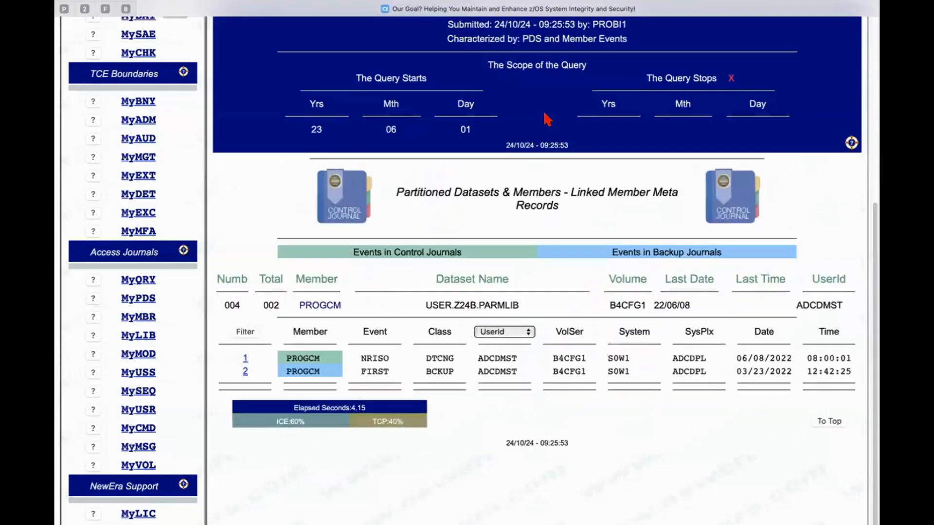
{"action": "mouse_move", "coordinate": [574, 407]}
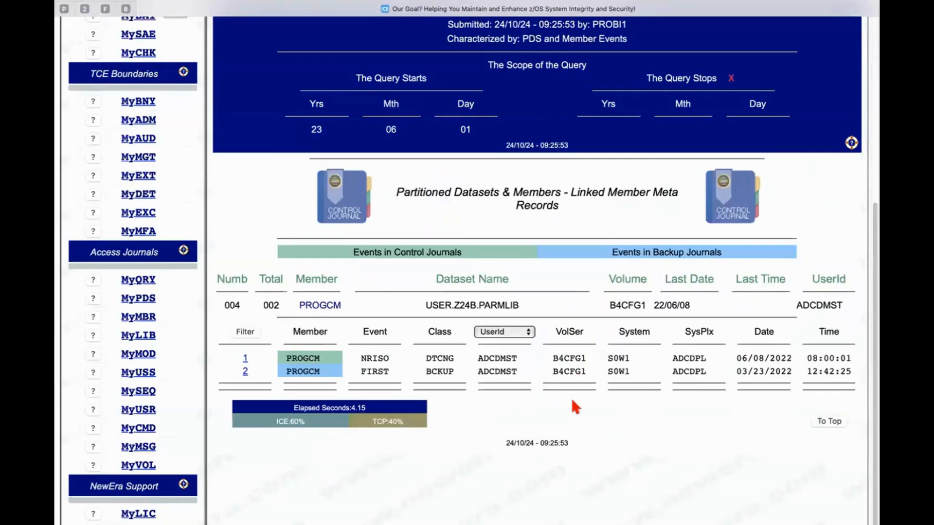
{"action": "mouse_move", "coordinate": [408, 378]}
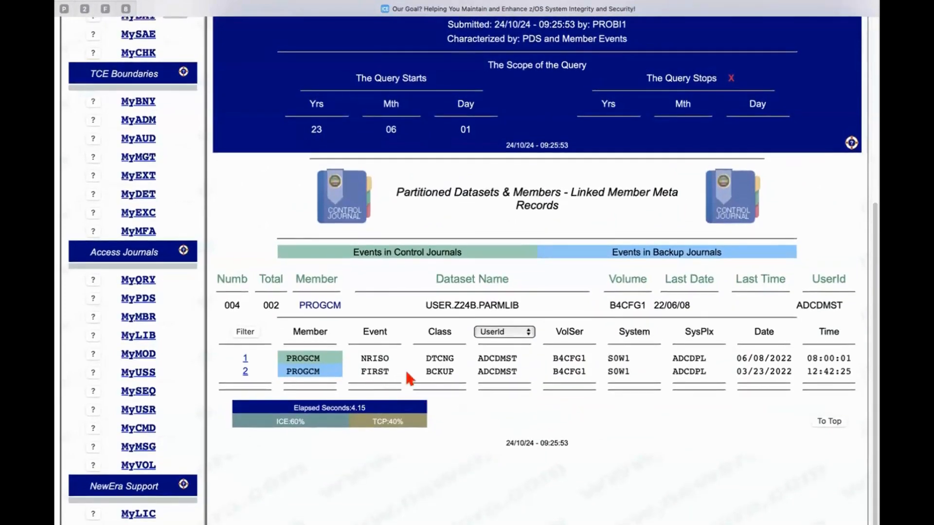
{"action": "mouse_move", "coordinate": [276, 403]}
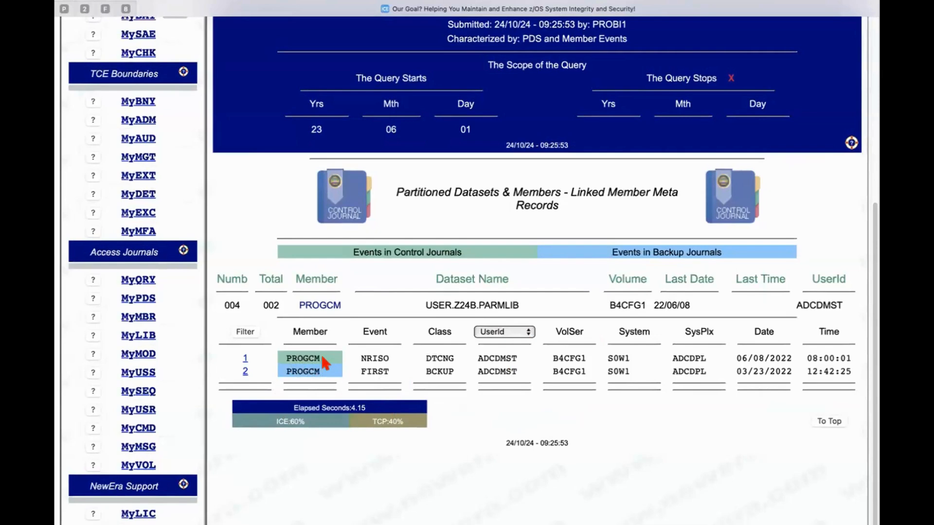
{"action": "mouse_move", "coordinate": [310, 358]}
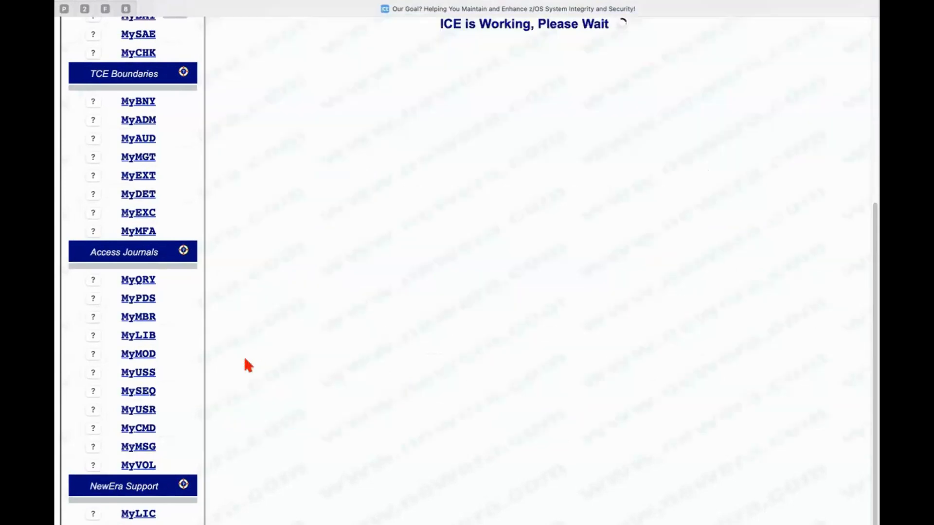
{"action": "mouse_move", "coordinate": [546, 330]}
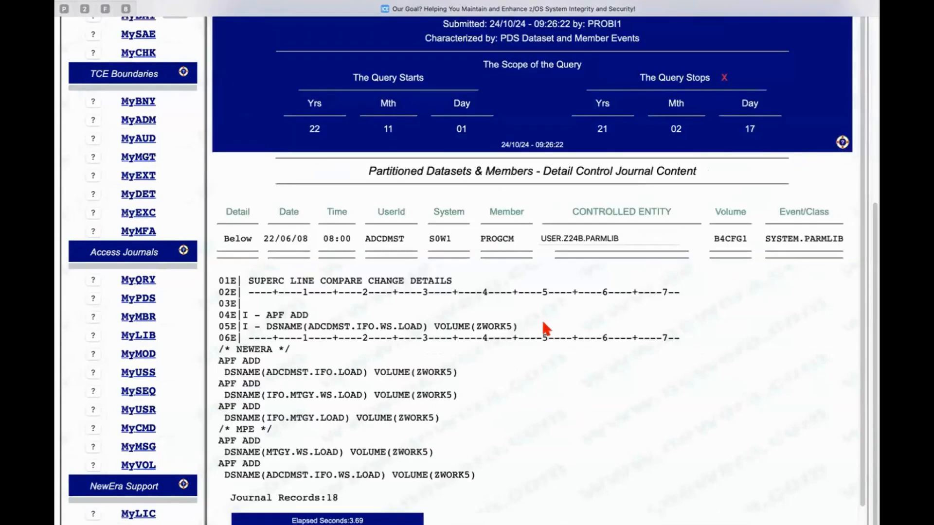
Review the USER.Z25C.PARMLIB(PROGCM) journal content showing the added ADCDMST.IFO.WS.LOAD entry
{"action": "scroll", "scroll_direction": "down", "scroll_amount": 3}
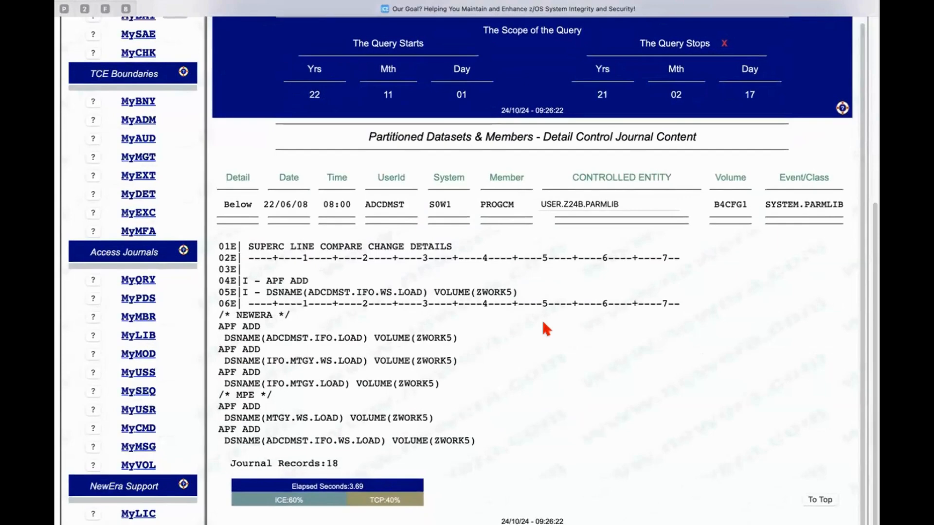
{"action": "scroll", "scroll_direction": "up", "scroll_amount": 3}
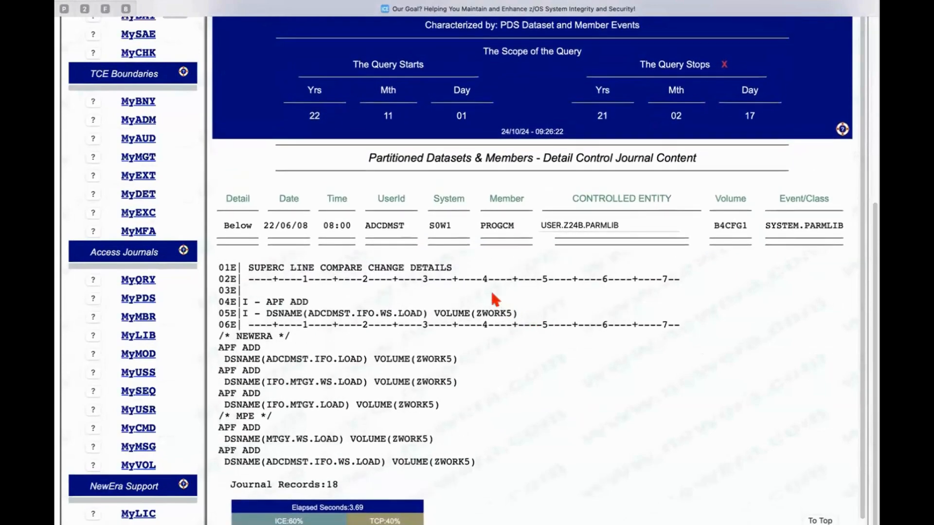
{"action": "mouse_move", "coordinate": [247, 300]}
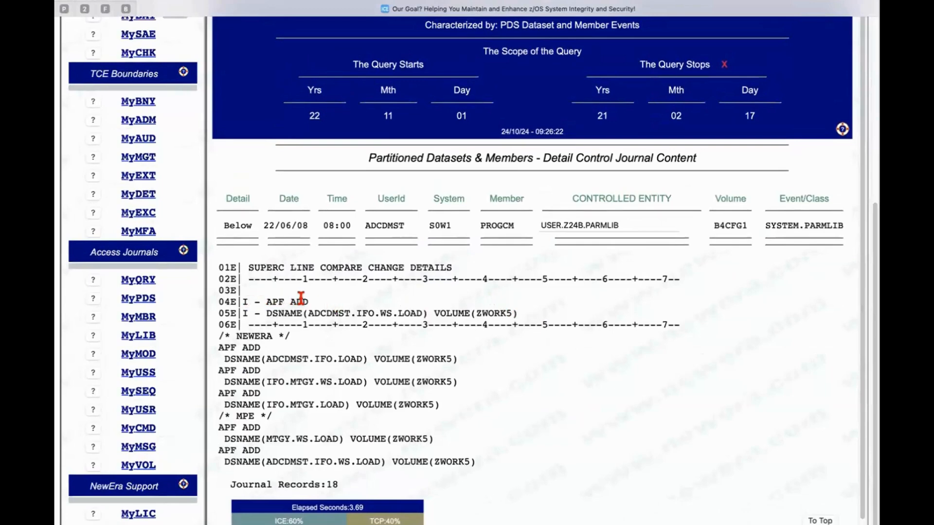
{"action": "mouse_move", "coordinate": [322, 307]}
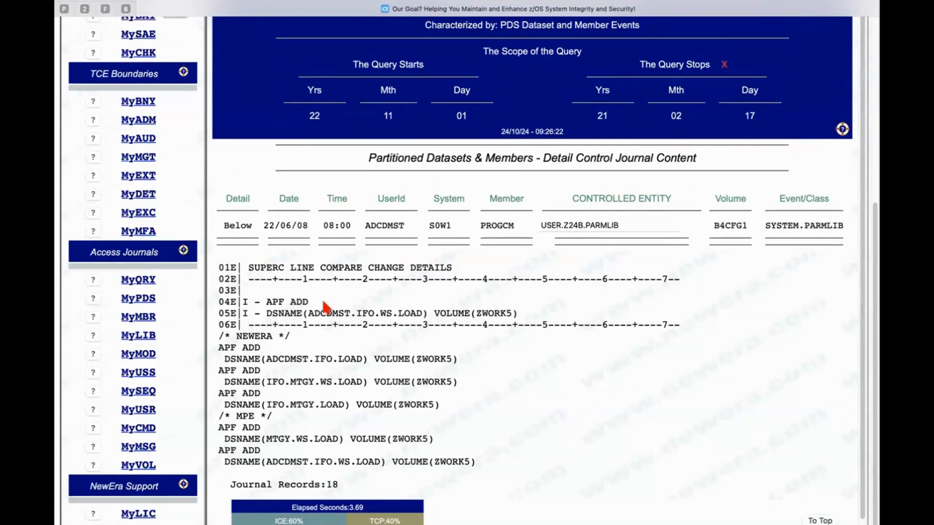
{"action": "mouse_move", "coordinate": [265, 302]}
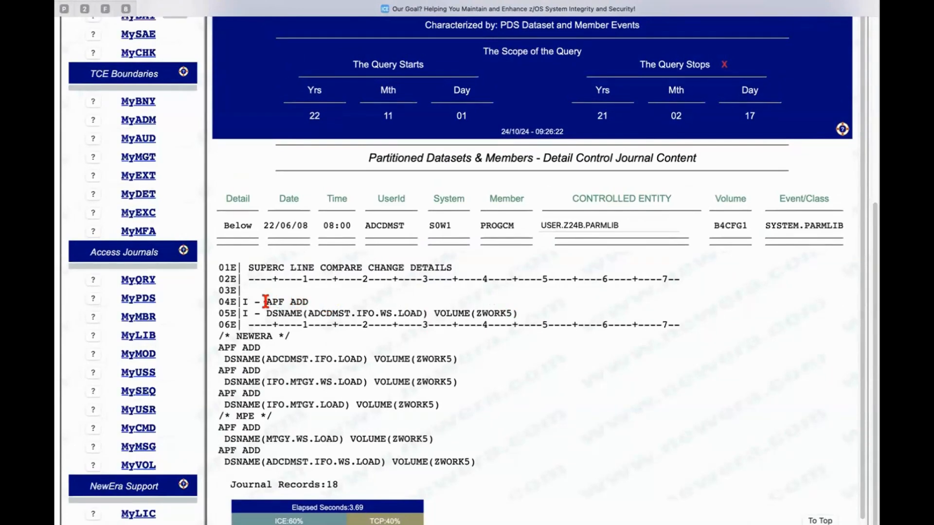
{"action": "mouse_move", "coordinate": [281, 301]}
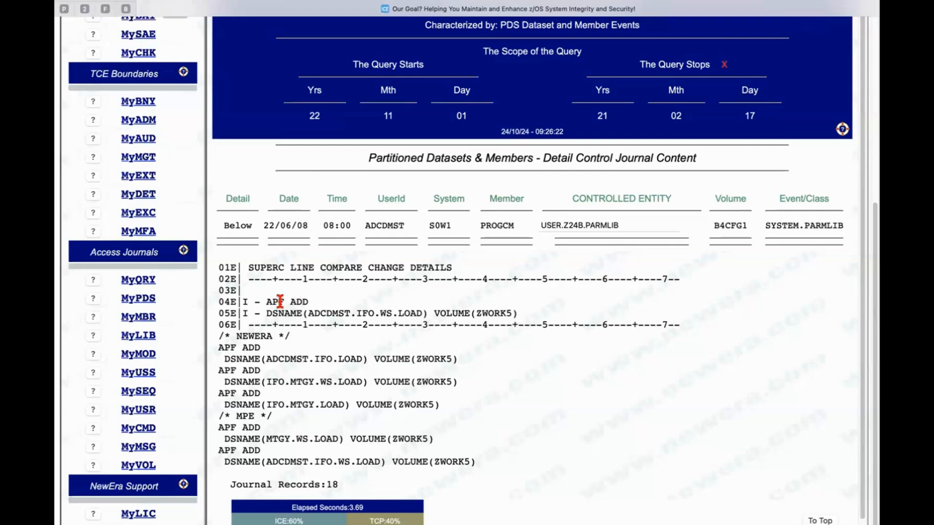
{"action": "mouse_move", "coordinate": [505, 313]}
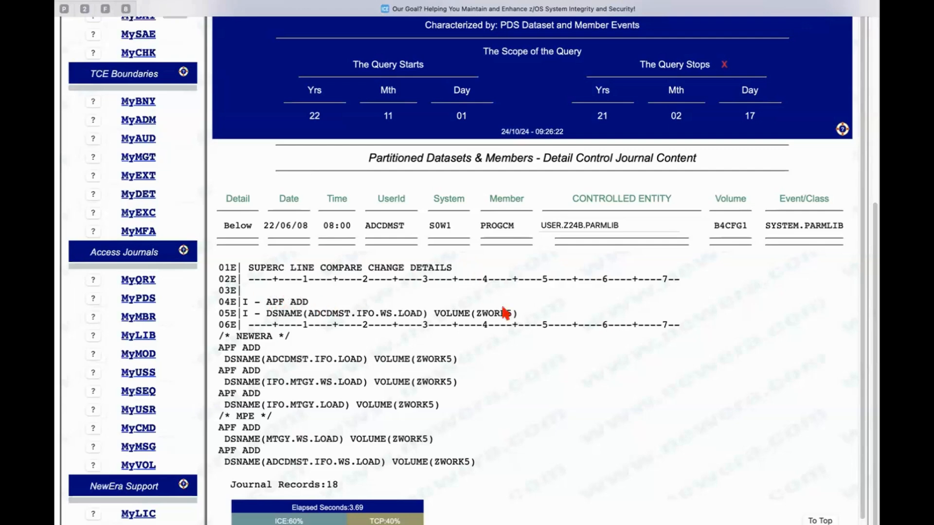
{"action": "mouse_move", "coordinate": [520, 321]}
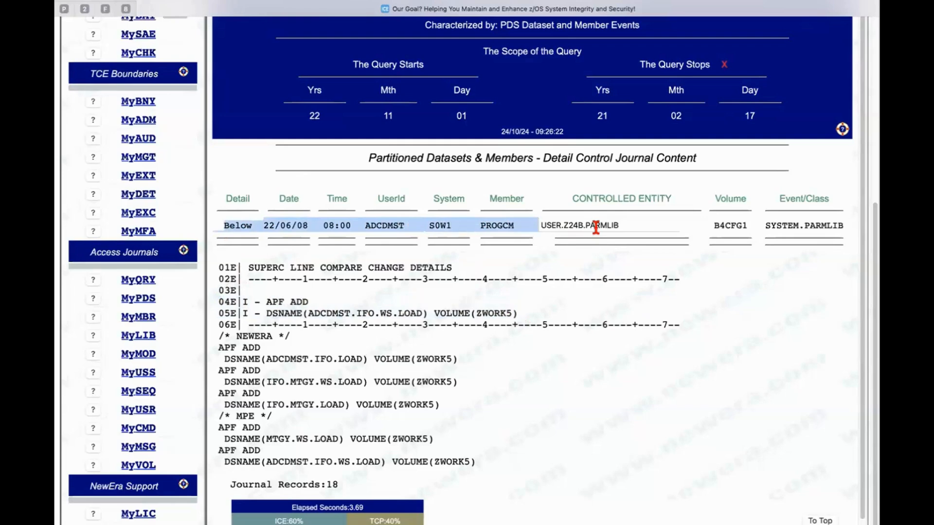
{"action": "mouse_move", "coordinate": [650, 254]}
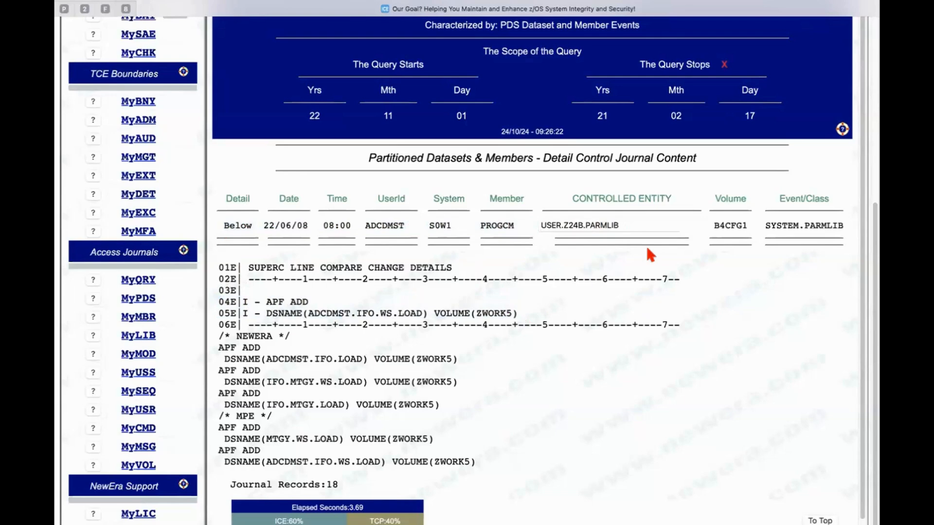
{"action": "mouse_move", "coordinate": [239, 54]}
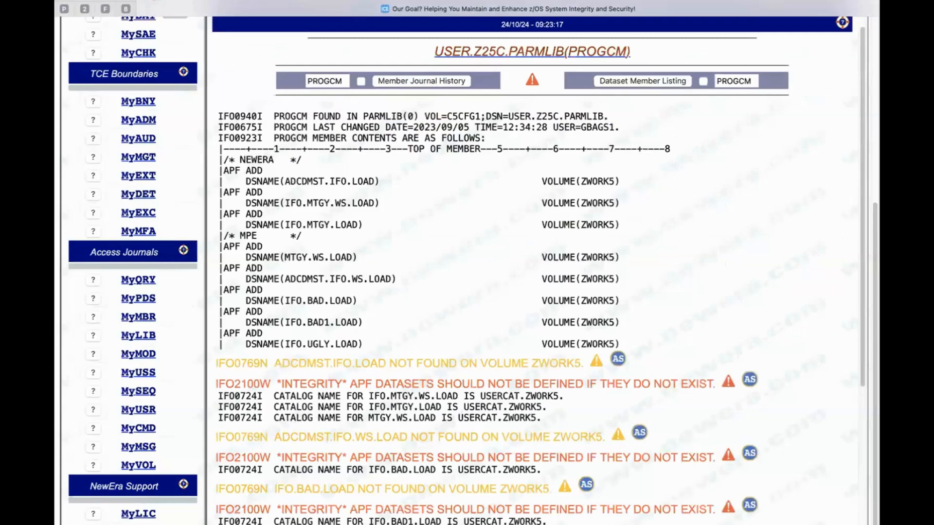
Scroll back to the top of the S0W1 IPL Configuration Members table
{"action": "scroll", "scroll_direction": "down", "scroll_amount": 3}
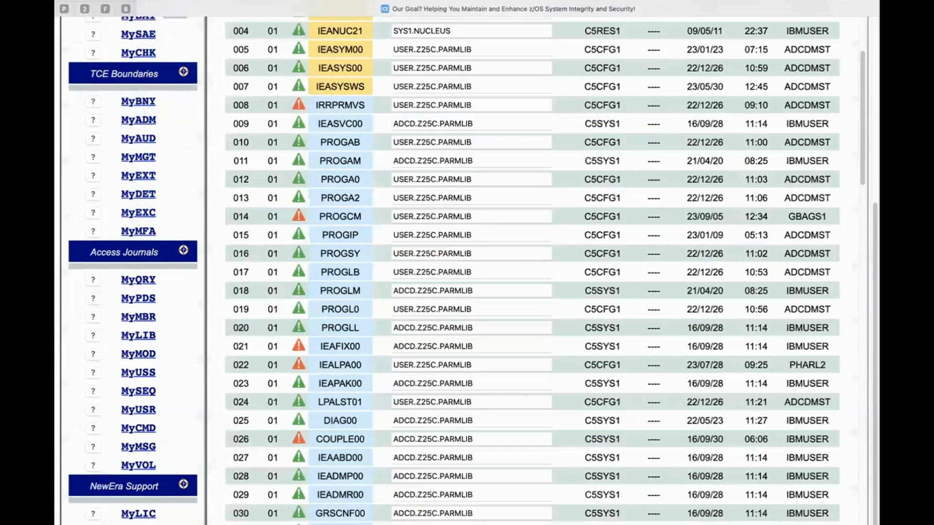
{"action": "scroll", "scroll_direction": "up", "scroll_amount": 3}
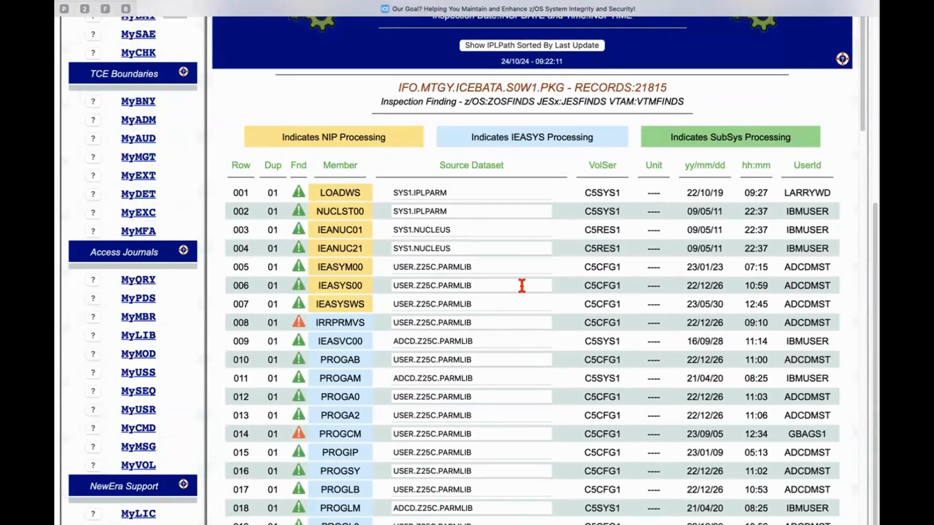
{"action": "mouse_move", "coordinate": [594, 396]}
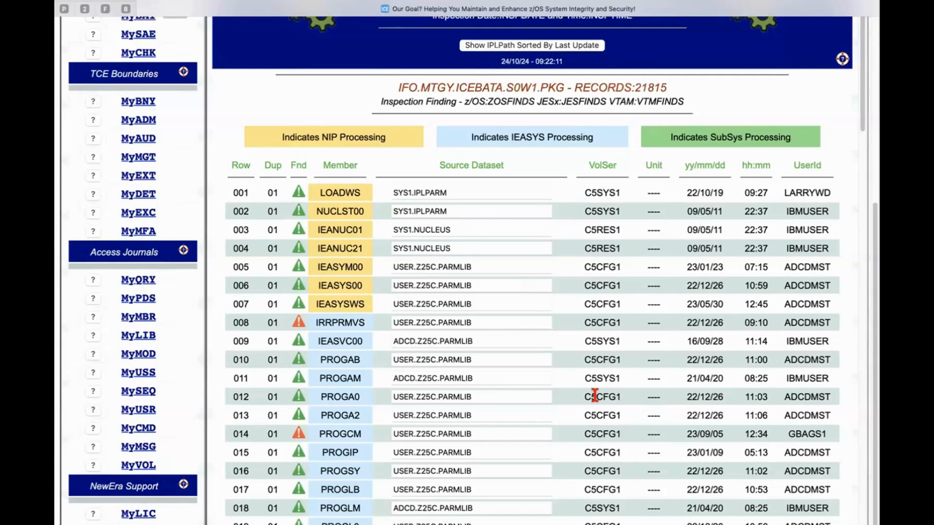
{"action": "scroll", "scroll_direction": "up", "scroll_amount": 3}
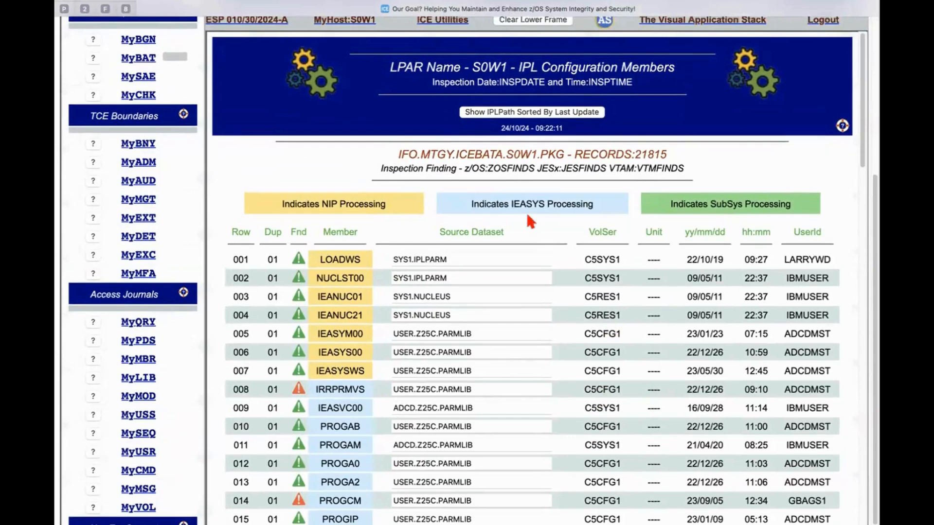
{"action": "mouse_move", "coordinate": [473, 119]}
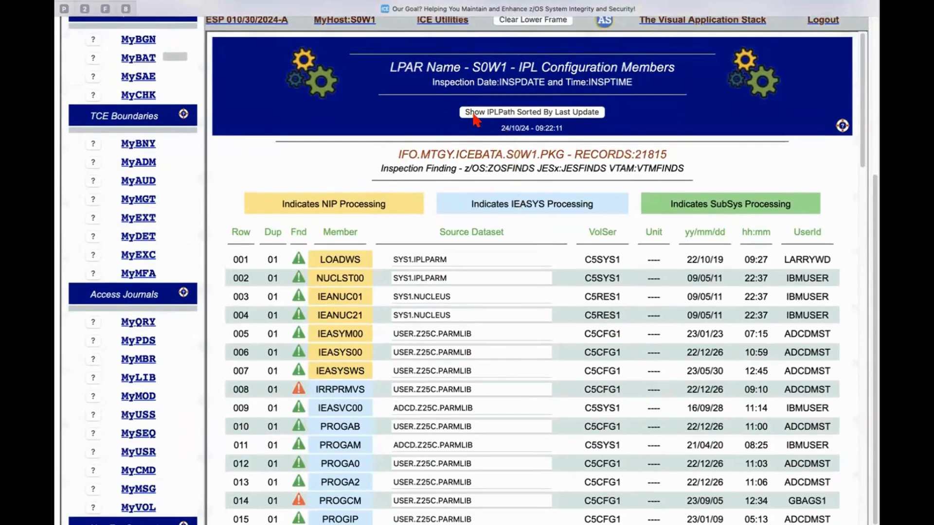
{"action": "mouse_move", "coordinate": [533, 118]}
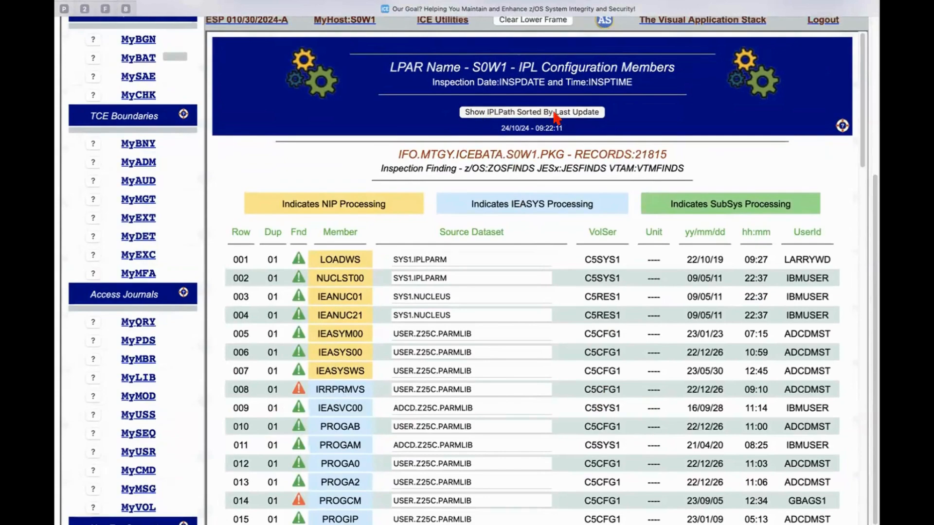
Sort the S0W1 IPL members by last update, putting IKJTSO00 (24/09/06) first
{"action": "left_click", "coordinate": [530, 112]}
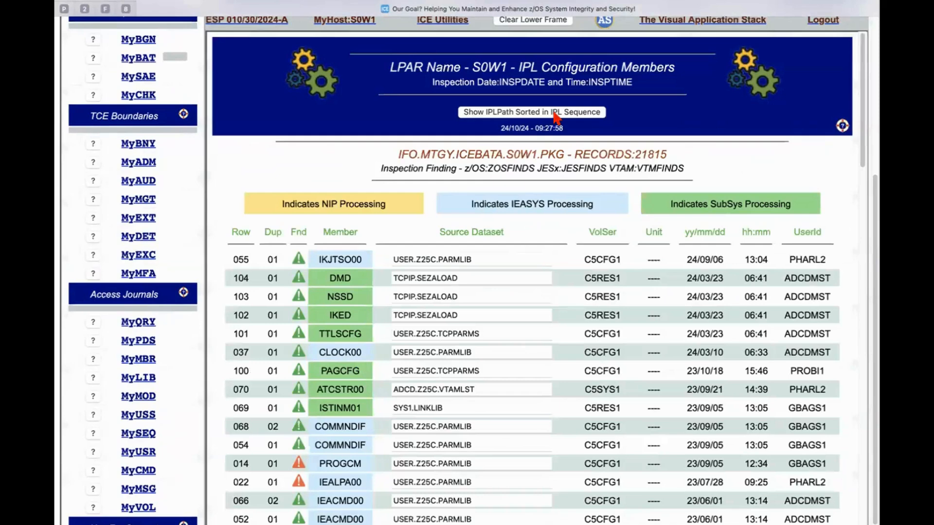
{"action": "scroll", "scroll_direction": "down", "scroll_amount": 3}
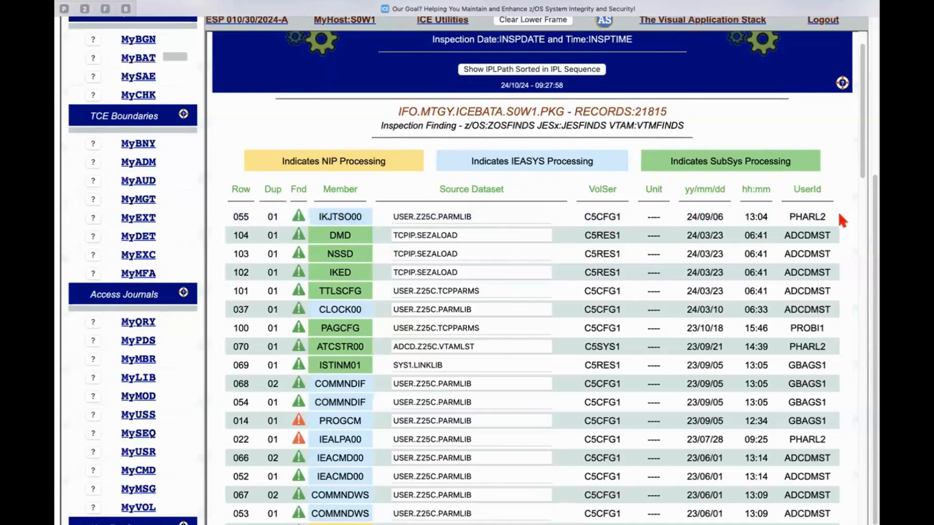
{"action": "mouse_move", "coordinate": [372, 229]}
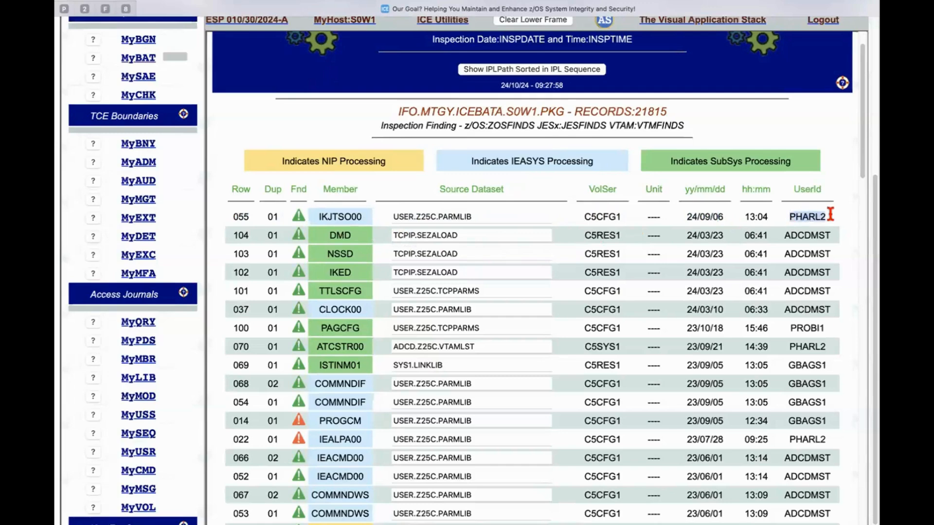
{"action": "mouse_move", "coordinate": [719, 364]}
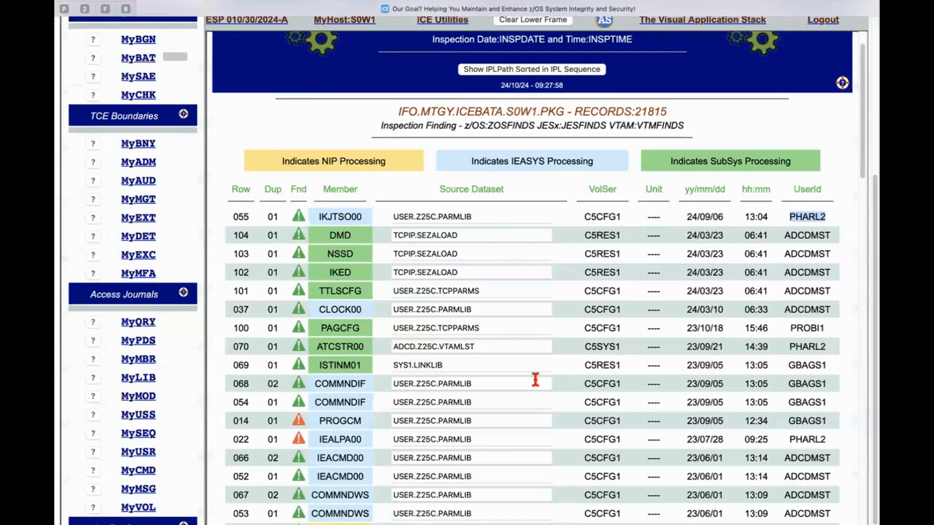
{"action": "mouse_move", "coordinate": [541, 384]}
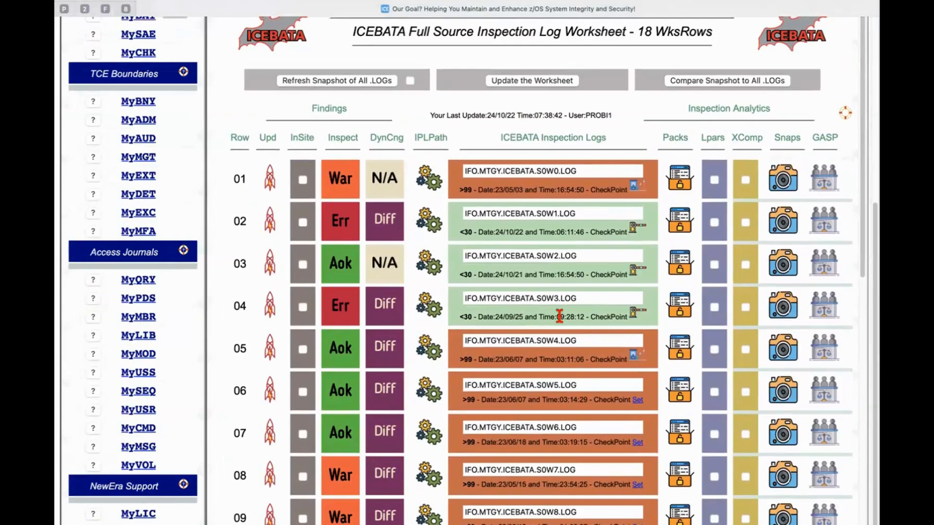
{"action": "mouse_move", "coordinate": [417, 175]}
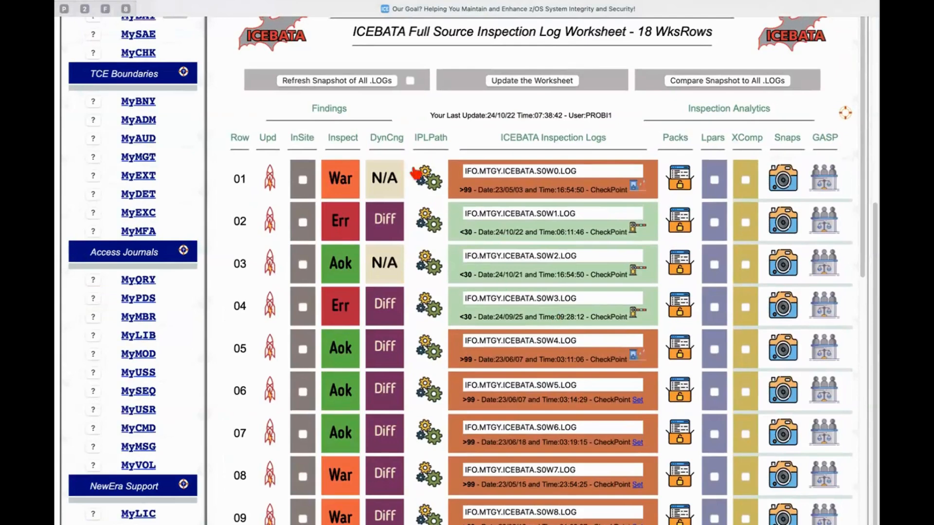
{"action": "mouse_move", "coordinate": [426, 226]}
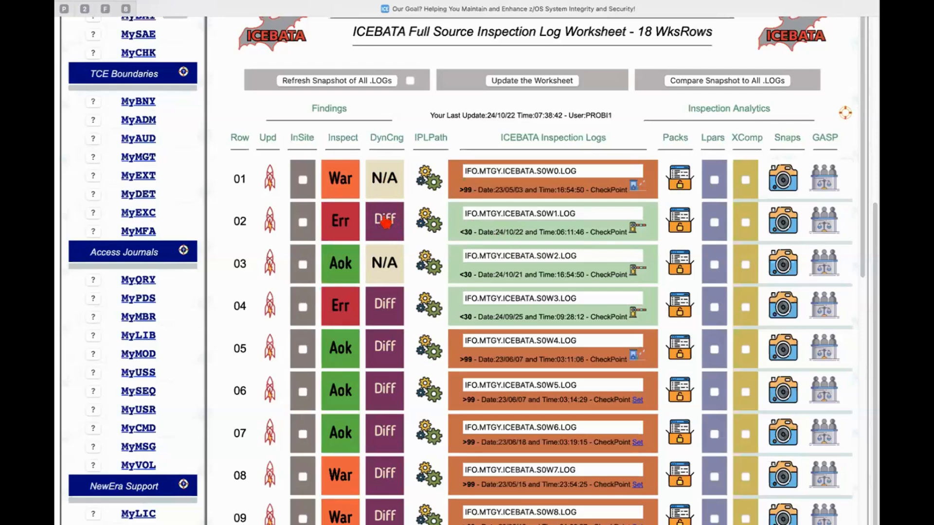
Open the S0W1 dynamic system changes report from the worksheet
{"action": "left_click", "coordinate": [384, 221]}
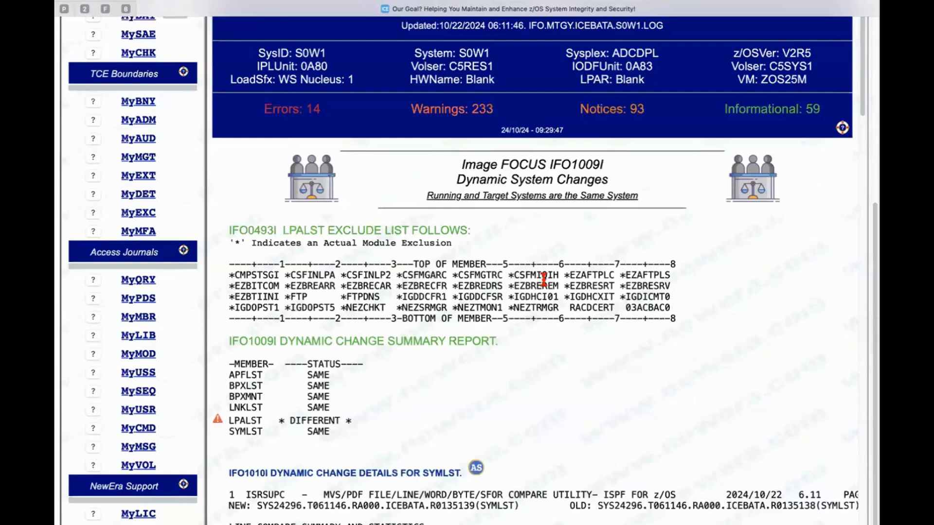
Scroll the S0W1 dynamic changes report down through SYMLST to the APFLST details
{"action": "scroll", "scroll_direction": "down", "scroll_amount": 3}
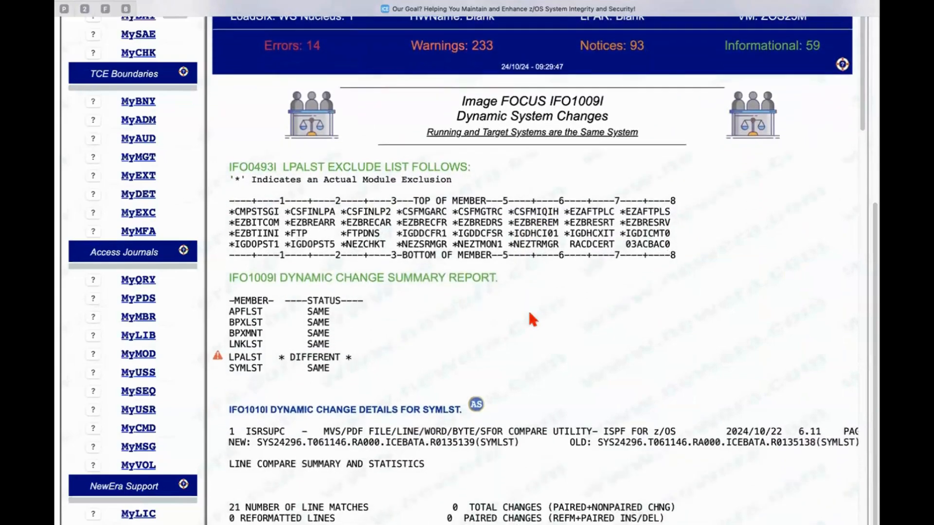
{"action": "scroll", "scroll_direction": "down", "scroll_amount": 3}
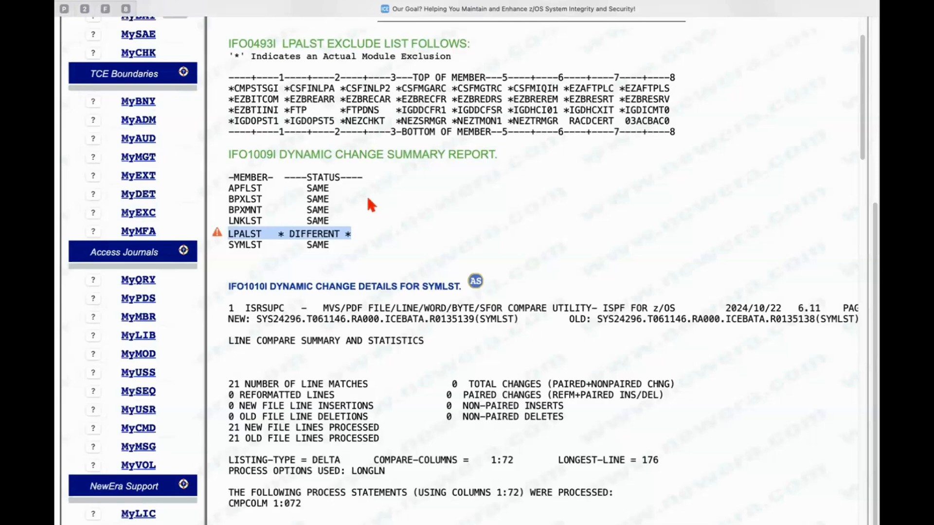
{"action": "mouse_move", "coordinate": [406, 246]}
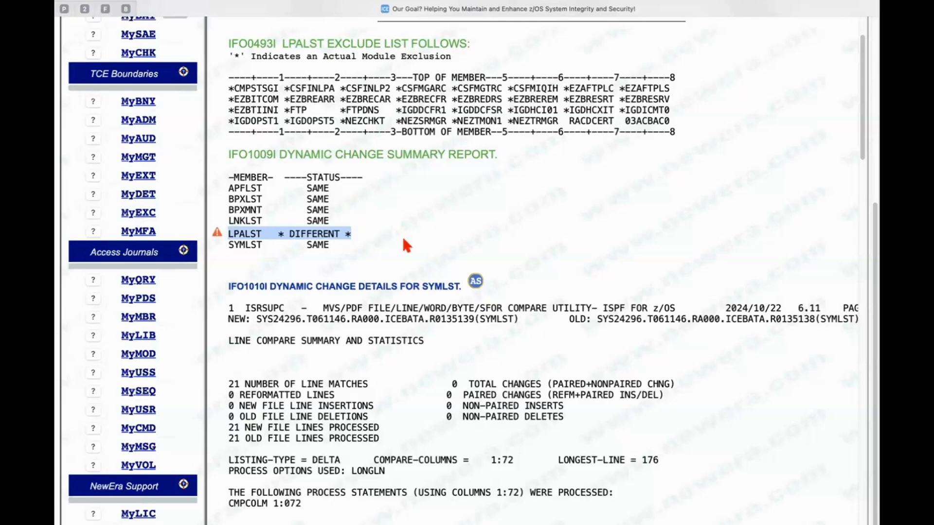
{"action": "mouse_move", "coordinate": [263, 186]}
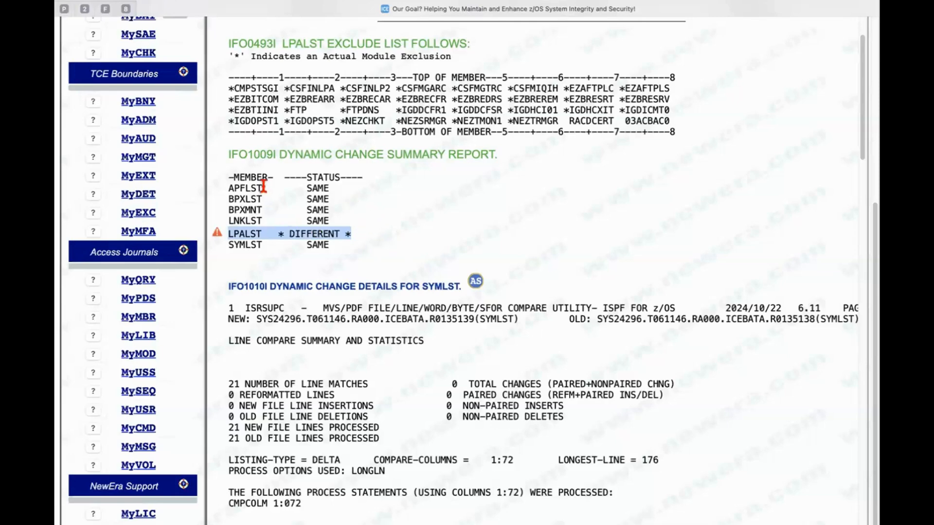
{"action": "mouse_move", "coordinate": [262, 203]}
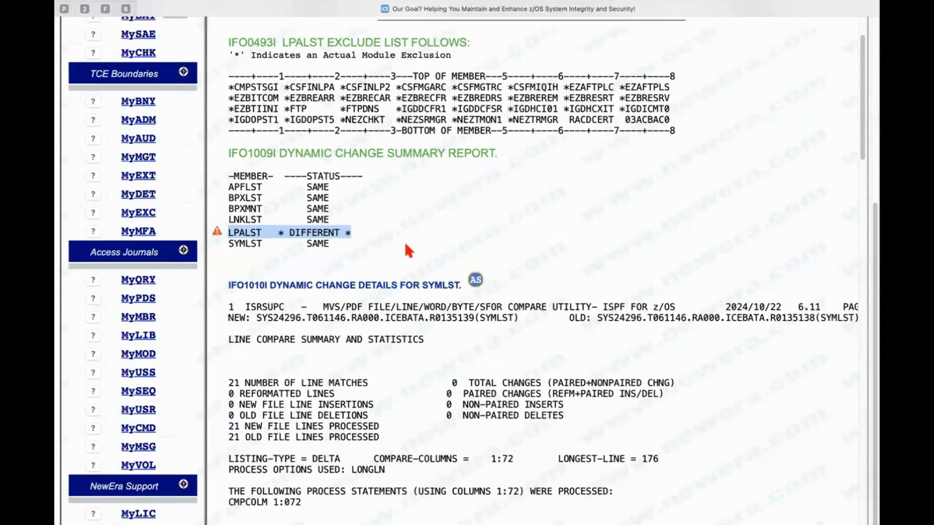
{"action": "scroll", "scroll_direction": "down", "scroll_amount": 3}
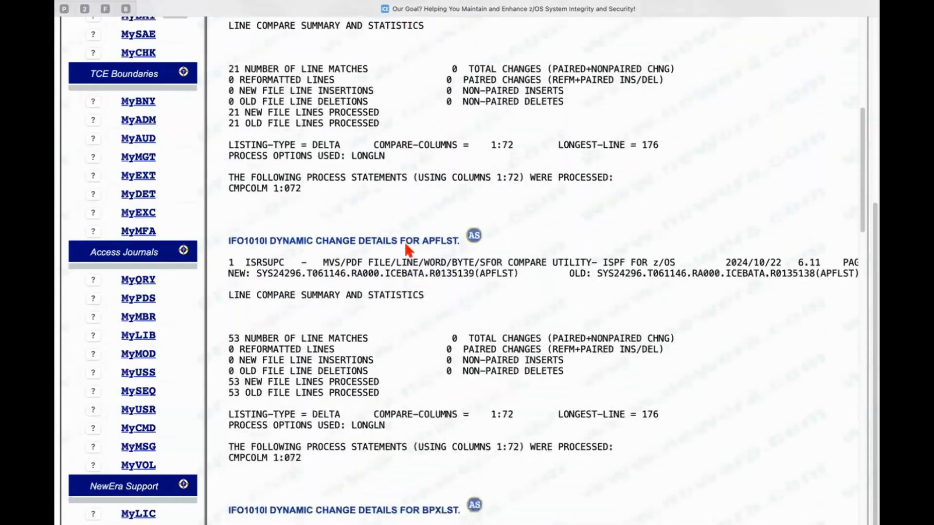
{"action": "scroll", "scroll_direction": "down", "scroll_amount": 3}
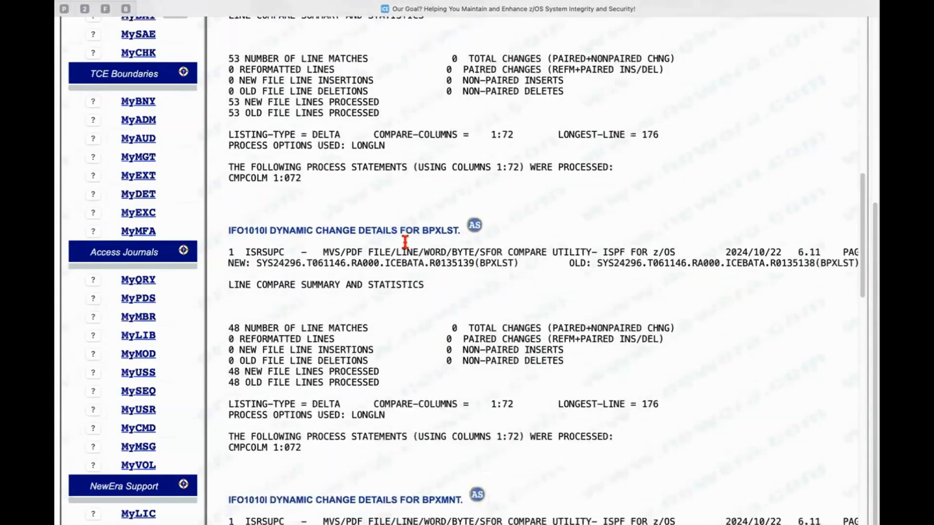
{"action": "scroll", "scroll_direction": "down", "scroll_amount": 3}
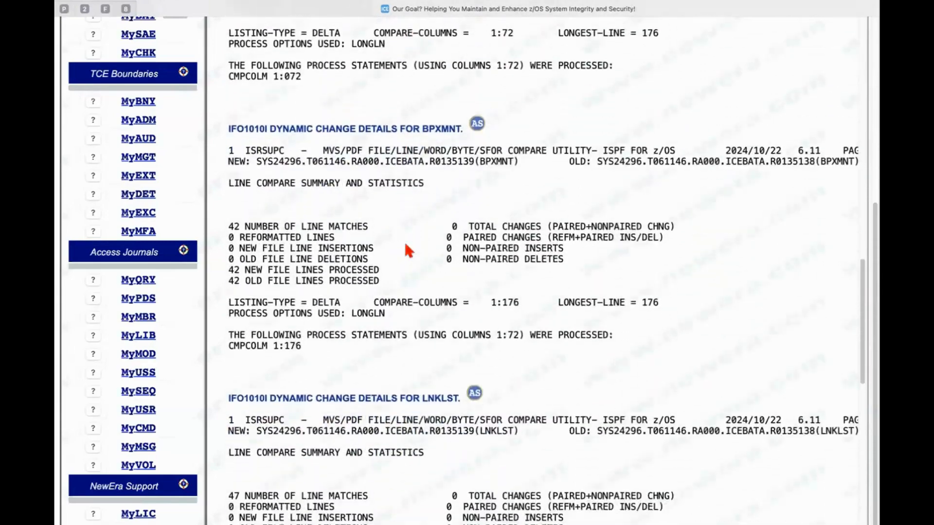
{"action": "scroll", "scroll_direction": "down", "scroll_amount": 3}
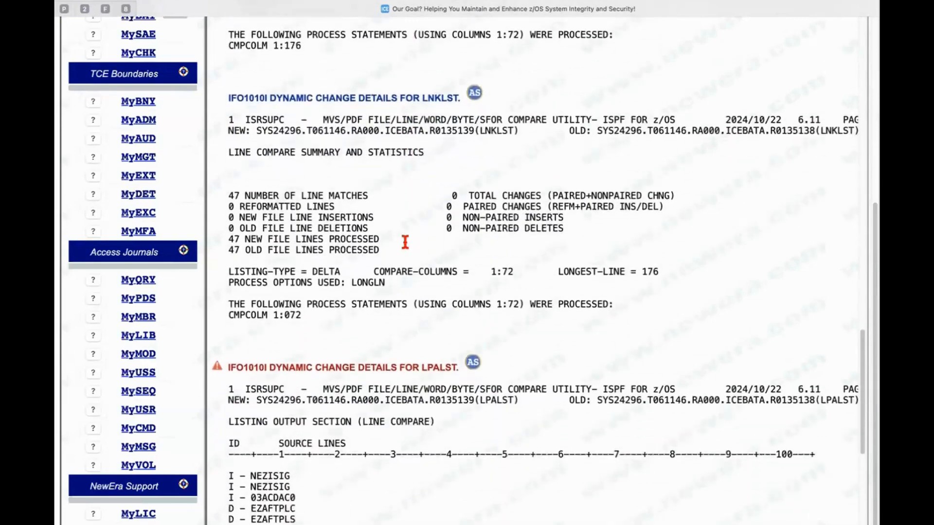
{"action": "scroll", "scroll_direction": "down", "scroll_amount": 3}
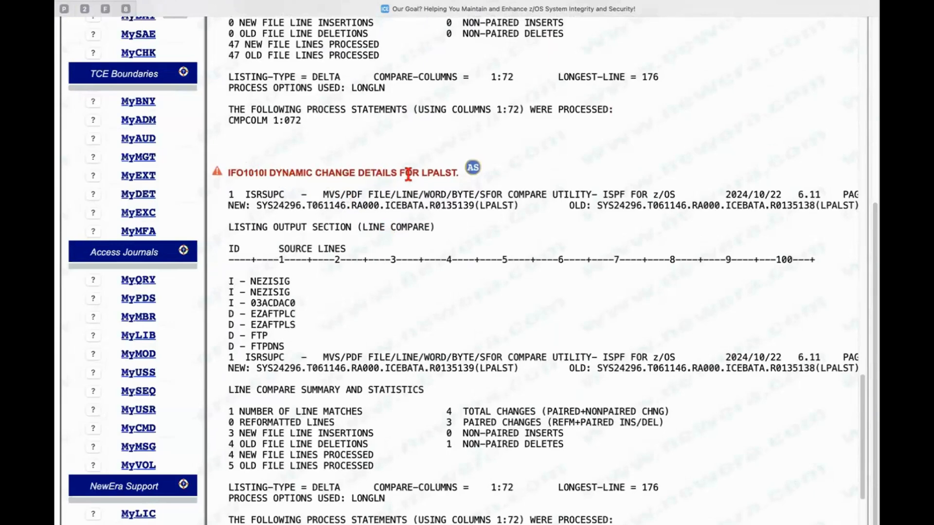
{"action": "mouse_move", "coordinate": [420, 176]}
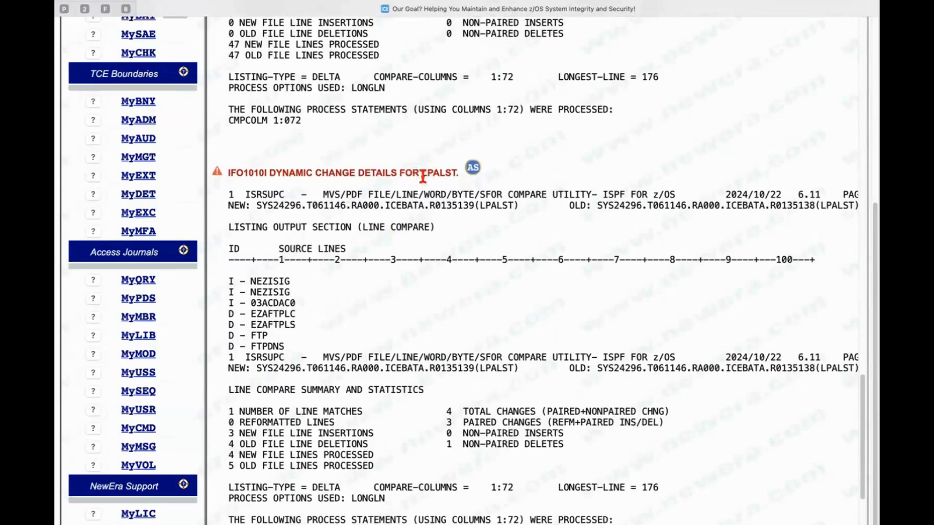
{"action": "scroll", "scroll_direction": "down", "scroll_amount": 3}
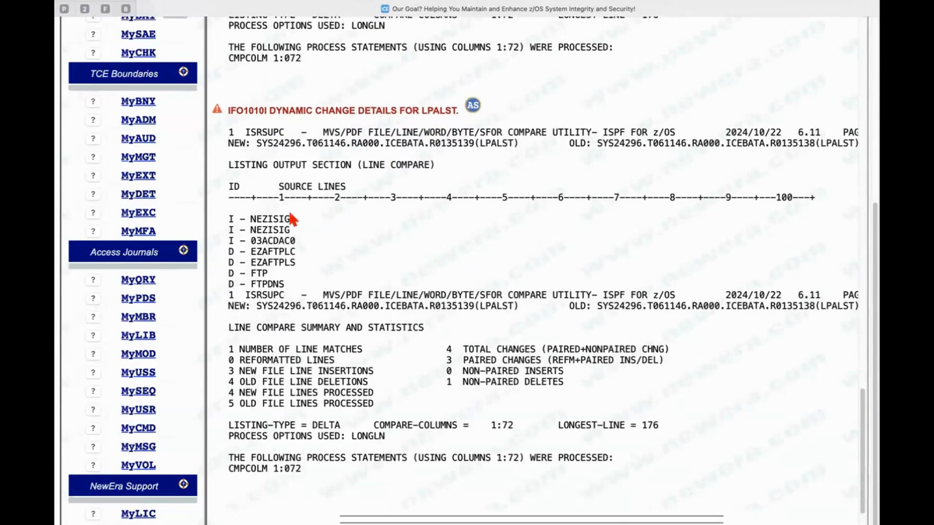
{"action": "mouse_move", "coordinate": [320, 298]}
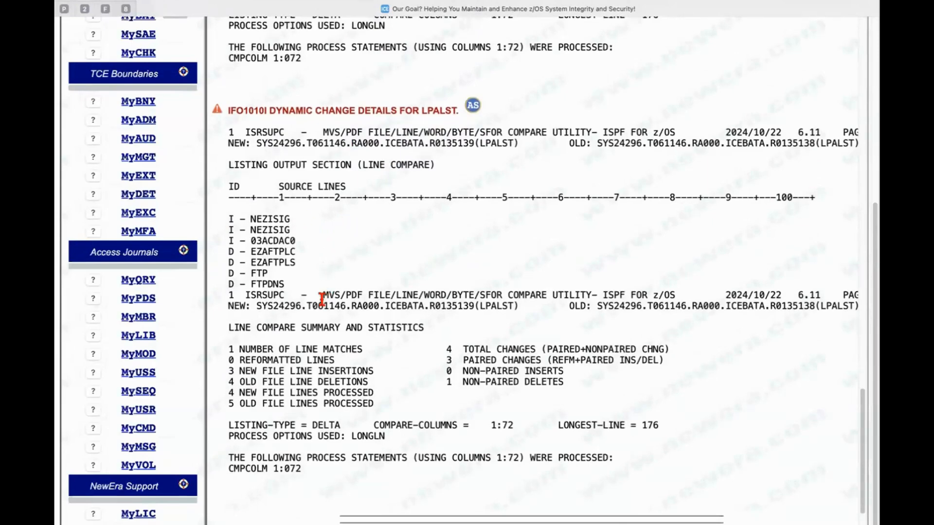
{"action": "mouse_move", "coordinate": [295, 223]}
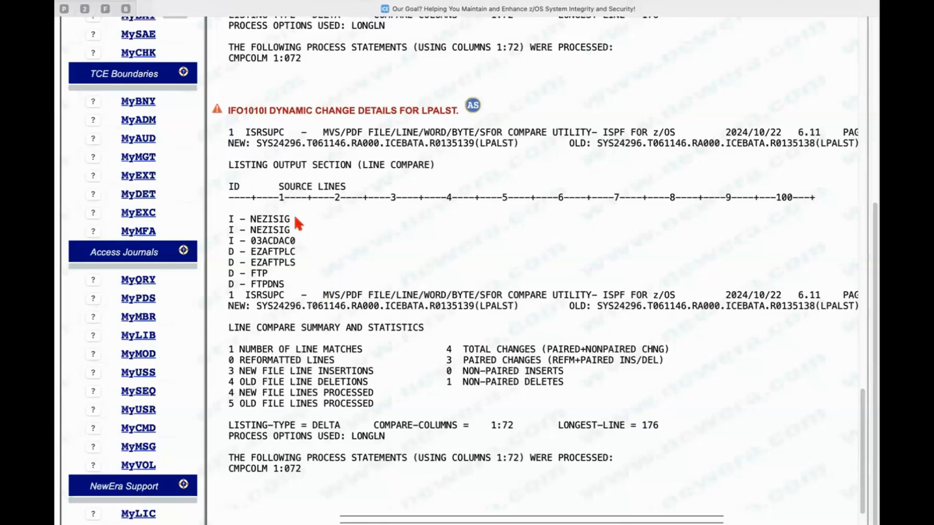
{"action": "mouse_move", "coordinate": [293, 231]}
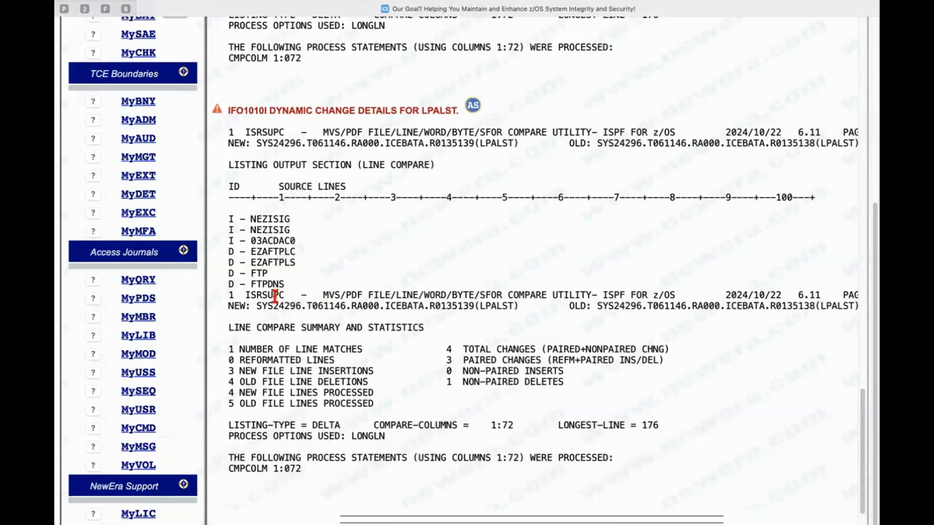
{"action": "mouse_move", "coordinate": [283, 292]}
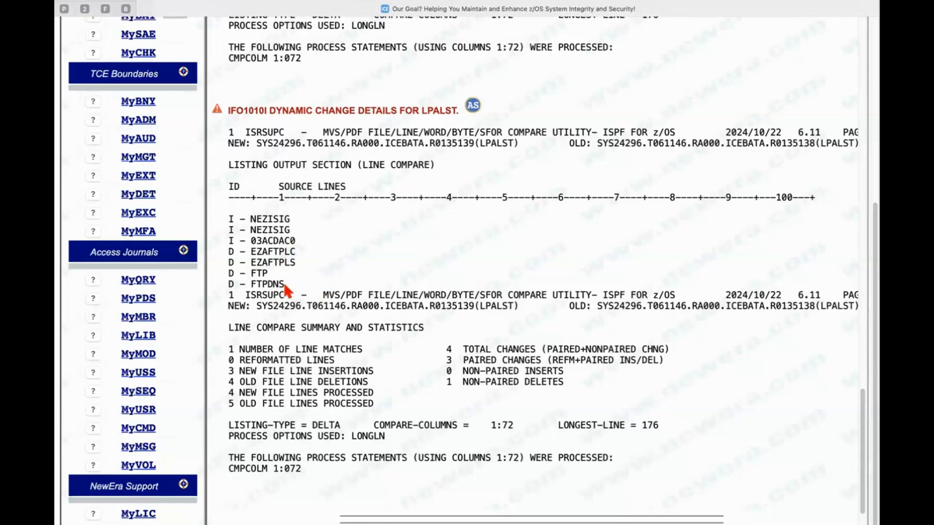
{"action": "mouse_move", "coordinate": [393, 277]}
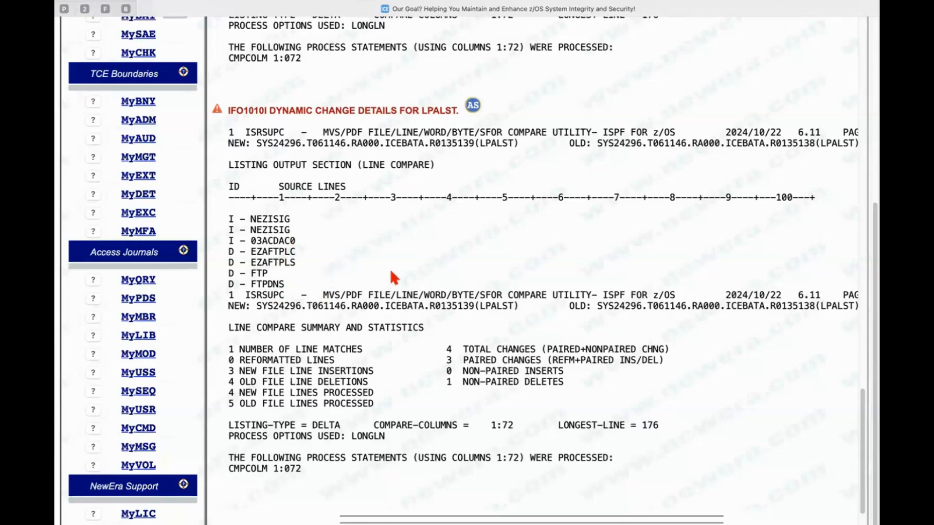
{"action": "mouse_move", "coordinate": [395, 286]}
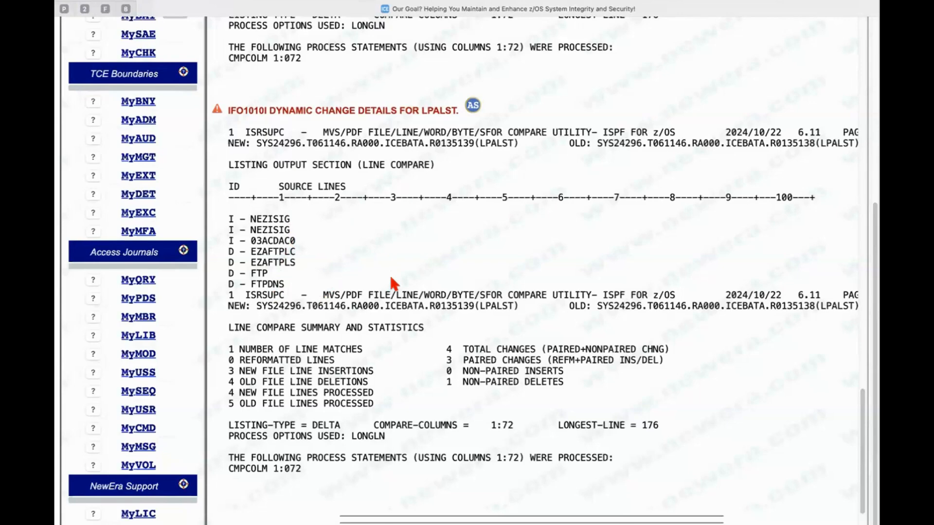
{"action": "scroll", "scroll_direction": "down", "scroll_amount": 3}
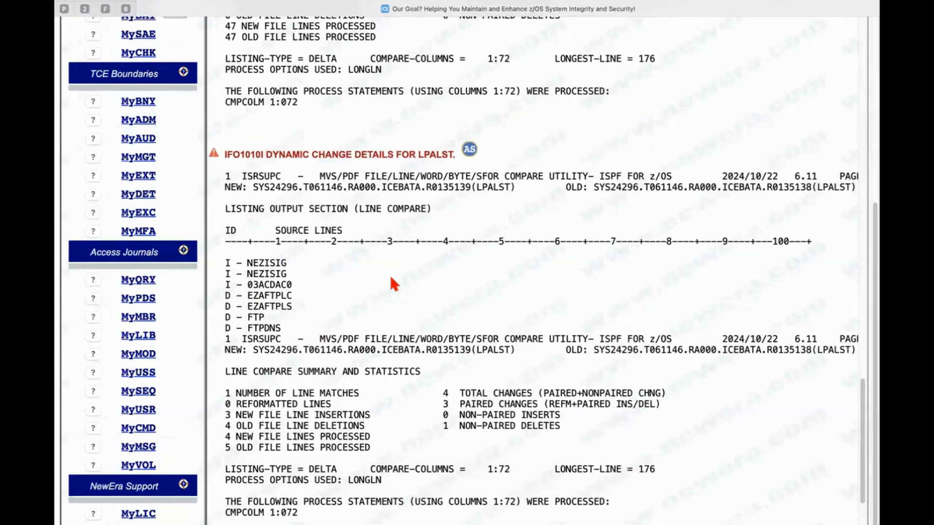
{"action": "scroll", "scroll_direction": "down", "scroll_amount": 3}
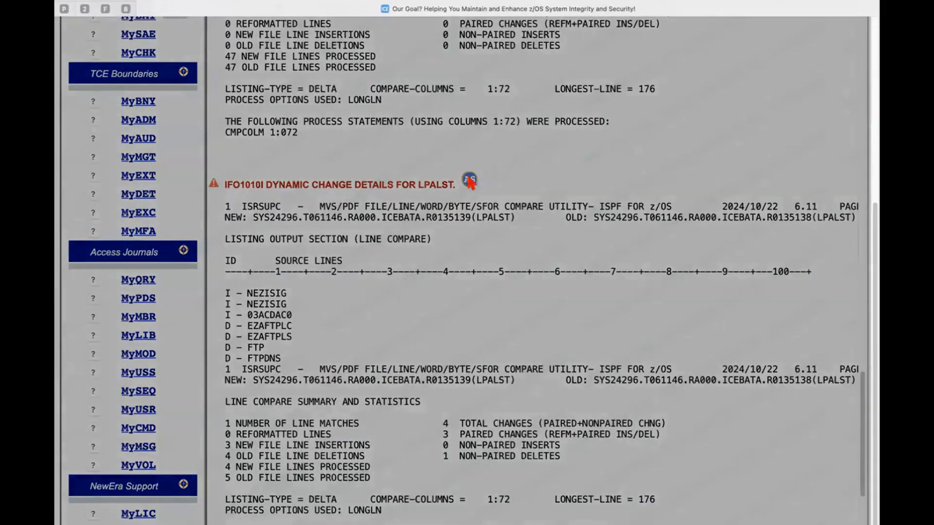
{"action": "left_click", "coordinate": [469, 181]}
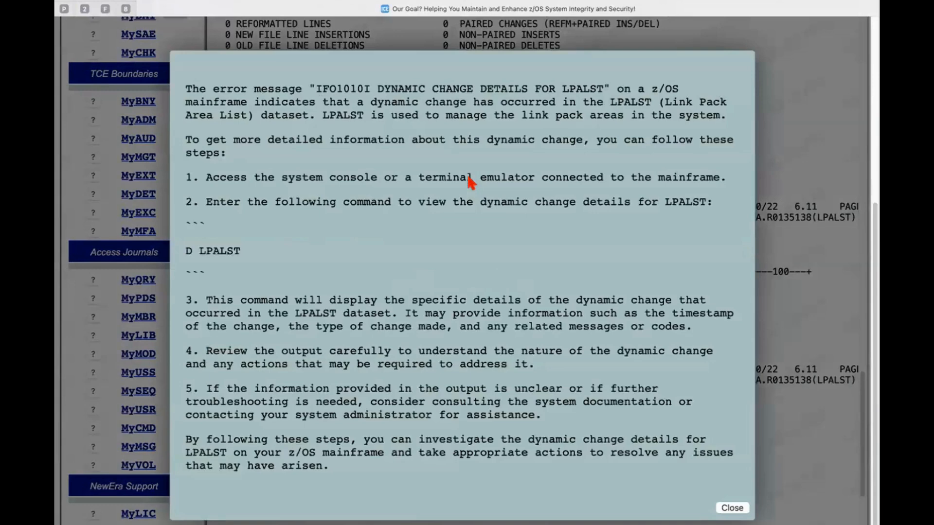
{"action": "mouse_move", "coordinate": [426, 90]}
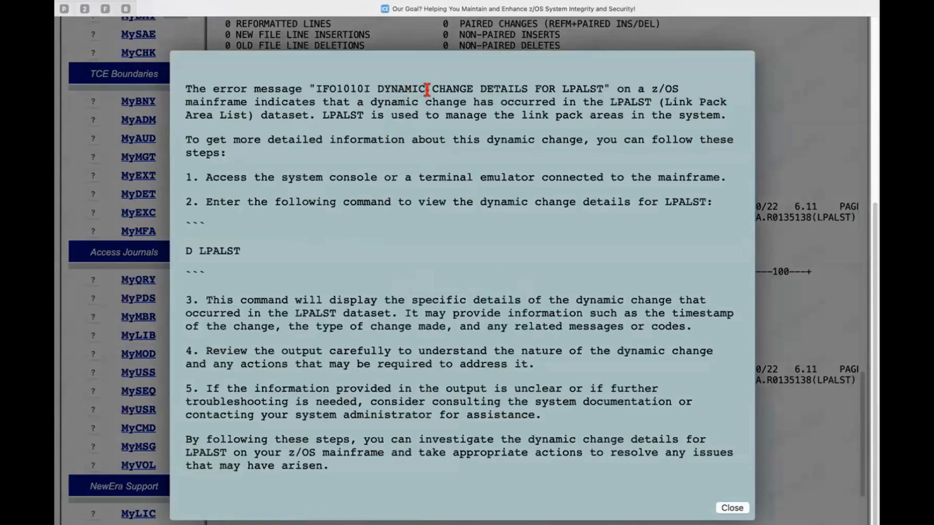
{"action": "mouse_move", "coordinate": [406, 217]}
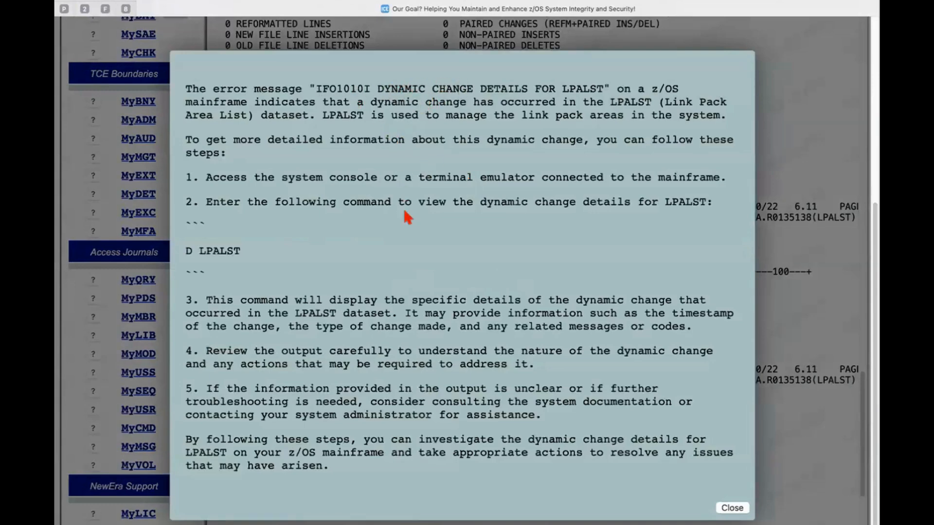
{"action": "mouse_move", "coordinate": [416, 197]}
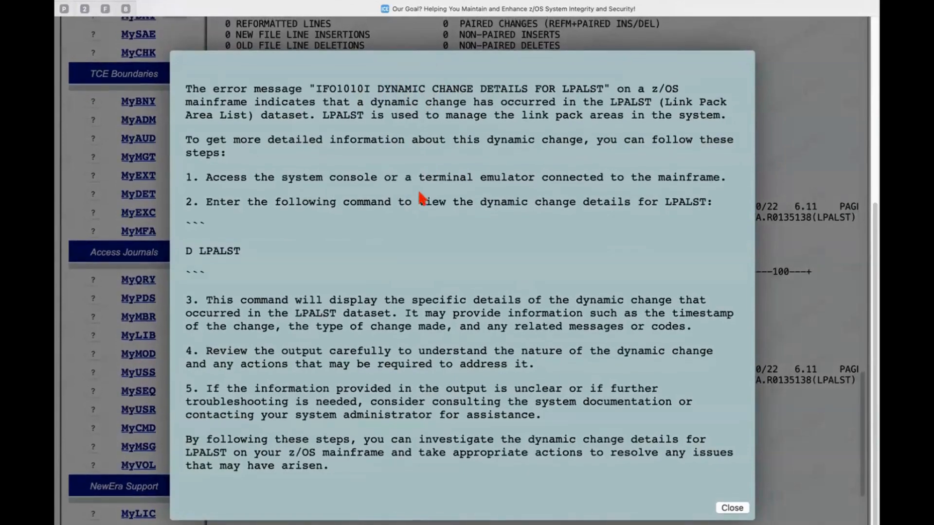
{"action": "mouse_move", "coordinate": [339, 265]}
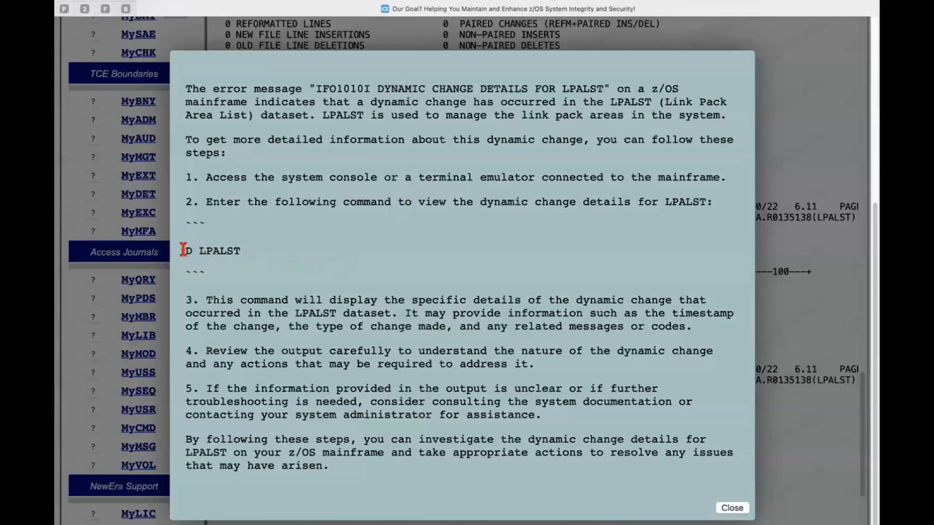
{"action": "mouse_move", "coordinate": [273, 249]}
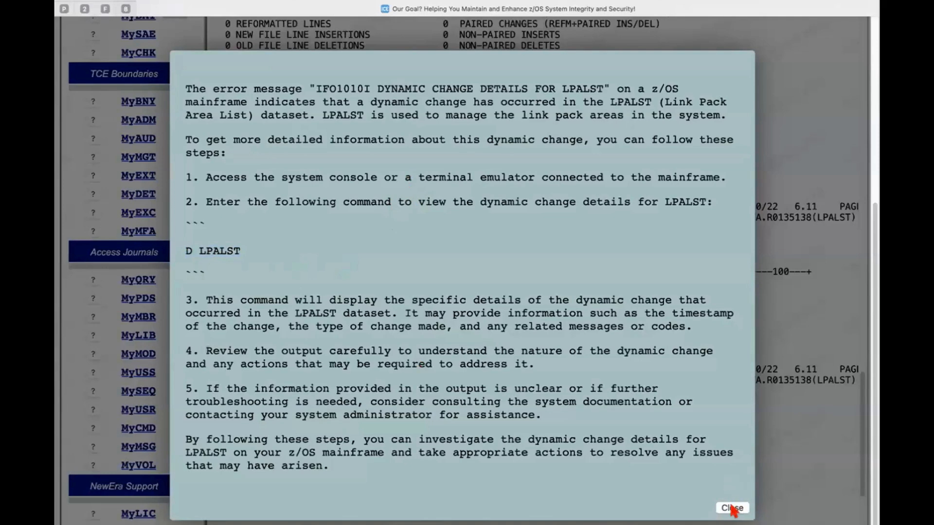
{"action": "left_click", "coordinate": [732, 508]}
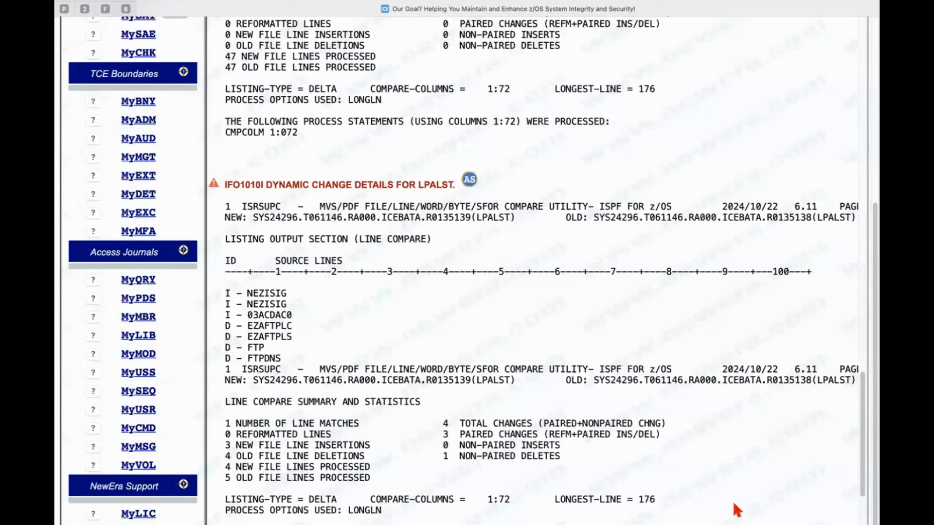
{"action": "scroll", "scroll_direction": "up", "scroll_amount": 3}
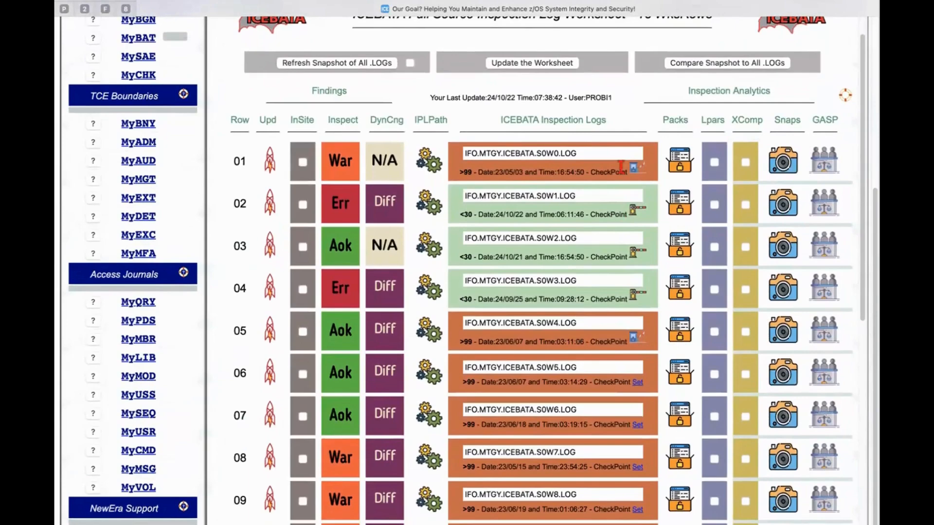
{"action": "mouse_move", "coordinate": [664, 203]}
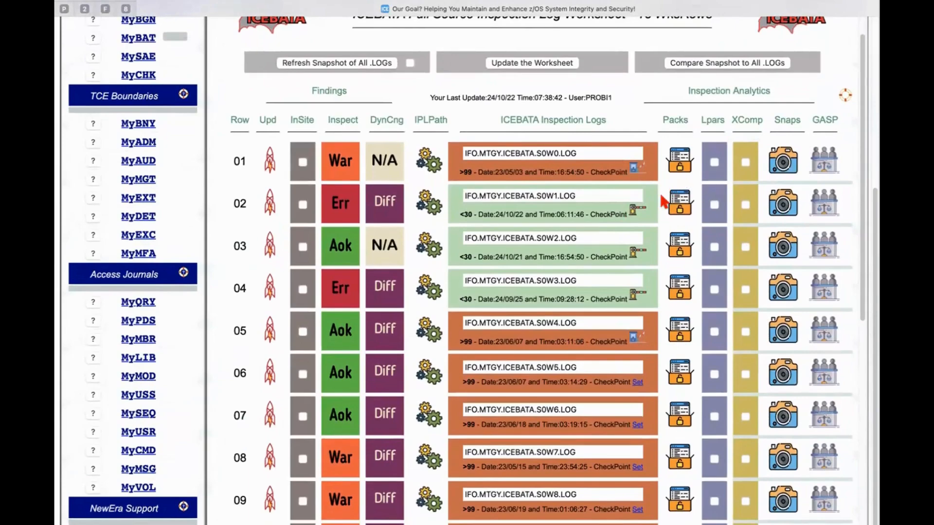
{"action": "mouse_move", "coordinate": [697, 207]}
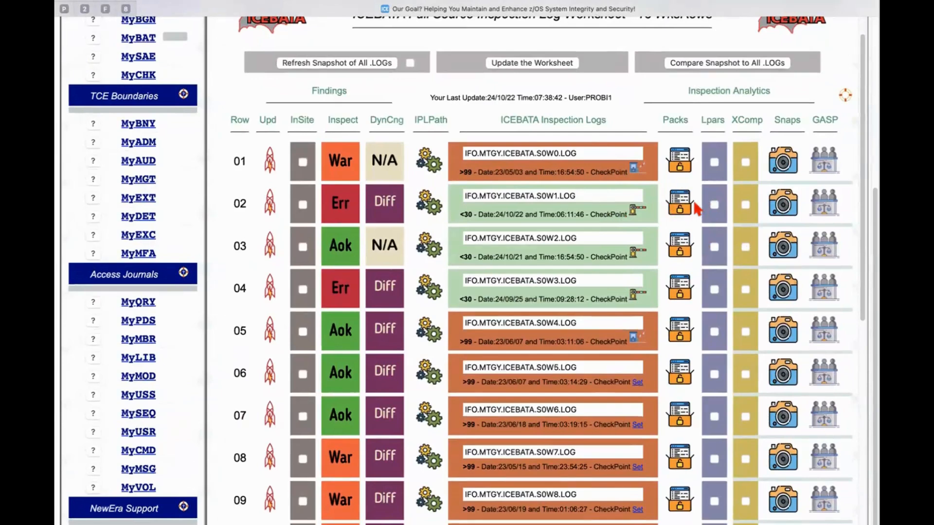
{"action": "mouse_move", "coordinate": [786, 120]}
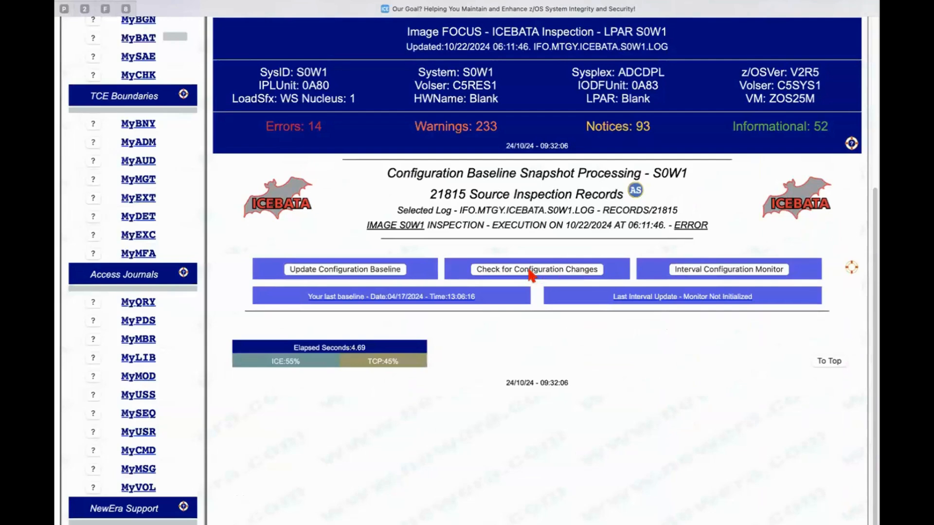
List the 13 member changes since the S0W1 baseline and scroll through them
{"action": "left_click", "coordinate": [536, 269]}
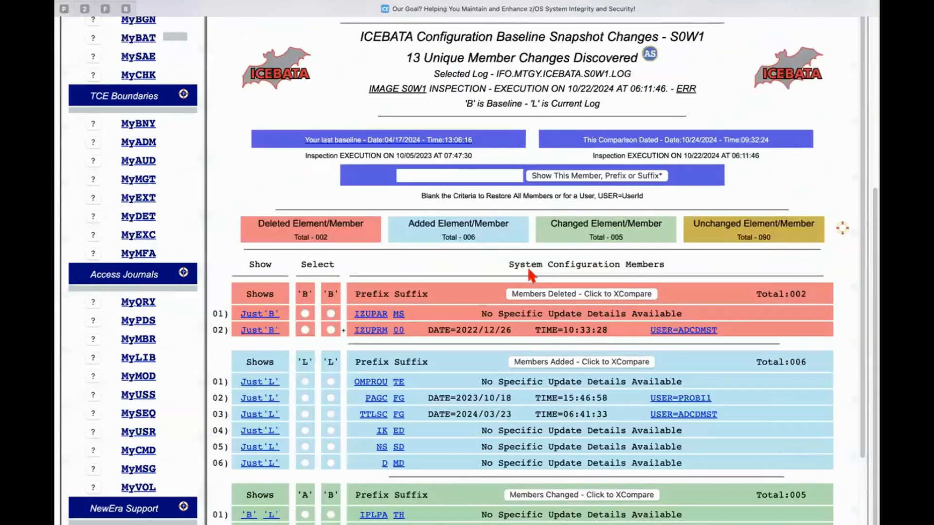
{"action": "scroll", "scroll_direction": "down", "scroll_amount": 3}
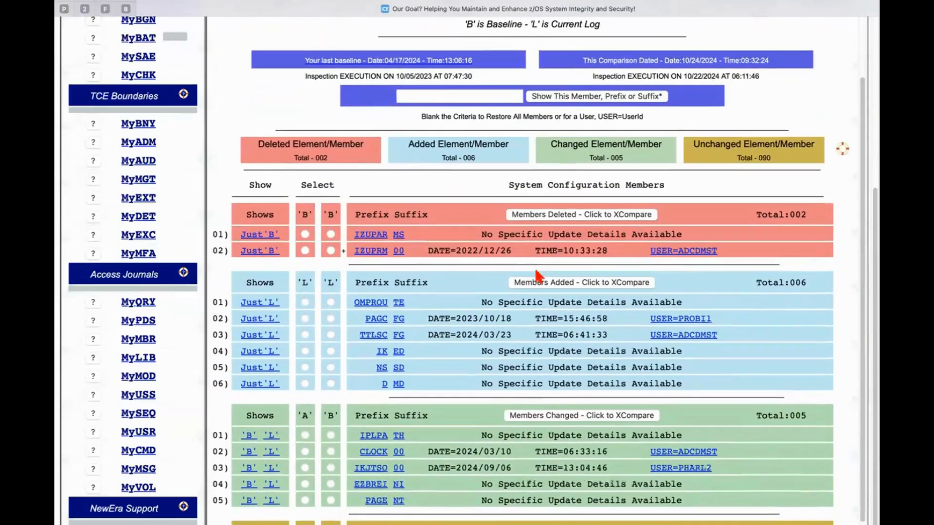
{"action": "scroll", "scroll_direction": "down", "scroll_amount": 3}
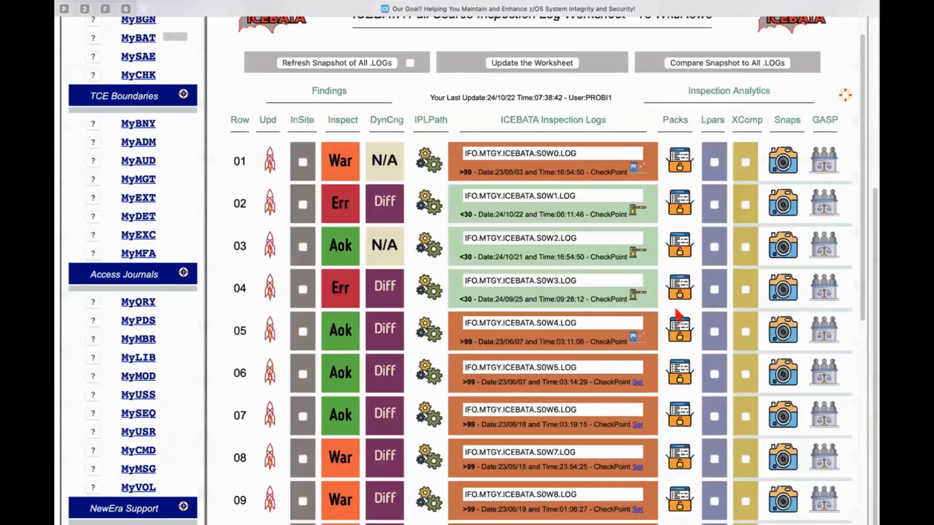
{"action": "scroll", "scroll_direction": "up", "scroll_amount": 3}
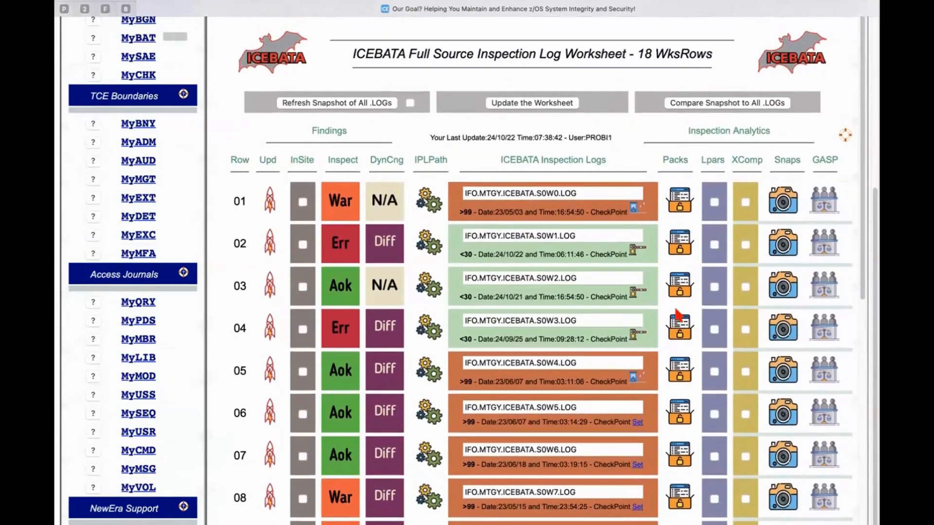
{"action": "mouse_move", "coordinate": [582, 237]}
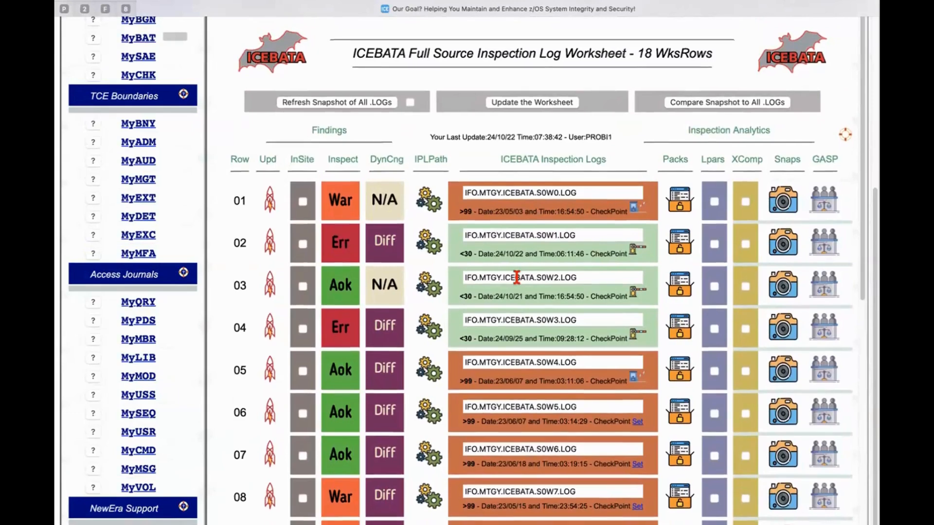
{"action": "scroll", "scroll_direction": "up", "scroll_amount": 3}
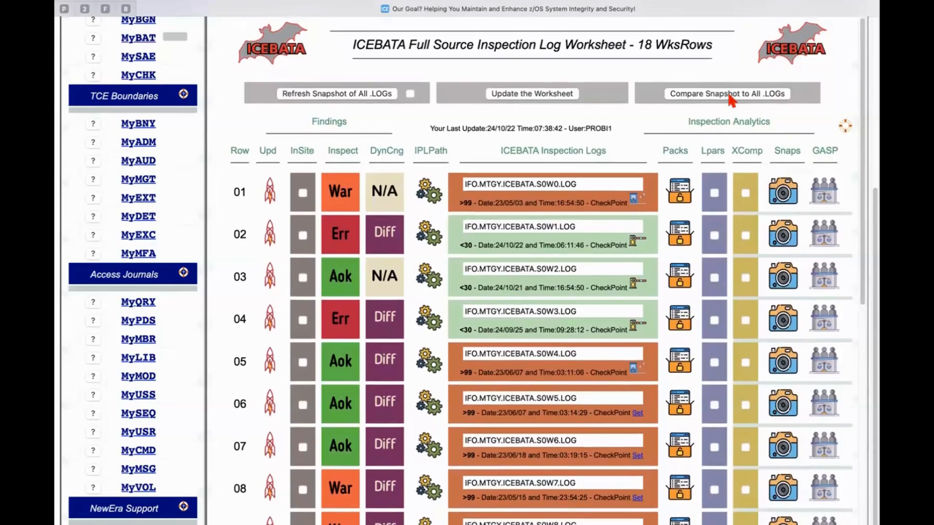
{"action": "mouse_move", "coordinate": [698, 117]}
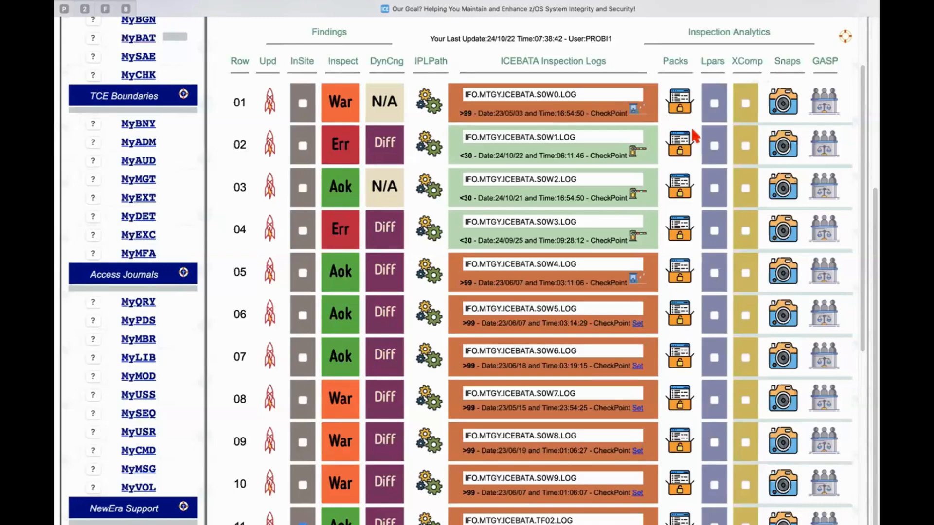
{"action": "mouse_move", "coordinate": [640, 162]}
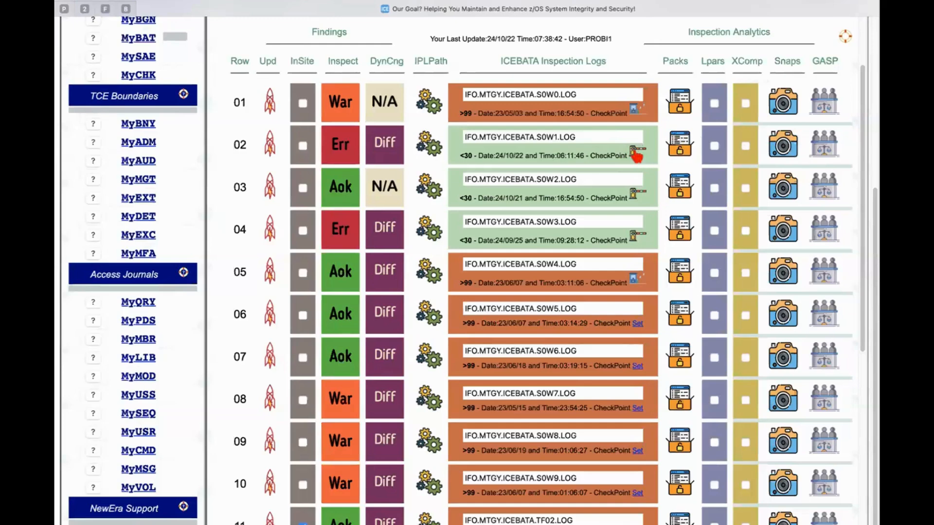
{"action": "left_click", "coordinate": [637, 156]}
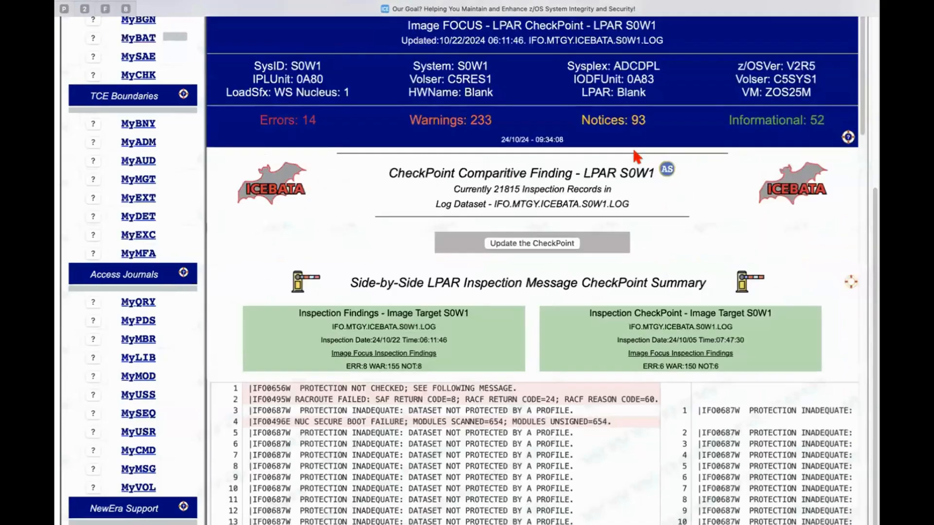
Scroll through the side-by-side checkpoint summary comparing 24/10/22 and 24/10/05 findings
{"action": "scroll", "scroll_direction": "down", "scroll_amount": 3}
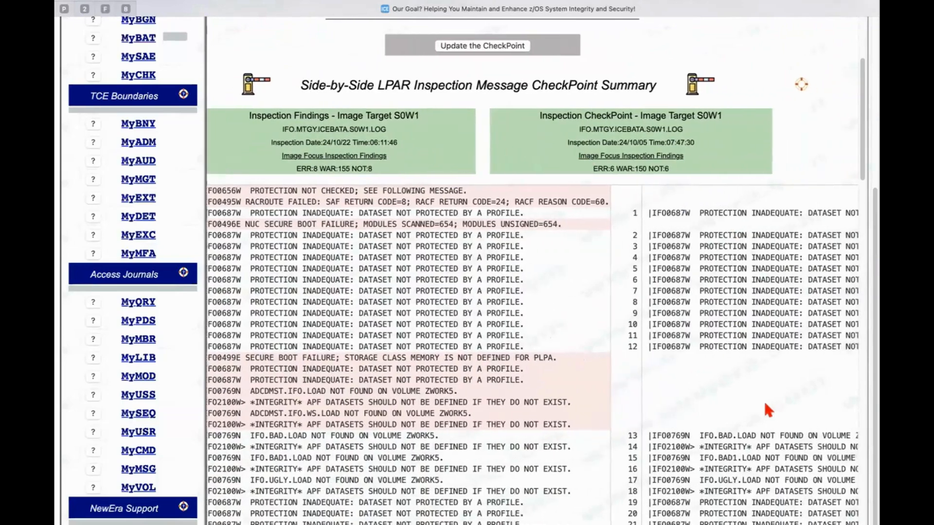
{"action": "scroll", "scroll_direction": "left", "scroll_amount": 3}
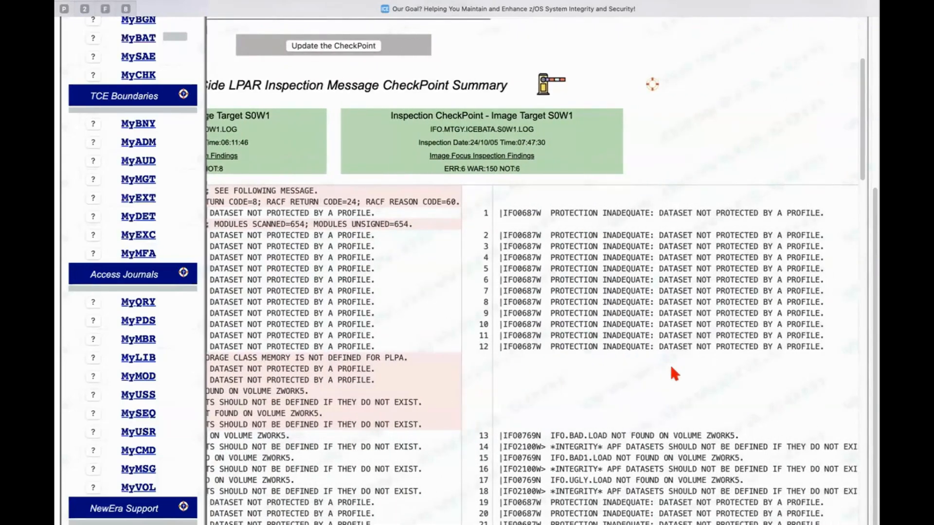
{"action": "mouse_move", "coordinate": [590, 228]}
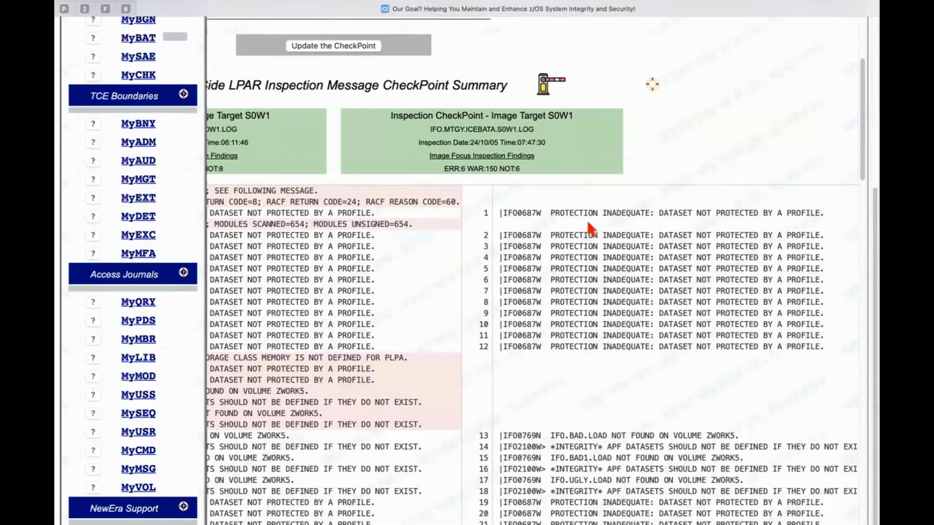
{"action": "mouse_move", "coordinate": [605, 335]}
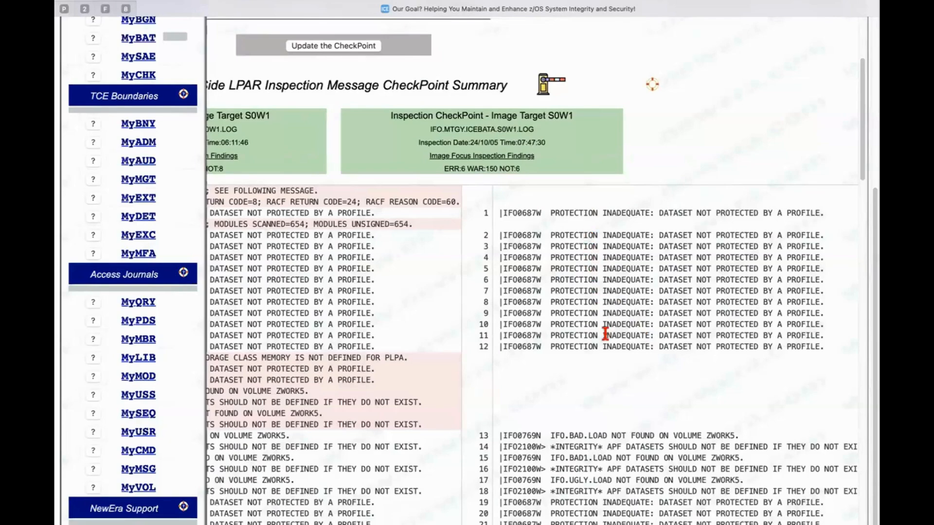
{"action": "scroll", "scroll_direction": "down", "scroll_amount": 3}
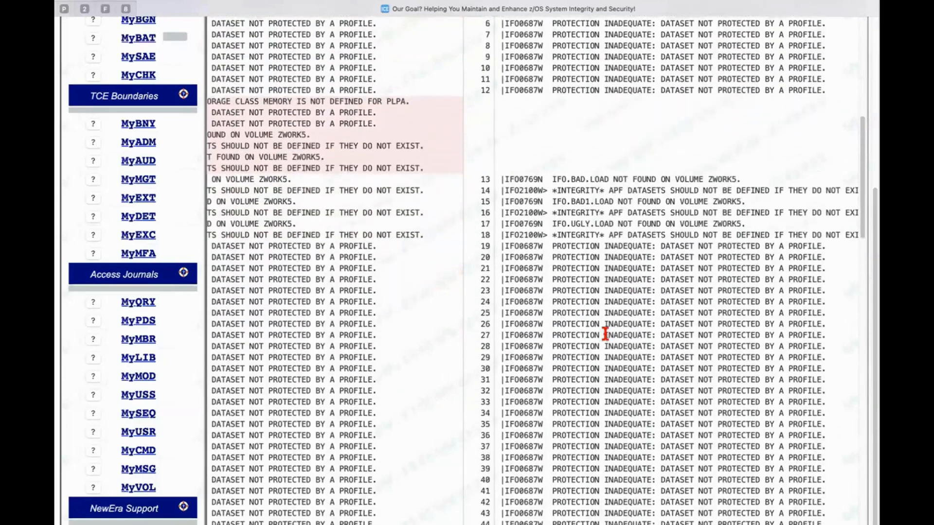
{"action": "scroll", "scroll_direction": "up", "scroll_amount": 3}
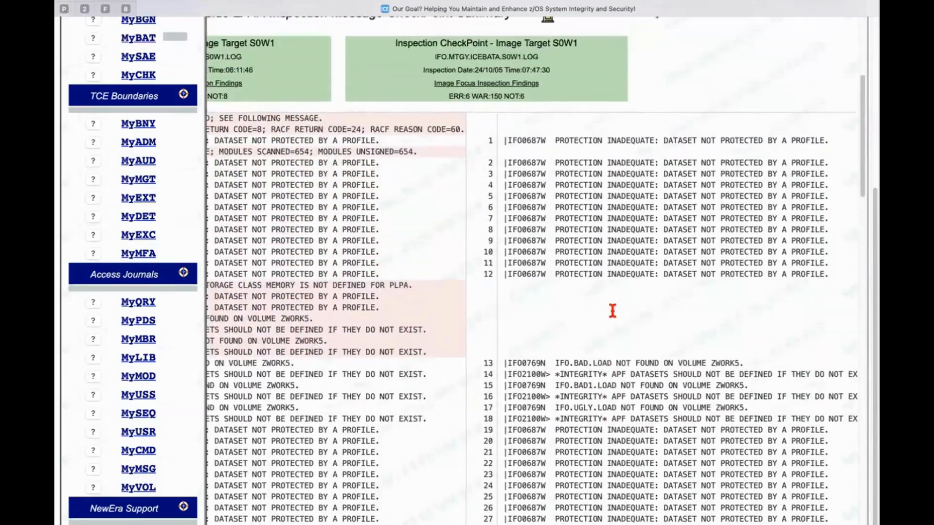
{"action": "scroll", "scroll_direction": "up", "scroll_amount": 3}
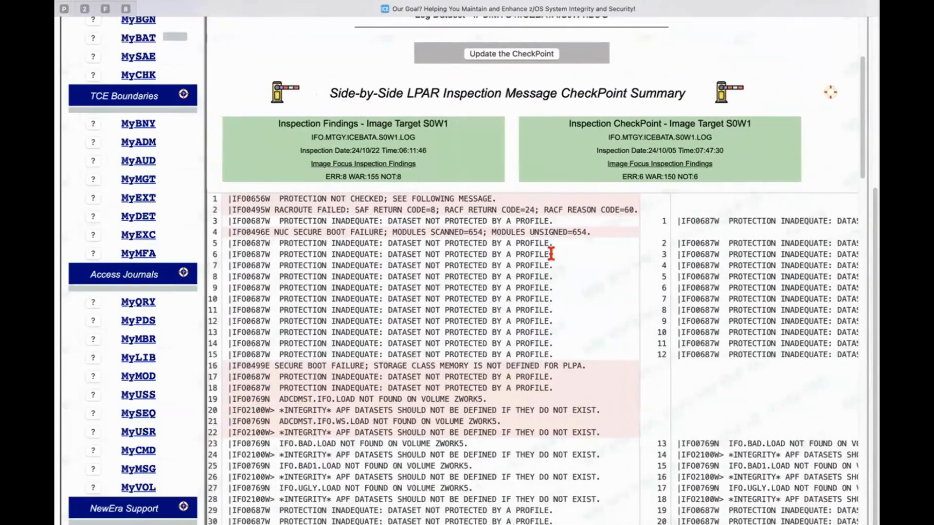
{"action": "scroll", "scroll_direction": "up", "scroll_amount": 3}
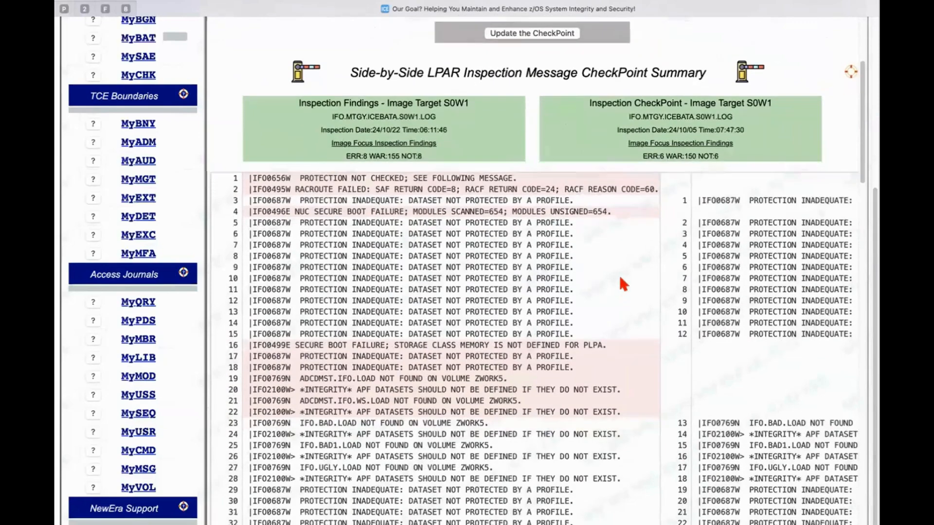
{"action": "scroll", "scroll_direction": "up", "scroll_amount": 3}
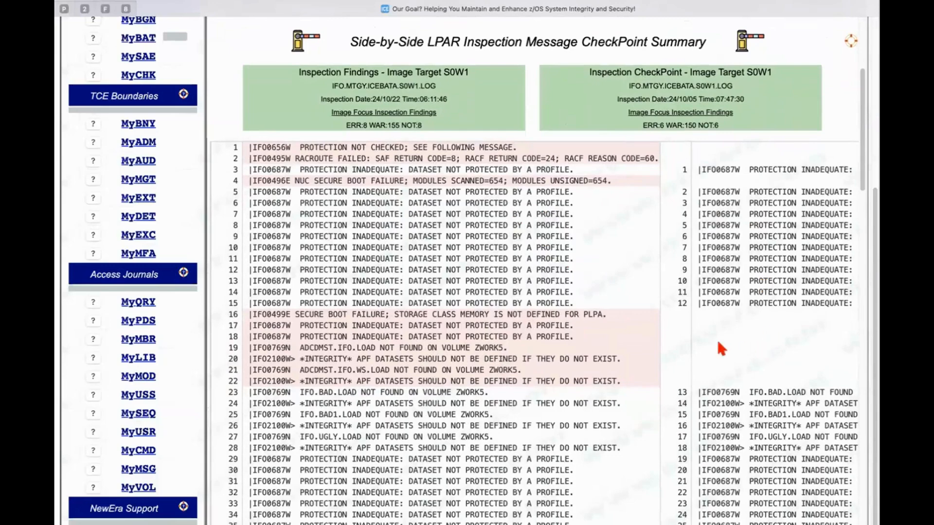
{"action": "mouse_move", "coordinate": [280, 148]}
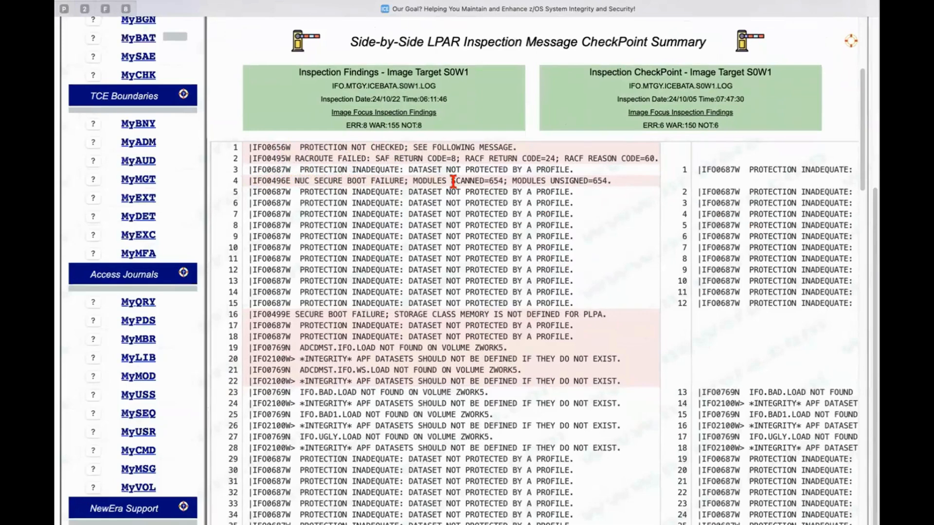
{"action": "mouse_move", "coordinate": [627, 245]}
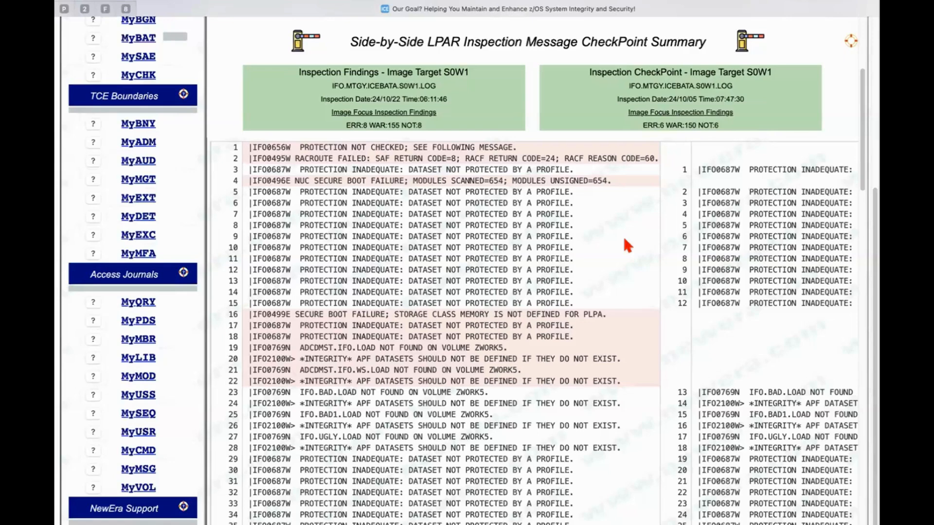
{"action": "mouse_move", "coordinate": [530, 156]}
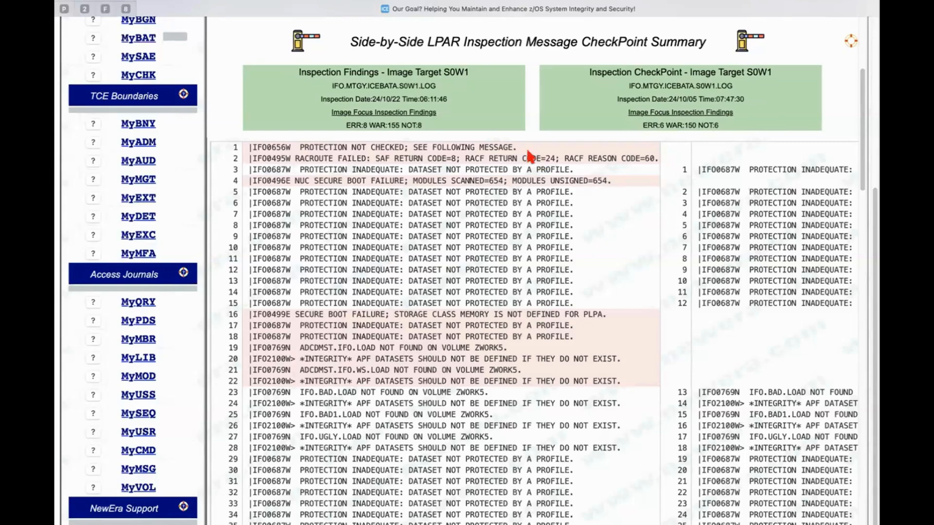
{"action": "mouse_move", "coordinate": [530, 156]}
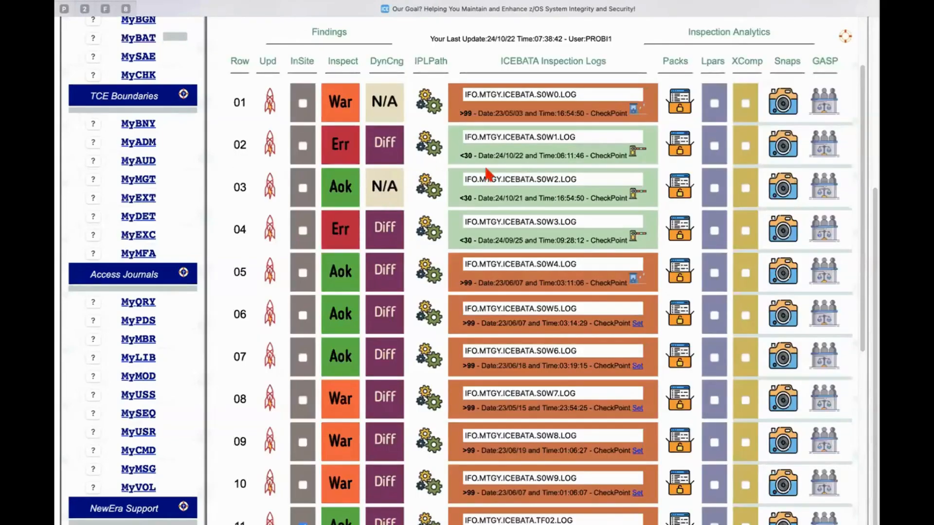
Uncheck the InSite boxes for rows 18 and 13, leaving only ZG31A selected
{"action": "scroll", "scroll_direction": "down", "scroll_amount": 3}
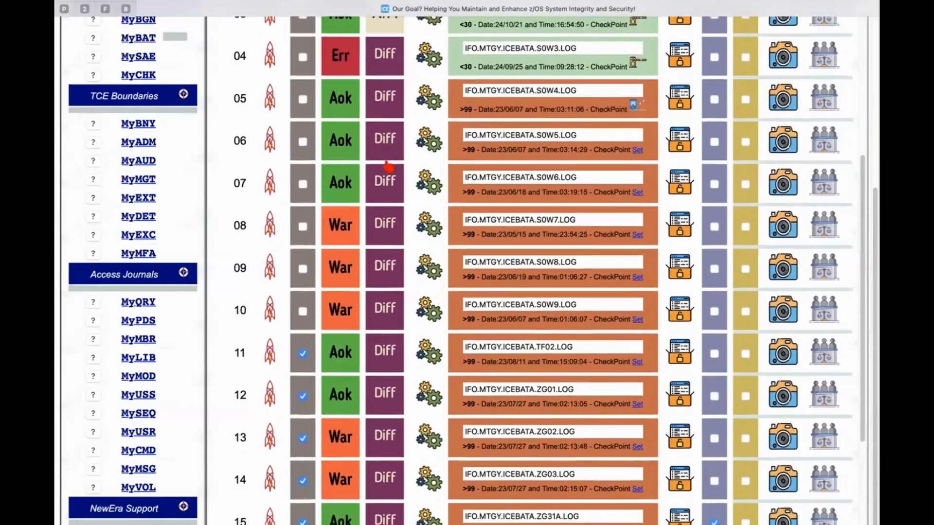
{"action": "scroll", "scroll_direction": "down", "scroll_amount": 3}
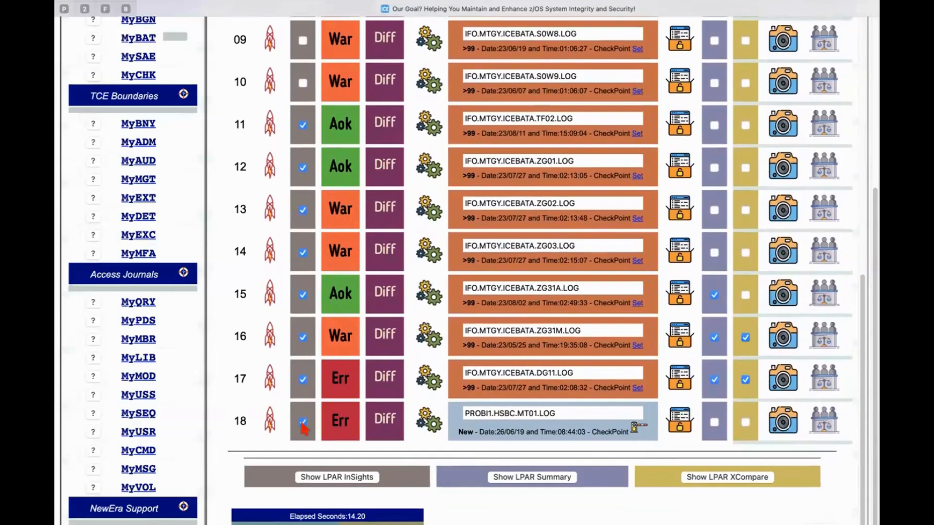
{"action": "left_click", "coordinate": [302, 421]}
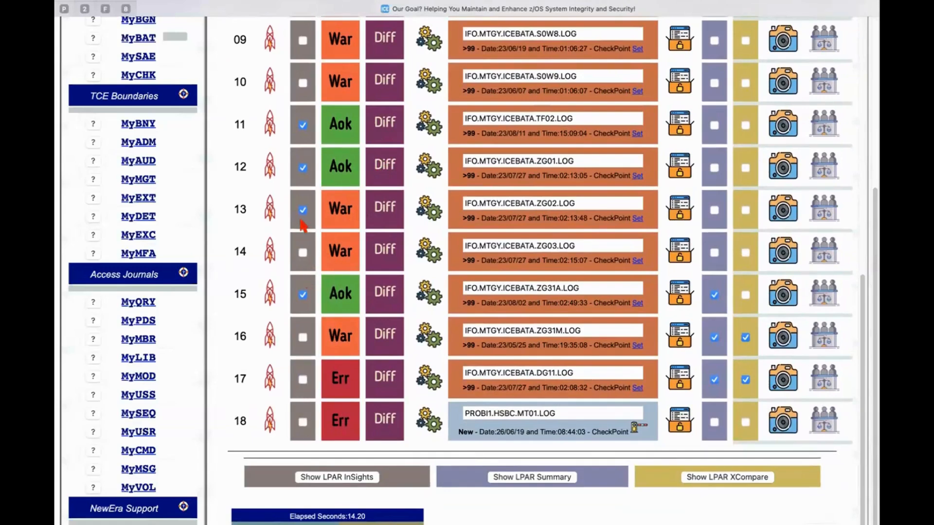
{"action": "left_click", "coordinate": [302, 210]}
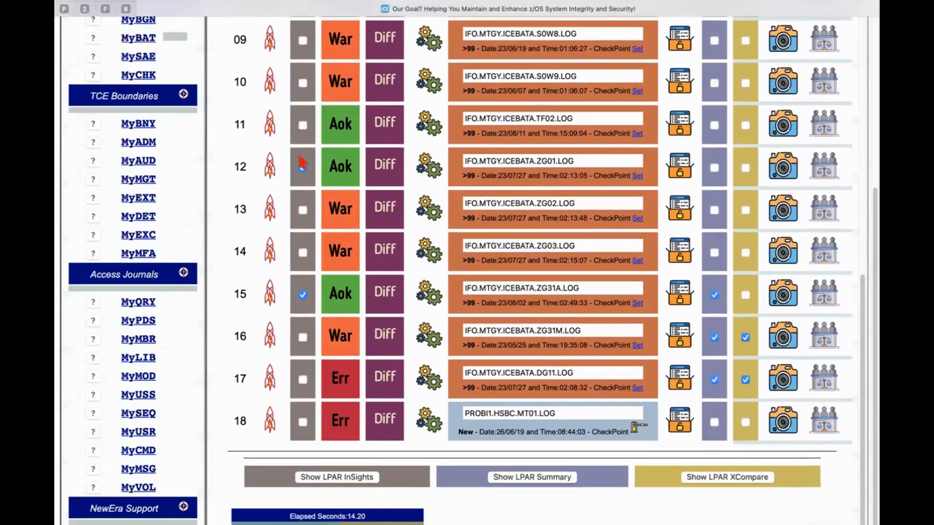
{"action": "mouse_move", "coordinate": [305, 170]}
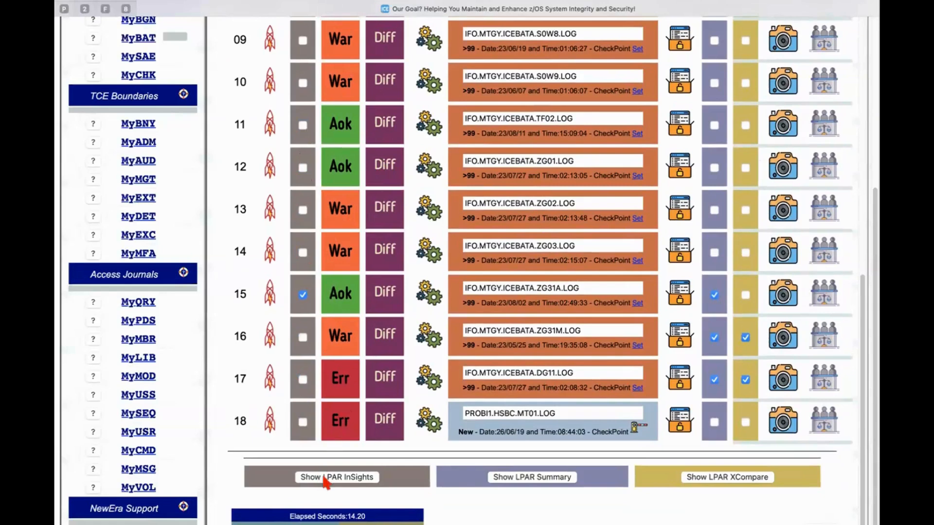
Generate the ZG31A InSights report and scroll to its stacked message counts
{"action": "left_click", "coordinate": [336, 476]}
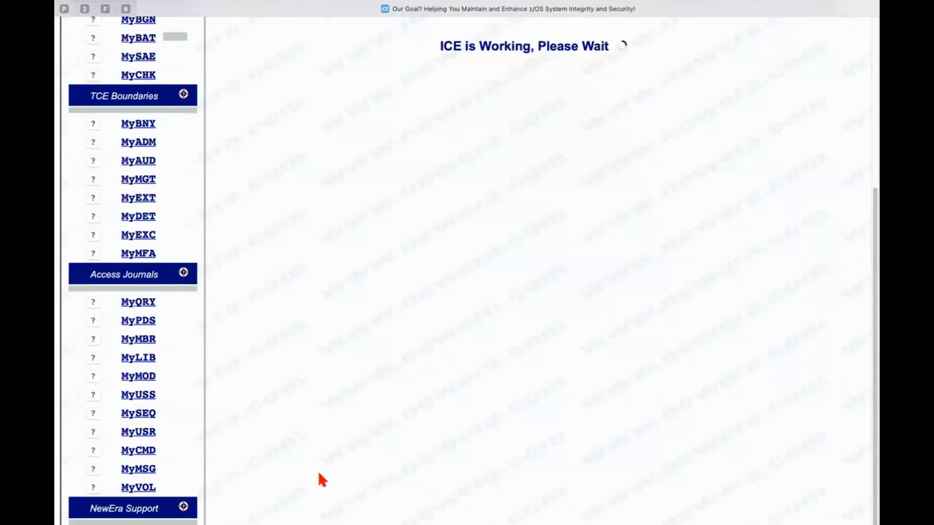
{"action": "mouse_move", "coordinate": [516, 419]}
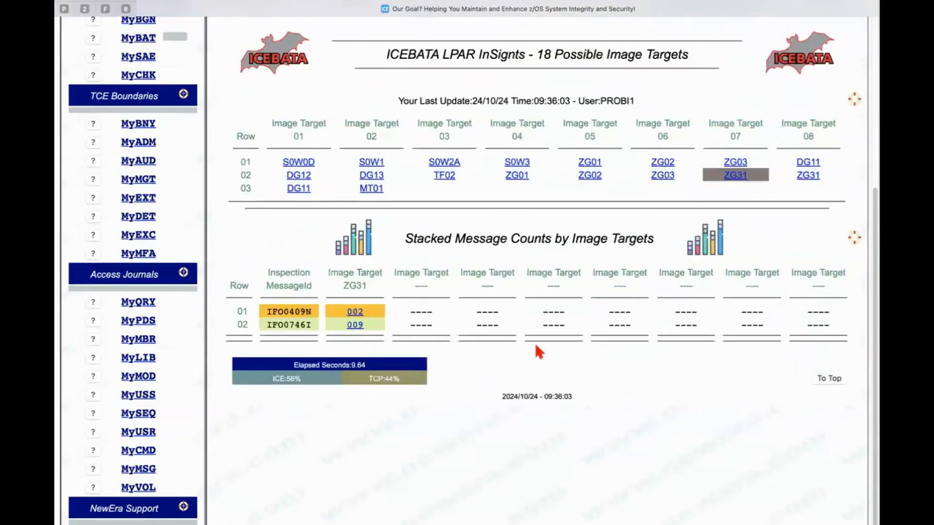
{"action": "scroll", "scroll_direction": "down", "scroll_amount": 3}
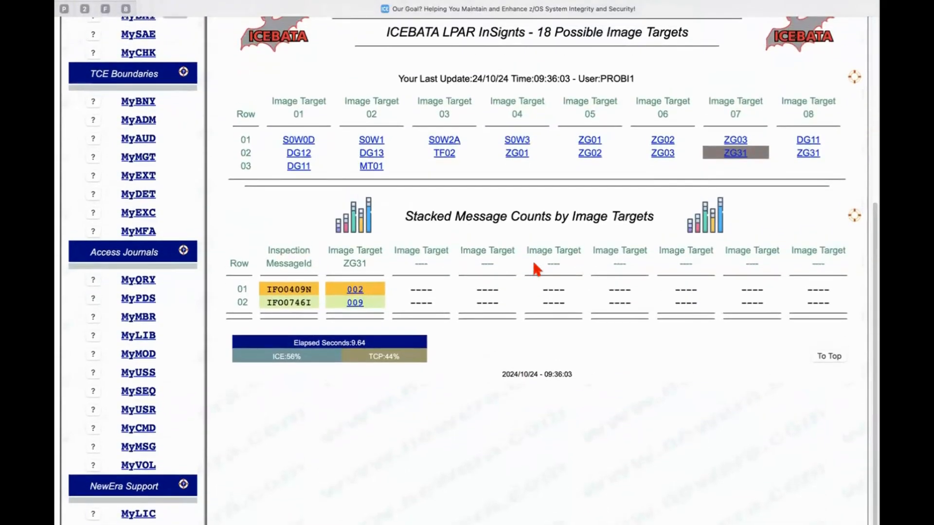
{"action": "mouse_move", "coordinate": [711, 170]}
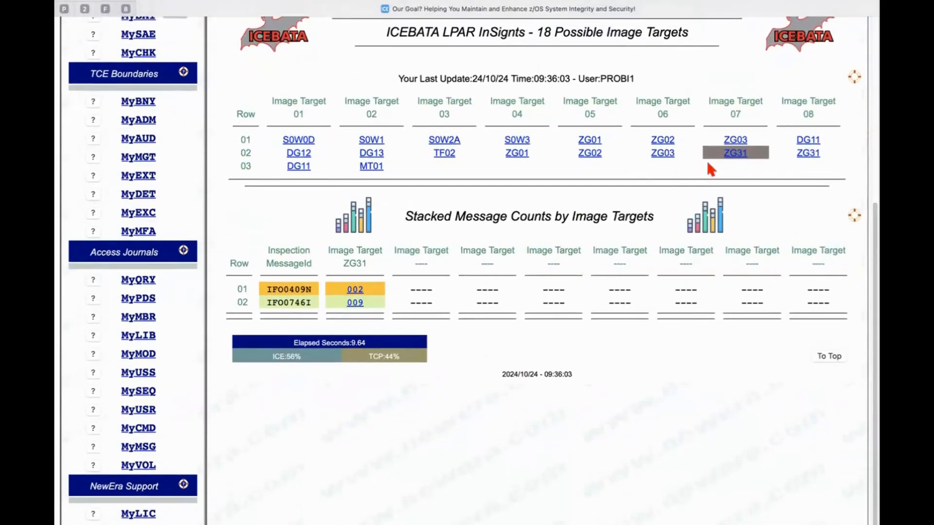
{"action": "mouse_move", "coordinate": [739, 165]}
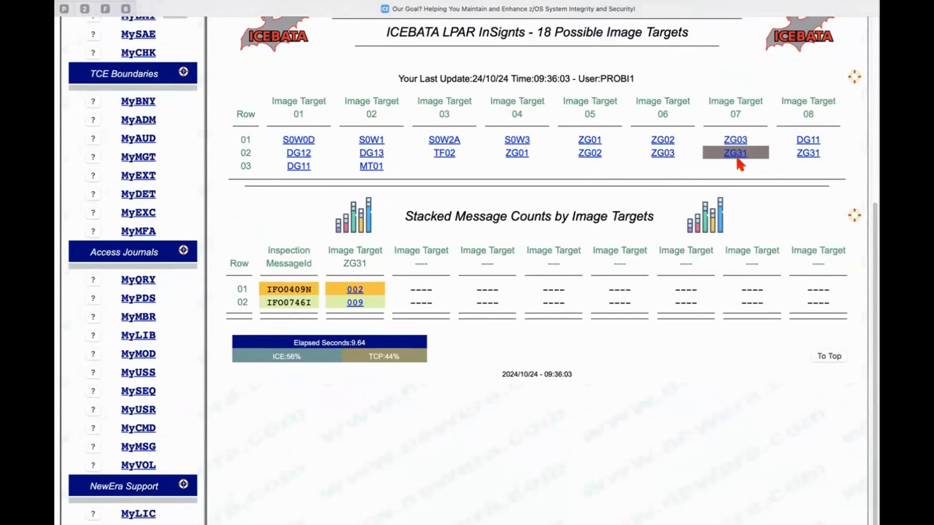
{"action": "mouse_move", "coordinate": [756, 154]}
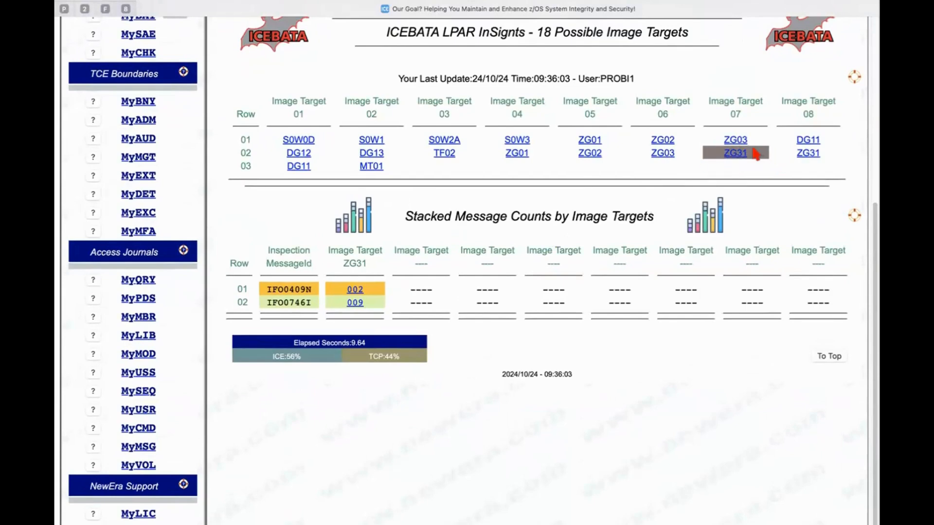
{"action": "mouse_move", "coordinate": [398, 289]}
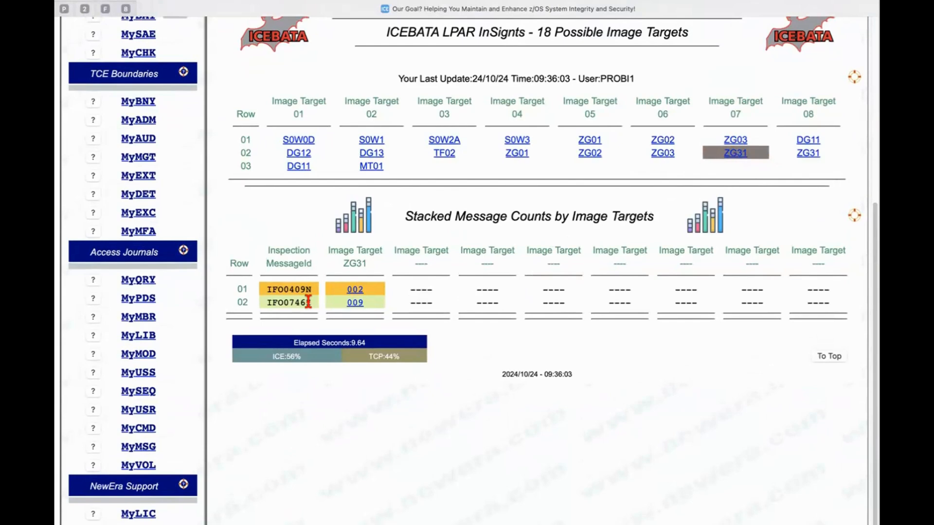
{"action": "mouse_move", "coordinate": [314, 313]}
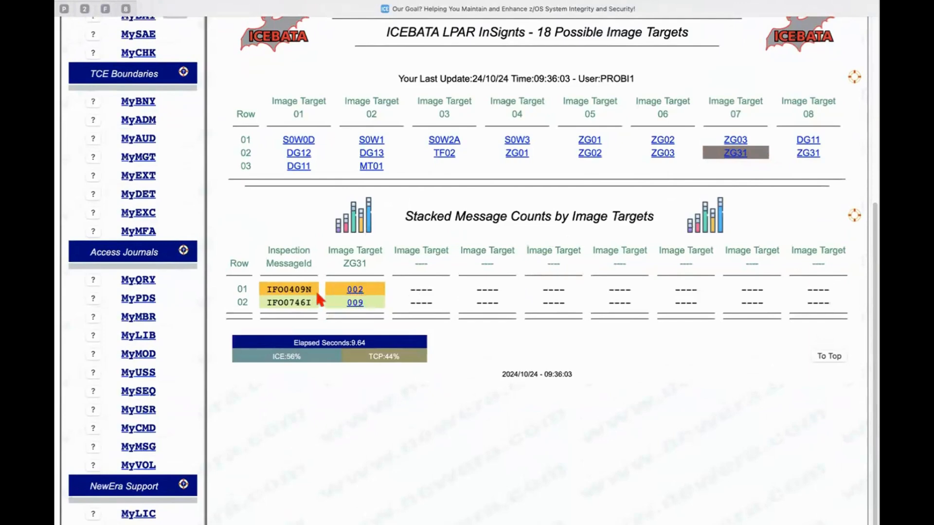
{"action": "mouse_move", "coordinate": [315, 308]}
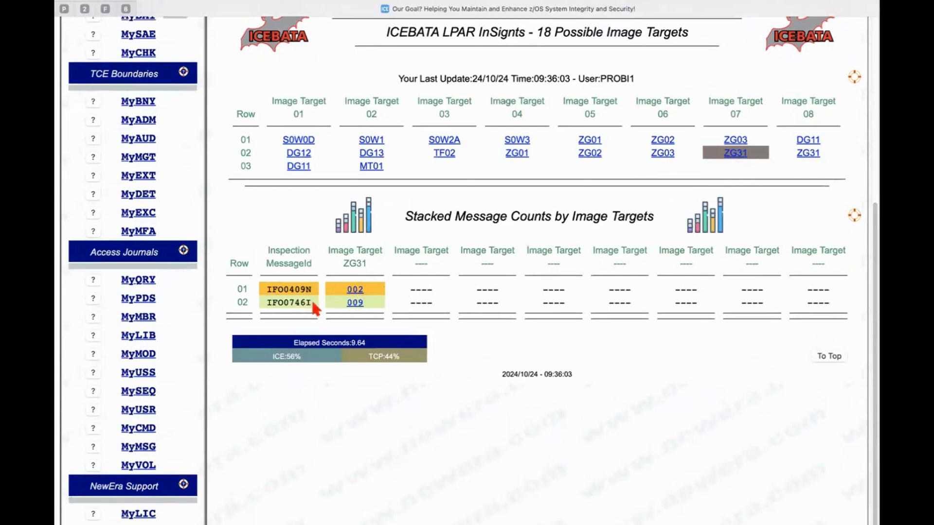
{"action": "mouse_move", "coordinate": [375, 305]}
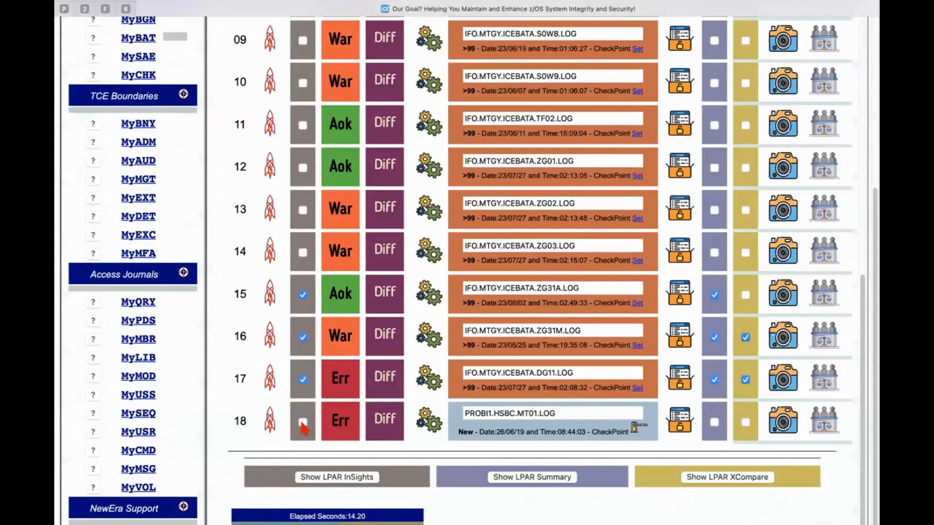
Check the InSite boxes for rows 18, 14, 13 and 11, MT01 through TF02
{"action": "left_click", "coordinate": [302, 421]}
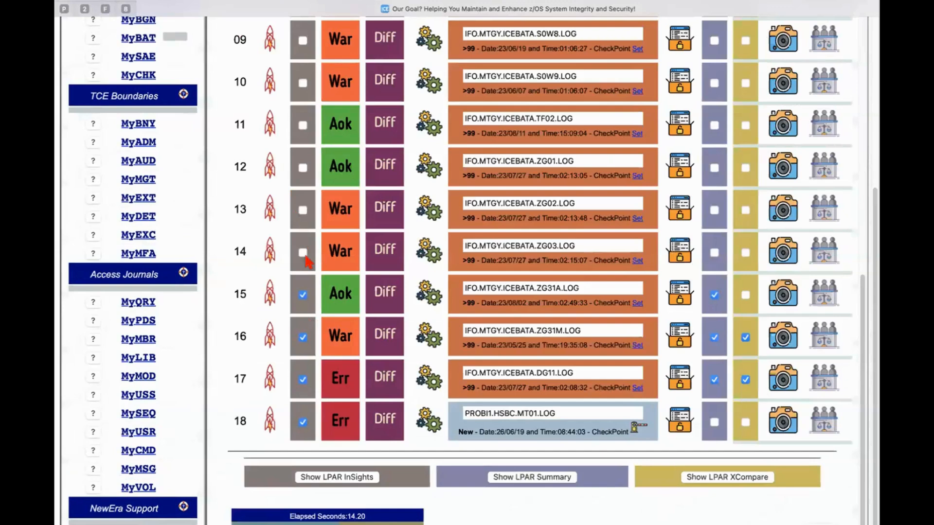
{"action": "mouse_move", "coordinate": [303, 215]}
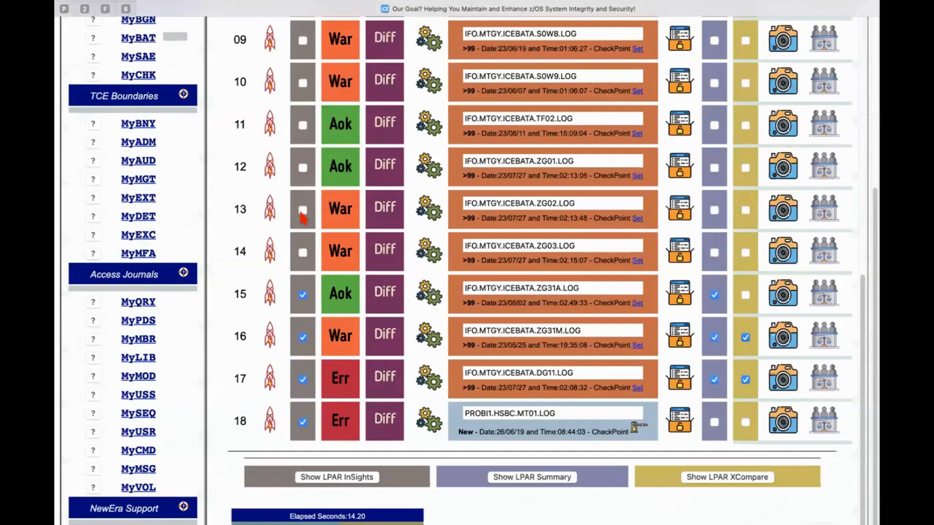
{"action": "left_click", "coordinate": [302, 251]}
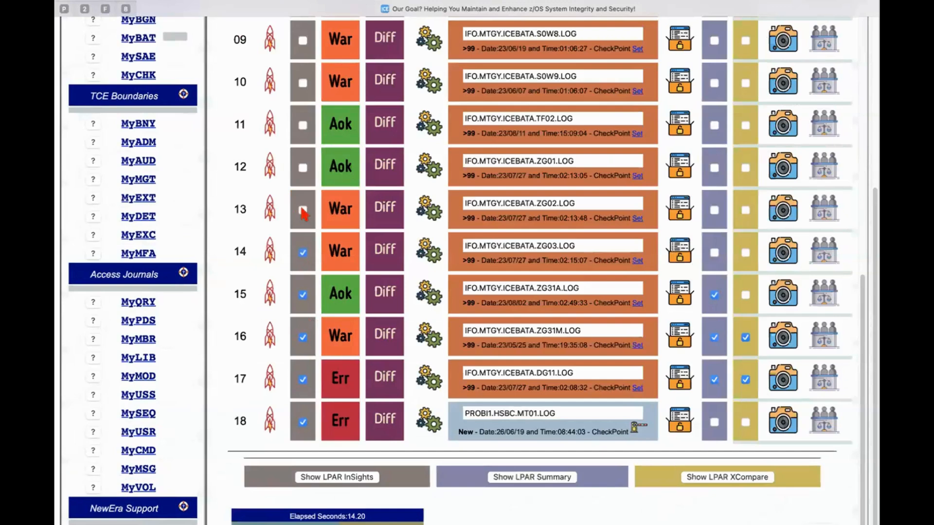
{"action": "left_click", "coordinate": [302, 209]}
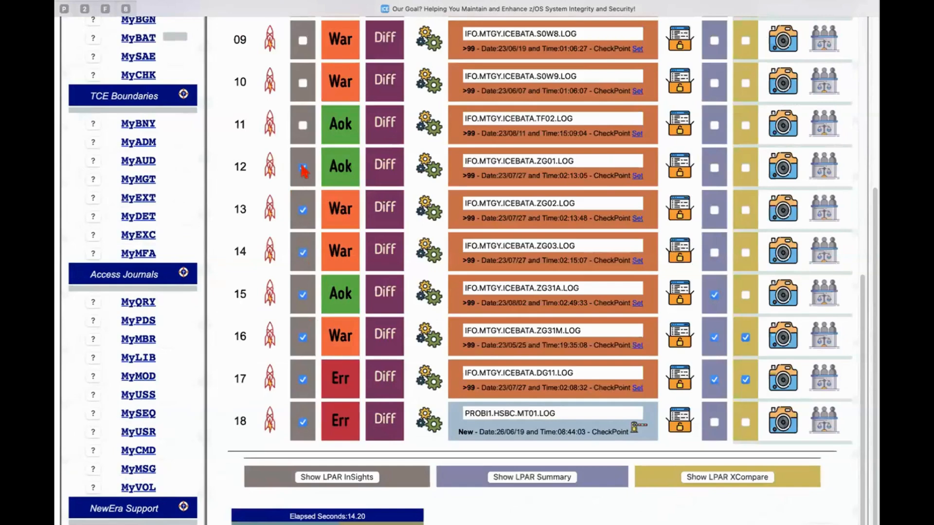
{"action": "mouse_move", "coordinate": [302, 125]}
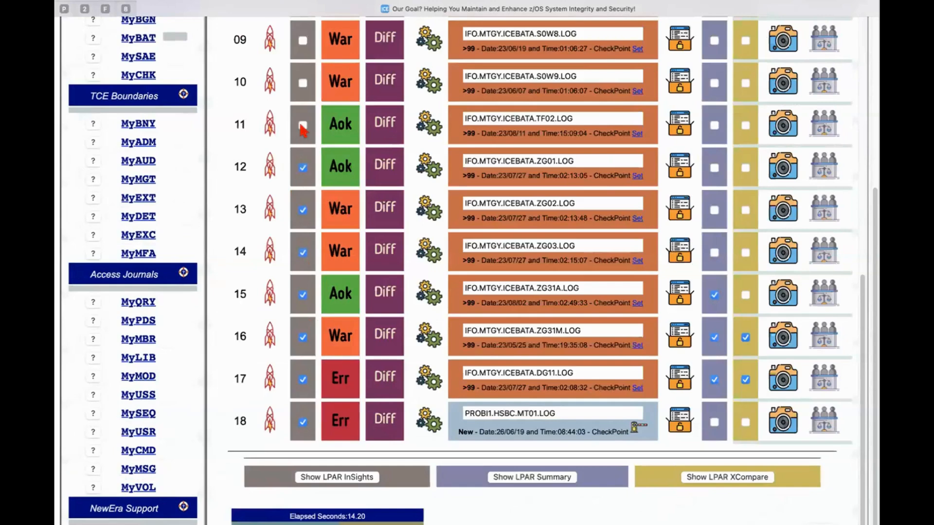
{"action": "left_click", "coordinate": [302, 124]}
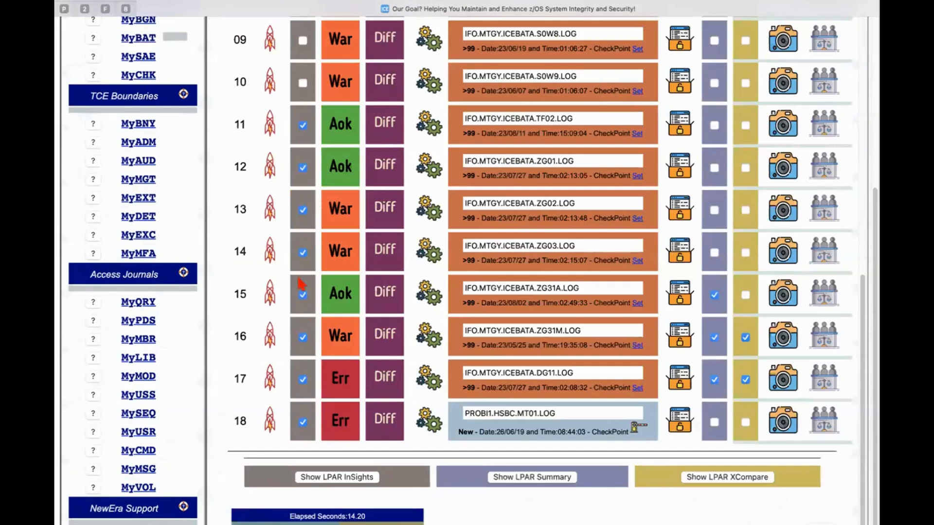
{"action": "mouse_move", "coordinate": [572, 434]}
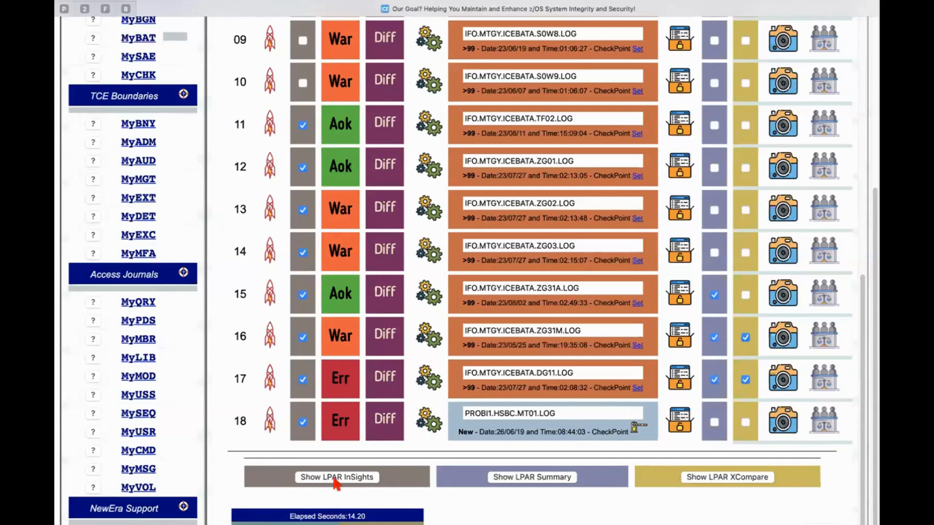
{"action": "mouse_move", "coordinate": [337, 494]}
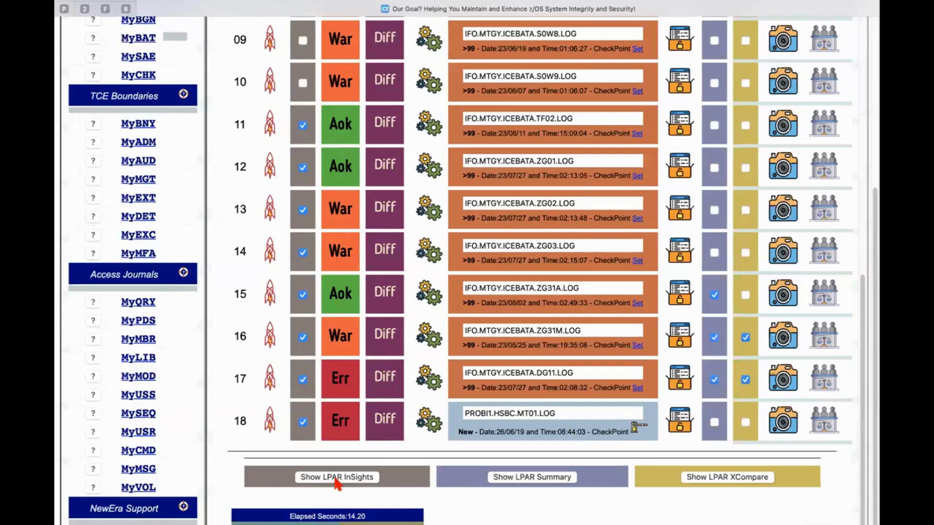
{"action": "left_click", "coordinate": [336, 476]}
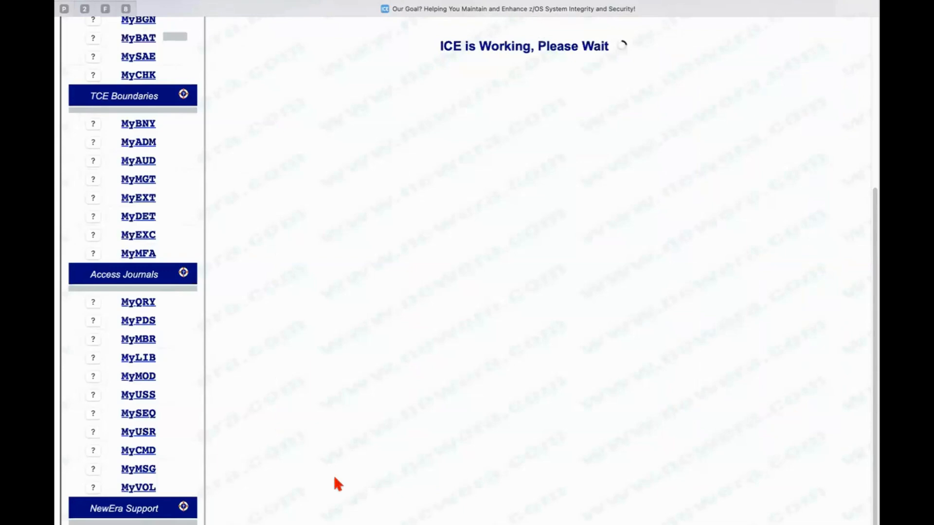
{"action": "mouse_move", "coordinate": [713, 387]}
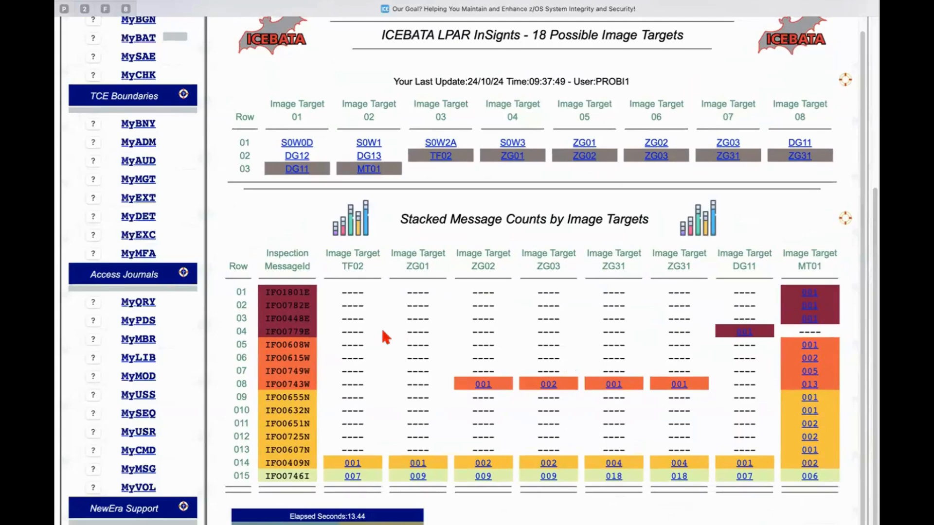
{"action": "mouse_move", "coordinate": [738, 285]}
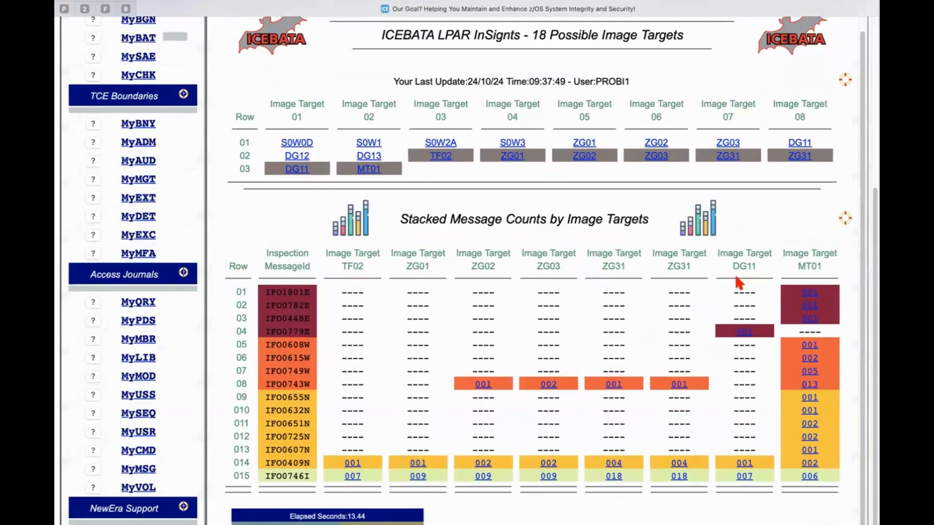
{"action": "mouse_move", "coordinate": [822, 464]}
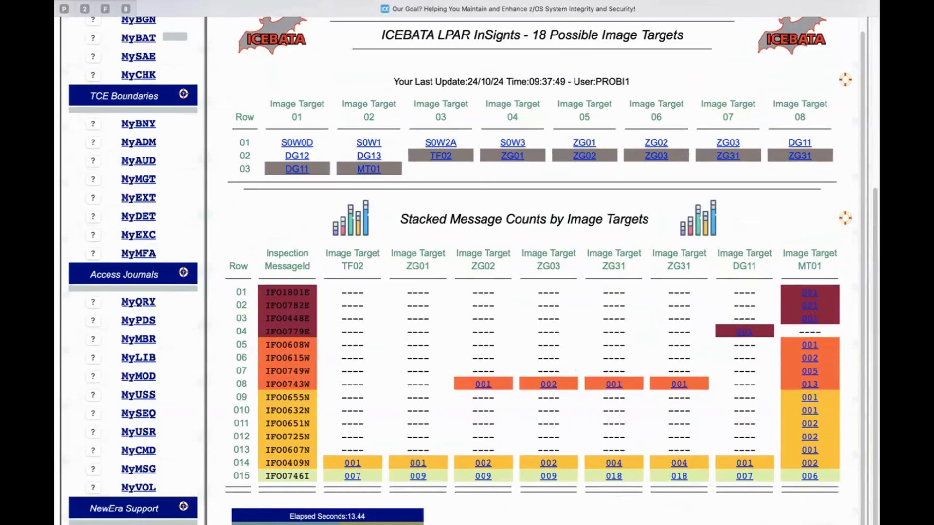
{"action": "mouse_move", "coordinate": [348, 285]}
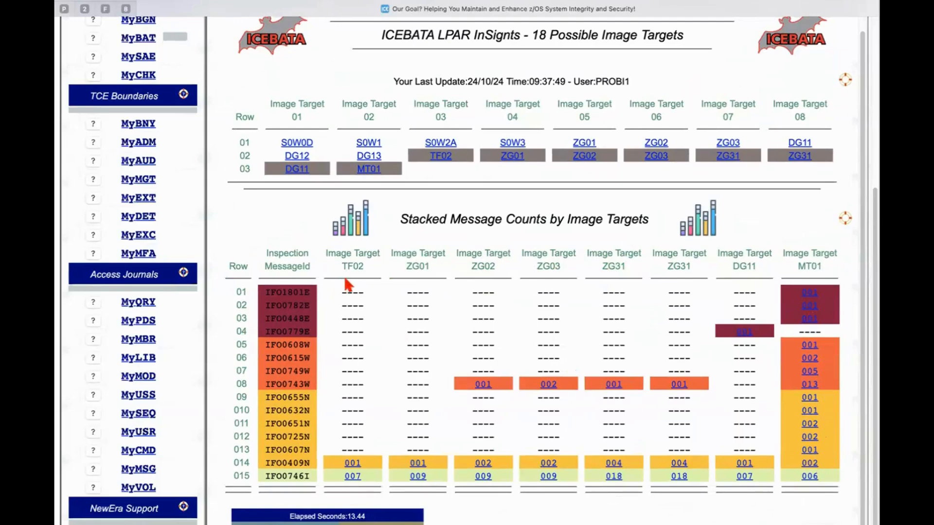
{"action": "mouse_move", "coordinate": [344, 265]}
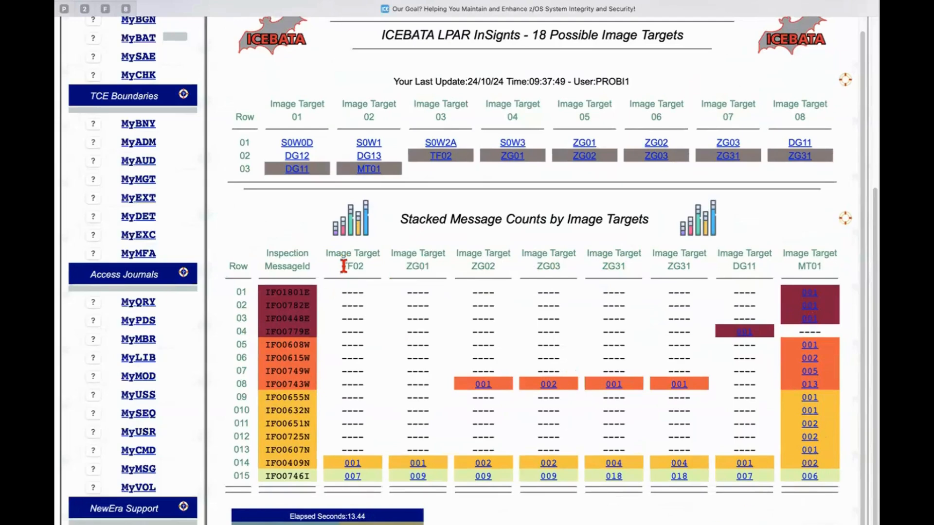
{"action": "mouse_move", "coordinate": [455, 464]}
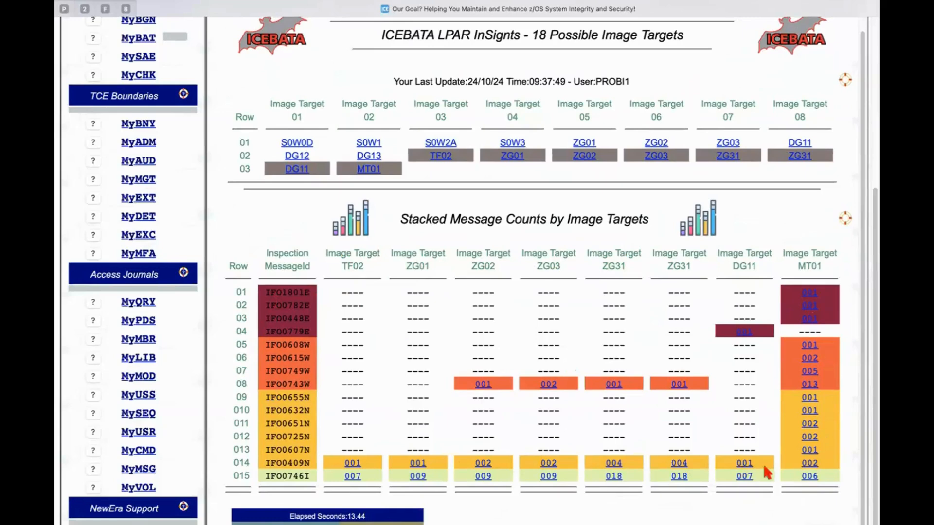
{"action": "mouse_move", "coordinate": [817, 476]}
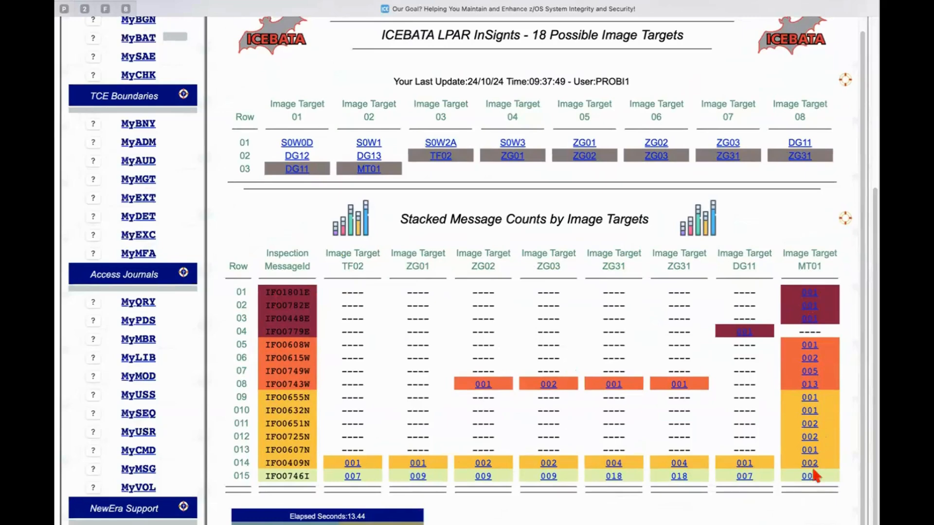
{"action": "mouse_move", "coordinate": [527, 389]}
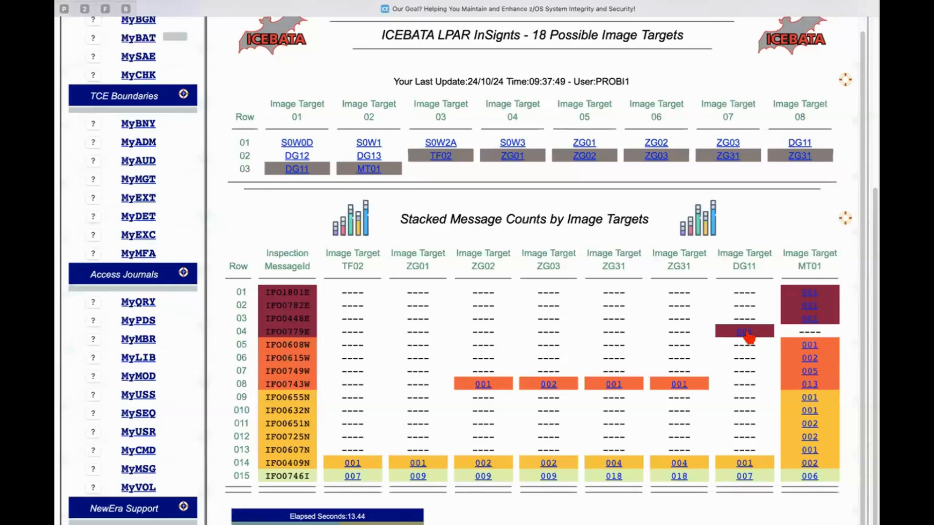
Open DG11 findings for IFO0779E and scroll through the JES2 error details
{"action": "left_click", "coordinate": [745, 332]}
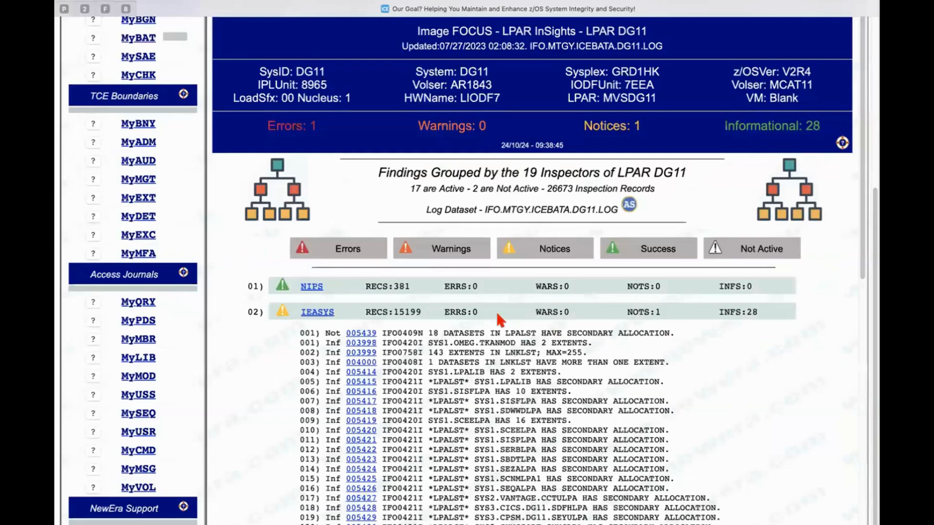
{"action": "scroll", "scroll_direction": "down", "scroll_amount": 3}
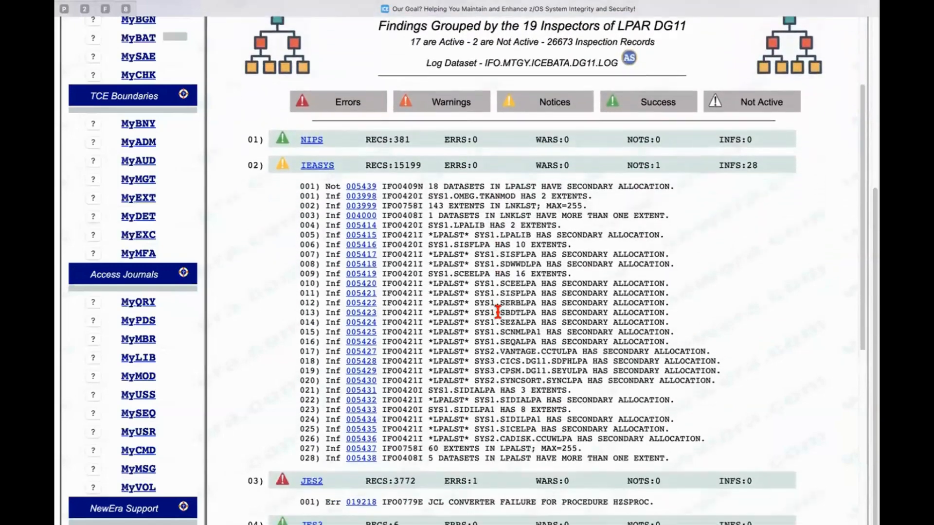
{"action": "scroll", "scroll_direction": "down", "scroll_amount": 3}
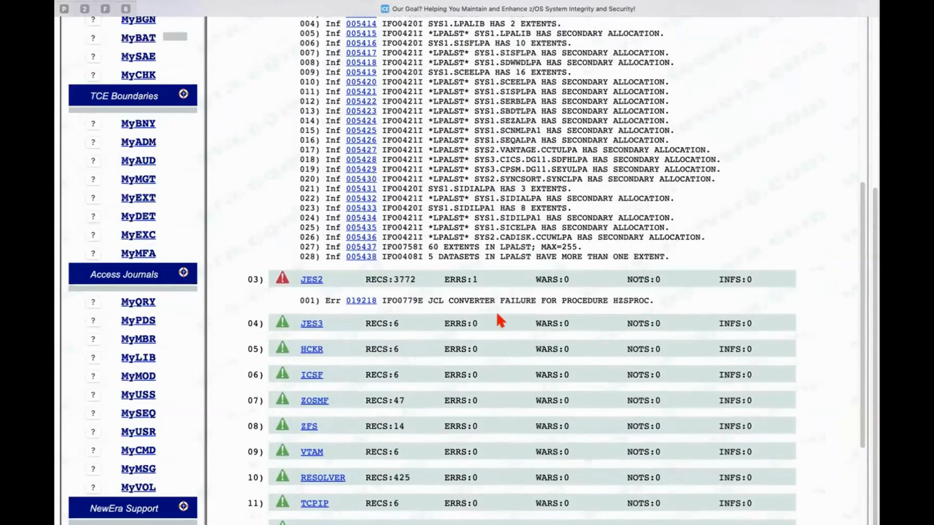
{"action": "scroll", "scroll_direction": "down", "scroll_amount": 3}
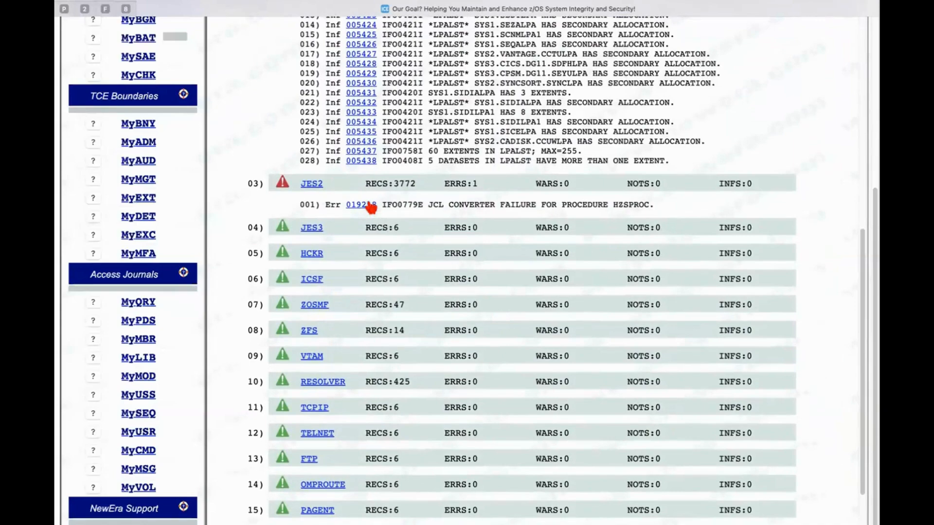
{"action": "scroll", "scroll_direction": "down", "scroll_amount": 3}
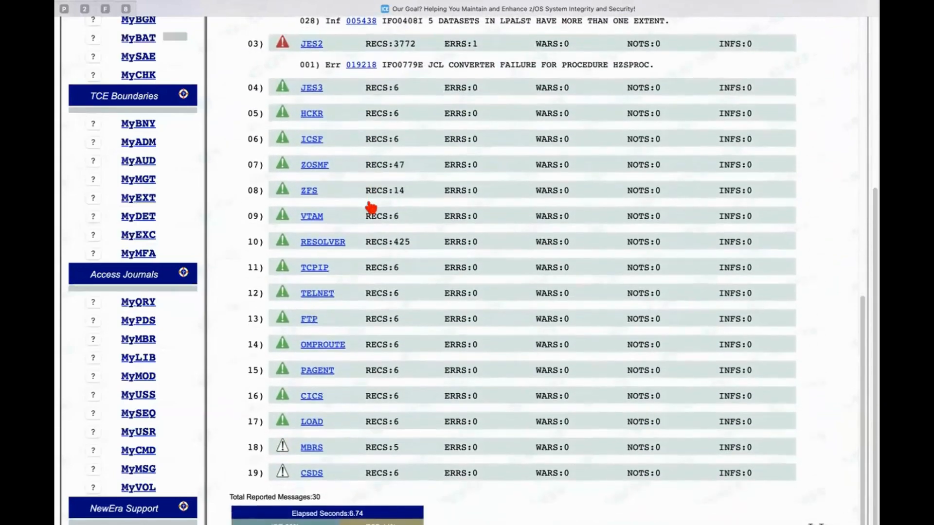
{"action": "scroll", "scroll_direction": "up", "scroll_amount": 3}
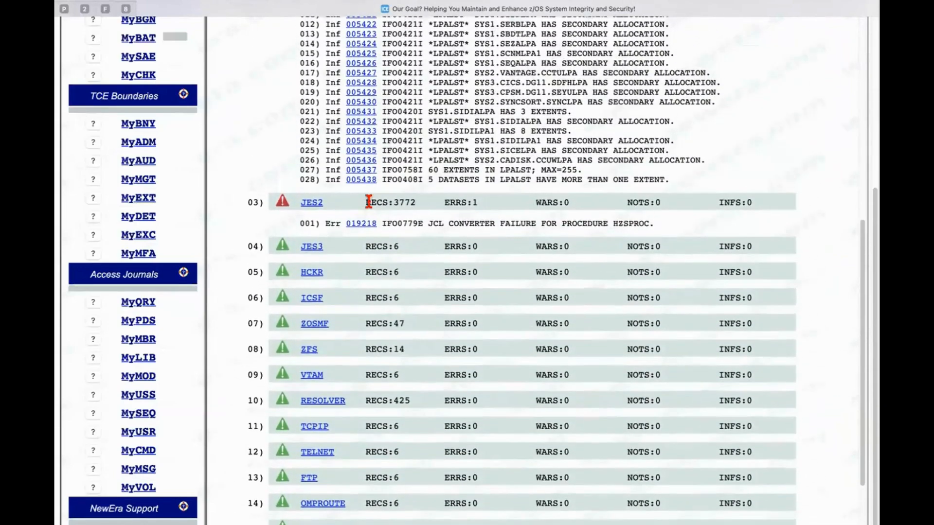
{"action": "scroll", "scroll_direction": "up", "scroll_amount": 3}
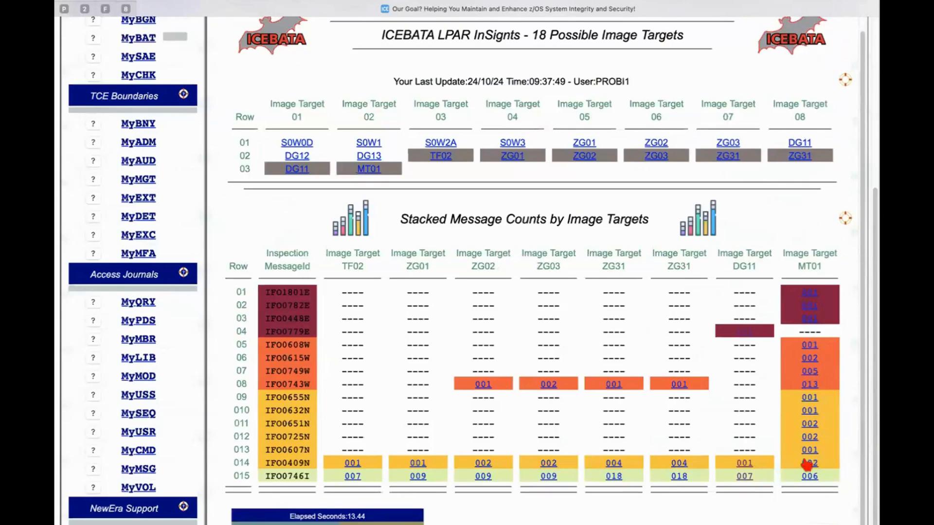
{"action": "mouse_move", "coordinate": [801, 457]}
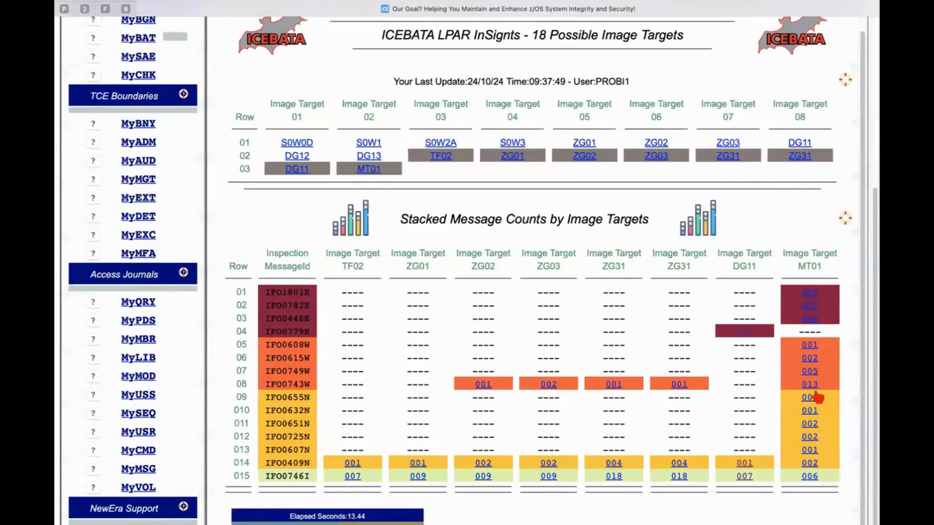
{"action": "mouse_move", "coordinate": [830, 418]}
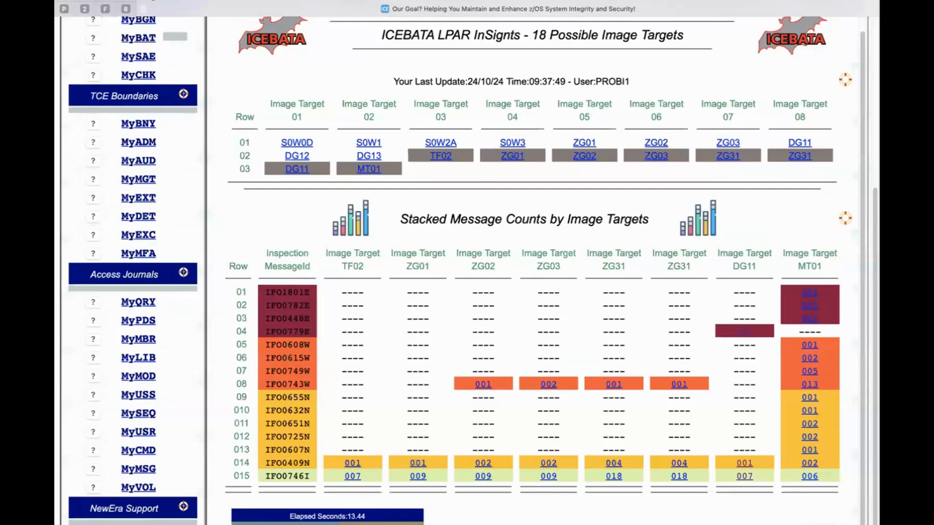
{"action": "mouse_move", "coordinate": [125, 9]}
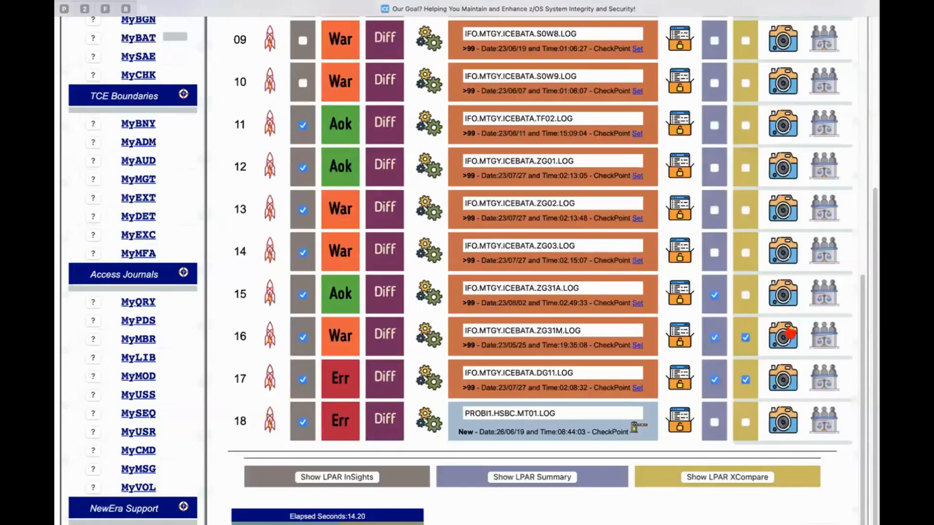
Scroll up to the opening rows of the inspection log worksheet
{"action": "scroll", "scroll_direction": "up", "scroll_amount": 3}
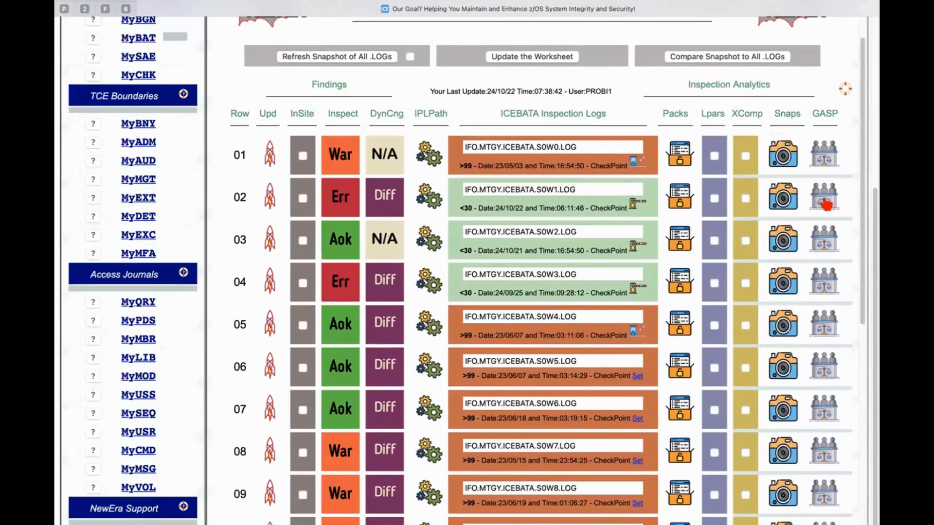
{"action": "mouse_move", "coordinate": [825, 204]}
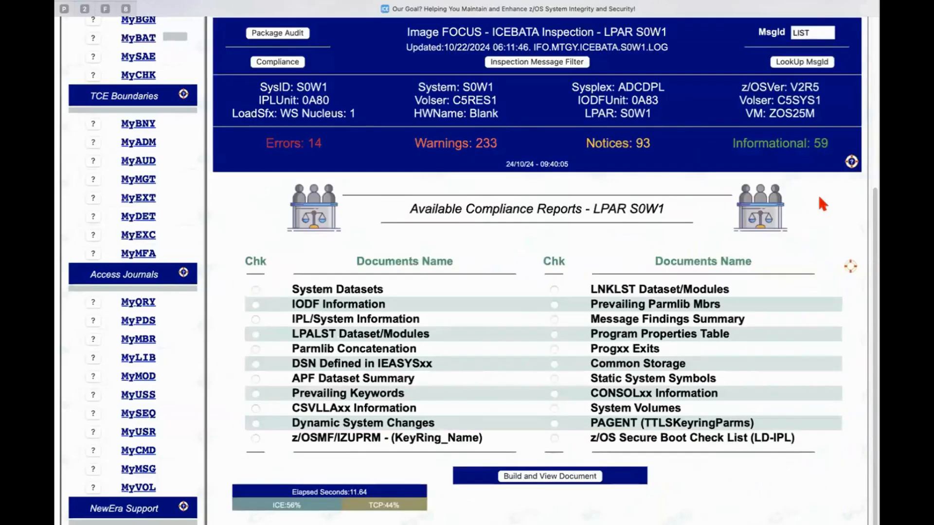
{"action": "mouse_move", "coordinate": [606, 289]}
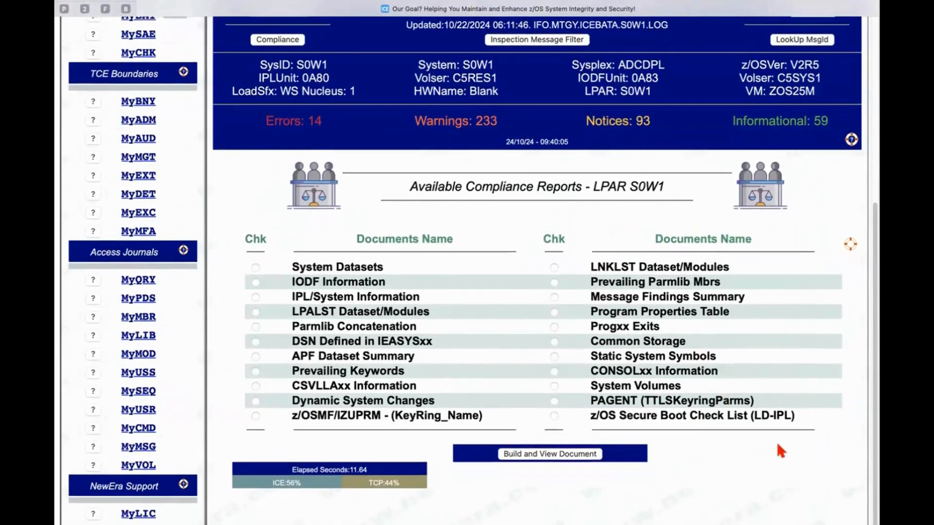
{"action": "mouse_move", "coordinate": [554, 319]}
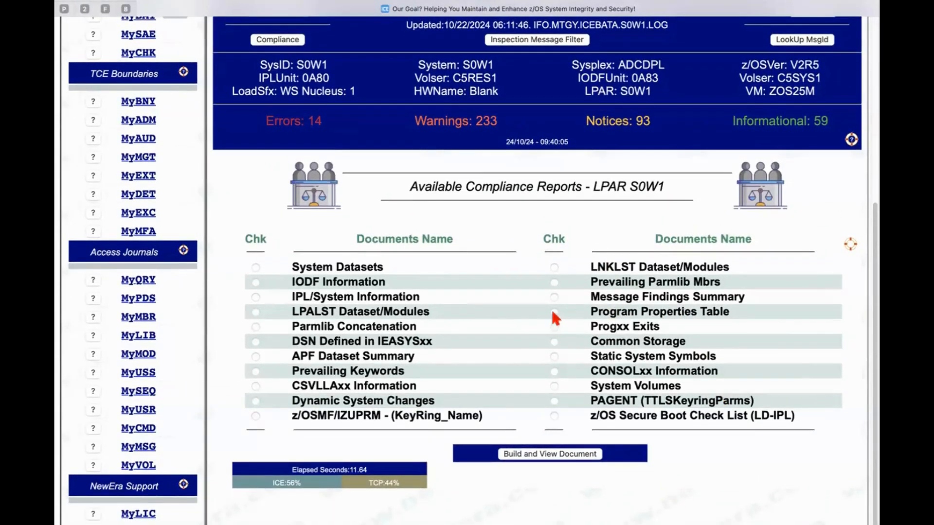
Open the Program Property Tables report and review the SCHED00 and SCHEDZW attribute tables
{"action": "left_click", "coordinate": [549, 454]}
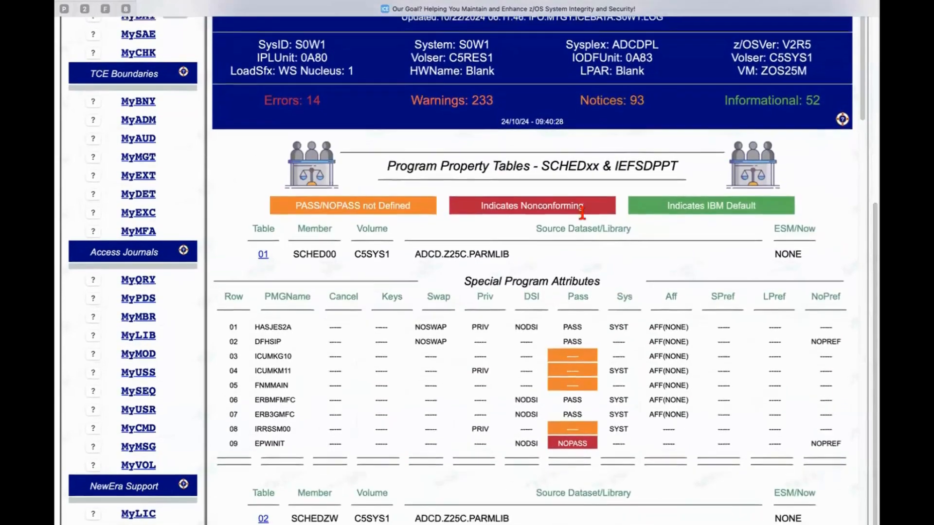
{"action": "scroll", "scroll_direction": "down", "scroll_amount": 3}
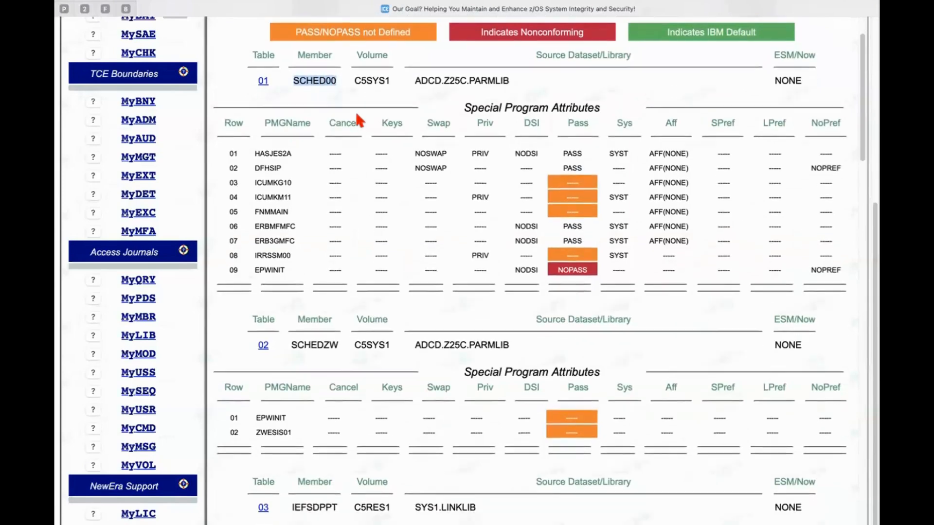
{"action": "scroll", "scroll_direction": "down", "scroll_amount": 3}
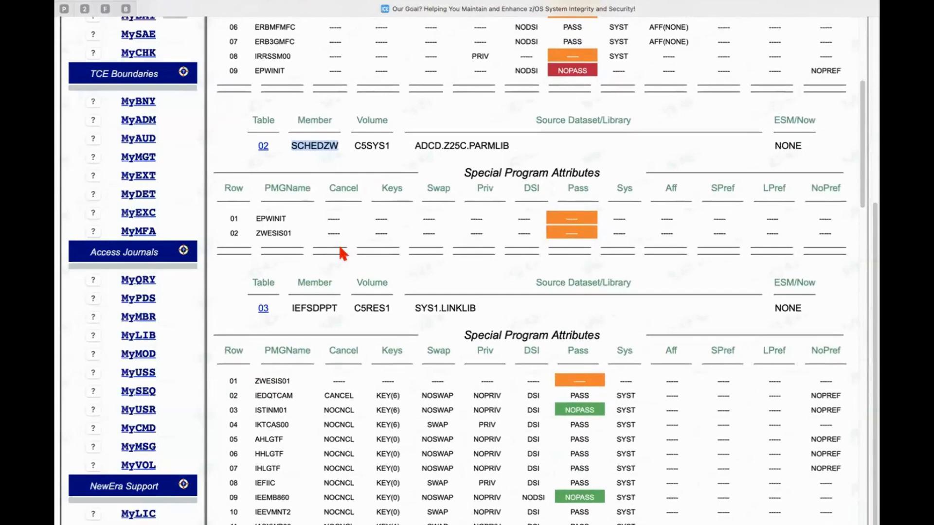
{"action": "mouse_move", "coordinate": [529, 301]}
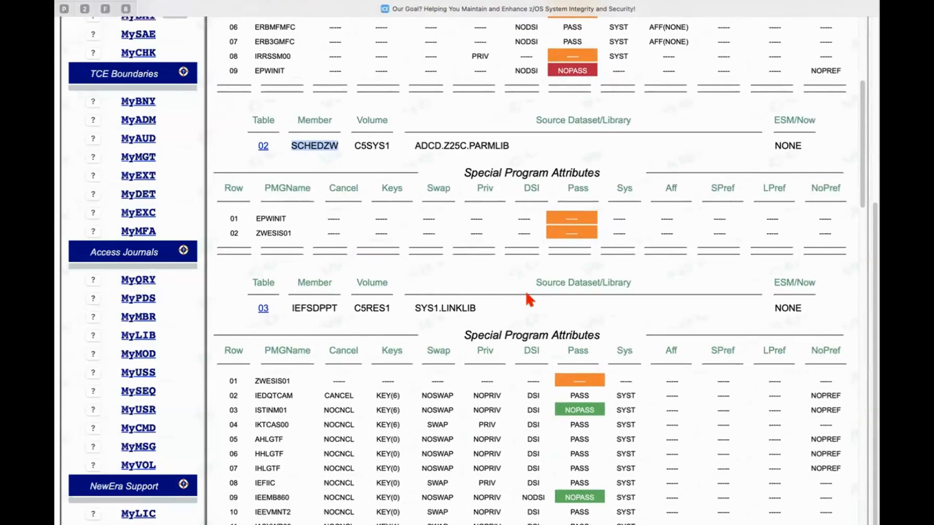
{"action": "scroll", "scroll_direction": "up", "scroll_amount": 3}
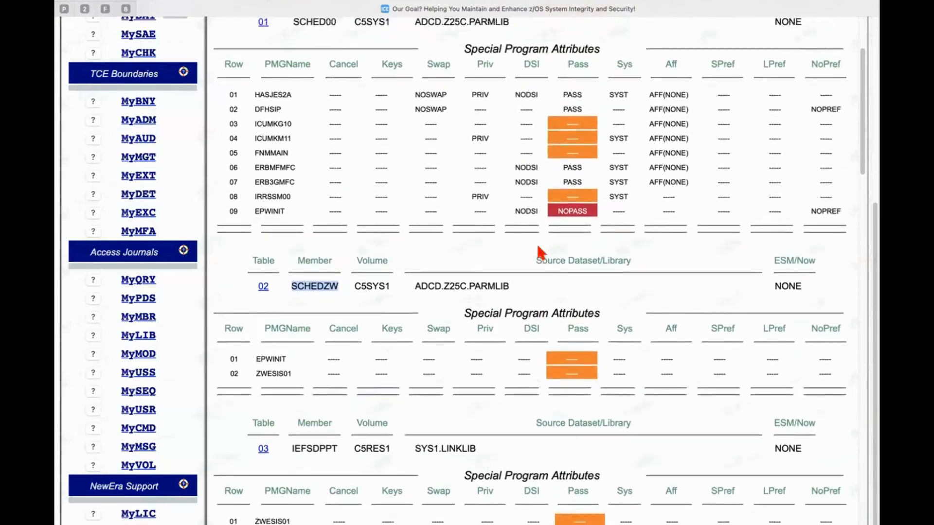
{"action": "scroll", "scroll_direction": "up", "scroll_amount": 3}
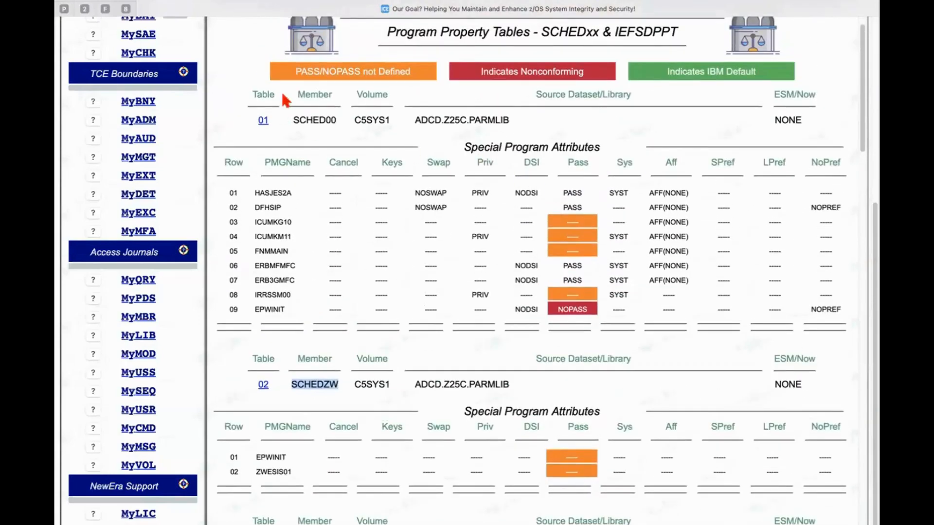
{"action": "mouse_move", "coordinate": [587, 217]}
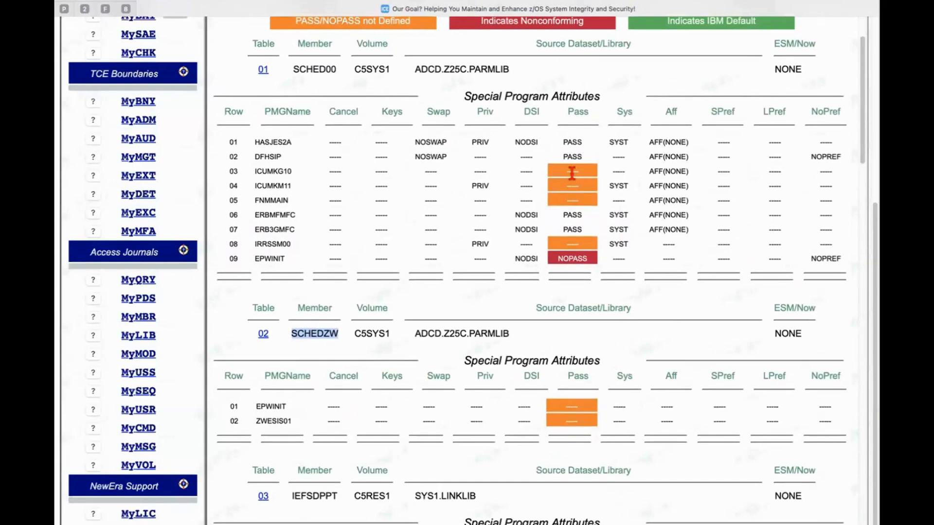
{"action": "scroll", "scroll_direction": "up", "scroll_amount": 3}
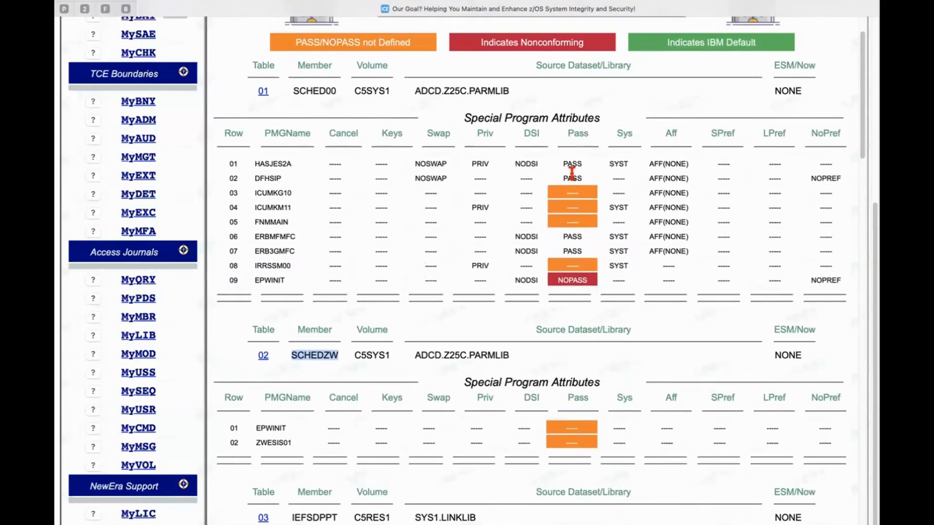
{"action": "mouse_move", "coordinate": [586, 202]}
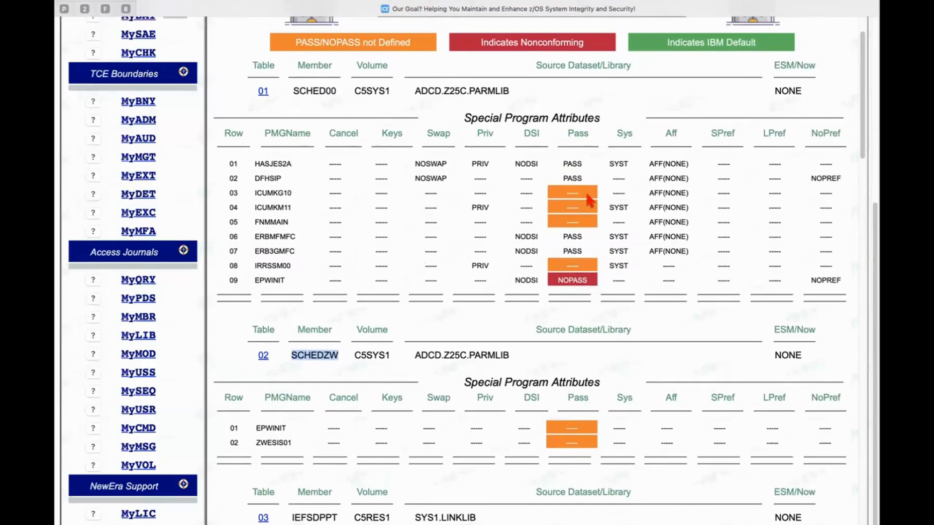
{"action": "scroll", "scroll_direction": "down", "scroll_amount": 3}
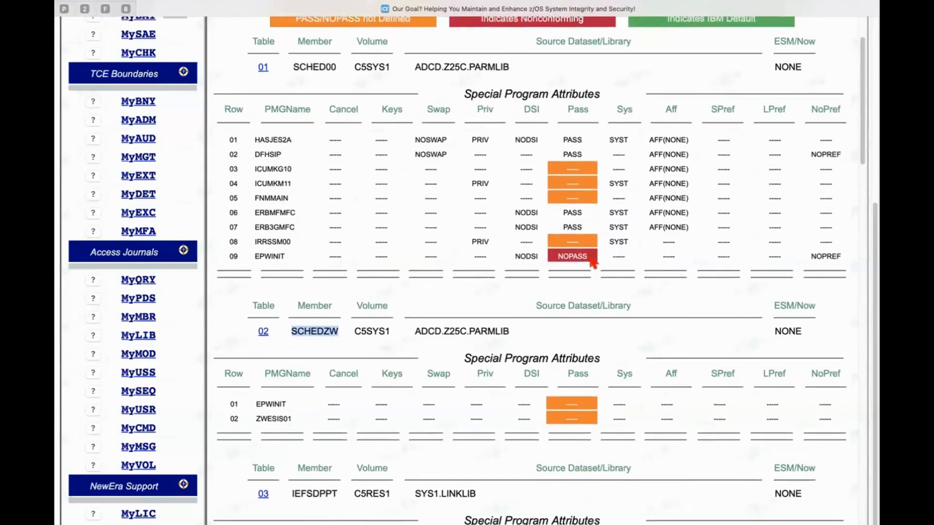
{"action": "scroll", "scroll_direction": "up", "scroll_amount": 3}
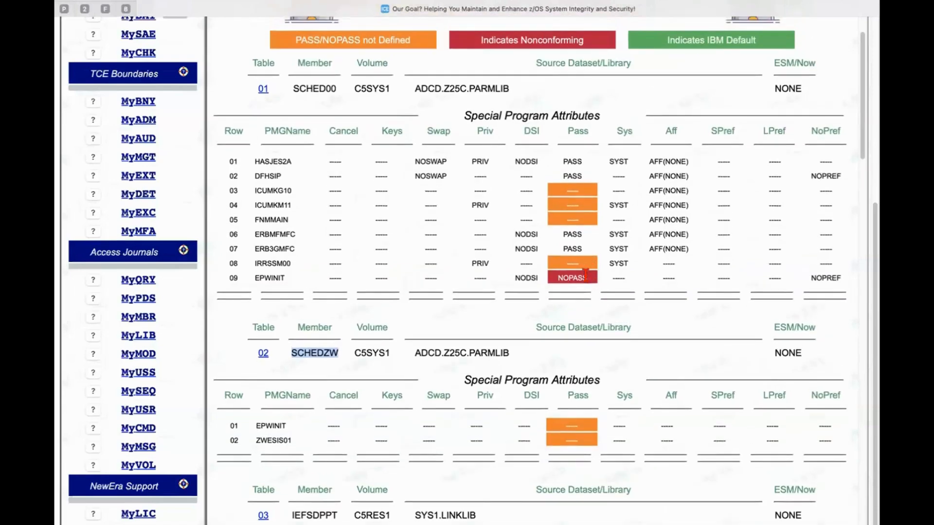
{"action": "scroll", "scroll_direction": "down", "scroll_amount": 3}
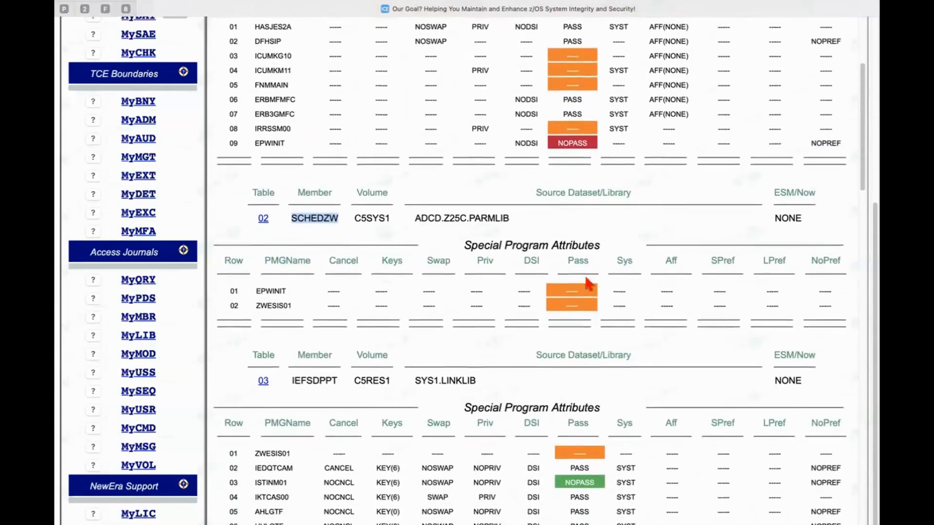
{"action": "scroll", "scroll_direction": "down", "scroll_amount": 3}
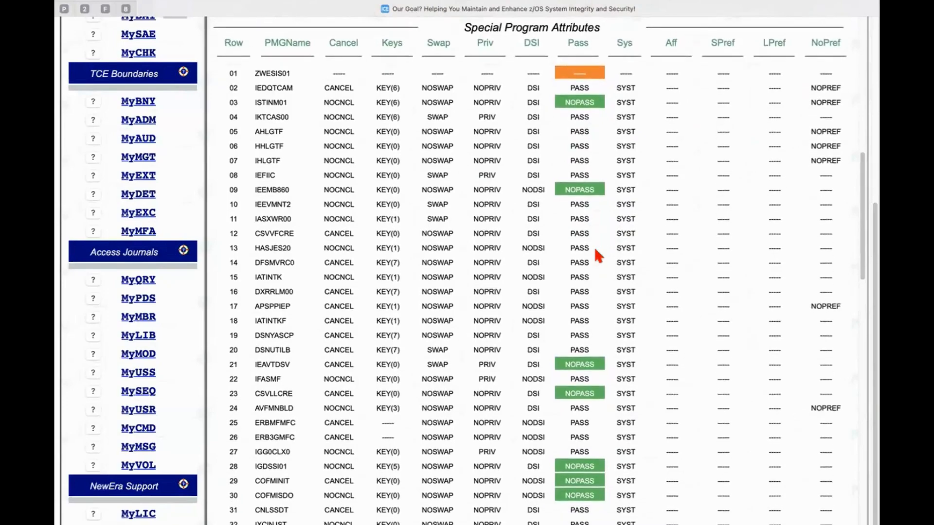
{"action": "scroll", "scroll_direction": "down", "scroll_amount": 3}
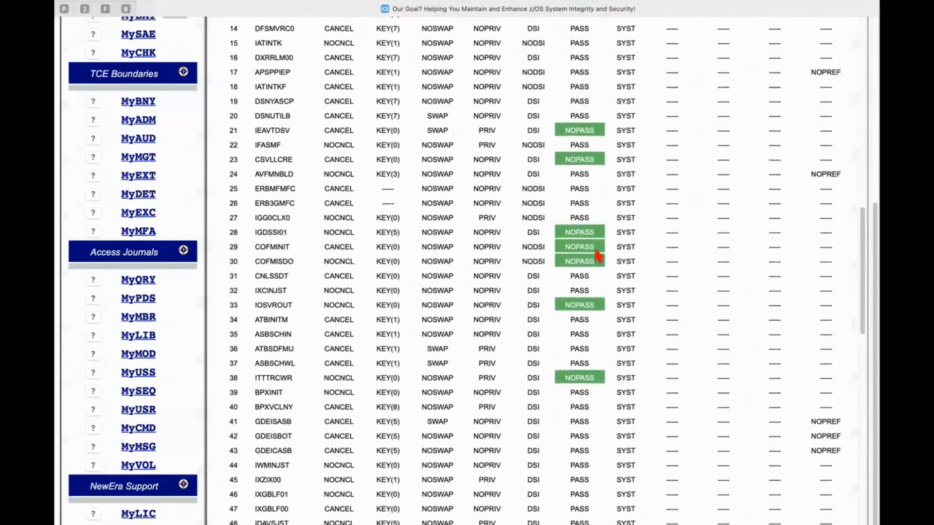
{"action": "scroll", "scroll_direction": "down", "scroll_amount": 3}
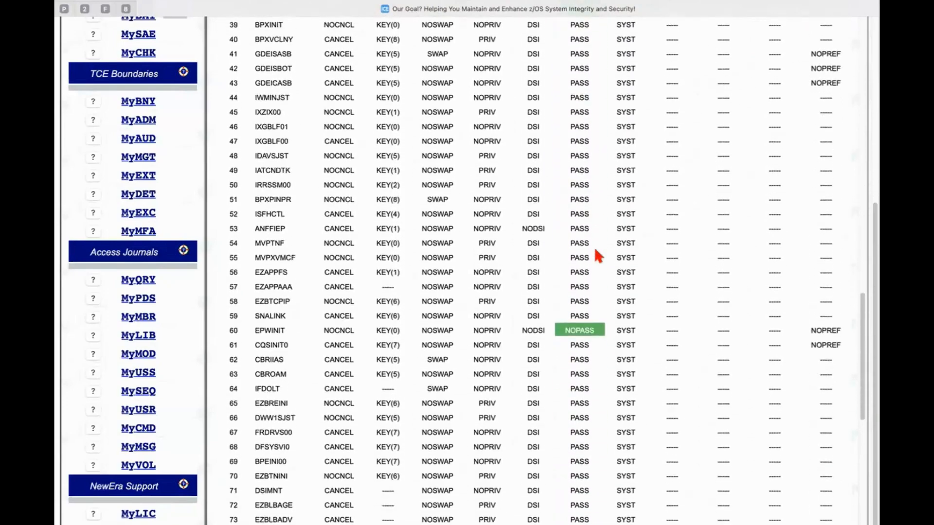
{"action": "scroll", "scroll_direction": "down", "scroll_amount": 3}
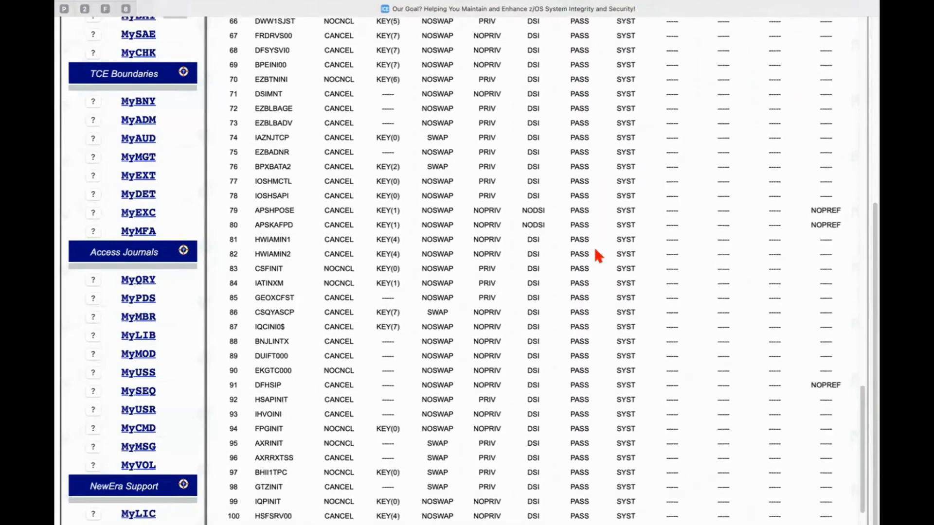
{"action": "scroll", "scroll_direction": "up", "scroll_amount": 3}
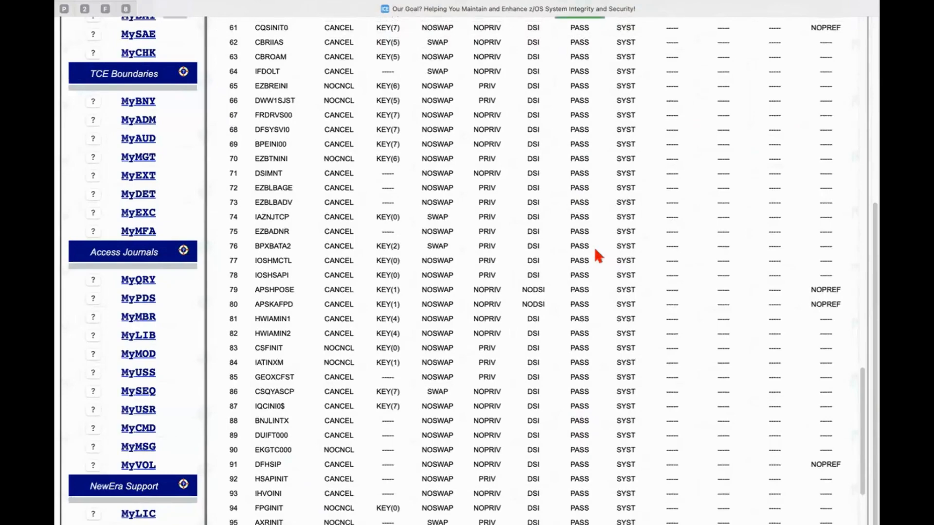
{"action": "scroll", "scroll_direction": "up", "scroll_amount": 3}
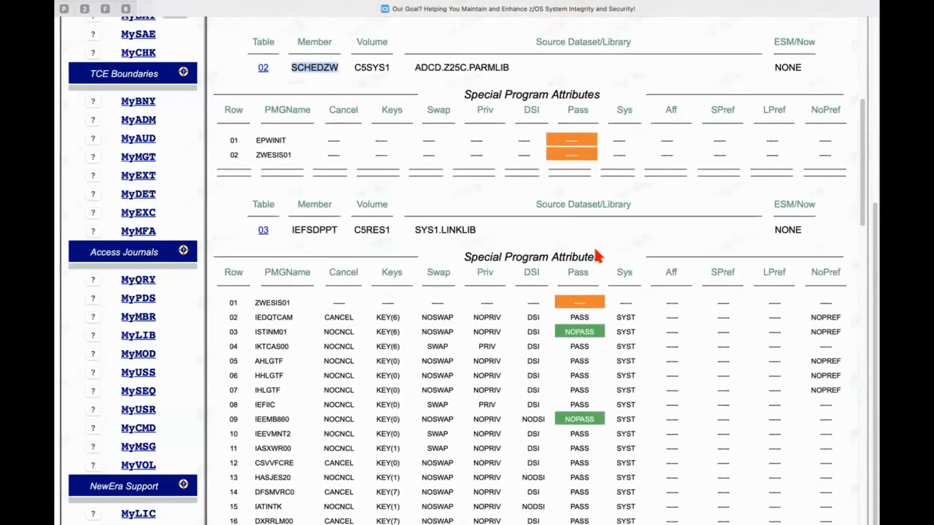
{"action": "scroll", "scroll_direction": "up", "scroll_amount": 3}
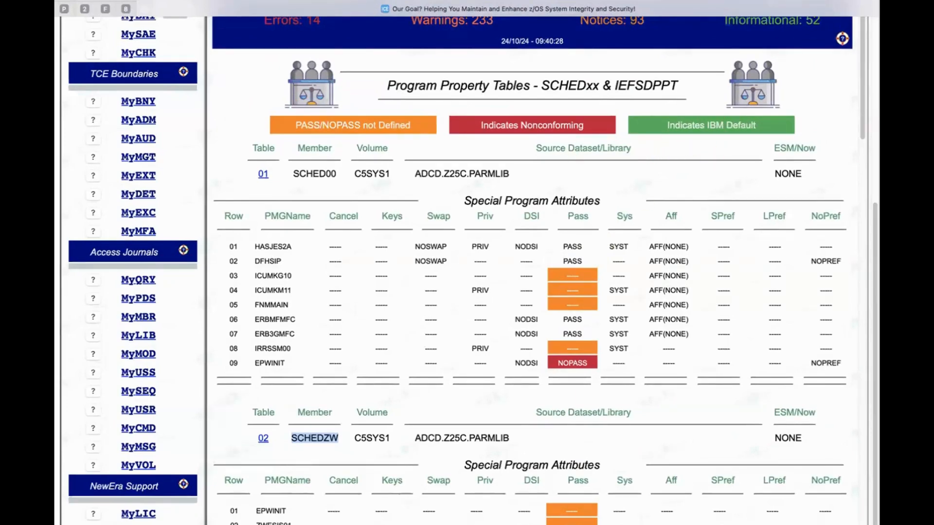
{"action": "mouse_move", "coordinate": [267, 45]}
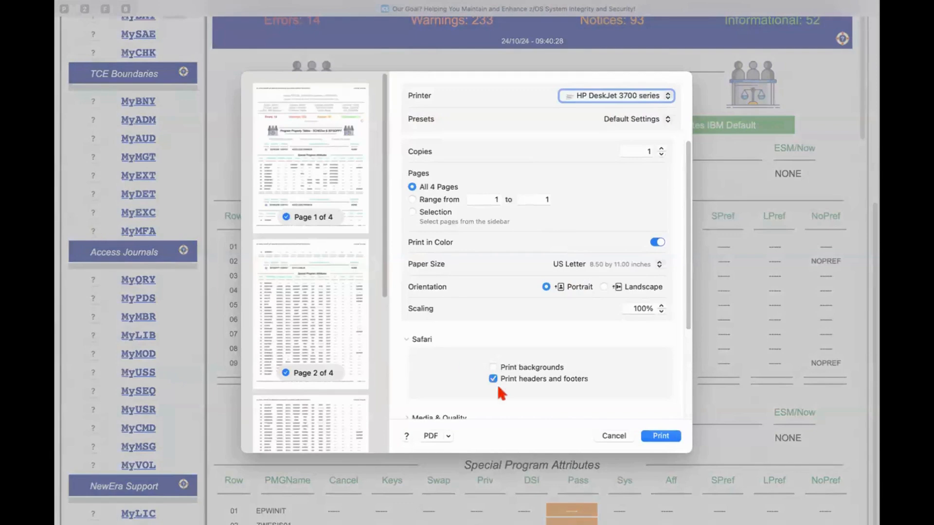
{"action": "mouse_move", "coordinate": [459, 437]}
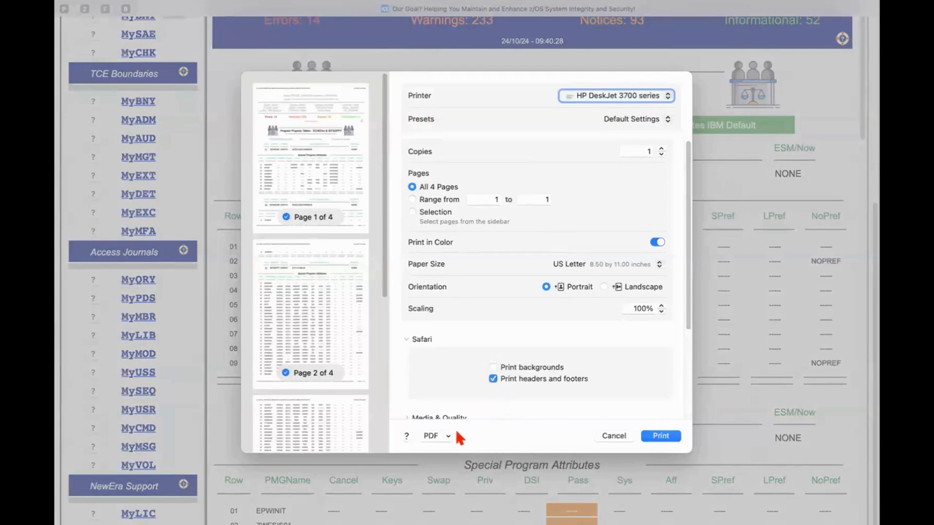
{"action": "mouse_move", "coordinate": [298, 209]}
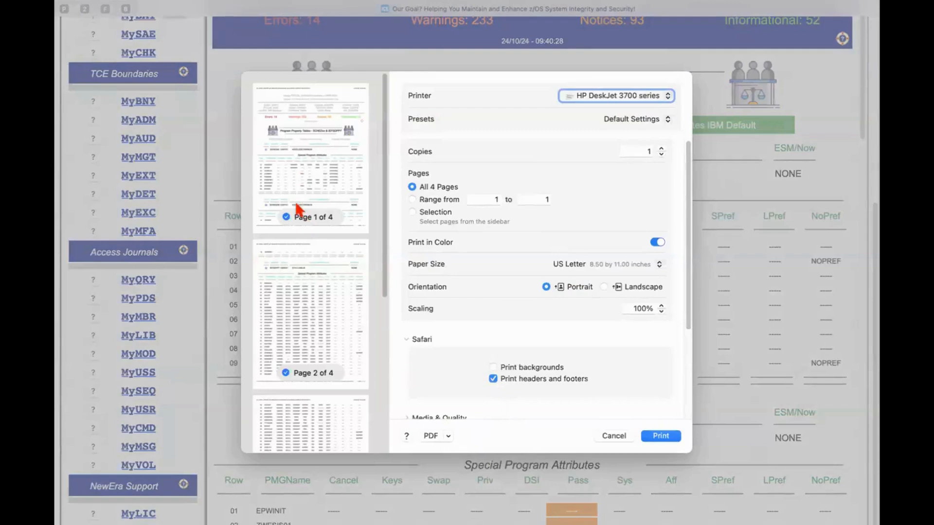
{"action": "mouse_move", "coordinate": [654, 320]}
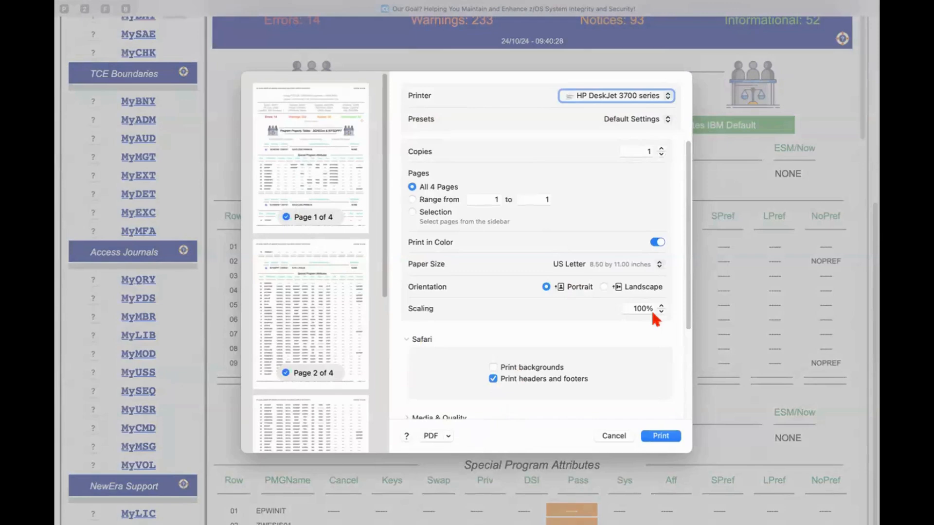
{"action": "mouse_move", "coordinate": [572, 315]}
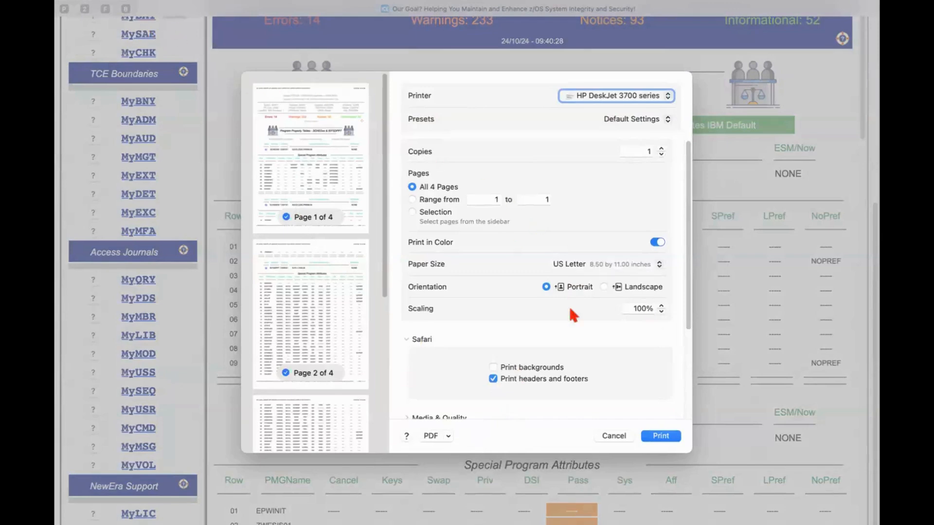
{"action": "mouse_move", "coordinate": [475, 442]}
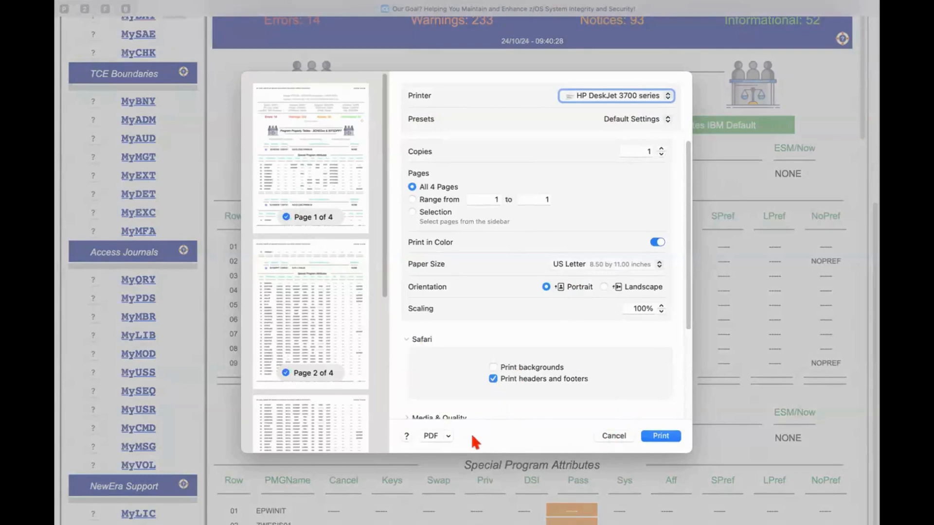
Print the Program Property Tables report to PDF and open it in Preview
{"action": "left_click", "coordinate": [437, 436]}
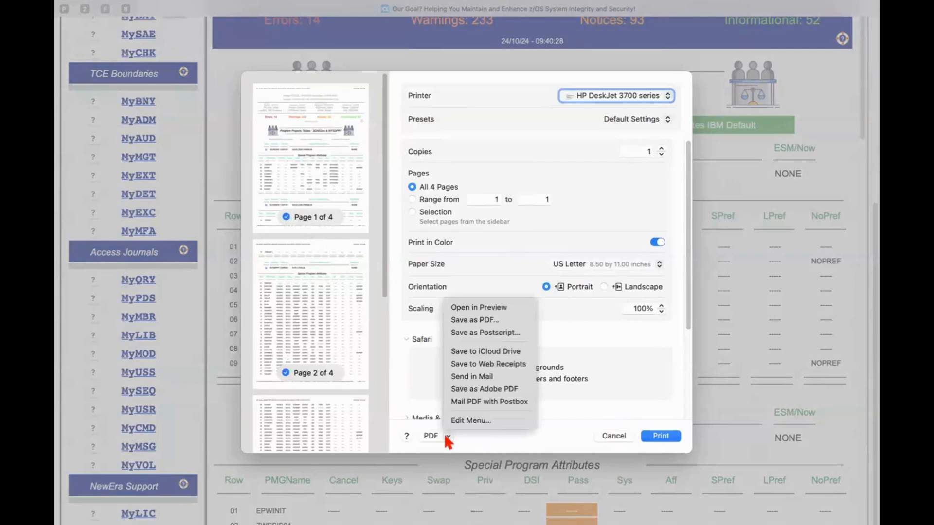
{"action": "mouse_move", "coordinate": [476, 438]}
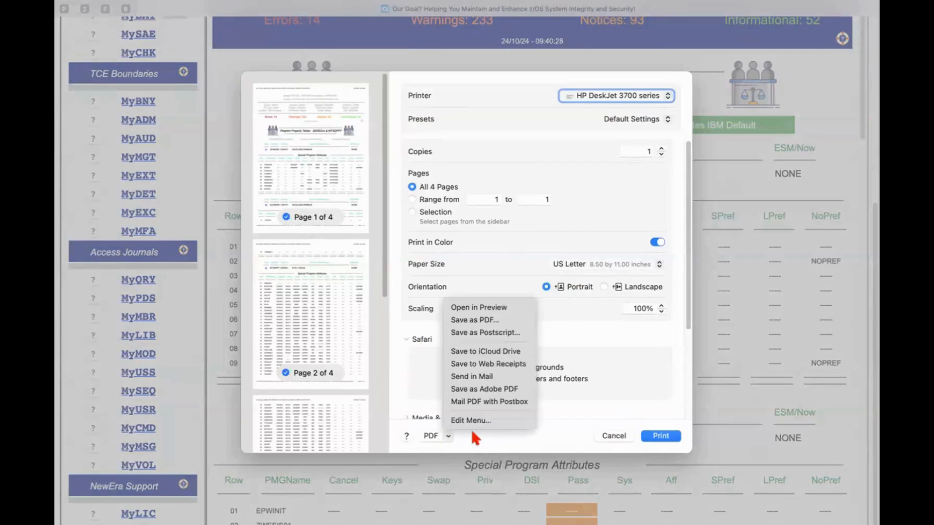
{"action": "mouse_move", "coordinate": [595, 396]}
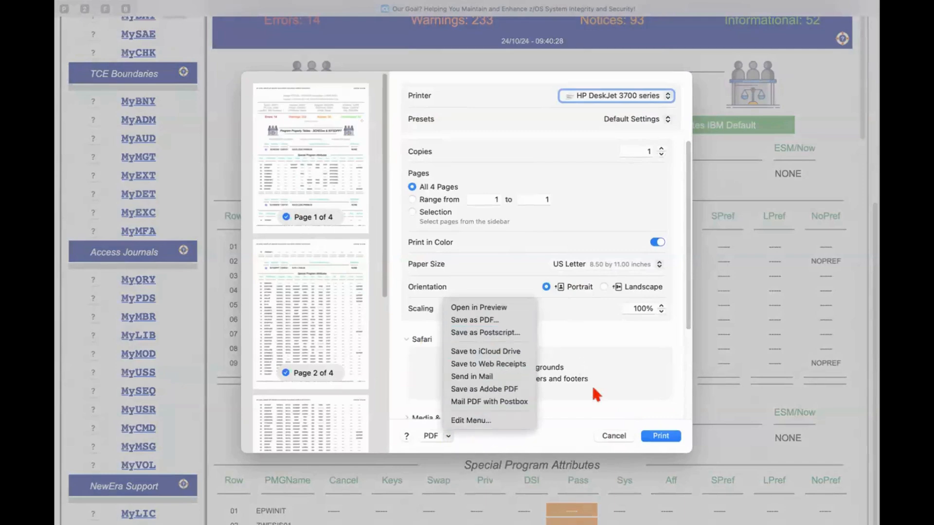
{"action": "mouse_move", "coordinate": [478, 308]}
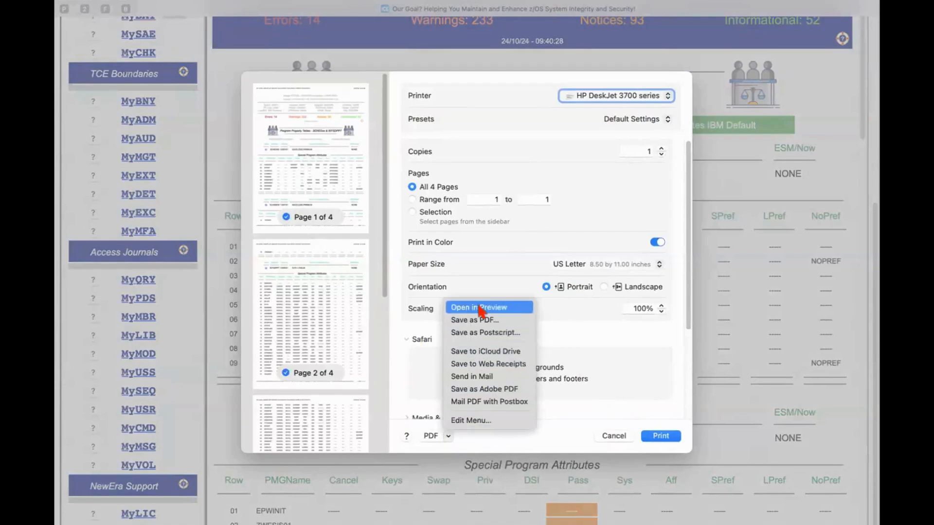
{"action": "left_click", "coordinate": [478, 307]}
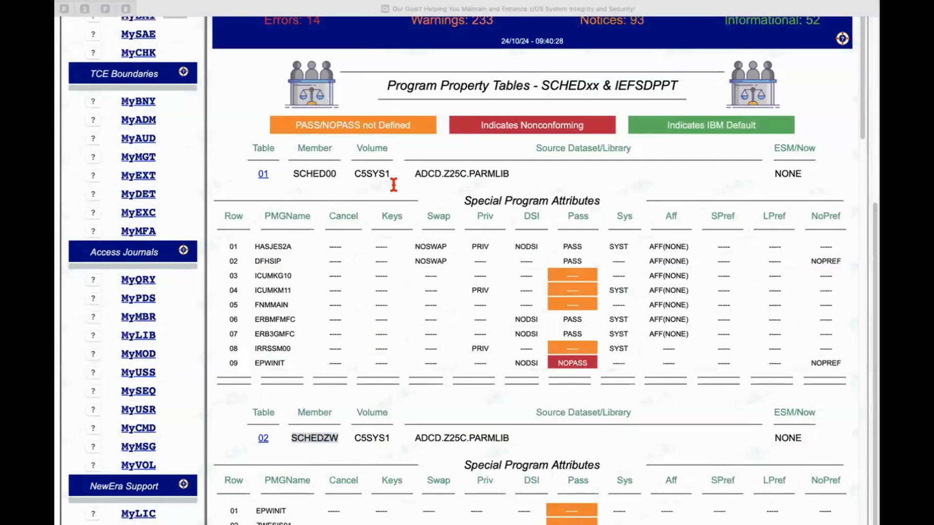
{"action": "mouse_move", "coordinate": [393, 185]}
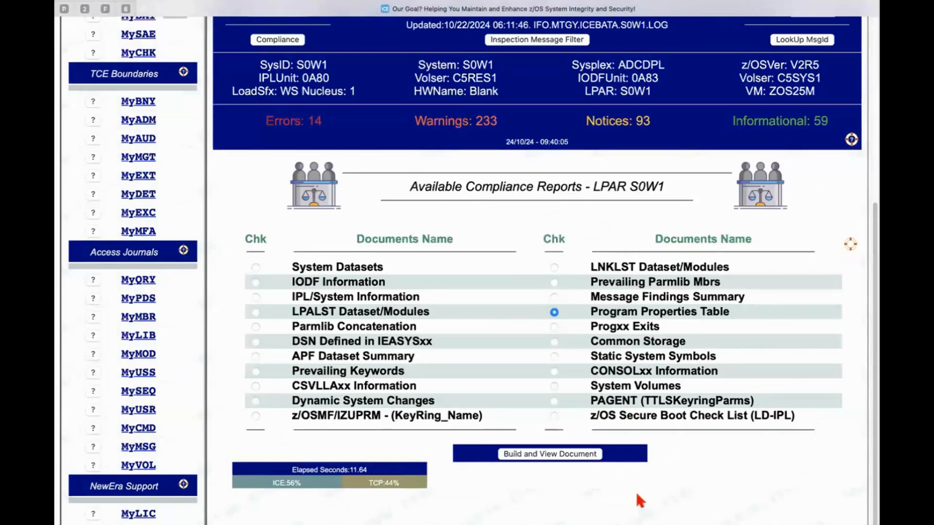
Select the z/OS Secure Boot Check List (LD-IPL) and build the report for S0W1
{"action": "left_click", "coordinate": [553, 416]}
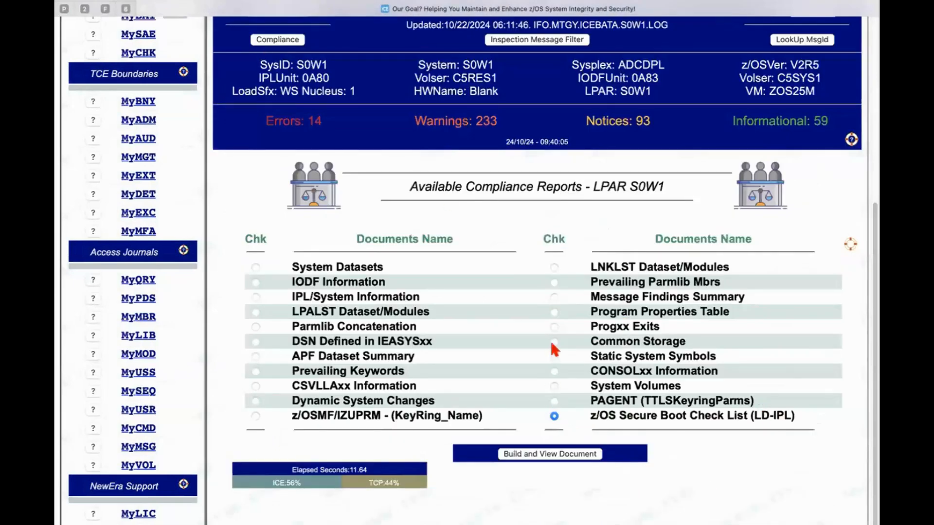
{"action": "mouse_move", "coordinate": [701, 415]}
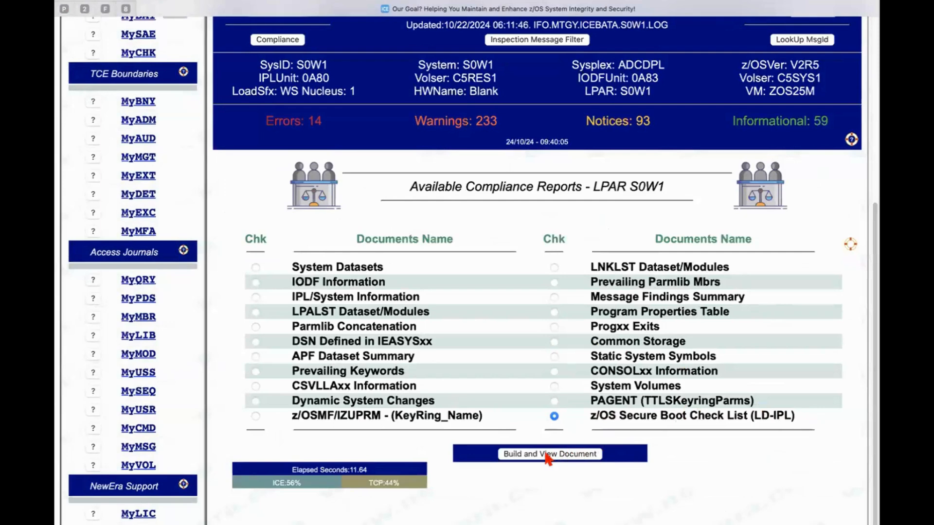
{"action": "left_click", "coordinate": [548, 454]}
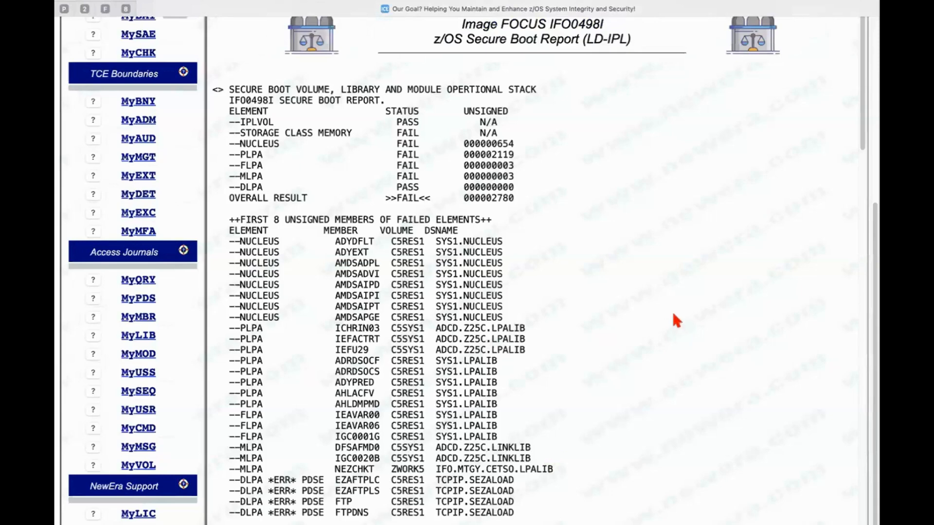
{"action": "mouse_move", "coordinate": [659, 319]}
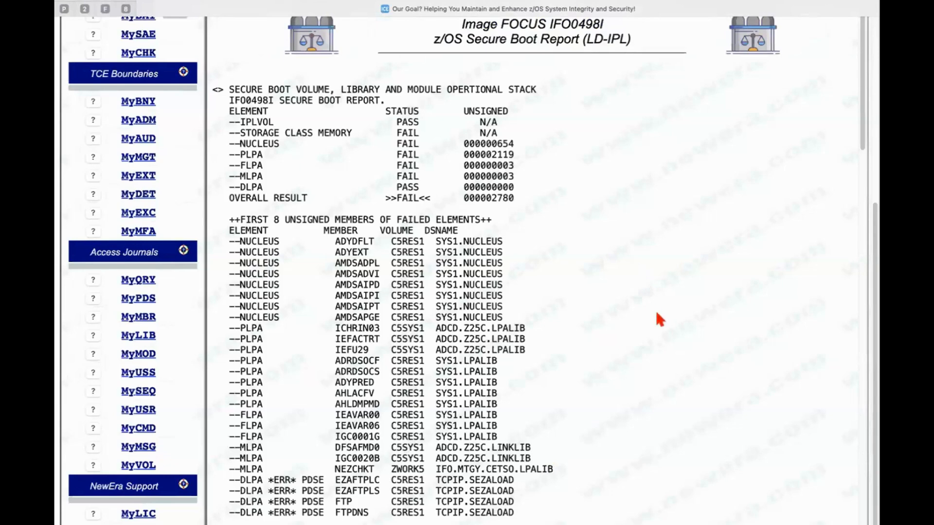
{"action": "mouse_move", "coordinate": [249, 93]}
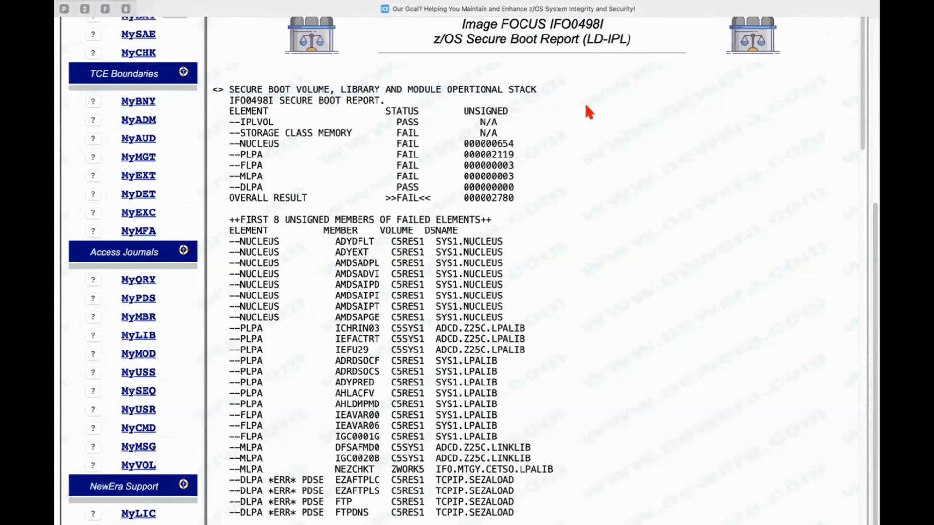
{"action": "mouse_move", "coordinate": [584, 125]}
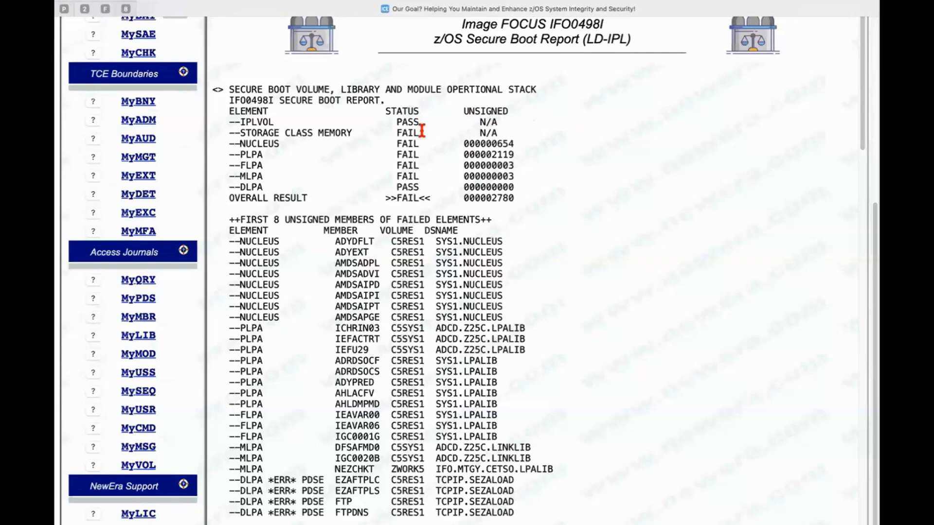
{"action": "mouse_move", "coordinate": [559, 155]}
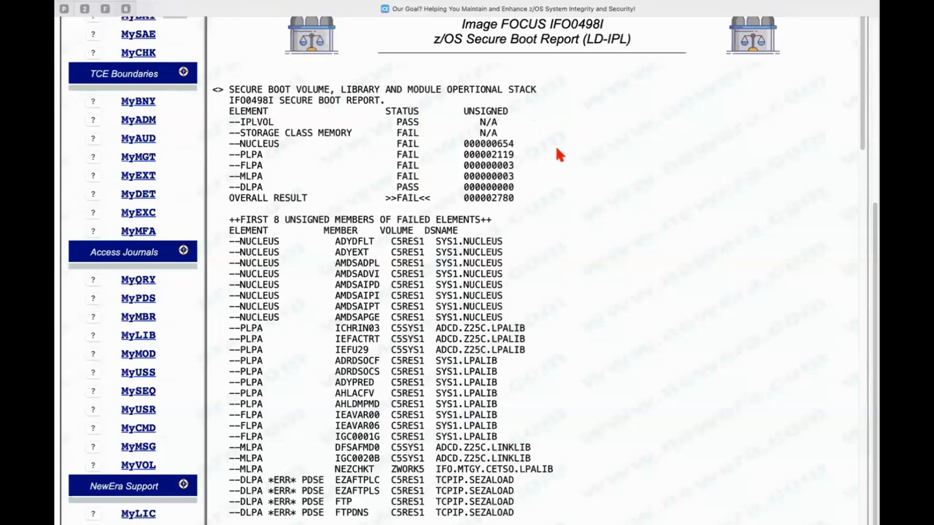
{"action": "mouse_move", "coordinate": [429, 137]}
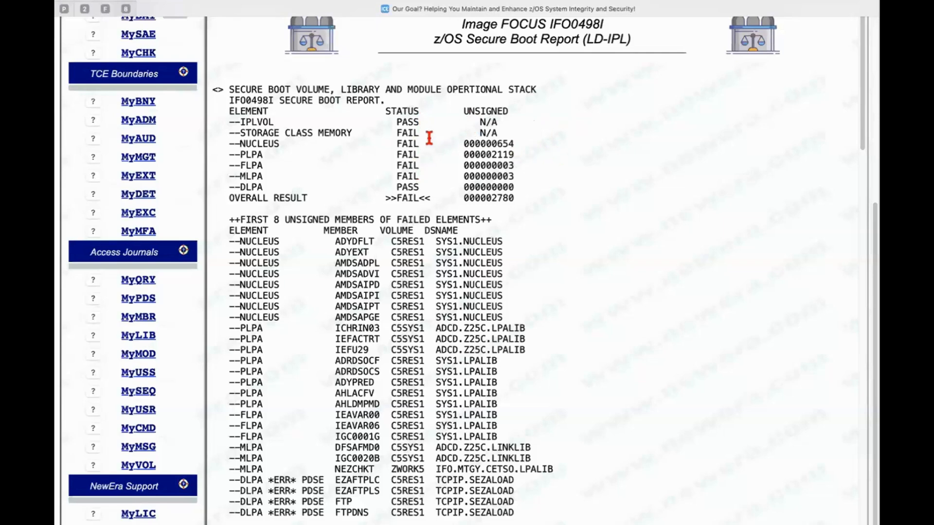
{"action": "mouse_move", "coordinate": [393, 133]}
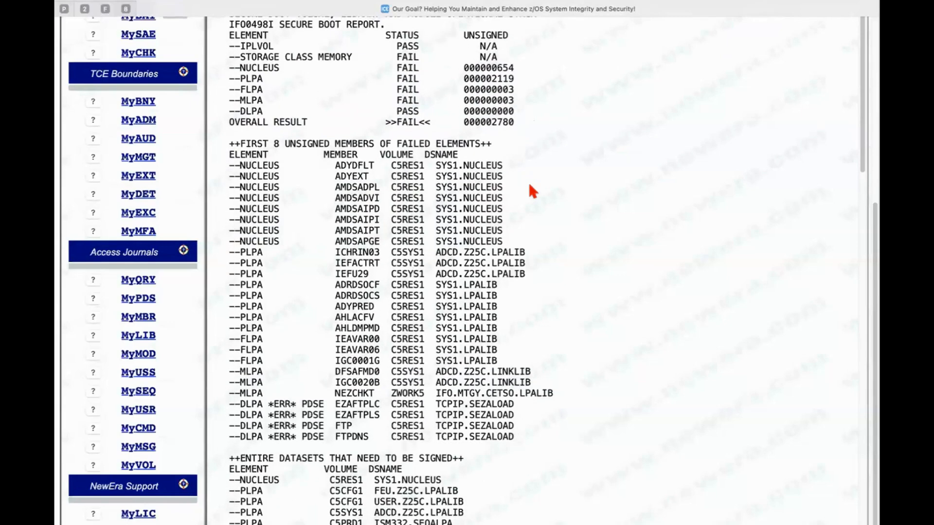
{"action": "mouse_move", "coordinate": [281, 146]}
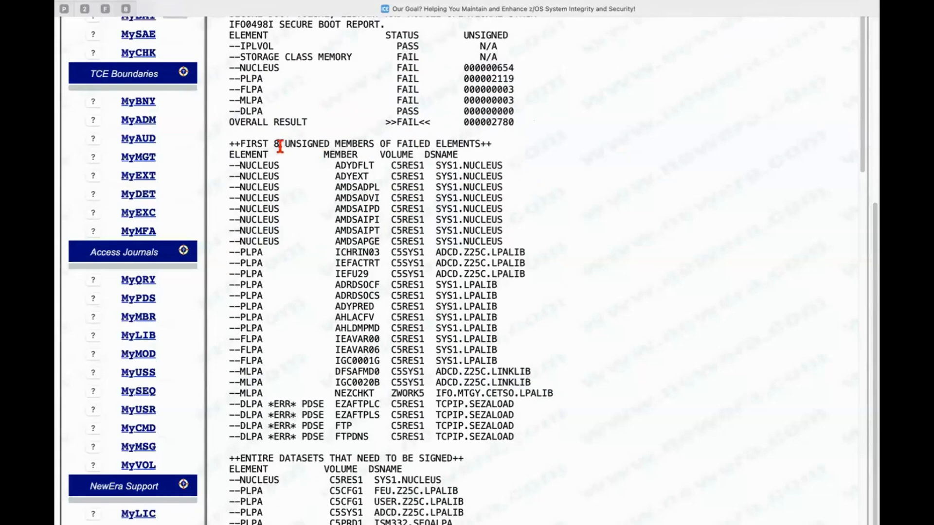
{"action": "mouse_move", "coordinate": [223, 143]}
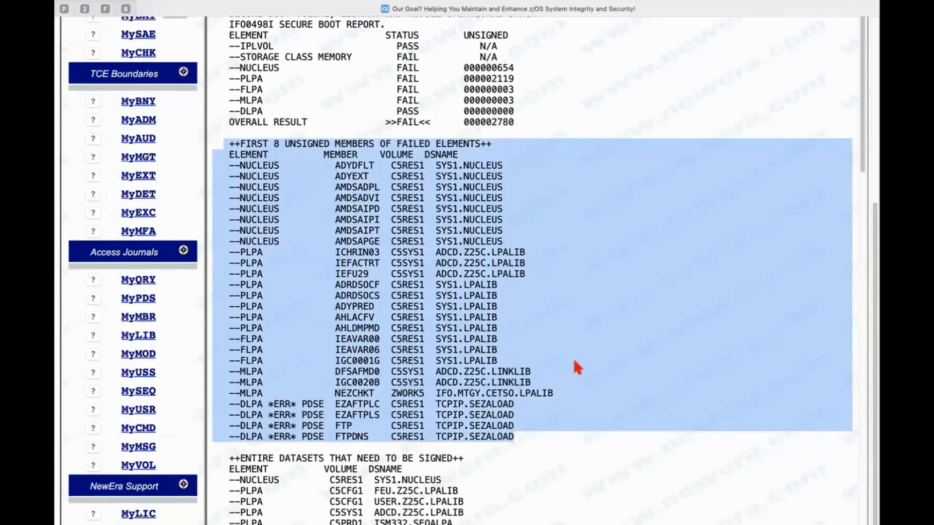
{"action": "left_click", "coordinate": [409, 198]}
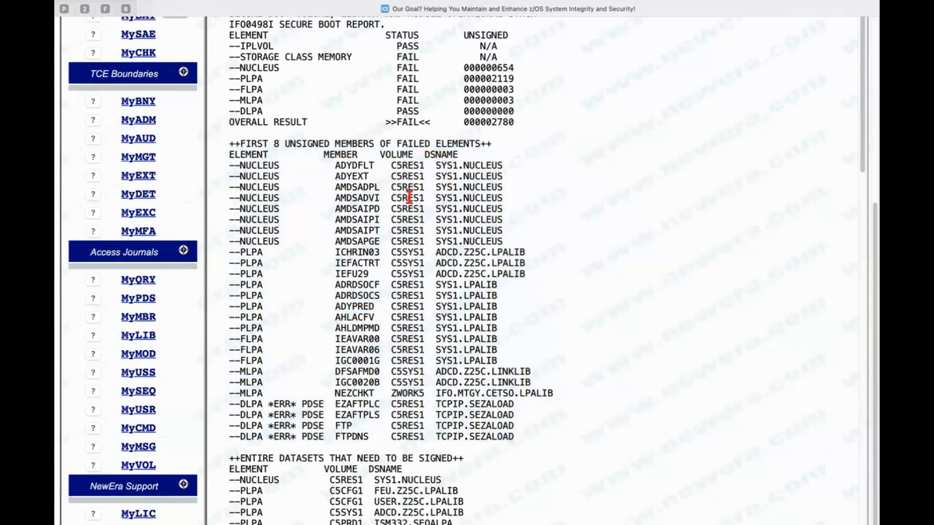
{"action": "mouse_move", "coordinate": [499, 241]}
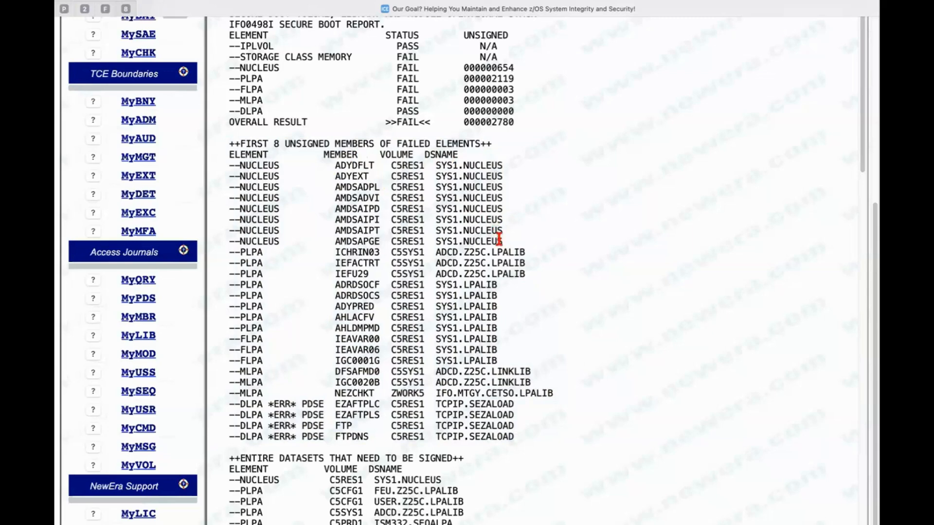
{"action": "mouse_move", "coordinate": [547, 249]}
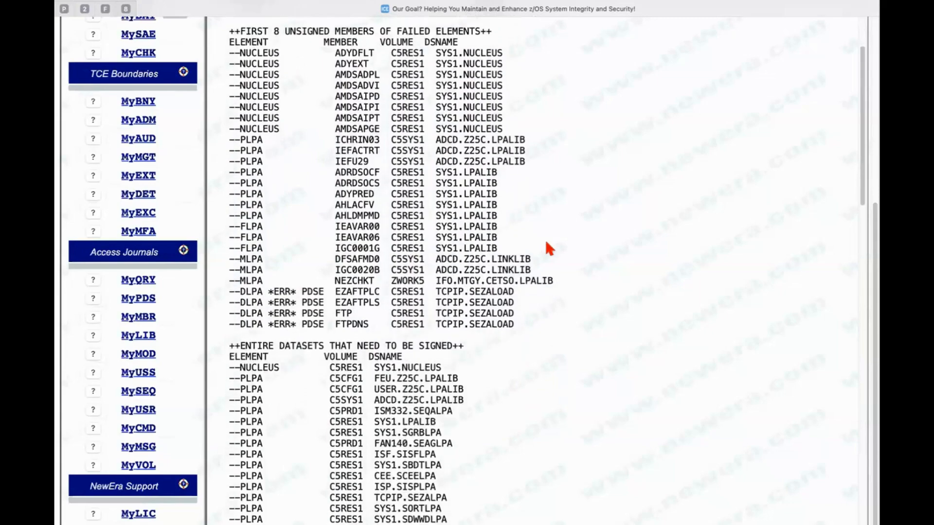
Scroll the Secure Boot report down to Members in Specific Datasets That Need to Be Signed
{"action": "scroll", "scroll_direction": "down", "scroll_amount": 3}
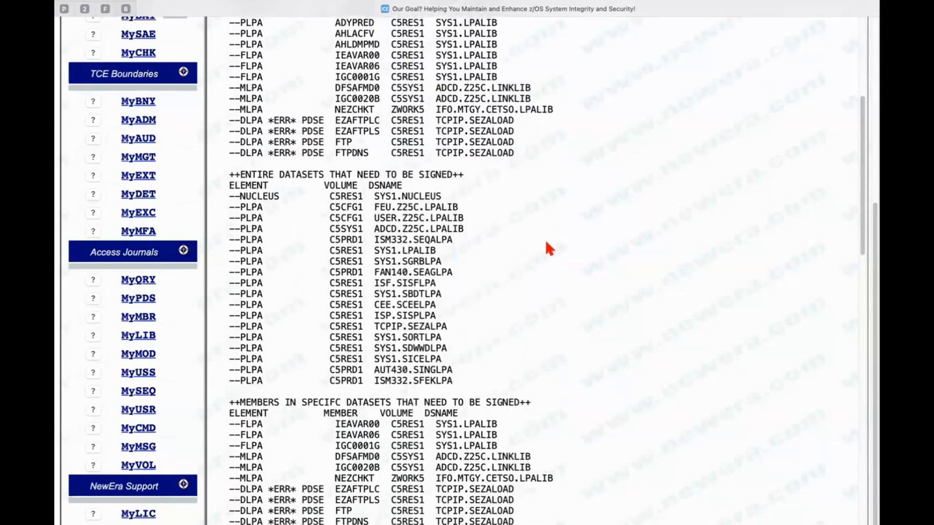
{"action": "scroll", "scroll_direction": "down", "scroll_amount": 3}
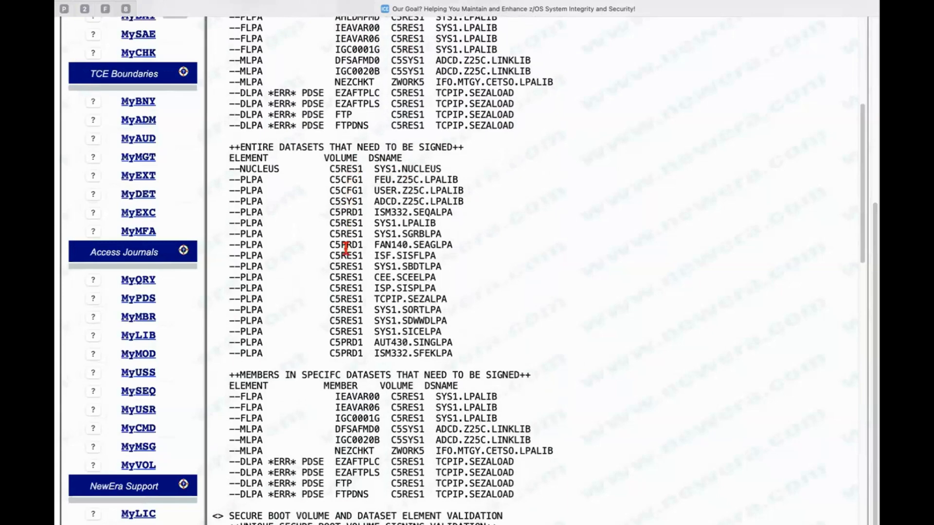
{"action": "mouse_move", "coordinate": [506, 260]}
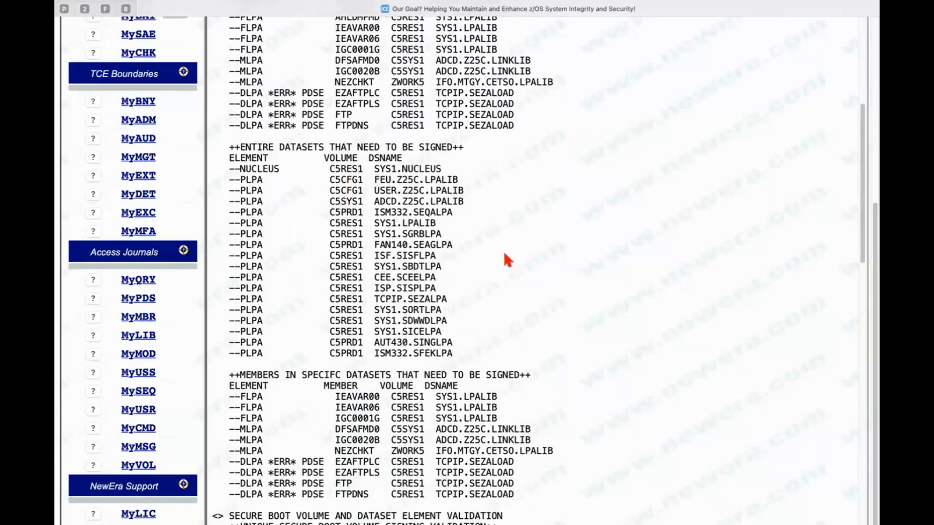
{"action": "scroll", "scroll_direction": "down", "scroll_amount": 3}
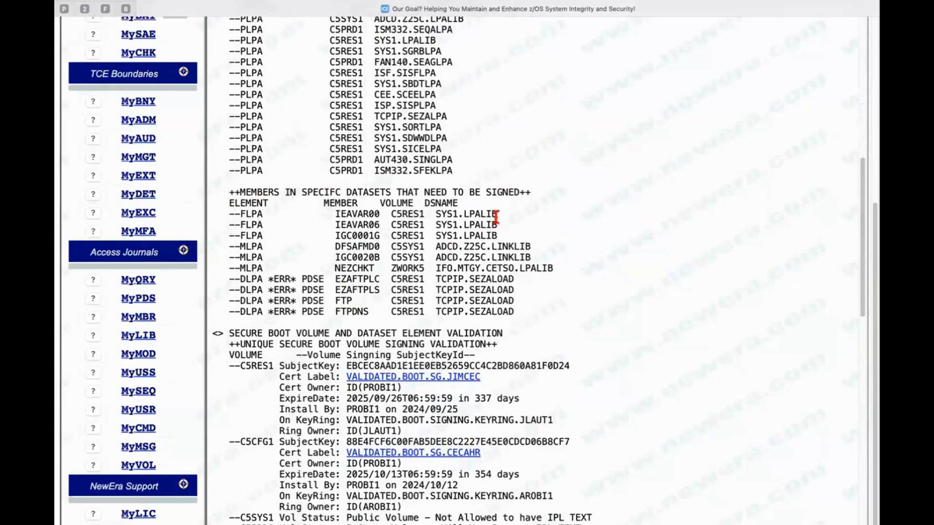
{"action": "mouse_move", "coordinate": [506, 222]}
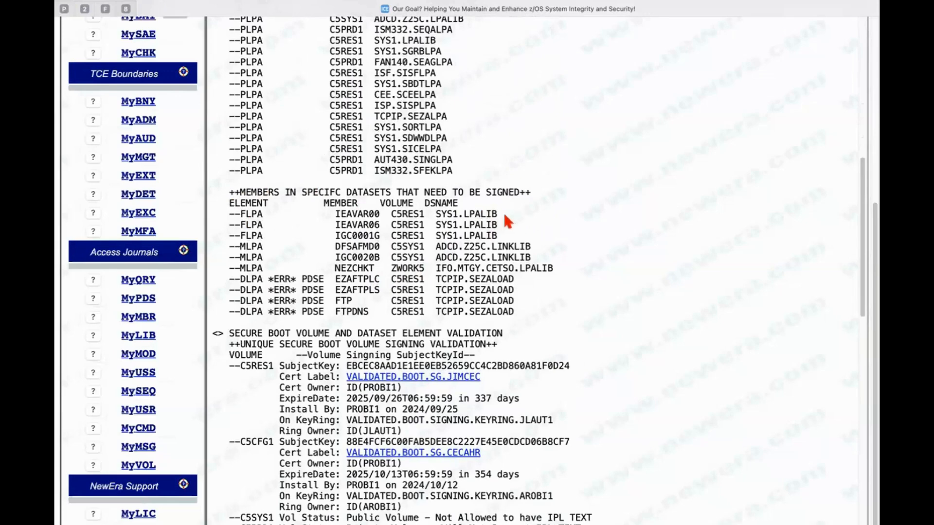
{"action": "mouse_move", "coordinate": [266, 215]}
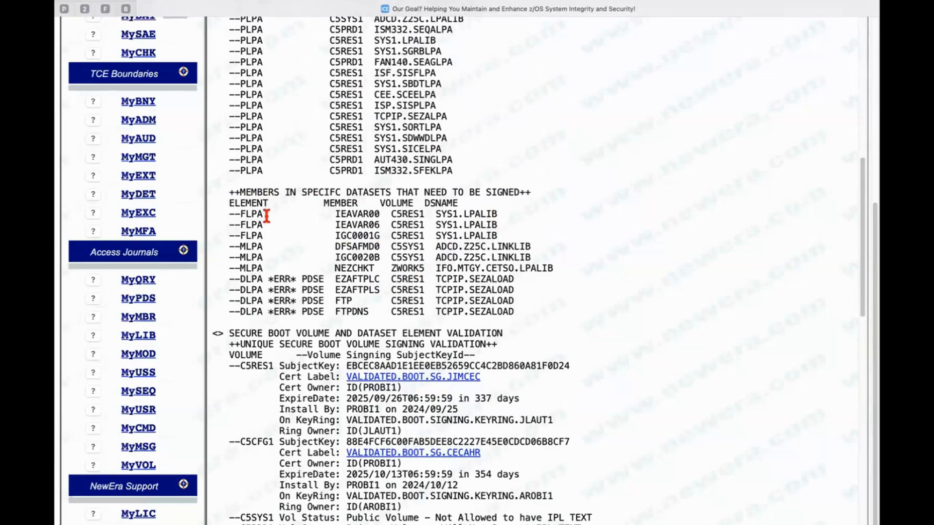
{"action": "mouse_move", "coordinate": [539, 289]}
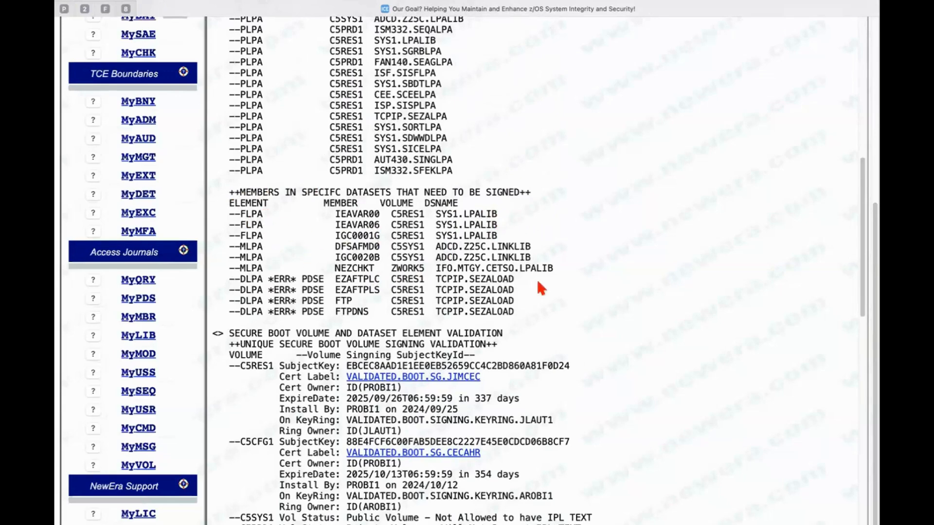
{"action": "scroll", "scroll_direction": "down", "scroll_amount": 3}
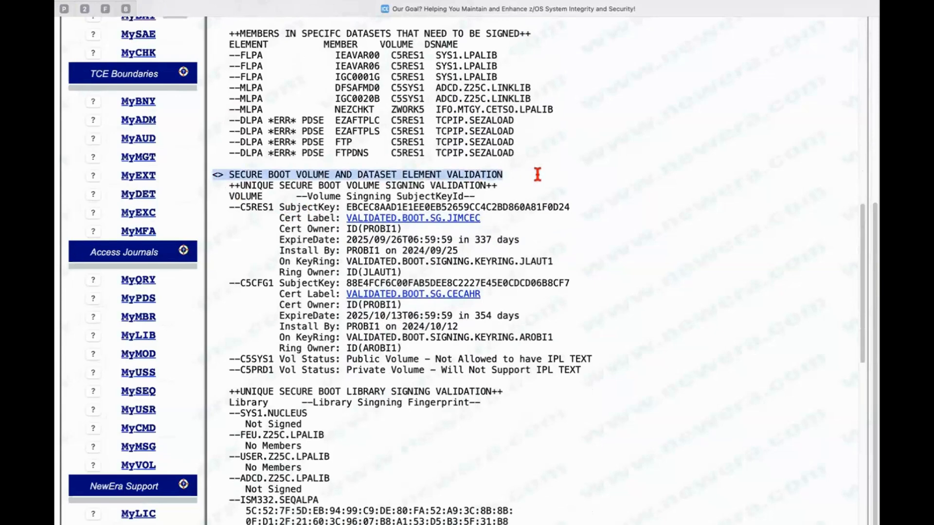
{"action": "mouse_move", "coordinate": [539, 181]}
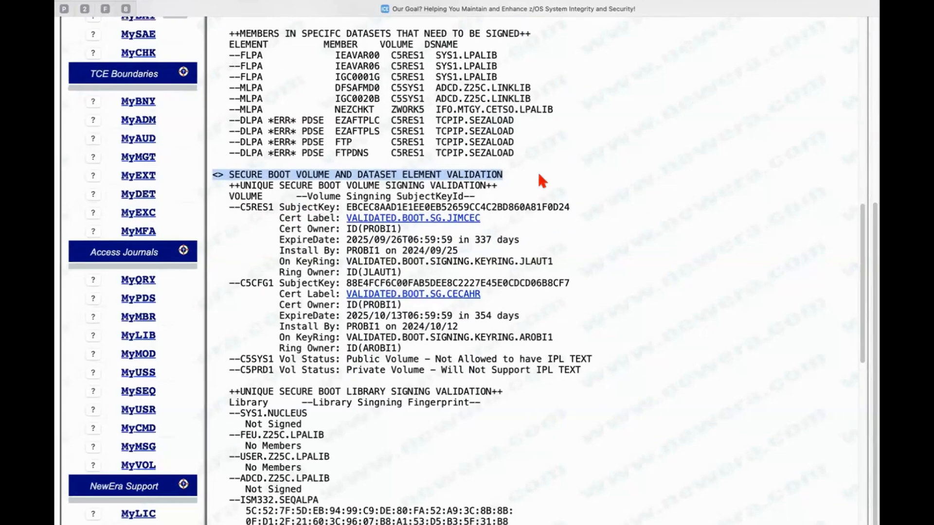
{"action": "mouse_move", "coordinate": [595, 176]}
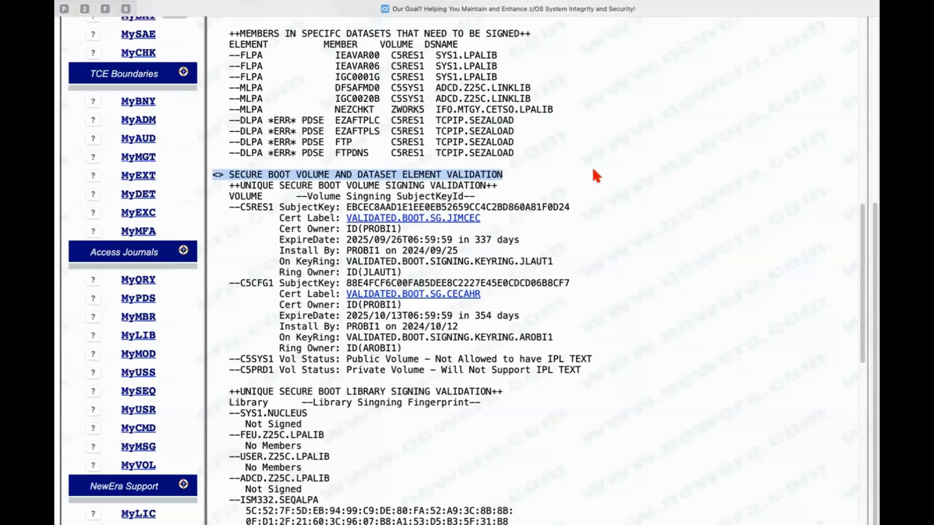
Scroll to the C5RES1 and C5CFG1 volume signing validation entries
{"action": "scroll", "scroll_direction": "down", "scroll_amount": 3}
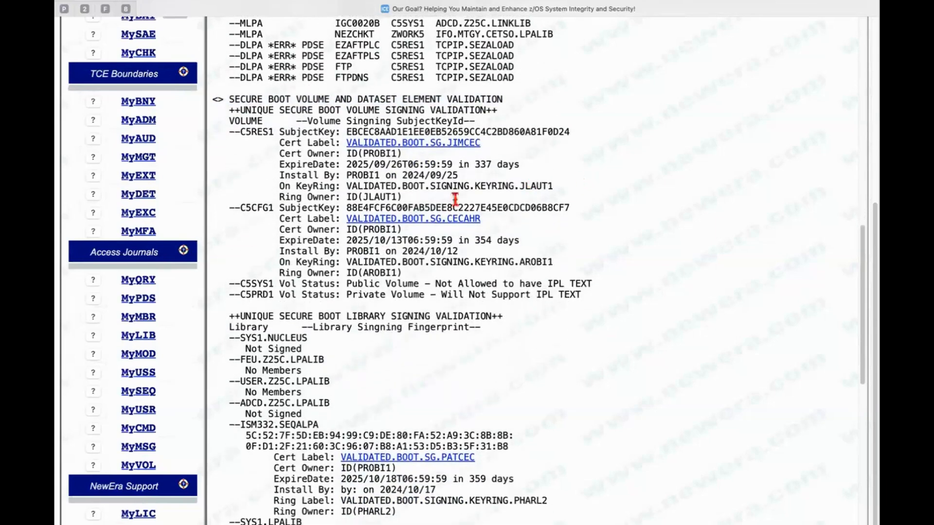
{"action": "scroll", "scroll_direction": "up", "scroll_amount": 3}
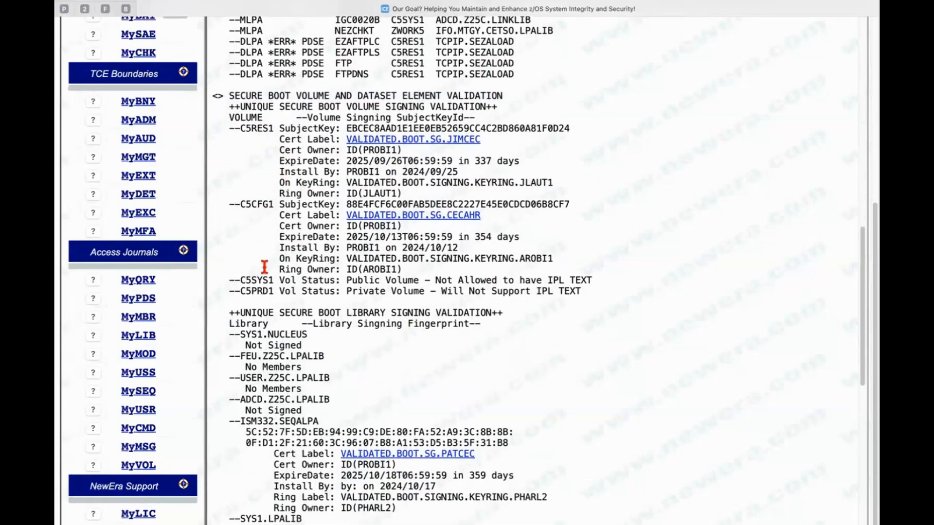
{"action": "mouse_move", "coordinate": [265, 128]}
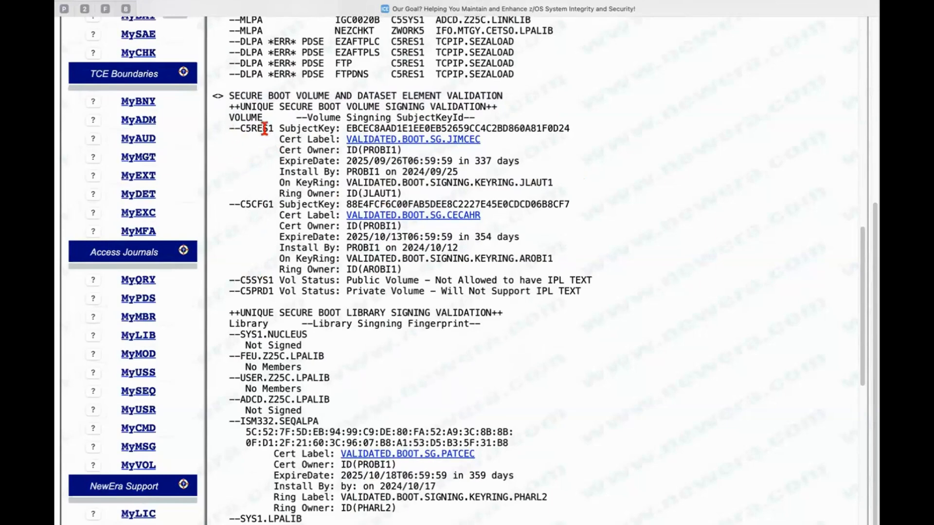
{"action": "mouse_move", "coordinate": [265, 202]}
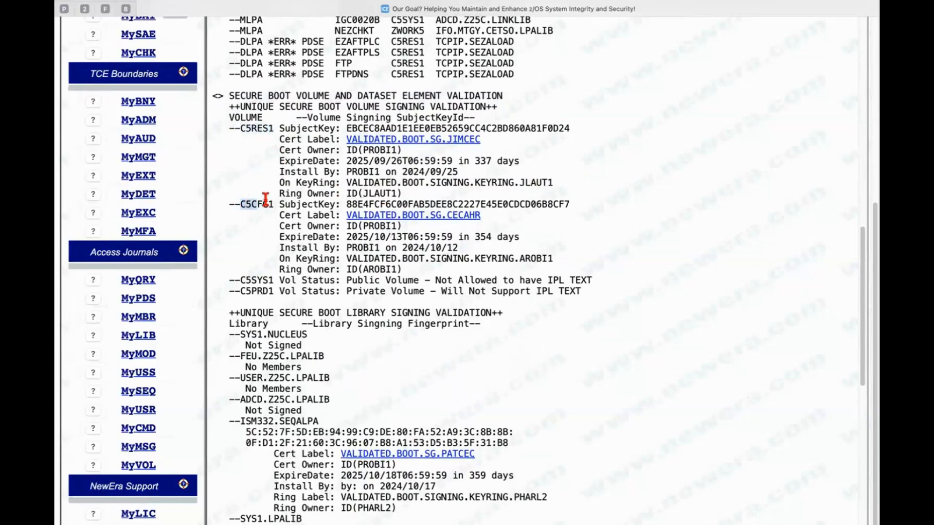
{"action": "mouse_move", "coordinate": [262, 275]}
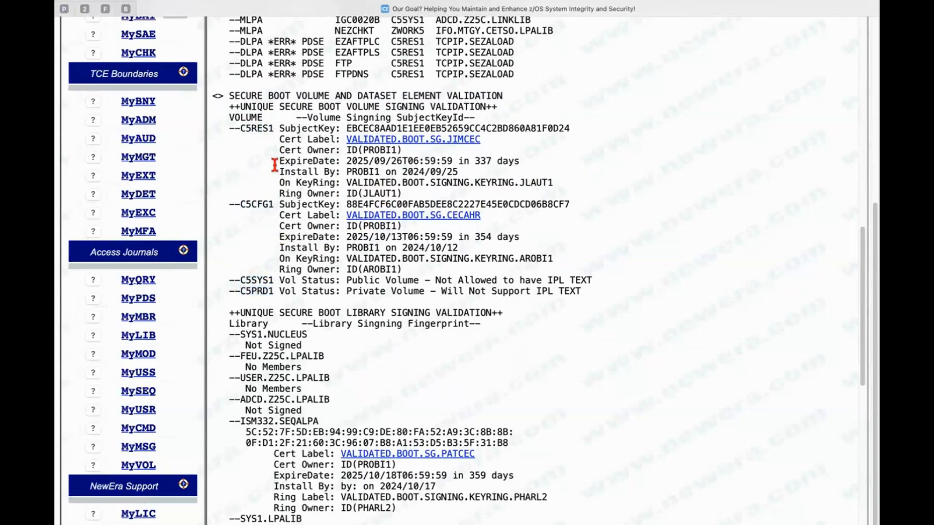
{"action": "mouse_move", "coordinate": [257, 204]}
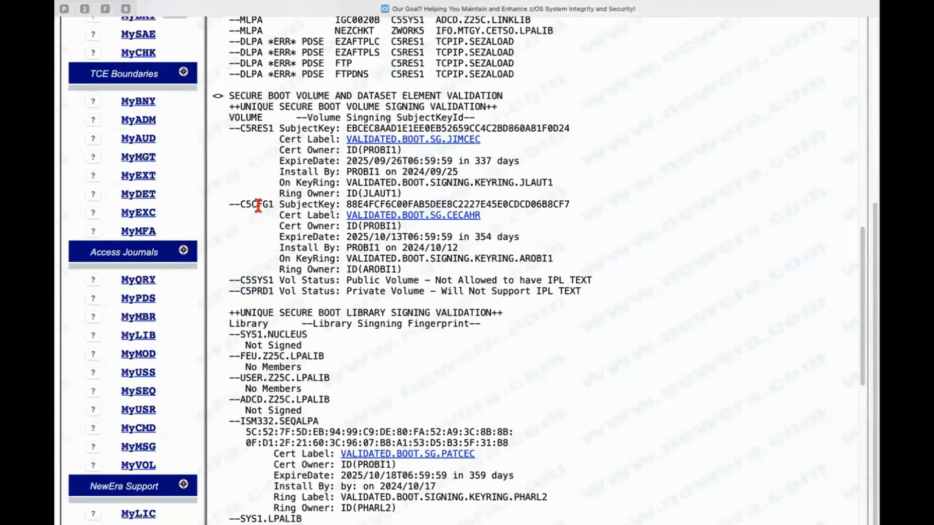
{"action": "mouse_move", "coordinate": [291, 138]}
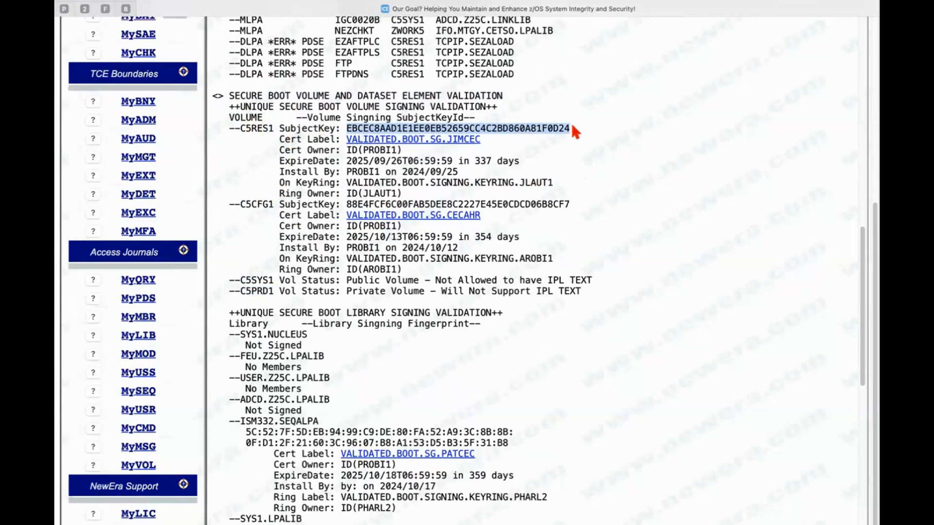
{"action": "mouse_move", "coordinate": [541, 148]}
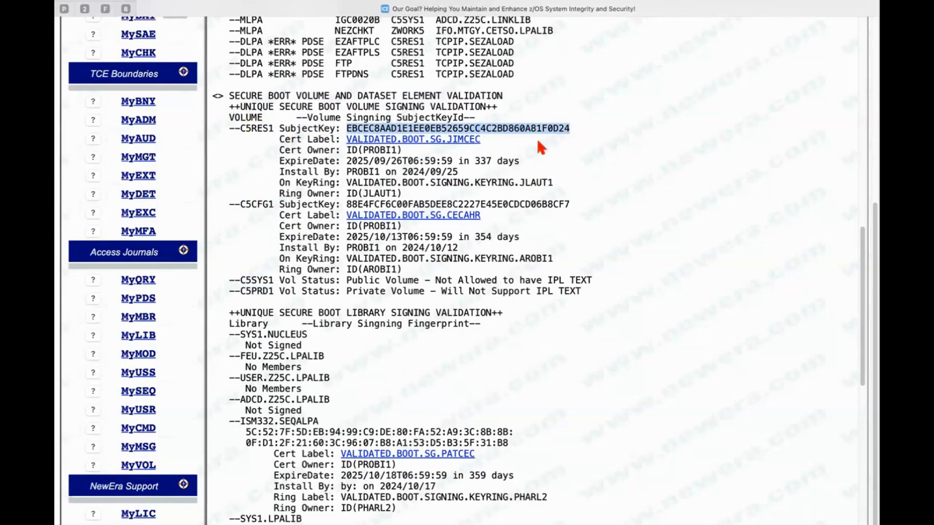
{"action": "mouse_move", "coordinate": [348, 148]}
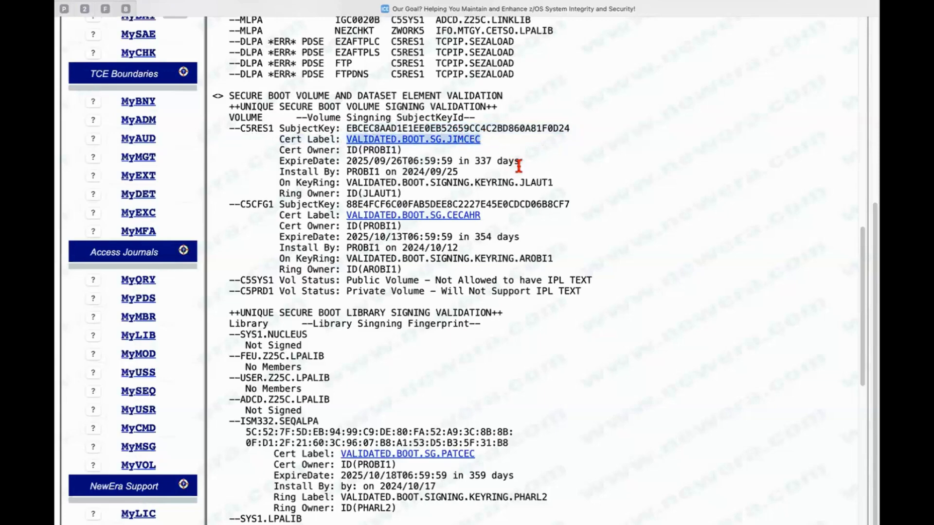
{"action": "mouse_move", "coordinate": [536, 176]}
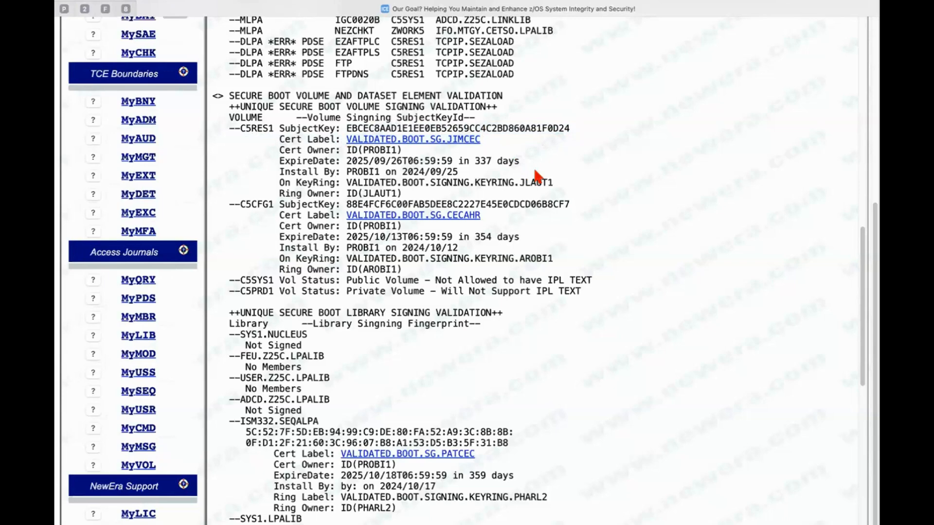
{"action": "mouse_move", "coordinate": [245, 132]}
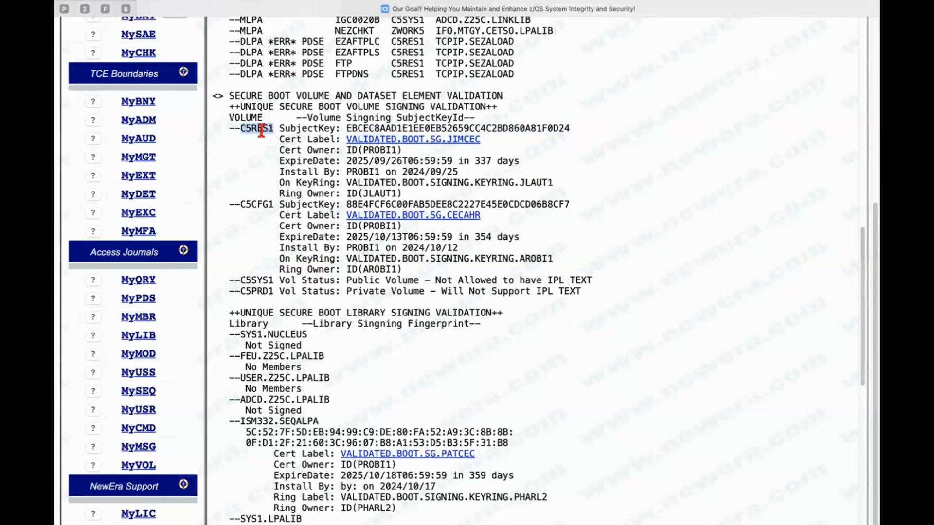
{"action": "mouse_move", "coordinate": [286, 161]}
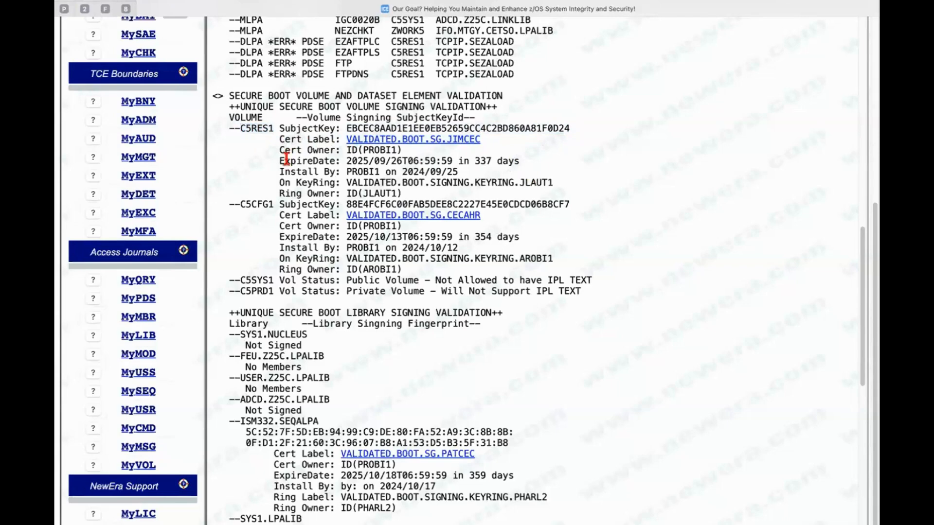
{"action": "mouse_move", "coordinate": [345, 203]}
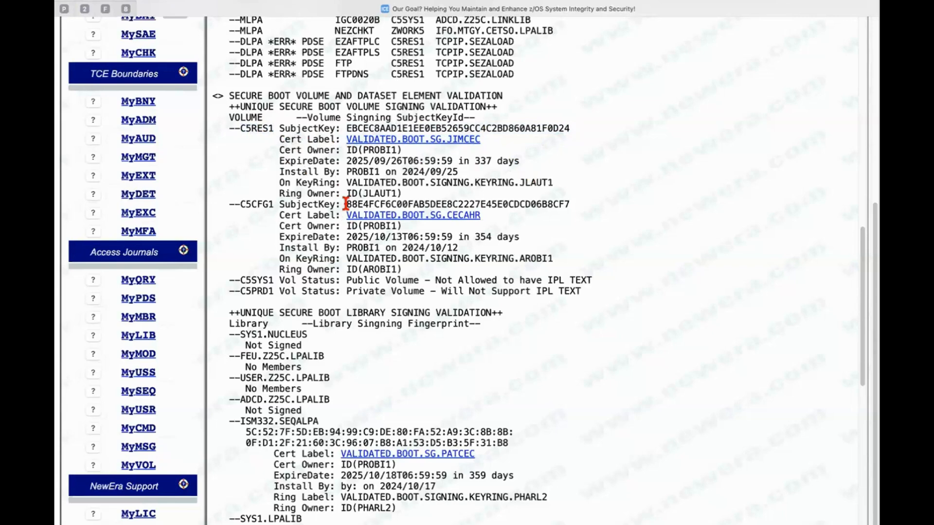
{"action": "mouse_move", "coordinate": [361, 226]}
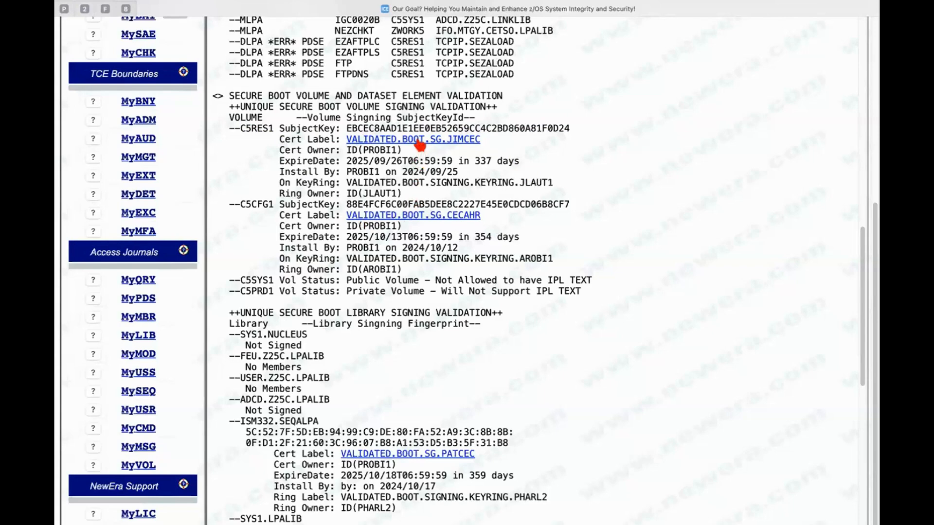
Open VALIDATED.BOOT.SG.JIMCEC's certificate details and read down to its fingerprints and ring connections
{"action": "left_click", "coordinate": [413, 139]}
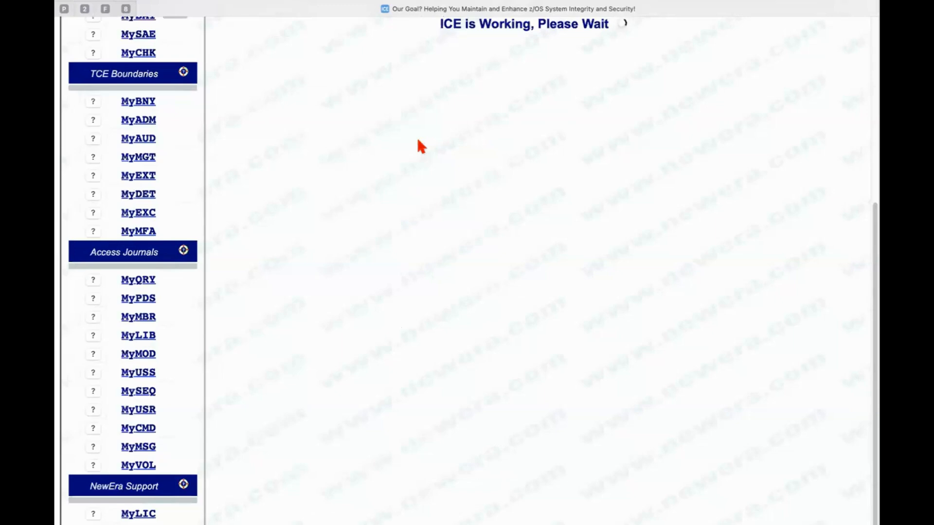
{"action": "mouse_move", "coordinate": [467, 349]}
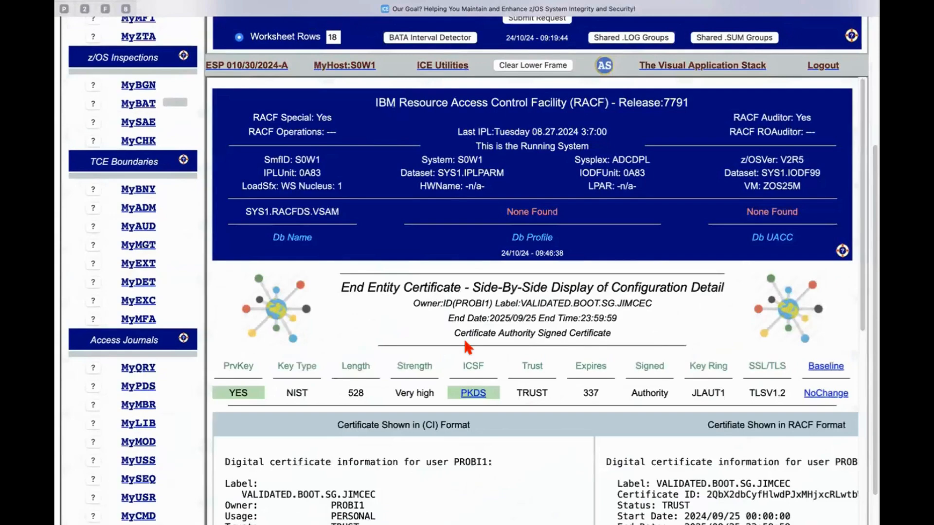
{"action": "scroll", "scroll_direction": "down", "scroll_amount": 3}
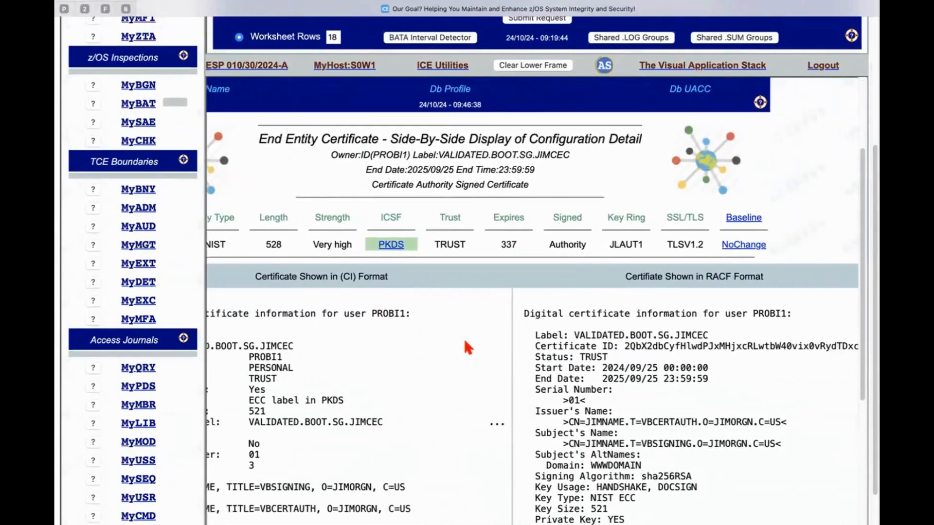
{"action": "scroll", "scroll_direction": "down", "scroll_amount": 3}
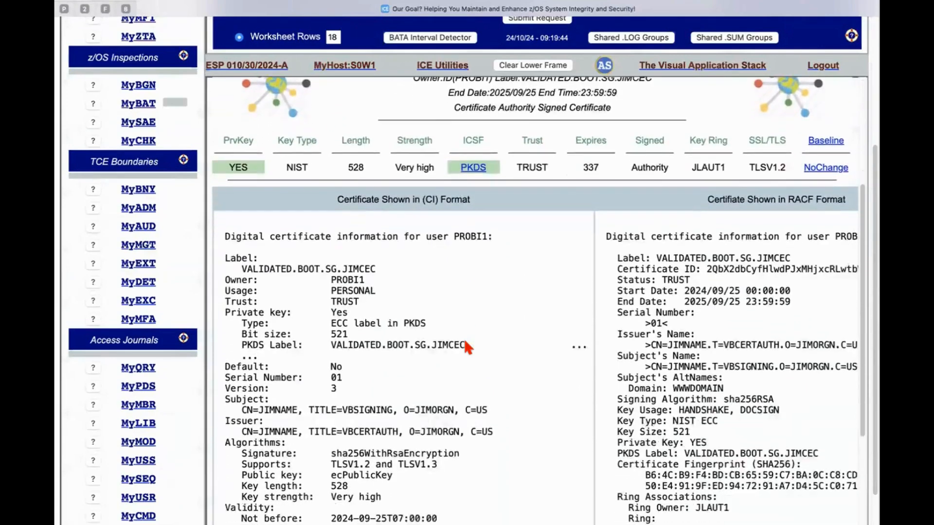
{"action": "scroll", "scroll_direction": "down", "scroll_amount": 3}
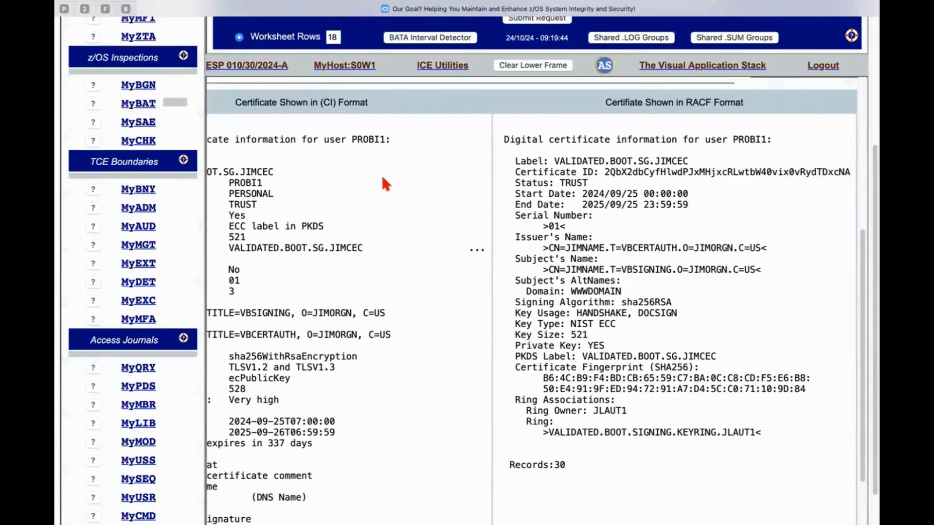
{"action": "mouse_move", "coordinate": [640, 208]}
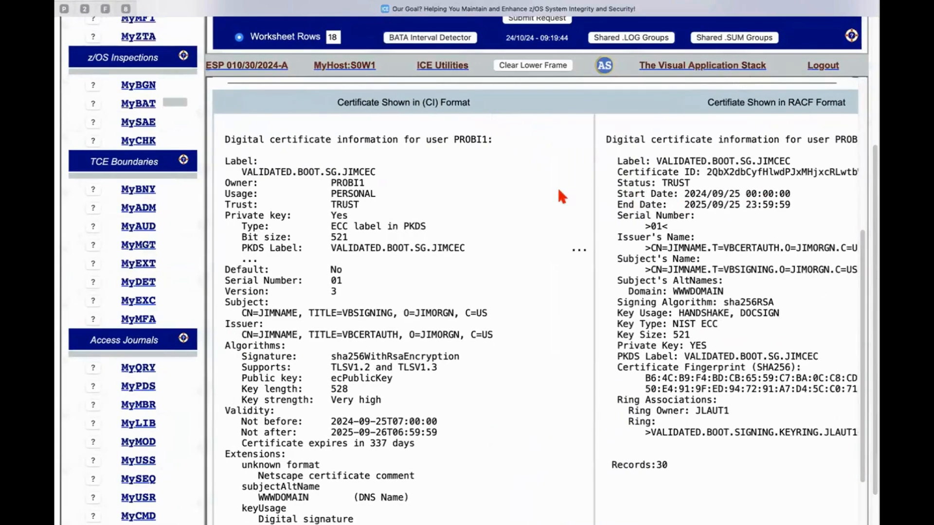
{"action": "scroll", "scroll_direction": "down", "scroll_amount": 3}
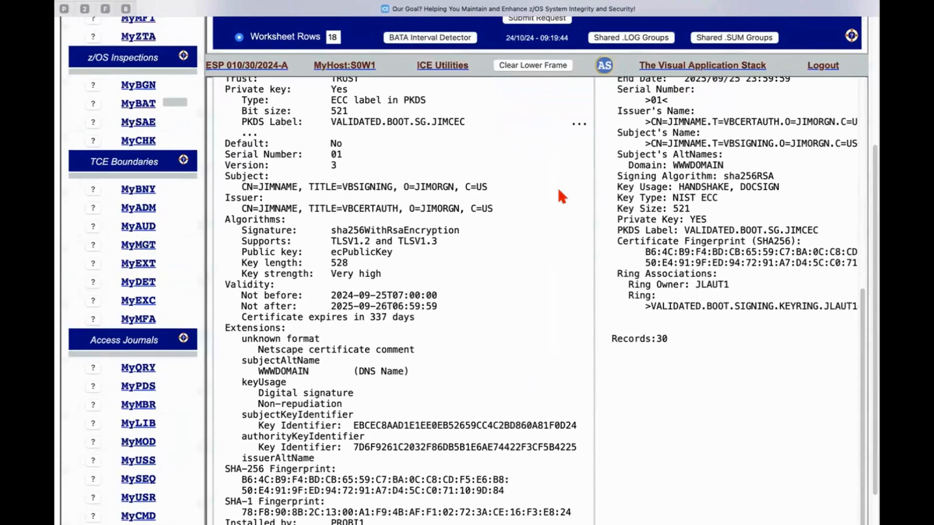
{"action": "scroll", "scroll_direction": "down", "scroll_amount": 3}
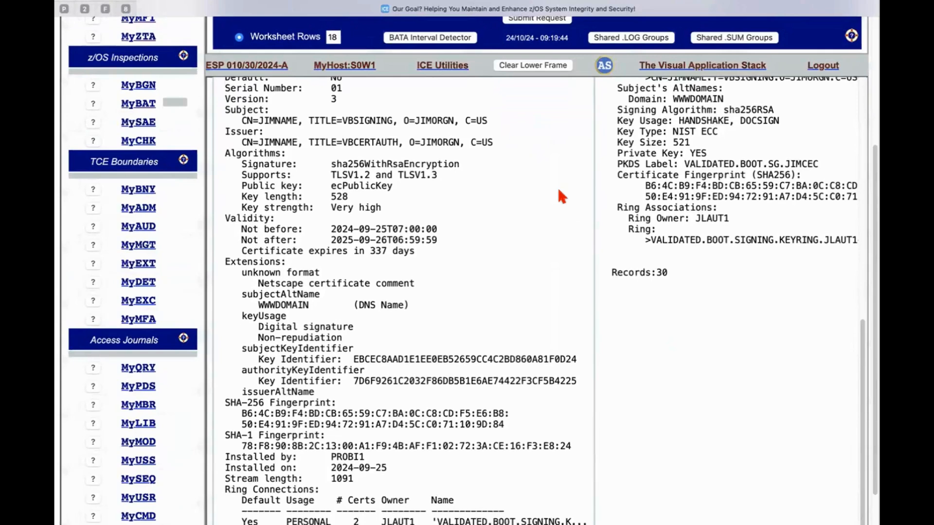
{"action": "scroll", "scroll_direction": "down", "scroll_amount": 3}
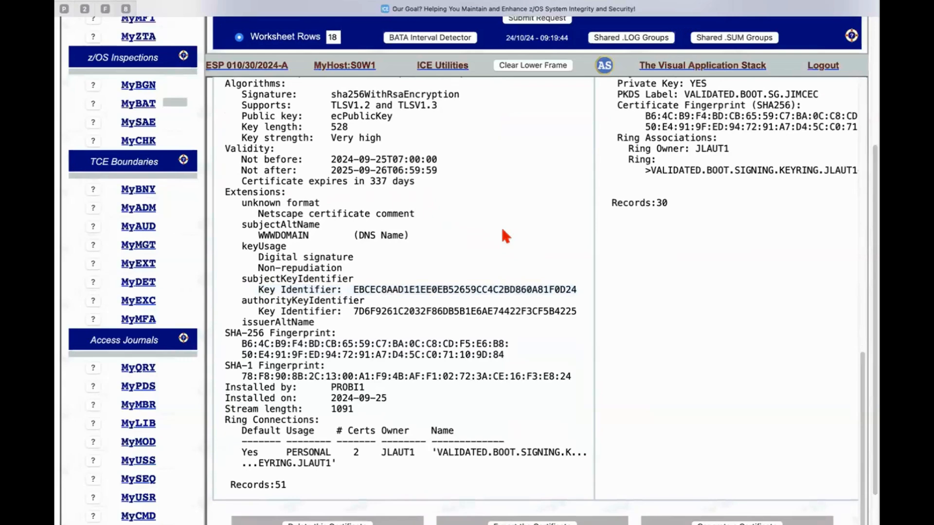
{"action": "scroll", "scroll_direction": "up", "scroll_amount": 3}
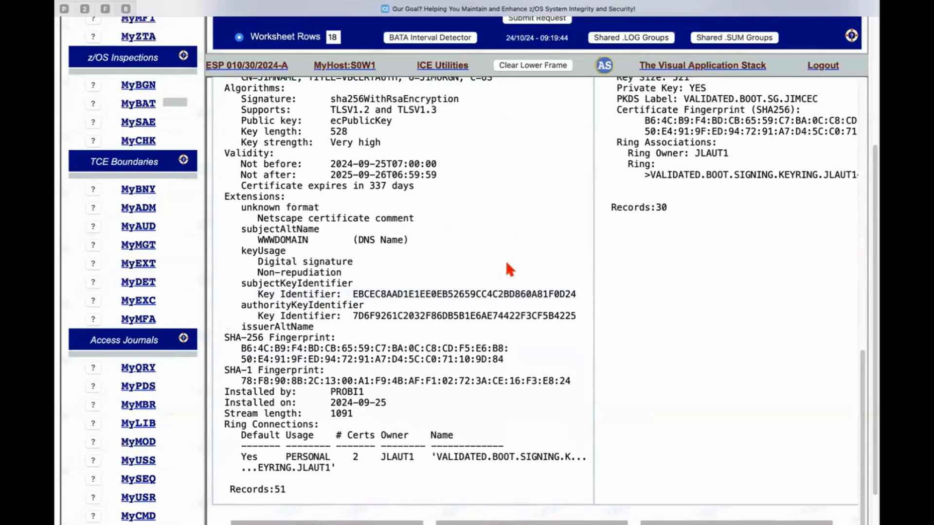
Scroll PROBI1's certificate pane back up to the Label, Owner and usage lines
{"action": "scroll", "scroll_direction": "down", "scroll_amount": 3}
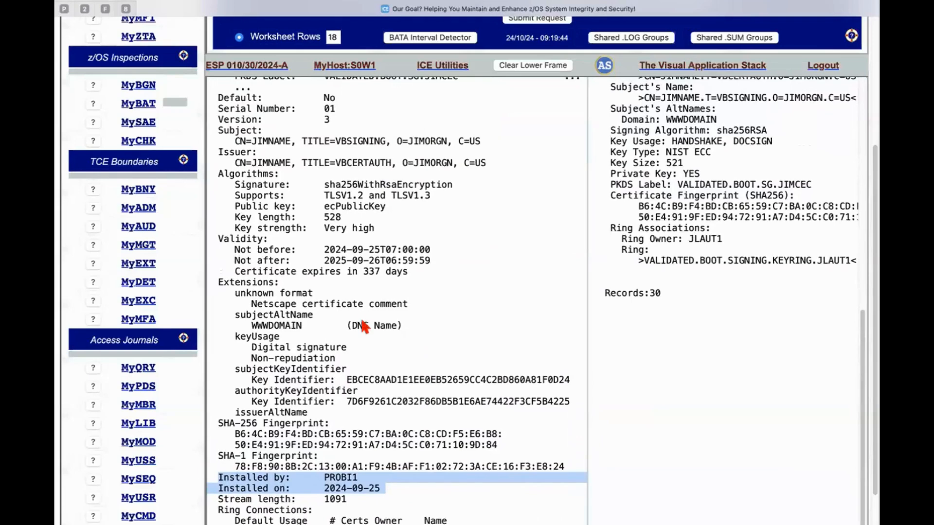
{"action": "mouse_move", "coordinate": [392, 318]}
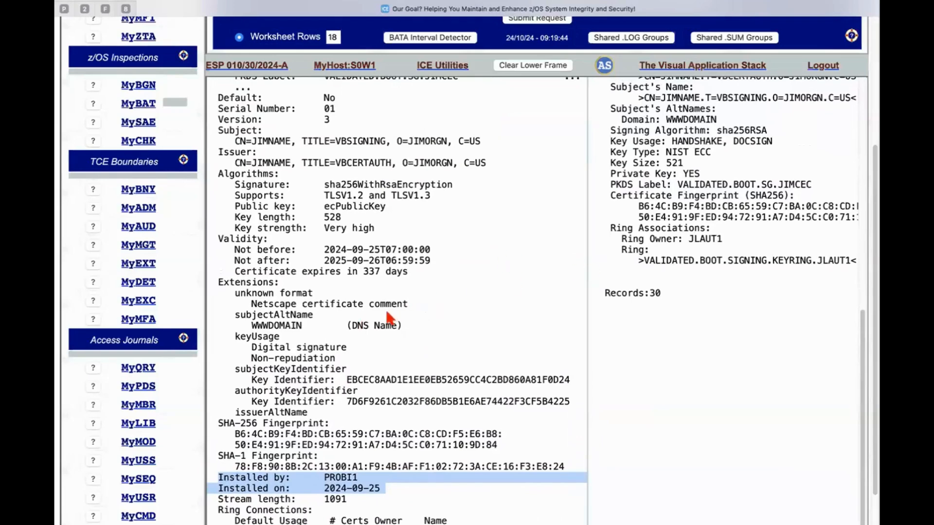
{"action": "mouse_move", "coordinate": [326, 342]}
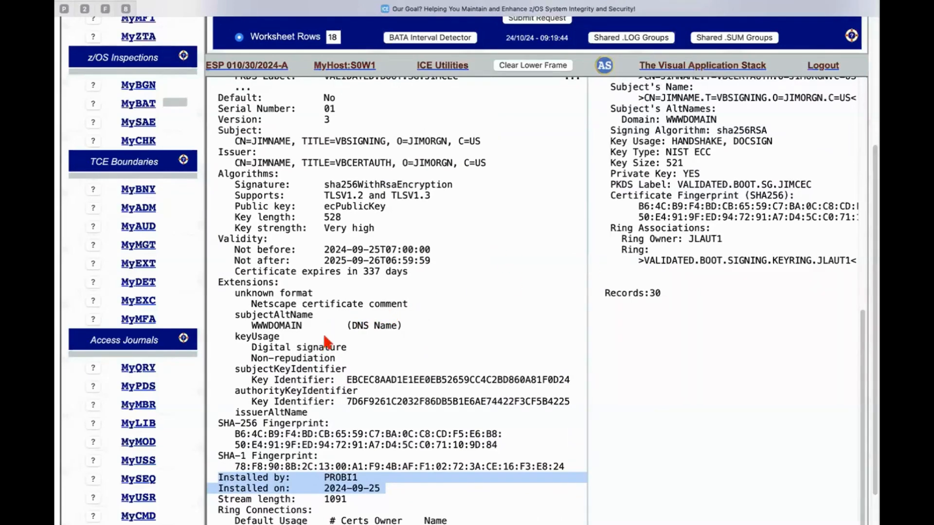
{"action": "scroll", "scroll_direction": "down", "scroll_amount": 3}
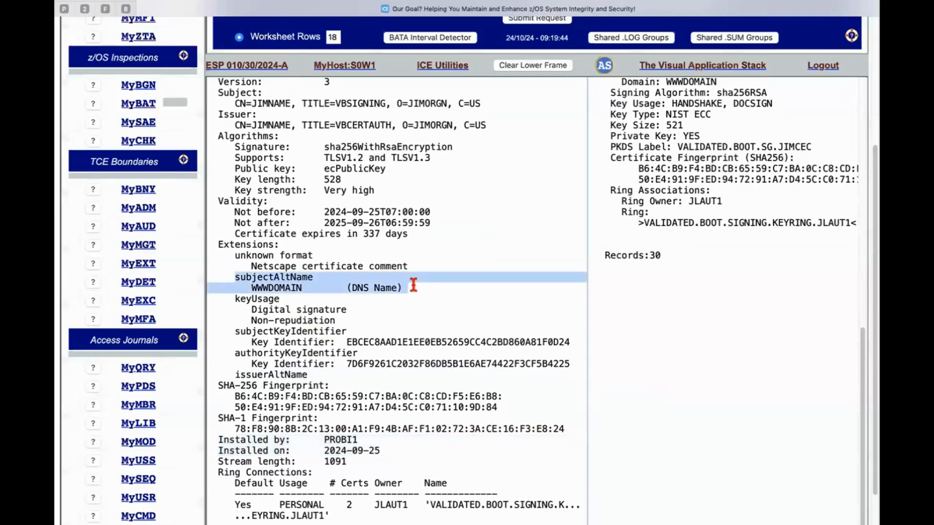
{"action": "mouse_move", "coordinate": [497, 247]}
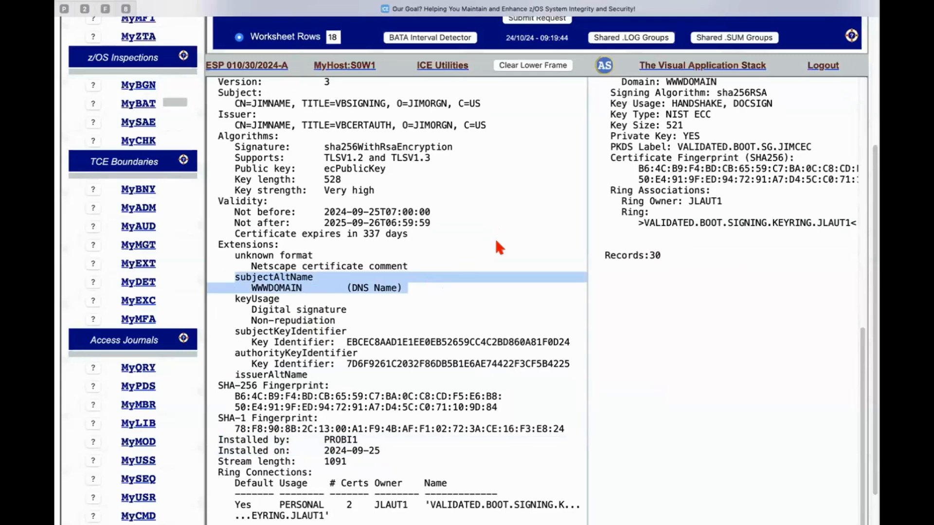
{"action": "mouse_move", "coordinate": [454, 240]}
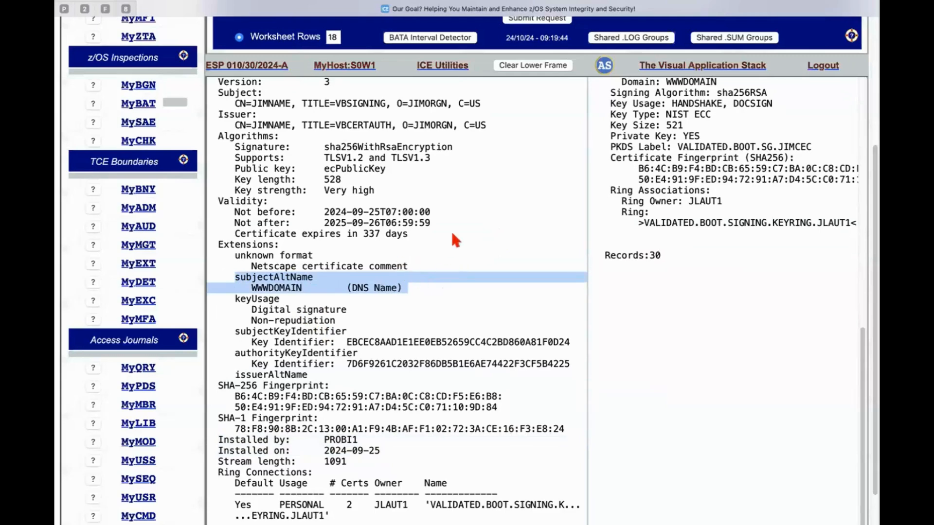
{"action": "scroll", "scroll_direction": "up", "scroll_amount": 3}
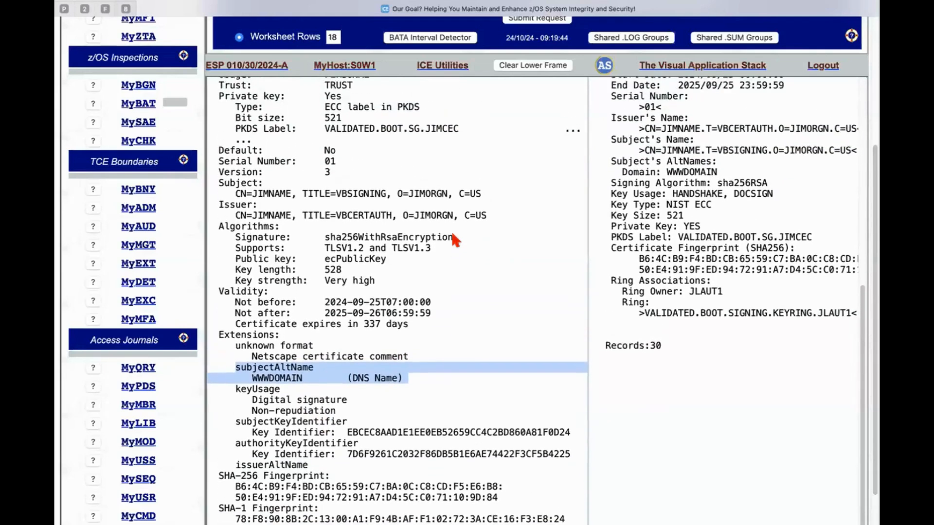
{"action": "scroll", "scroll_direction": "up", "scroll_amount": 3}
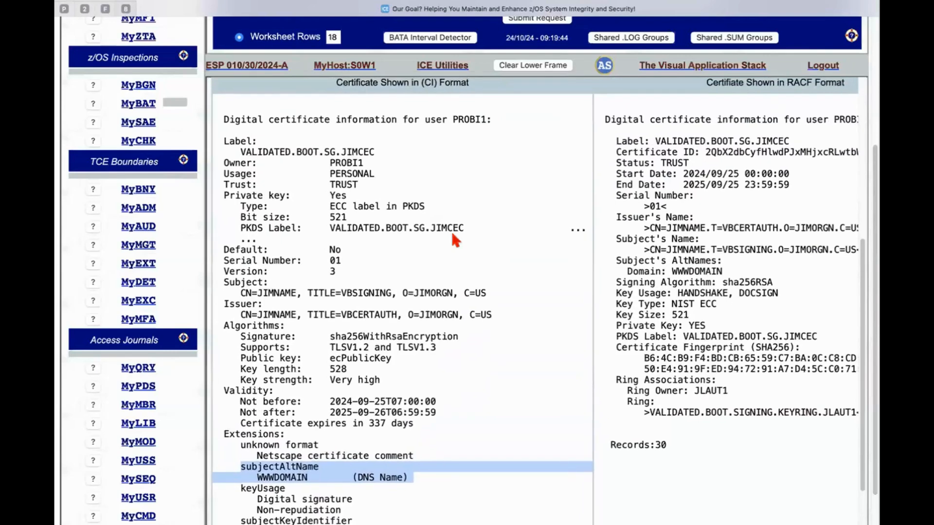
{"action": "mouse_move", "coordinate": [748, 271]}
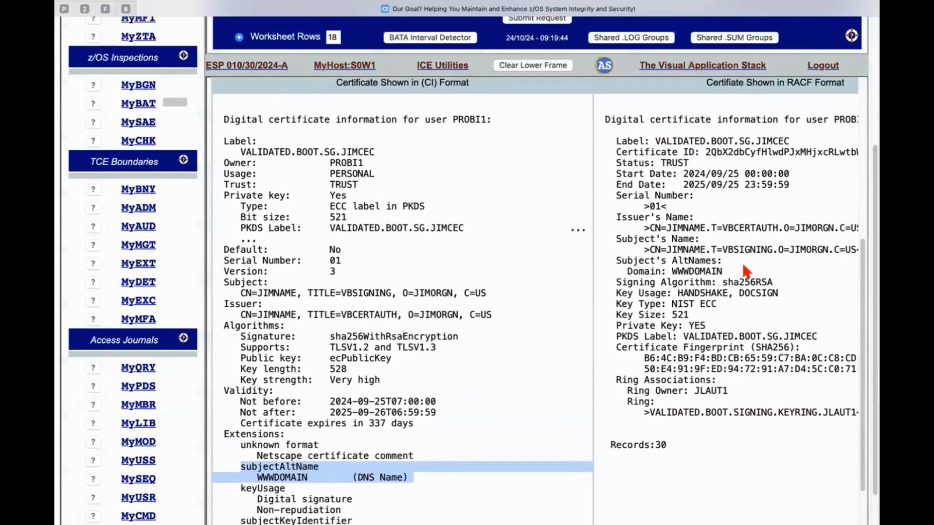
{"action": "mouse_move", "coordinate": [578, 271]}
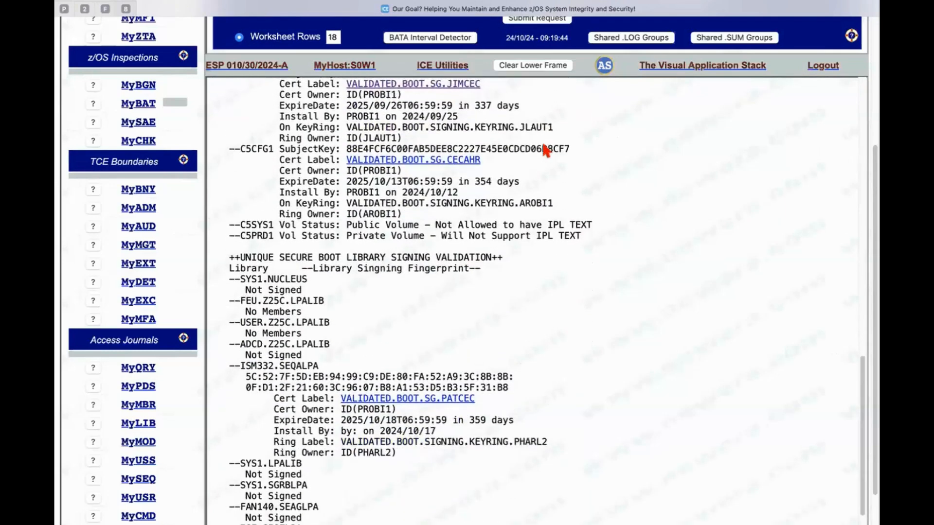
Scroll through the library signing validation results to the signed AUT430.SINGLPA entry
{"action": "scroll", "scroll_direction": "down", "scroll_amount": 3}
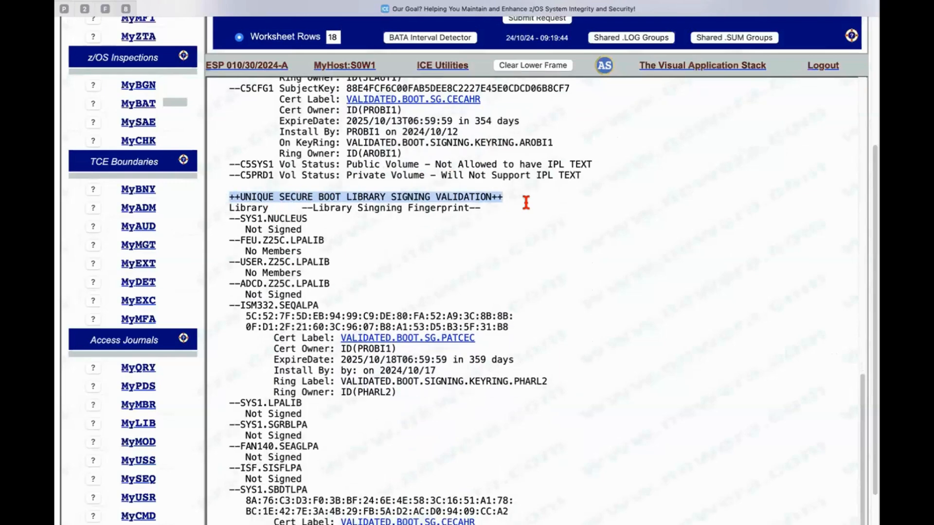
{"action": "scroll", "scroll_direction": "down", "scroll_amount": 3}
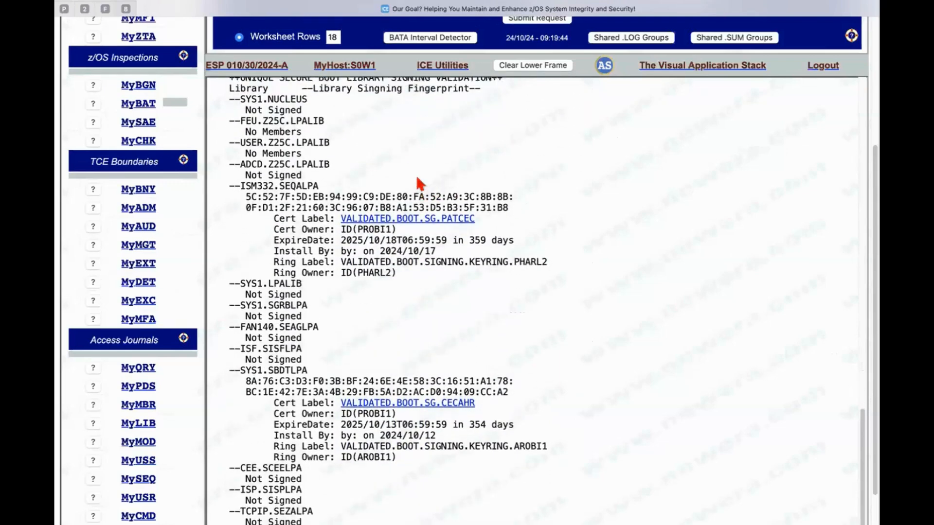
{"action": "scroll", "scroll_direction": "up", "scroll_amount": 3}
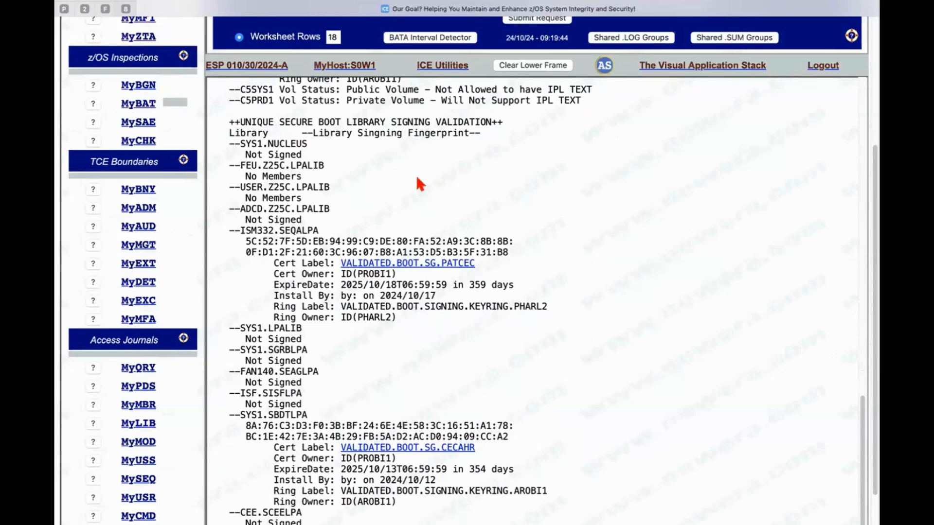
{"action": "mouse_move", "coordinate": [314, 153]}
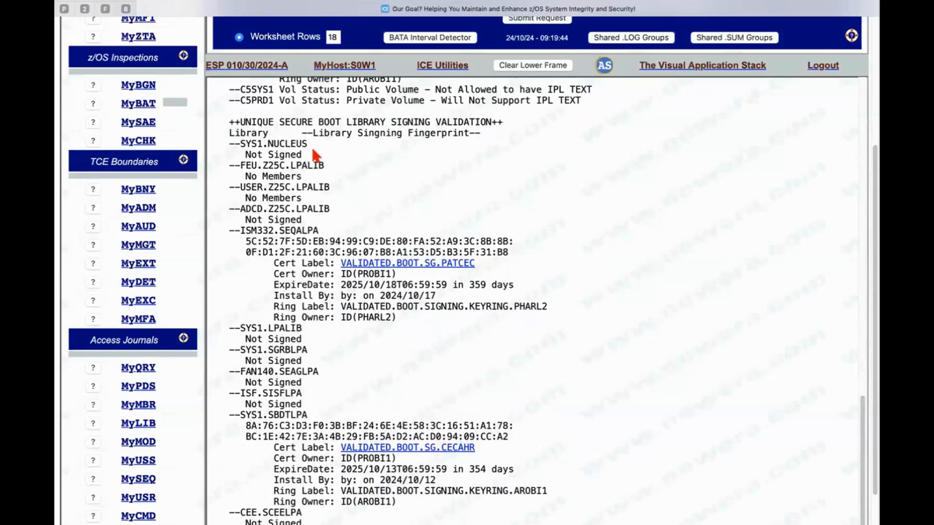
{"action": "mouse_move", "coordinate": [323, 185]}
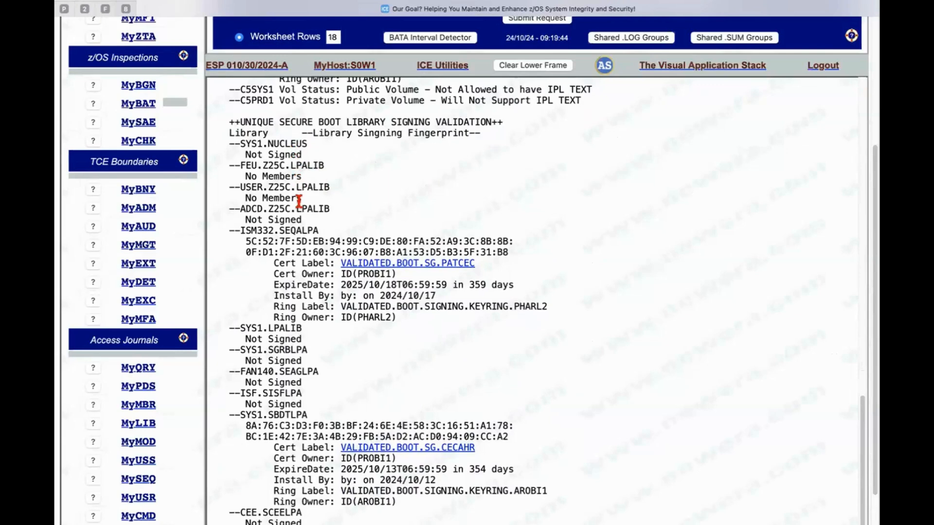
{"action": "scroll", "scroll_direction": "up", "scroll_amount": 3}
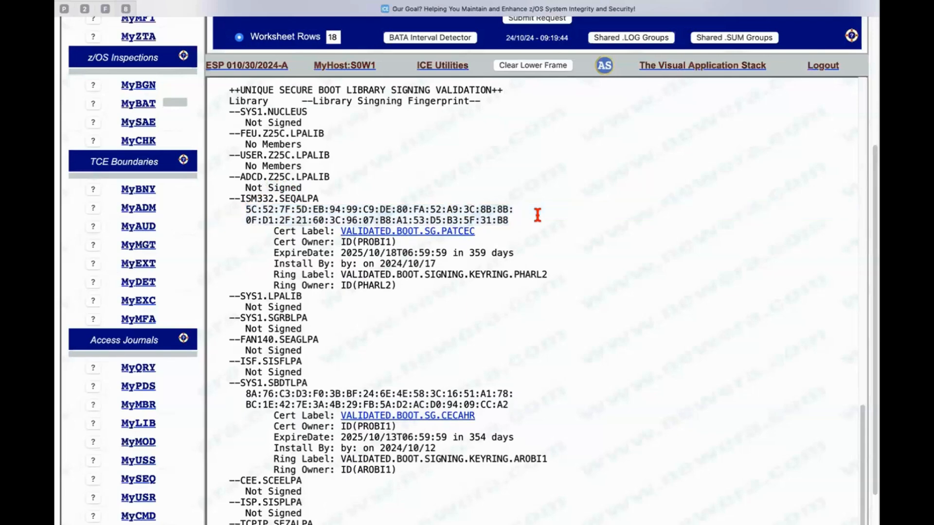
{"action": "scroll", "scroll_direction": "down", "scroll_amount": 3}
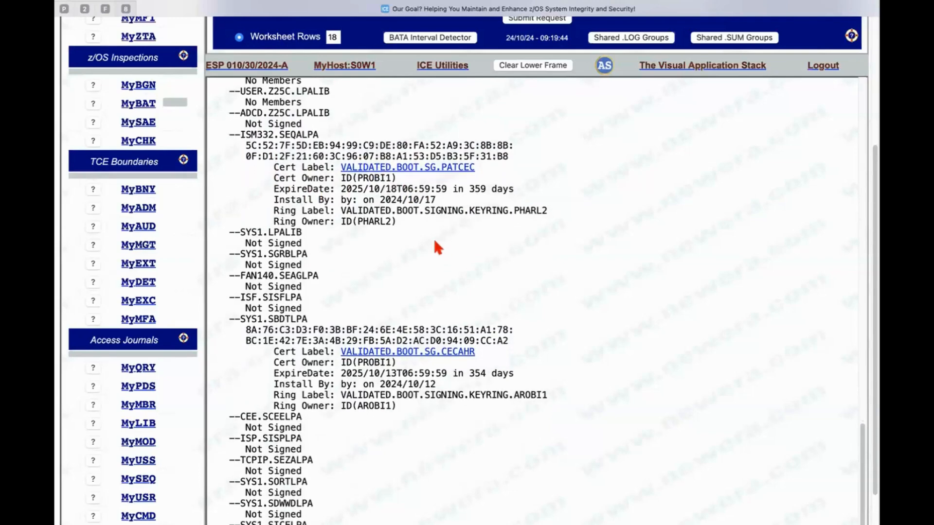
{"action": "mouse_move", "coordinate": [339, 189]}
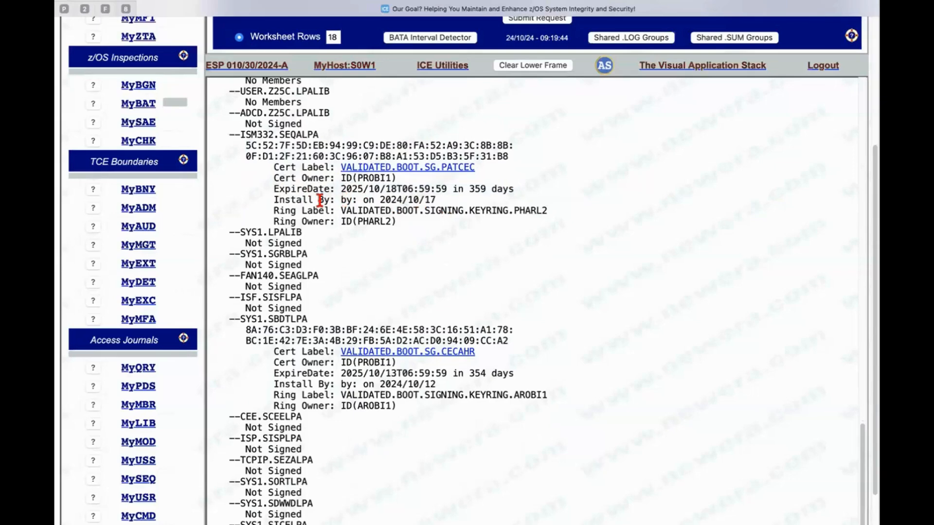
{"action": "mouse_move", "coordinate": [398, 215]}
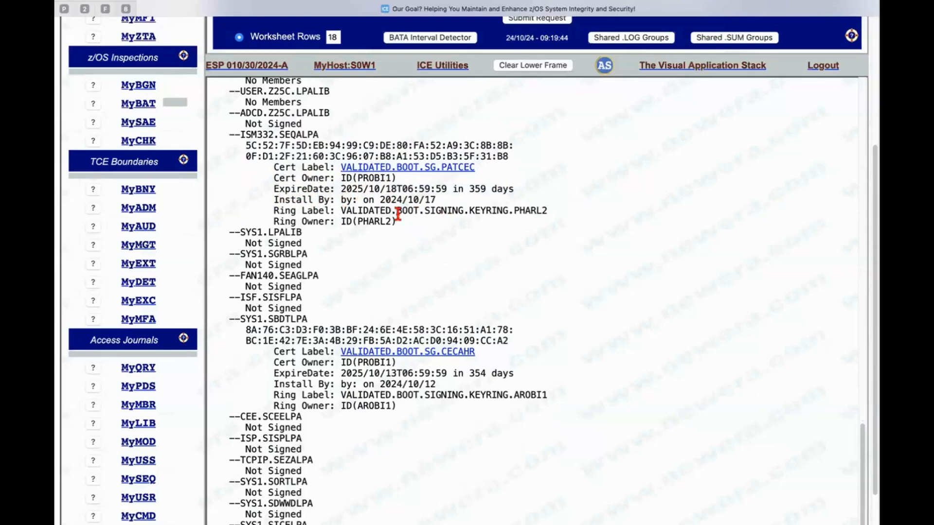
{"action": "mouse_move", "coordinate": [350, 190]}
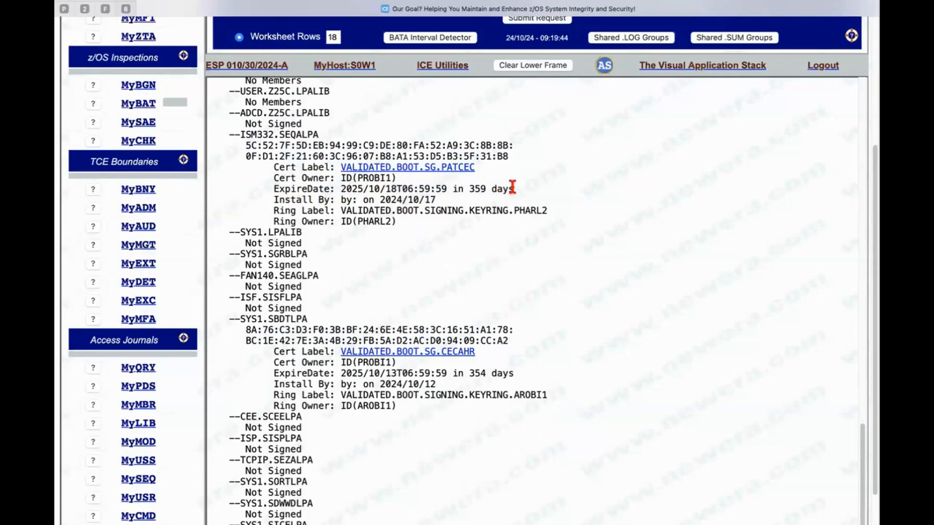
{"action": "mouse_move", "coordinate": [515, 194]}
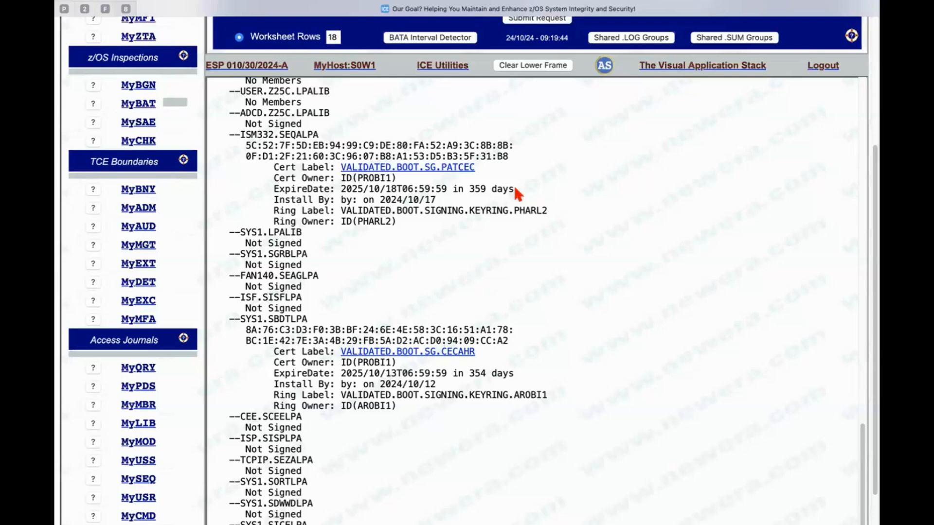
{"action": "mouse_move", "coordinate": [525, 192]}
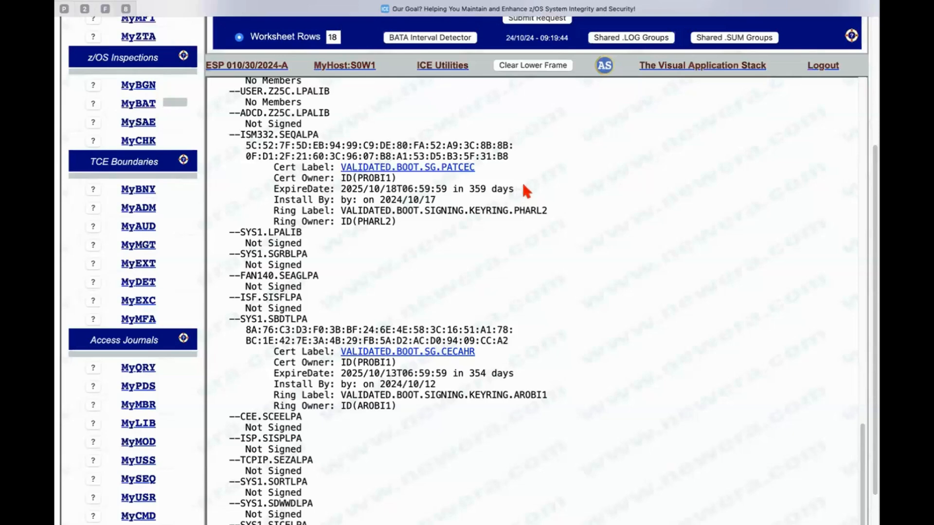
{"action": "mouse_move", "coordinate": [552, 249]}
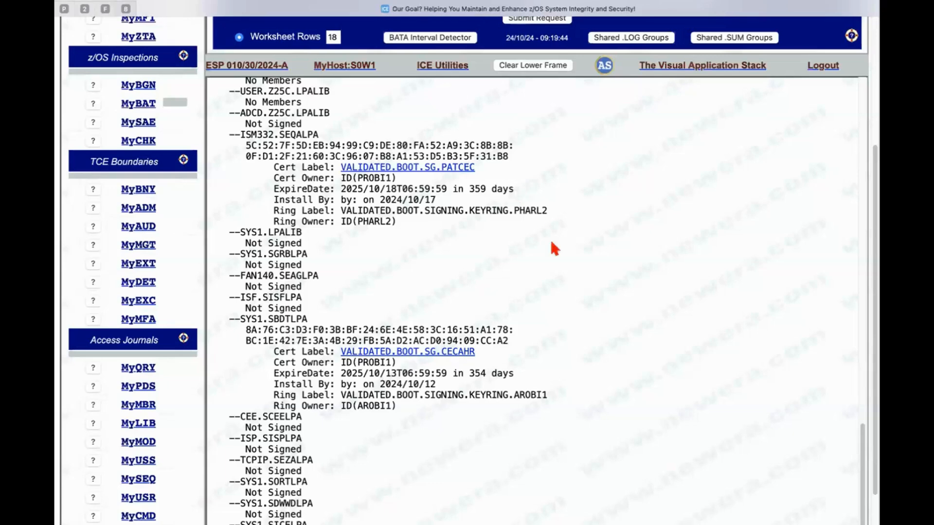
{"action": "scroll", "scroll_direction": "down", "scroll_amount": 3}
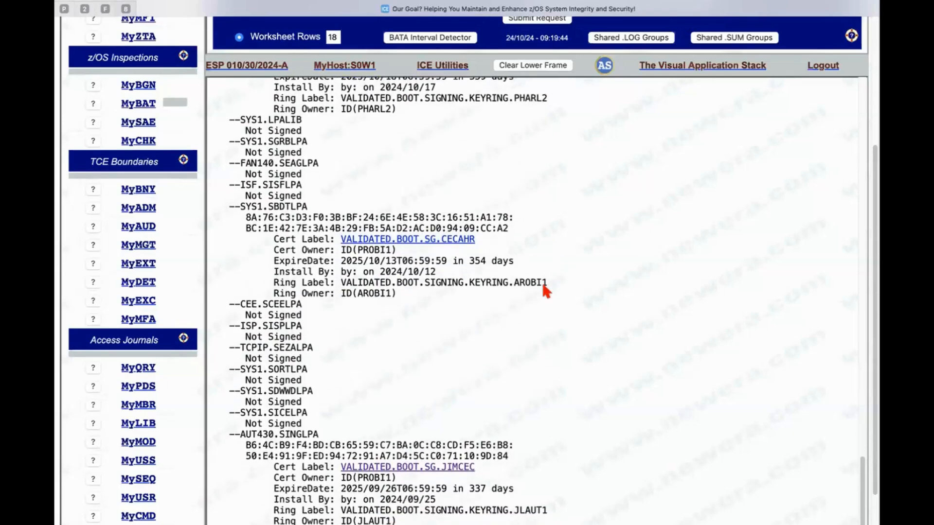
{"action": "scroll", "scroll_direction": "down", "scroll_amount": 3}
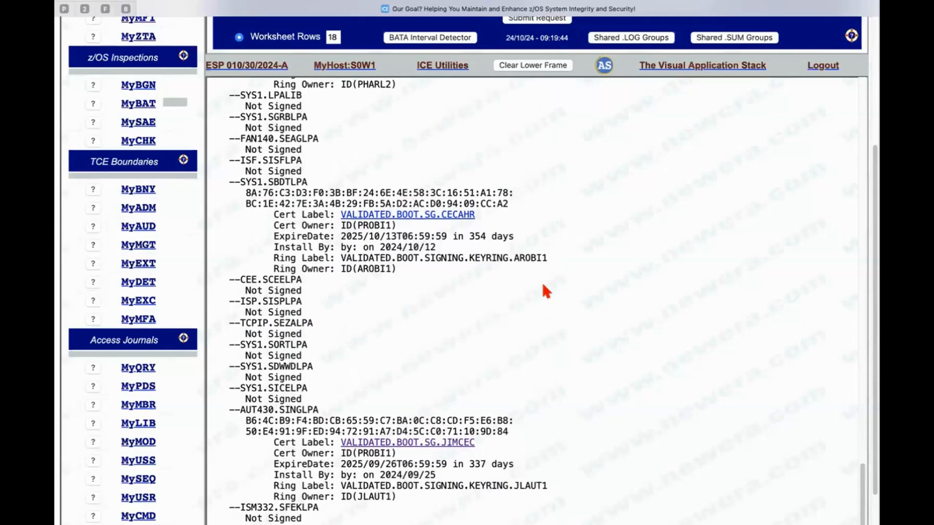
{"action": "mouse_move", "coordinate": [526, 247]}
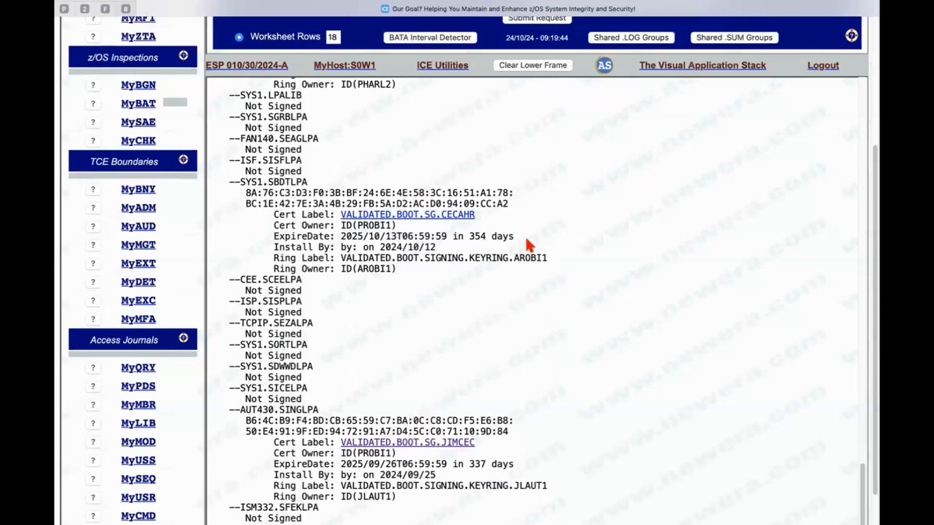
{"action": "mouse_move", "coordinate": [560, 328]}
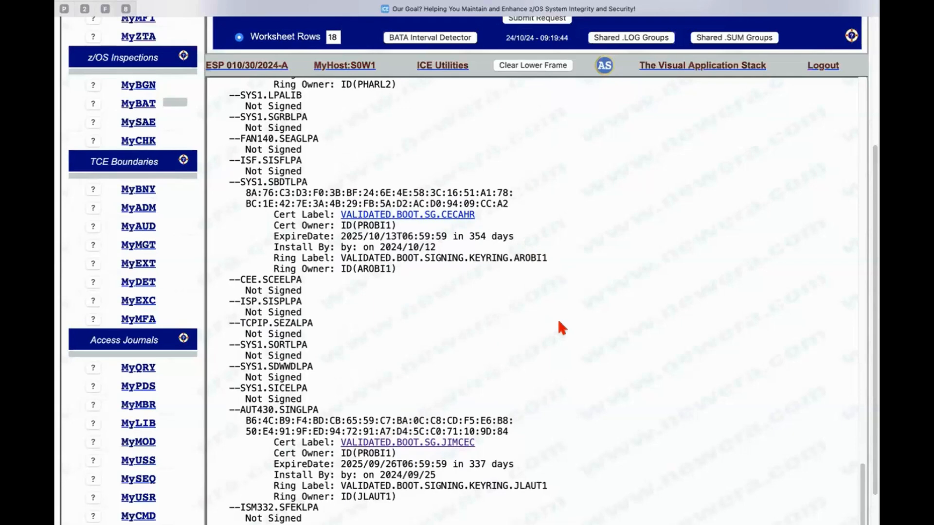
{"action": "scroll", "scroll_direction": "up", "scroll_amount": 3}
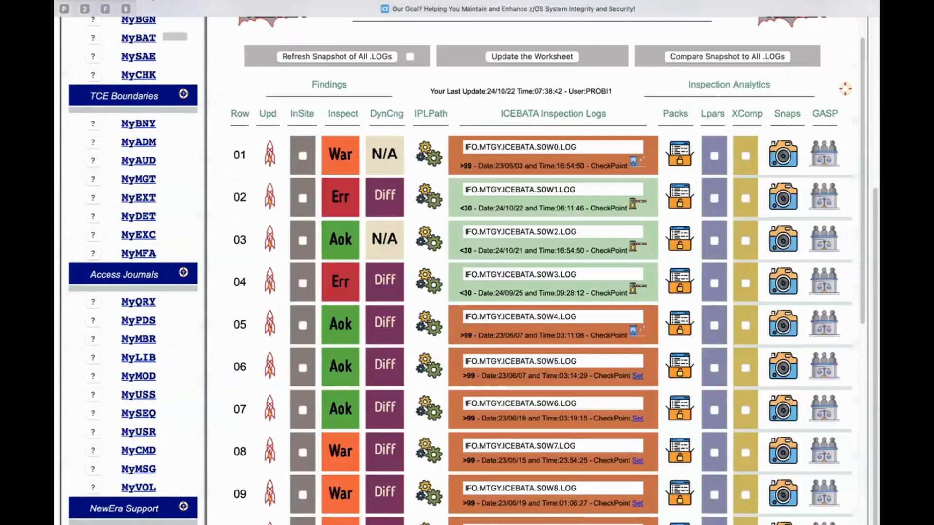
{"action": "mouse_move", "coordinate": [554, 420]}
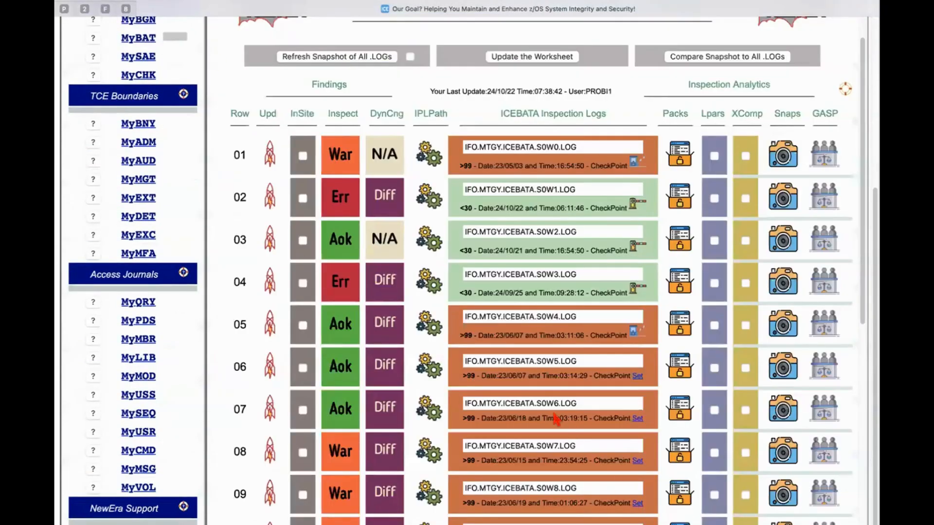
Scroll the ICEBATA Inspection Logs table down to row 18
{"action": "scroll", "scroll_direction": "down", "scroll_amount": 3}
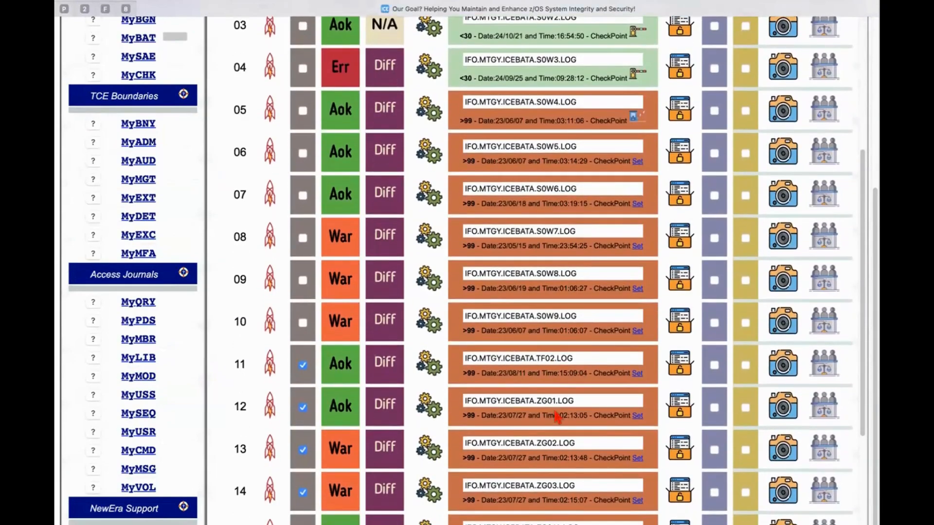
{"action": "scroll", "scroll_direction": "down", "scroll_amount": 3}
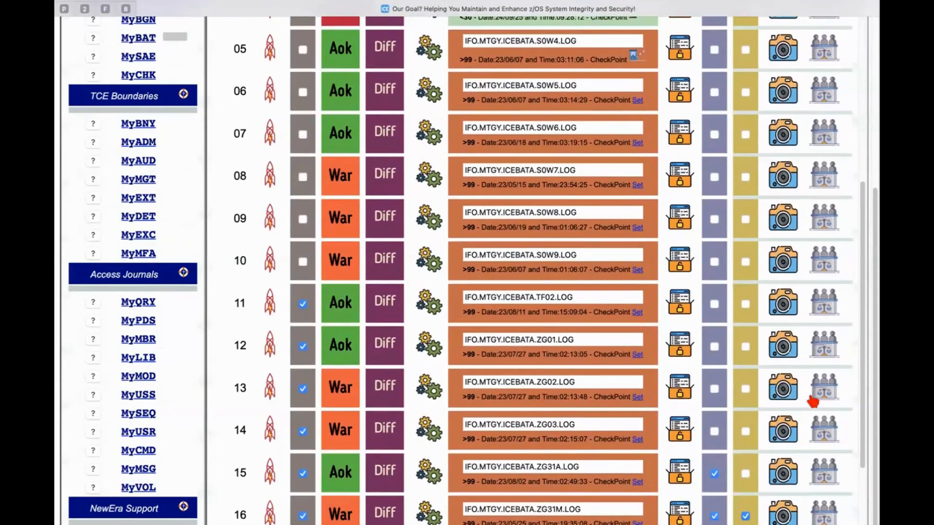
{"action": "mouse_move", "coordinate": [539, 331]}
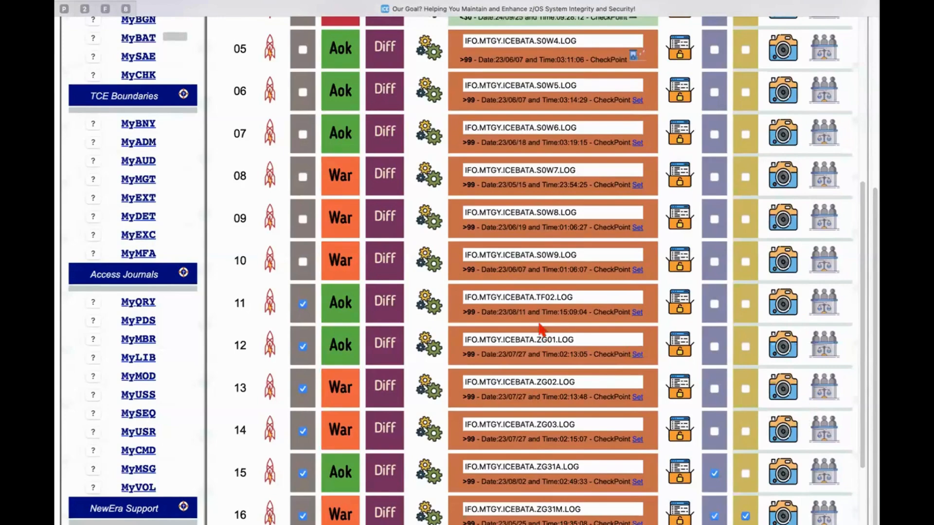
{"action": "scroll", "scroll_direction": "down", "scroll_amount": 3}
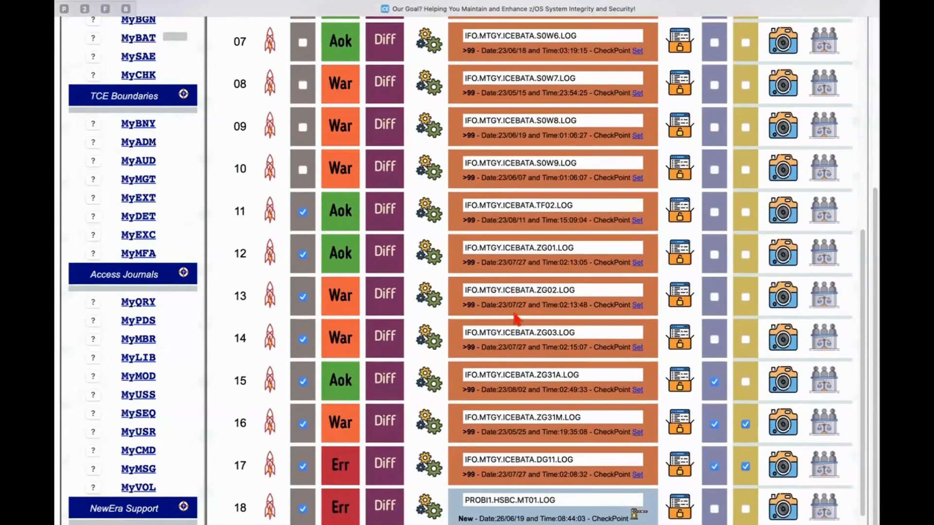
{"action": "scroll", "scroll_direction": "down", "scroll_amount": 3}
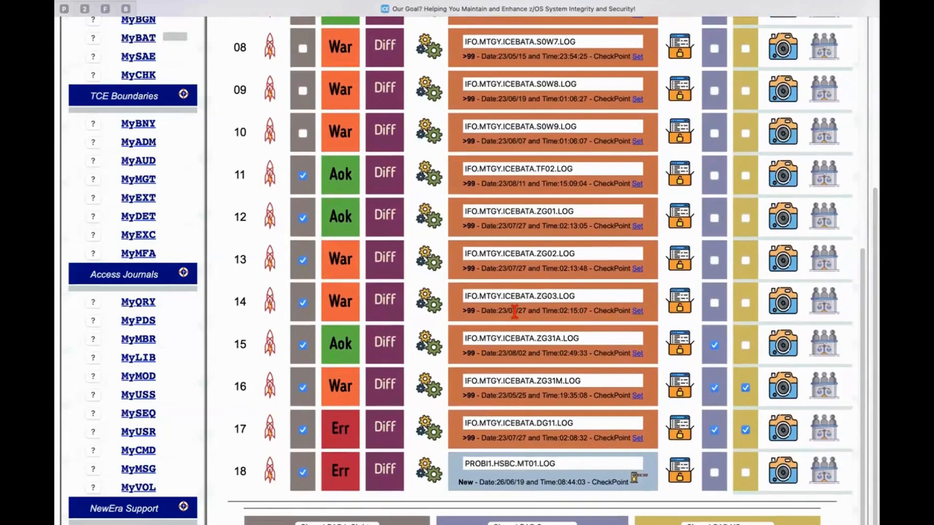
{"action": "scroll", "scroll_direction": "up", "scroll_amount": 3}
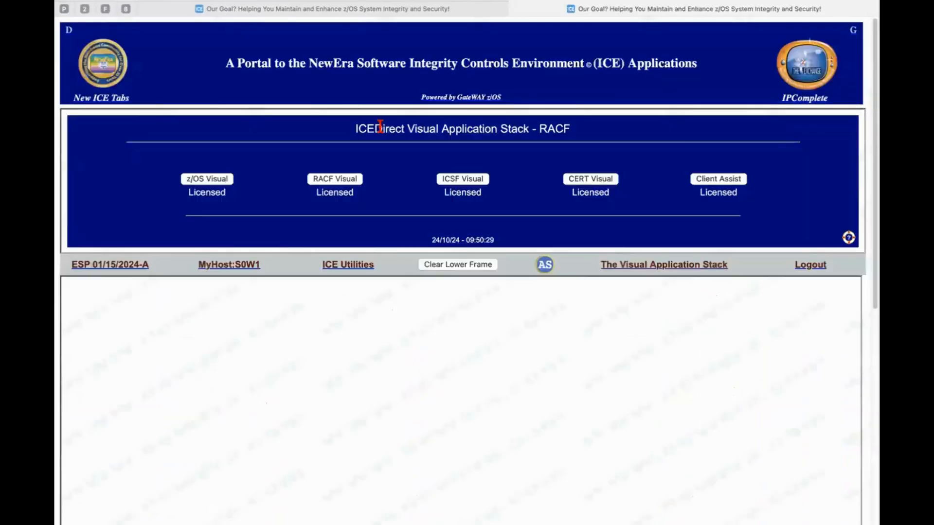
{"action": "mouse_move", "coordinate": [188, 154]}
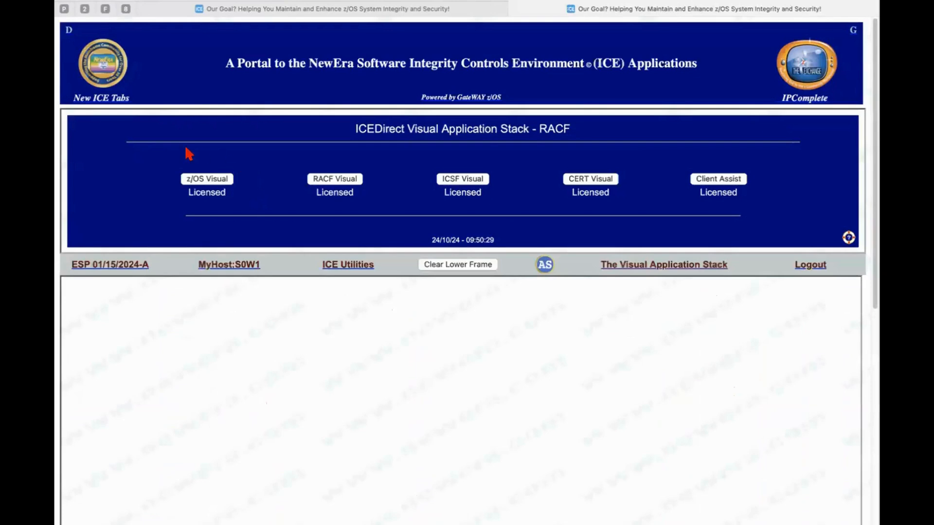
{"action": "mouse_move", "coordinate": [249, 194]}
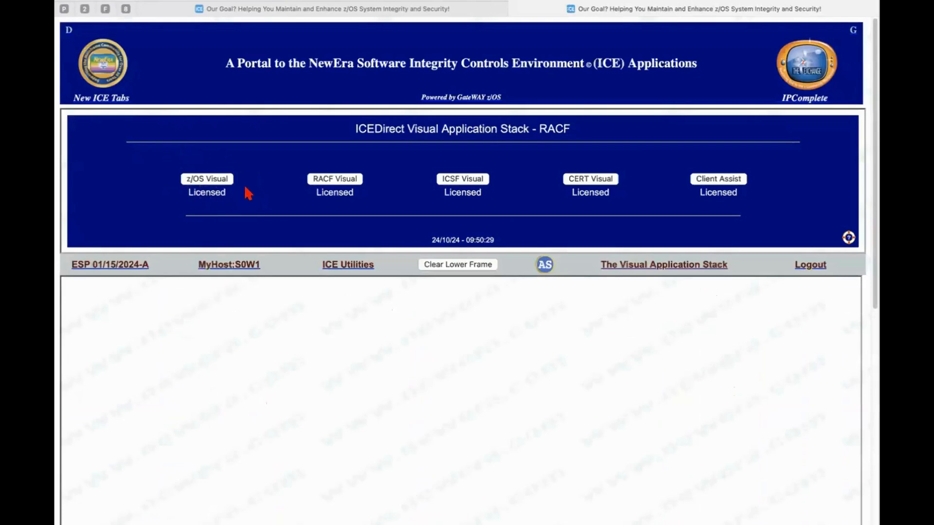
{"action": "mouse_move", "coordinate": [207, 192]}
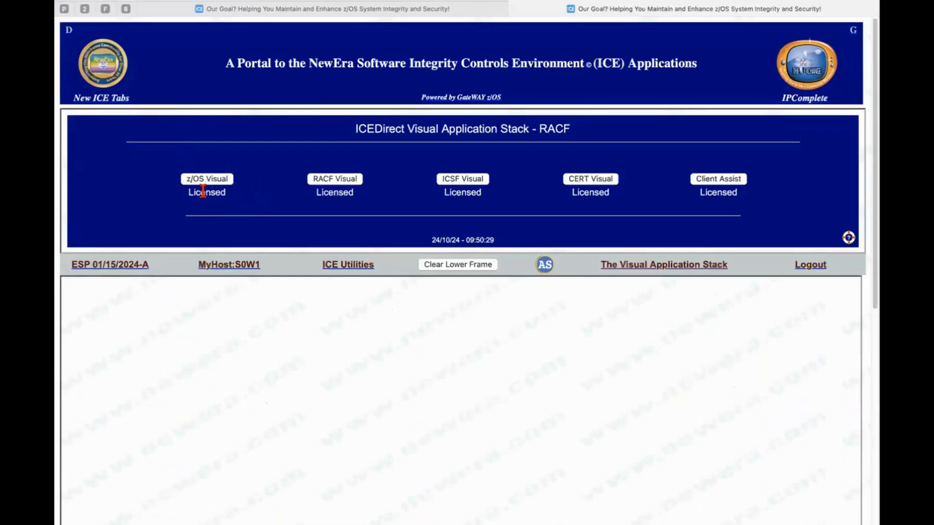
{"action": "mouse_move", "coordinate": [373, 200]}
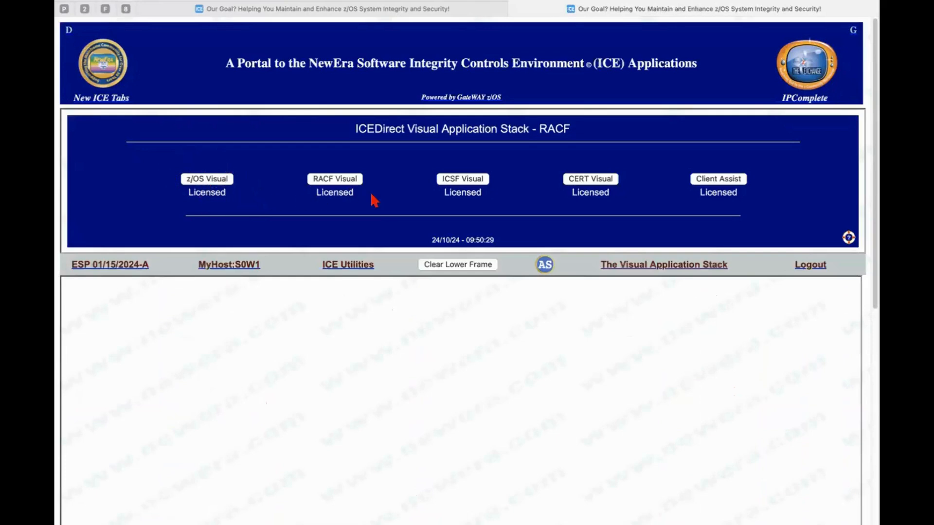
{"action": "mouse_move", "coordinate": [291, 193]}
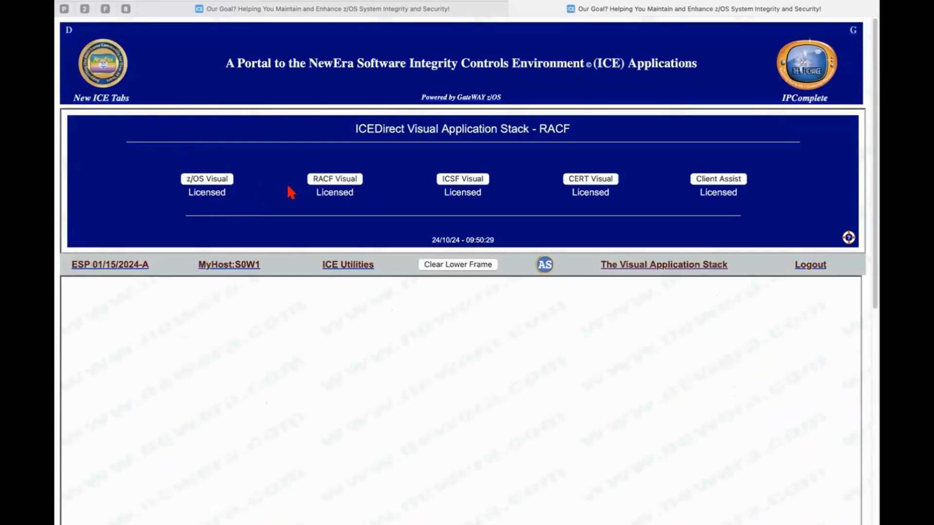
{"action": "mouse_move", "coordinate": [311, 166]}
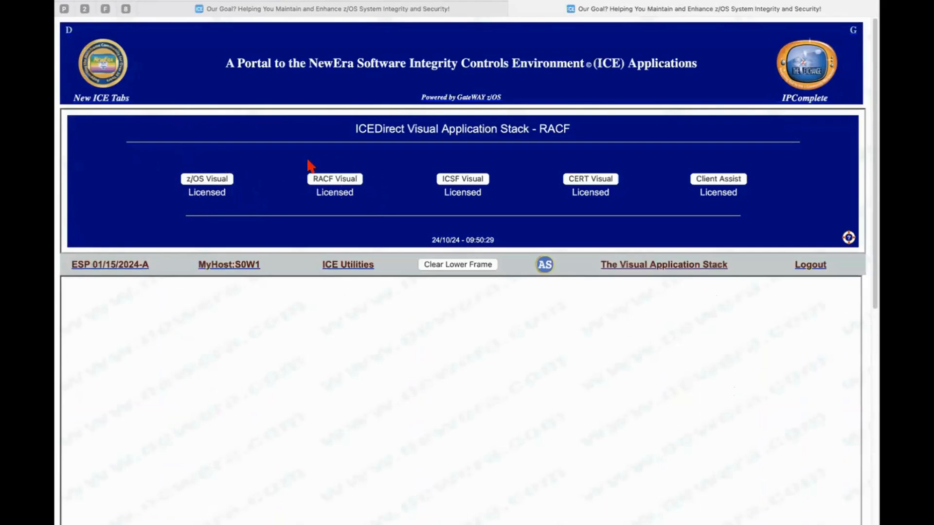
{"action": "mouse_move", "coordinate": [331, 166]}
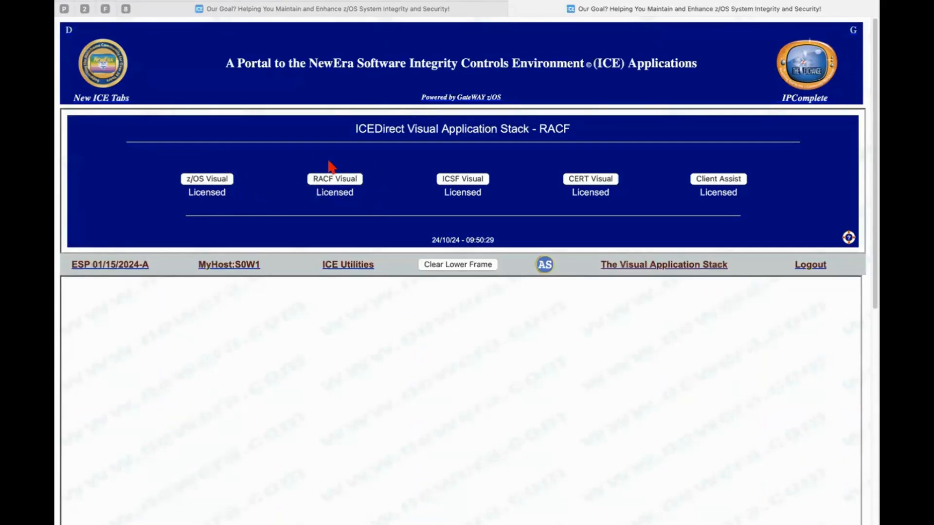
{"action": "mouse_move", "coordinate": [368, 199]}
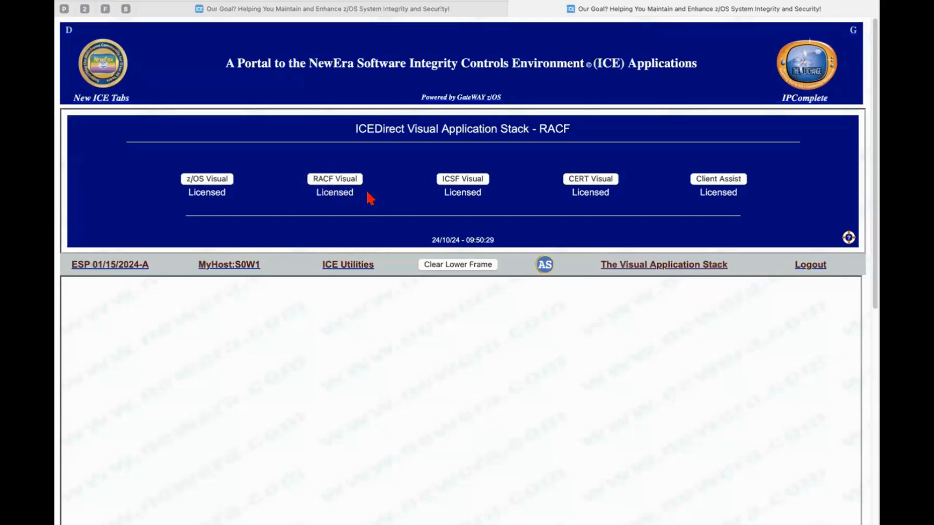
{"action": "mouse_move", "coordinate": [304, 188]}
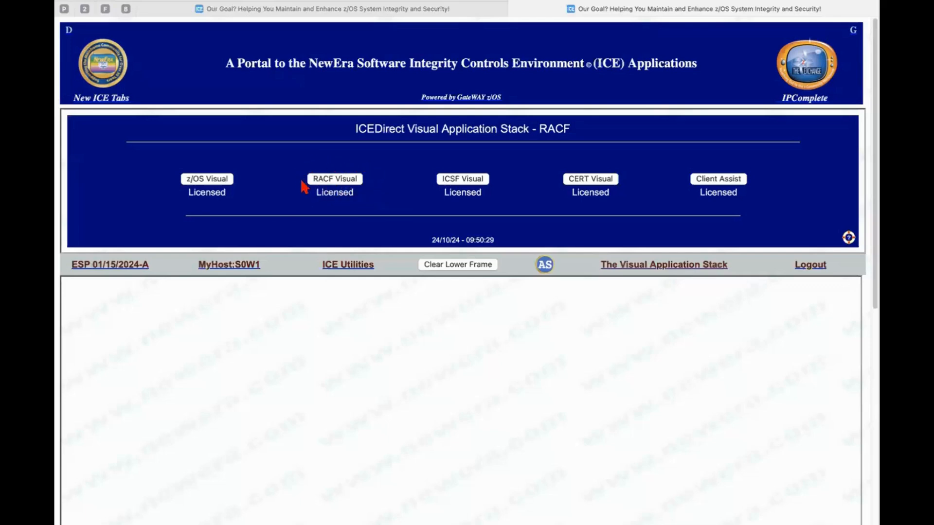
{"action": "mouse_move", "coordinate": [334, 164]}
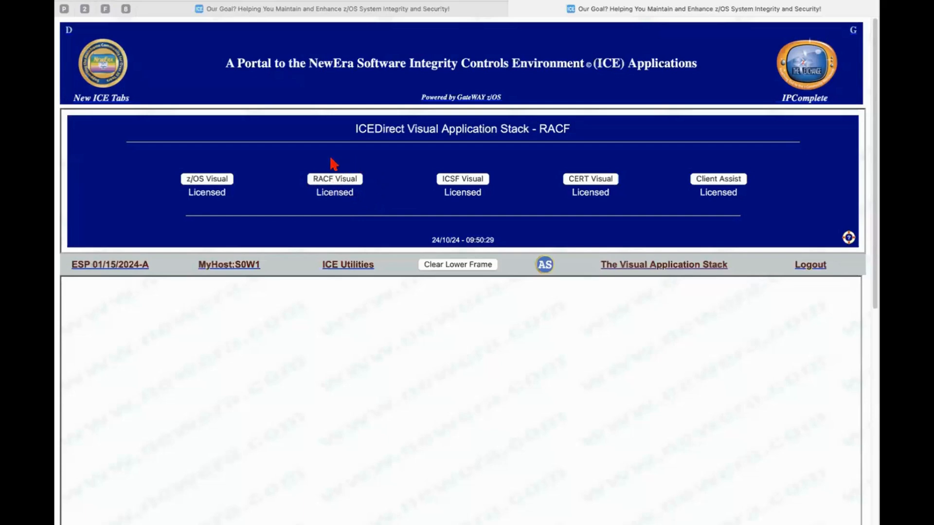
{"action": "mouse_move", "coordinate": [335, 191]}
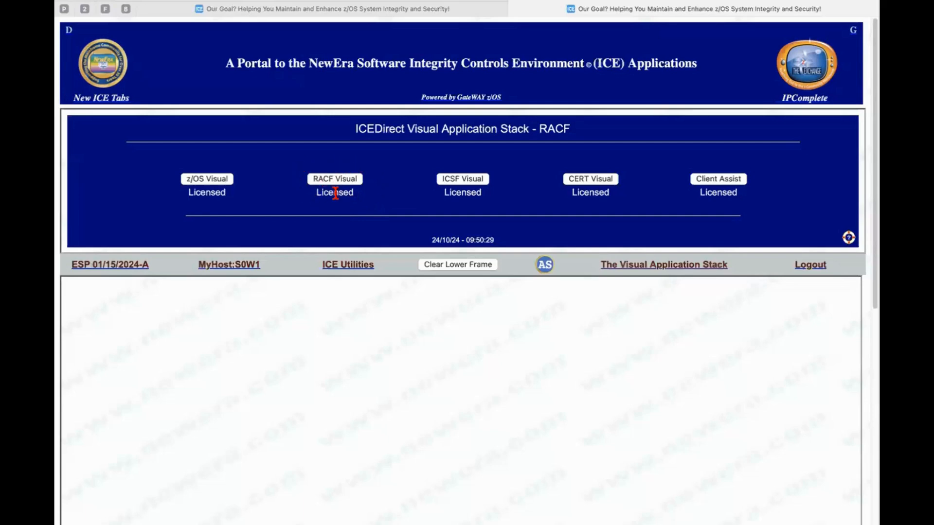
{"action": "mouse_move", "coordinate": [512, 177]}
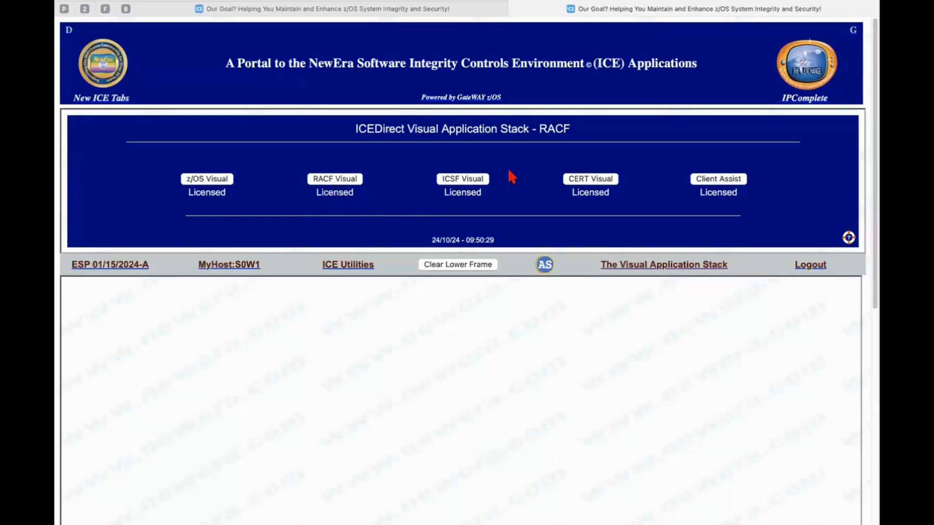
{"action": "mouse_move", "coordinate": [488, 205]}
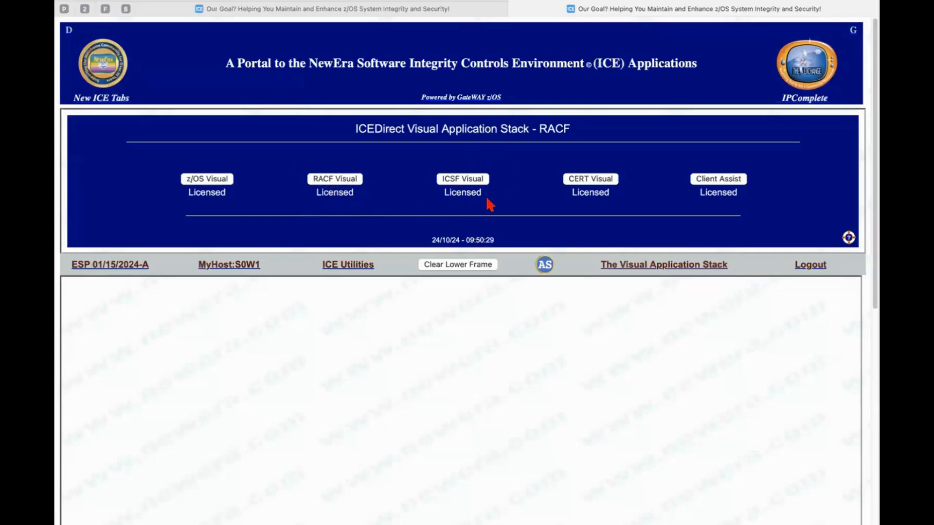
{"action": "mouse_move", "coordinate": [443, 197]}
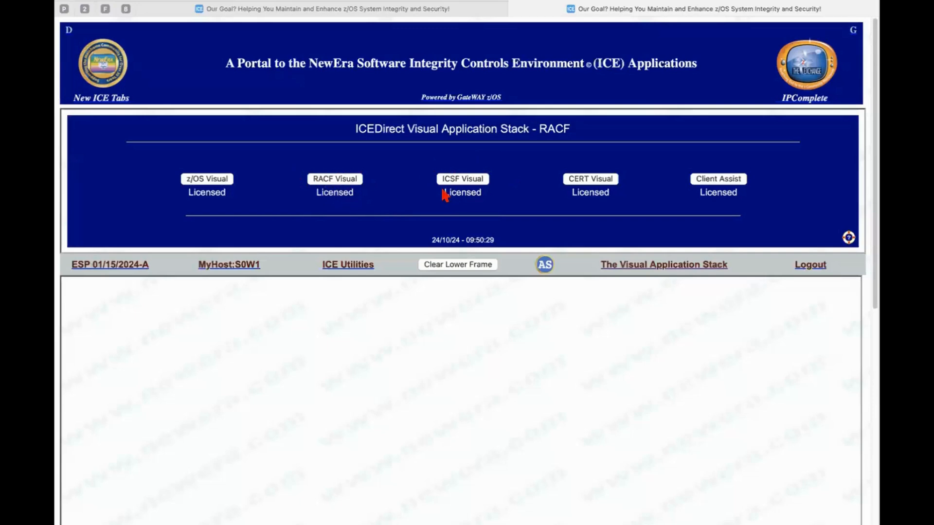
{"action": "mouse_move", "coordinate": [492, 198]}
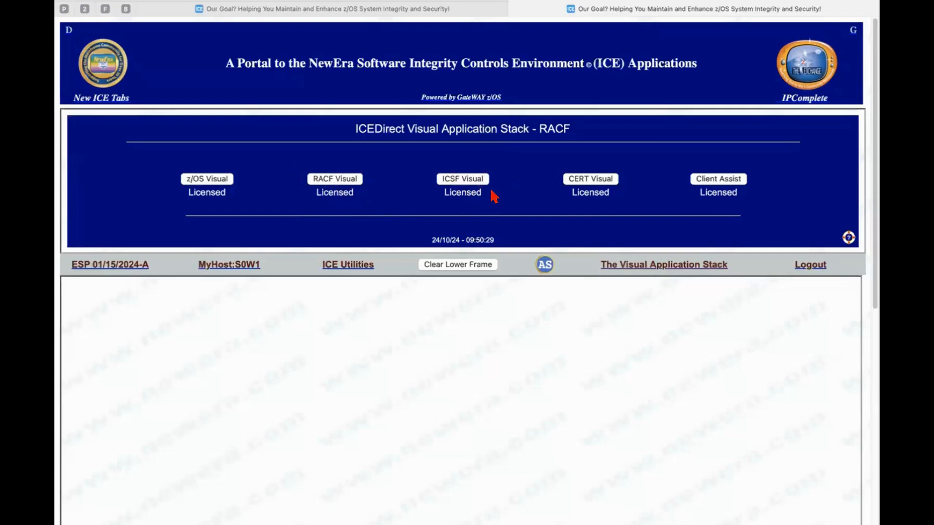
{"action": "mouse_move", "coordinate": [533, 198]}
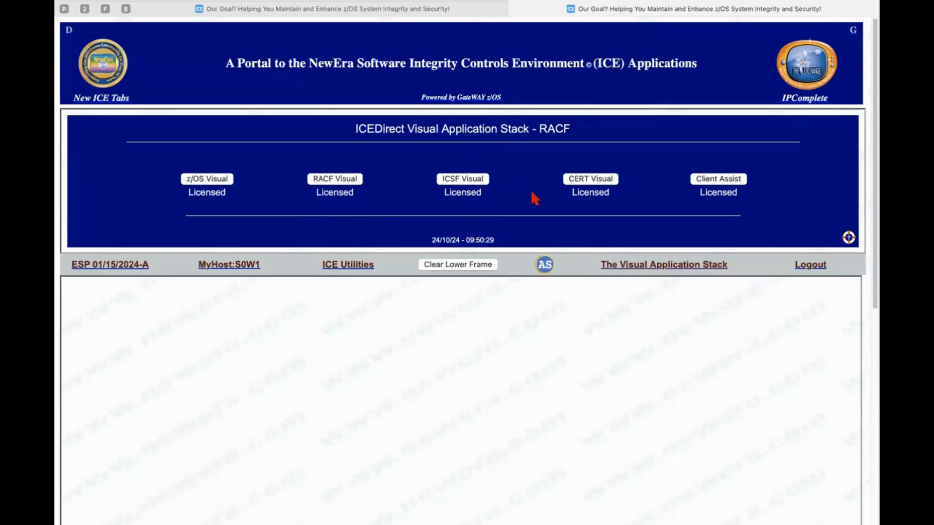
{"action": "mouse_move", "coordinate": [623, 175]}
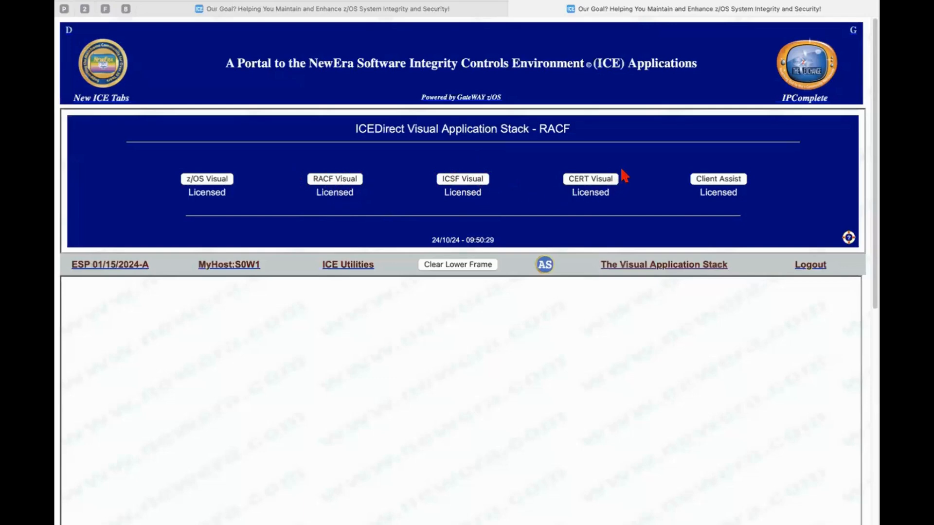
{"action": "mouse_move", "coordinate": [718, 195]}
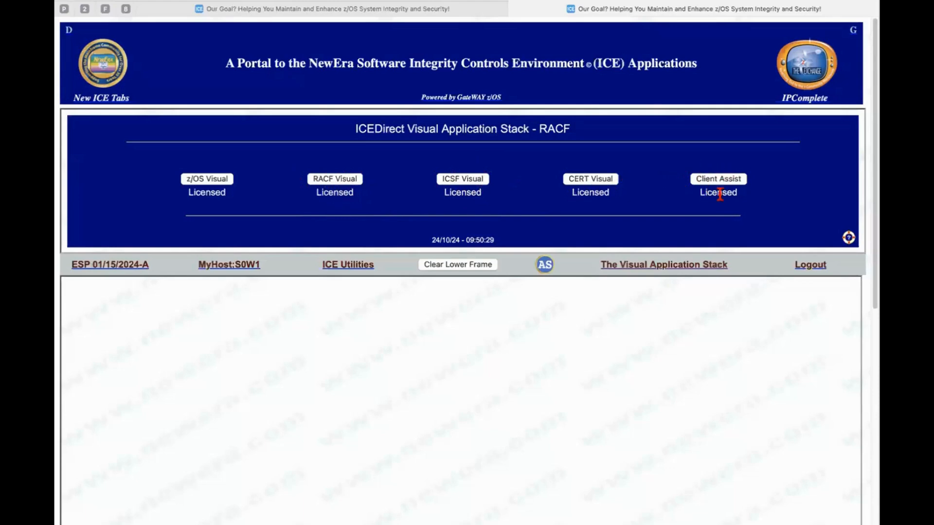
{"action": "mouse_move", "coordinate": [686, 175]}
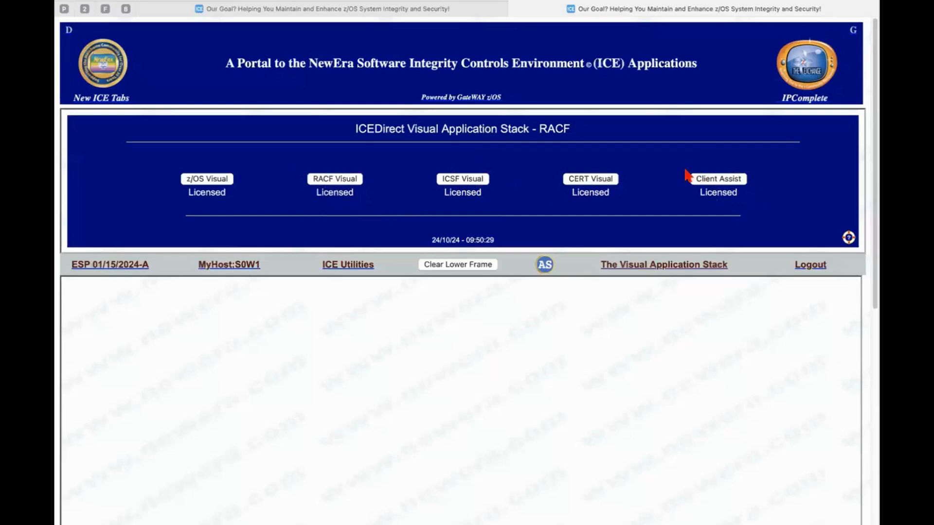
{"action": "mouse_move", "coordinate": [769, 183]}
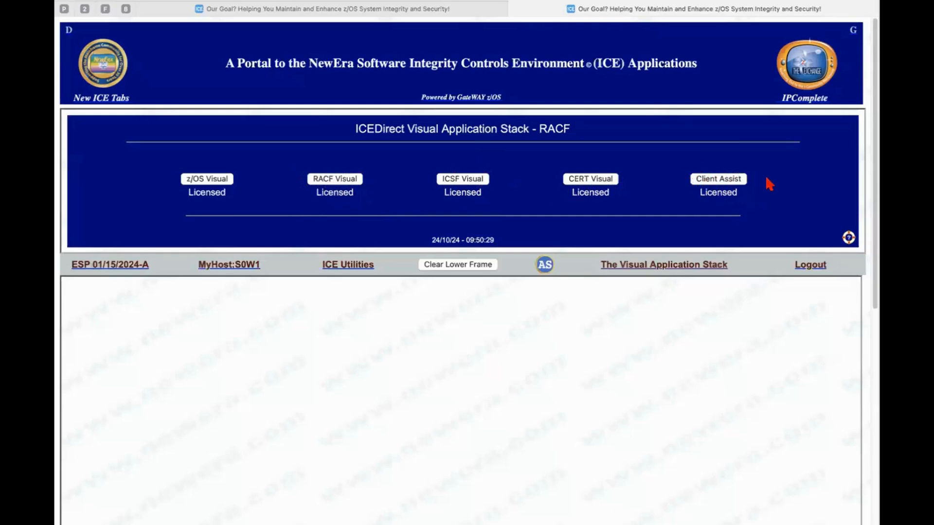
{"action": "mouse_move", "coordinate": [692, 183]}
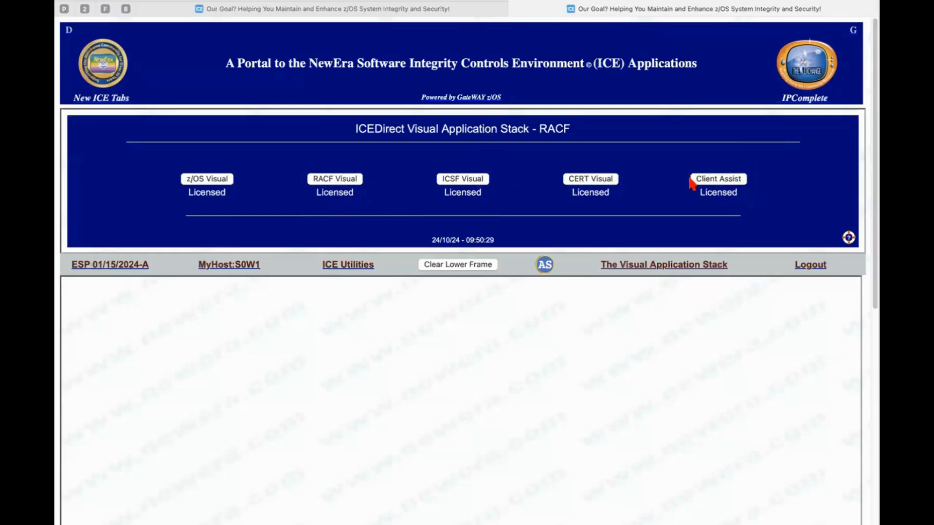
{"action": "mouse_move", "coordinate": [694, 189]}
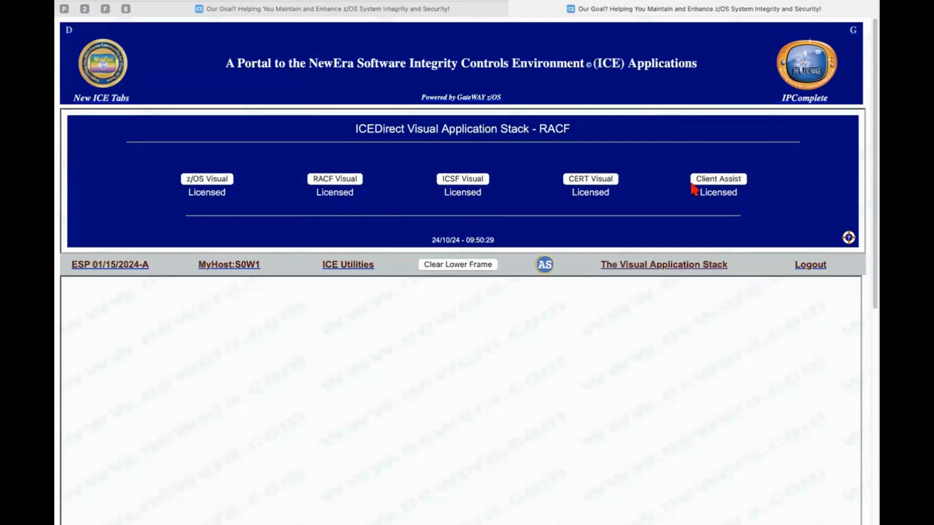
{"action": "mouse_move", "coordinate": [685, 182]}
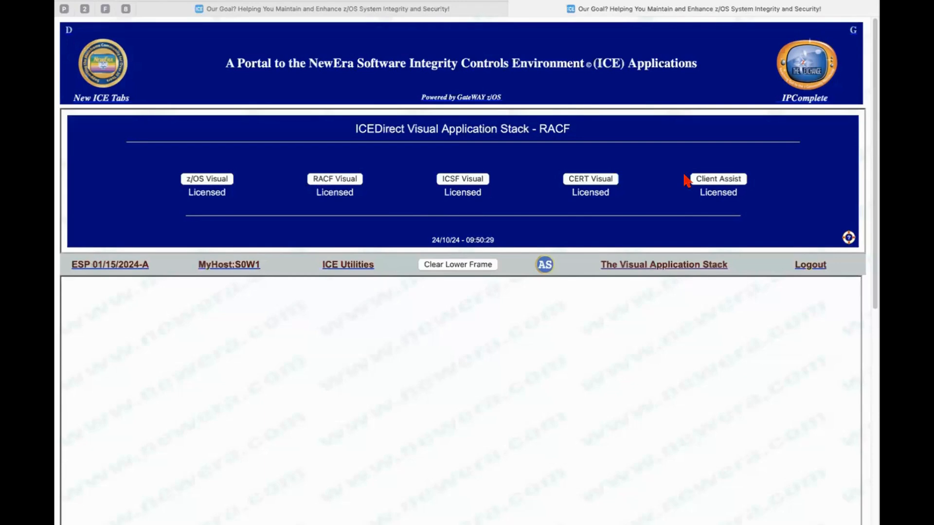
{"action": "mouse_move", "coordinate": [590, 185]}
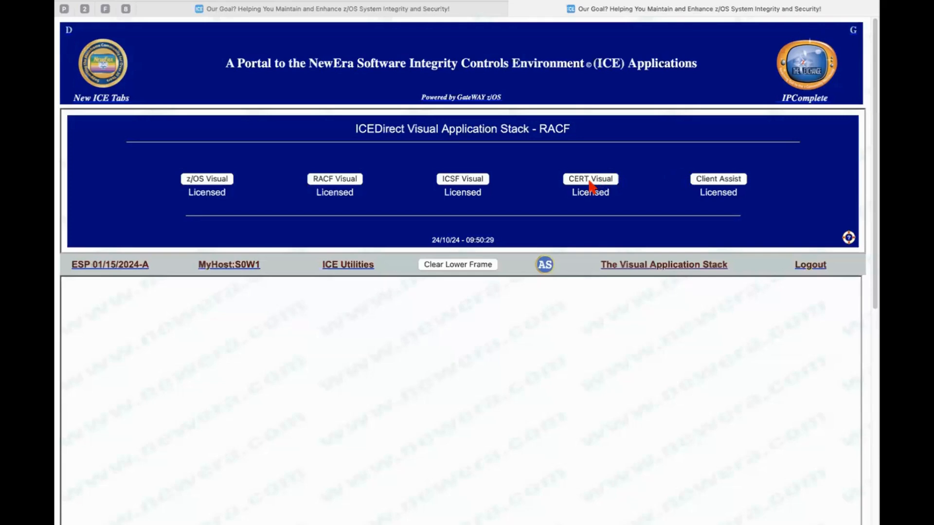
Launch CERT Visual from the ICEDirect Visual Application Stack
{"action": "left_click", "coordinate": [590, 178]}
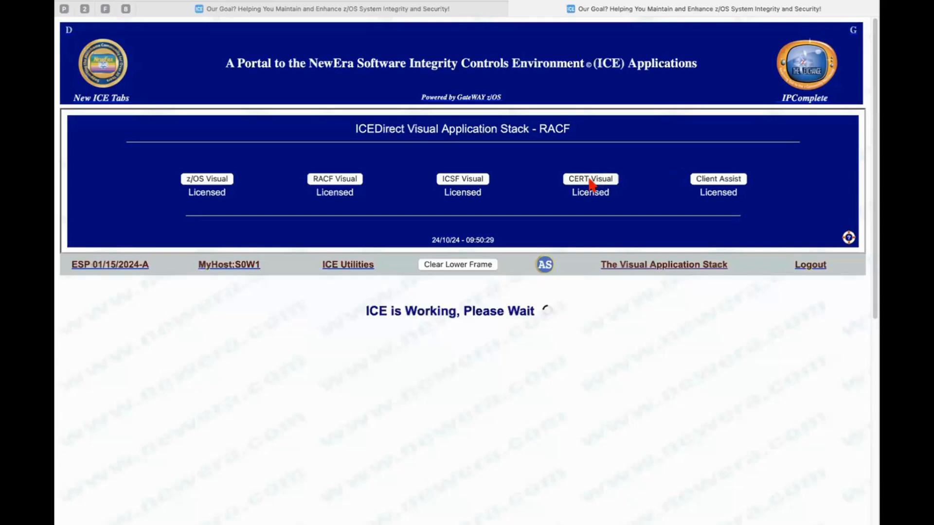
{"action": "mouse_move", "coordinate": [633, 257]}
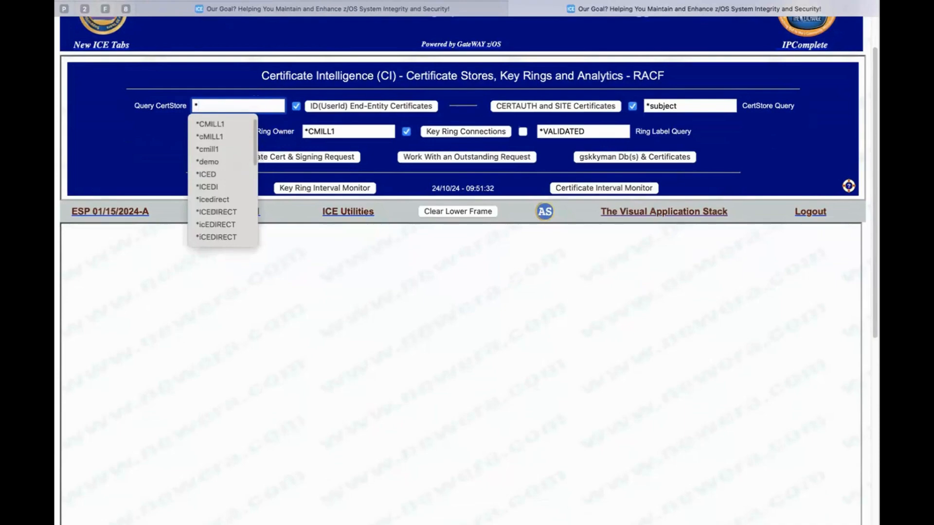
{"action": "type", "text": "list"}
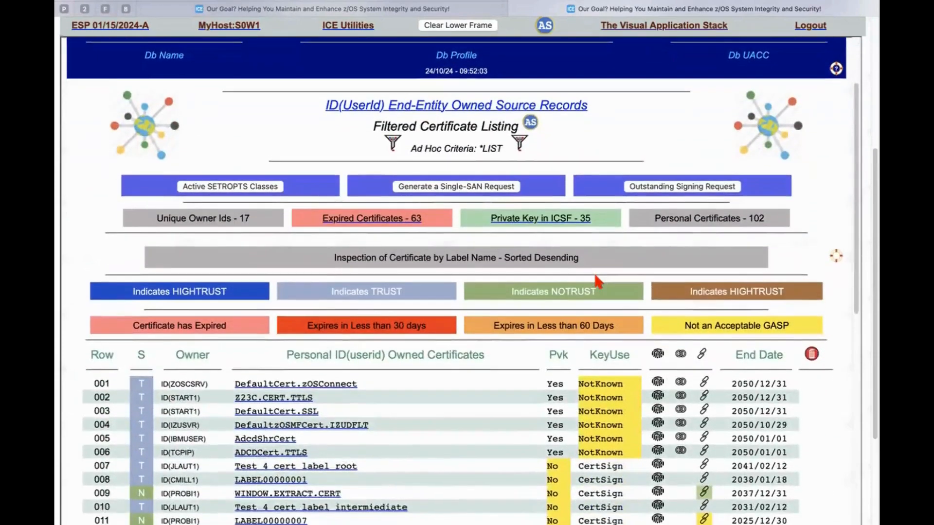
{"action": "scroll", "scroll_direction": "down", "scroll_amount": 3}
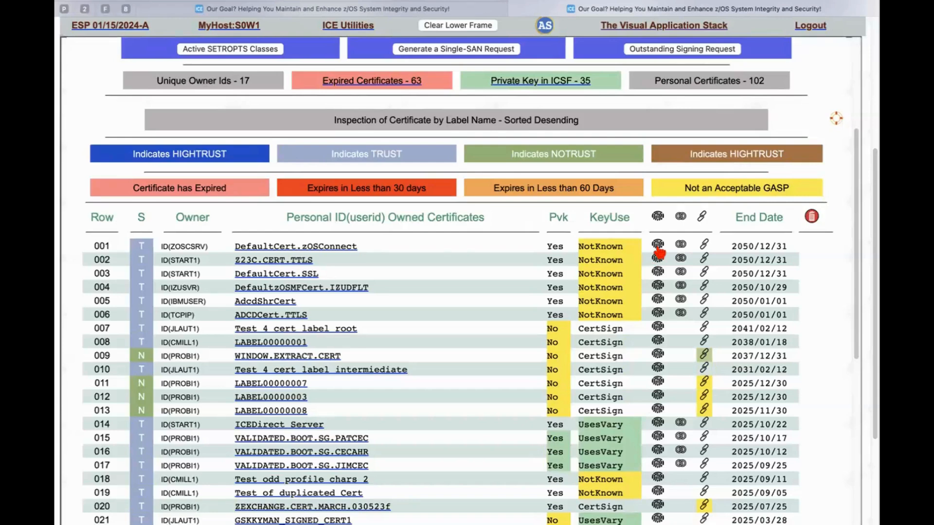
{"action": "scroll", "scroll_direction": "up", "scroll_amount": 3}
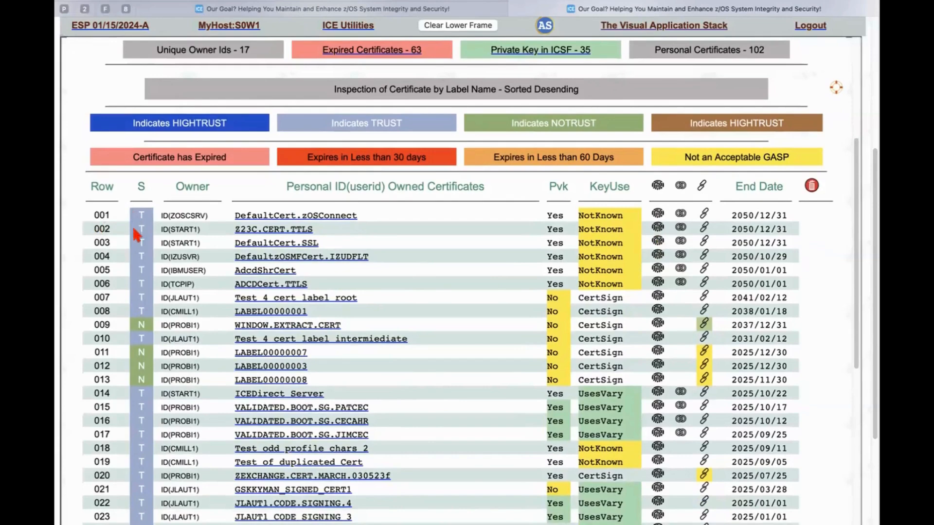
{"action": "mouse_move", "coordinate": [138, 298]}
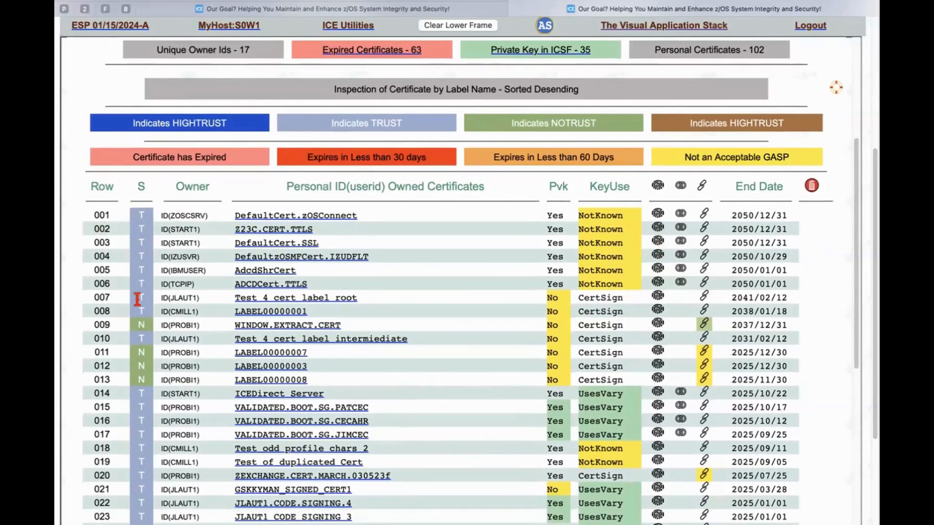
{"action": "mouse_move", "coordinate": [180, 421]}
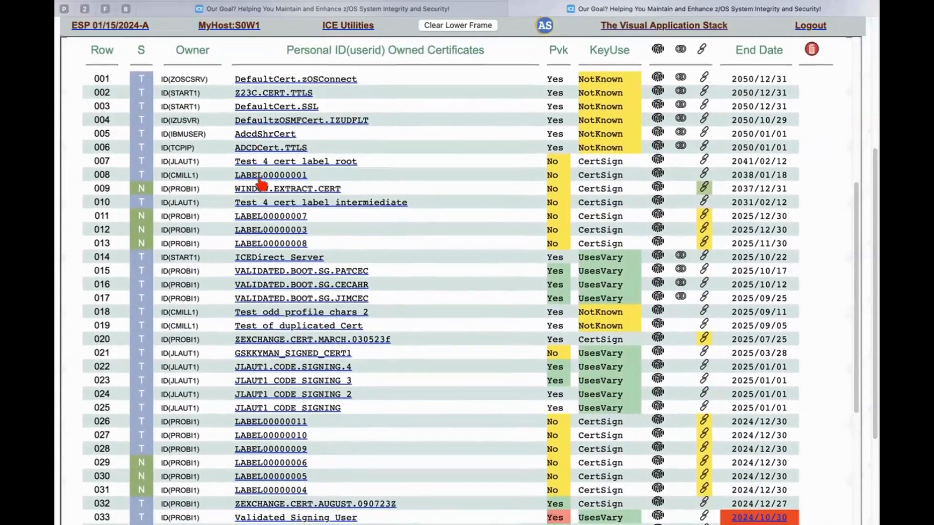
{"action": "scroll", "scroll_direction": "down", "scroll_amount": 3}
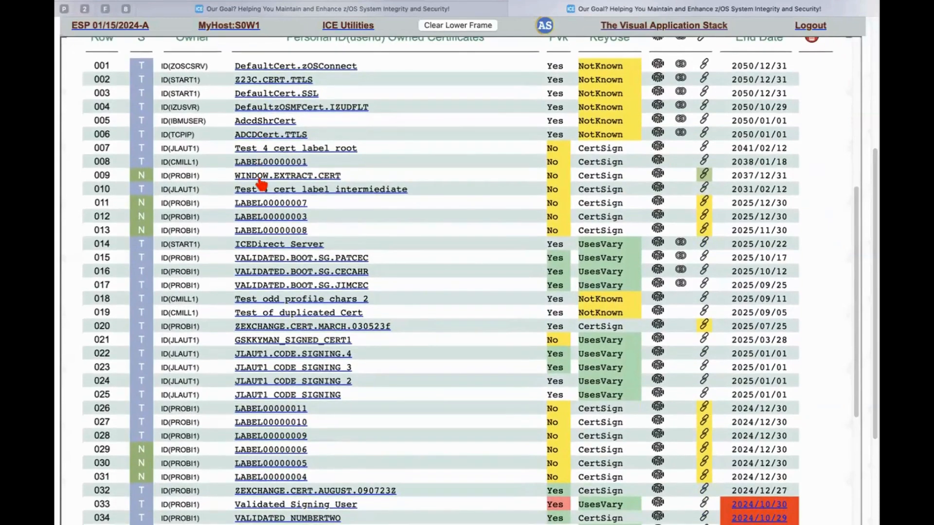
{"action": "scroll", "scroll_direction": "down", "scroll_amount": 3}
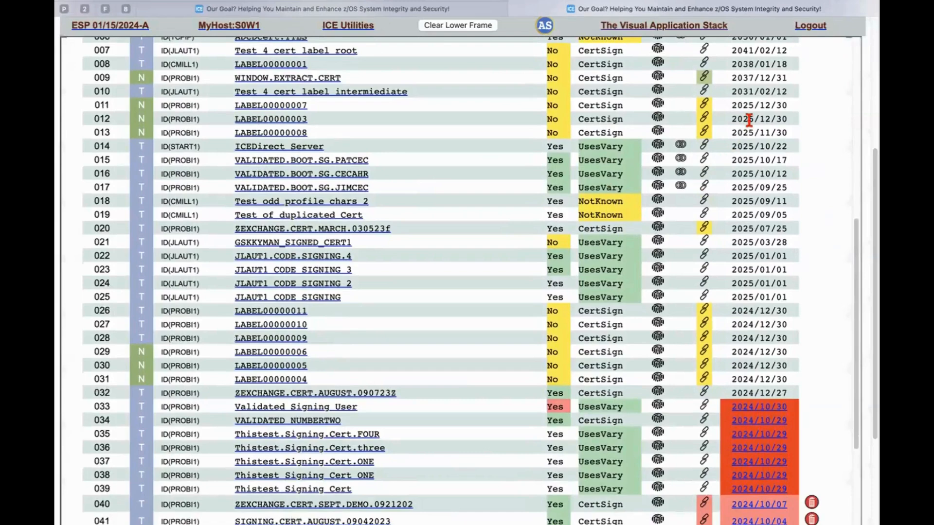
{"action": "scroll", "scroll_direction": "up", "scroll_amount": 3}
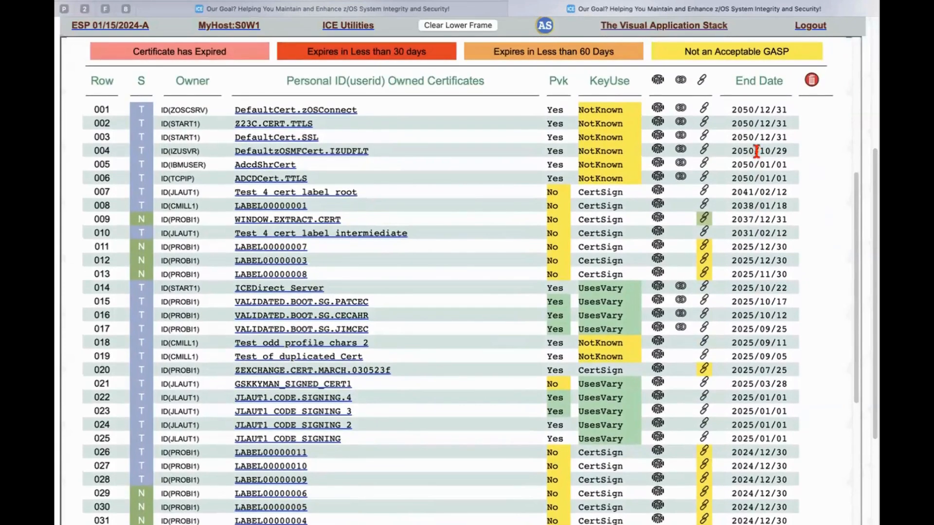
{"action": "mouse_move", "coordinate": [729, 114]}
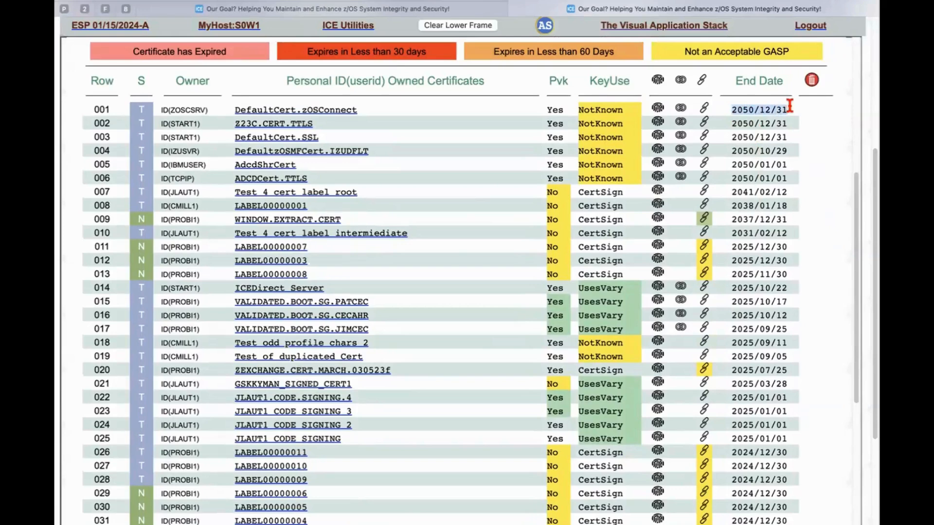
{"action": "mouse_move", "coordinate": [814, 155]}
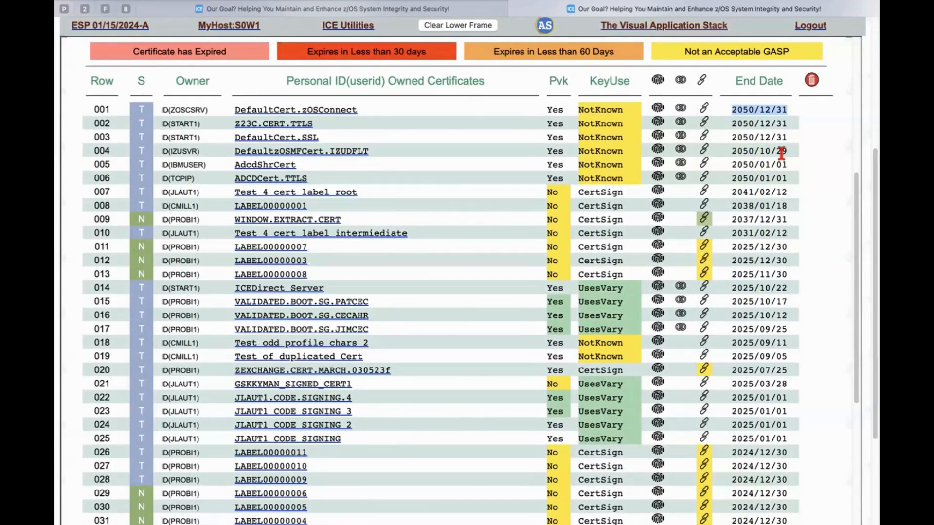
{"action": "scroll", "scroll_direction": "down", "scroll_amount": 3}
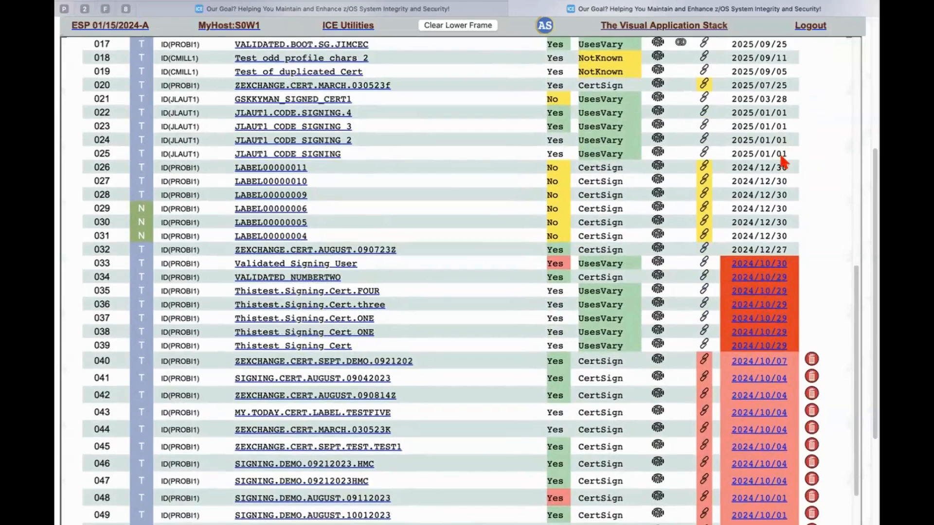
{"action": "scroll", "scroll_direction": "down", "scroll_amount": 3}
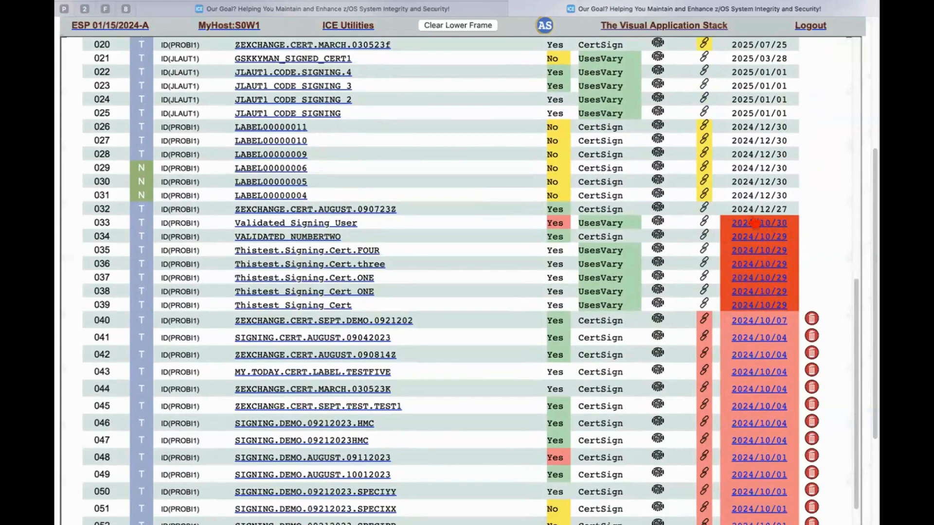
{"action": "scroll", "scroll_direction": "down", "scroll_amount": 3}
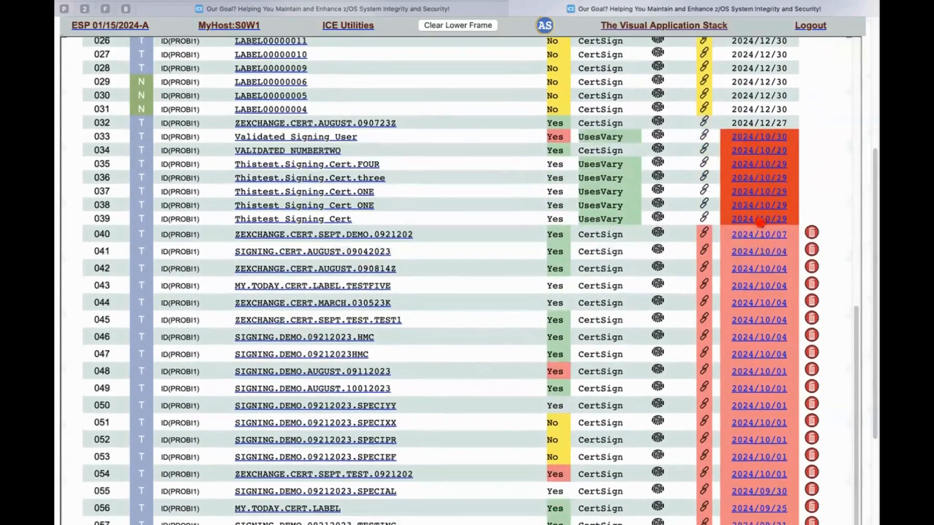
{"action": "scroll", "scroll_direction": "down", "scroll_amount": 3}
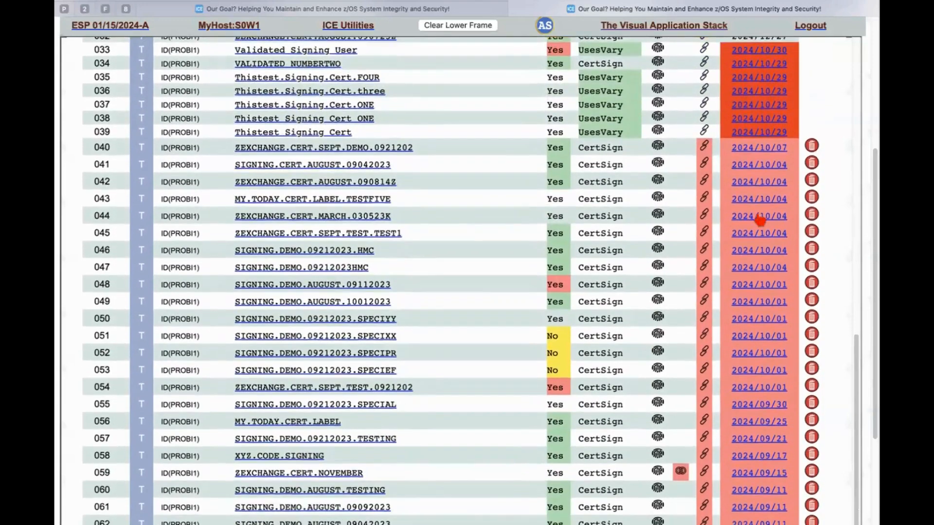
{"action": "scroll", "scroll_direction": "down", "scroll_amount": 3}
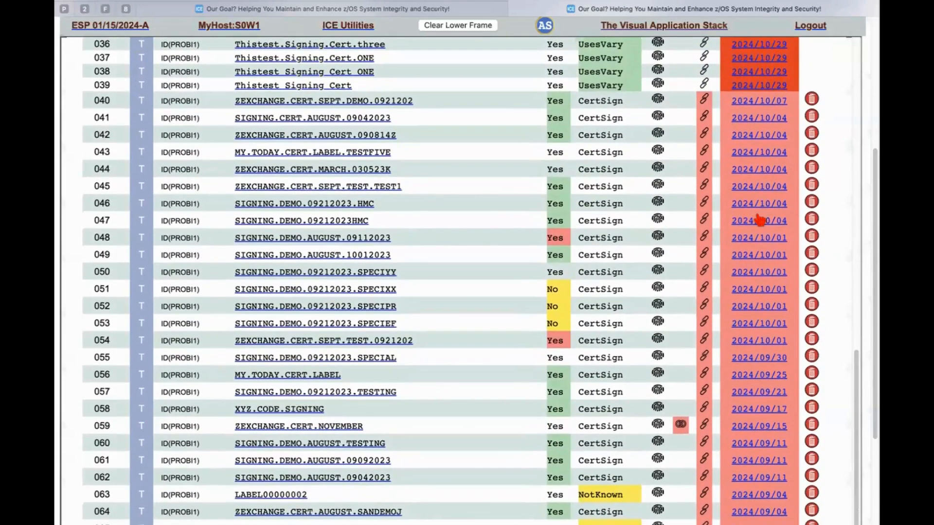
{"action": "mouse_move", "coordinate": [399, 135]}
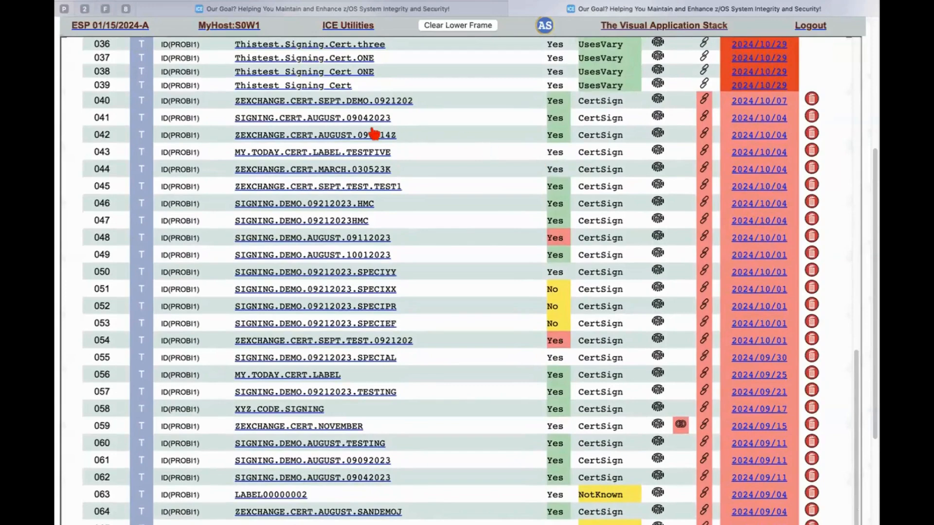
{"action": "mouse_move", "coordinate": [511, 240]}
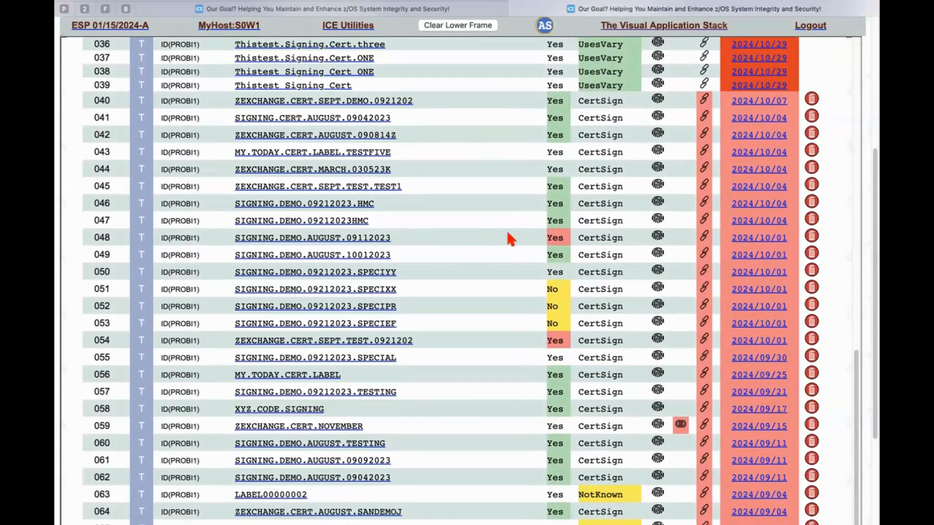
{"action": "mouse_move", "coordinate": [555, 237]}
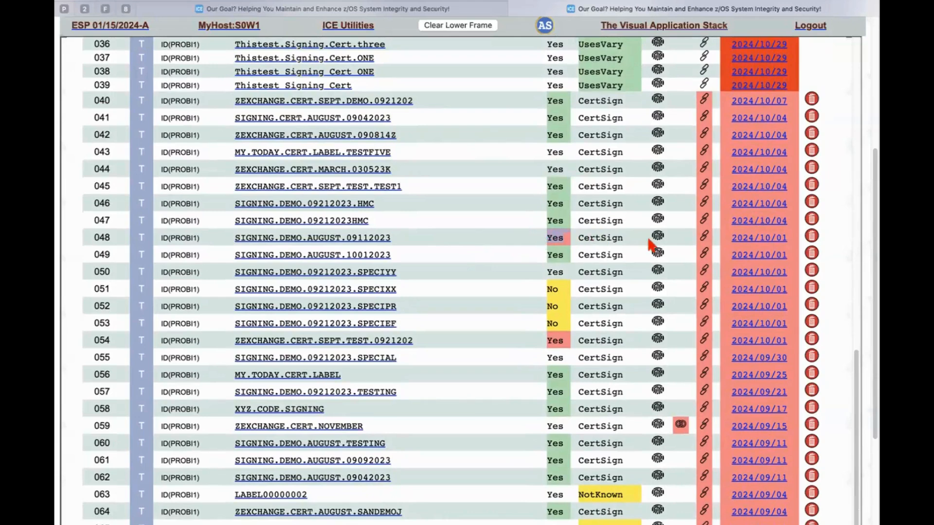
{"action": "mouse_move", "coordinate": [774, 244]}
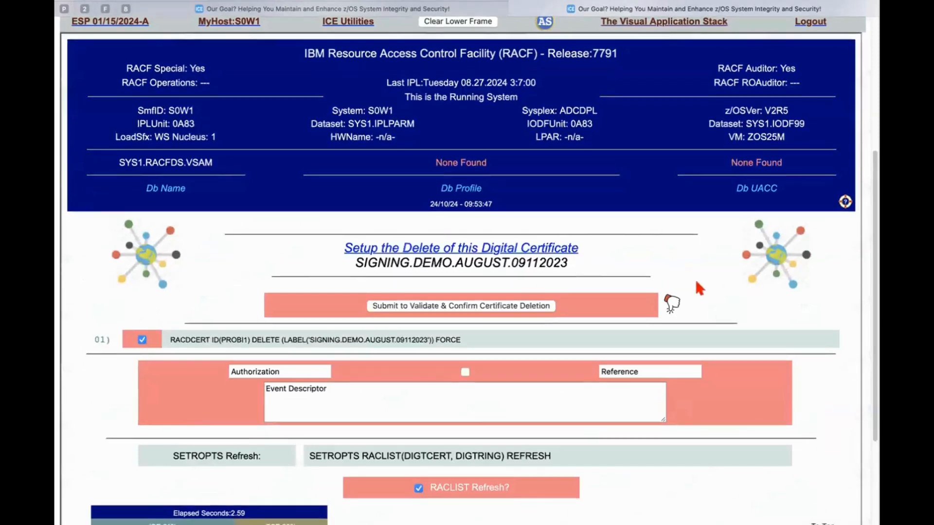
Preview the SIGNING.DEMO.AUGUST.09112023 delete setup, then return to the listing without deleting
{"action": "scroll", "scroll_direction": "down", "scroll_amount": 3}
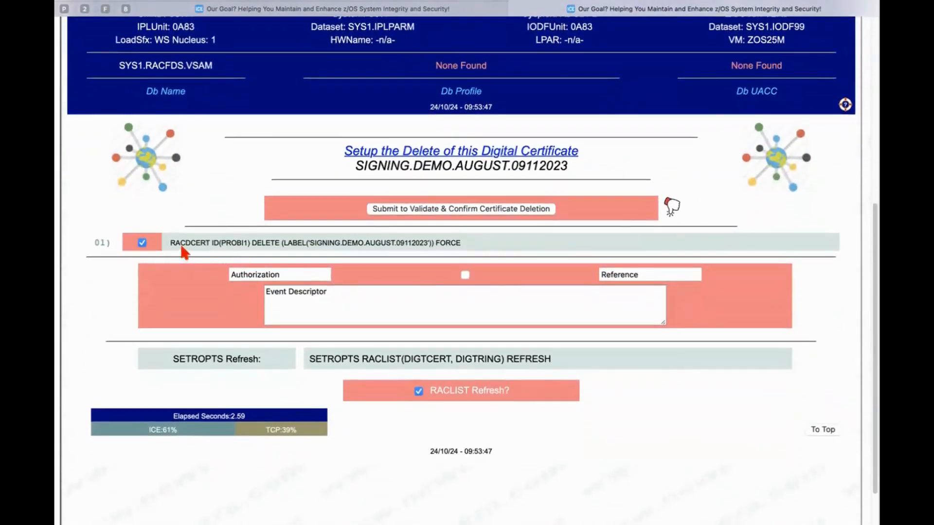
{"action": "mouse_move", "coordinate": [244, 244]}
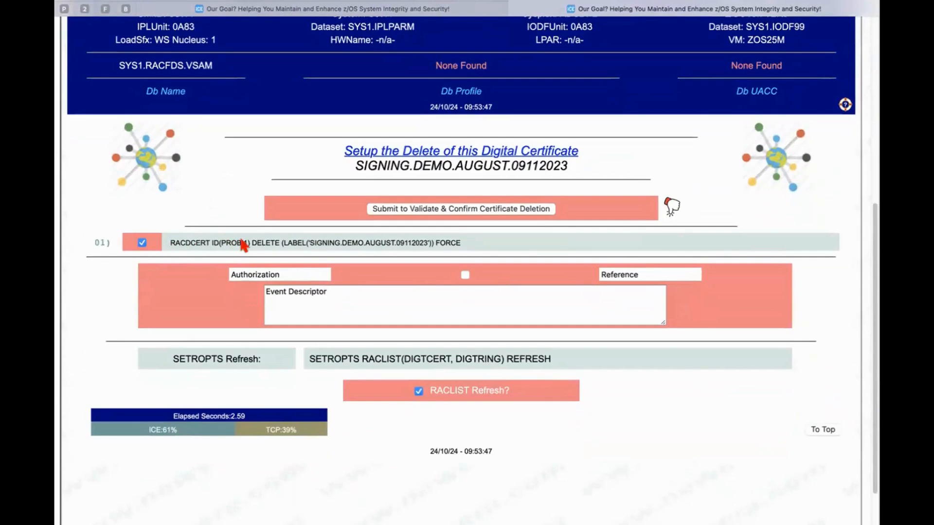
{"action": "mouse_move", "coordinate": [486, 250]}
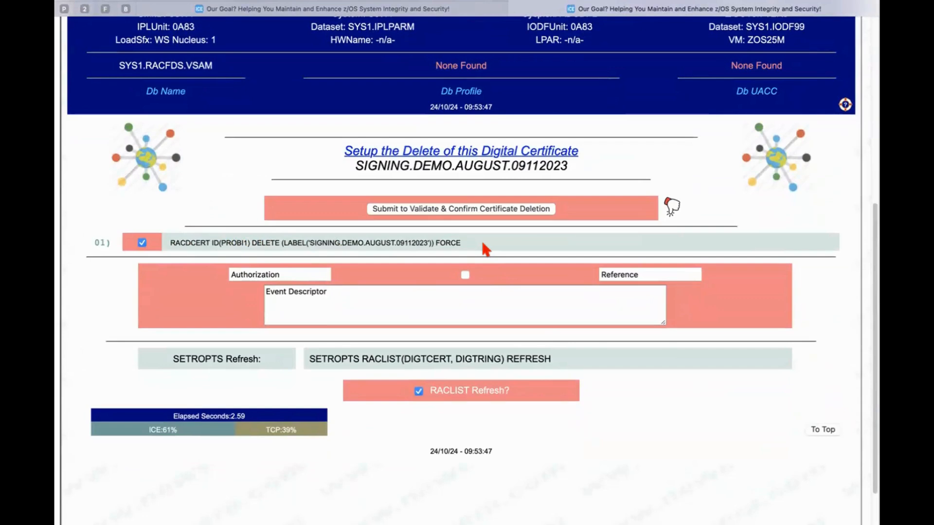
{"action": "mouse_move", "coordinate": [476, 215]}
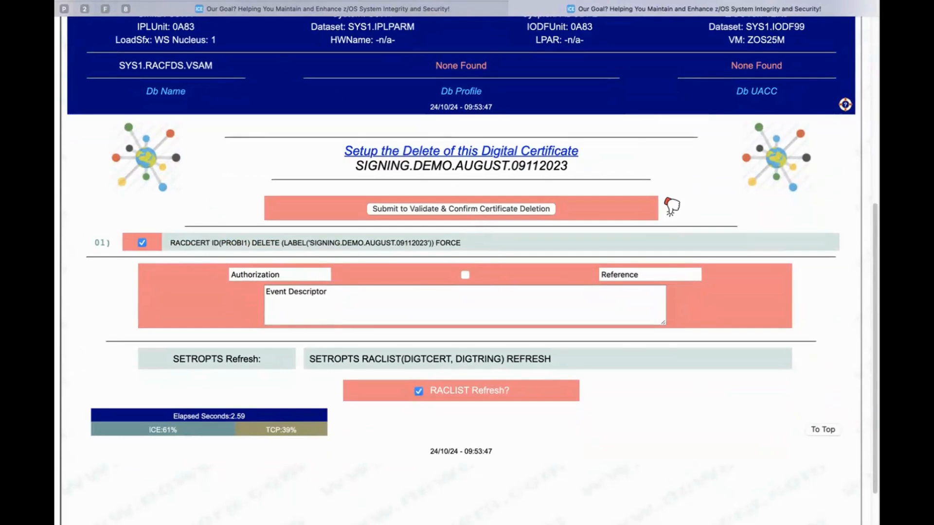
{"action": "left_click", "coordinate": [459, 208]}
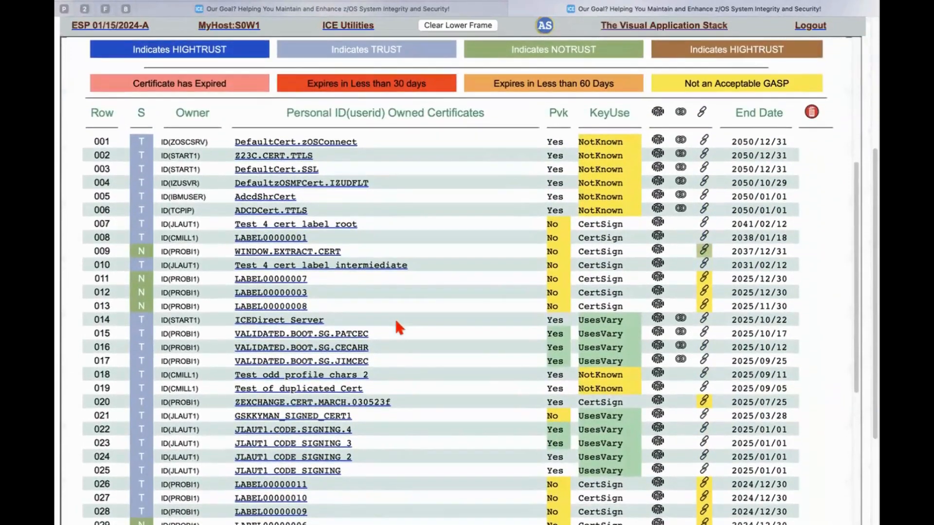
{"action": "mouse_move", "coordinate": [296, 172]}
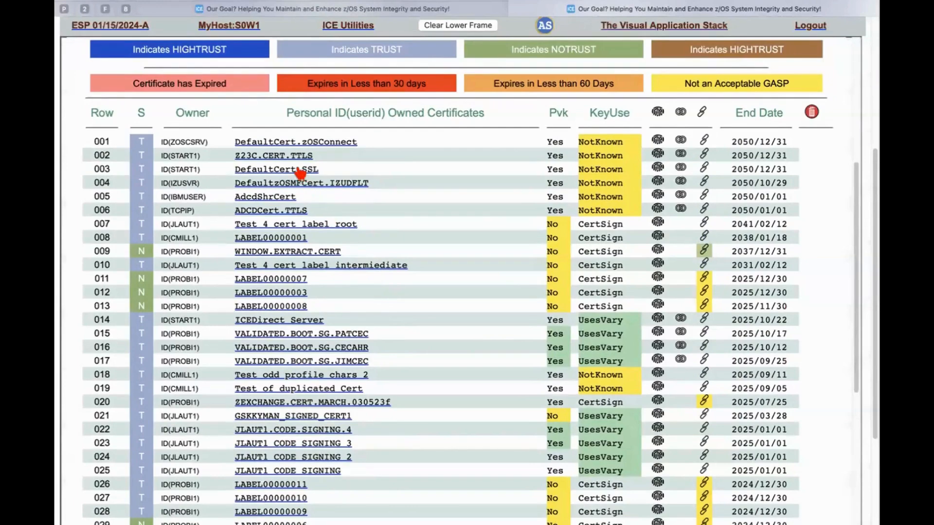
Scroll down and back up through the filtered certificate listing rows
{"action": "scroll", "scroll_direction": "down", "scroll_amount": 3}
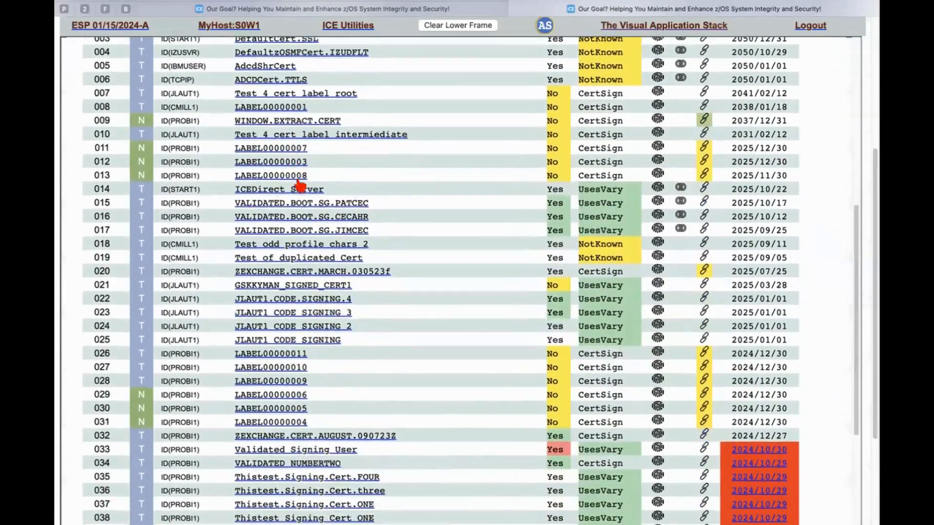
{"action": "scroll", "scroll_direction": "down", "scroll_amount": 3}
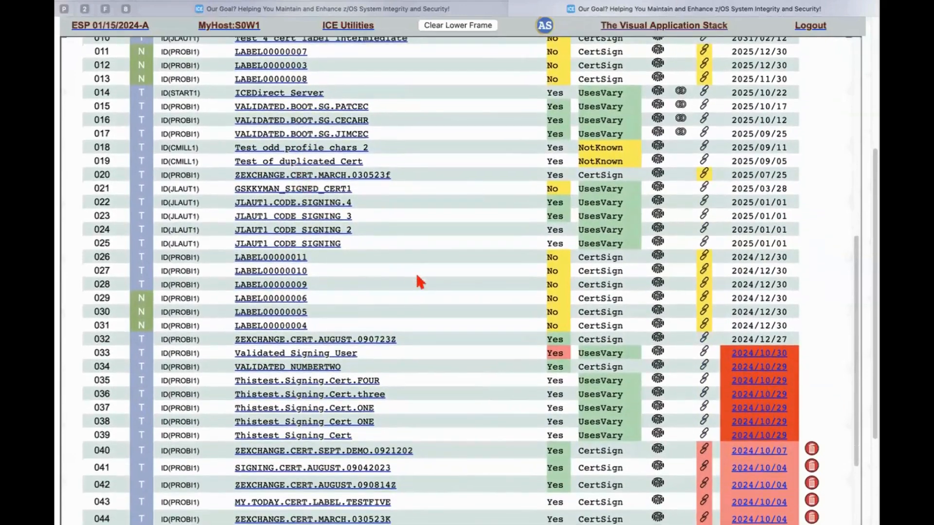
{"action": "mouse_move", "coordinate": [327, 369]}
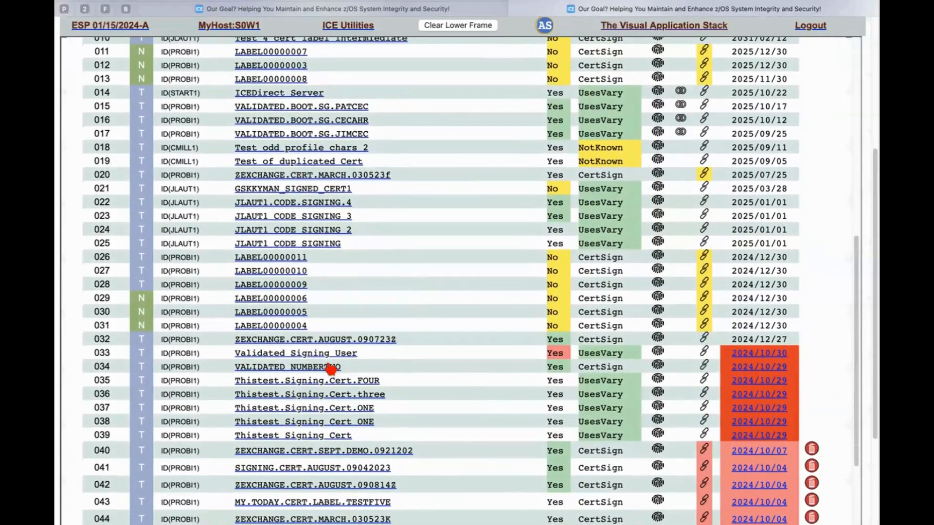
{"action": "scroll", "scroll_direction": "up", "scroll_amount": 3}
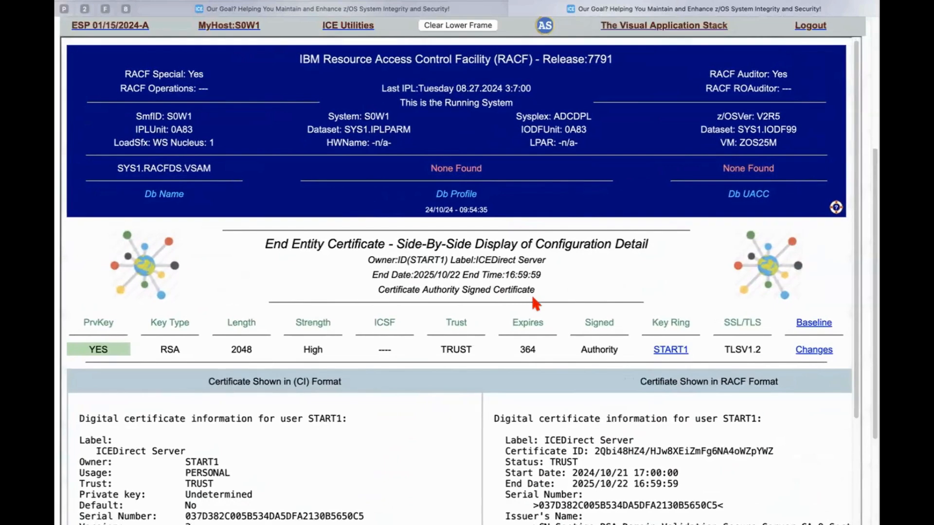
{"action": "mouse_move", "coordinate": [608, 318]}
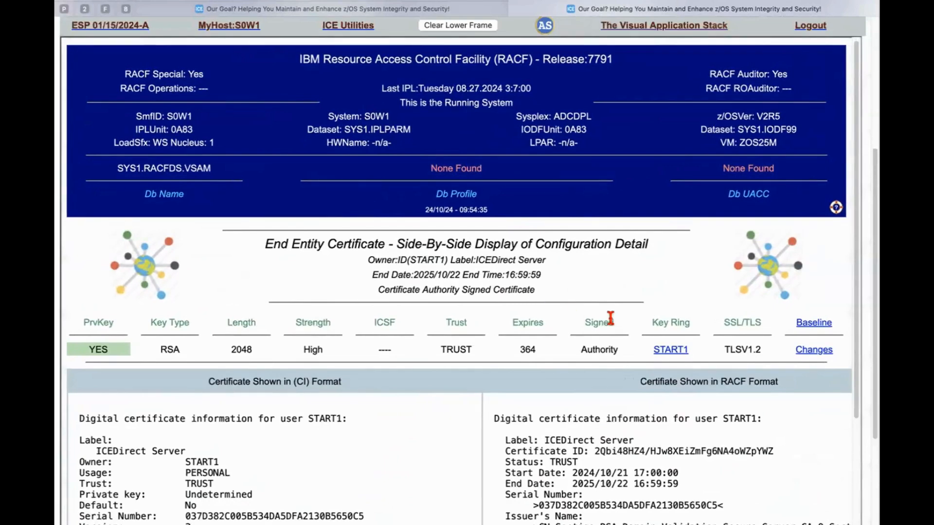
{"action": "mouse_move", "coordinate": [140, 357]}
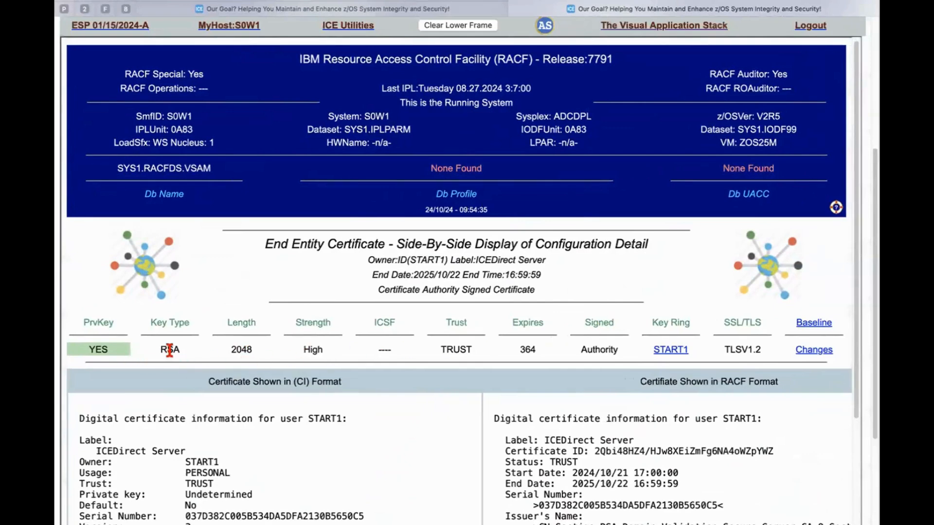
{"action": "mouse_move", "coordinate": [178, 353]}
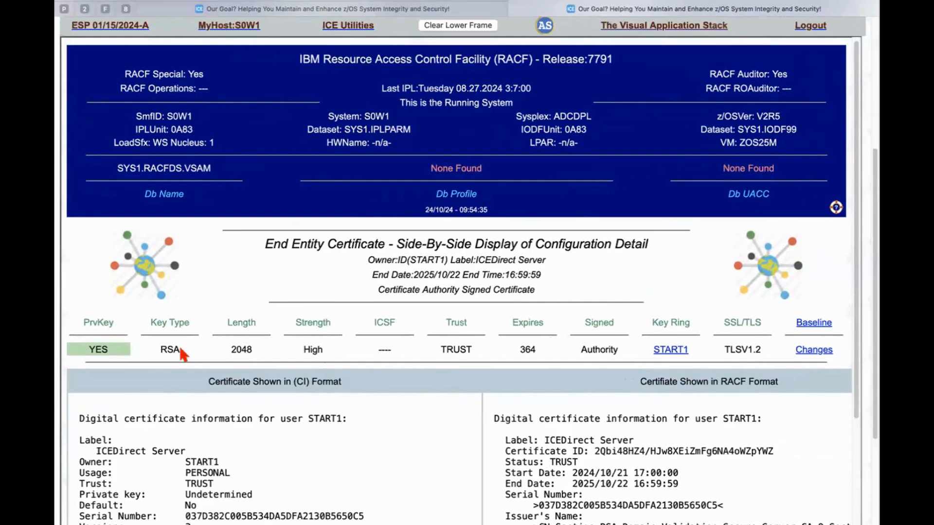
{"action": "mouse_move", "coordinate": [255, 355]}
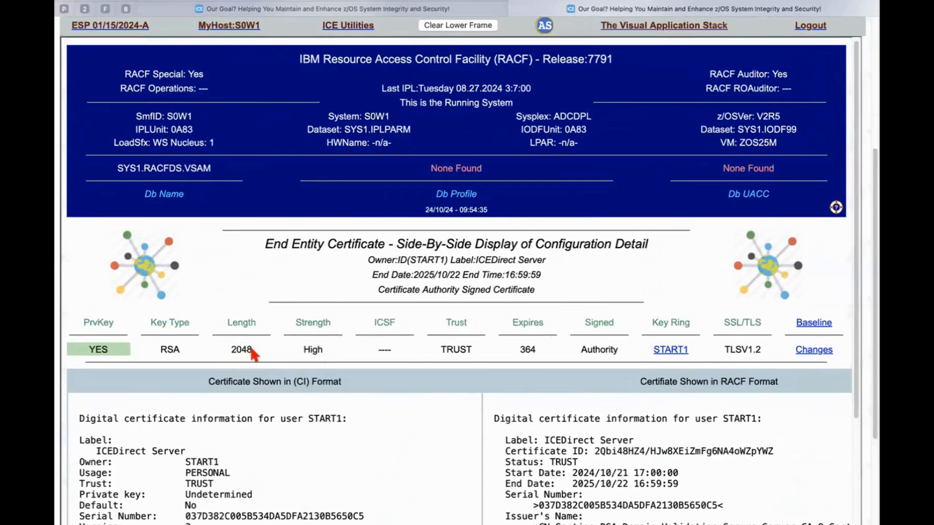
{"action": "mouse_move", "coordinate": [344, 419]}
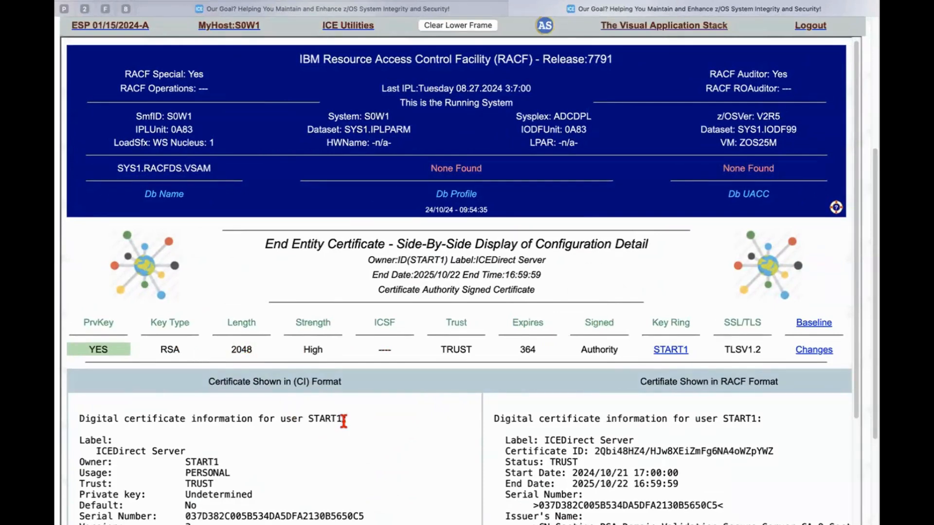
{"action": "mouse_move", "coordinate": [348, 355]}
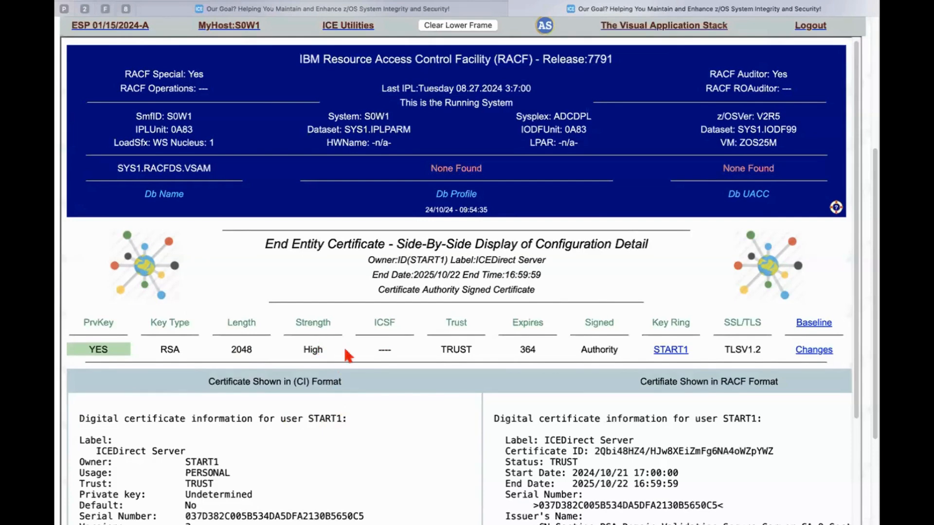
{"action": "mouse_move", "coordinate": [384, 349]}
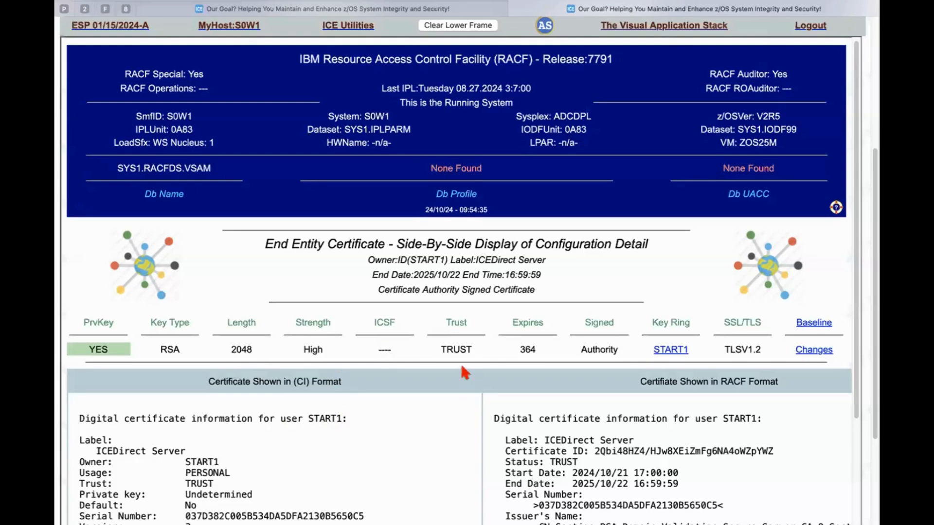
{"action": "mouse_move", "coordinate": [554, 355]}
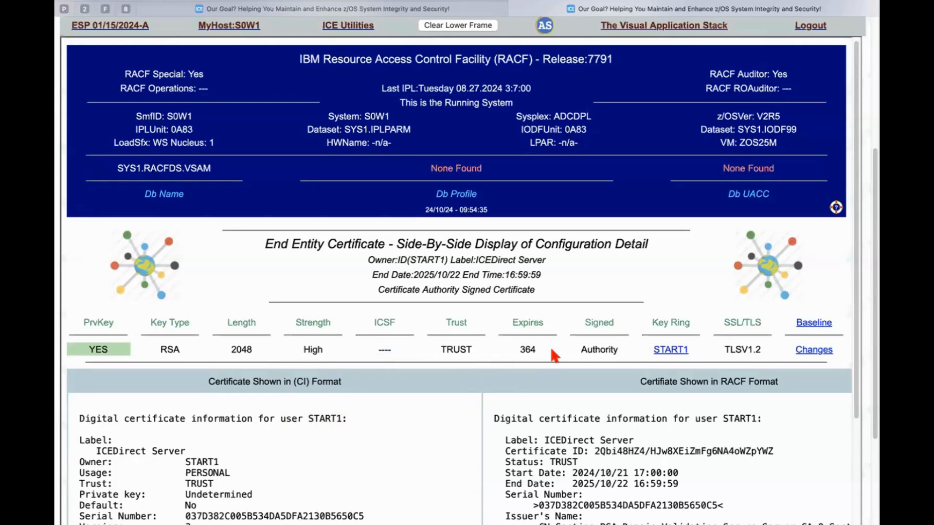
{"action": "mouse_move", "coordinate": [556, 351]}
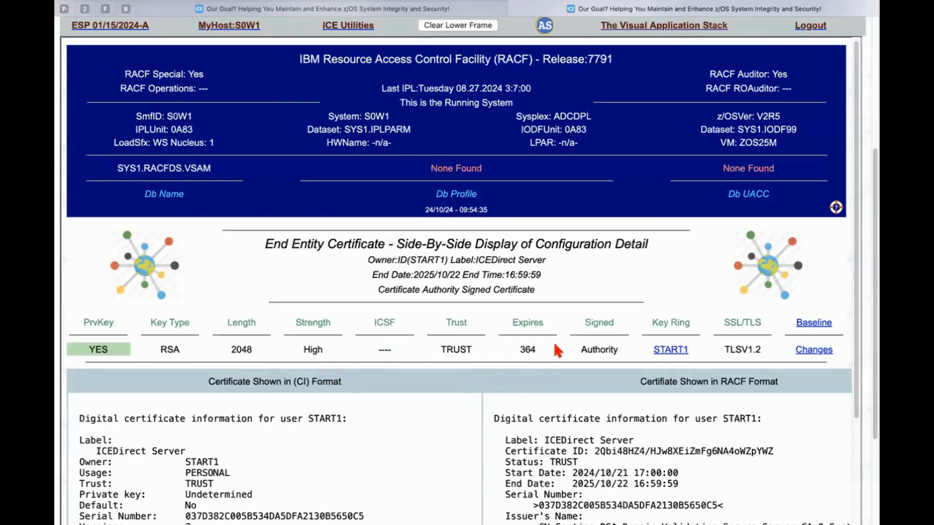
{"action": "mouse_move", "coordinate": [621, 355]}
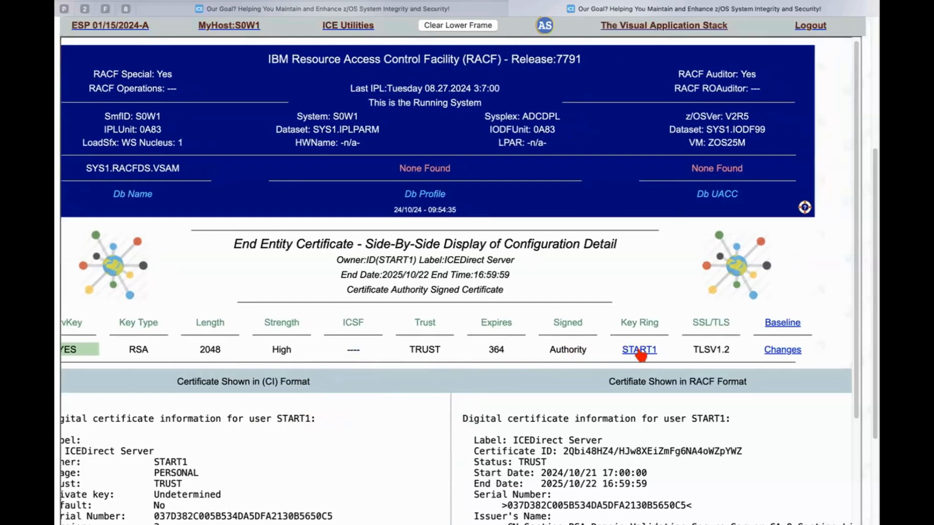
{"action": "mouse_move", "coordinate": [782, 349]}
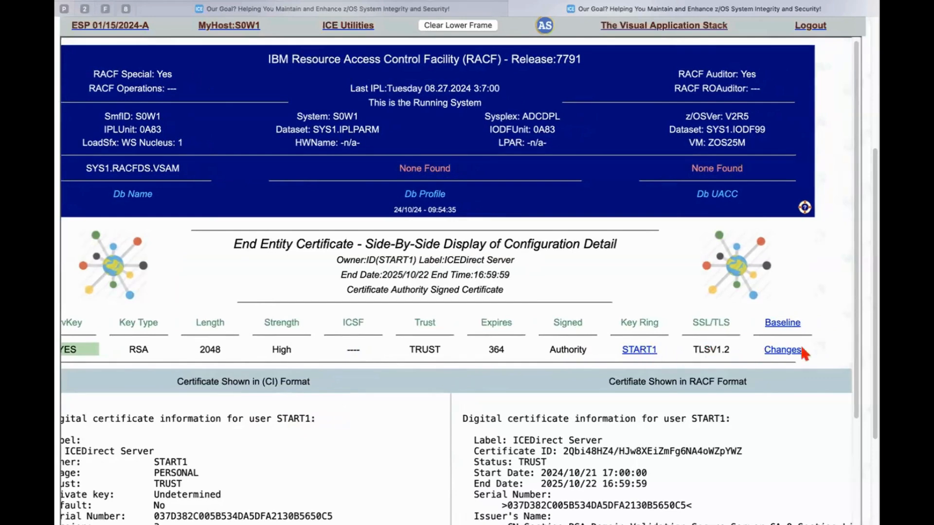
Open START1's ICEDirectServer.Ring key ring from the ICEDirect Server certificate
{"action": "left_click", "coordinate": [782, 350]}
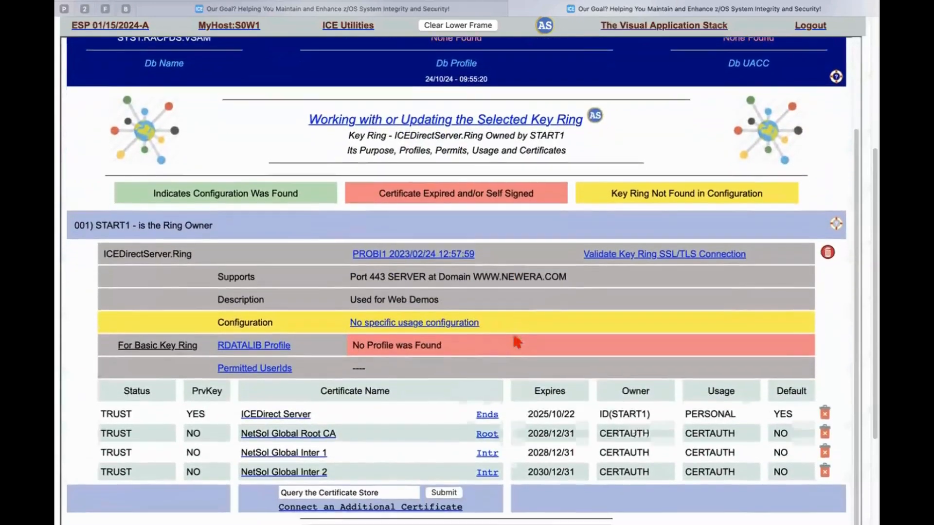
Open the NetSol Global Root CA certificate from the ICEDirectServer.Ring certificate table
{"action": "scroll", "scroll_direction": "down", "scroll_amount": 3}
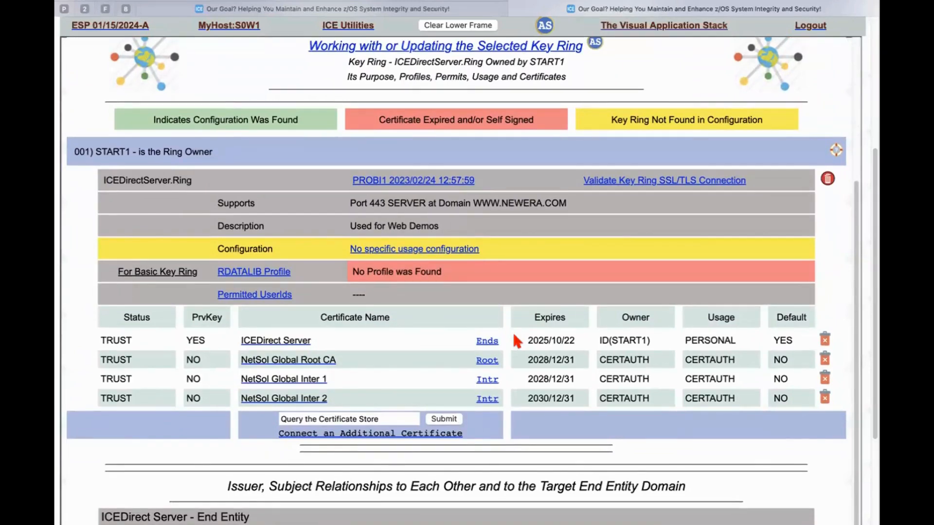
{"action": "mouse_move", "coordinate": [307, 356]}
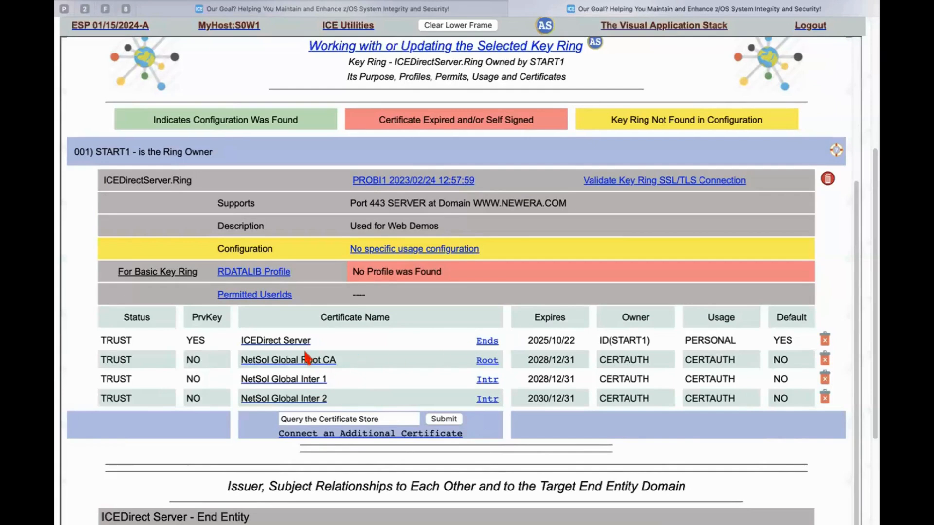
{"action": "mouse_move", "coordinate": [303, 395]}
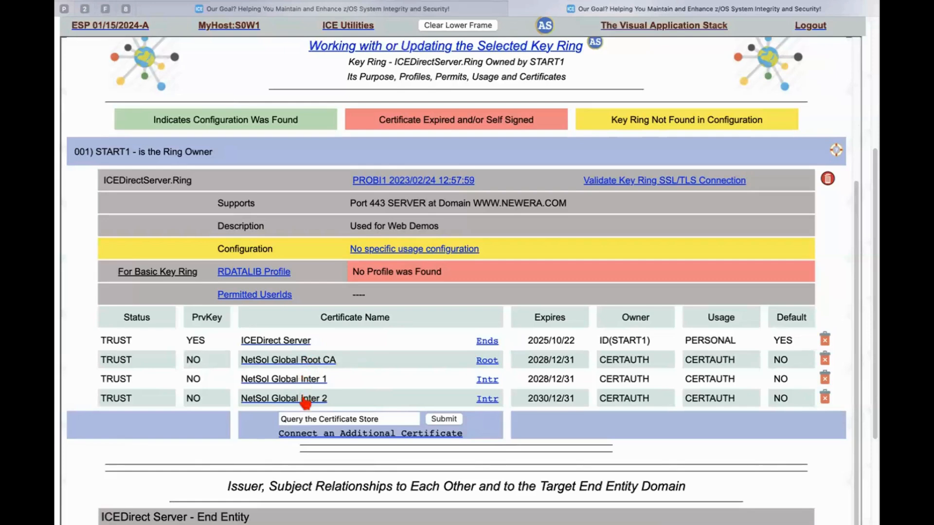
{"action": "mouse_move", "coordinate": [287, 366]}
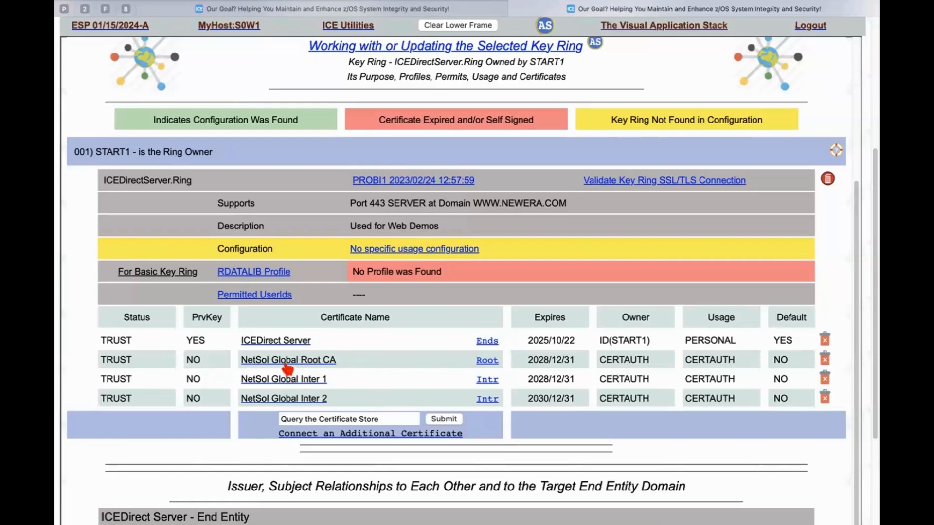
{"action": "left_click", "coordinate": [287, 359]}
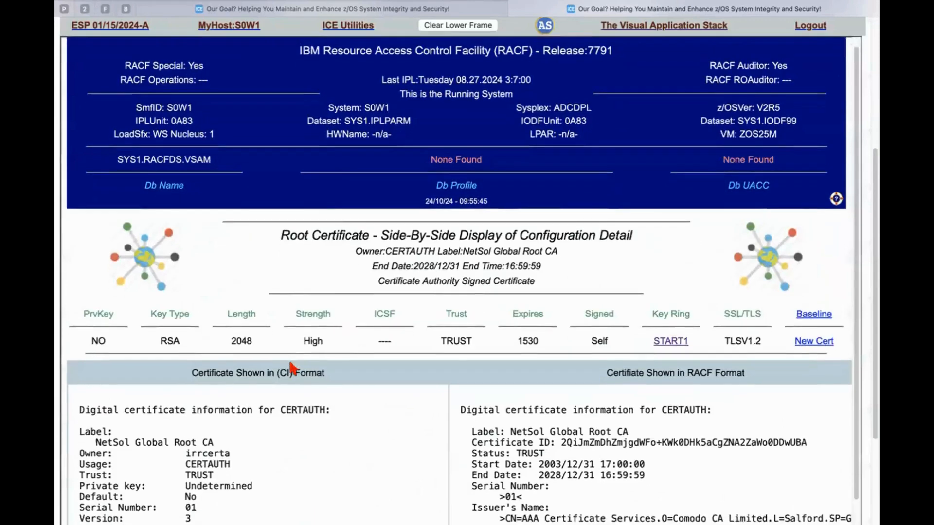
{"action": "scroll", "scroll_direction": "down", "scroll_amount": 3}
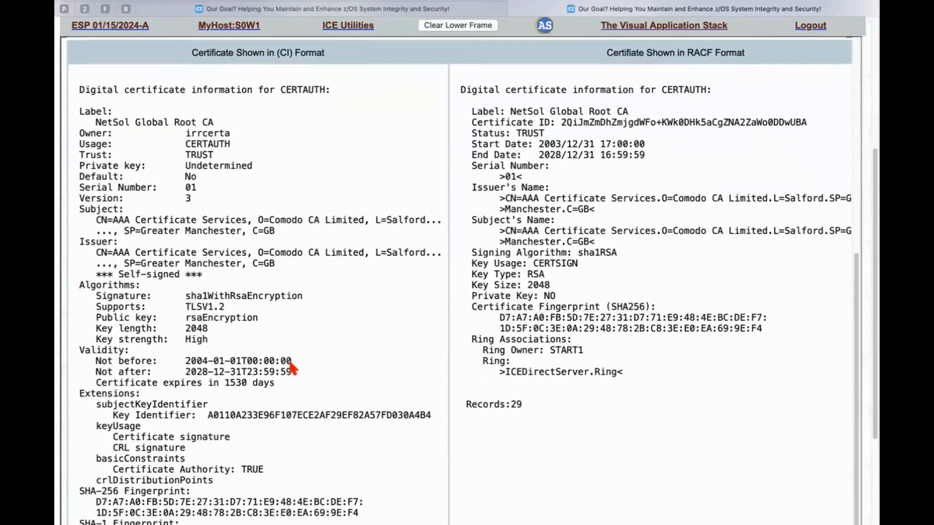
{"action": "scroll", "scroll_direction": "down", "scroll_amount": 3}
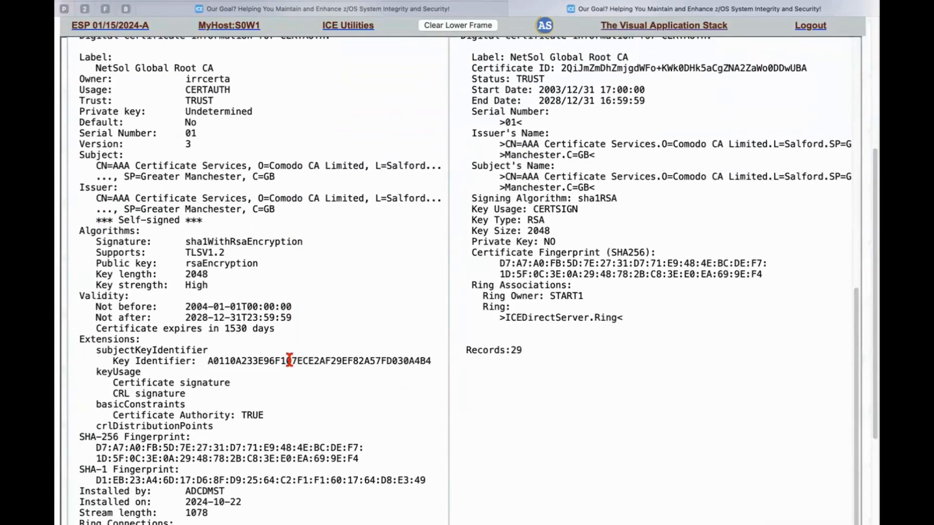
{"action": "scroll", "scroll_direction": "down", "scroll_amount": 3}
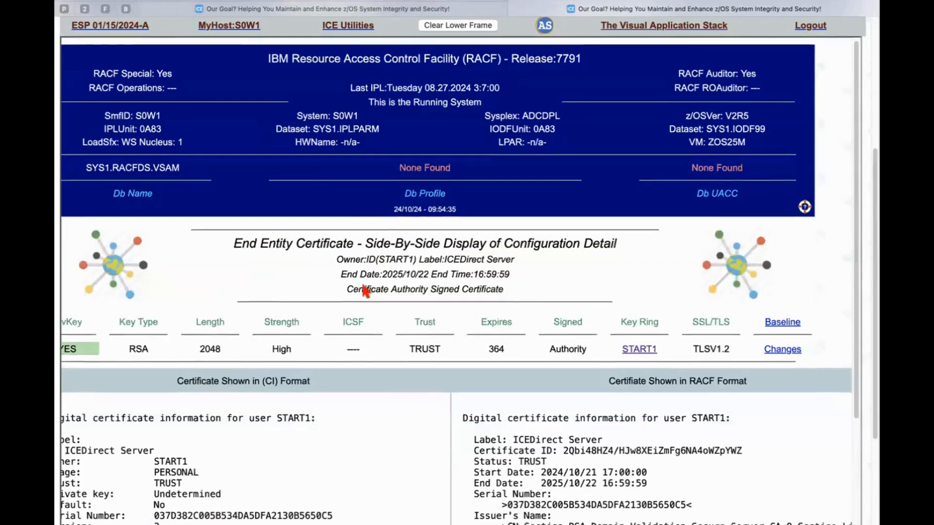
Scroll the expiry-sorted certificate list through row 044's soon-expiring and expired entries
{"action": "scroll", "scroll_direction": "down", "scroll_amount": 3}
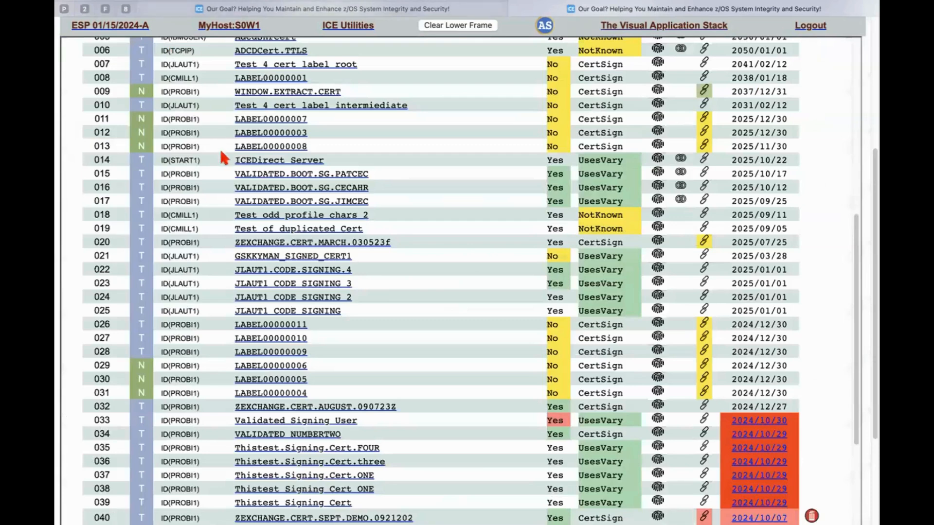
{"action": "mouse_move", "coordinate": [413, 293]}
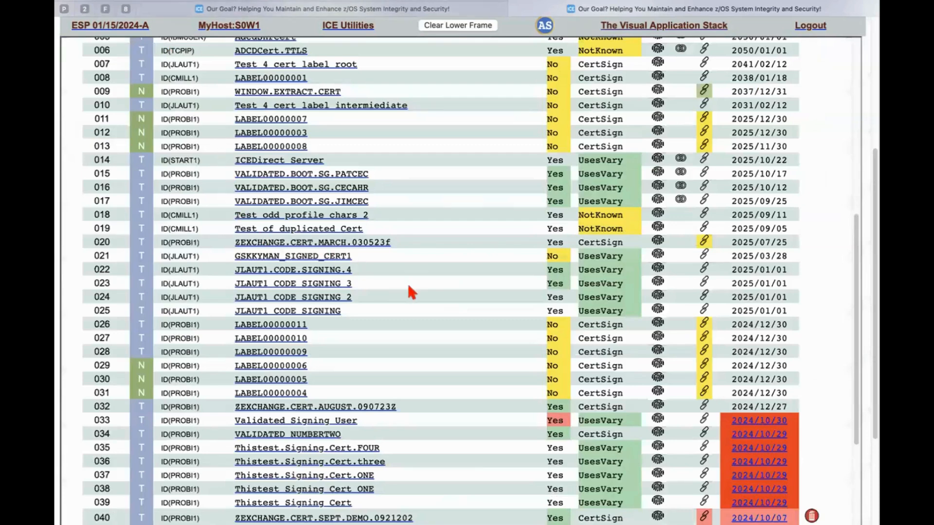
{"action": "scroll", "scroll_direction": "up", "scroll_amount": 3}
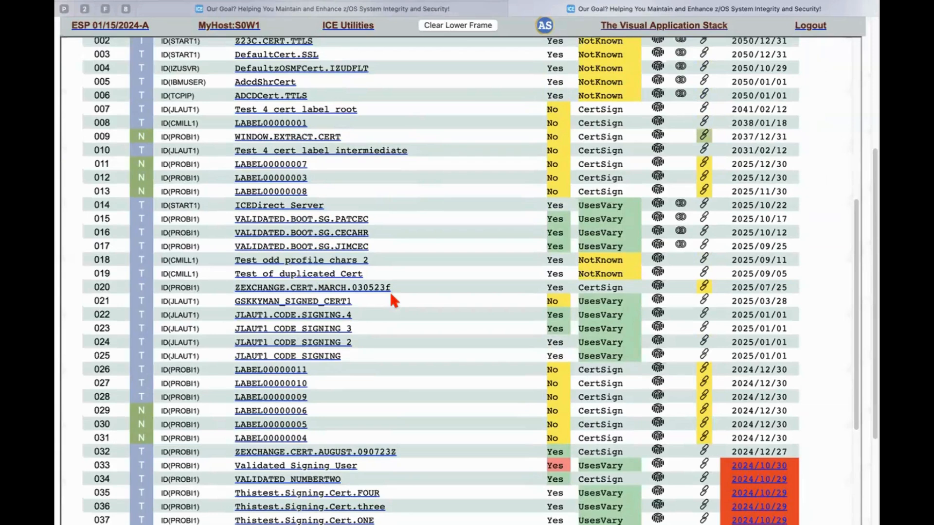
{"action": "scroll", "scroll_direction": "up", "scroll_amount": 3}
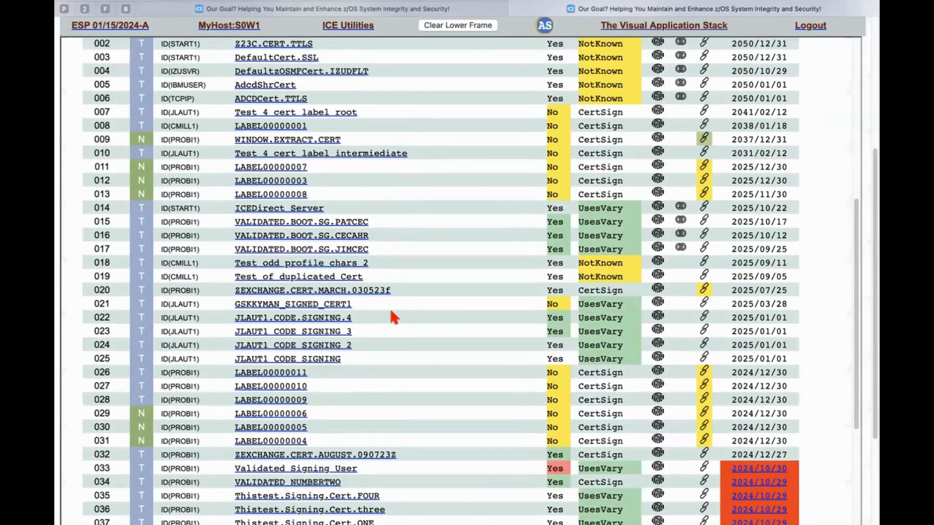
{"action": "scroll", "scroll_direction": "up", "scroll_amount": 3}
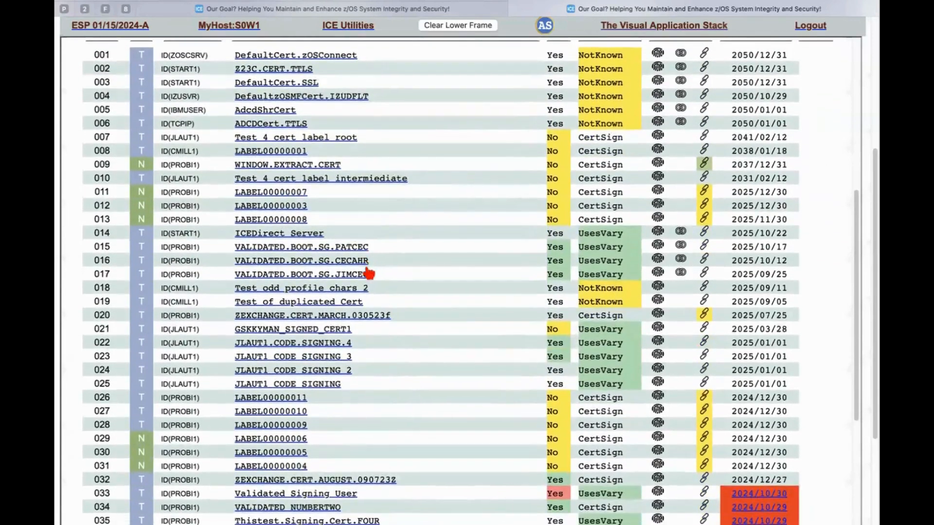
{"action": "scroll", "scroll_direction": "down", "scroll_amount": 3}
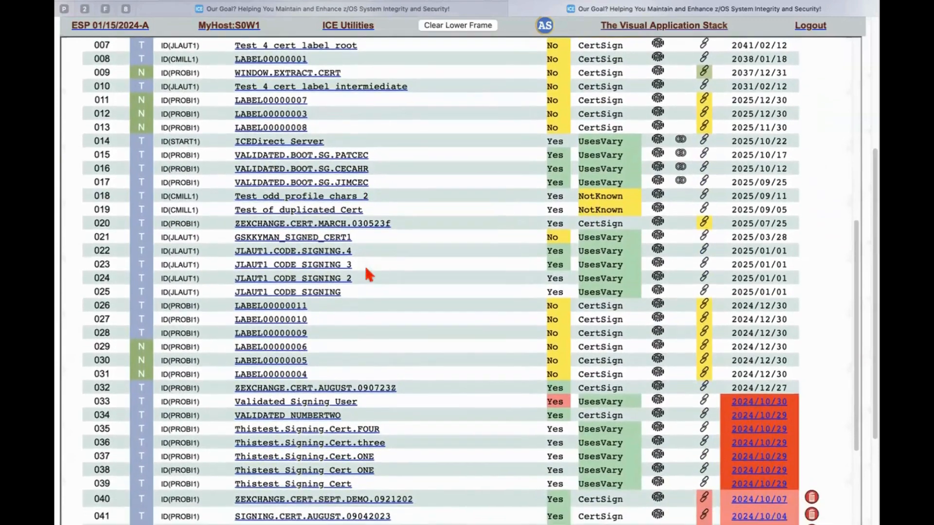
{"action": "scroll", "scroll_direction": "down", "scroll_amount": 3}
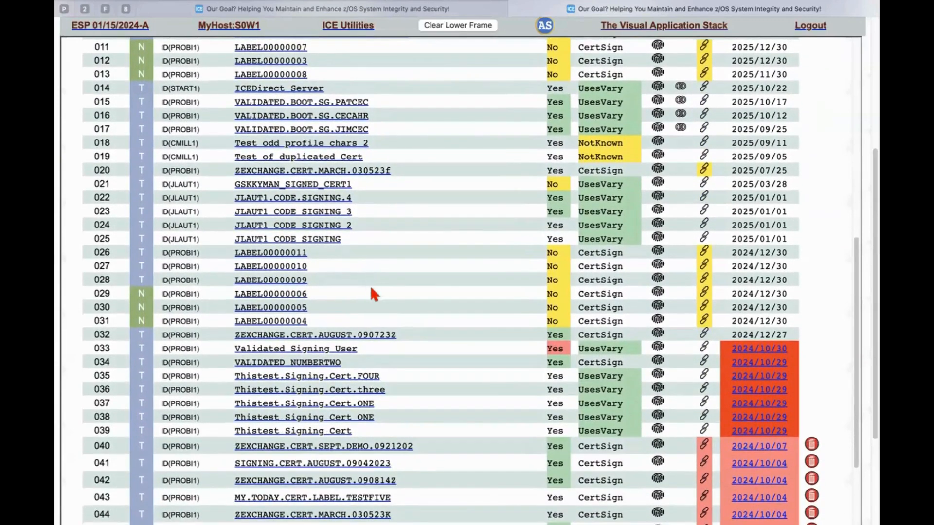
{"action": "mouse_move", "coordinate": [321, 323]}
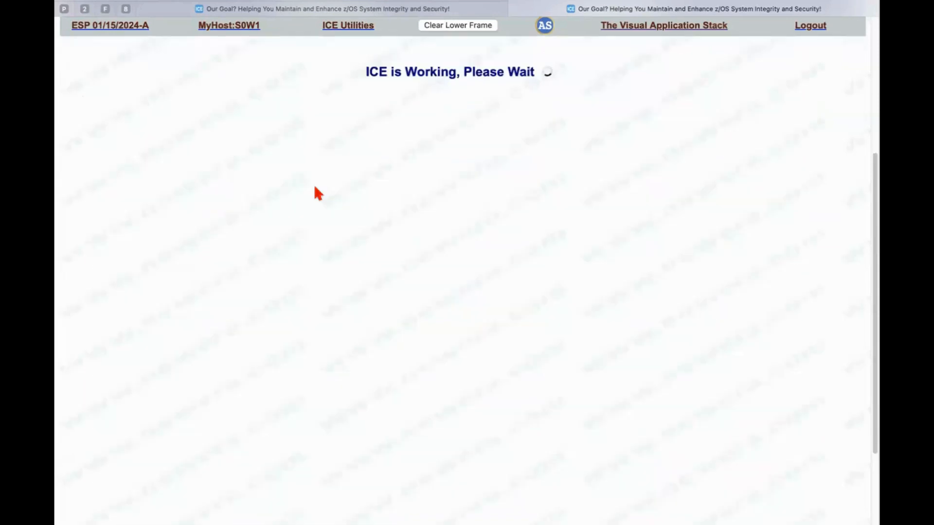
{"action": "mouse_move", "coordinate": [399, 234]}
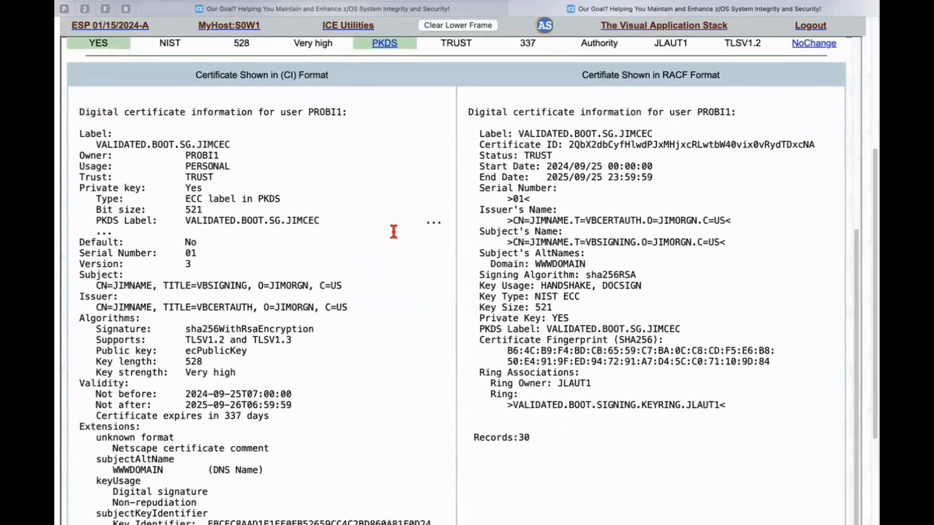
Review the VALIDATED.BOOT.SG.JIMCEC certificate details, then clear the lower frame
{"action": "scroll", "scroll_direction": "down", "scroll_amount": 3}
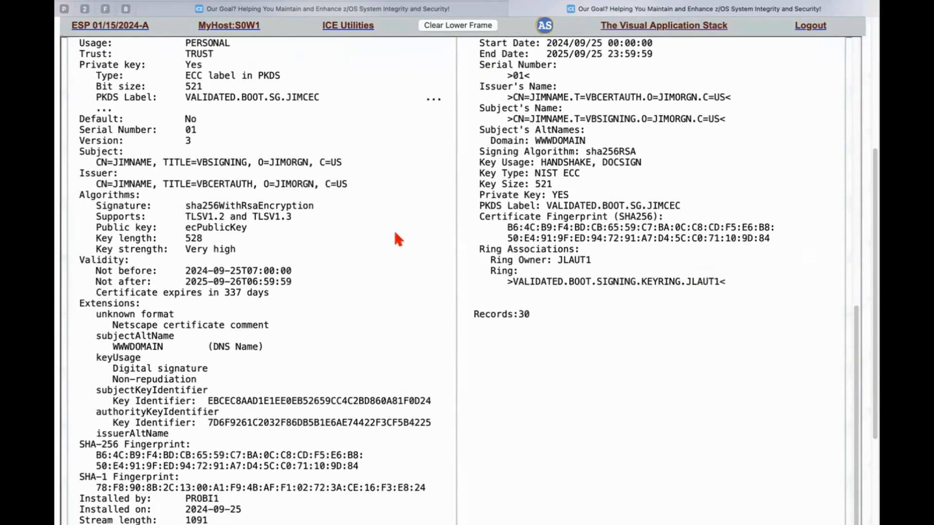
{"action": "scroll", "scroll_direction": "down", "scroll_amount": 3}
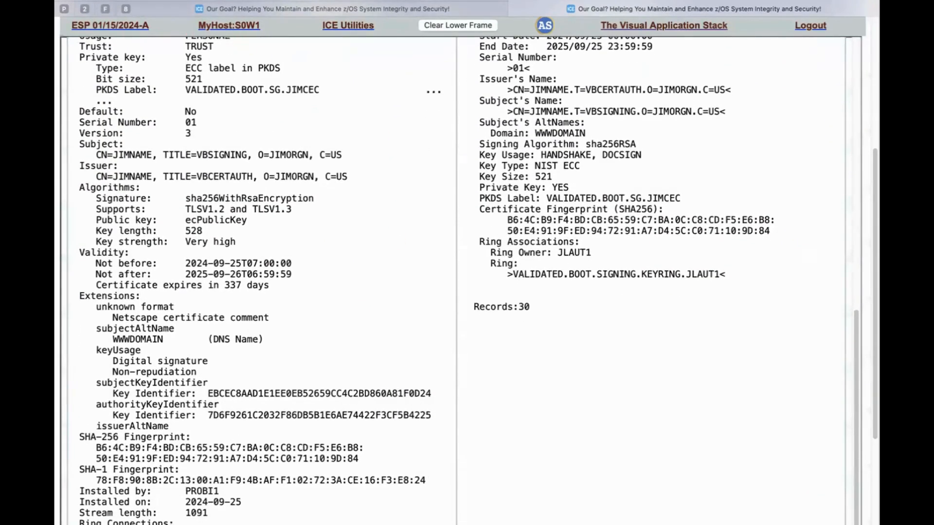
{"action": "left_click", "coordinate": [457, 25]}
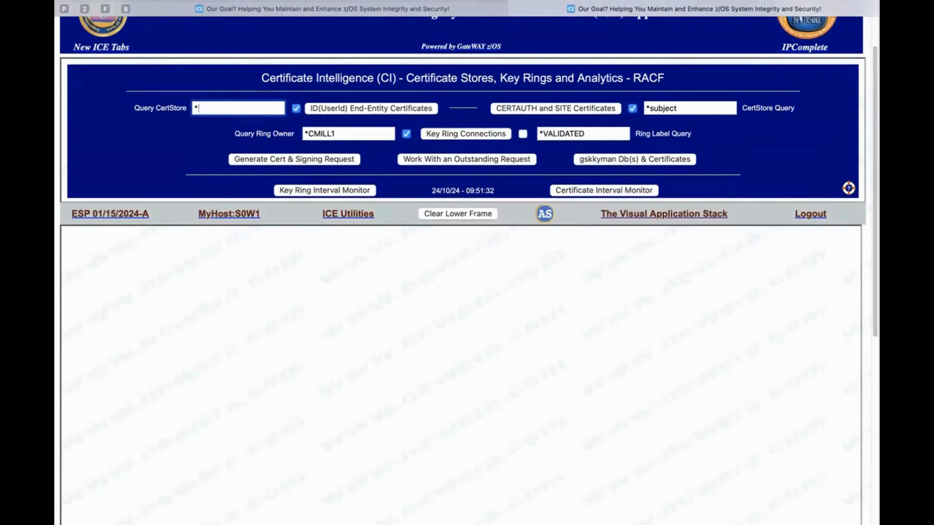
Query the certificate store for cmill and view CMILL1's six end-entity certificates
{"action": "left_click", "coordinate": [238, 108]}
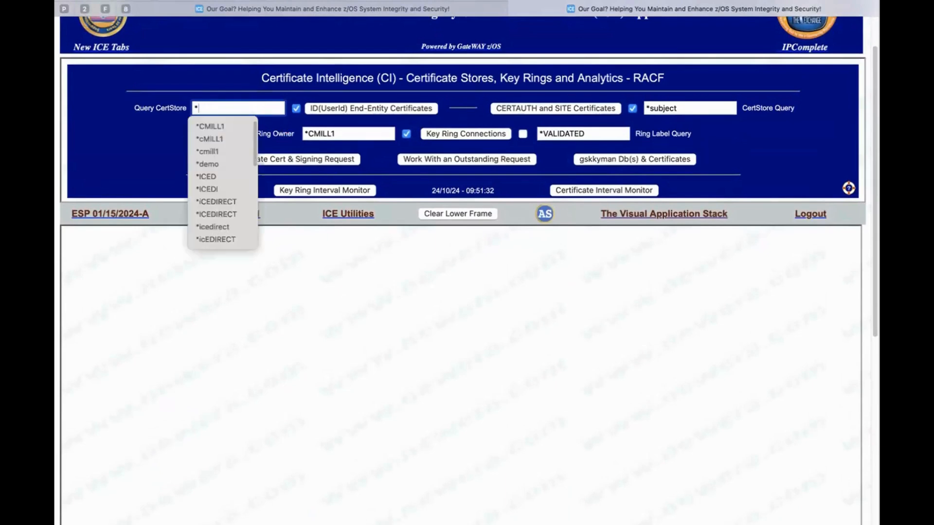
{"action": "type", "text": "cmi"}
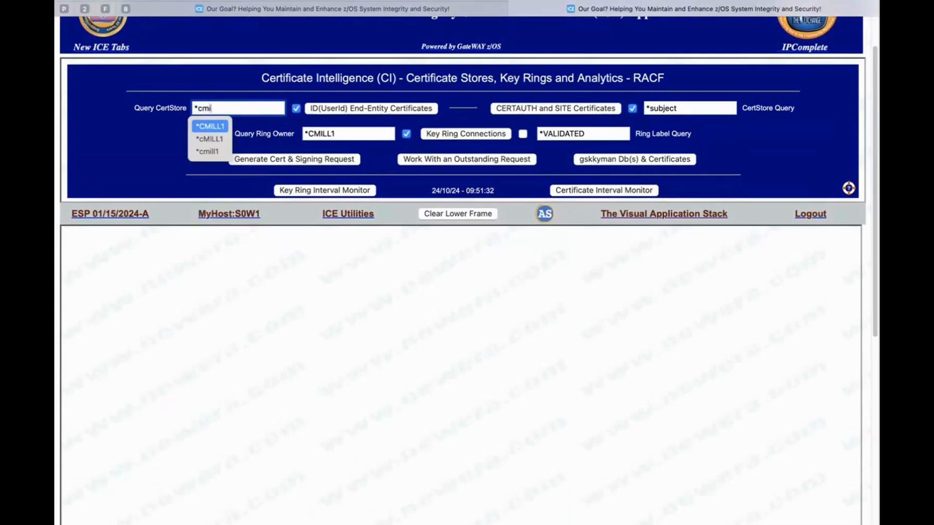
{"action": "type", "text": "ll1"}
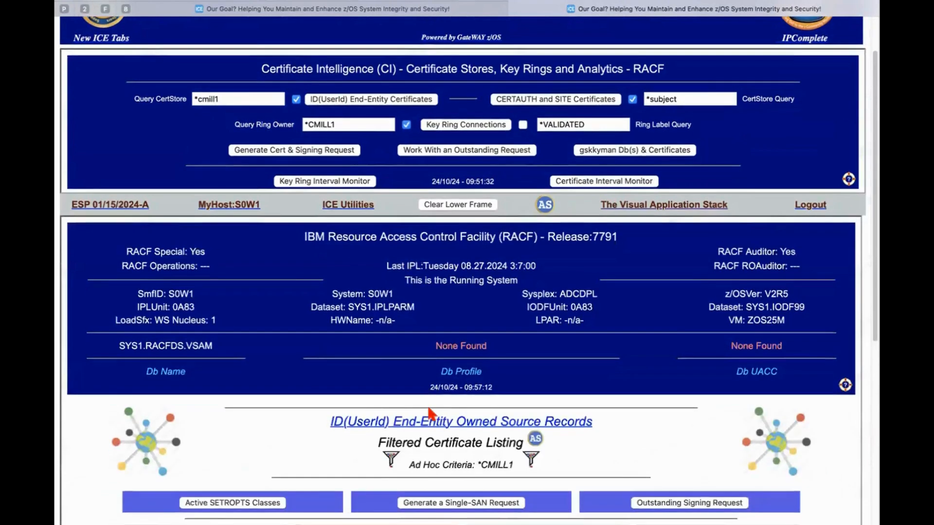
{"action": "scroll", "scroll_direction": "down", "scroll_amount": 3}
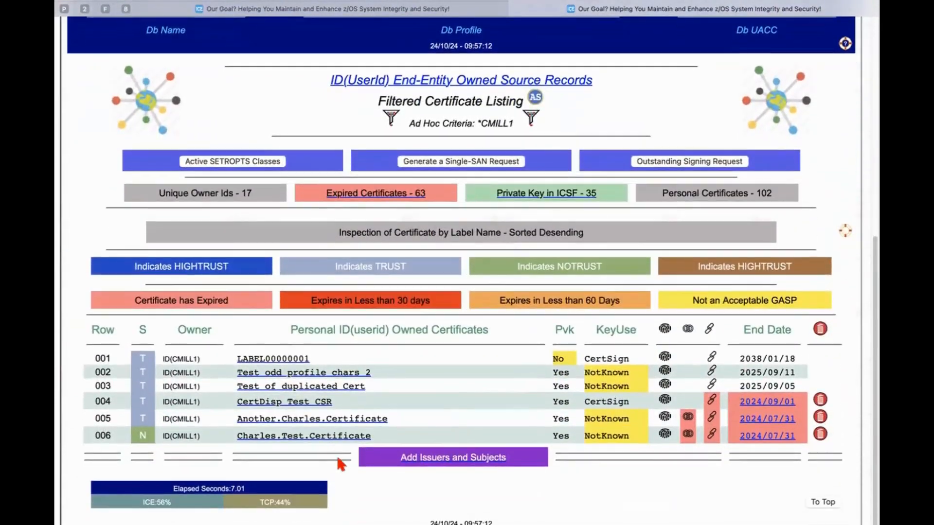
{"action": "mouse_move", "coordinate": [849, 364]}
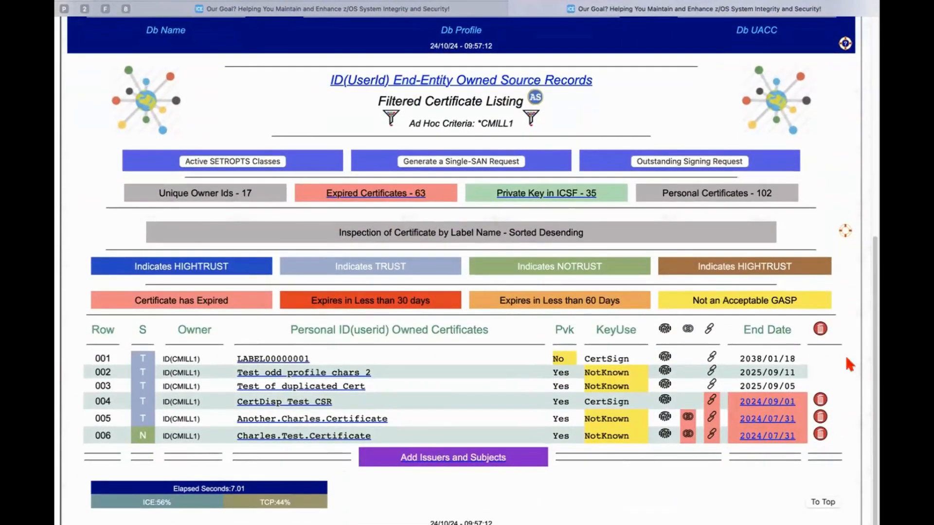
{"action": "mouse_move", "coordinate": [414, 382]}
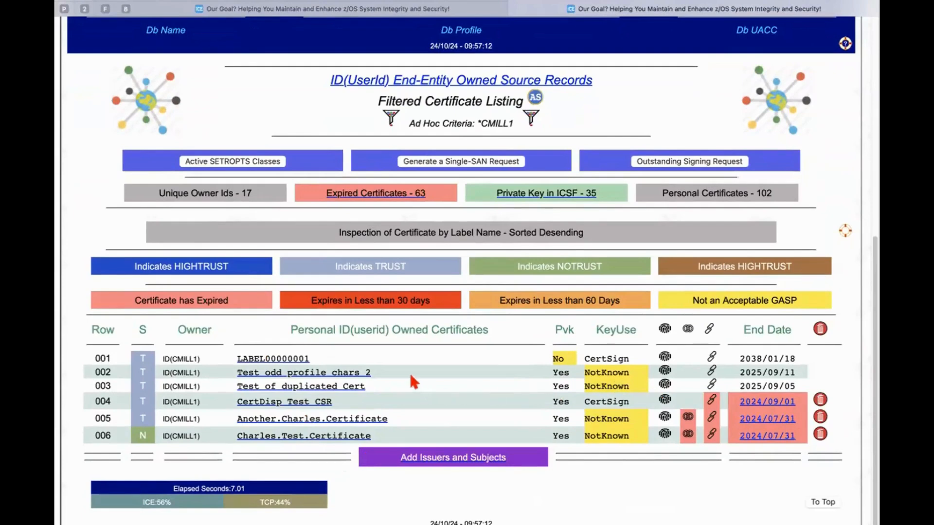
{"action": "mouse_move", "coordinate": [414, 383]}
{"action": "type", "text": "*exp"}
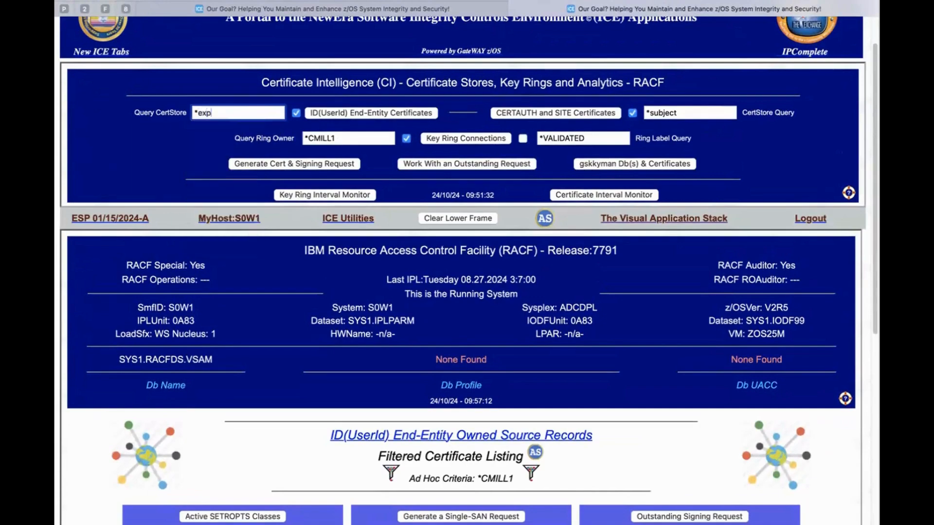
Run an *expired30 end-entity listing and review the seven PROBI1 certificates
{"action": "type", "text": "ired"}
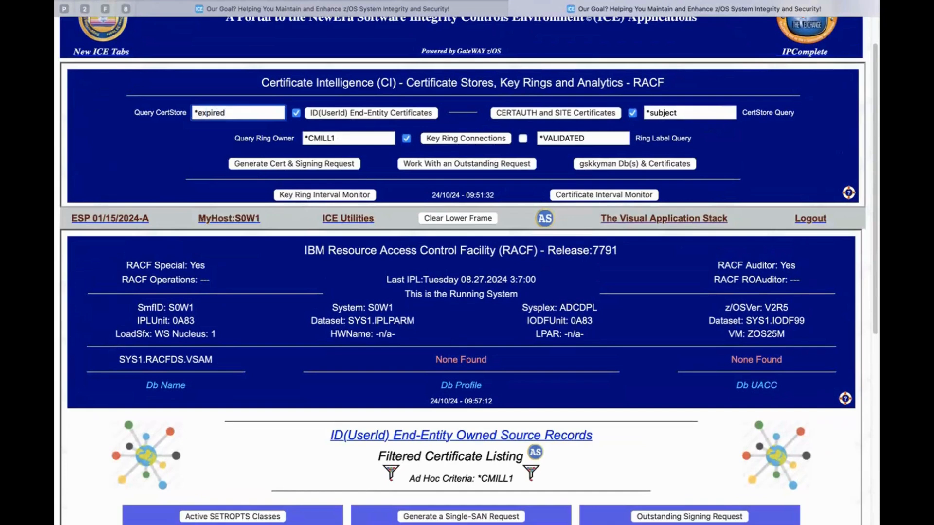
{"action": "type", "text": "30"}
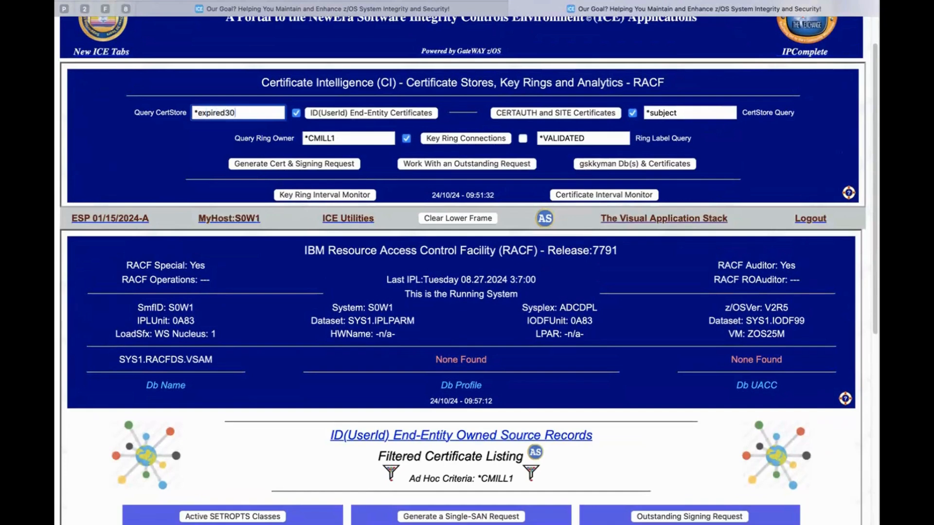
{"action": "left_click", "coordinate": [370, 112]}
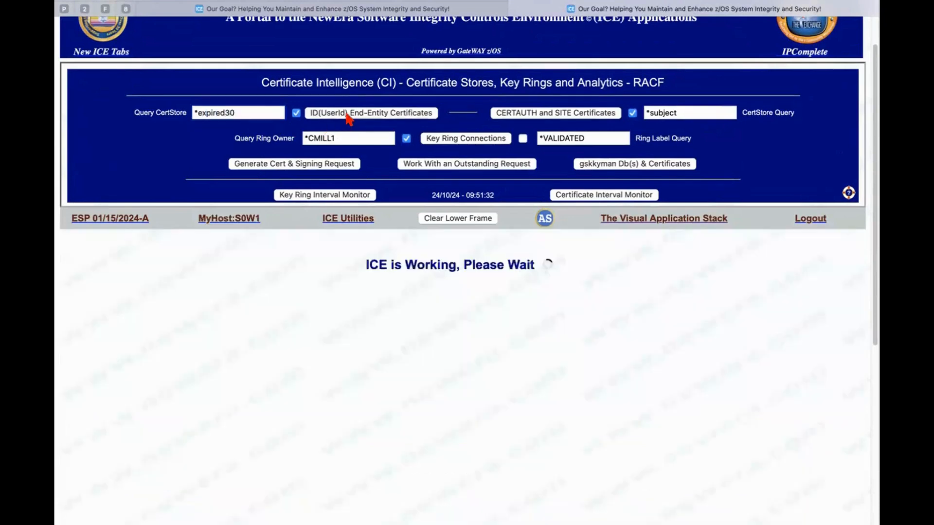
{"action": "mouse_move", "coordinate": [417, 301]}
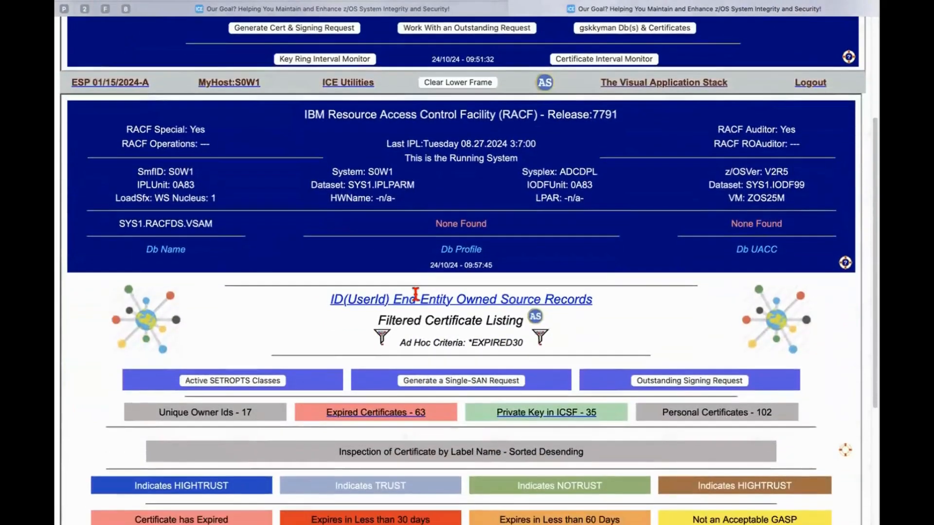
{"action": "scroll", "scroll_direction": "down", "scroll_amount": 3}
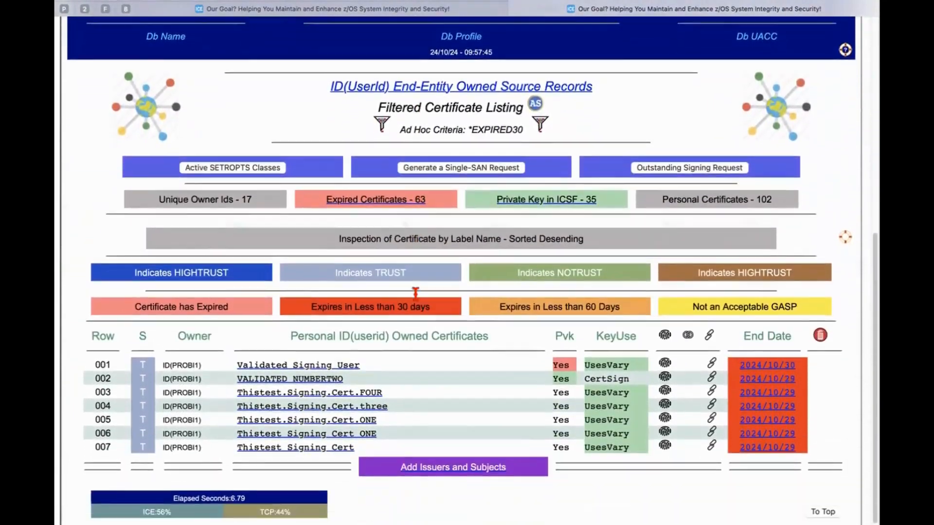
{"action": "scroll", "scroll_direction": "down", "scroll_amount": 3}
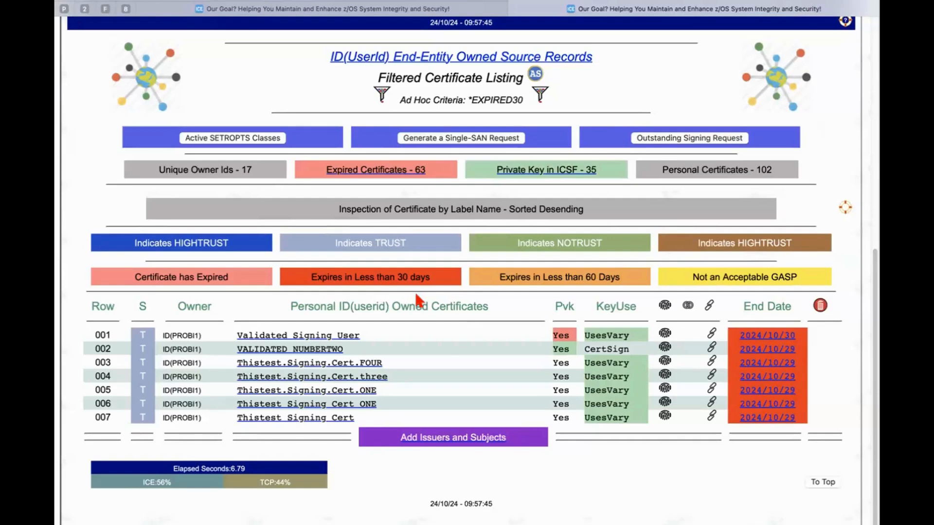
{"action": "mouse_move", "coordinate": [420, 300]}
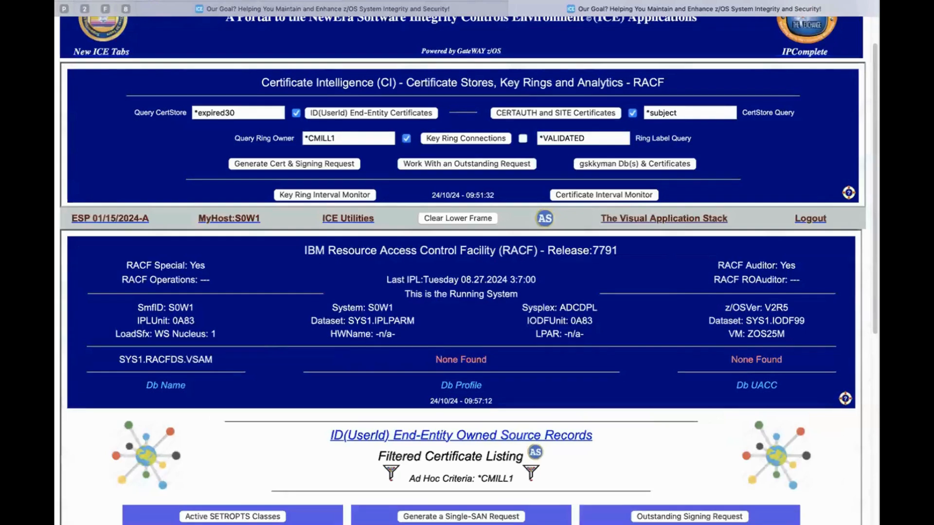
Replace the query with *icedirect, run the End-Entity listing, and scroll the results
{"action": "left_click", "coordinate": [247, 112]}
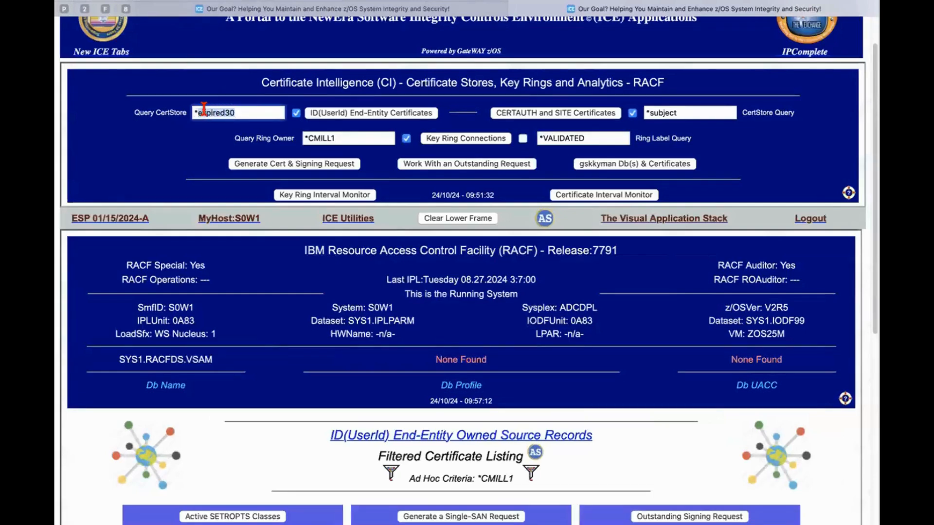
{"action": "type", "text": "*iced"}
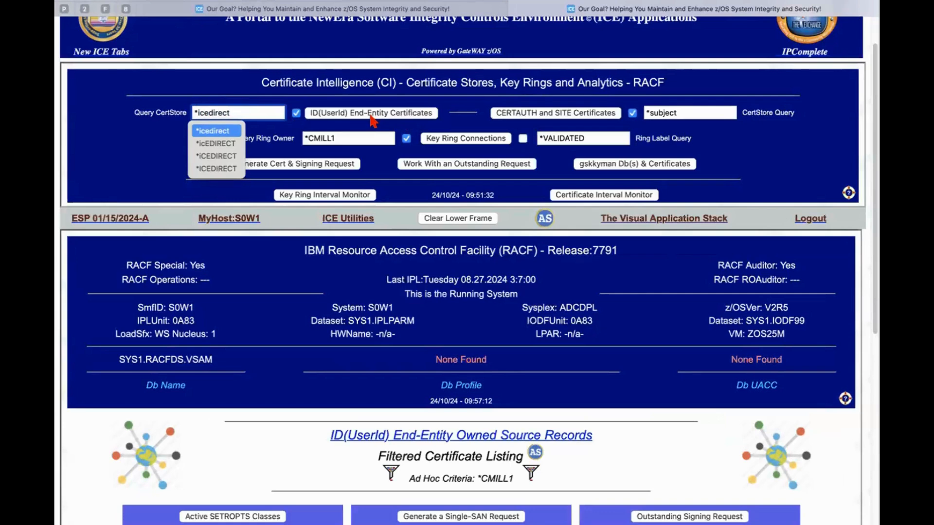
{"action": "left_click", "coordinate": [215, 131]}
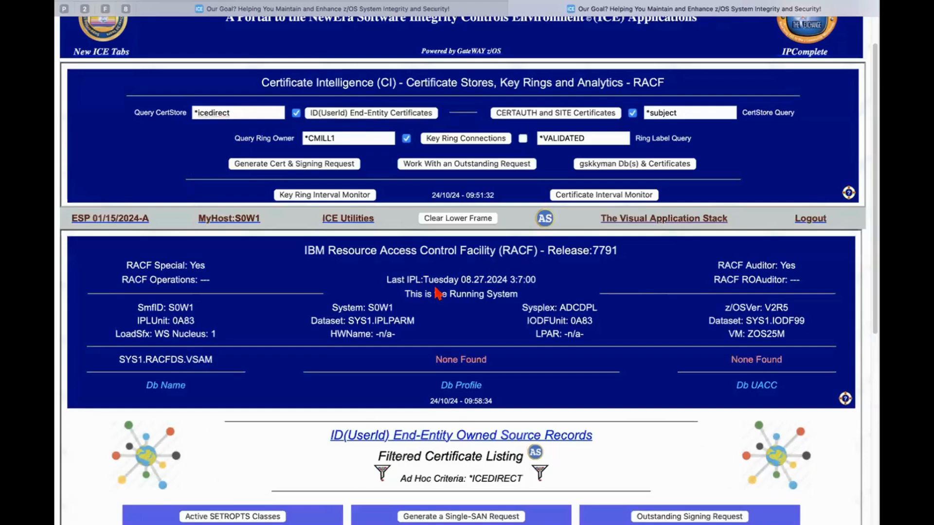
{"action": "scroll", "scroll_direction": "down", "scroll_amount": 3}
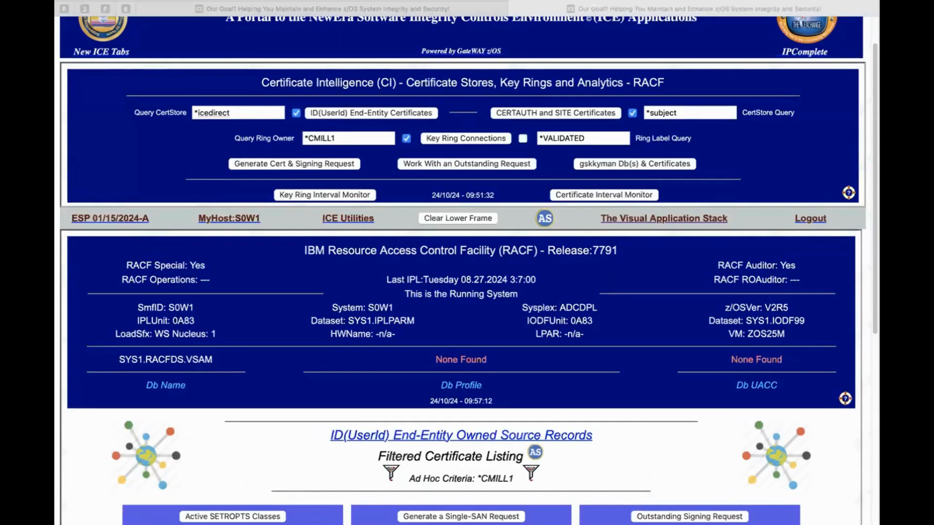
{"action": "mouse_move", "coordinate": [807, 268]}
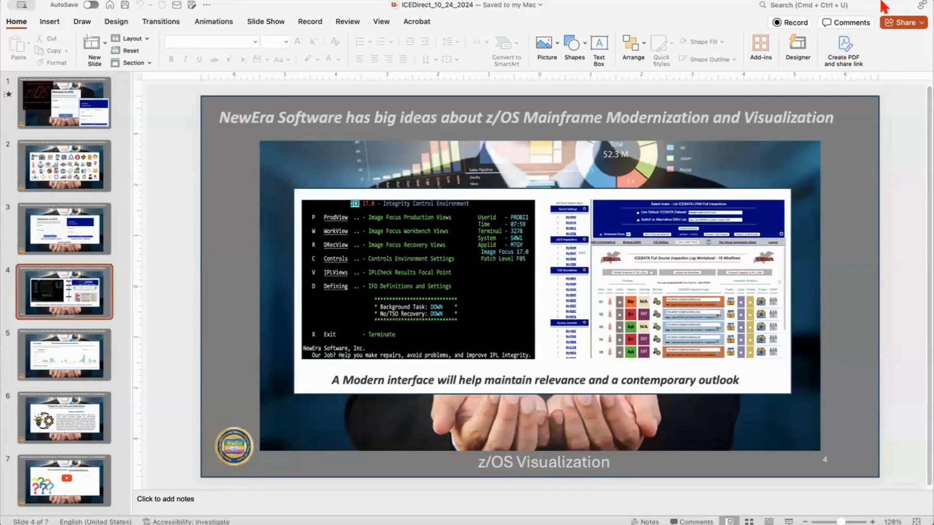
{"action": "left_click", "coordinate": [807, 5]}
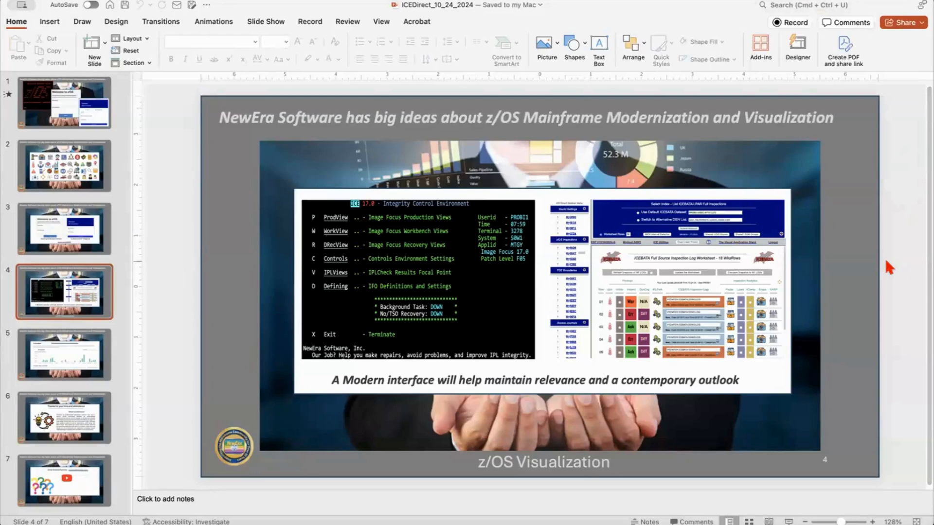
{"action": "mouse_move", "coordinate": [853, 379]}
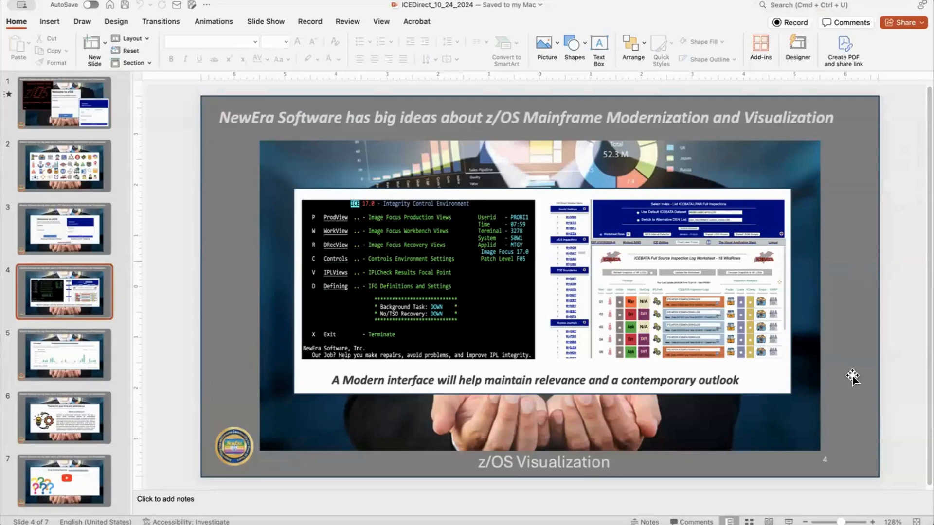
{"action": "mouse_move", "coordinate": [216, 202]}
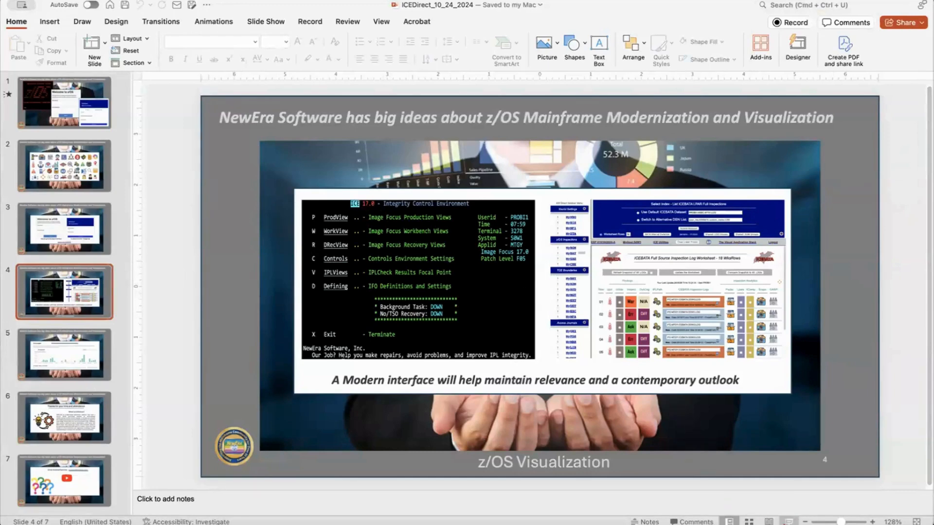
Play slide 4, the z/OS Visualization slide, full-screen from the current slide
{"action": "left_click", "coordinate": [265, 21]}
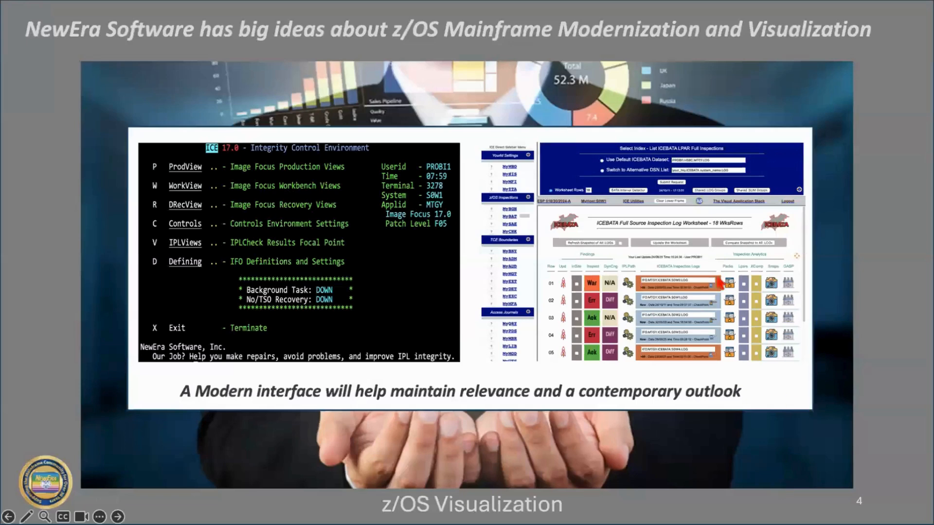
{"action": "mouse_move", "coordinate": [858, 280]}
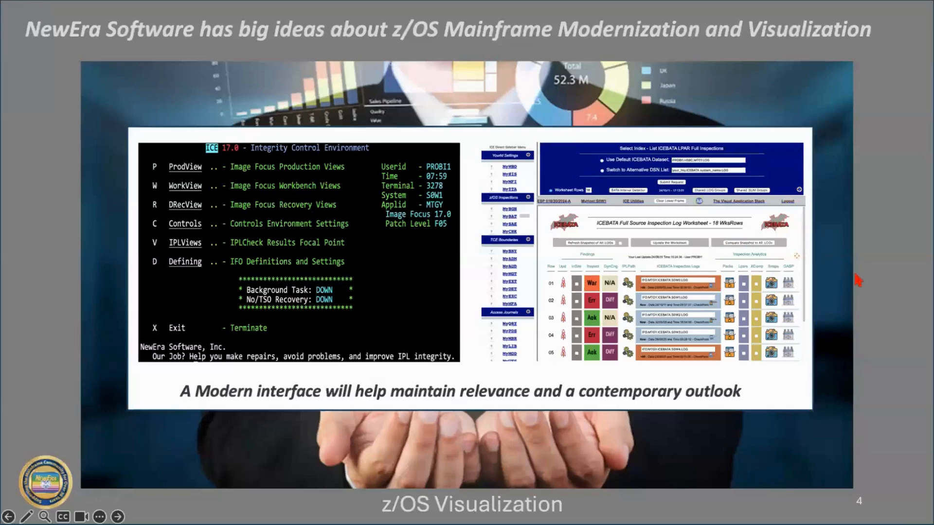
{"action": "mouse_move", "coordinate": [408, 138]}
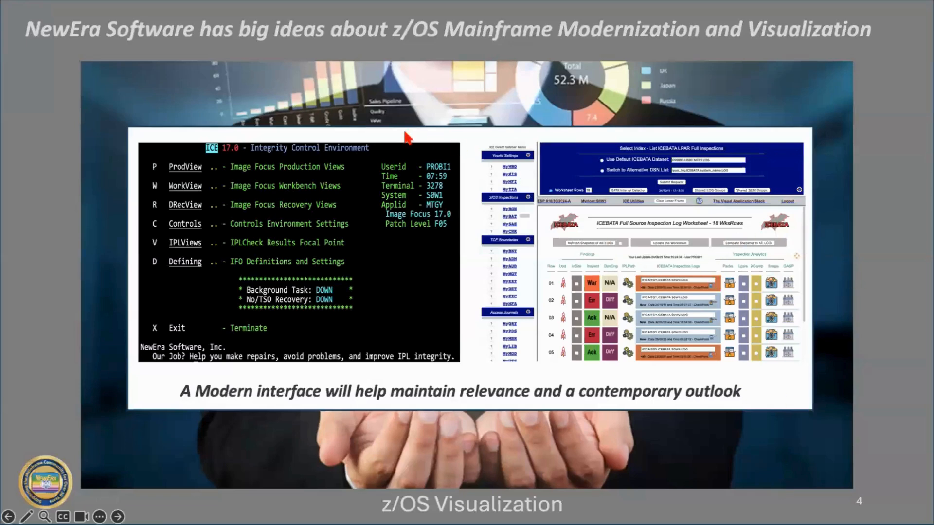
{"action": "mouse_move", "coordinate": [290, 359]}
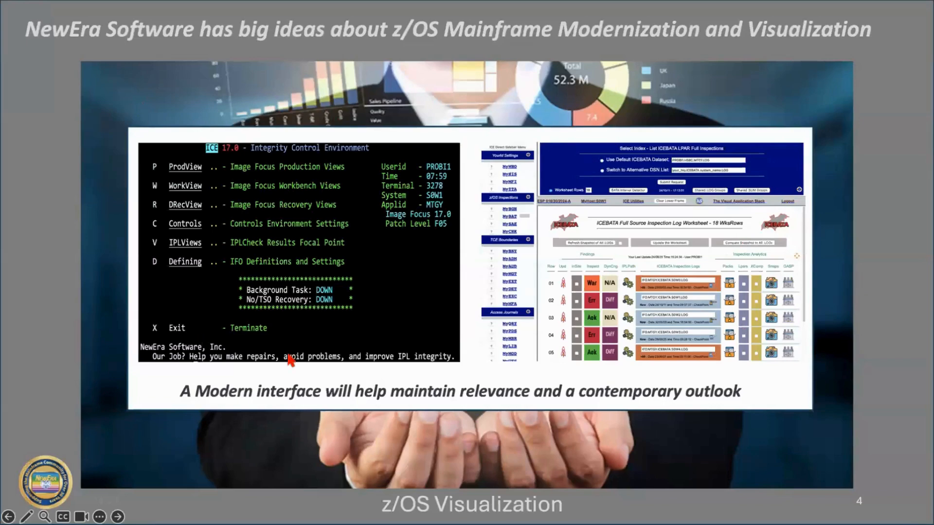
{"action": "mouse_move", "coordinate": [122, 162]}
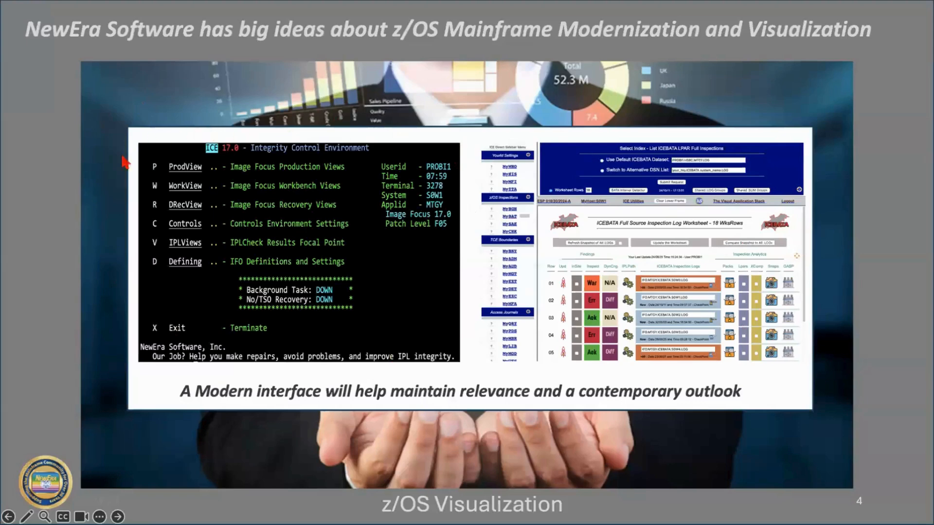
{"action": "mouse_move", "coordinate": [714, 116]}
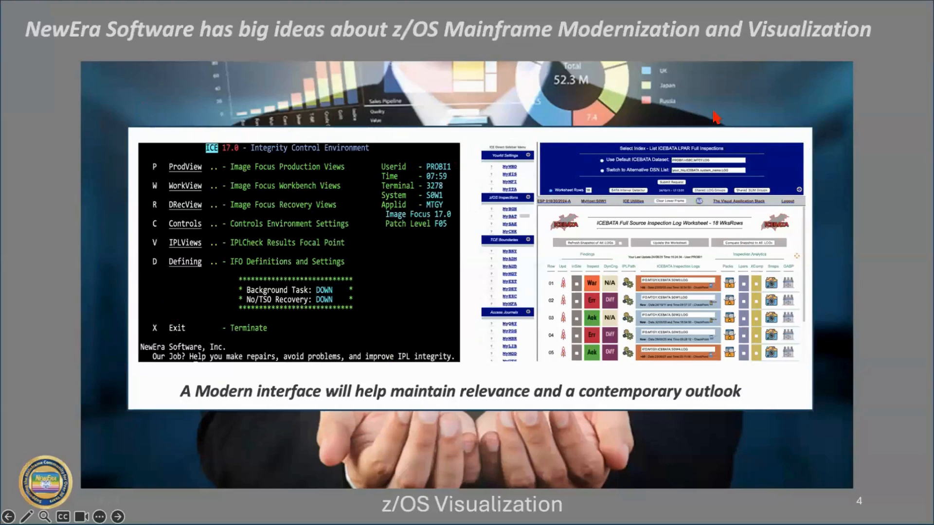
{"action": "mouse_move", "coordinate": [509, 379]}
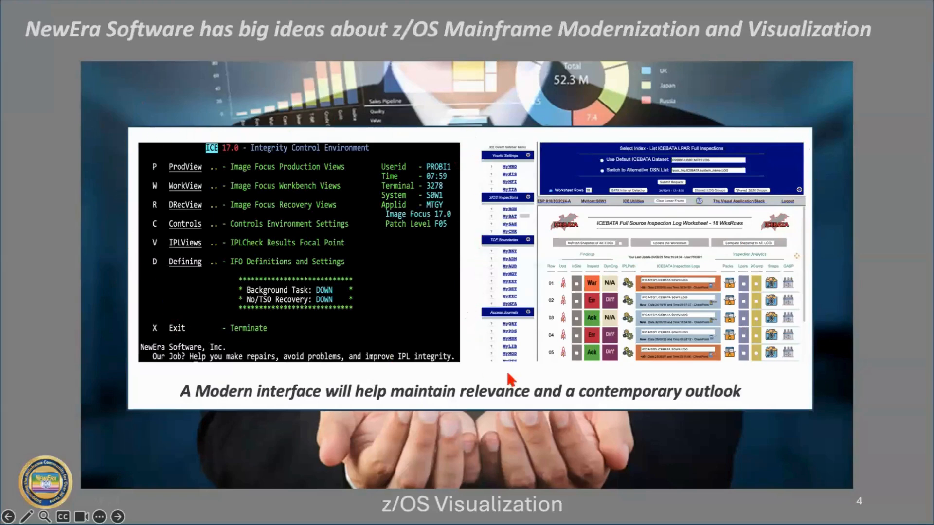
{"action": "mouse_move", "coordinate": [842, 318]}
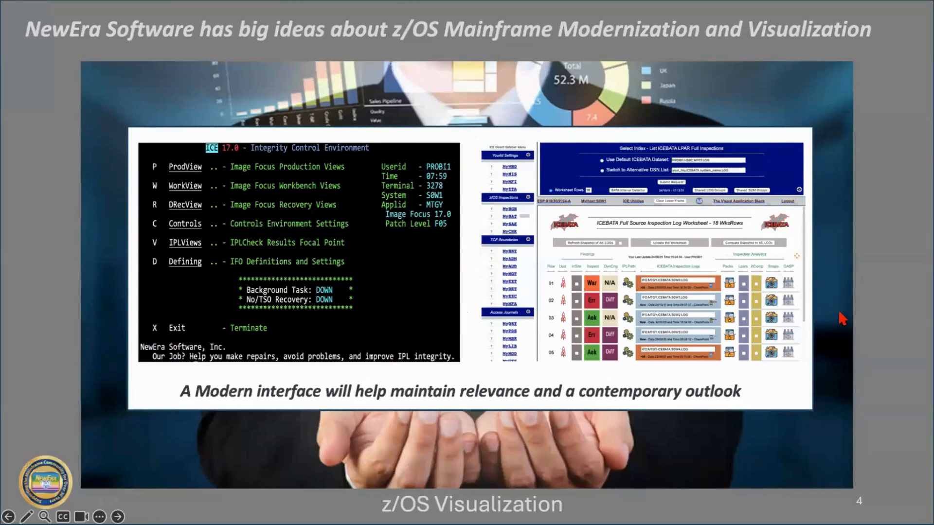
{"action": "mouse_move", "coordinate": [834, 161]}
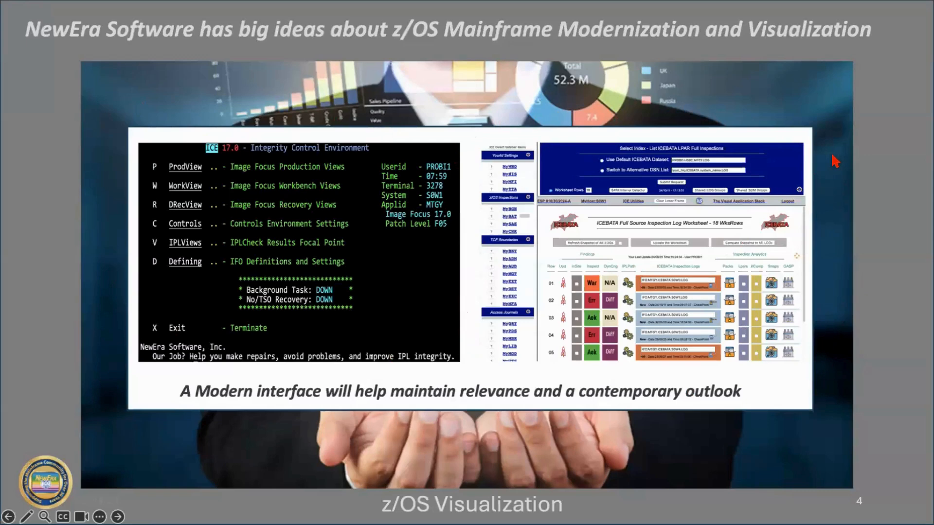